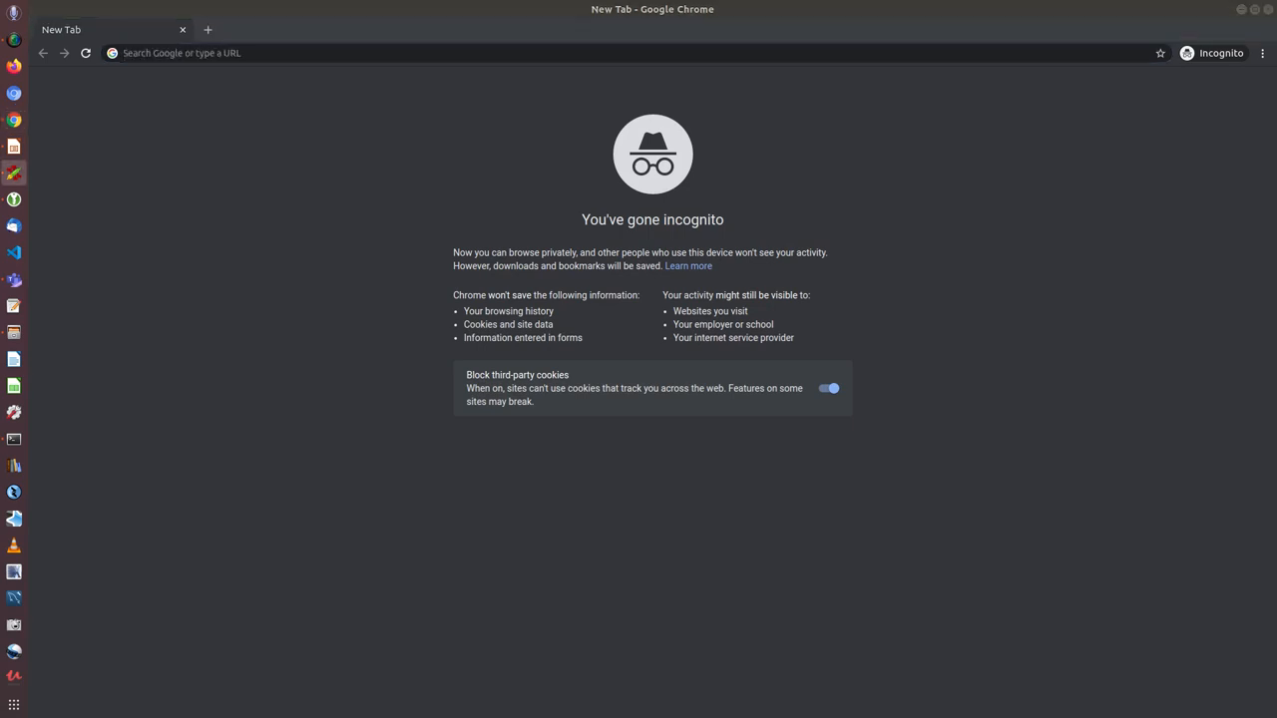
{"action": "mouse_move", "coordinate": [329, 107]}
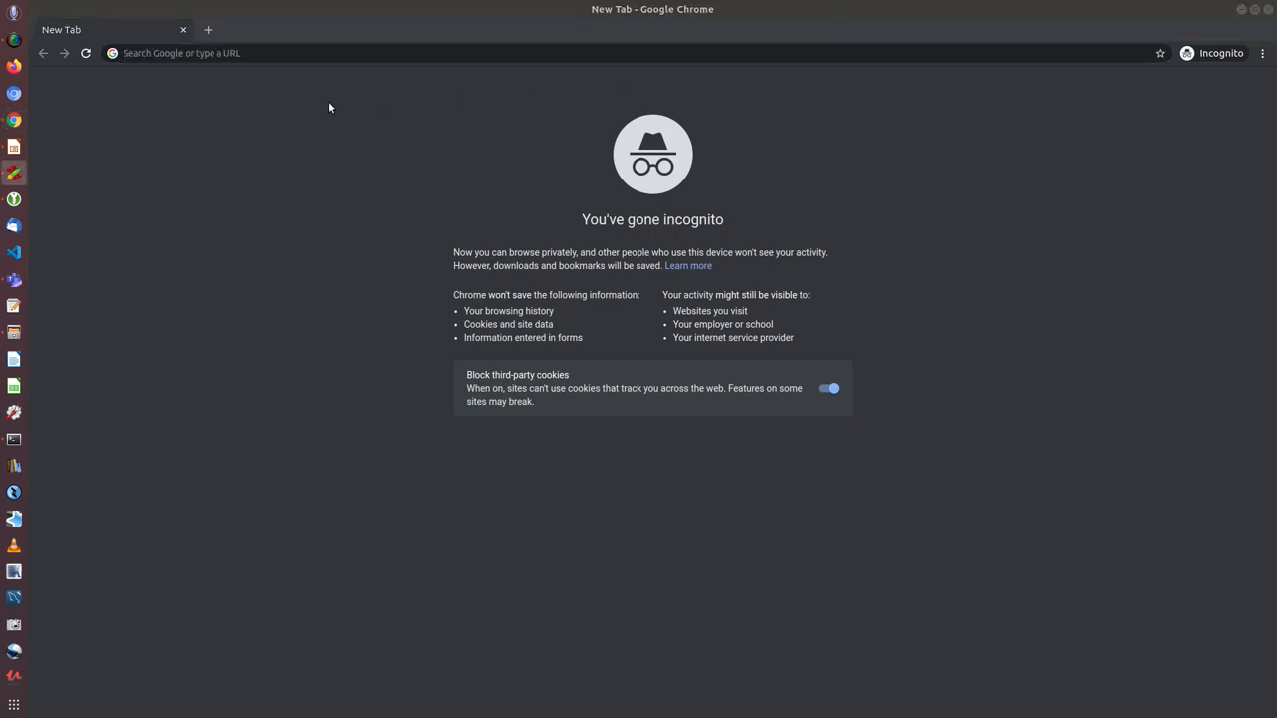
{"action": "left_click", "coordinate": [329, 52]}
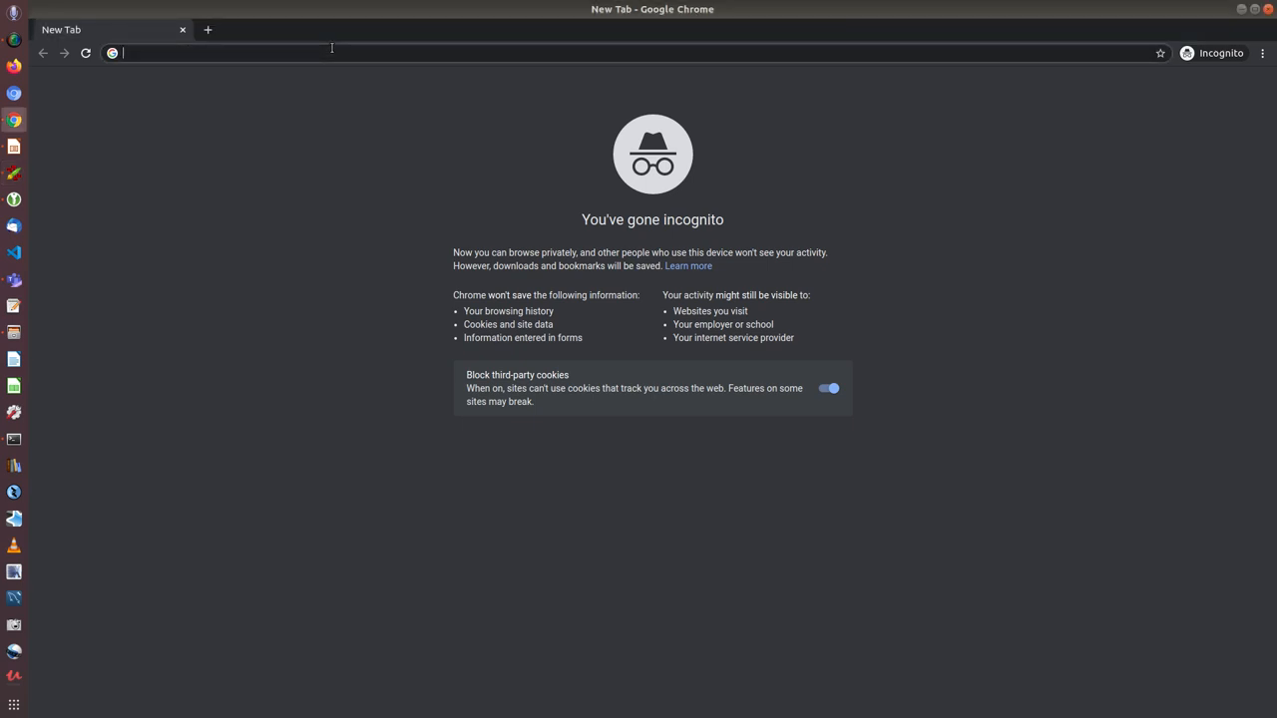
{"action": "type", "text": "https://creodias.eu/"}
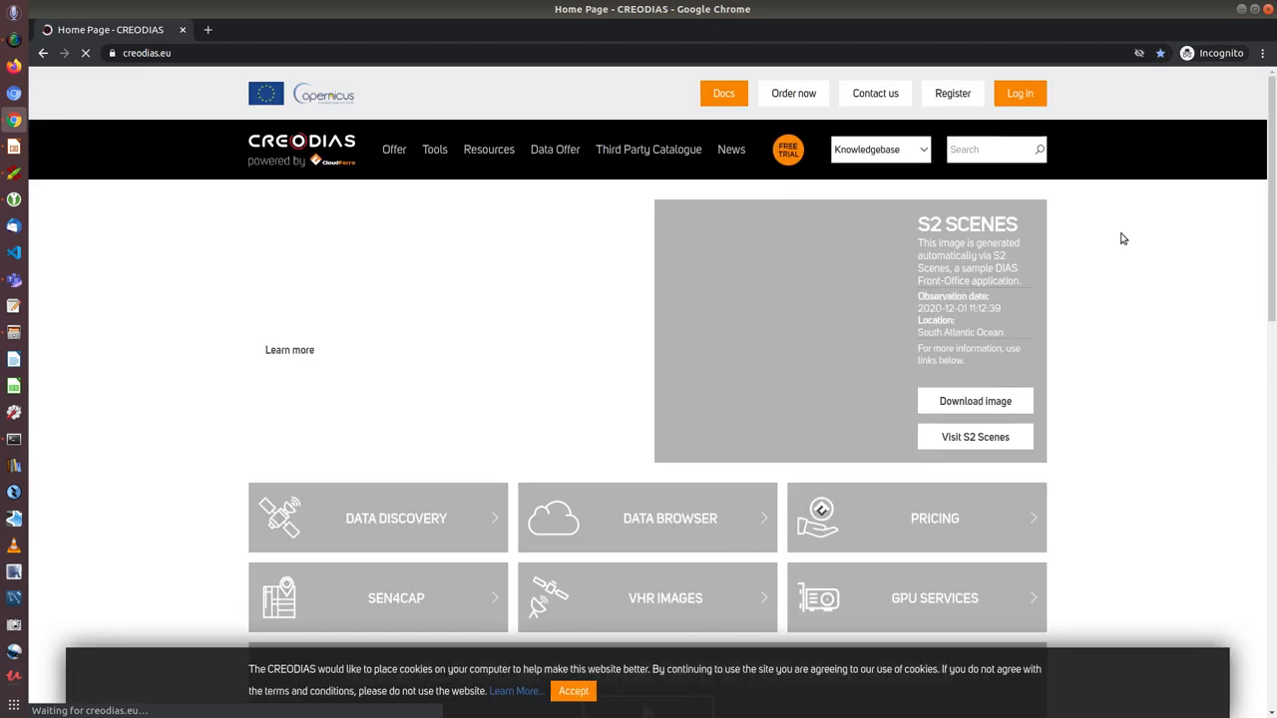
{"action": "left_click", "coordinate": [1019, 94]}
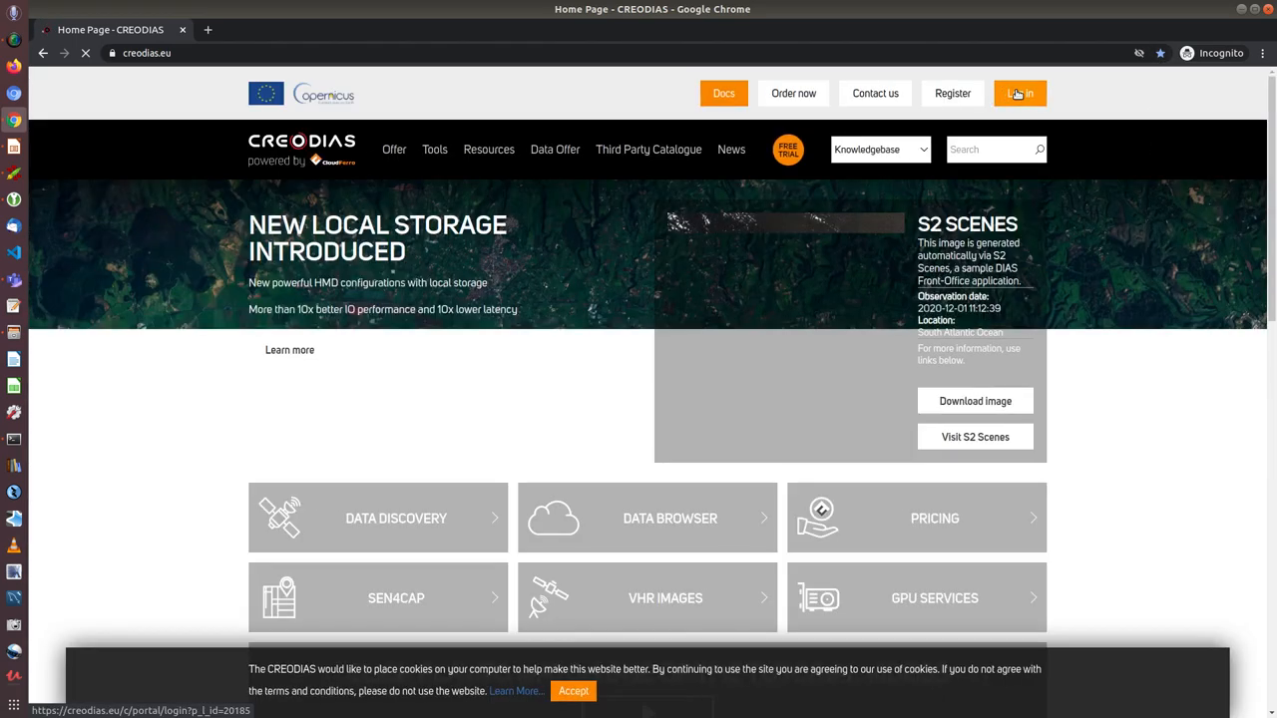
{"action": "left_click", "coordinate": [1019, 93]}
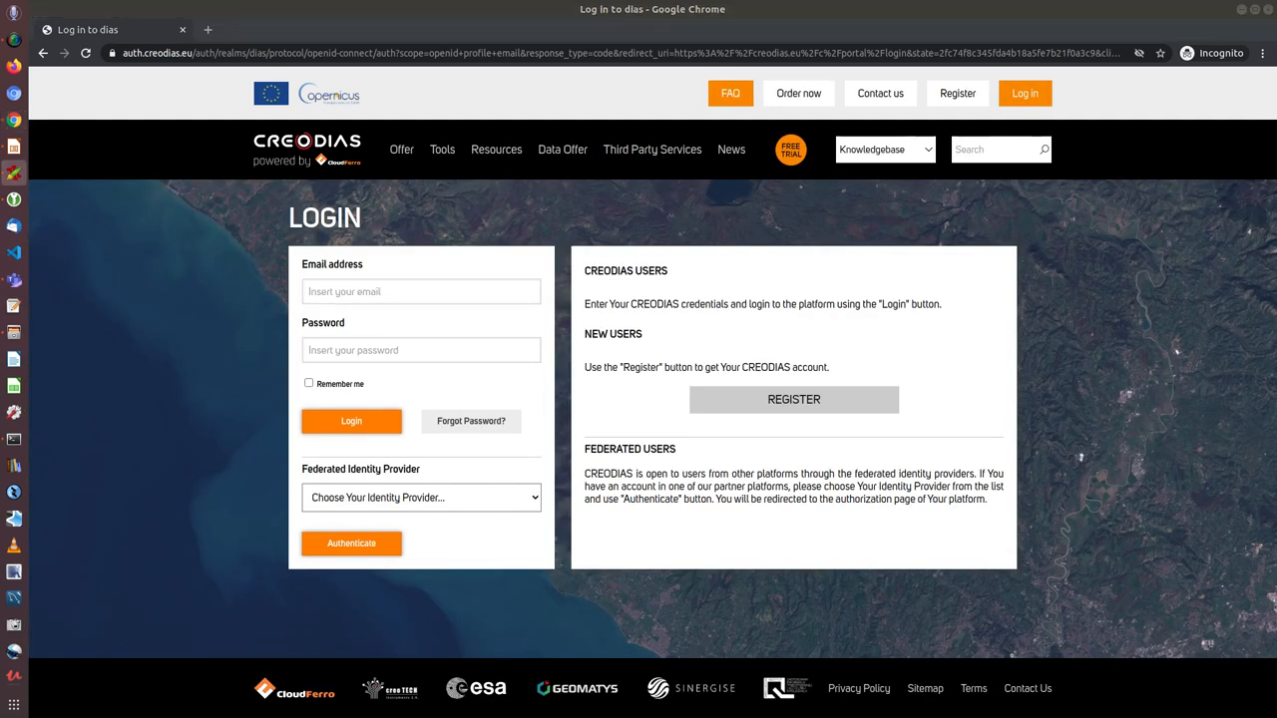
{"action": "left_click", "coordinate": [420, 291]}
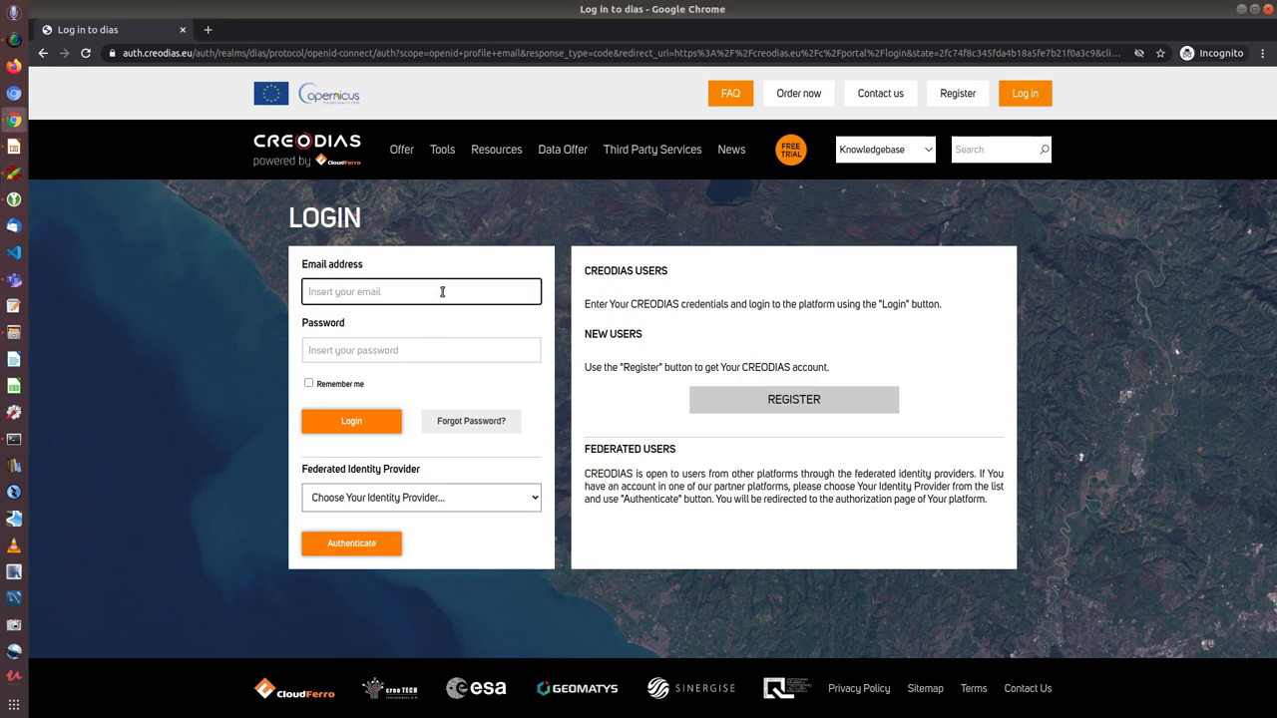
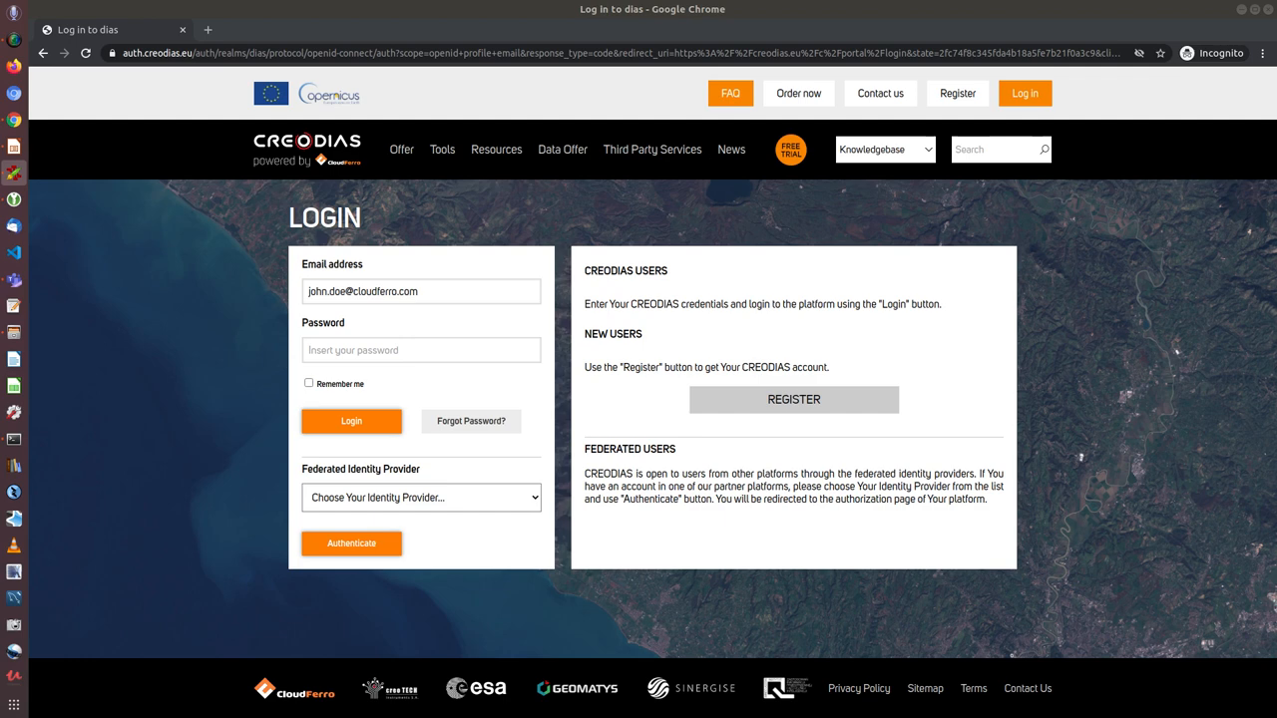
{"action": "left_click", "coordinate": [421, 349]}
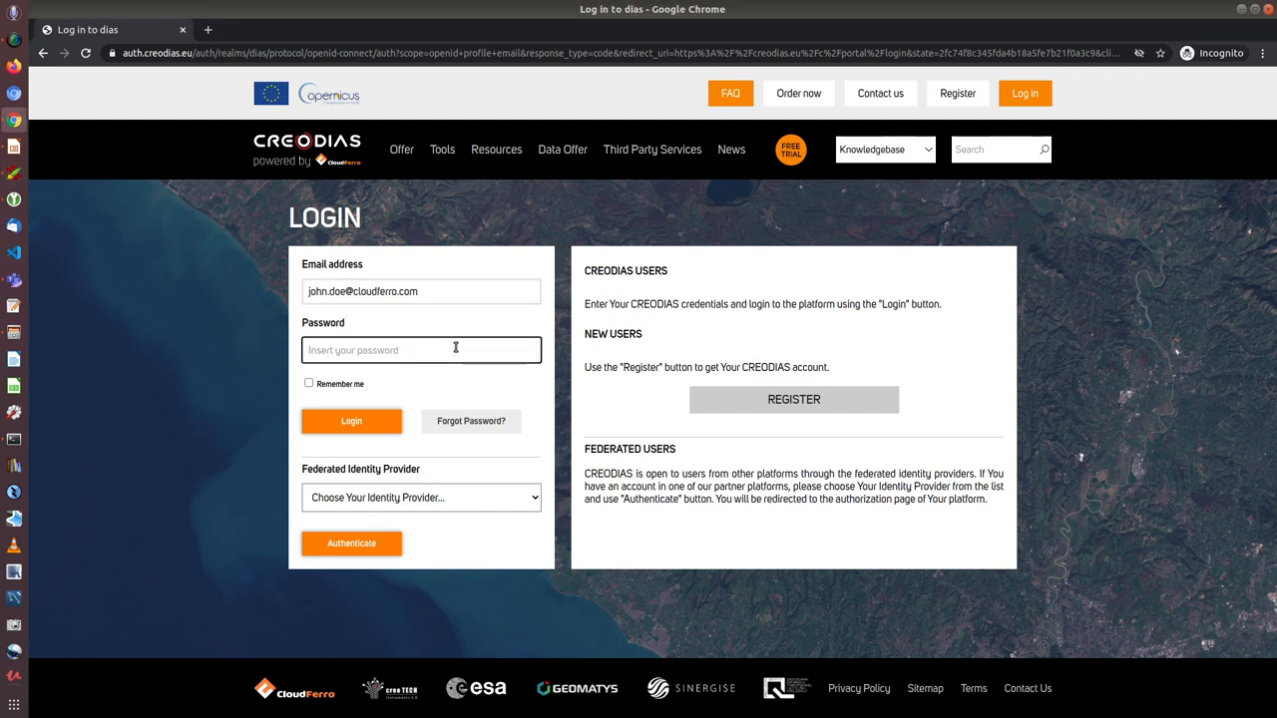
{"action": "left_click", "coordinate": [351, 419]}
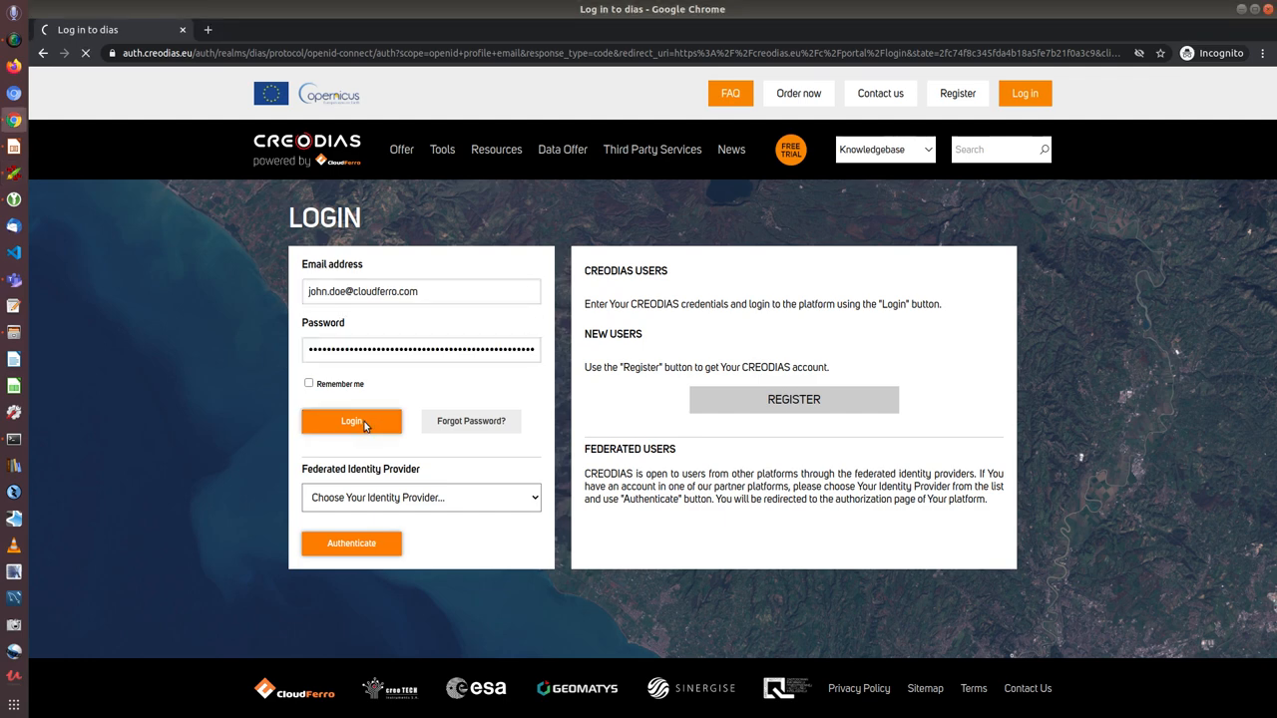
{"action": "left_click", "coordinate": [351, 421]}
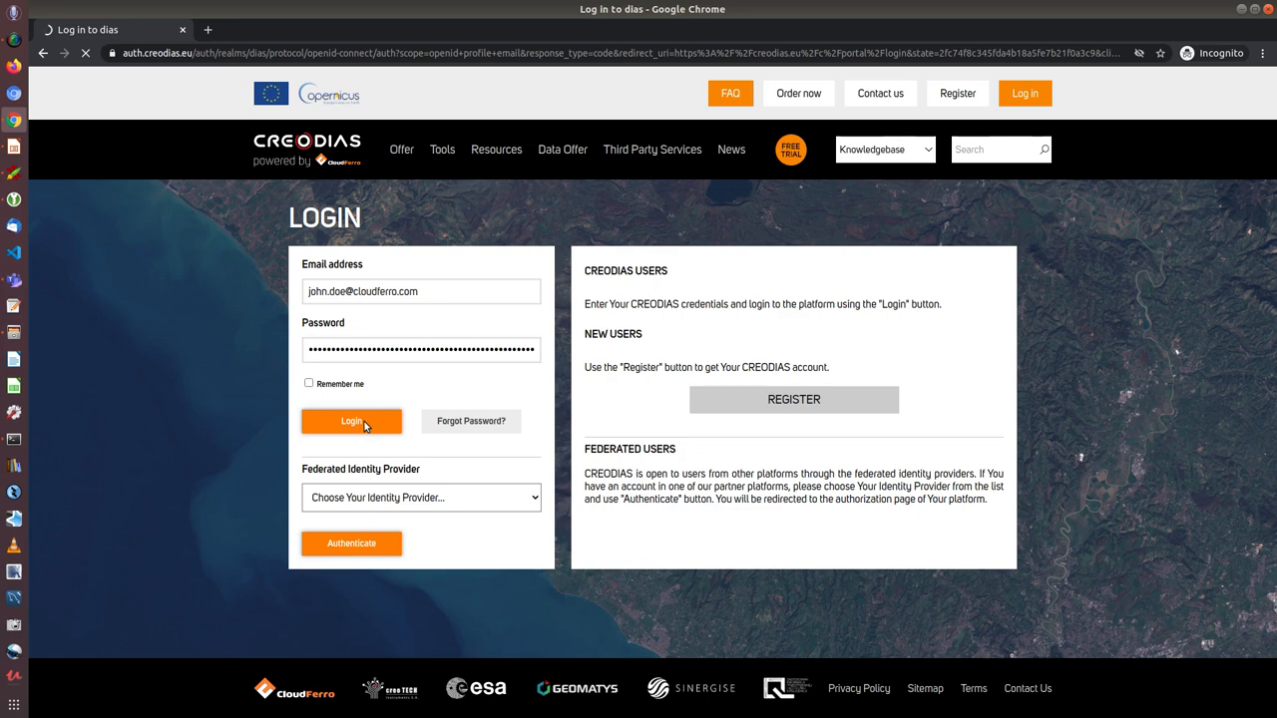
{"action": "left_click", "coordinate": [351, 421]}
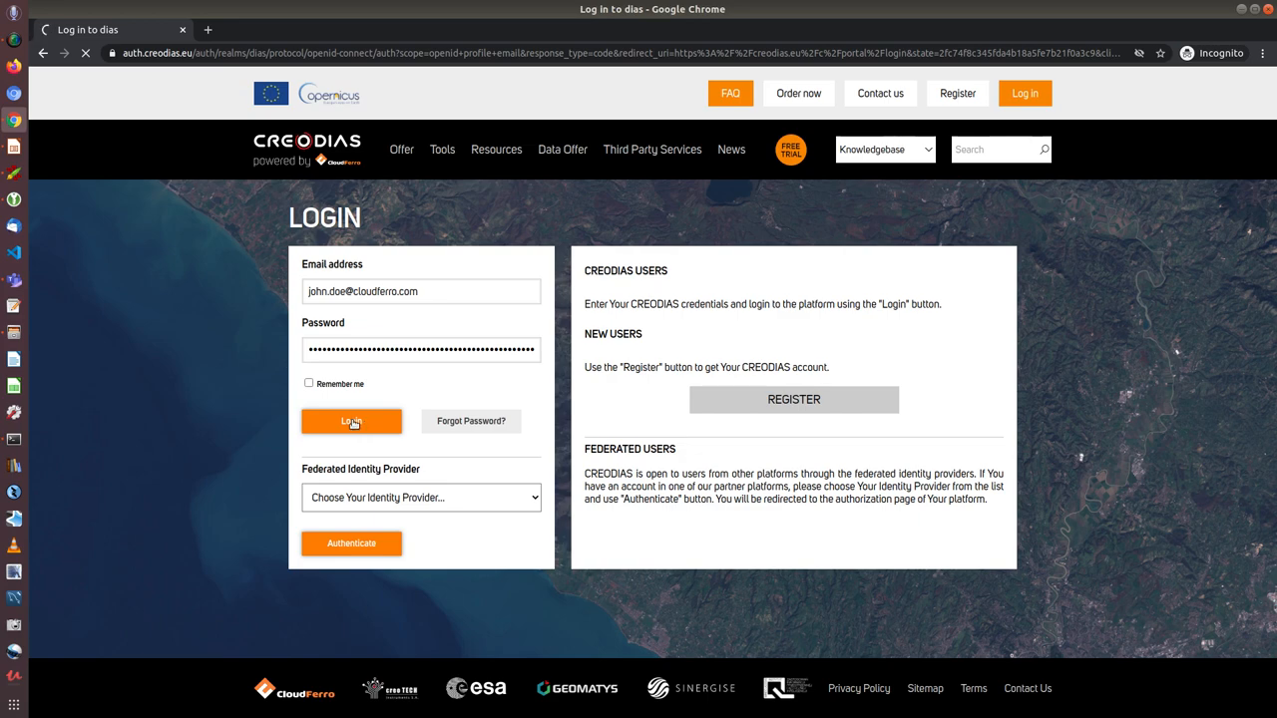
{"action": "left_click", "coordinate": [351, 419]}
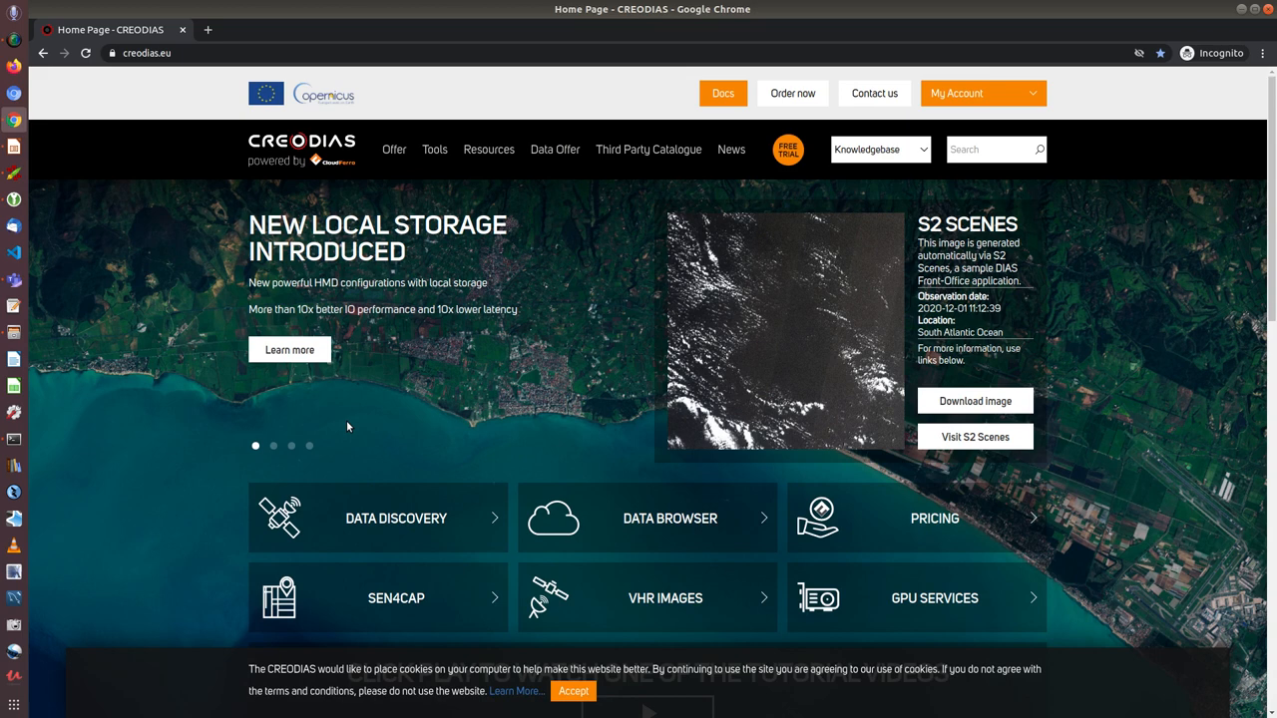
{"action": "mouse_move", "coordinate": [328, 395]}
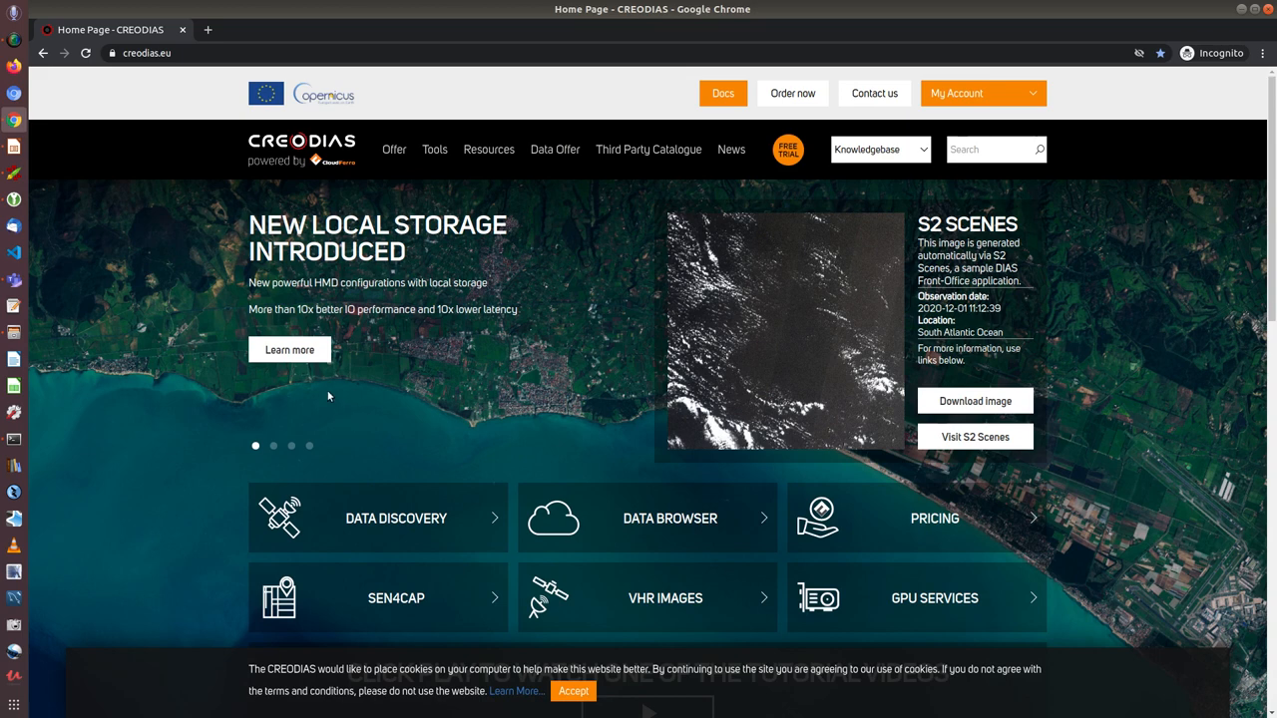
{"action": "mouse_move", "coordinate": [455, 347]}
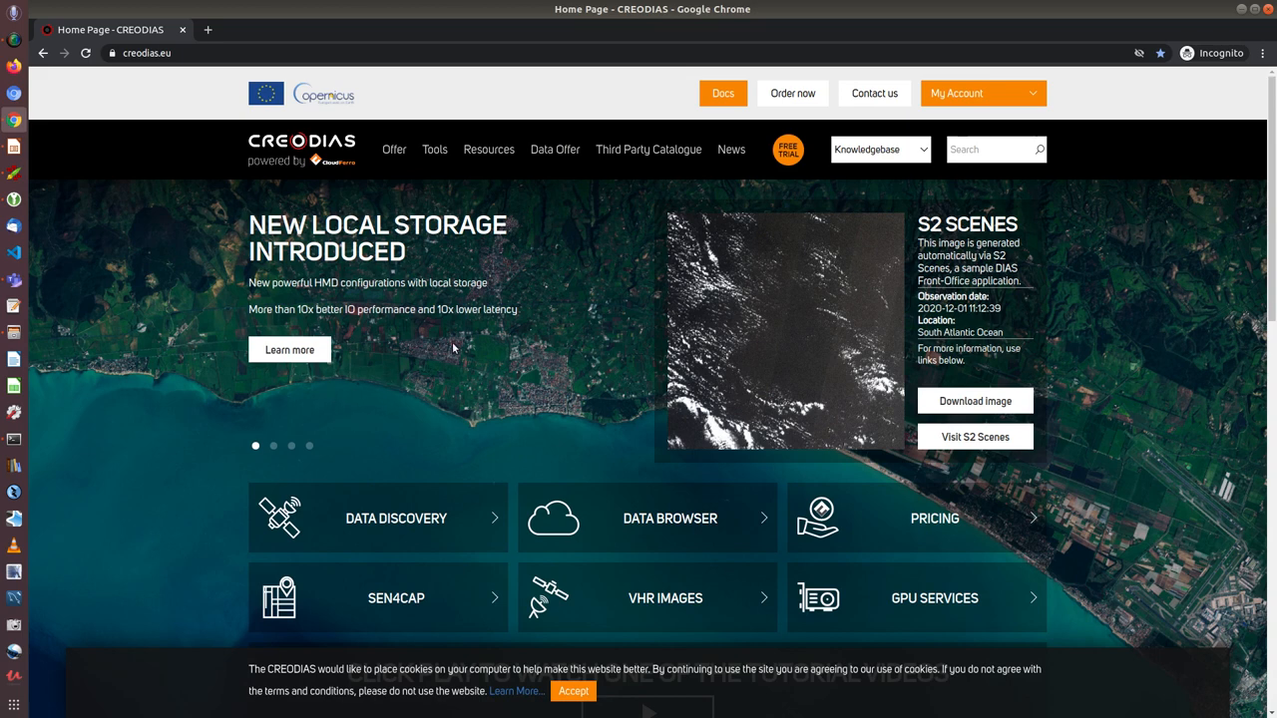
{"action": "mouse_move", "coordinate": [1057, 263]}
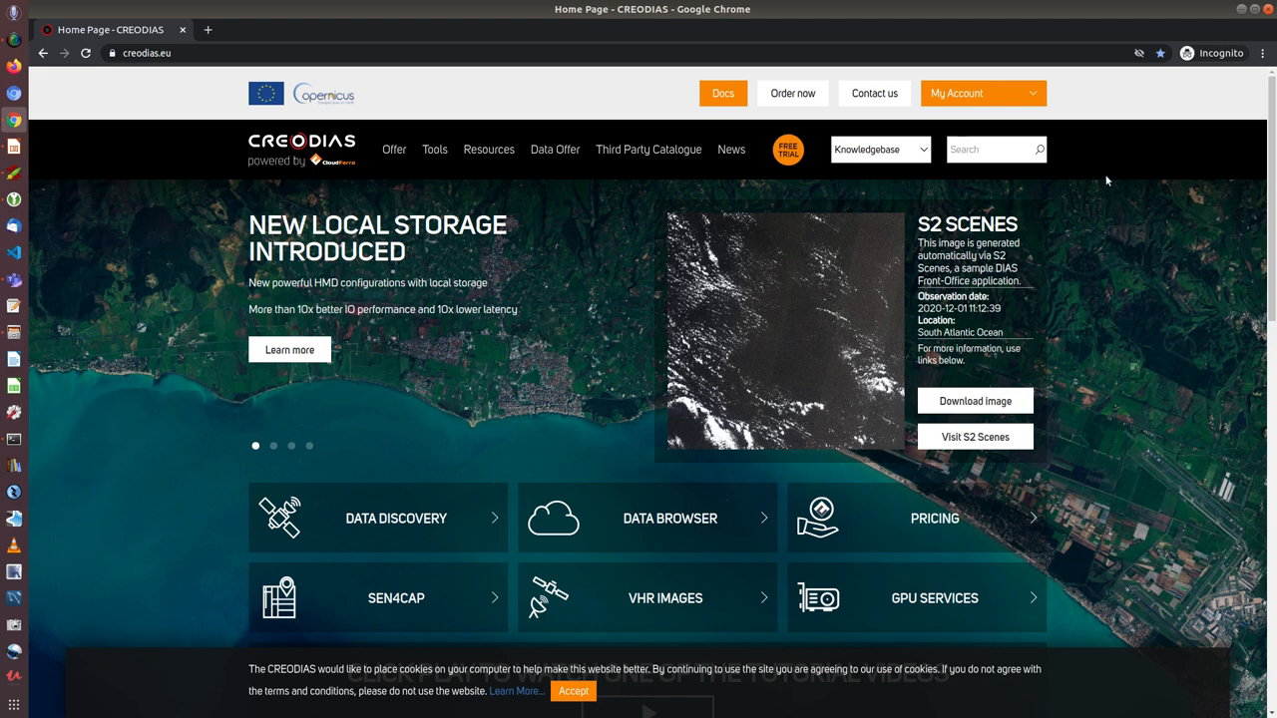
Step: Choose Your Cloud Environment from the My Account menu
{"action": "left_click", "coordinate": [981, 93]}
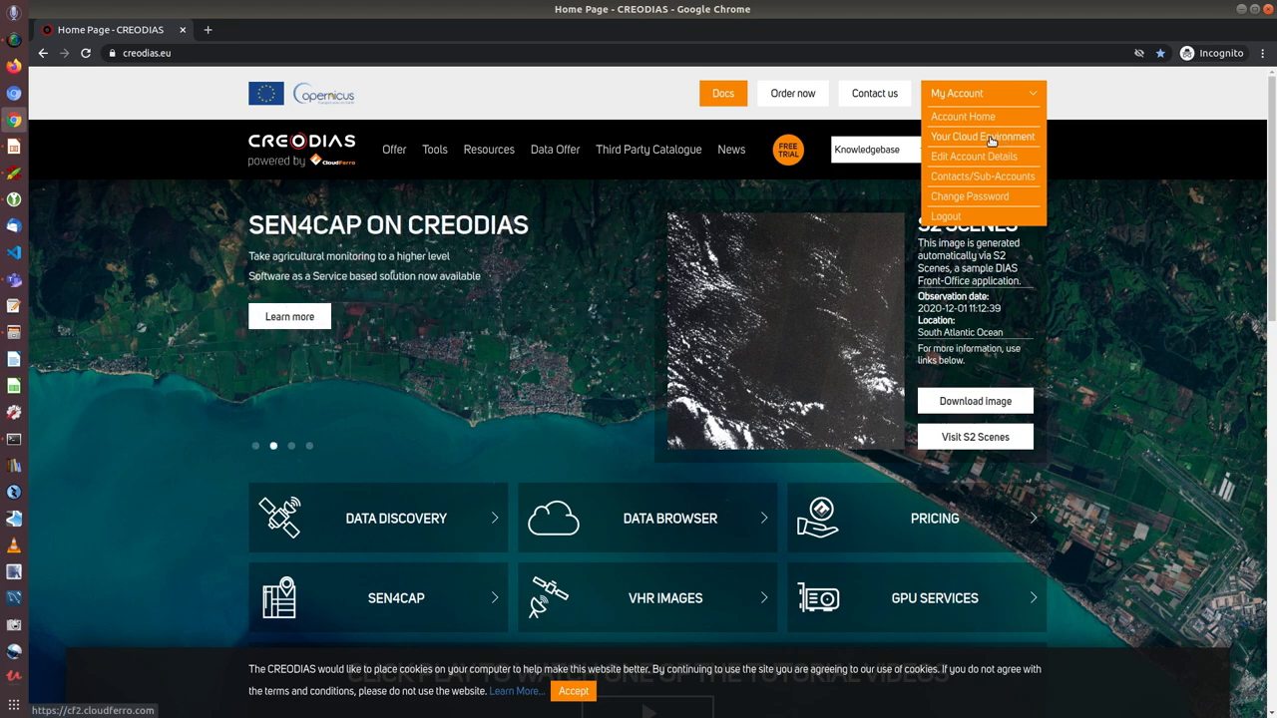
{"action": "left_click", "coordinate": [982, 136]}
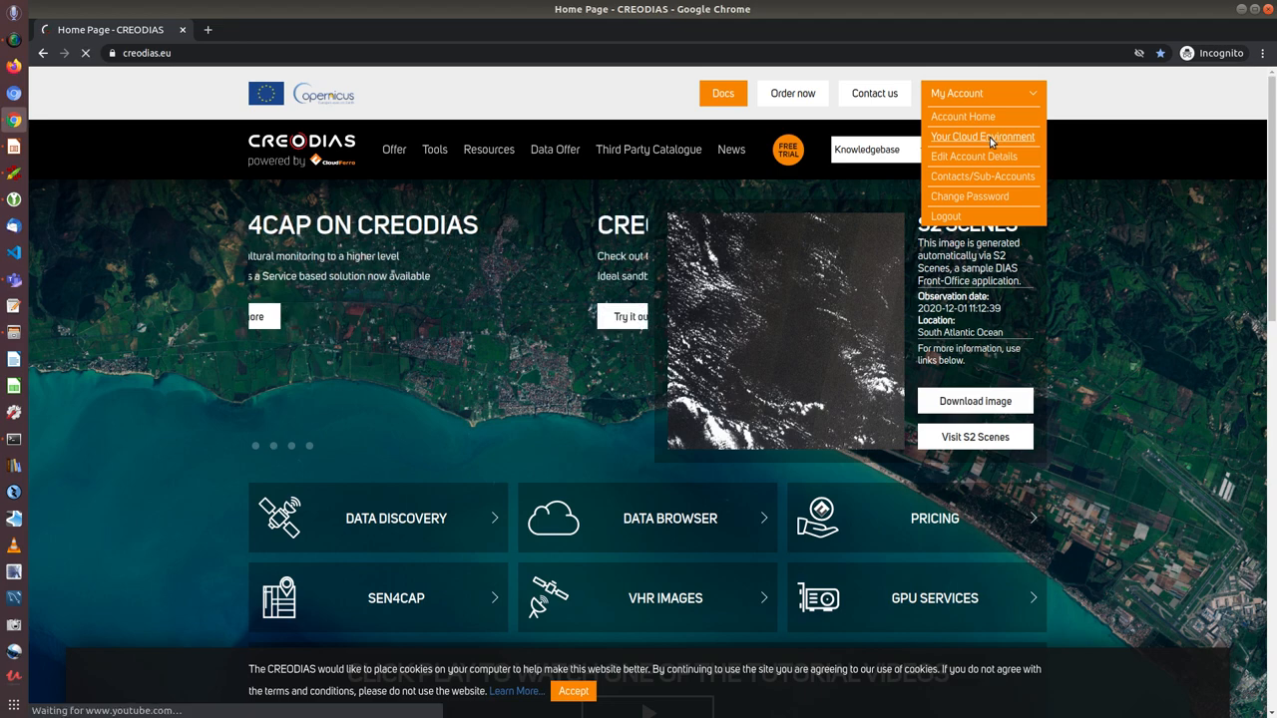
{"action": "left_click", "coordinate": [982, 136]}
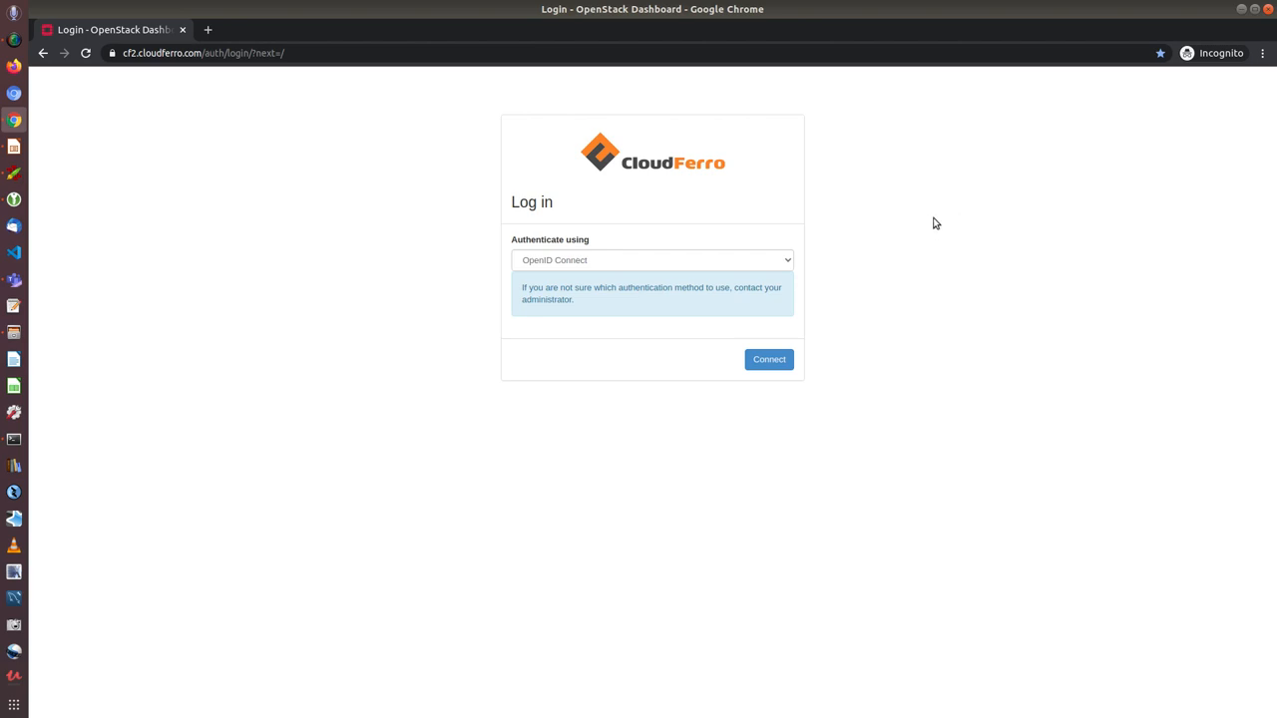
{"action": "mouse_move", "coordinate": [826, 296]}
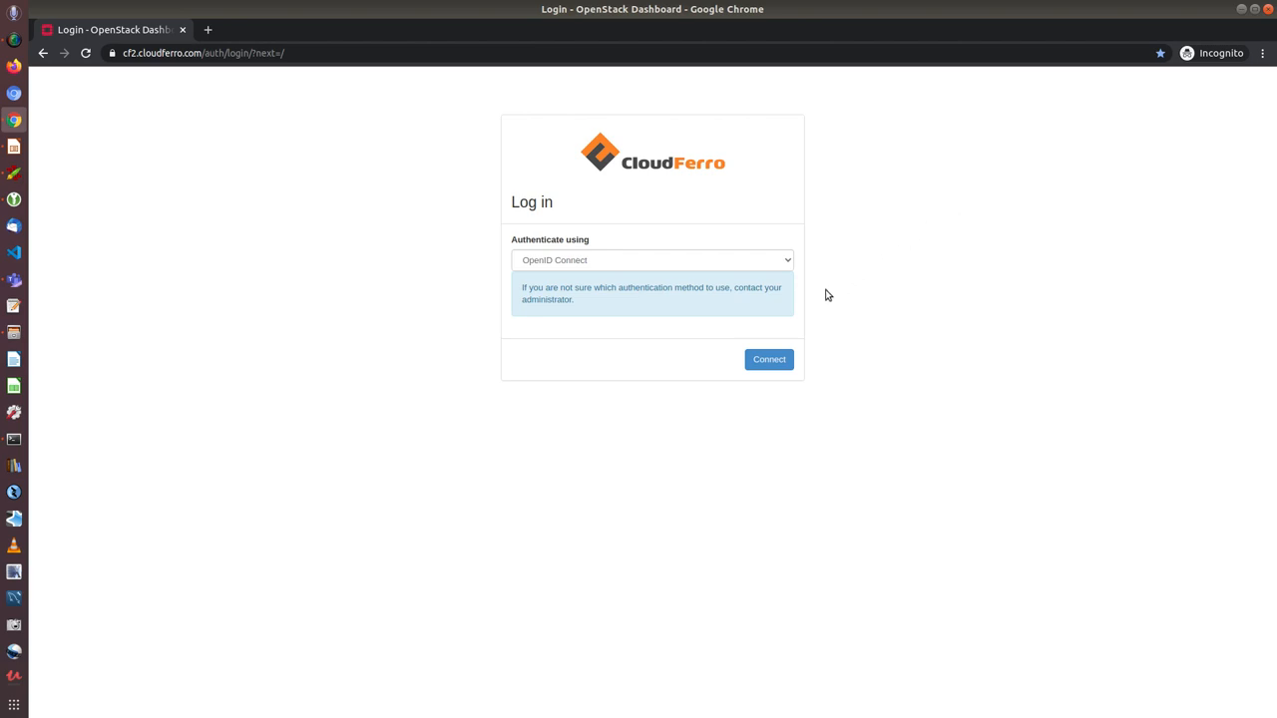
{"action": "mouse_move", "coordinate": [574, 267]}
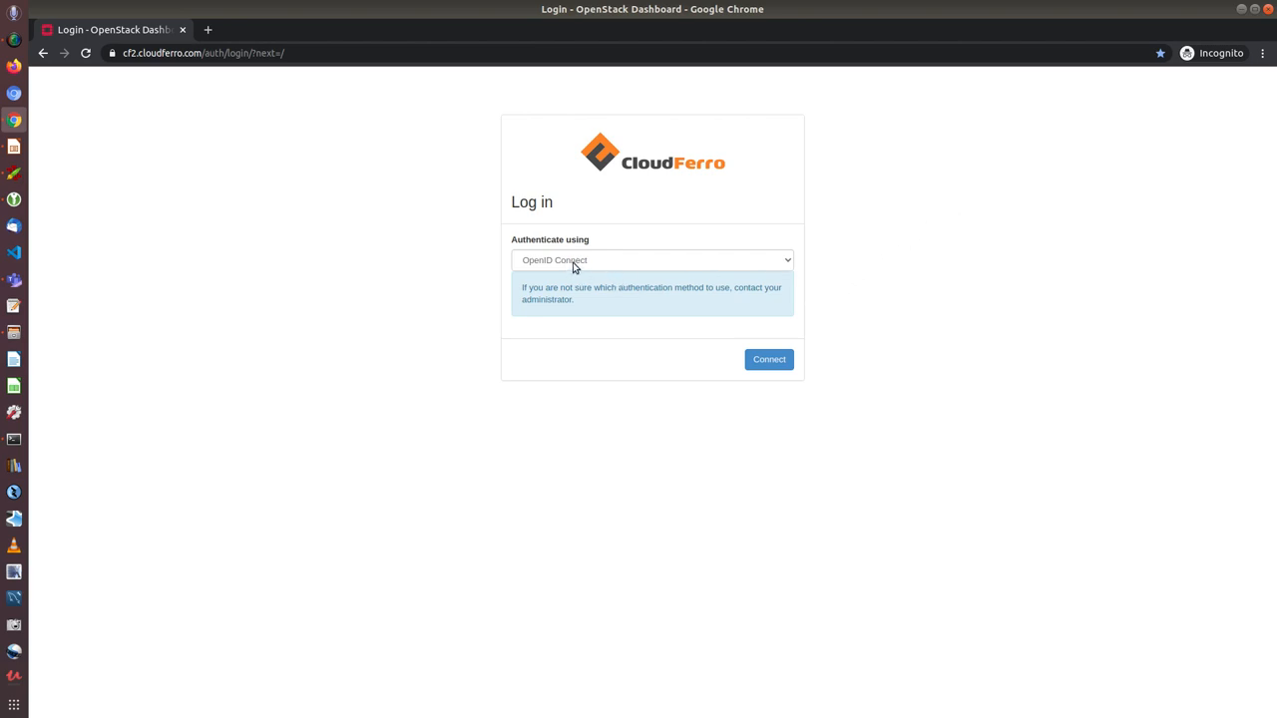
{"action": "mouse_move", "coordinate": [702, 259]}
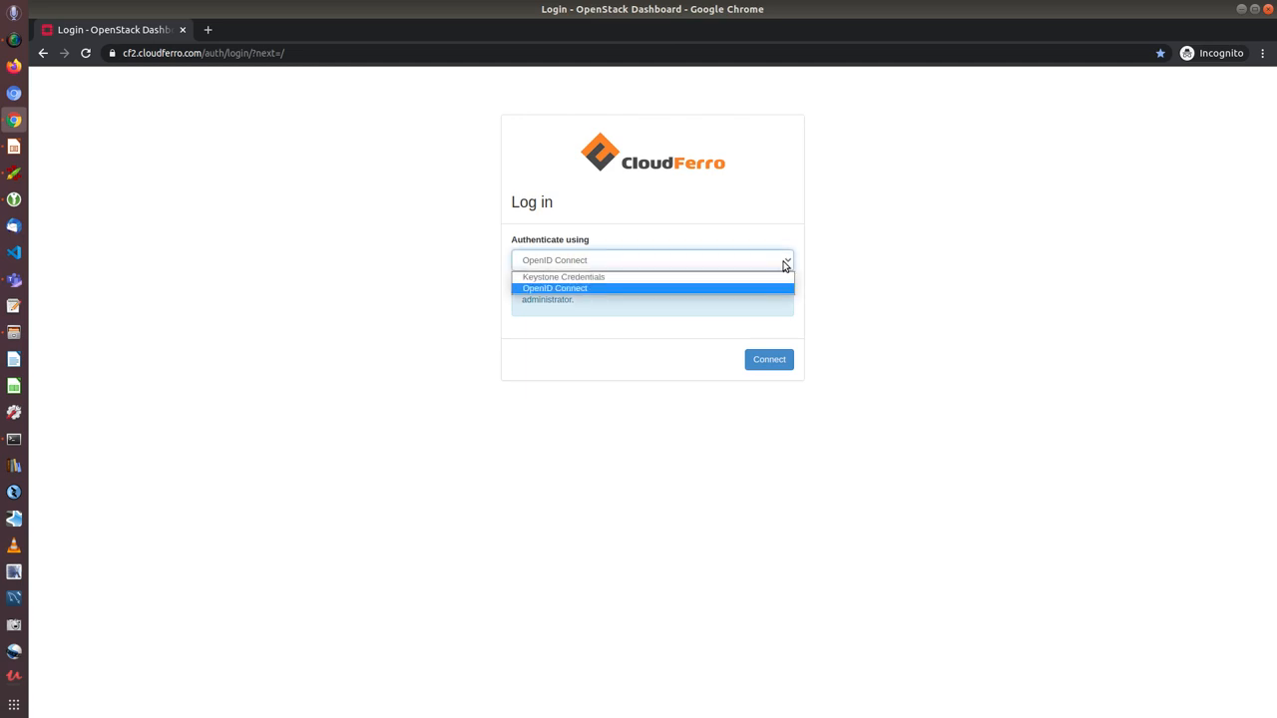
Step: Try Keystone Credentials, switch back to OpenID Connect and connect to the dashboard
{"action": "left_click", "coordinate": [563, 278]}
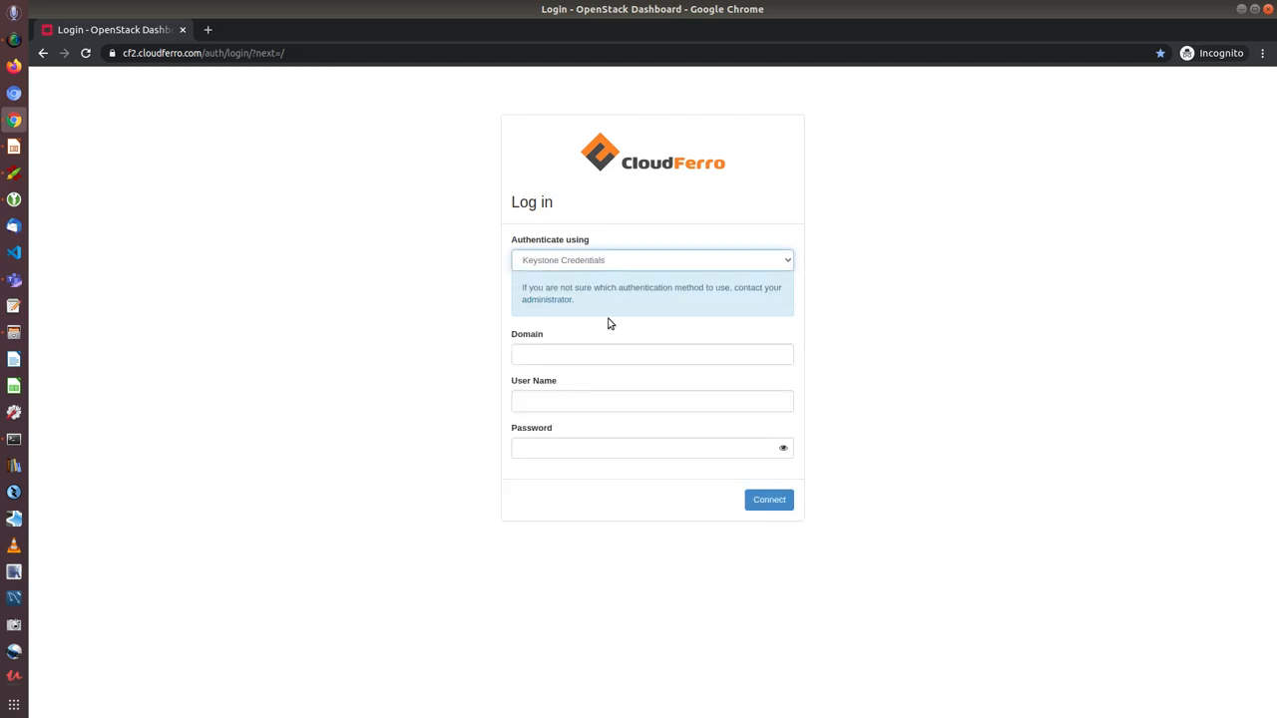
{"action": "left_click", "coordinate": [650, 355]}
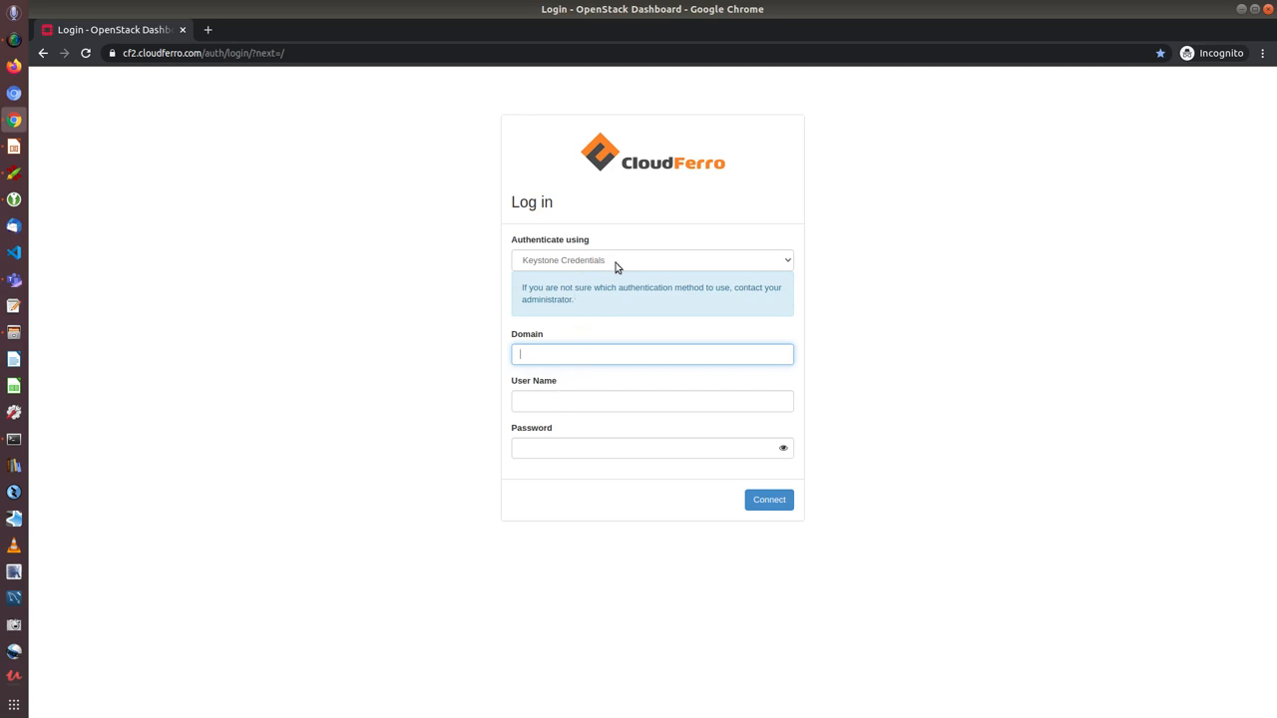
{"action": "left_click", "coordinate": [650, 260]}
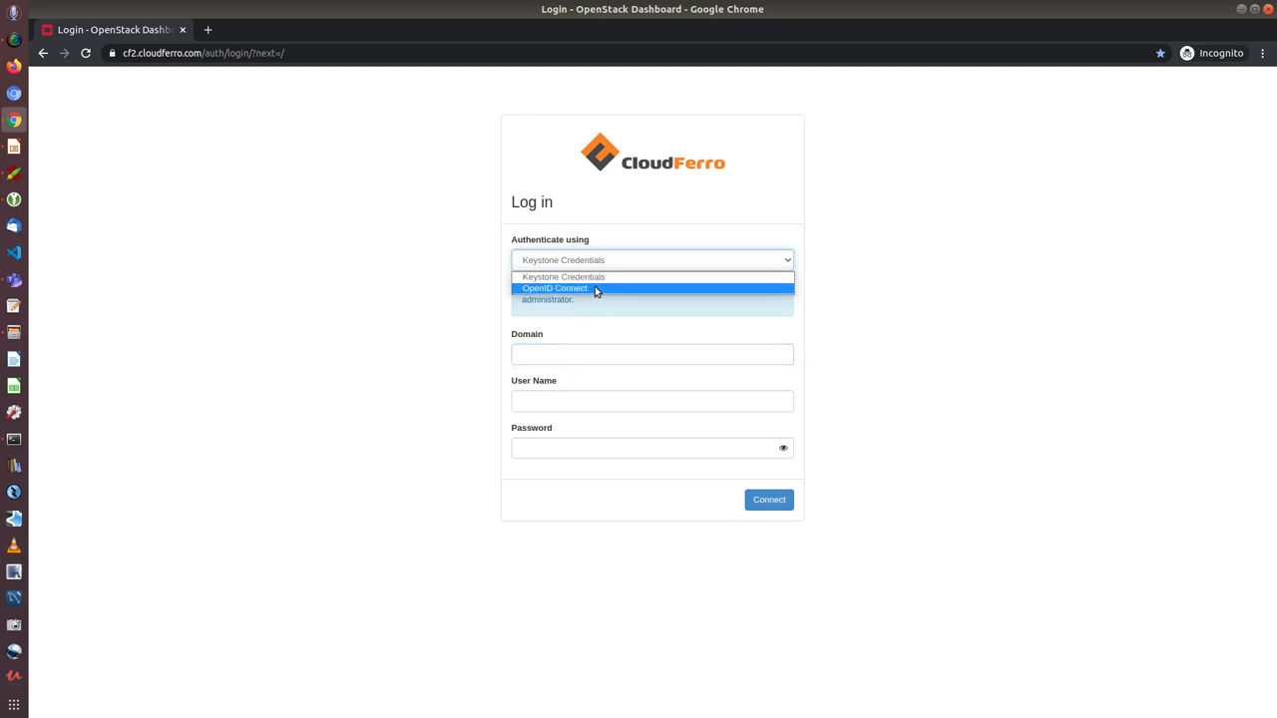
{"action": "left_click", "coordinate": [554, 287]}
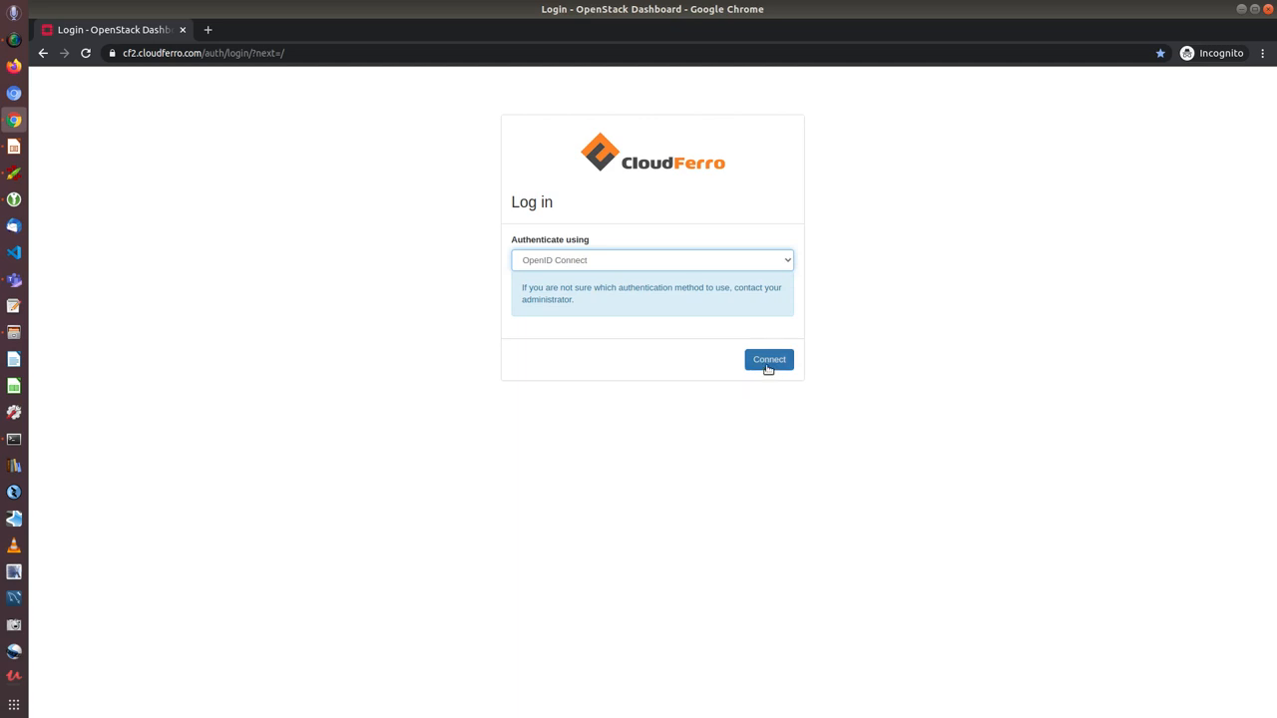
{"action": "left_click", "coordinate": [768, 359]}
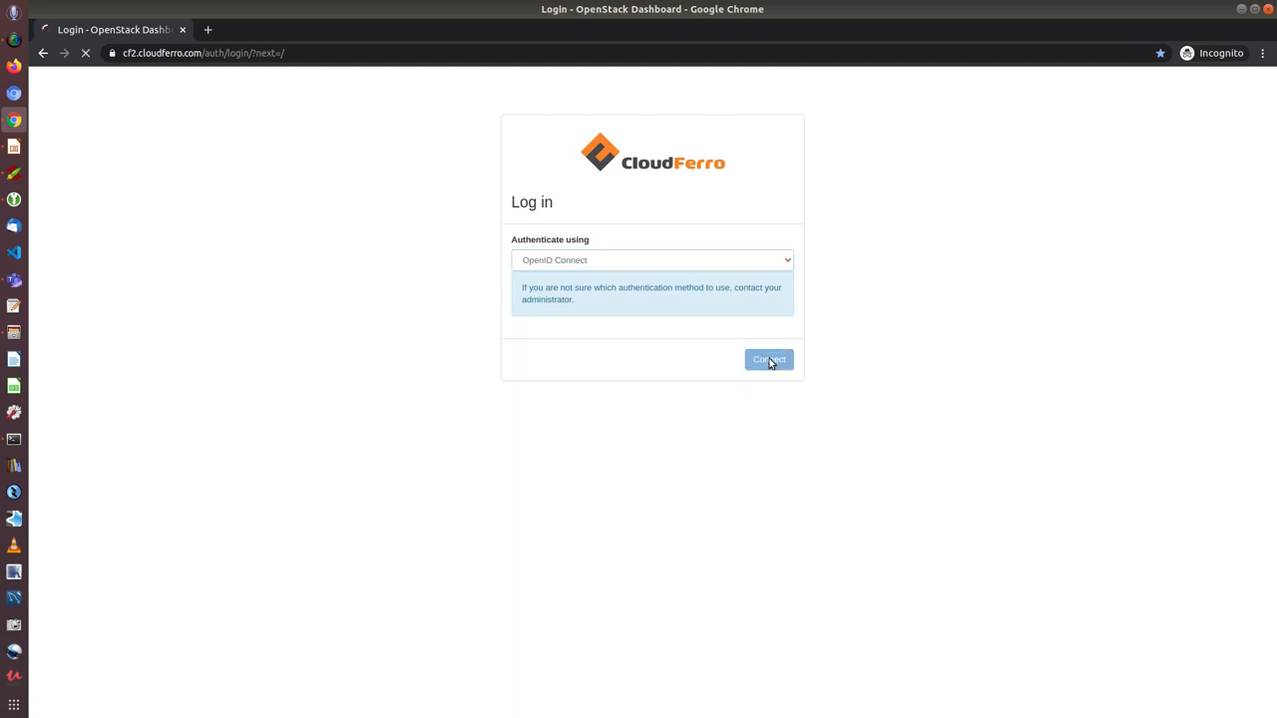
{"action": "left_click", "coordinate": [768, 359]}
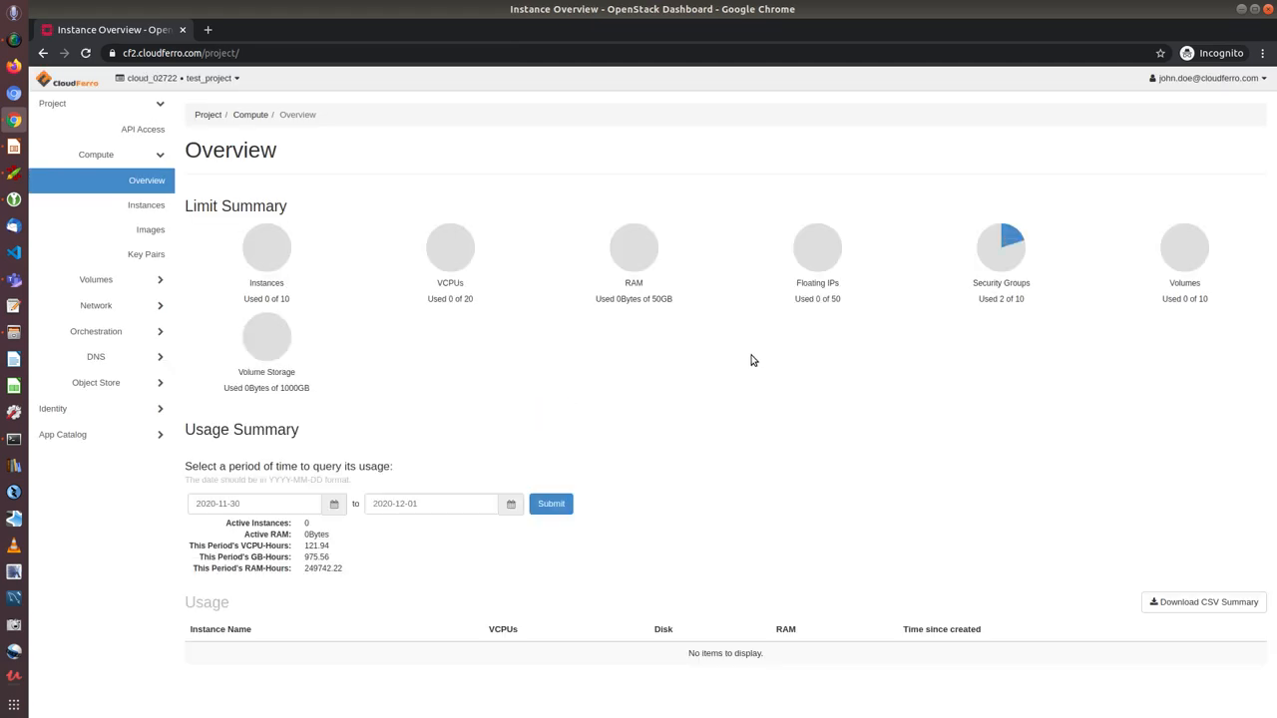
{"action": "mouse_move", "coordinate": [666, 353]}
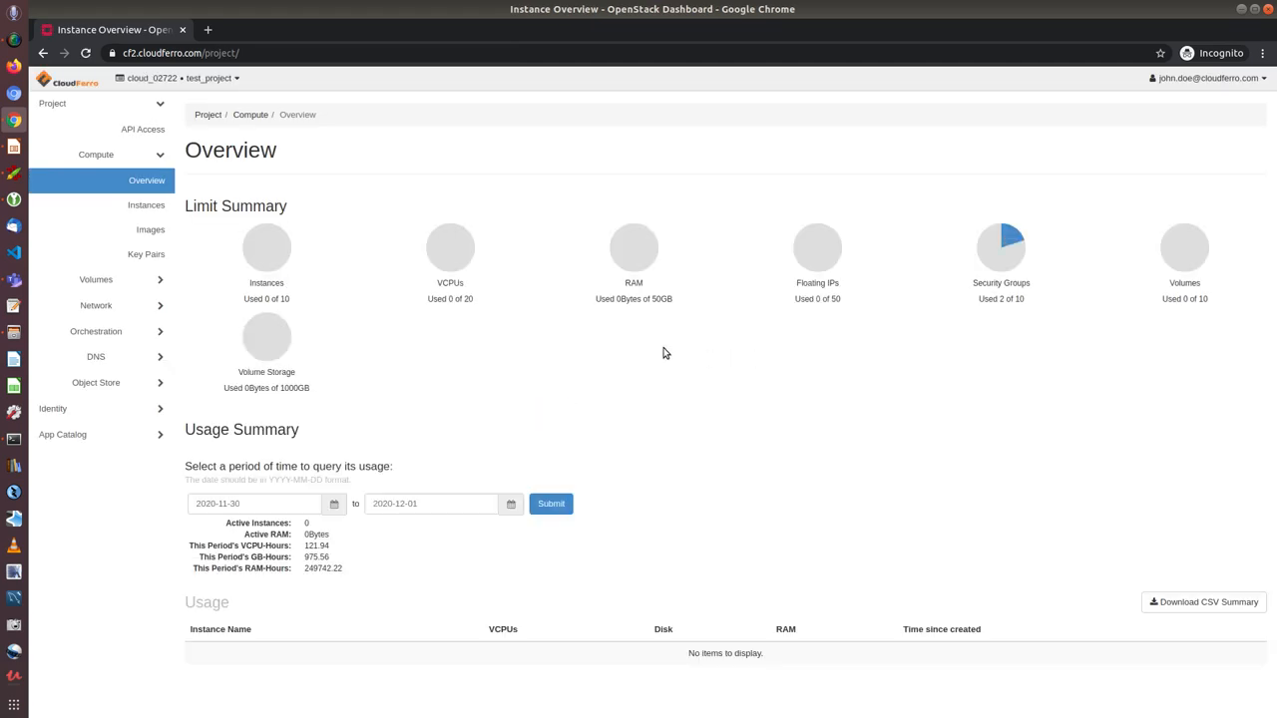
{"action": "mouse_move", "coordinate": [506, 263]}
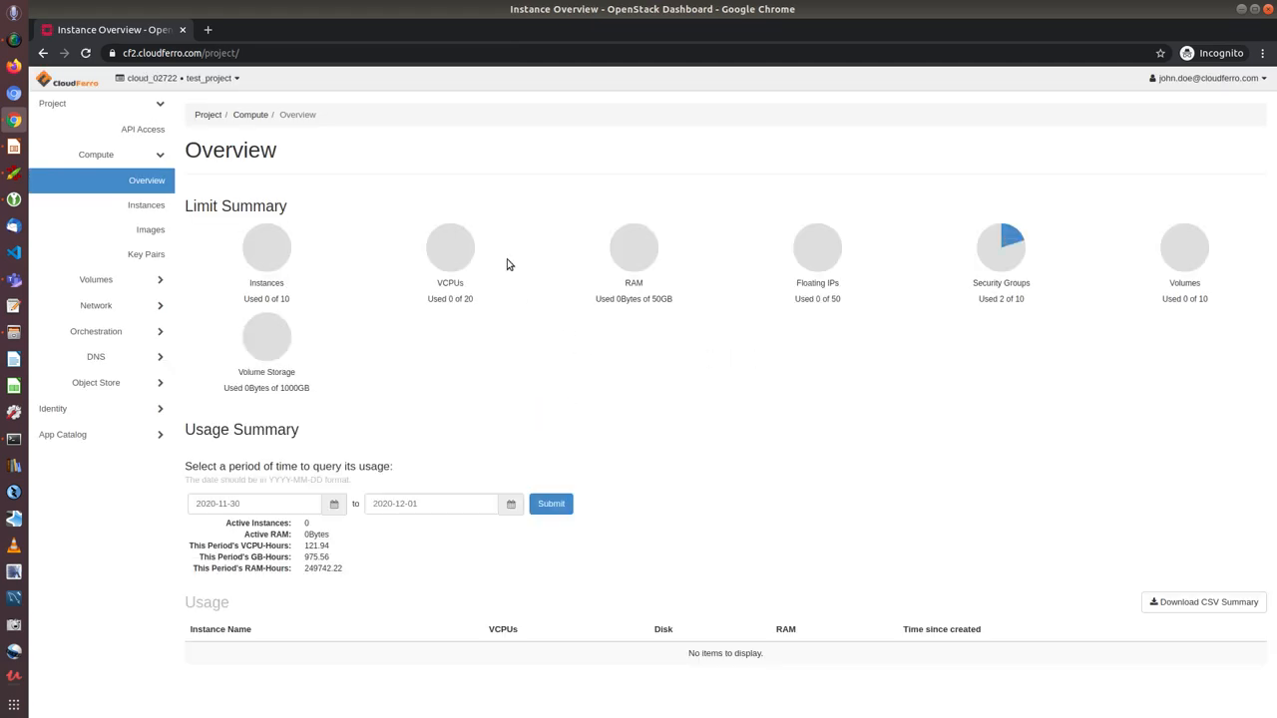
{"action": "mouse_move", "coordinate": [303, 213]}
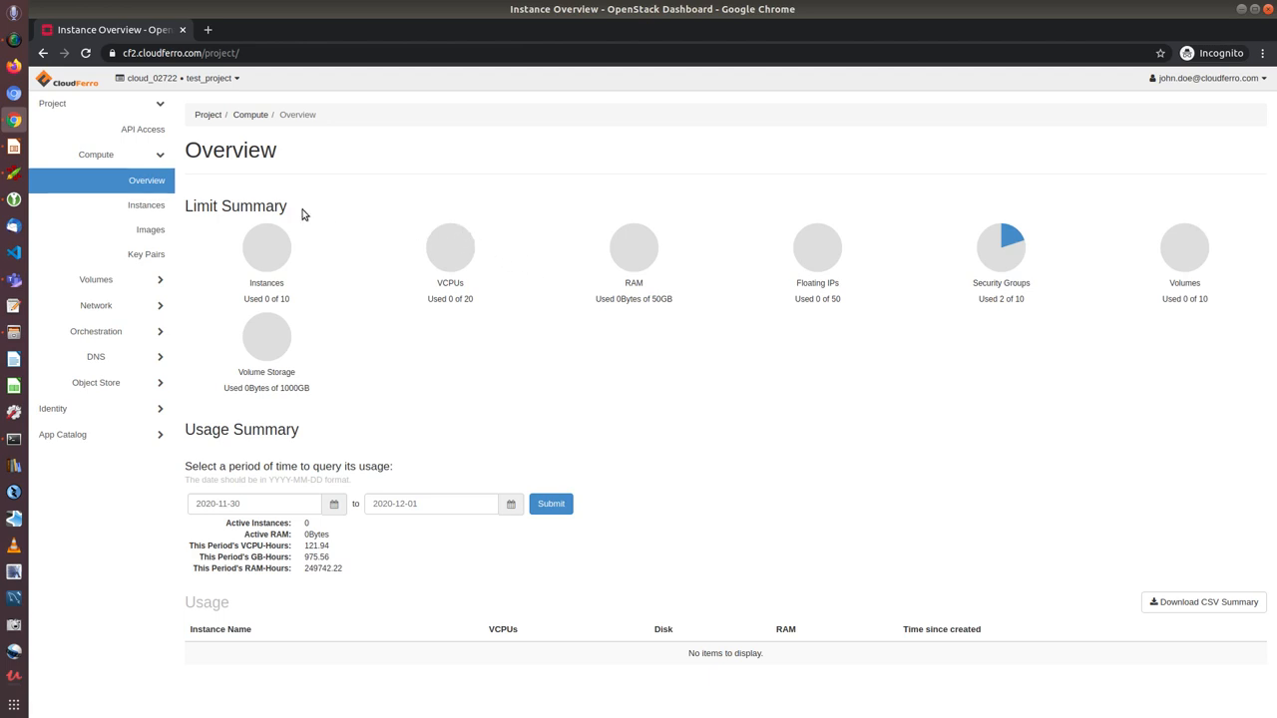
{"action": "mouse_move", "coordinate": [295, 263]}
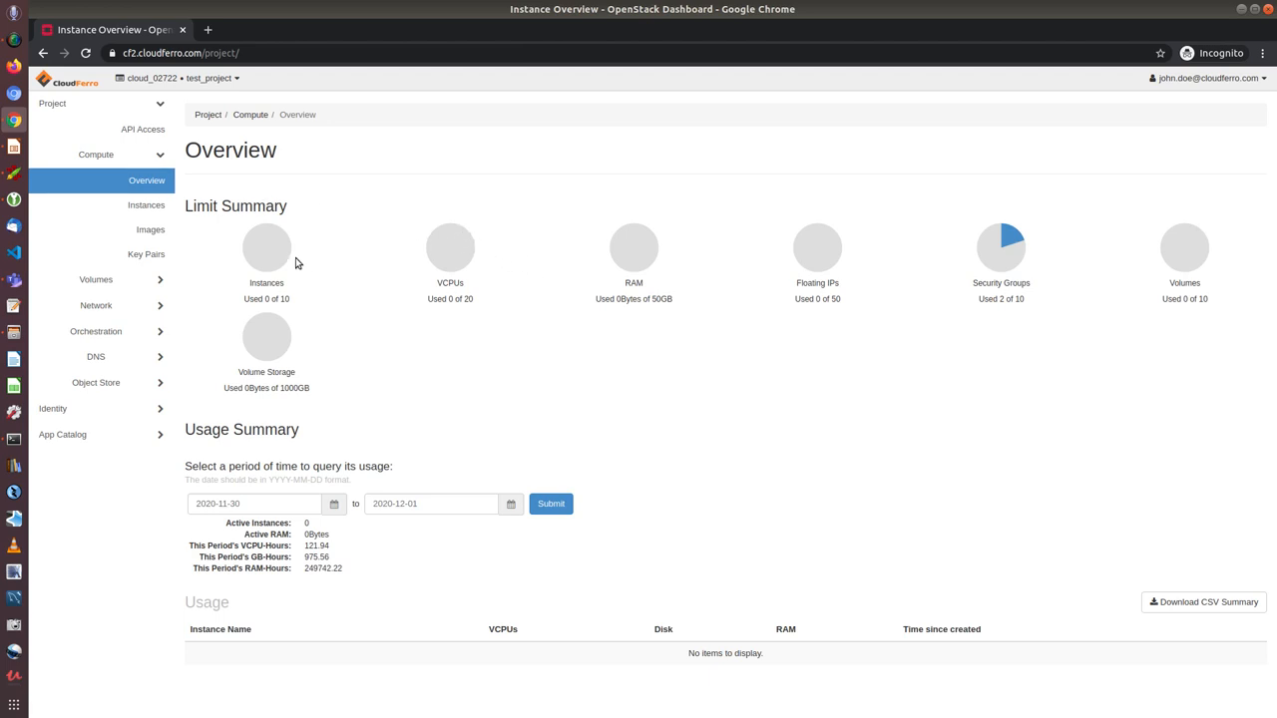
{"action": "mouse_move", "coordinate": [255, 291]}
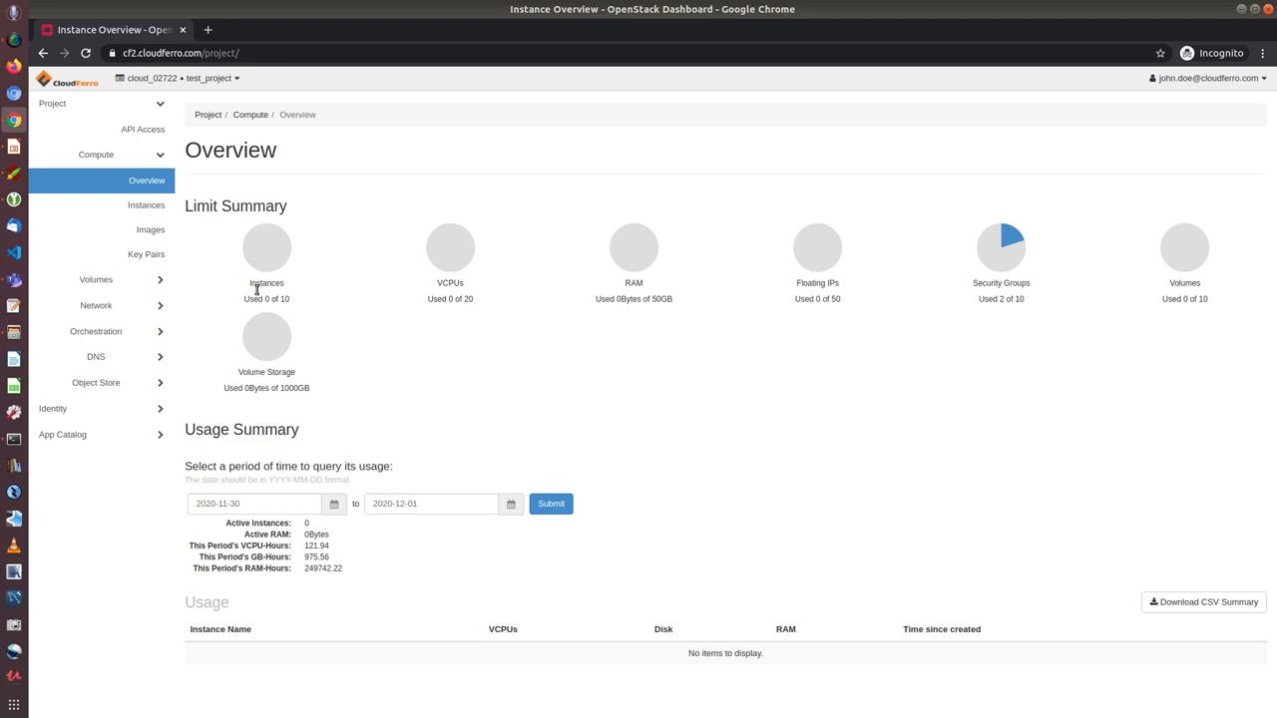
{"action": "mouse_move", "coordinate": [243, 307]}
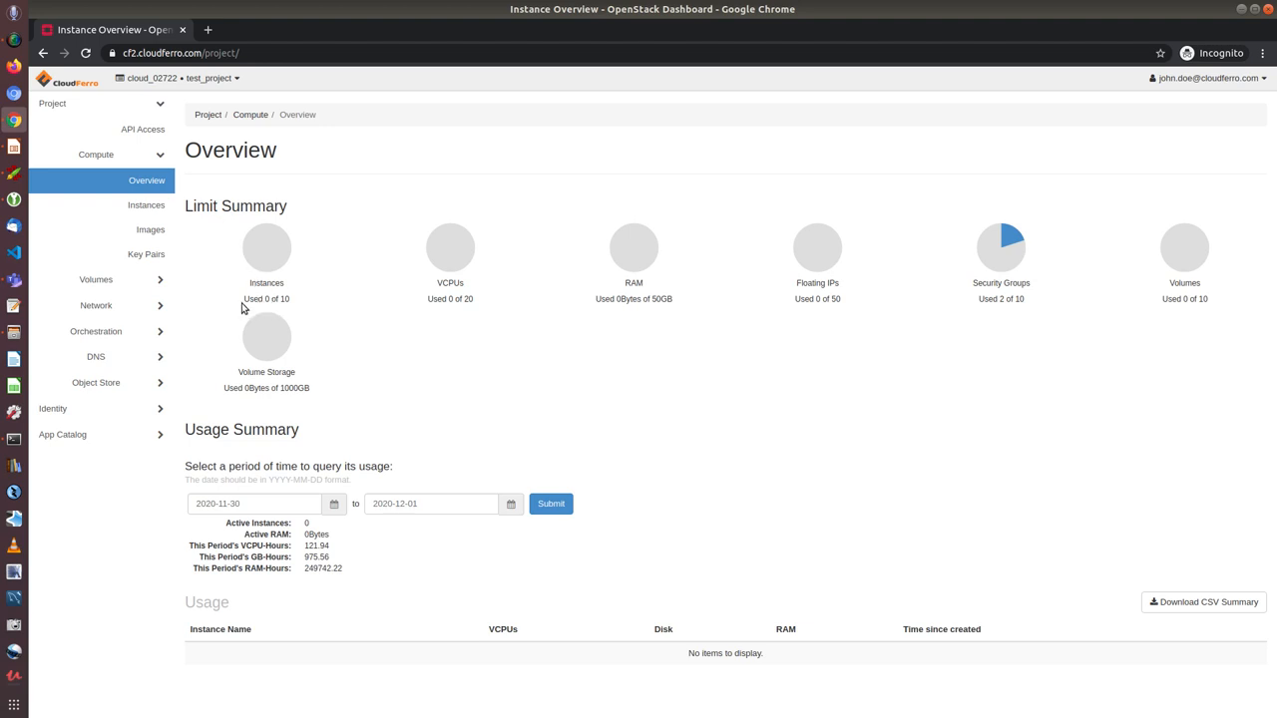
{"action": "mouse_move", "coordinate": [260, 319]}
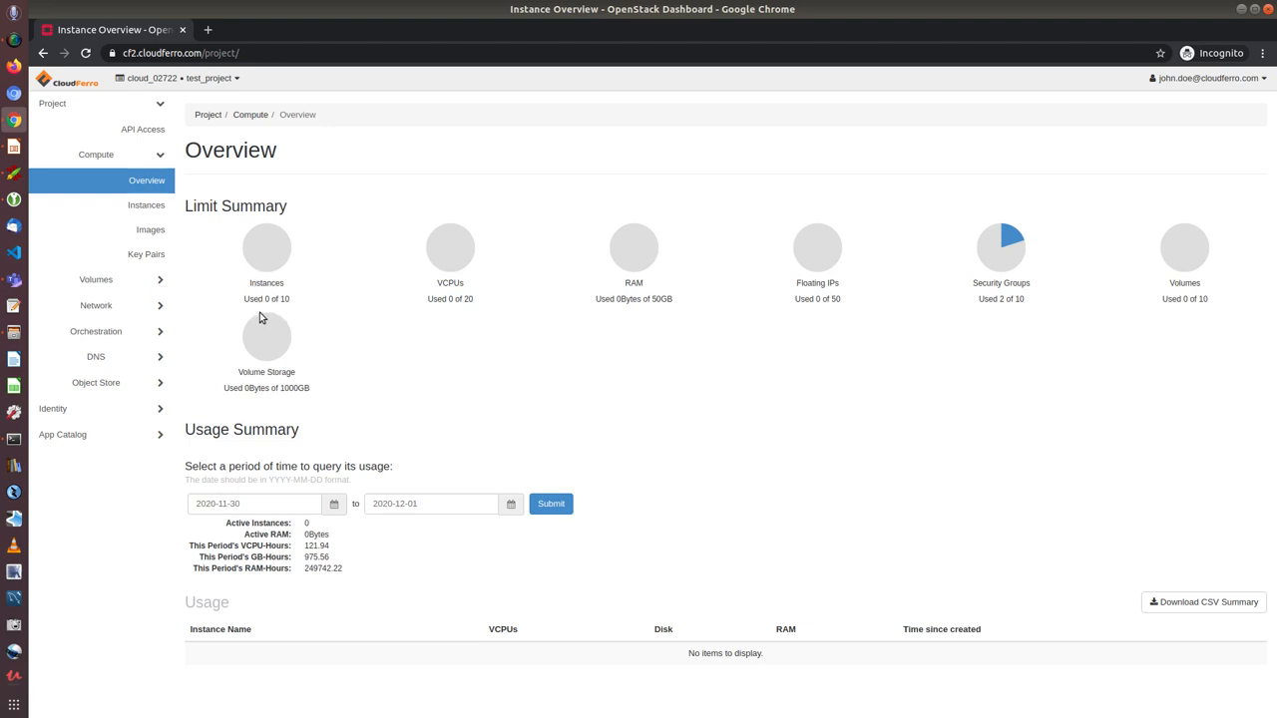
{"action": "mouse_move", "coordinate": [291, 311]}
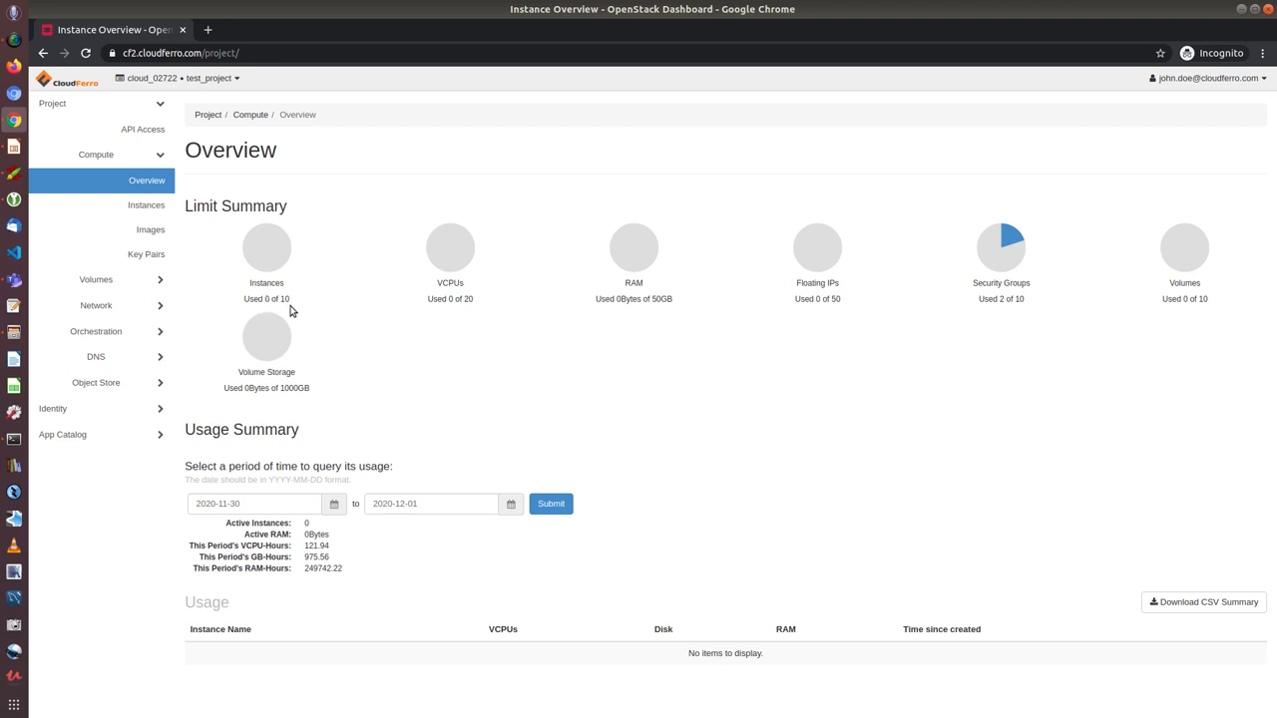
{"action": "mouse_move", "coordinate": [457, 315]}
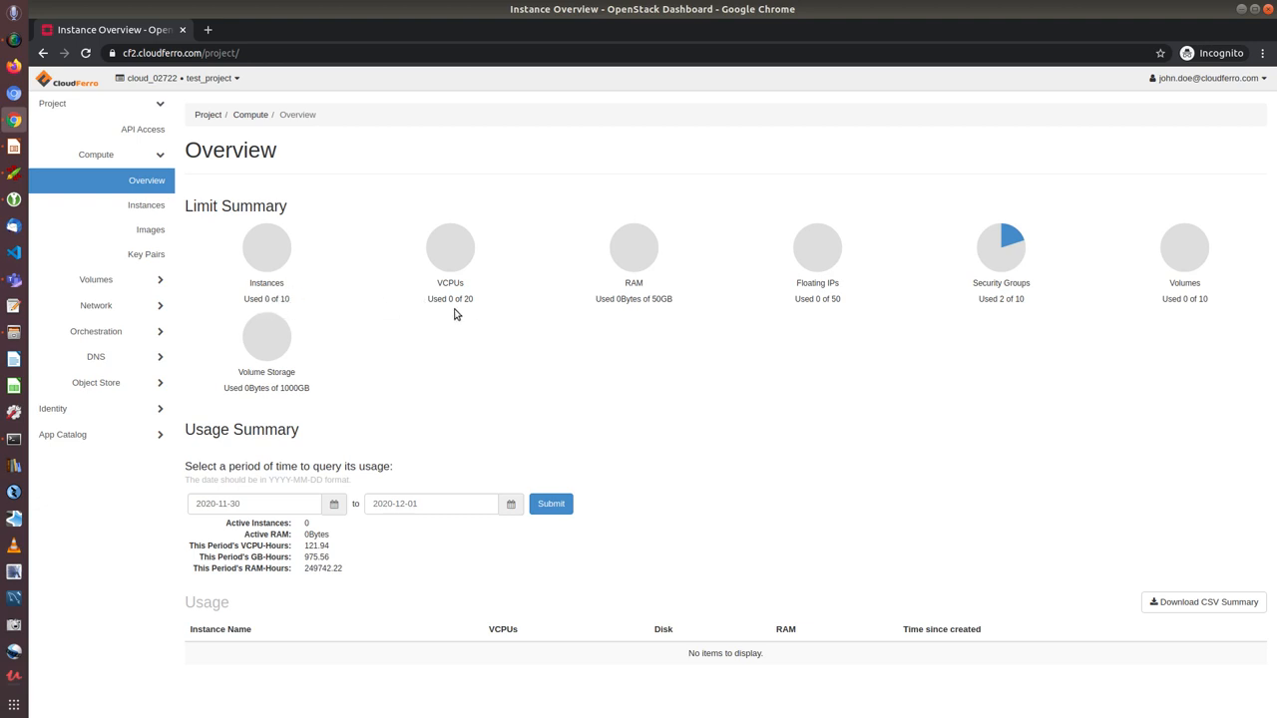
{"action": "mouse_move", "coordinate": [421, 307]}
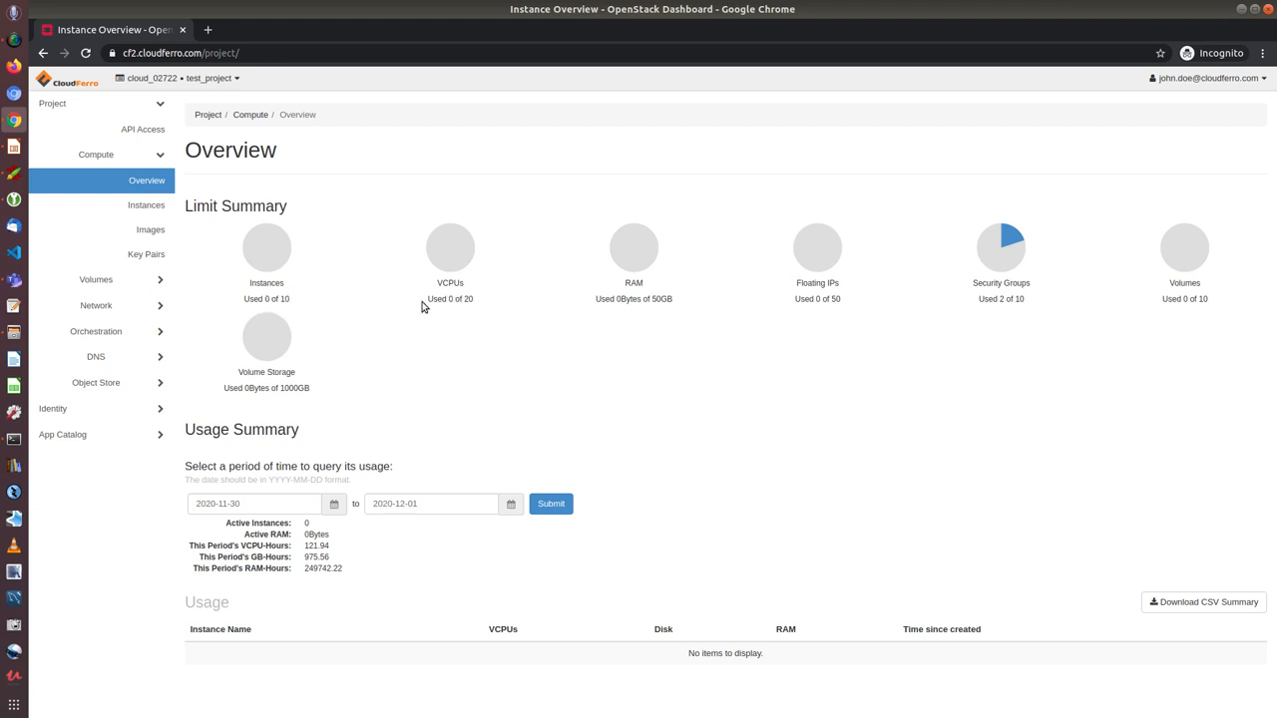
{"action": "mouse_move", "coordinate": [606, 331]}
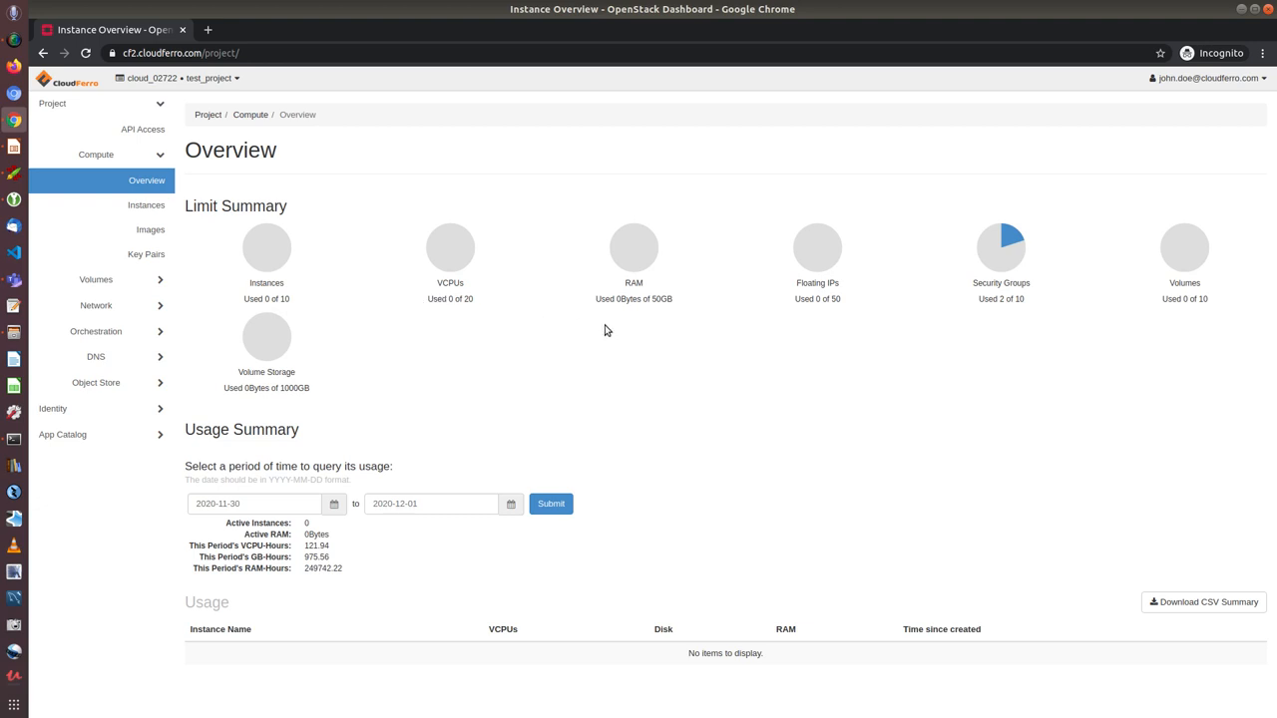
{"action": "mouse_move", "coordinate": [982, 319]}
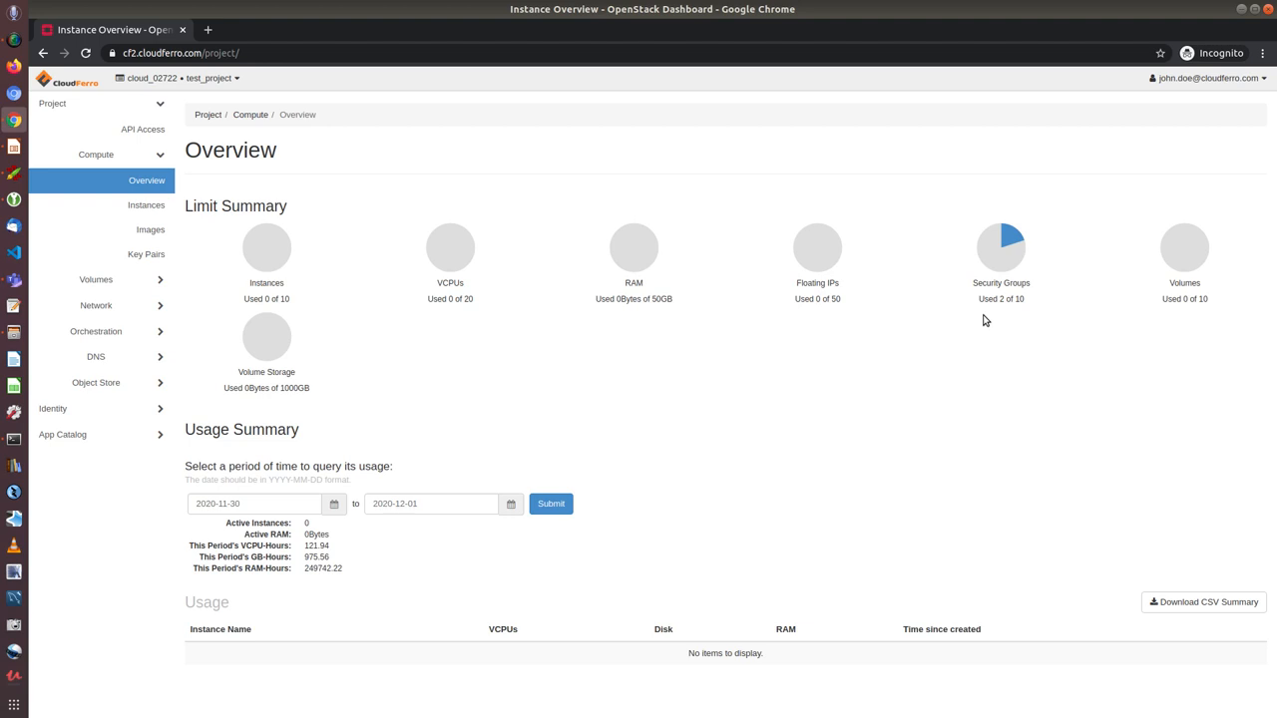
{"action": "mouse_move", "coordinate": [455, 275]}
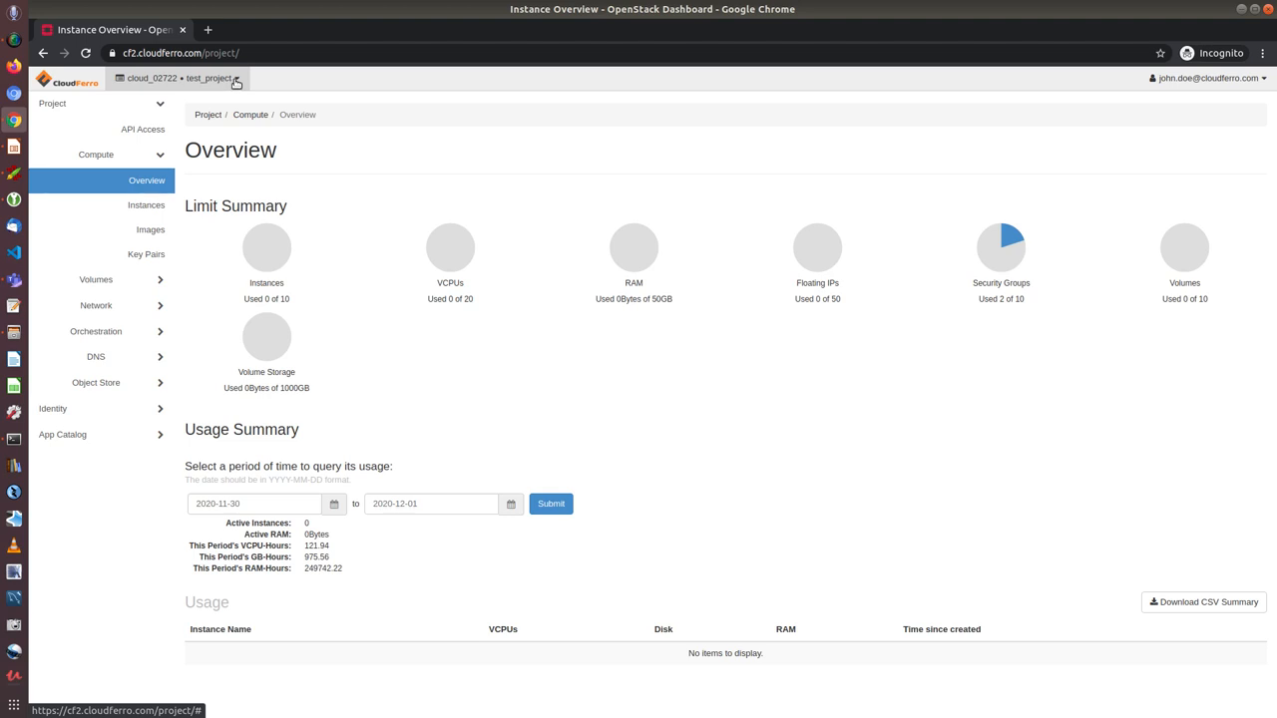
Step: Show the project selector listing the account's domains and projects
{"action": "left_click", "coordinate": [235, 78]}
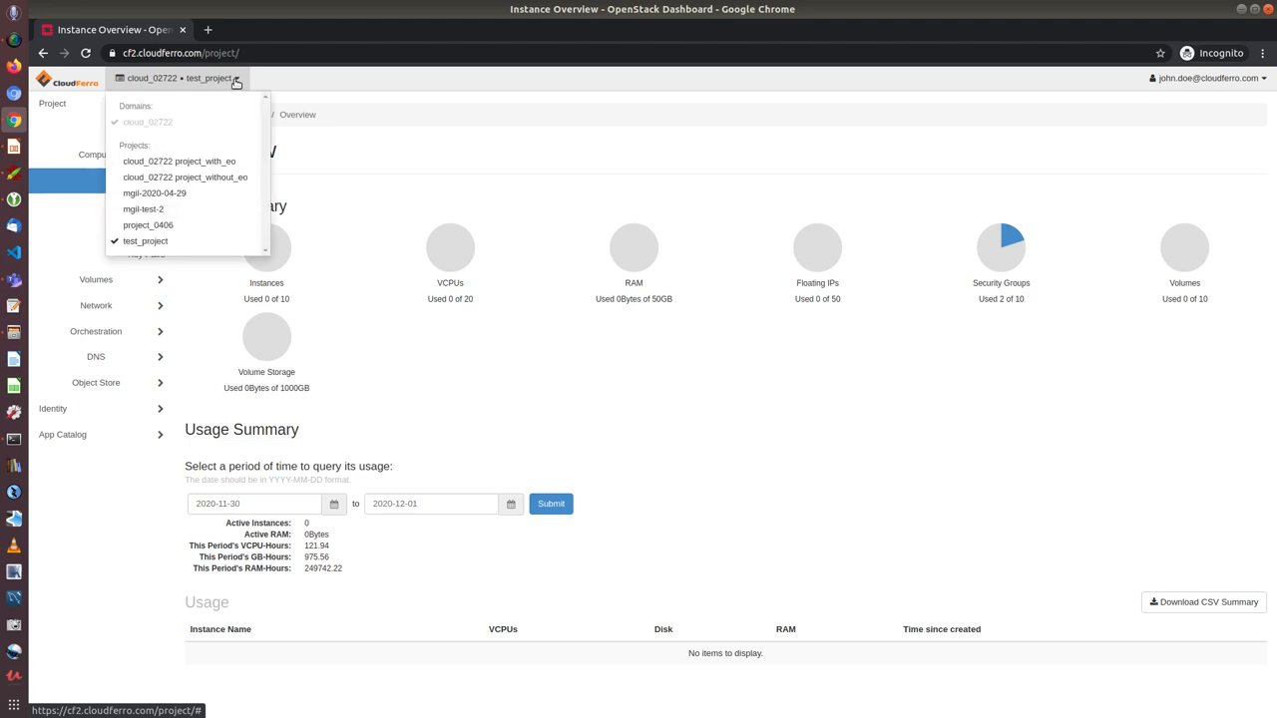
{"action": "mouse_move", "coordinate": [235, 96]}
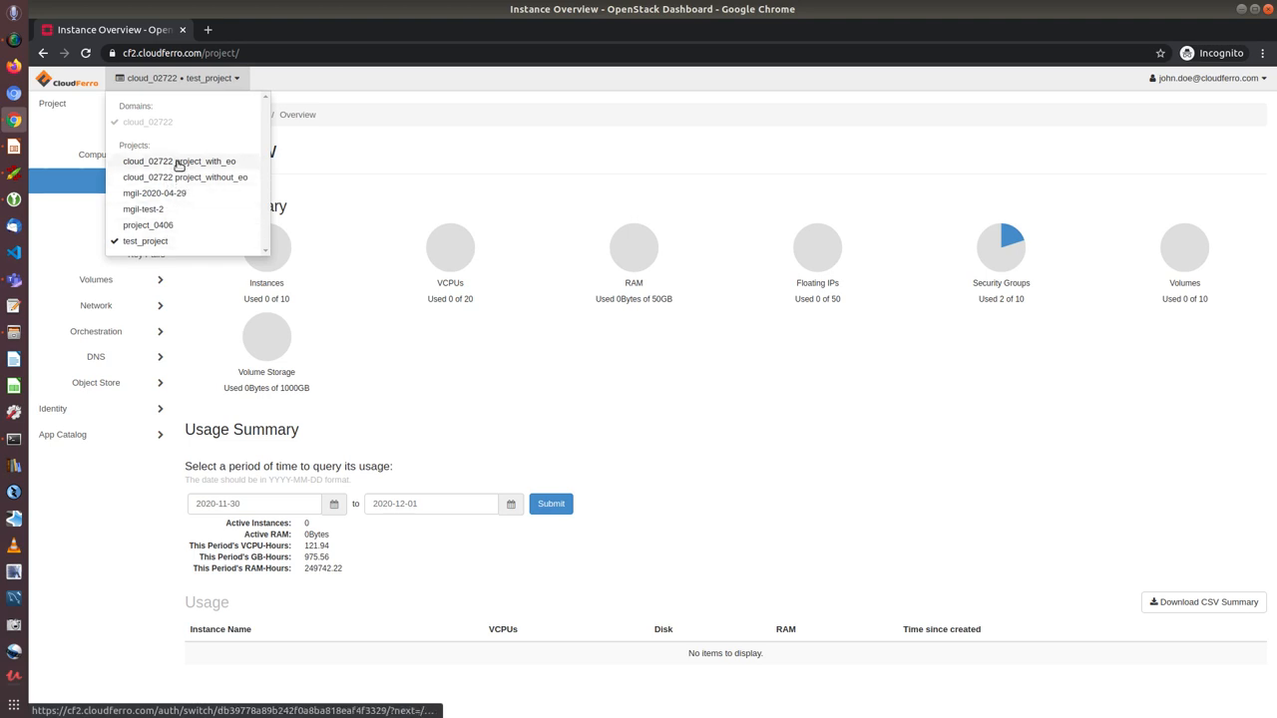
{"action": "mouse_move", "coordinate": [199, 166]}
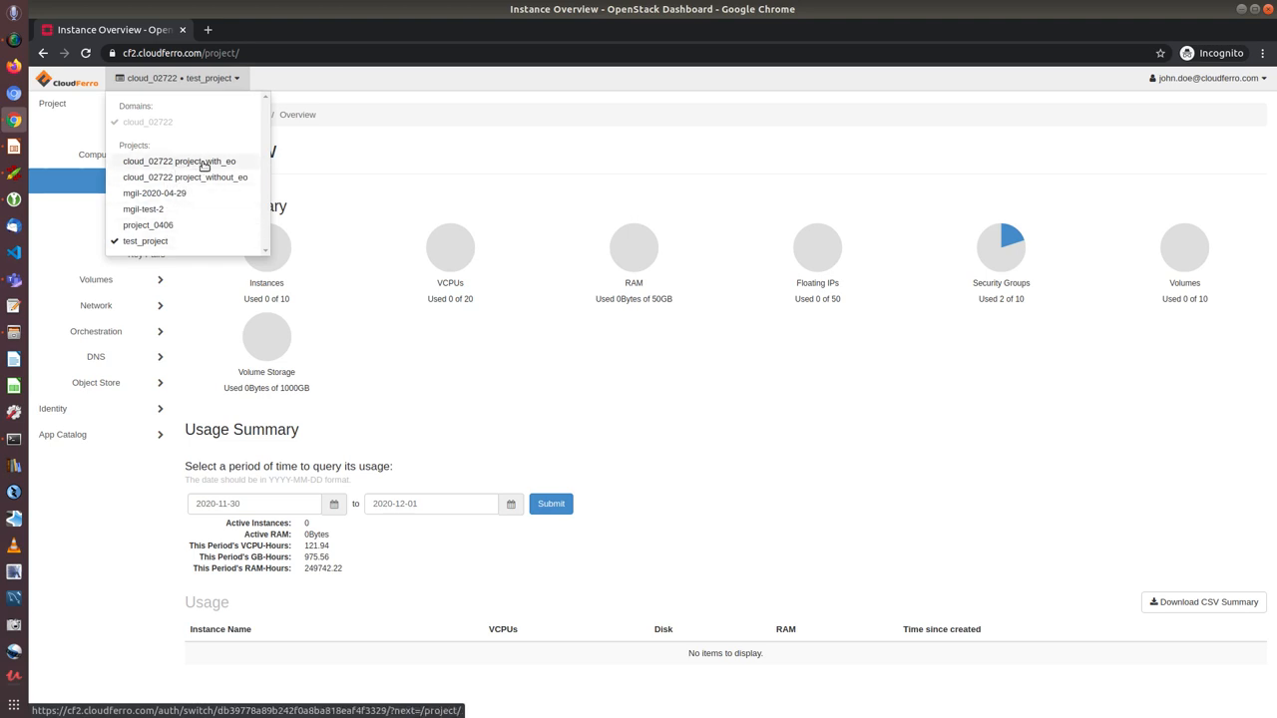
{"action": "mouse_move", "coordinate": [142, 164]}
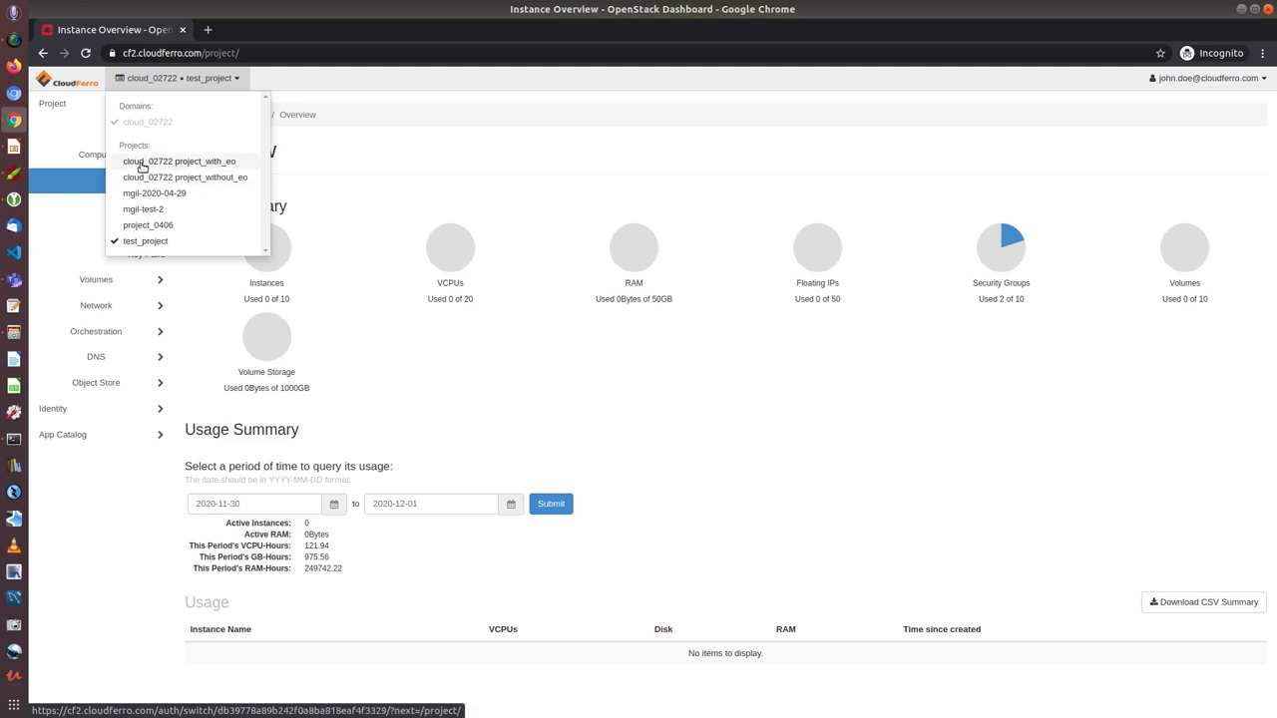
{"action": "mouse_move", "coordinate": [149, 166]}
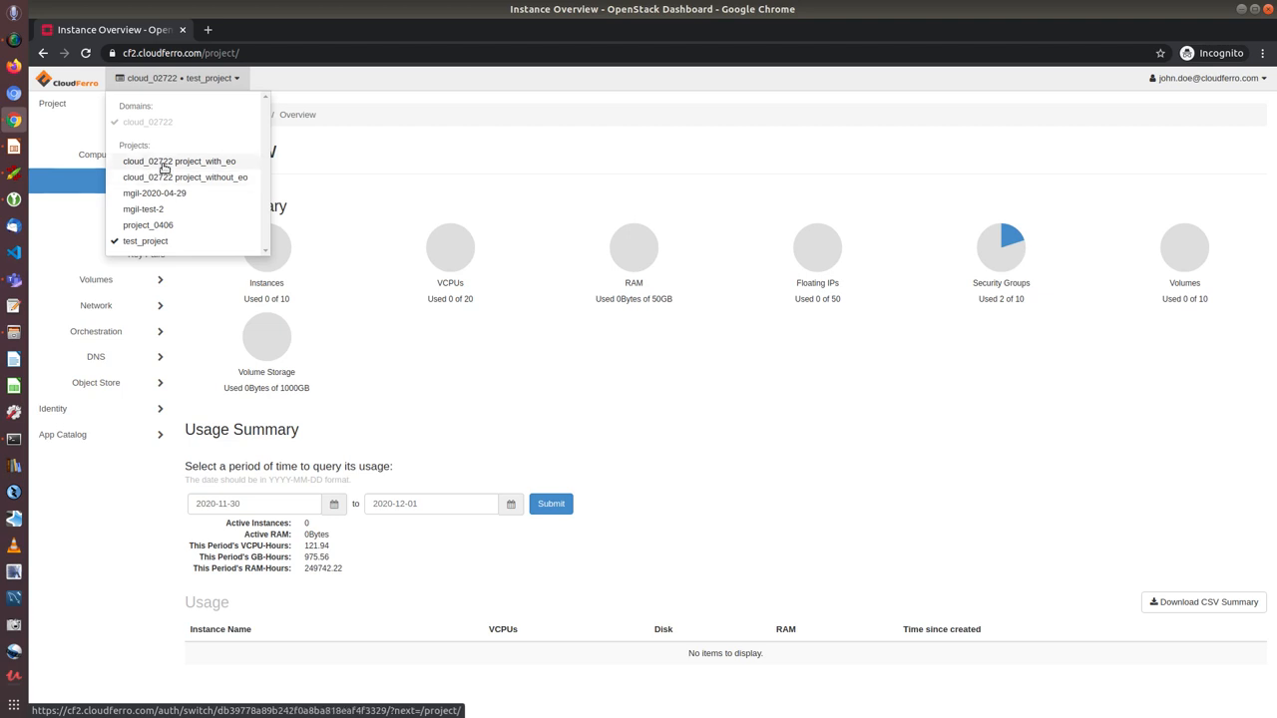
{"action": "mouse_move", "coordinate": [220, 176]}
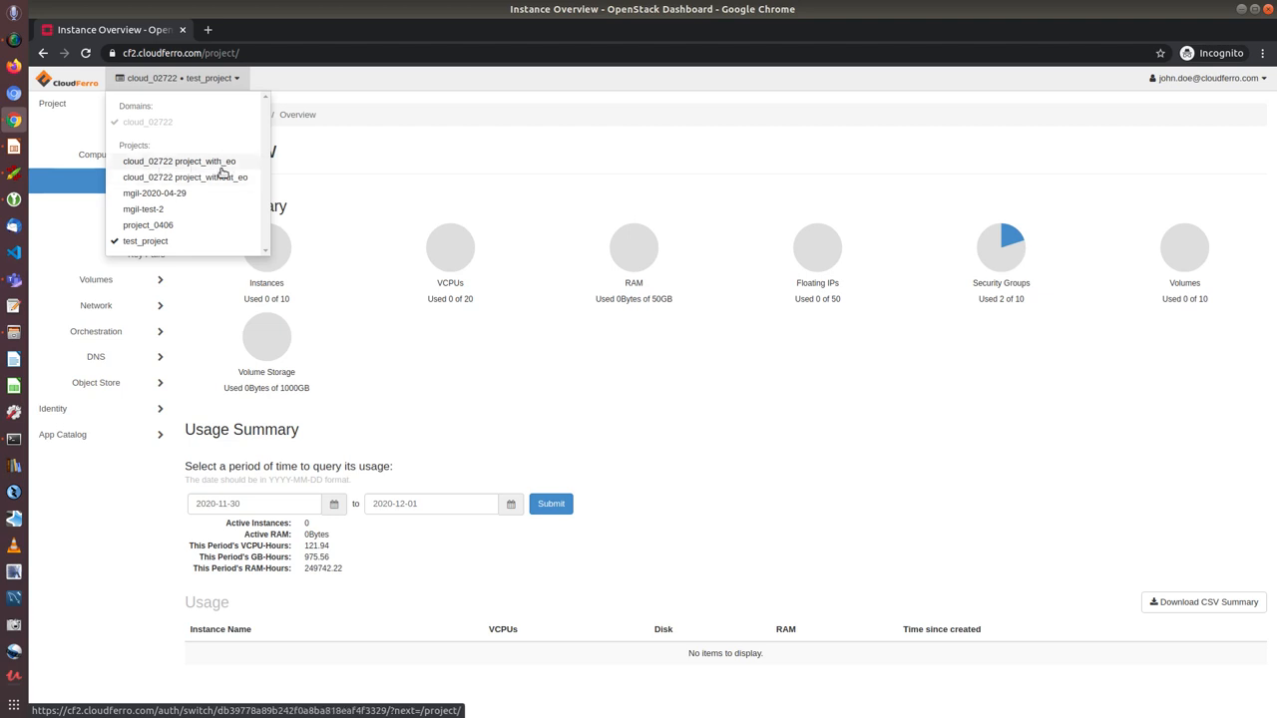
{"action": "mouse_move", "coordinate": [184, 176]}
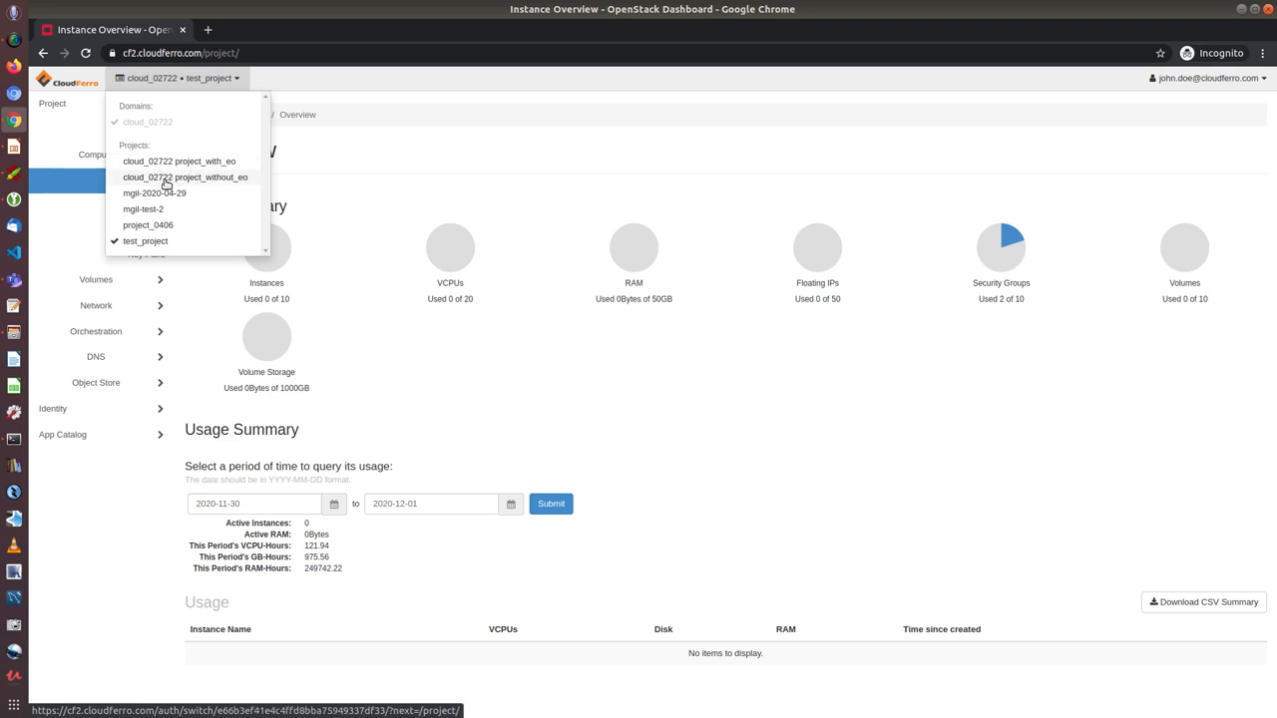
{"action": "mouse_move", "coordinate": [235, 184]}
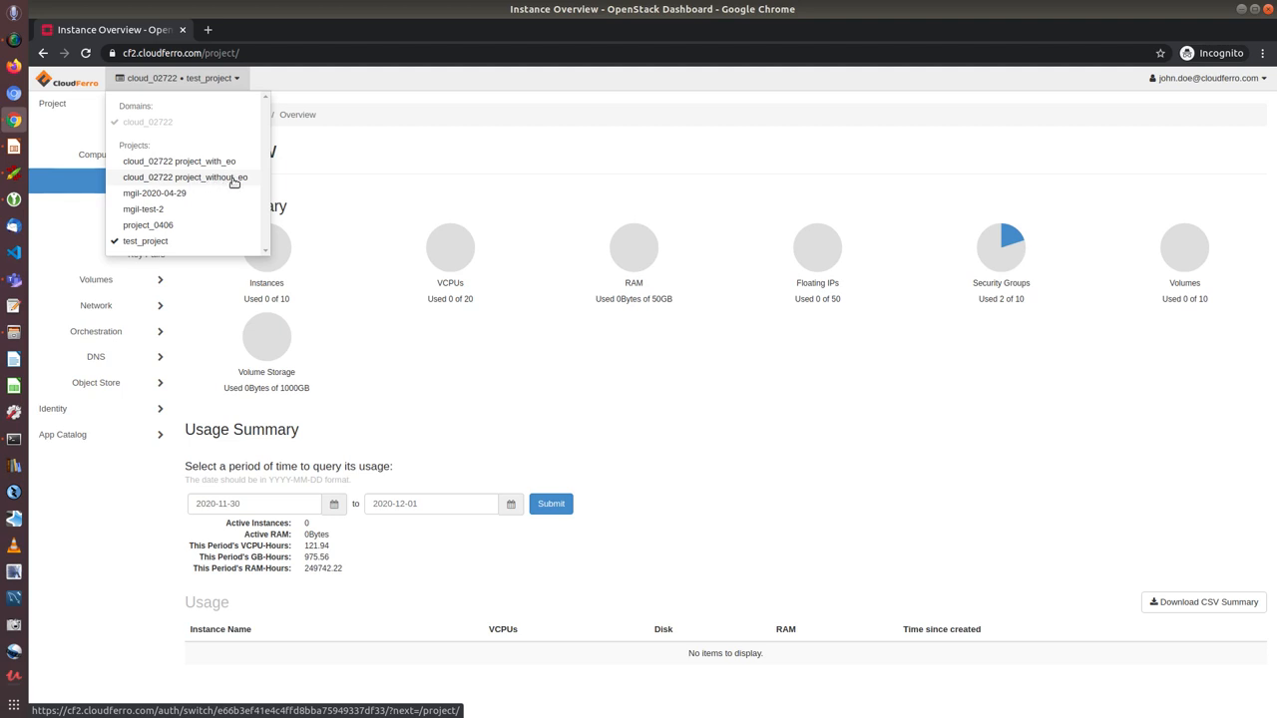
{"action": "mouse_move", "coordinate": [210, 178]}
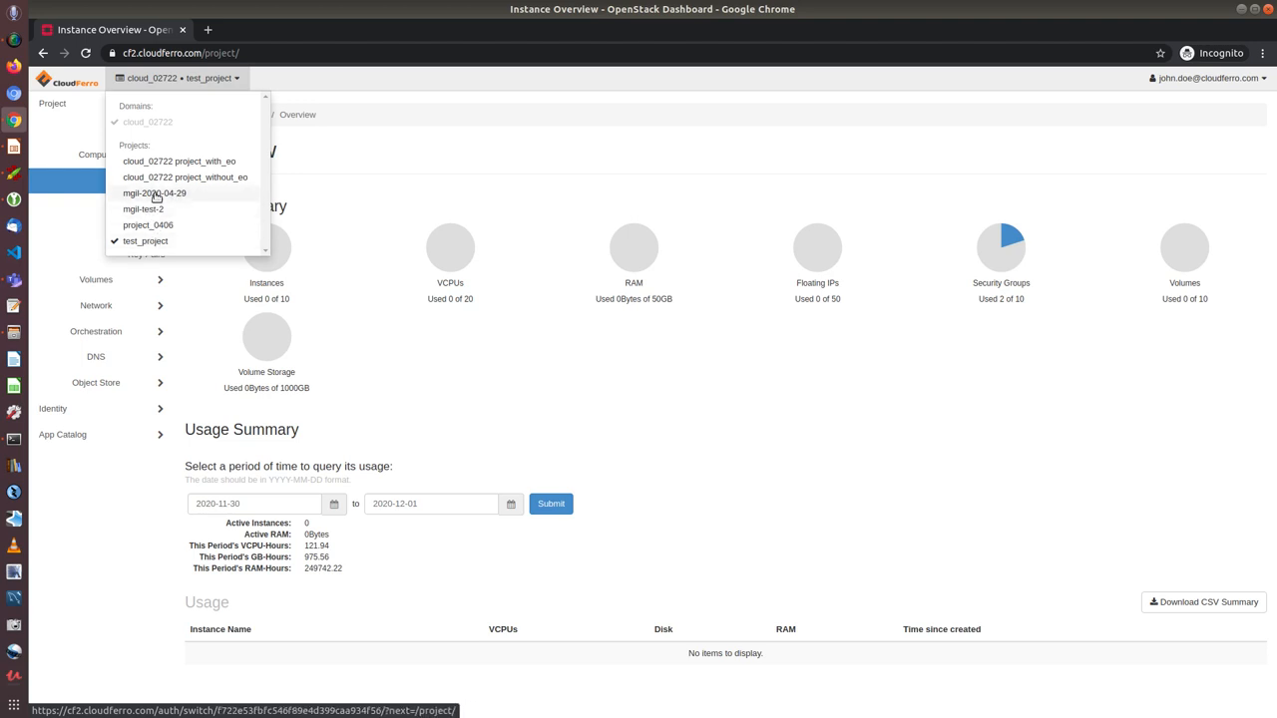
{"action": "mouse_move", "coordinate": [183, 176]}
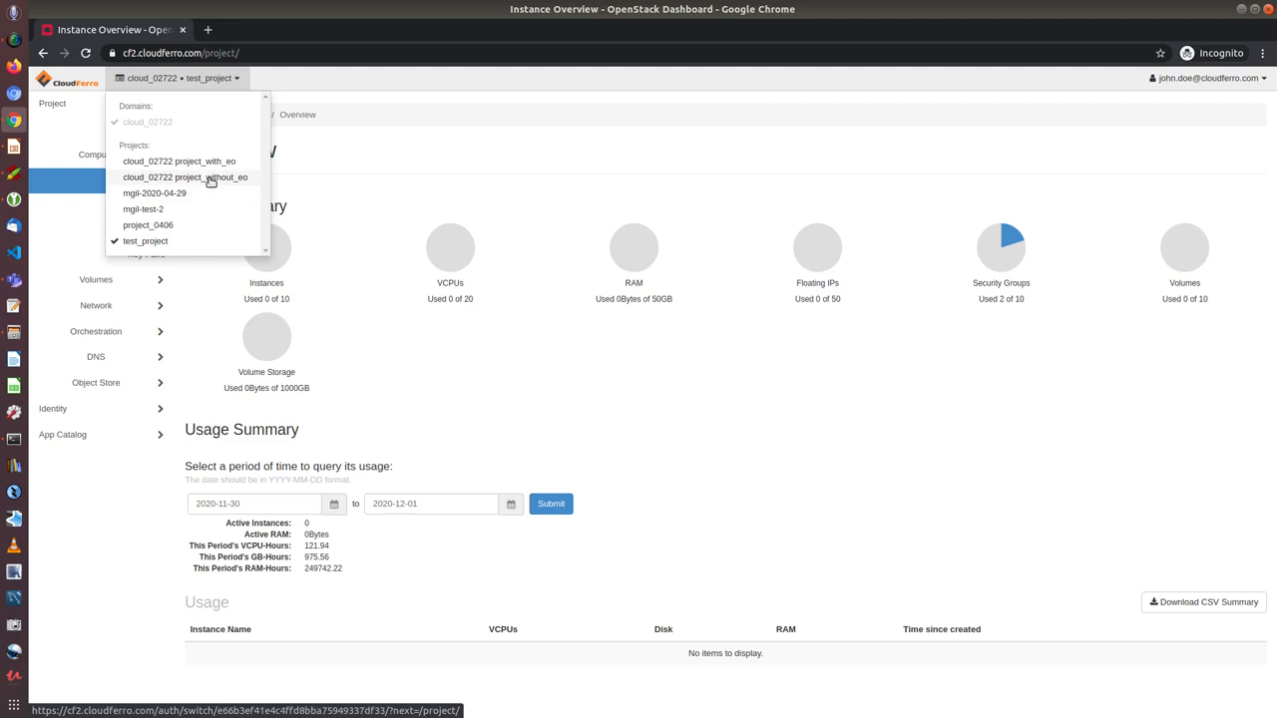
{"action": "mouse_move", "coordinate": [367, 164]}
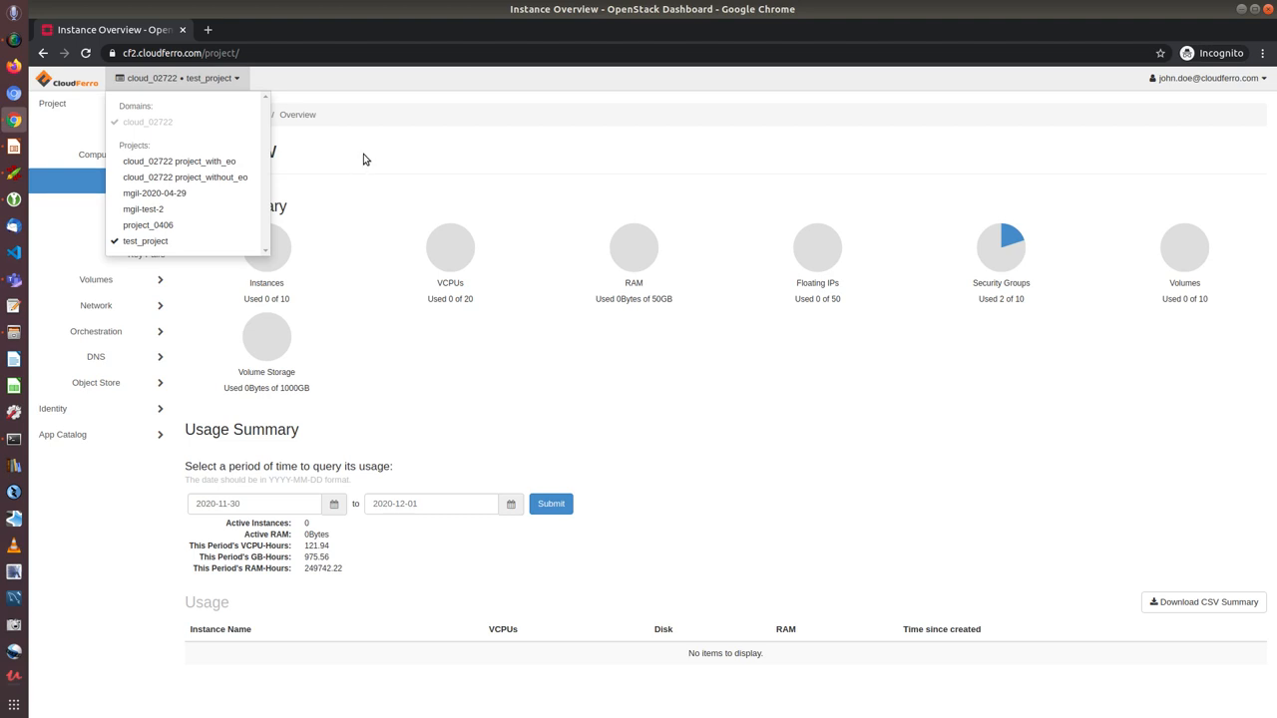
{"action": "mouse_move", "coordinate": [156, 192]}
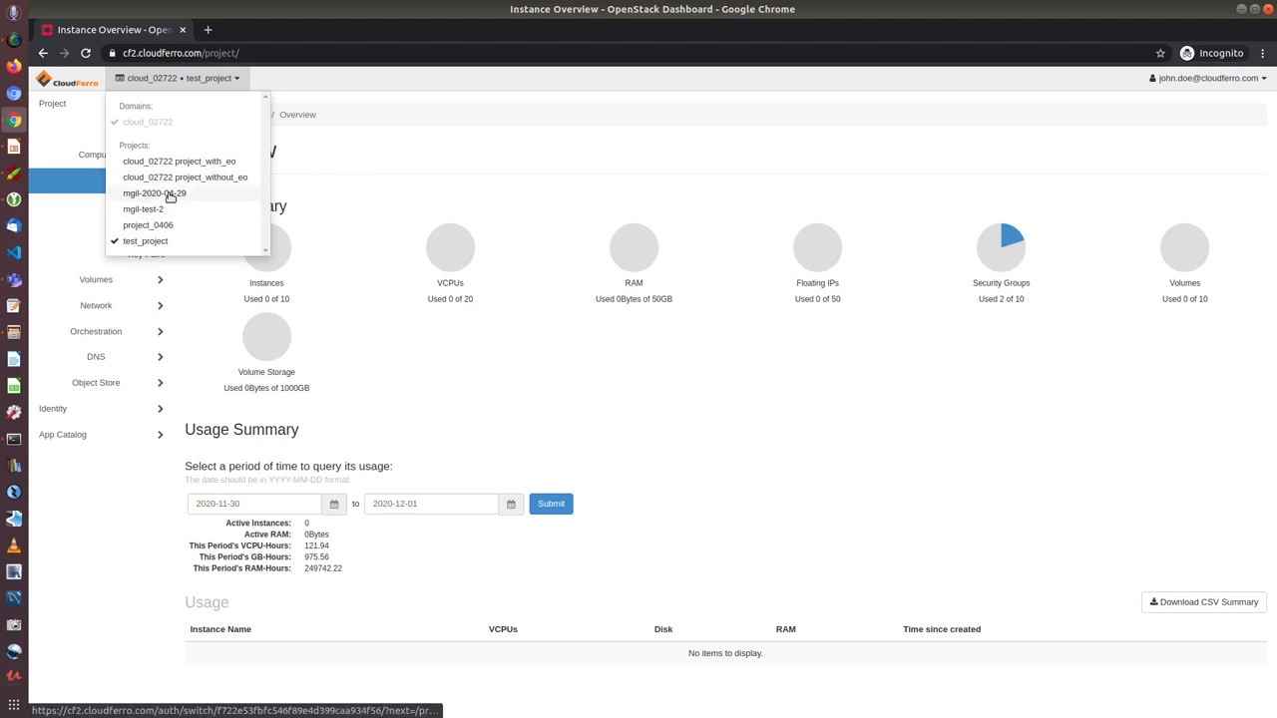
{"action": "mouse_move", "coordinate": [331, 164]}
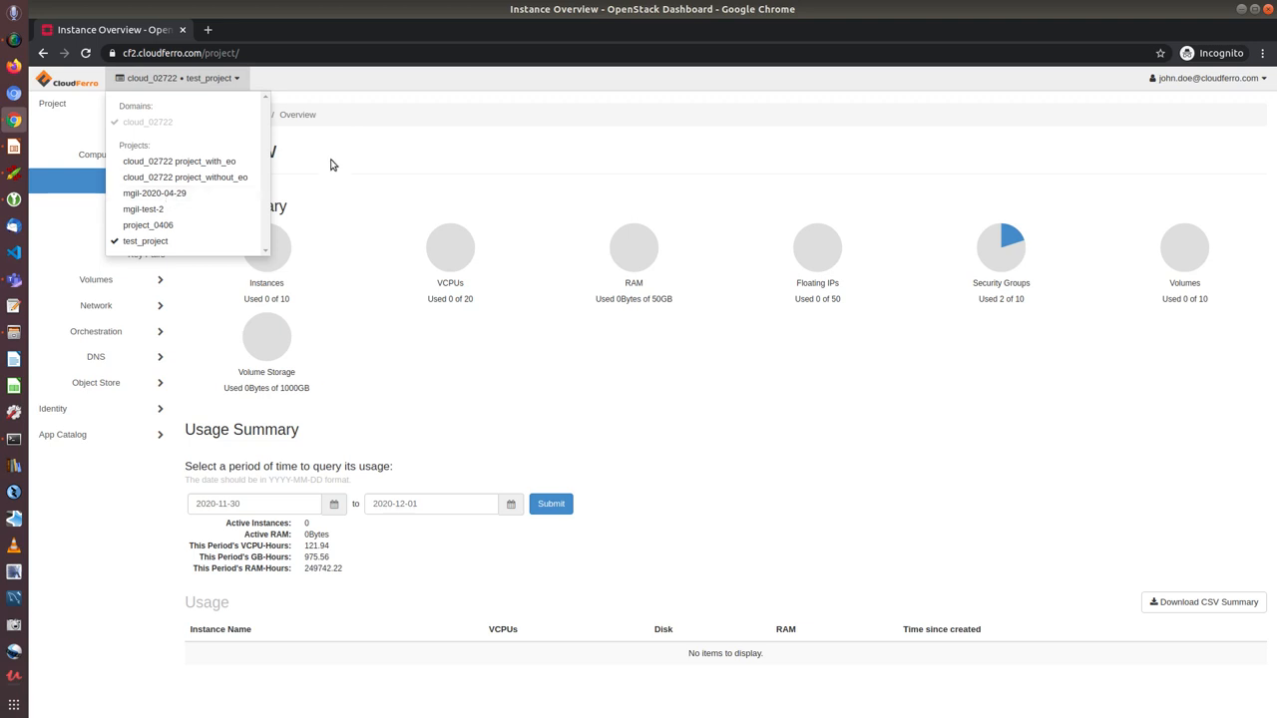
{"action": "mouse_move", "coordinate": [355, 174]}
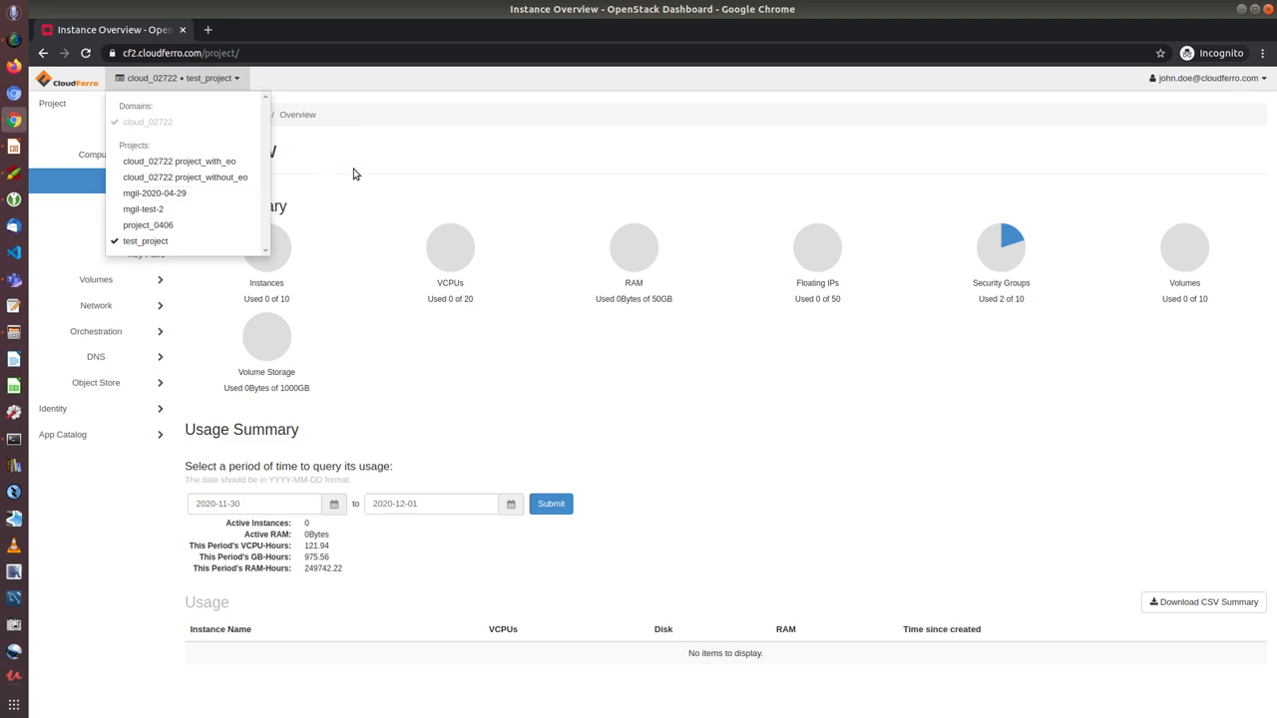
{"action": "mouse_move", "coordinate": [357, 156]}
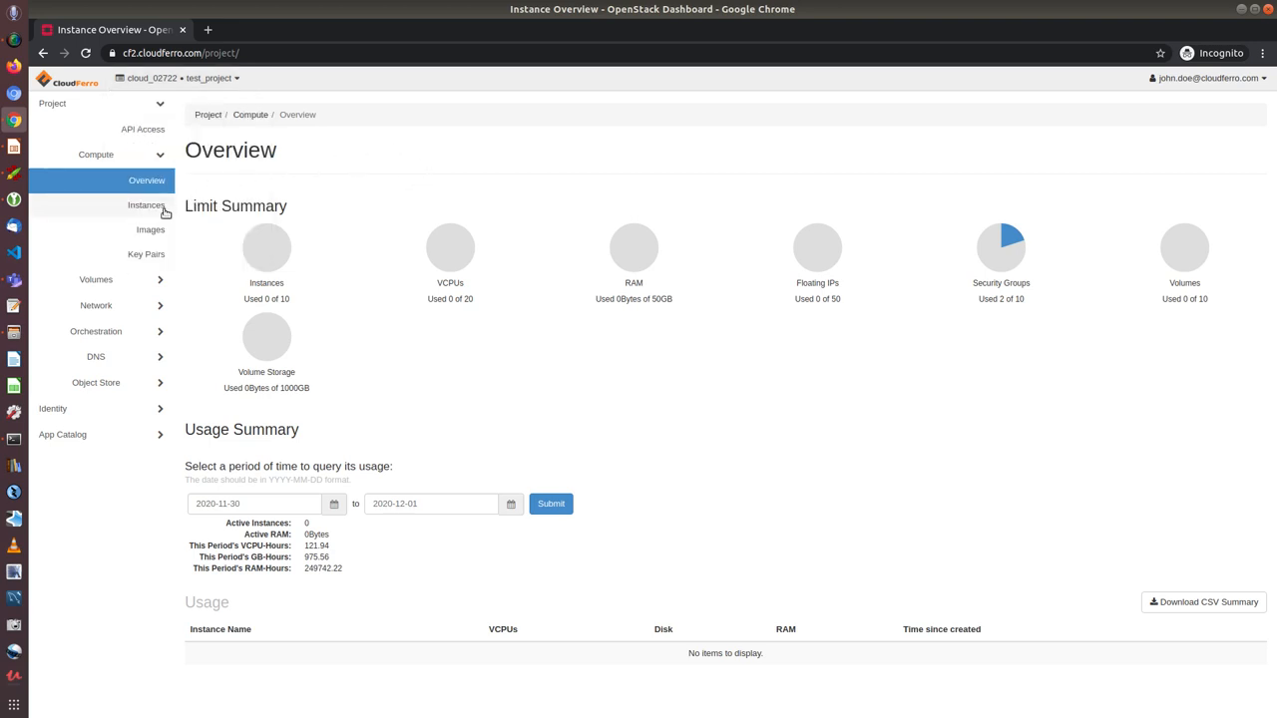
{"action": "mouse_move", "coordinate": [146, 206]}
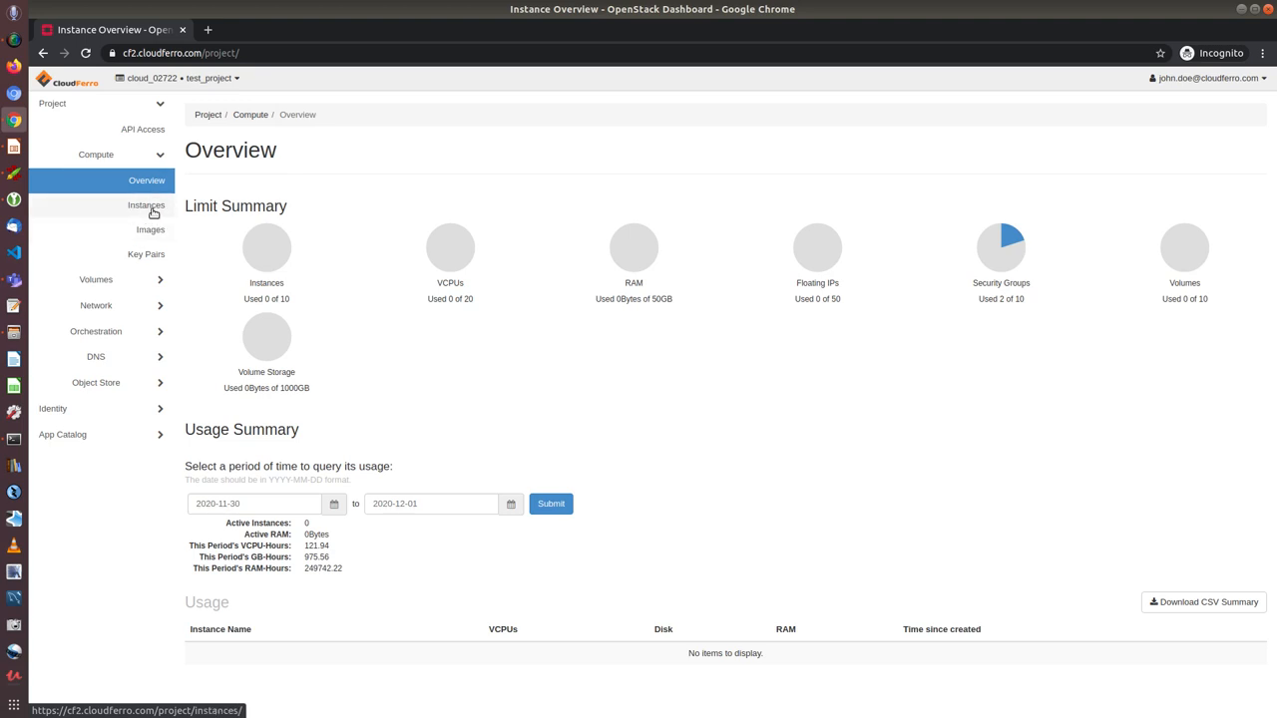
{"action": "mouse_move", "coordinate": [150, 229]}
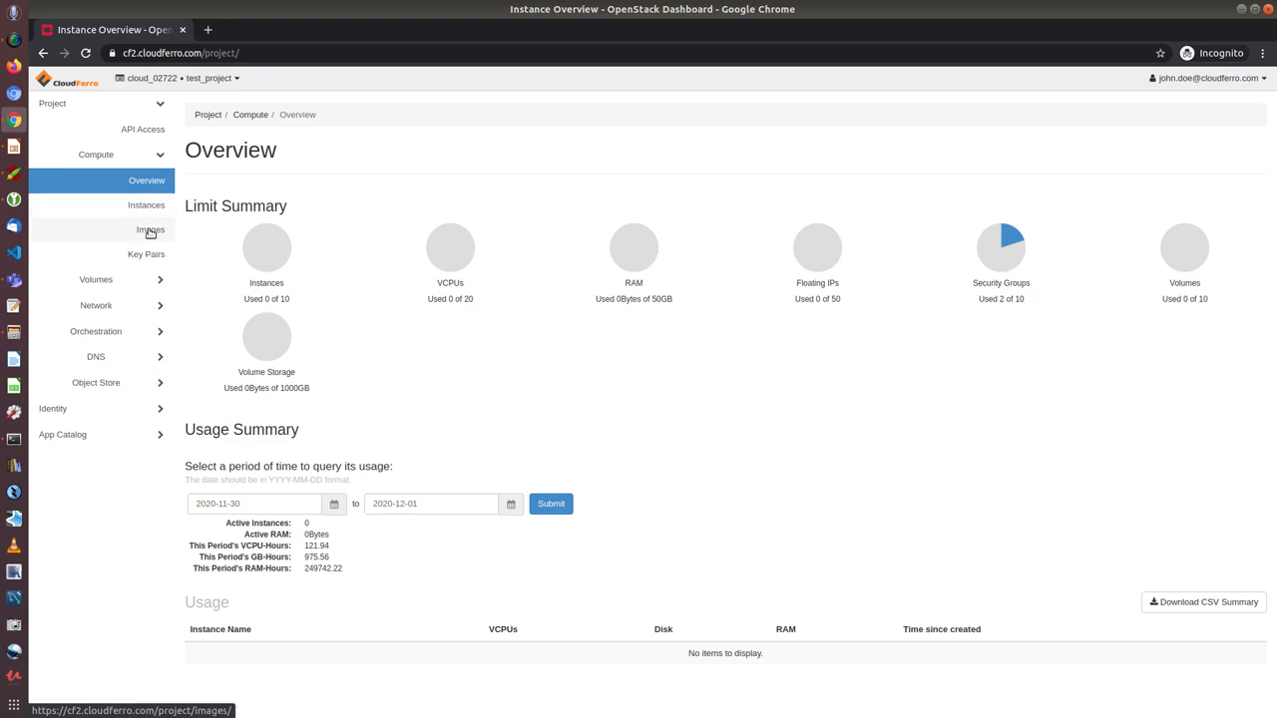
{"action": "mouse_move", "coordinate": [145, 205]}
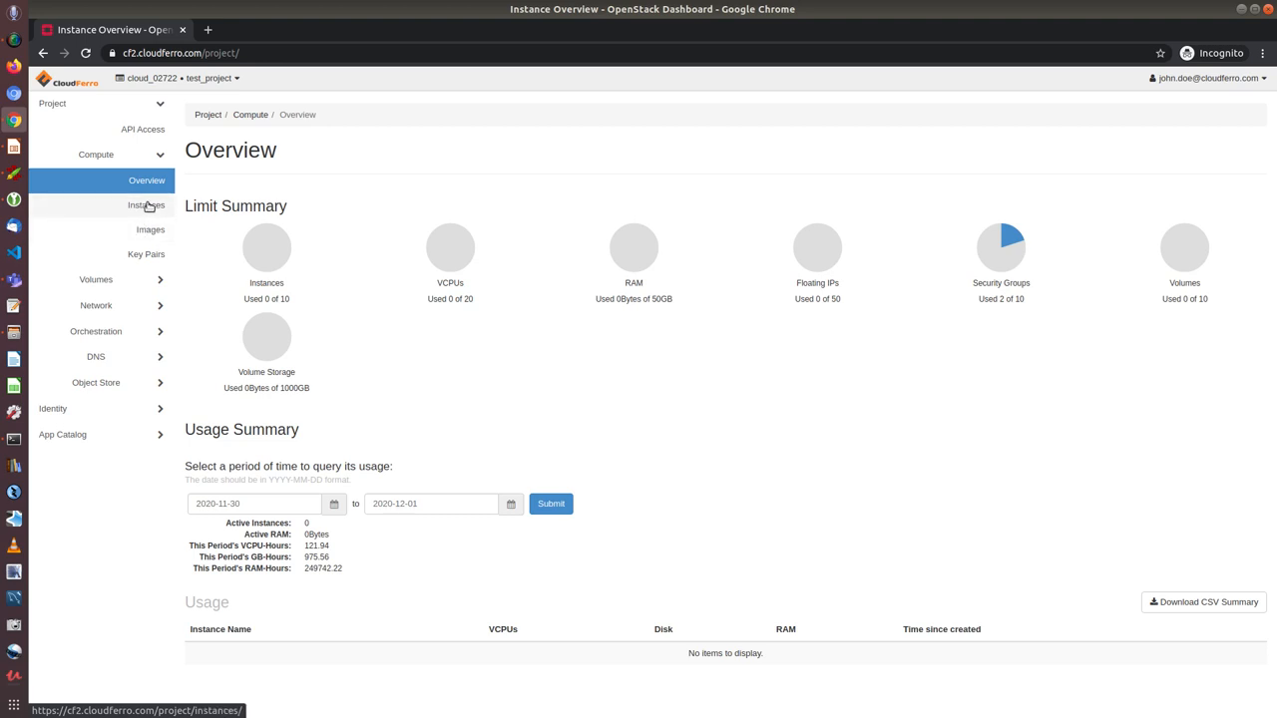
Step: Go to Compute > Instances for test_project, which lists no instances
{"action": "left_click", "coordinate": [146, 205]}
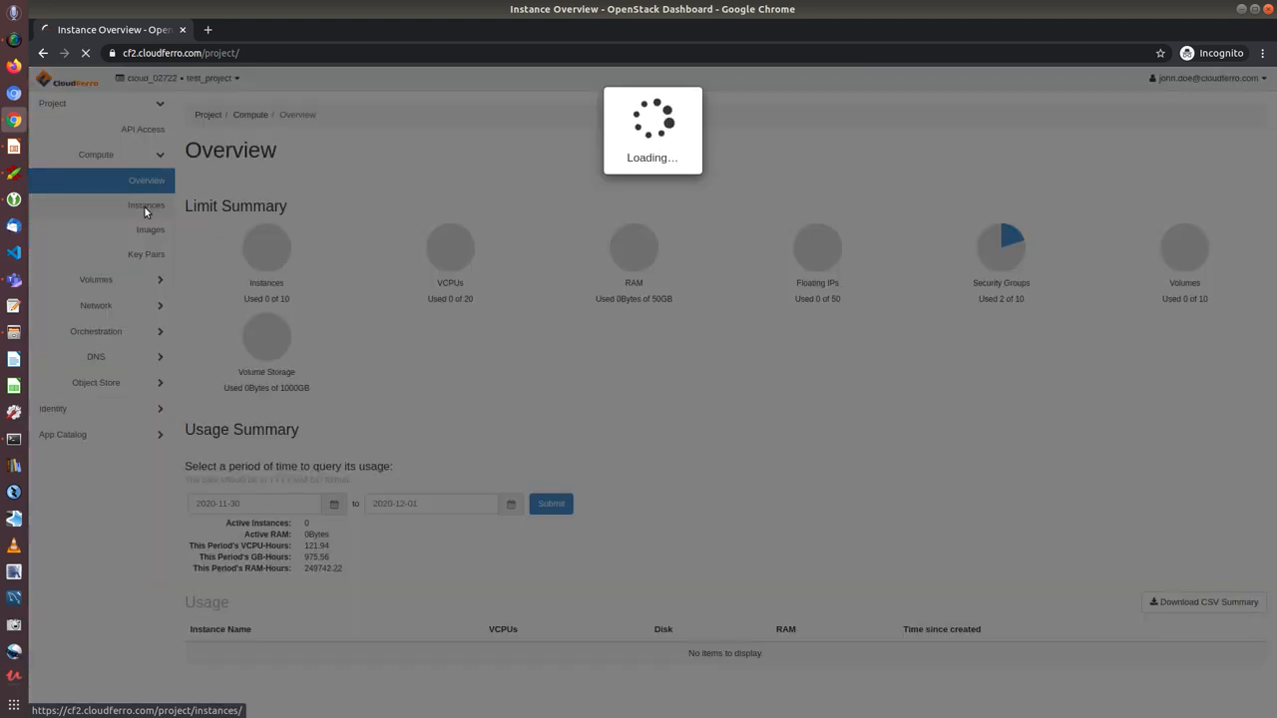
{"action": "left_click", "coordinate": [146, 205]}
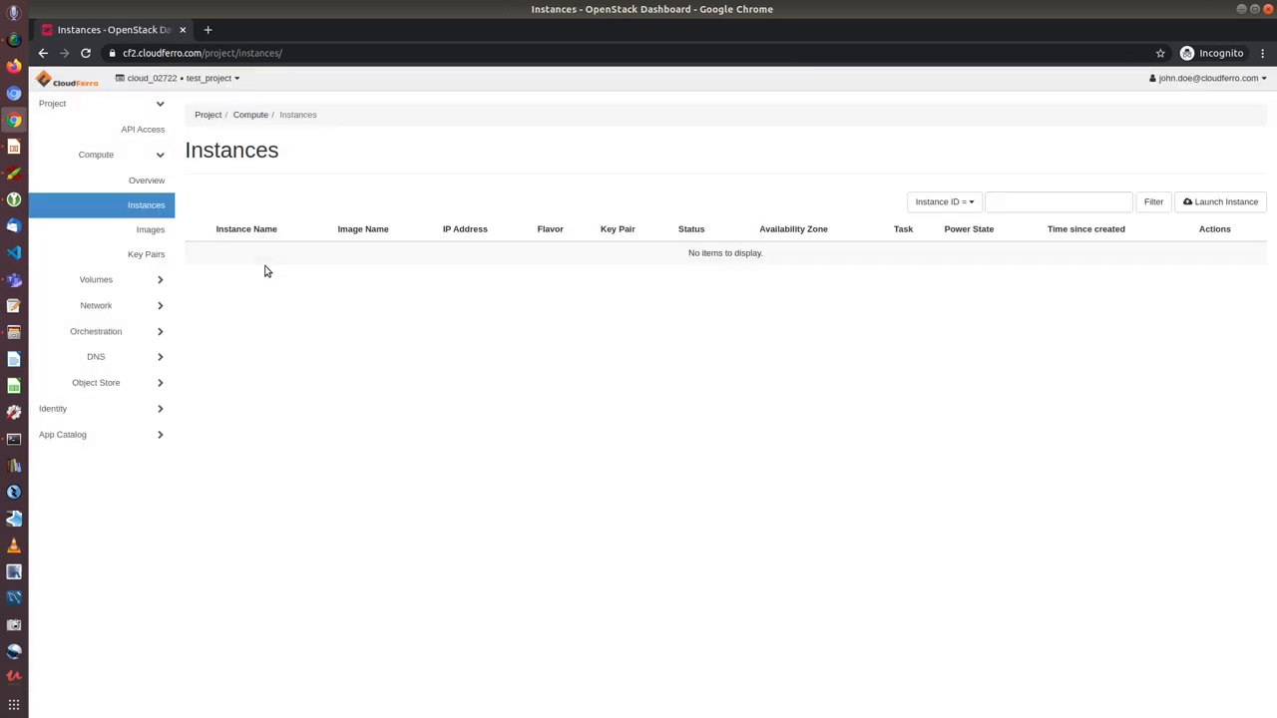
{"action": "mouse_move", "coordinate": [335, 276]}
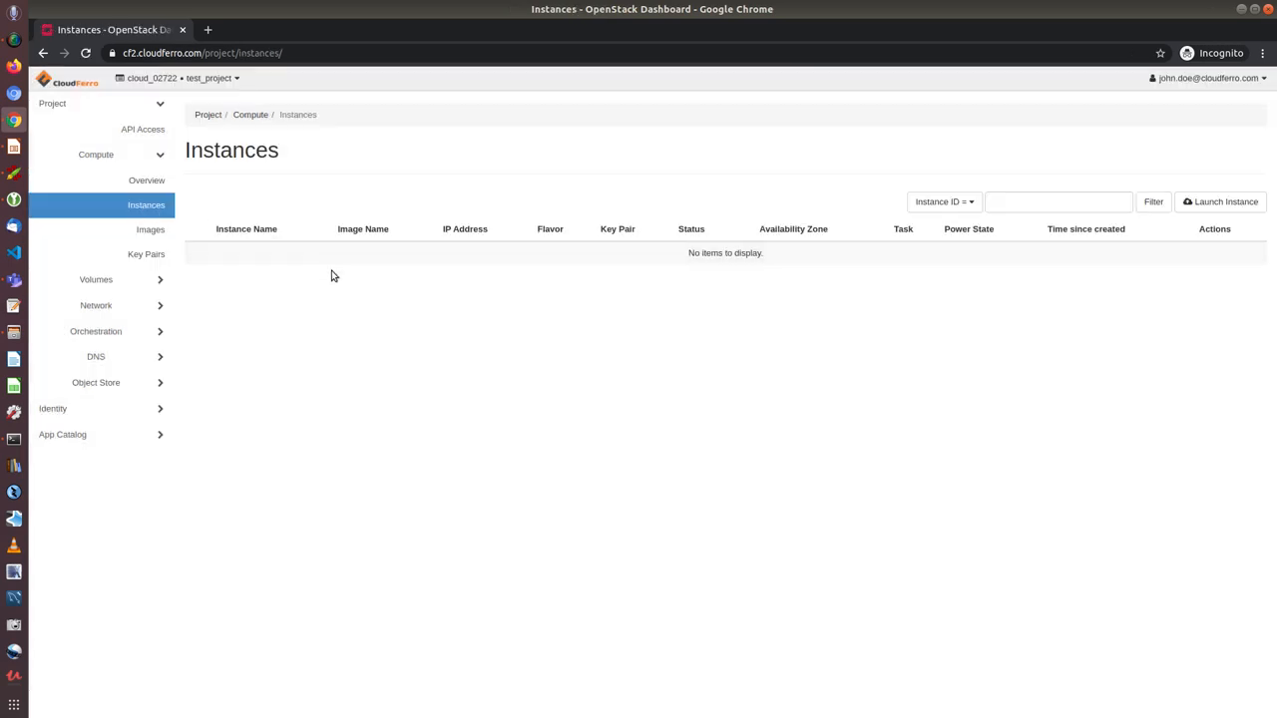
{"action": "mouse_move", "coordinate": [778, 327]}
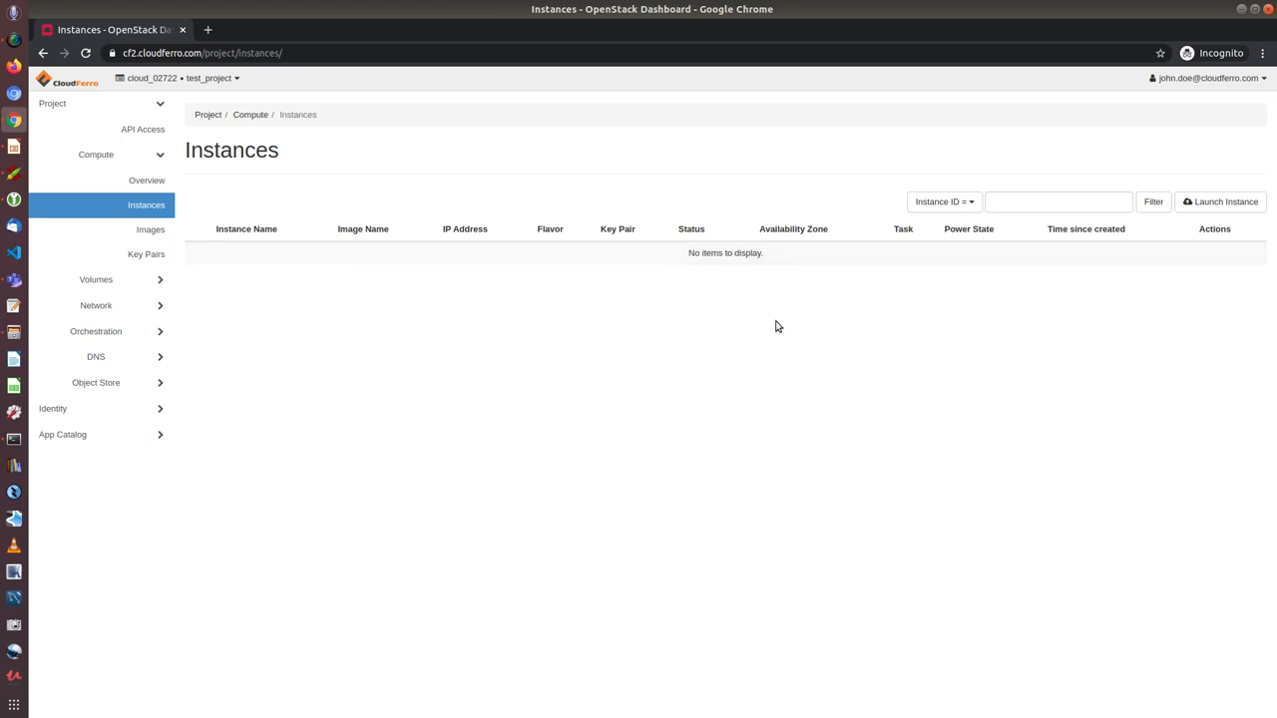
{"action": "mouse_move", "coordinate": [1218, 202]}
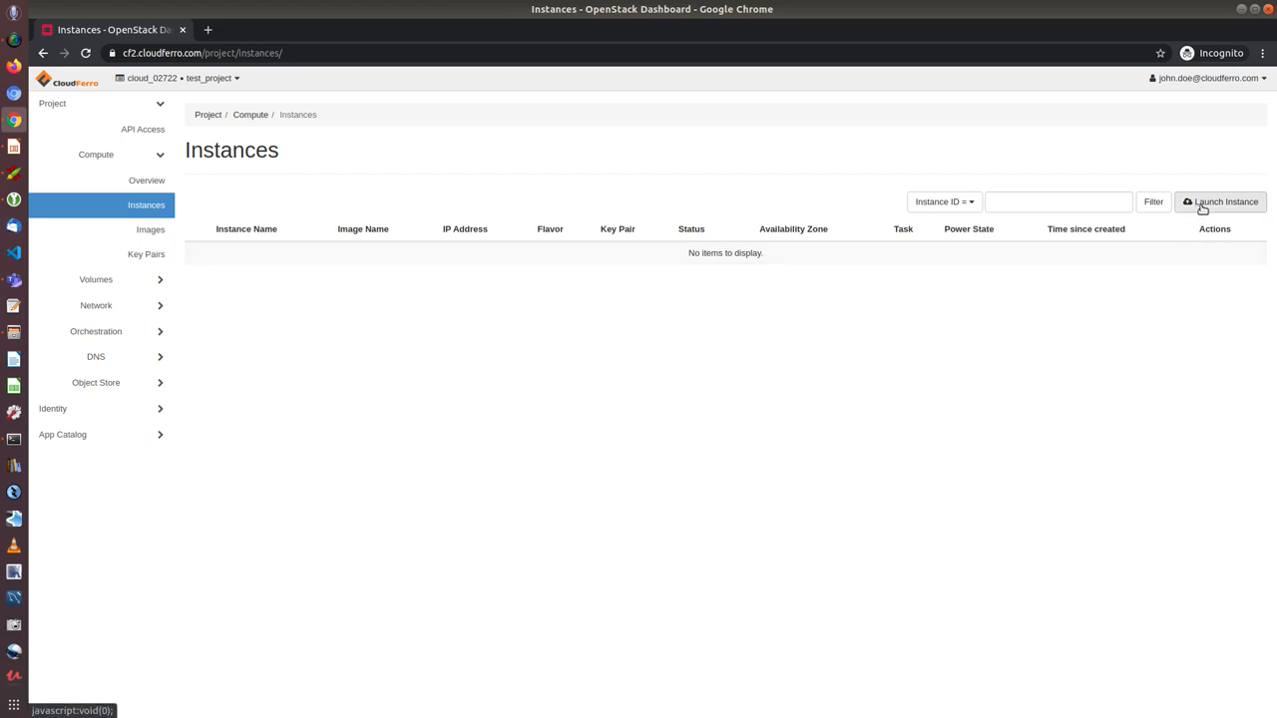
Step: Start the Launch Instance wizard and name the instance 'test'
{"action": "left_click", "coordinate": [1221, 201]}
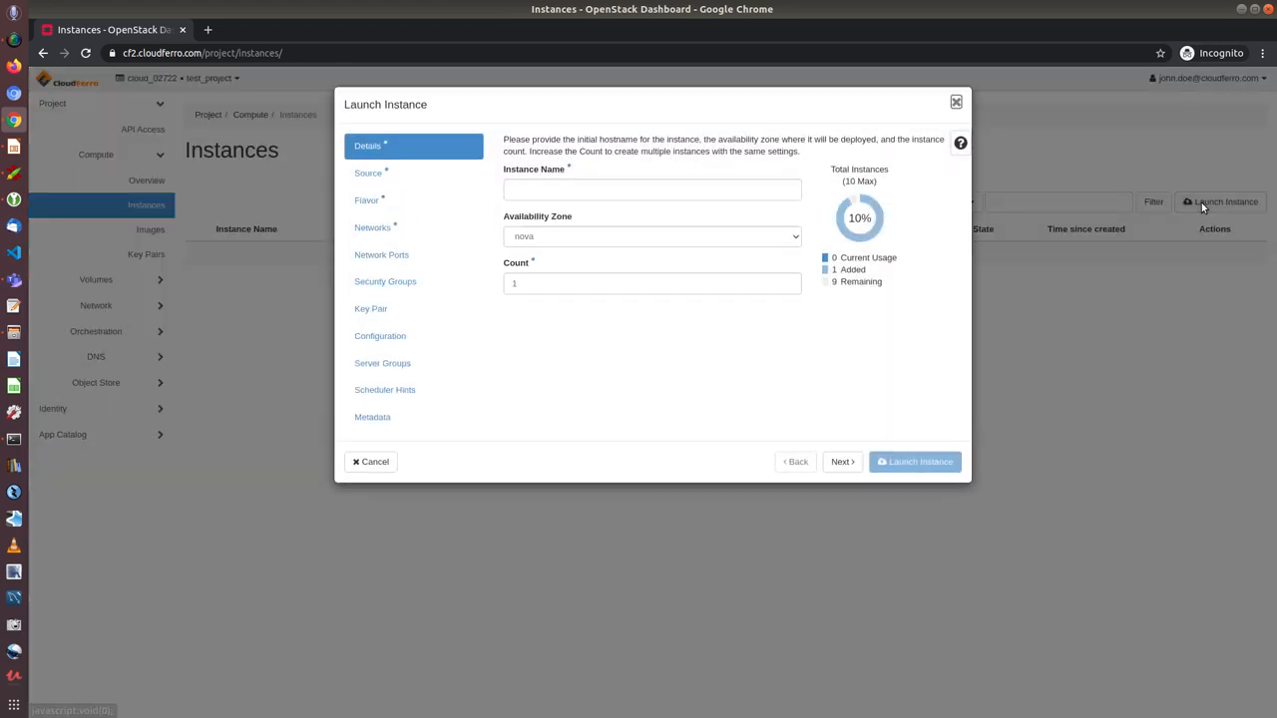
{"action": "left_click", "coordinate": [650, 190]}
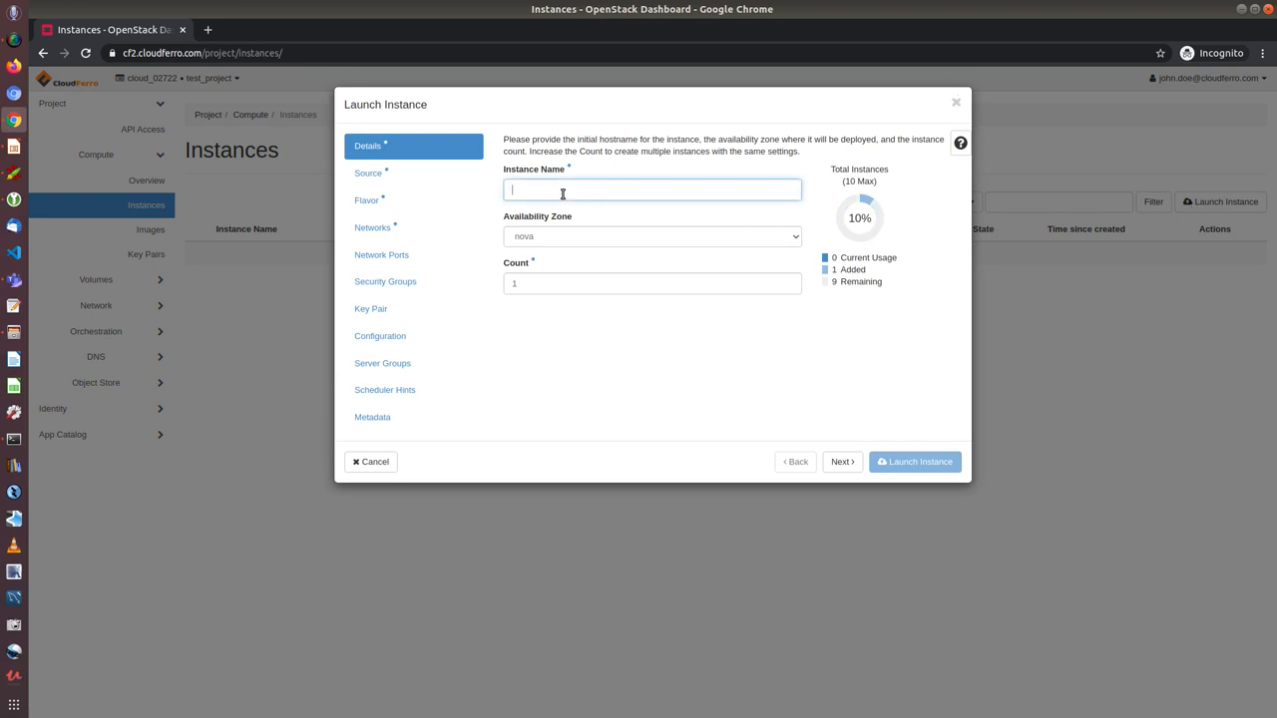
{"action": "type", "text": "t"}
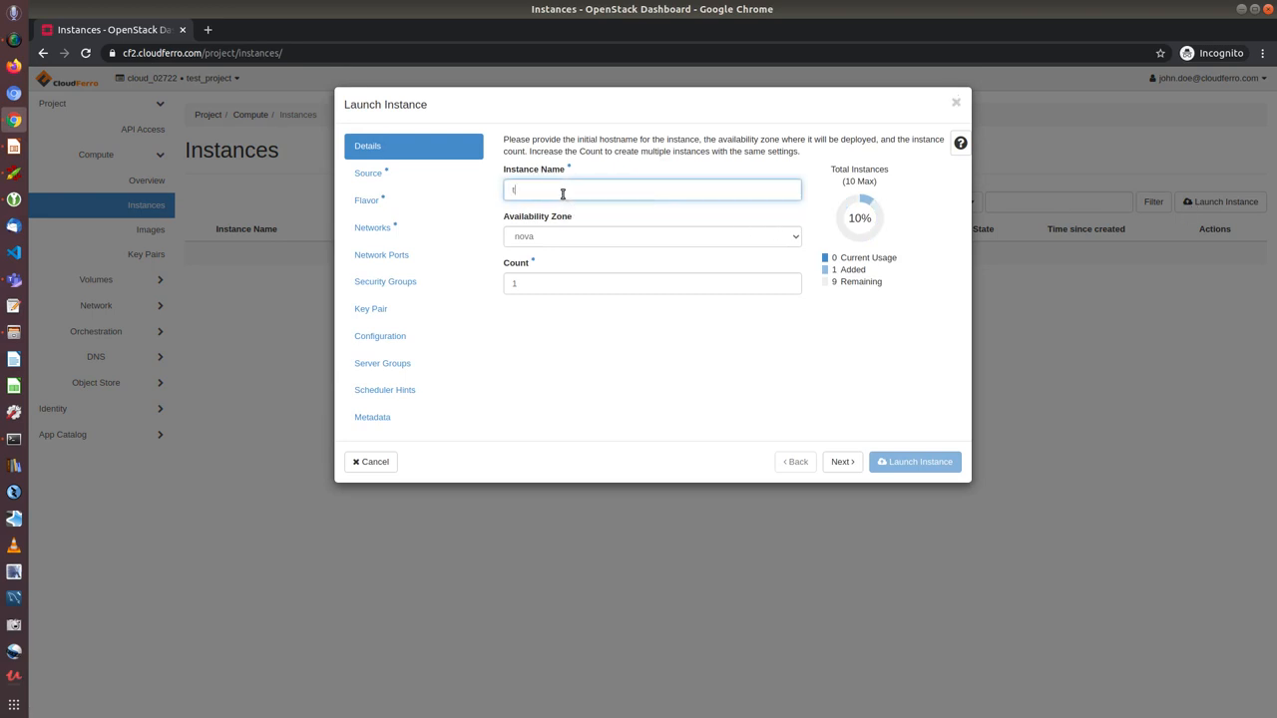
{"action": "type", "text": "test"}
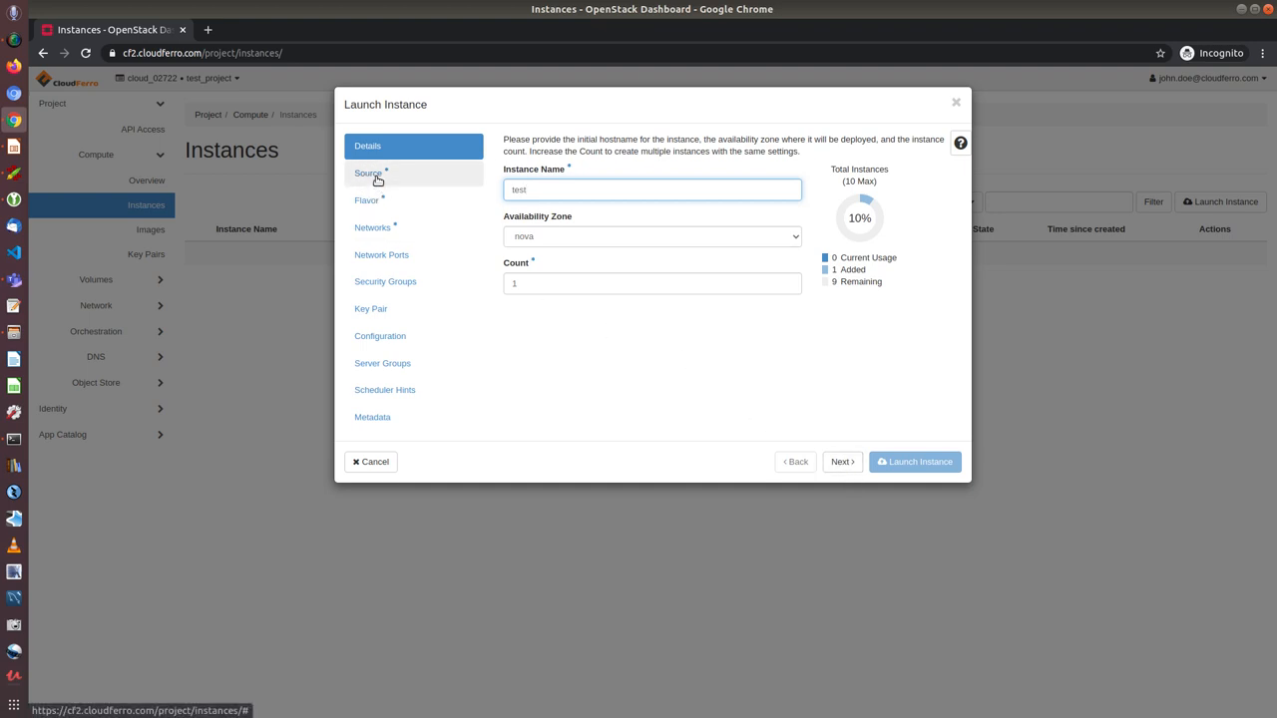
Step: On the Source step keep Boot Source as Image and allocate the Windows 2019 image
{"action": "left_click", "coordinate": [367, 172]}
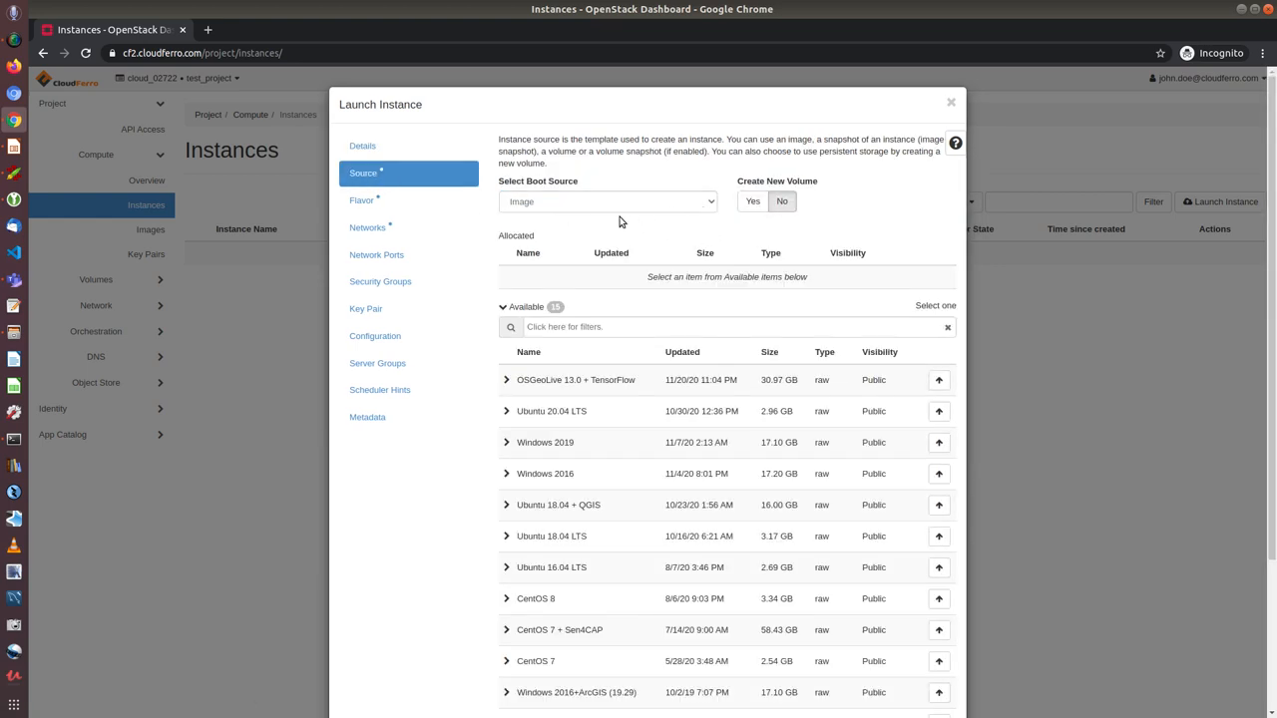
{"action": "mouse_move", "coordinate": [632, 217]}
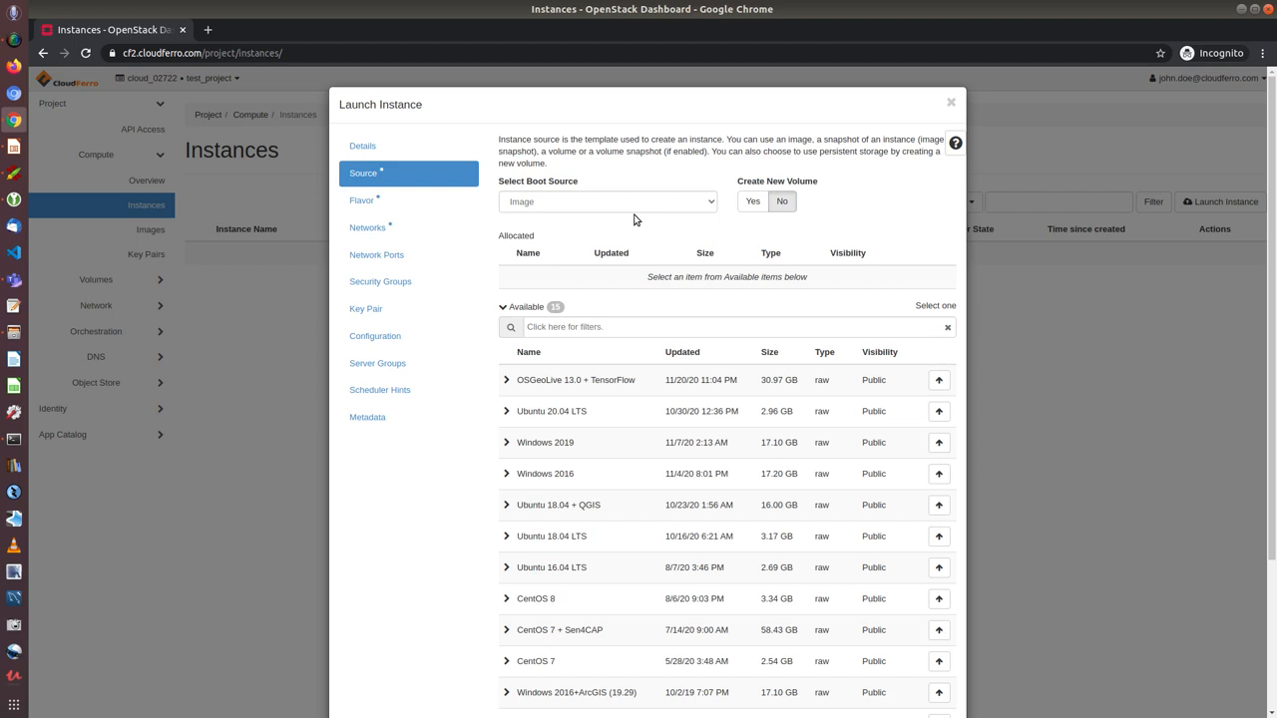
{"action": "mouse_move", "coordinate": [511, 204]}
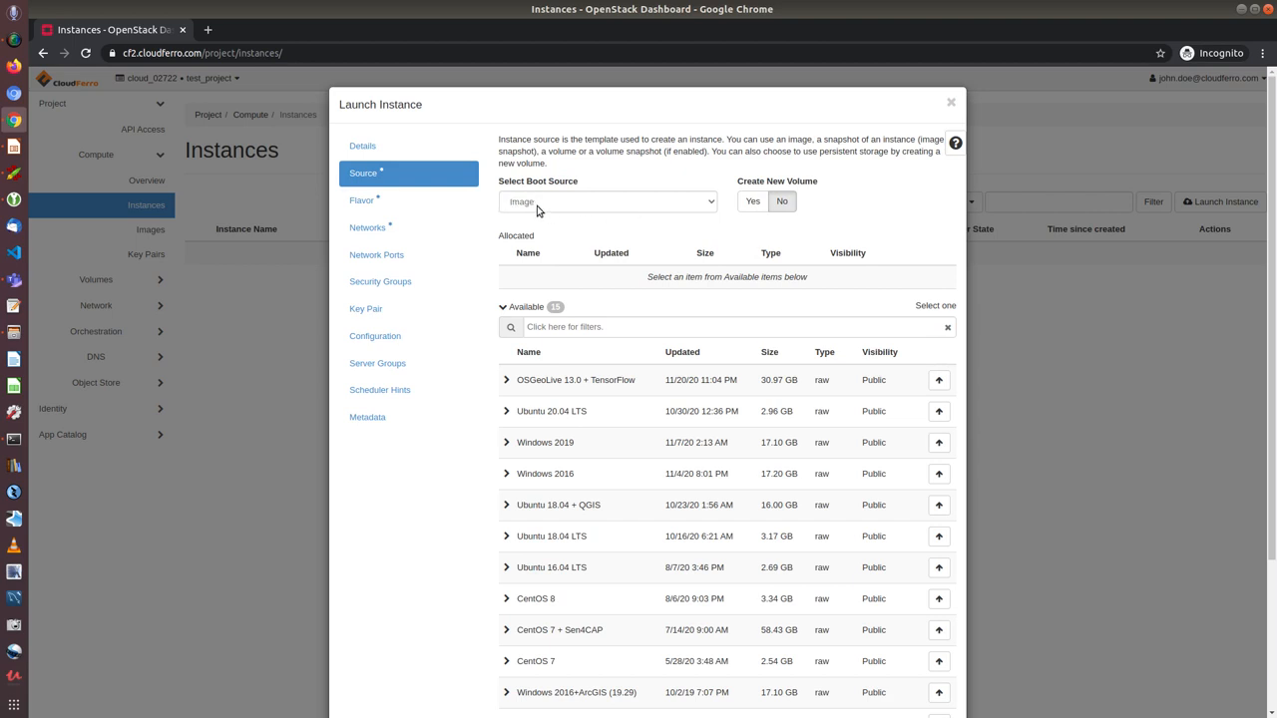
{"action": "left_click", "coordinate": [606, 201]}
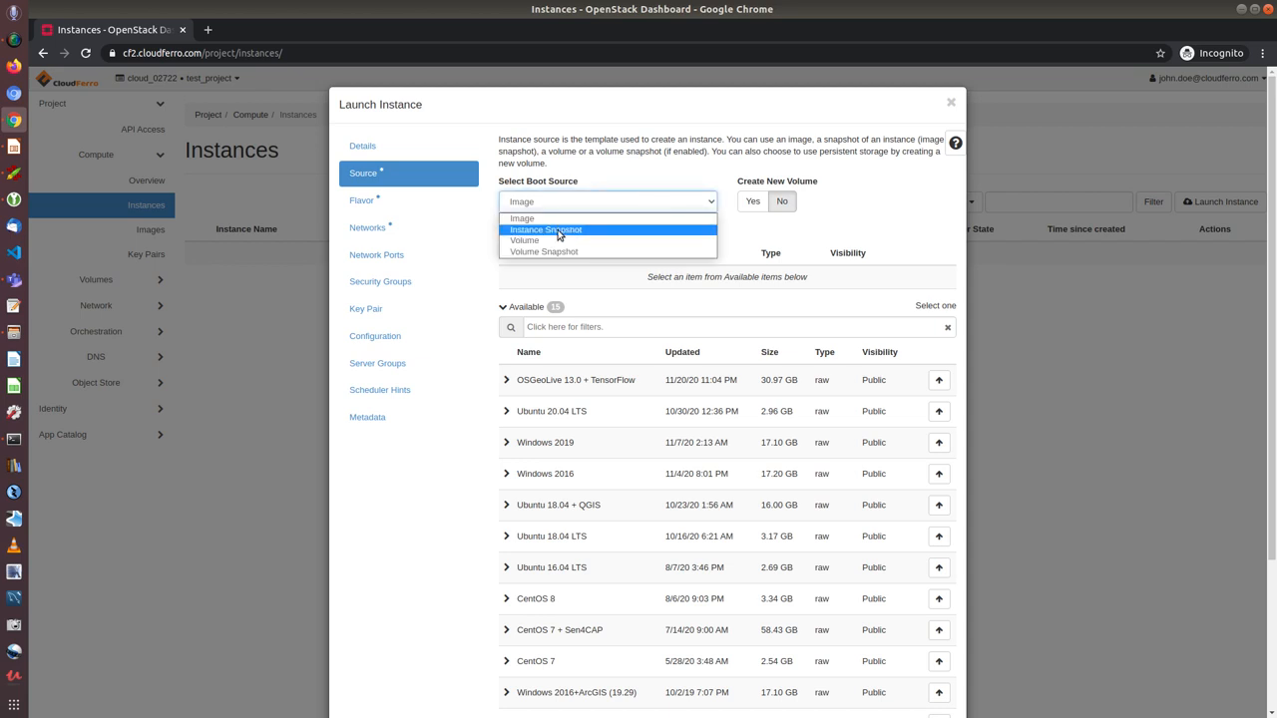
{"action": "mouse_move", "coordinate": [543, 252]}
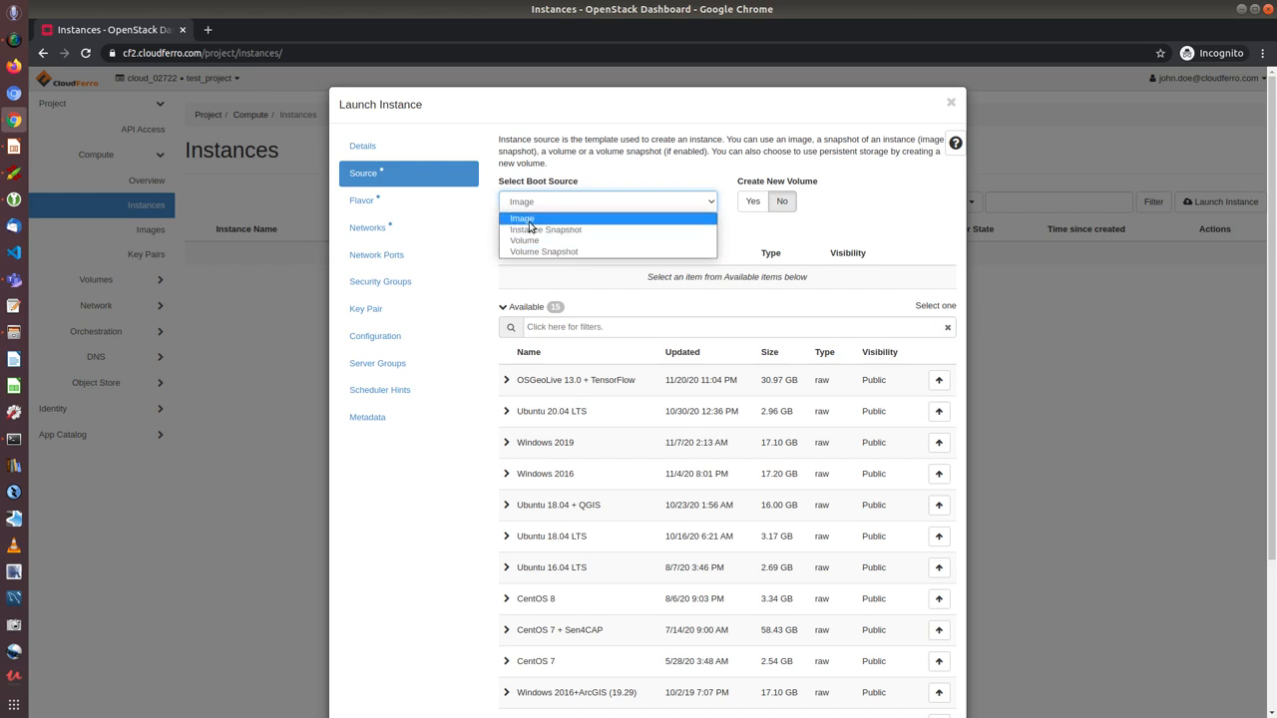
{"action": "left_click", "coordinate": [522, 217]}
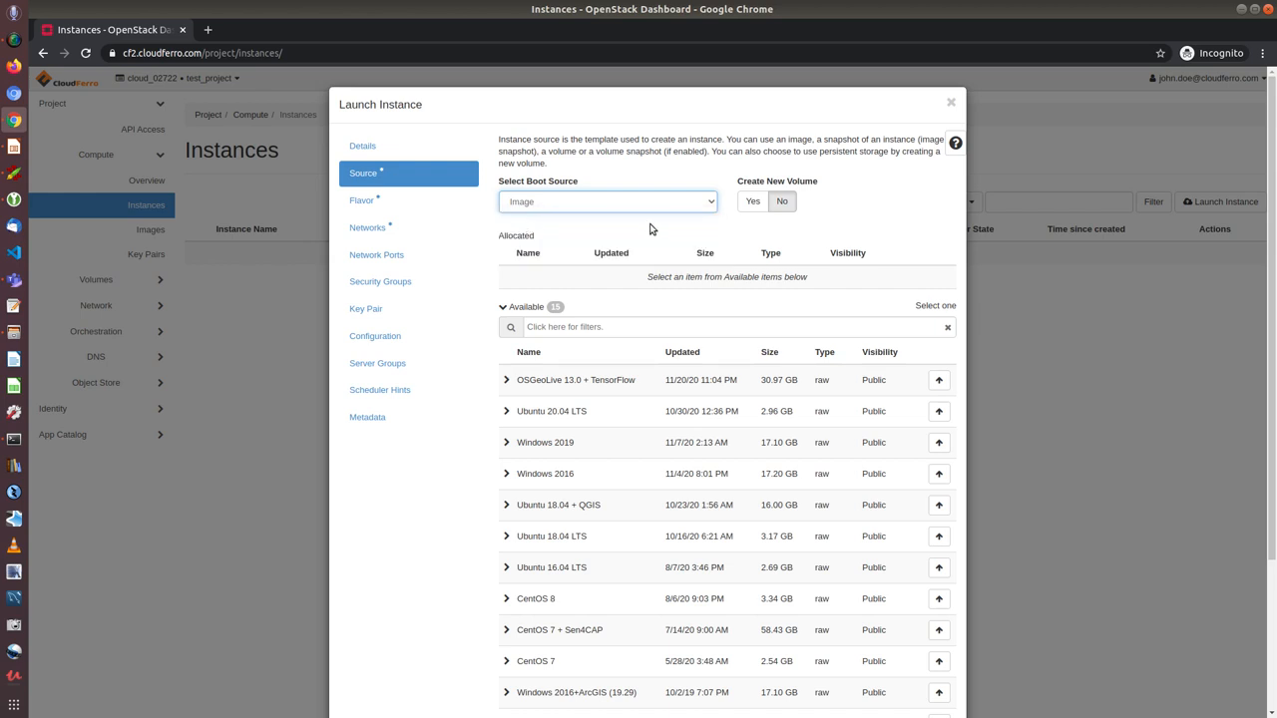
{"action": "mouse_move", "coordinate": [503, 514]}
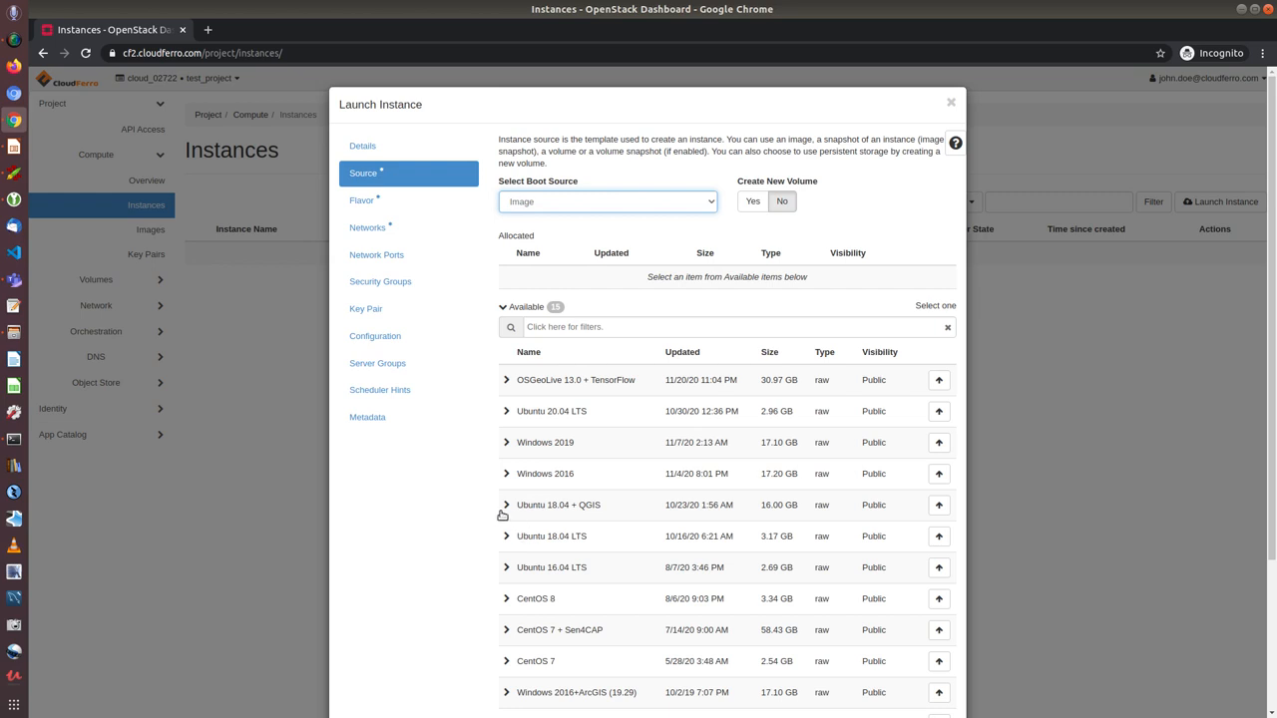
{"action": "scroll", "scroll_direction": "down", "scroll_amount": 3}
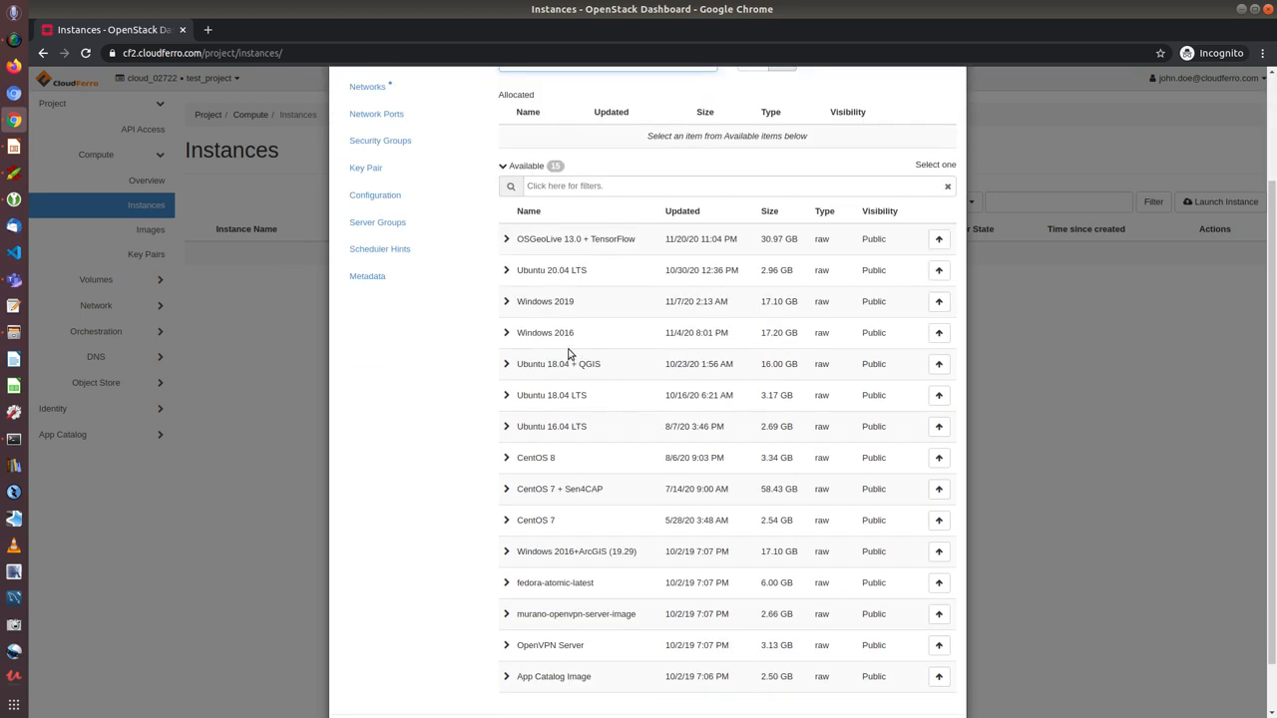
{"action": "scroll", "scroll_direction": "up", "scroll_amount": 3}
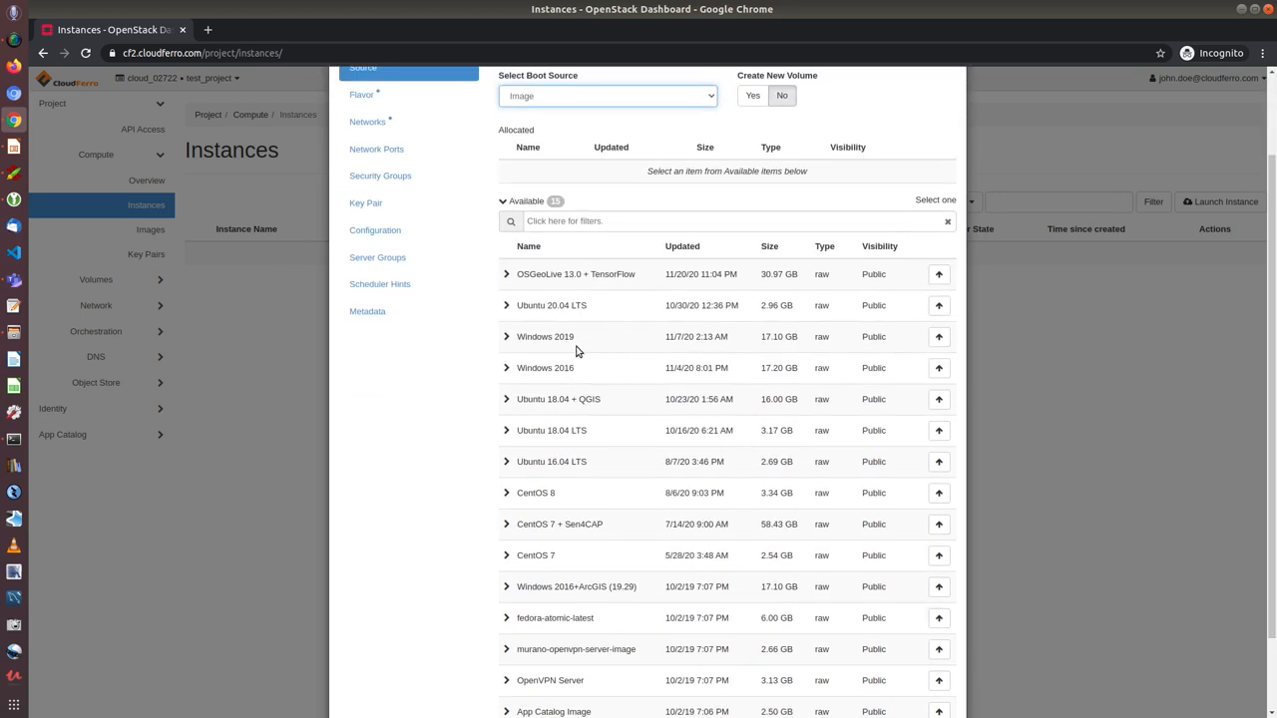
{"action": "mouse_move", "coordinate": [574, 335]}
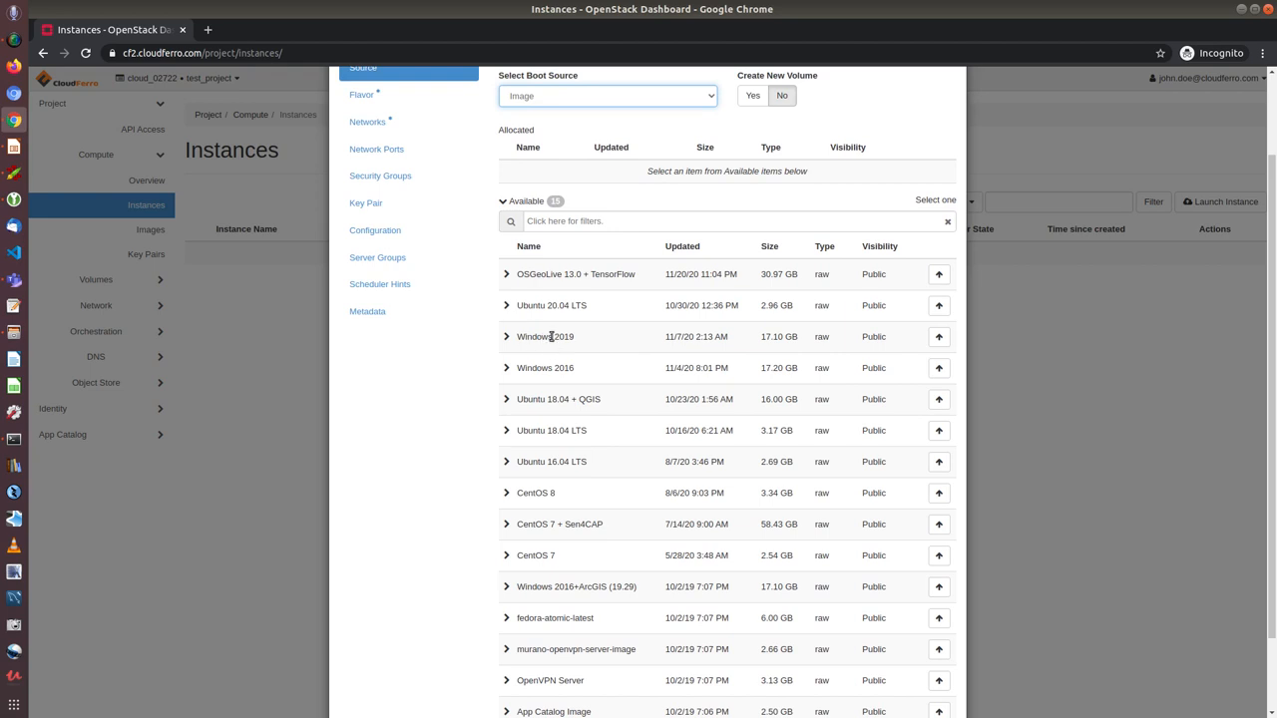
{"action": "mouse_move", "coordinate": [794, 351]}
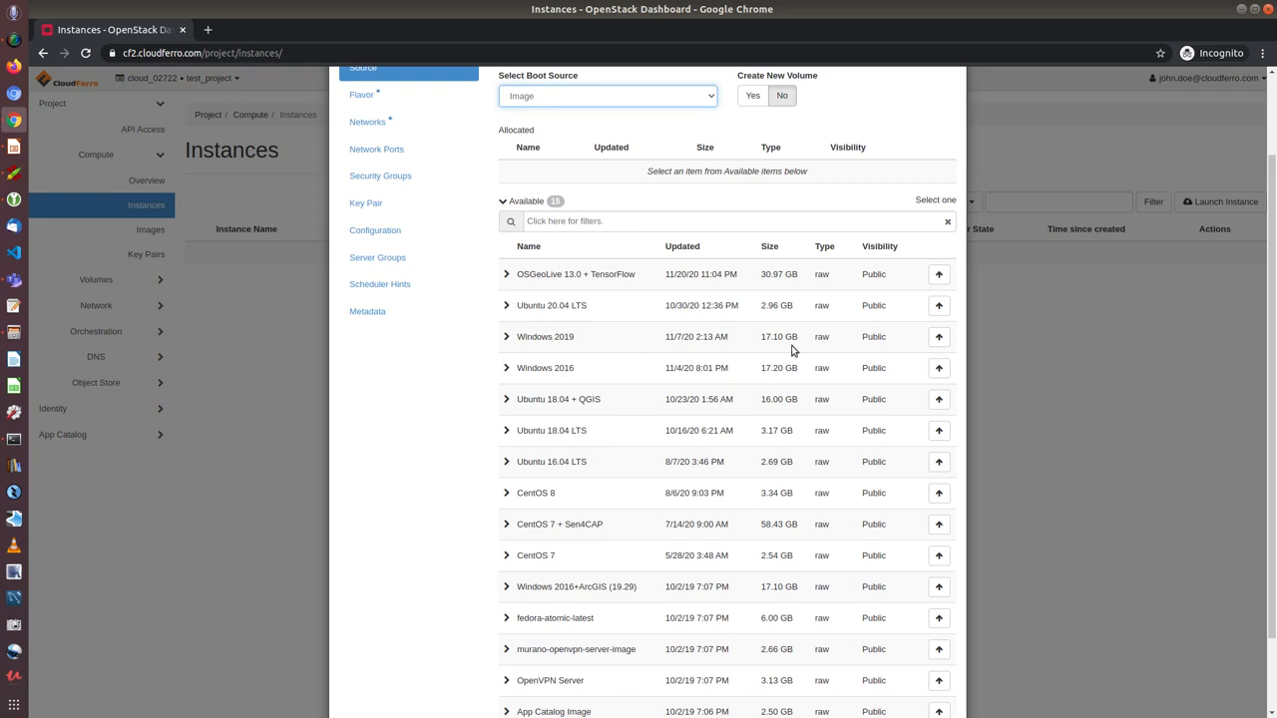
{"action": "left_click", "coordinate": [937, 335]}
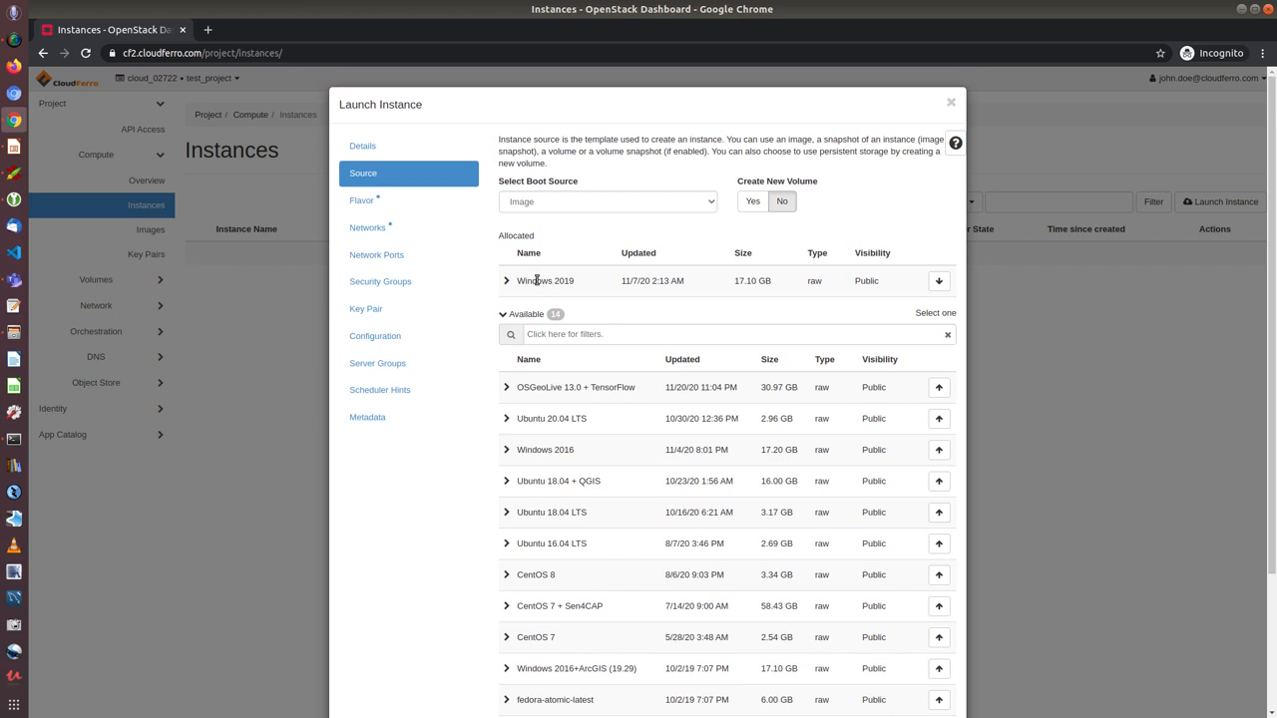
{"action": "mouse_move", "coordinate": [594, 295]}
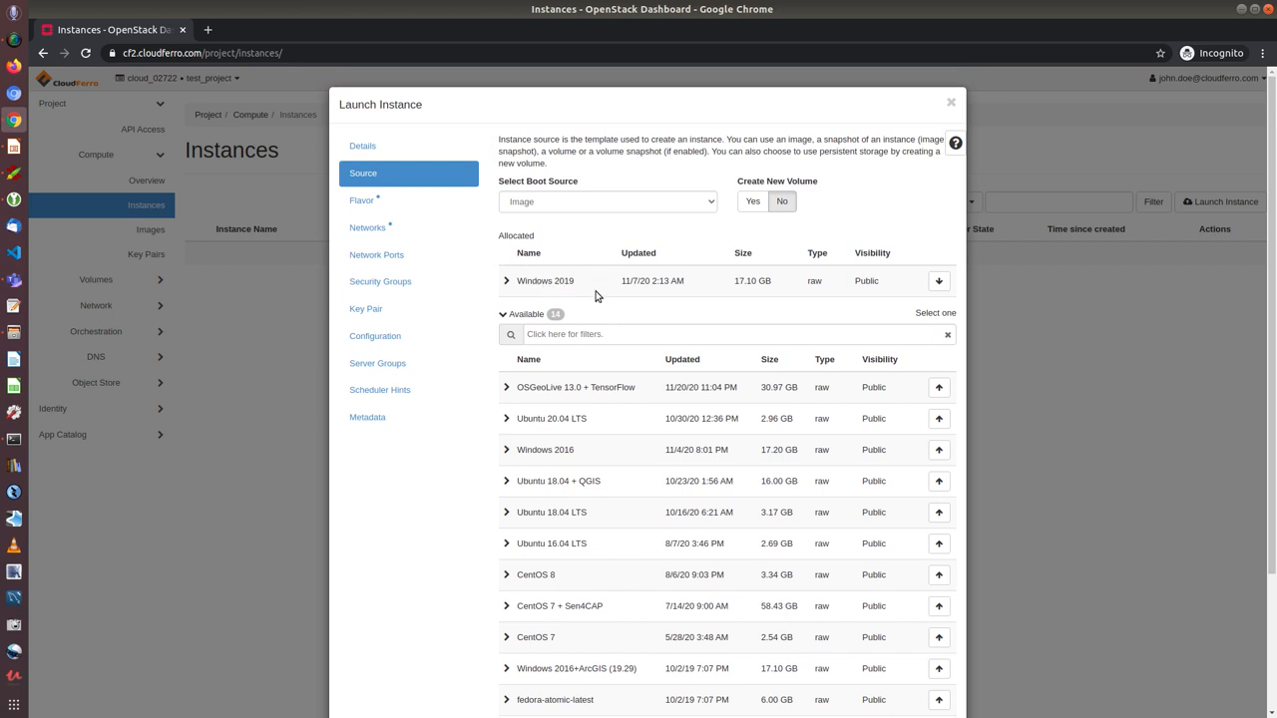
{"action": "mouse_move", "coordinate": [742, 217]}
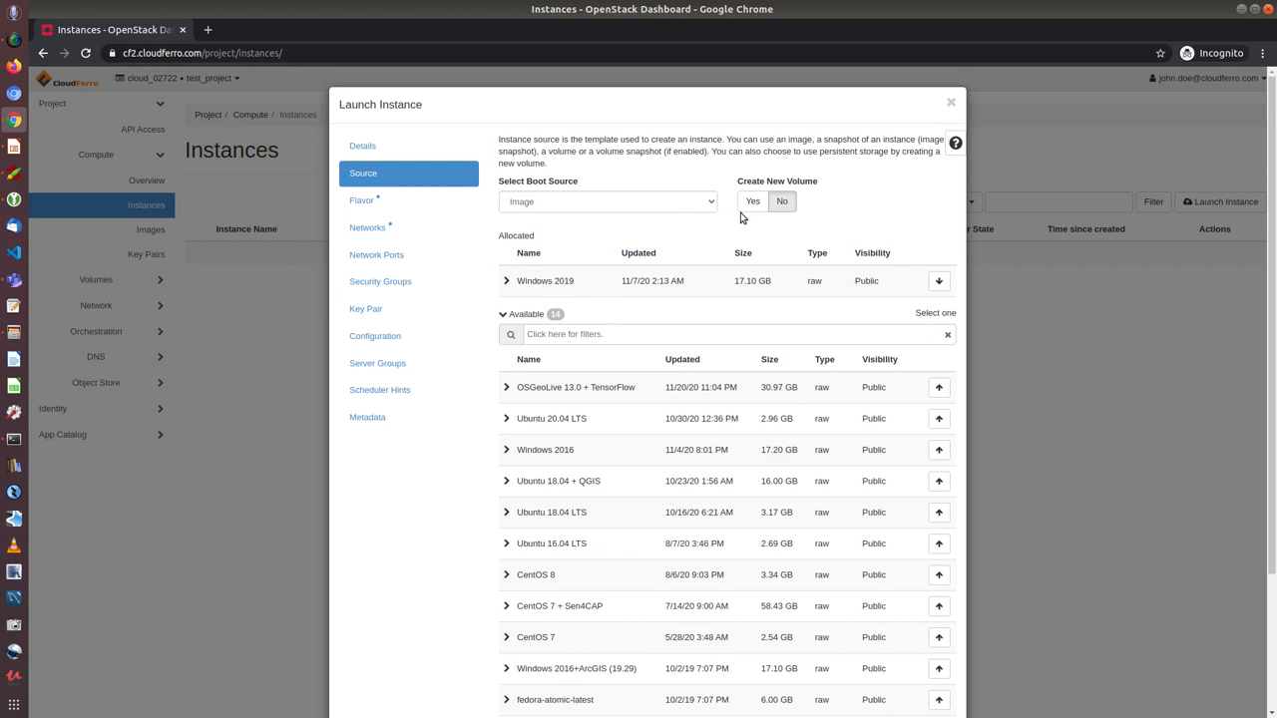
{"action": "mouse_move", "coordinate": [768, 237]}
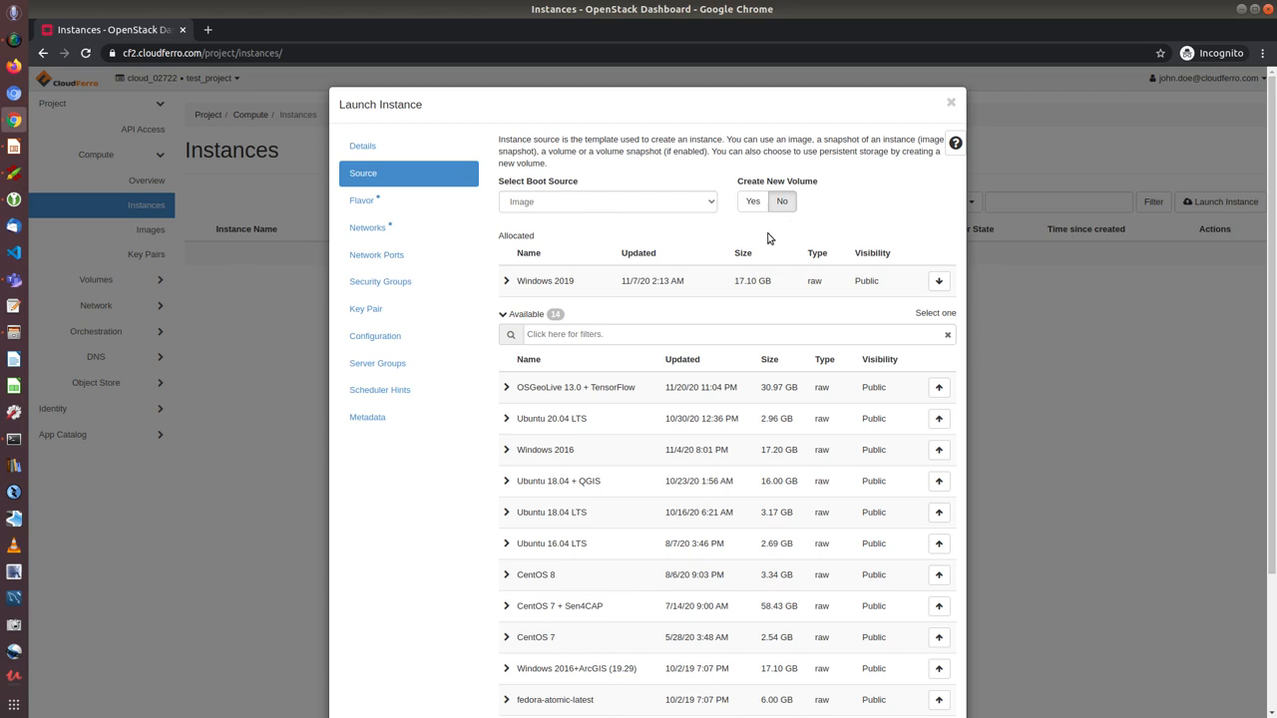
{"action": "mouse_move", "coordinate": [792, 245]}
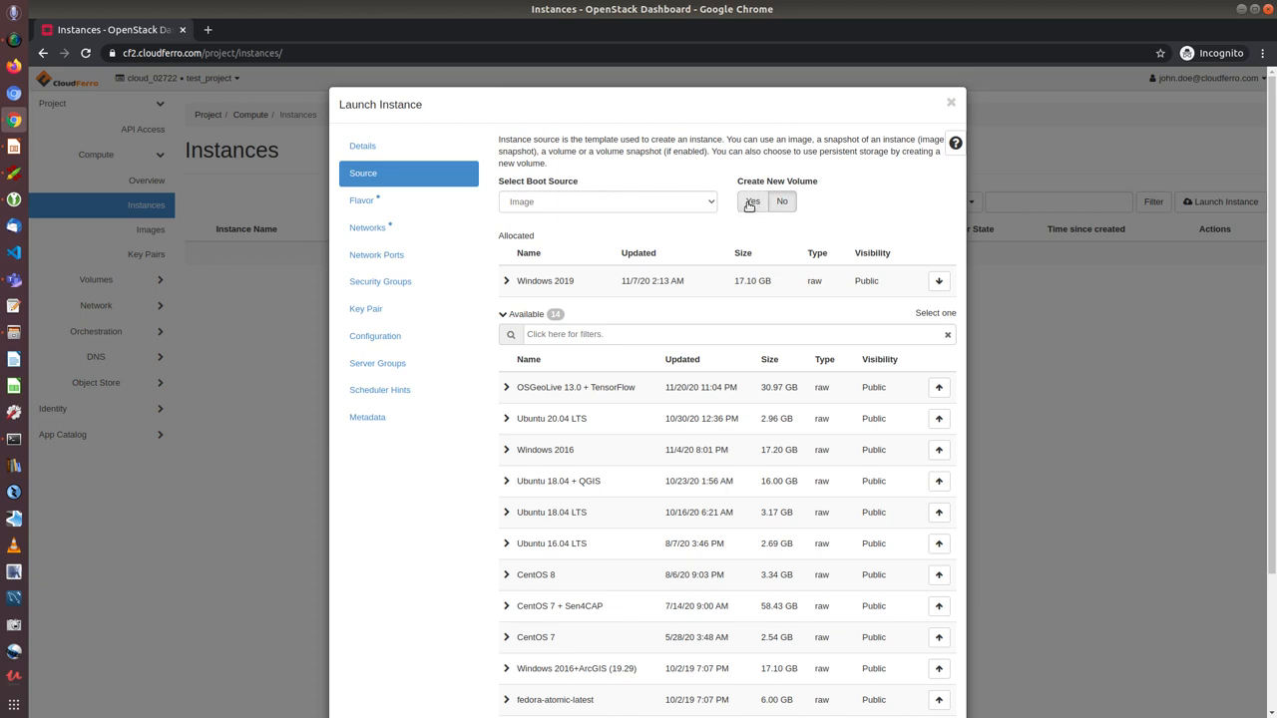
{"action": "mouse_move", "coordinate": [682, 280]}
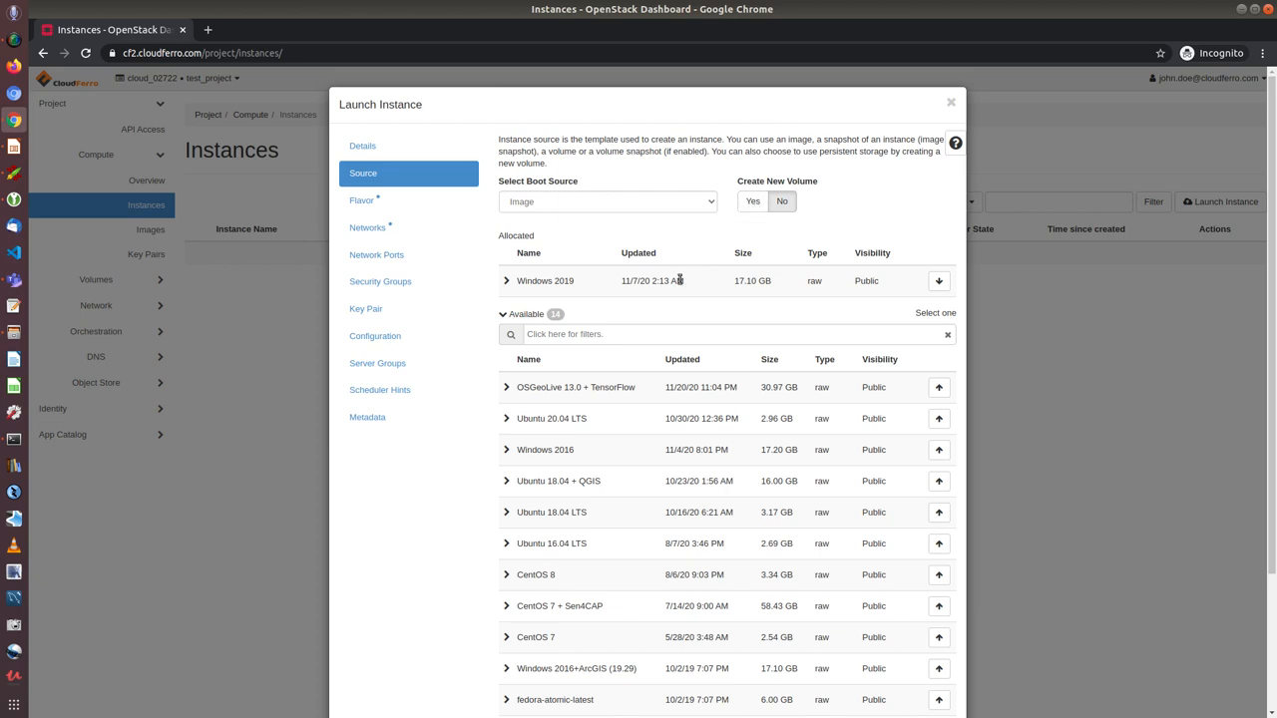
{"action": "mouse_move", "coordinate": [363, 200]}
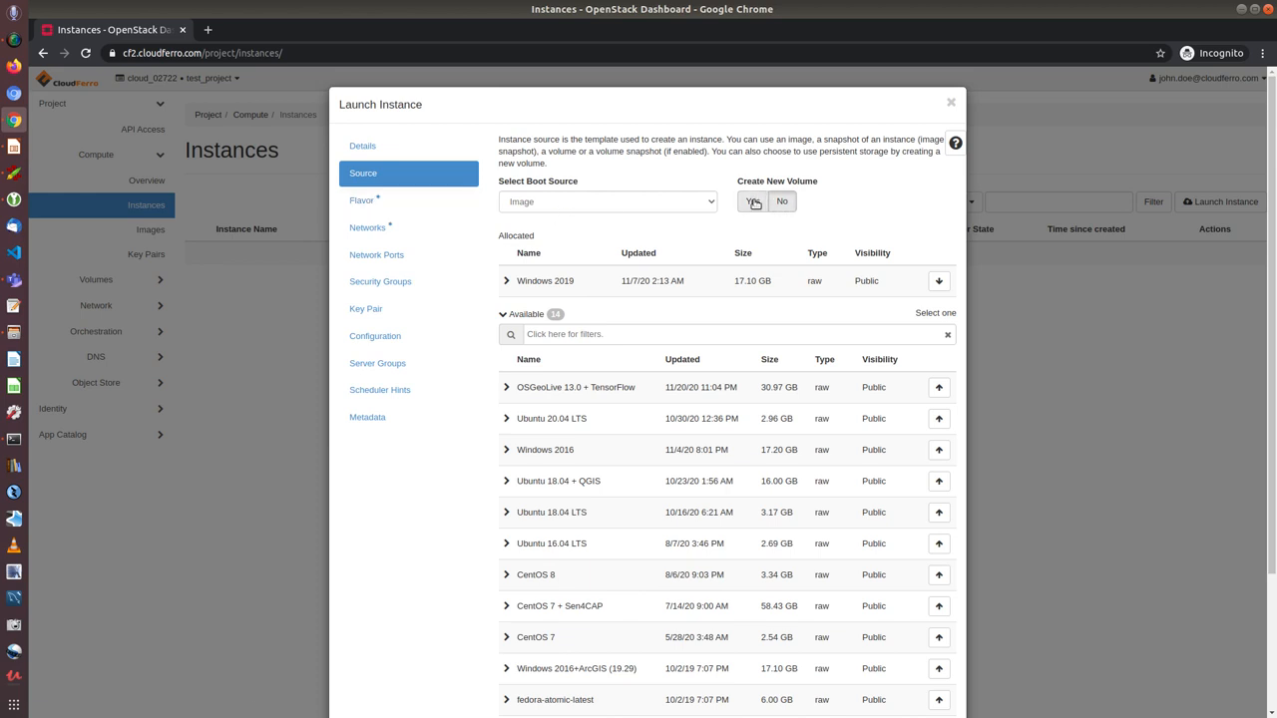
{"action": "left_click", "coordinate": [754, 201]}
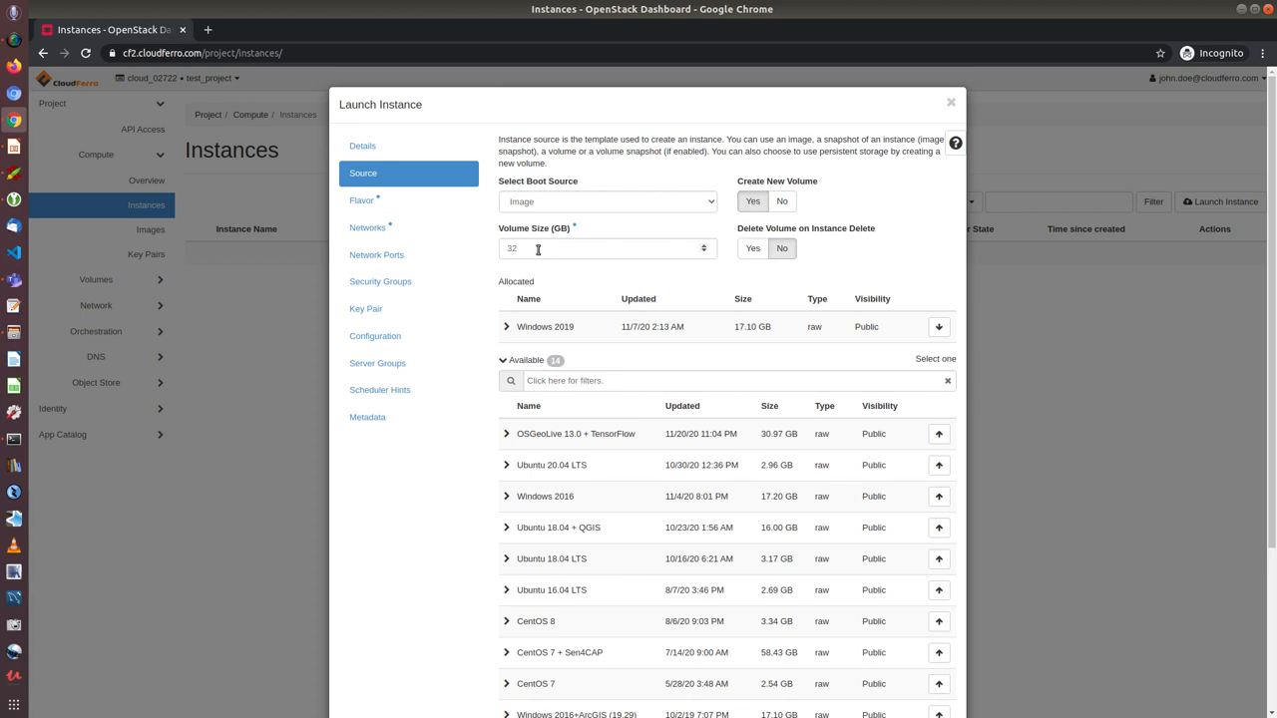
{"action": "mouse_move", "coordinate": [610, 247]}
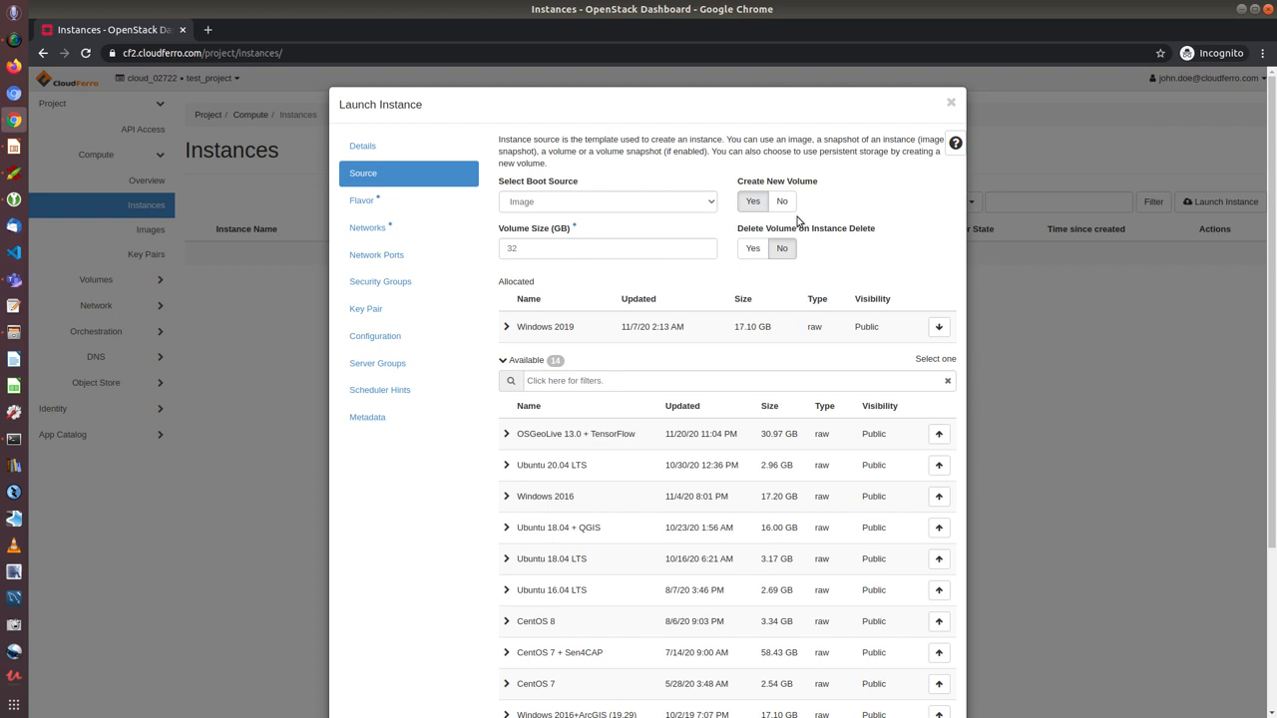
{"action": "mouse_move", "coordinate": [882, 214]}
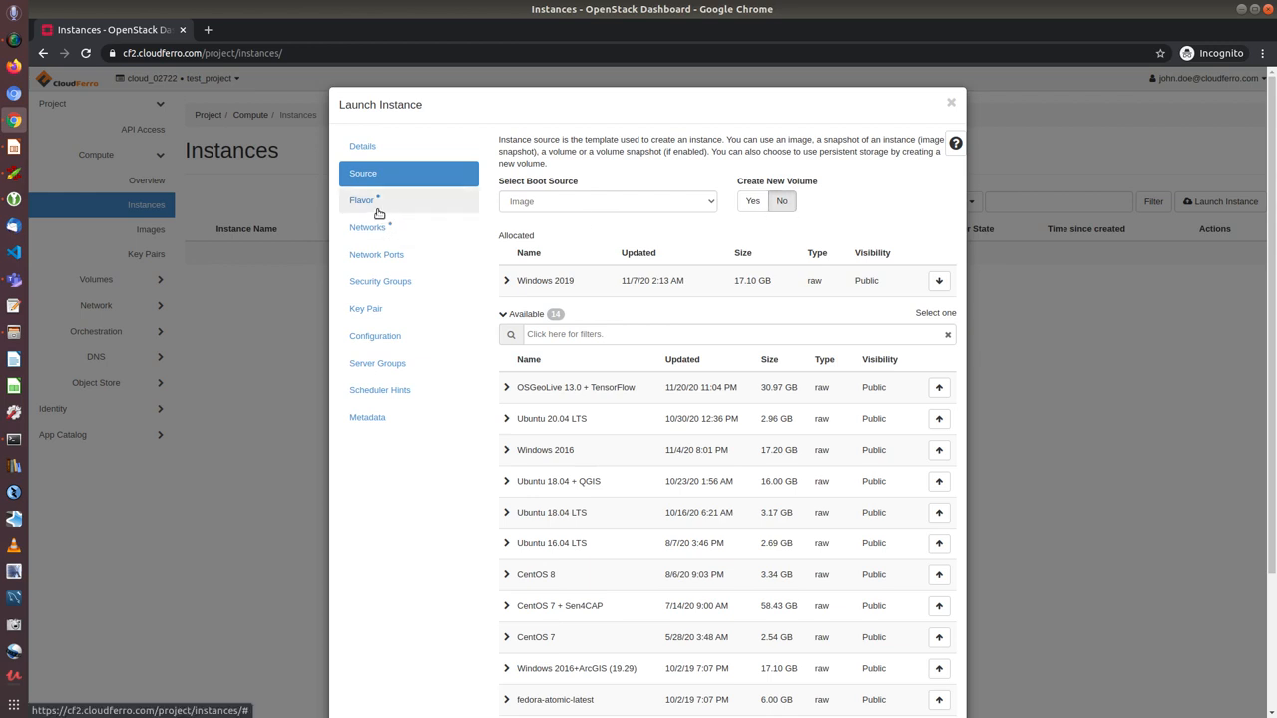
{"action": "mouse_move", "coordinate": [371, 206]}
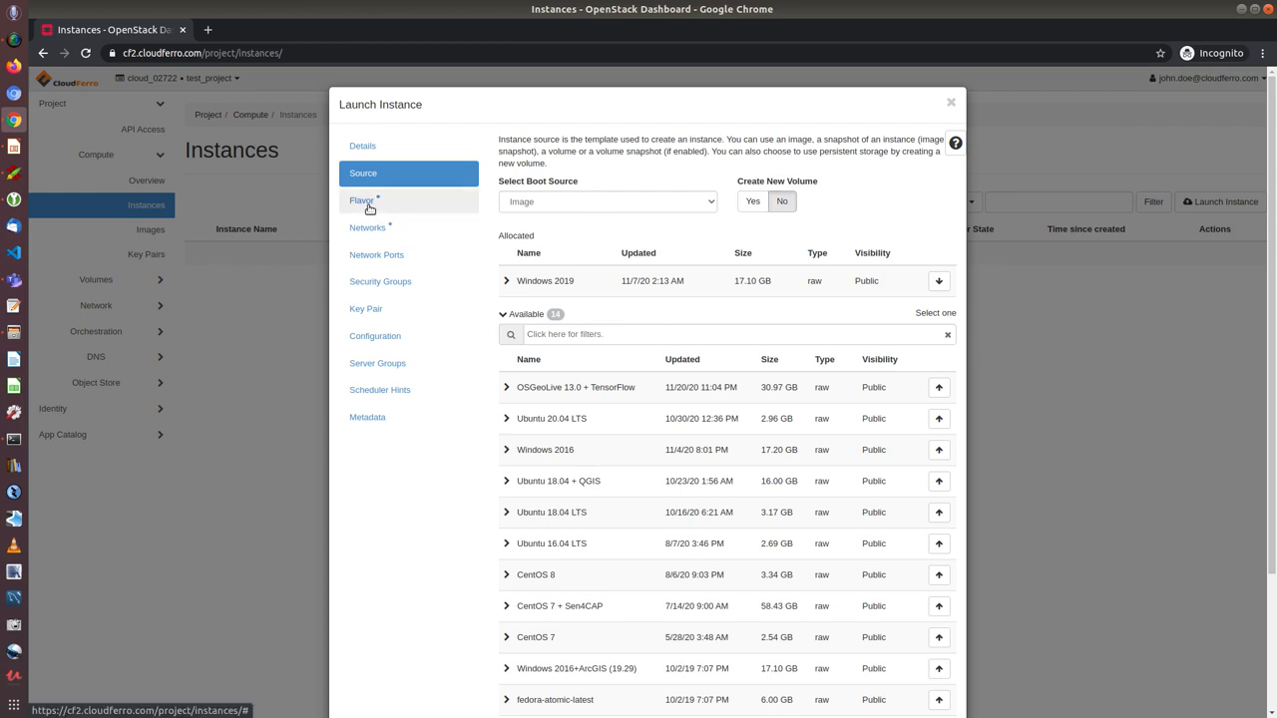
{"action": "left_click", "coordinate": [363, 200]}
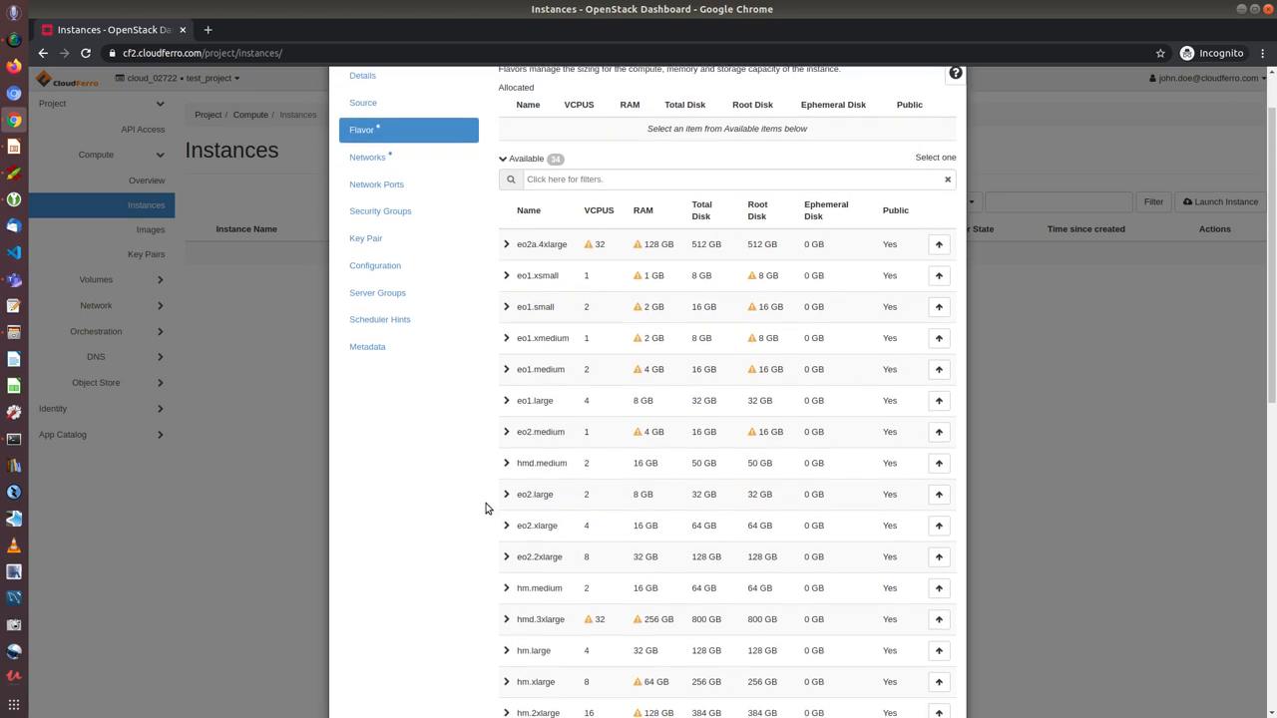
{"action": "scroll", "scroll_direction": "down", "scroll_amount": 3}
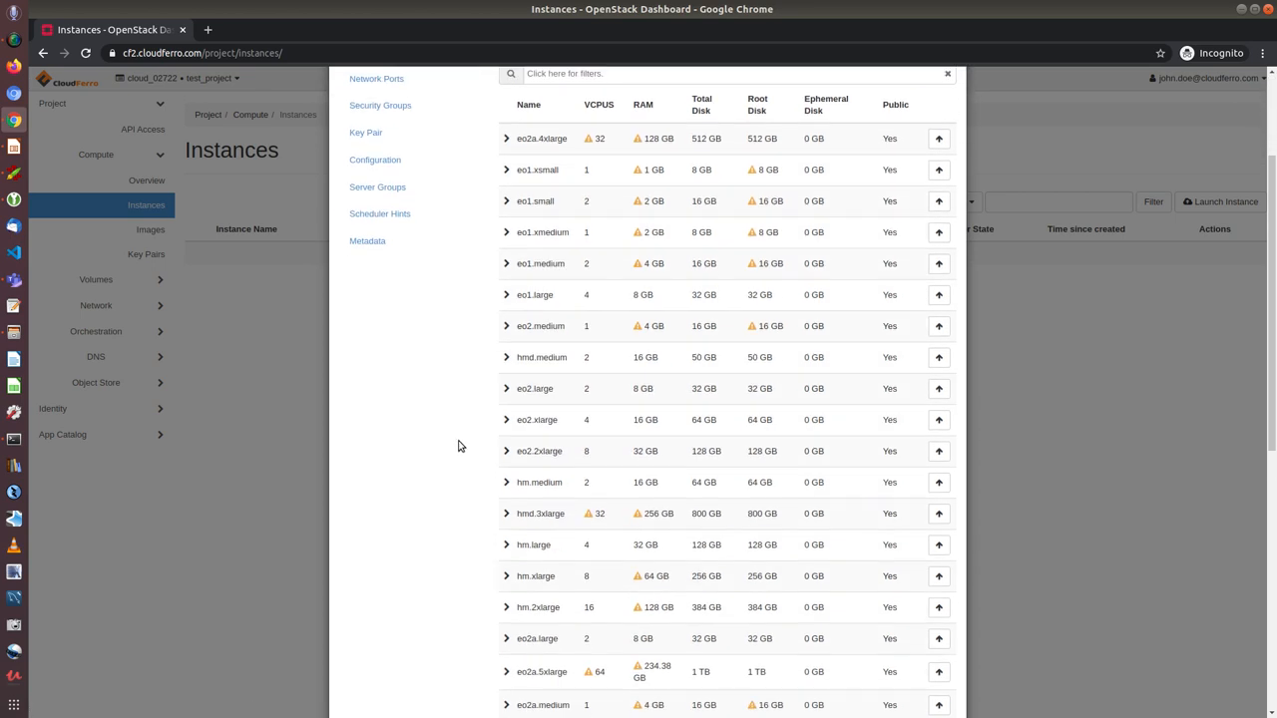
{"action": "mouse_move", "coordinate": [542, 375]}
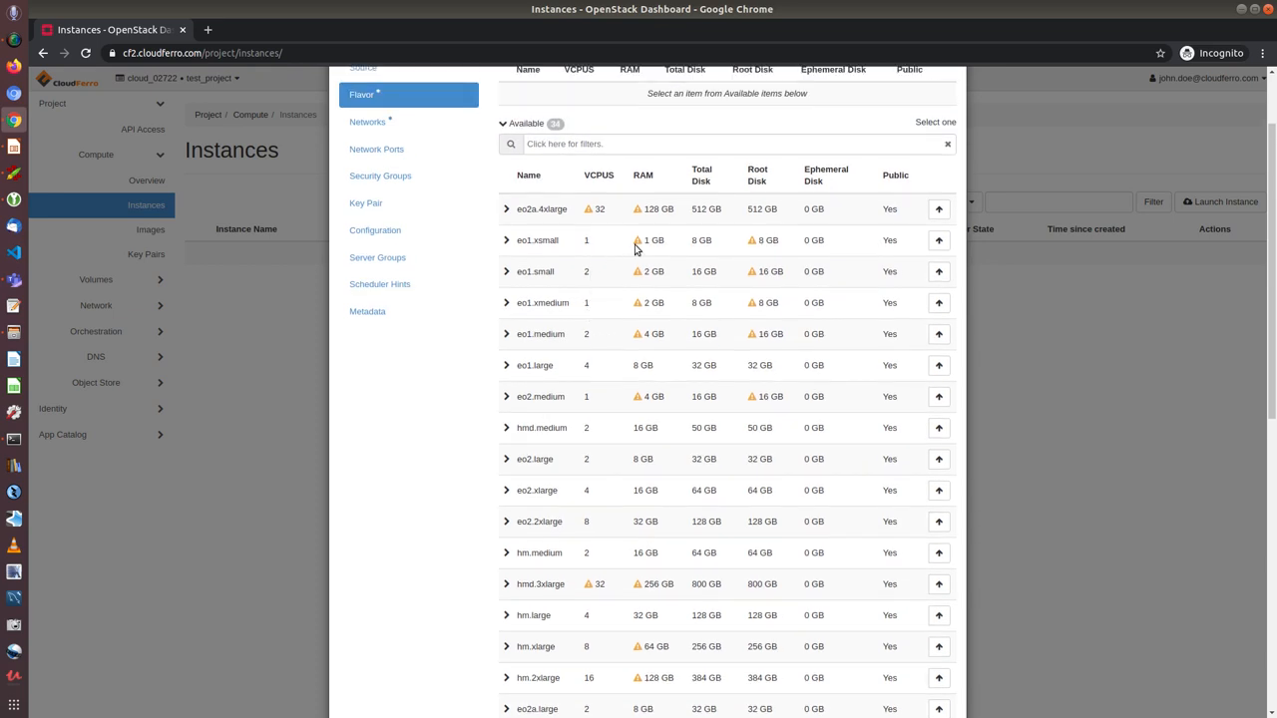
{"action": "mouse_move", "coordinate": [640, 250]}
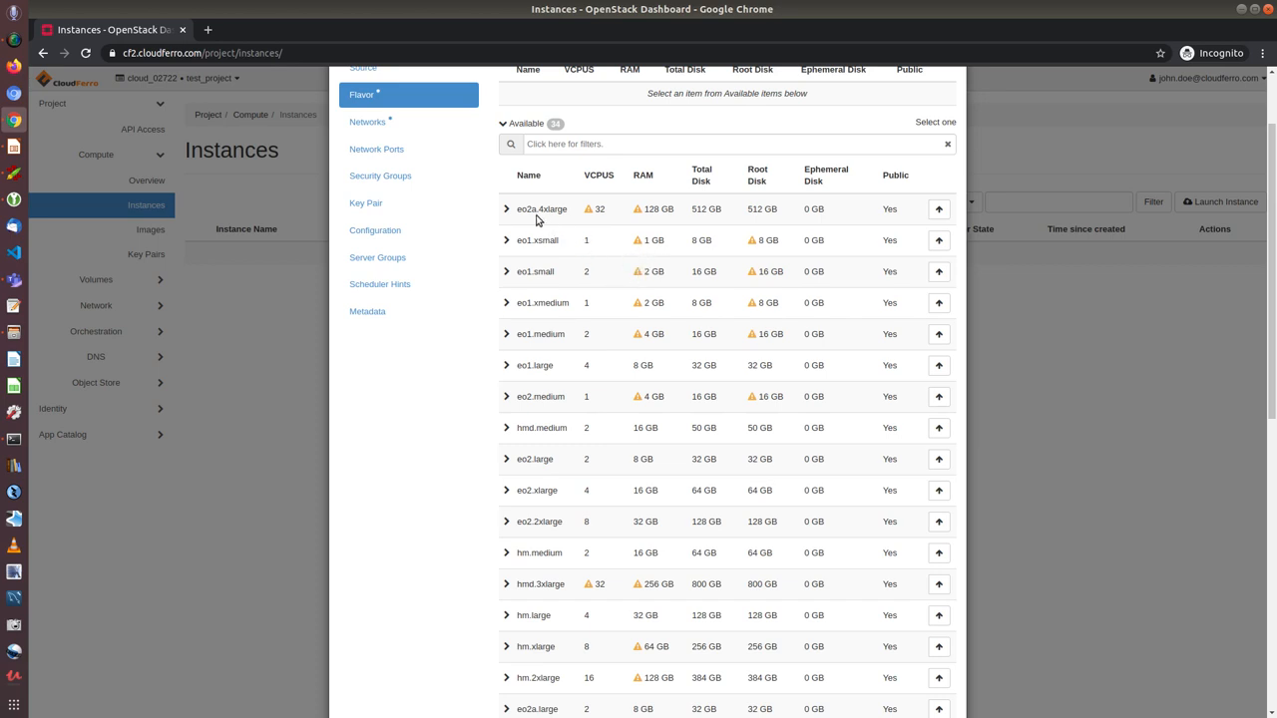
{"action": "mouse_move", "coordinate": [560, 251]}
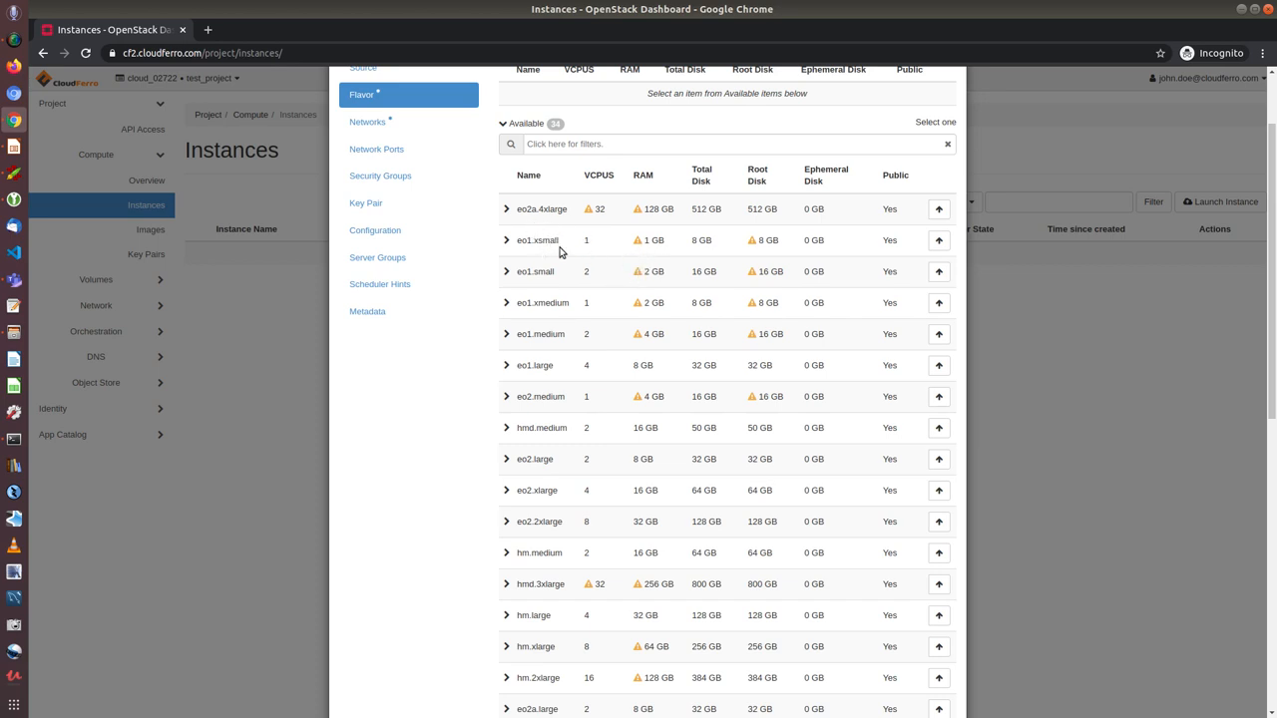
{"action": "mouse_move", "coordinate": [563, 373]}
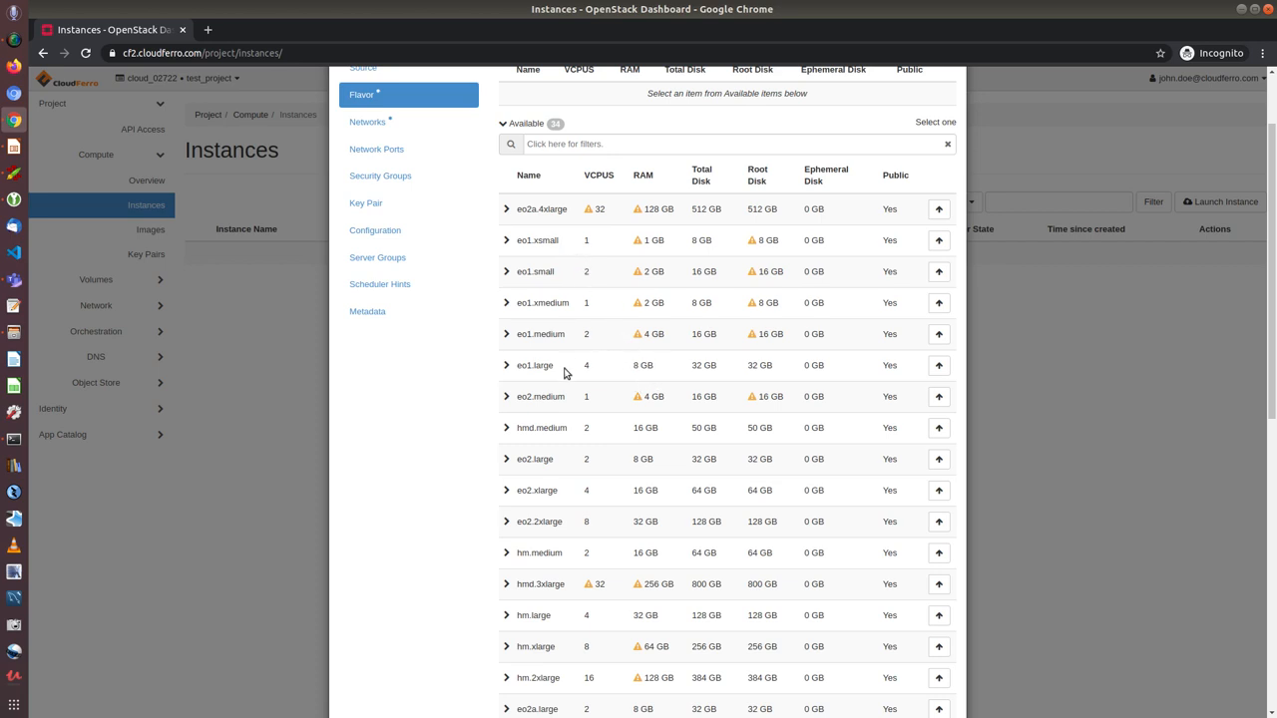
{"action": "mouse_move", "coordinate": [627, 389]}
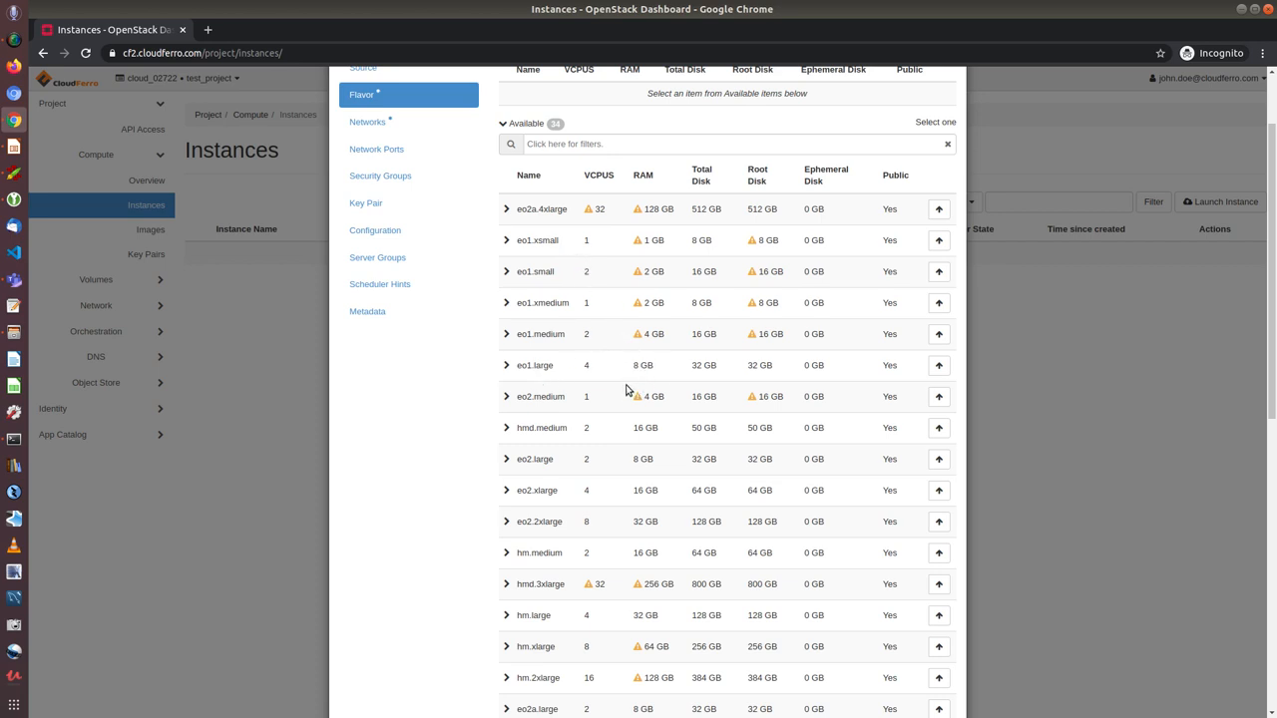
{"action": "mouse_move", "coordinate": [598, 379]}
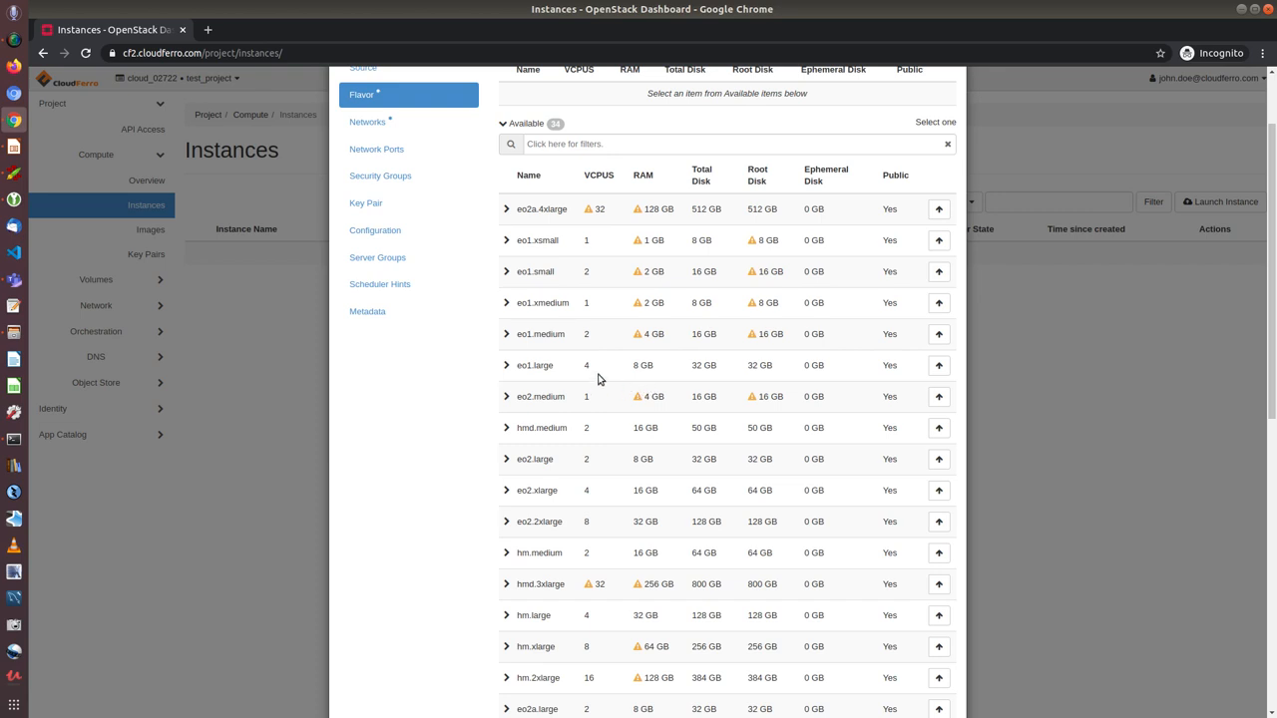
{"action": "mouse_move", "coordinate": [511, 386]}
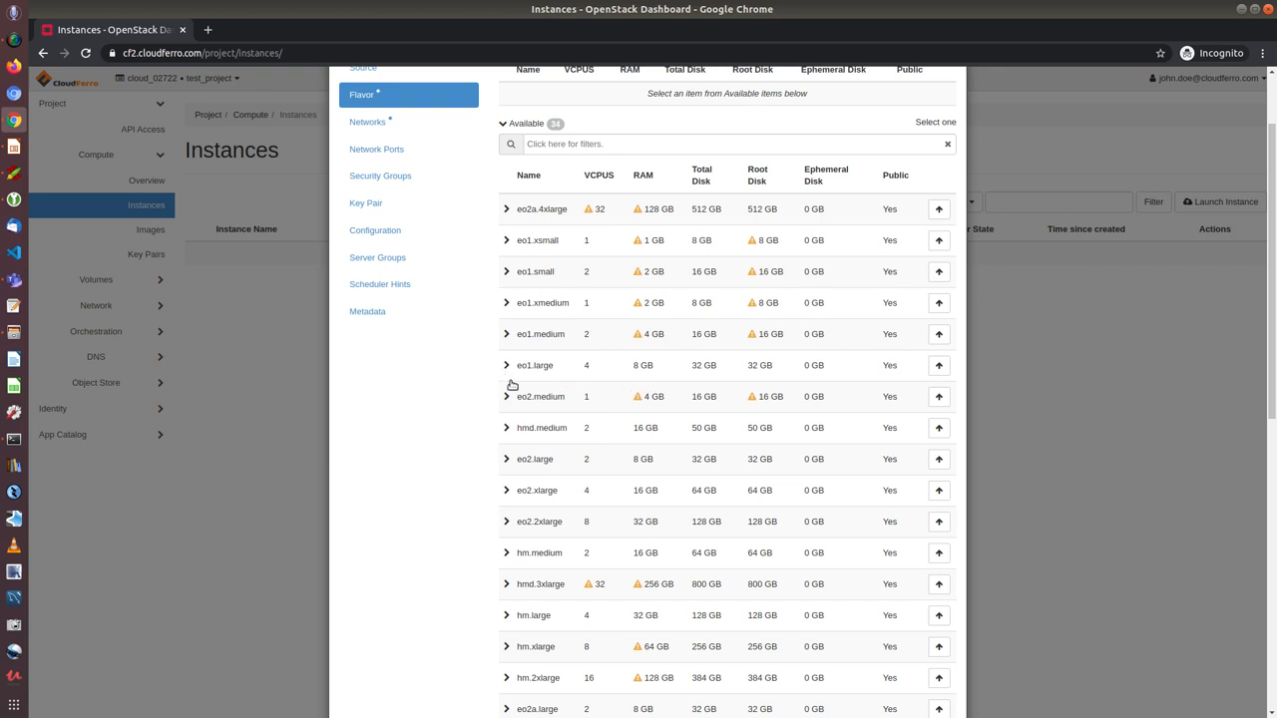
{"action": "mouse_move", "coordinate": [519, 379]}
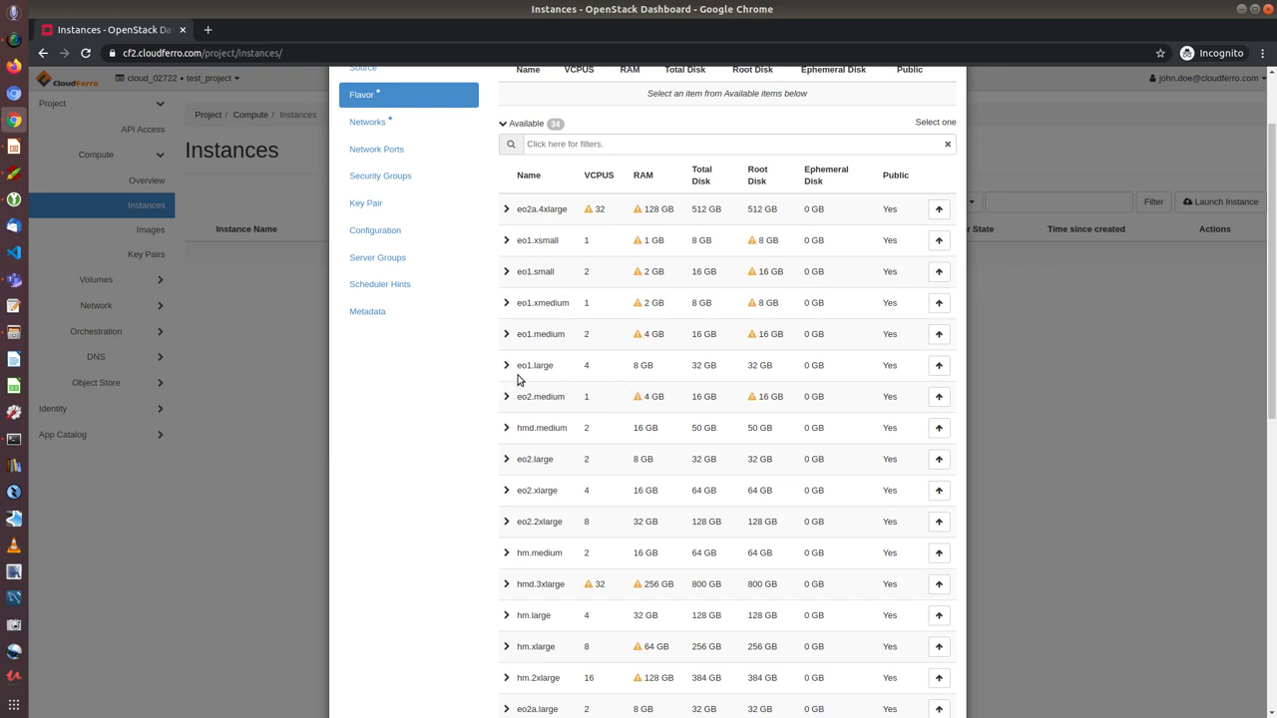
{"action": "mouse_move", "coordinate": [522, 379]}
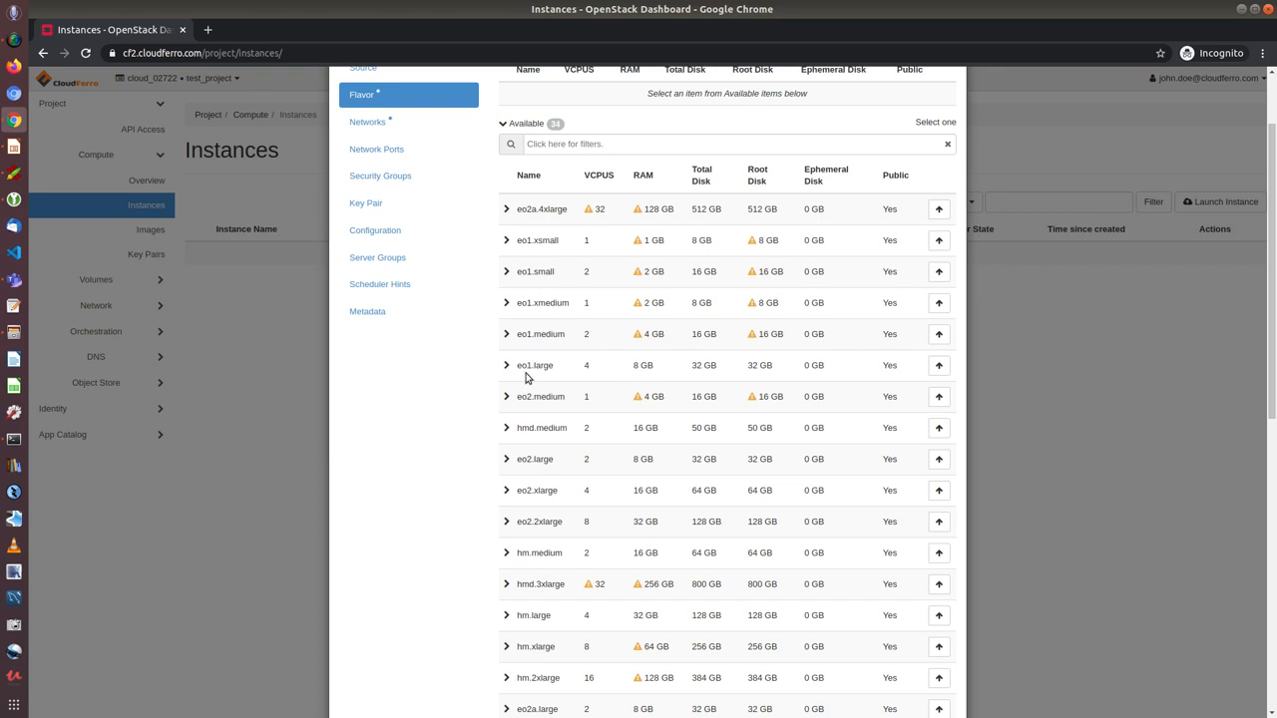
{"action": "mouse_move", "coordinate": [606, 387]}
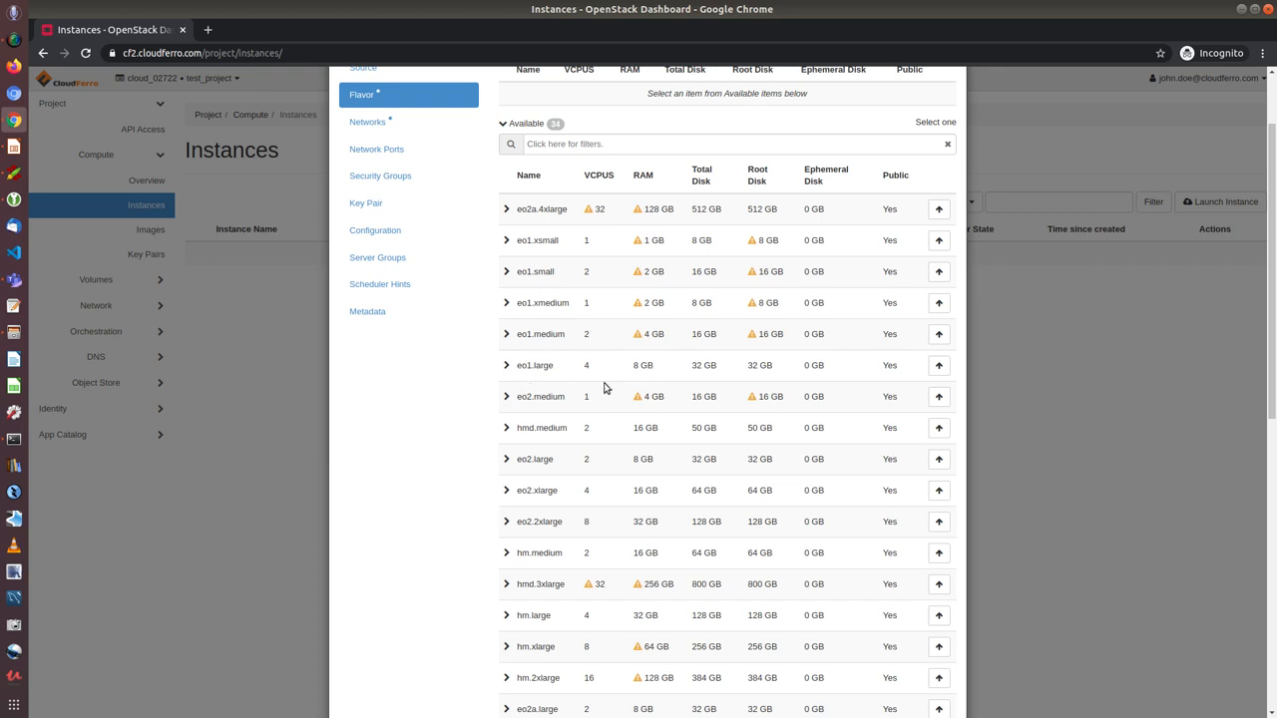
{"action": "mouse_move", "coordinate": [650, 391]}
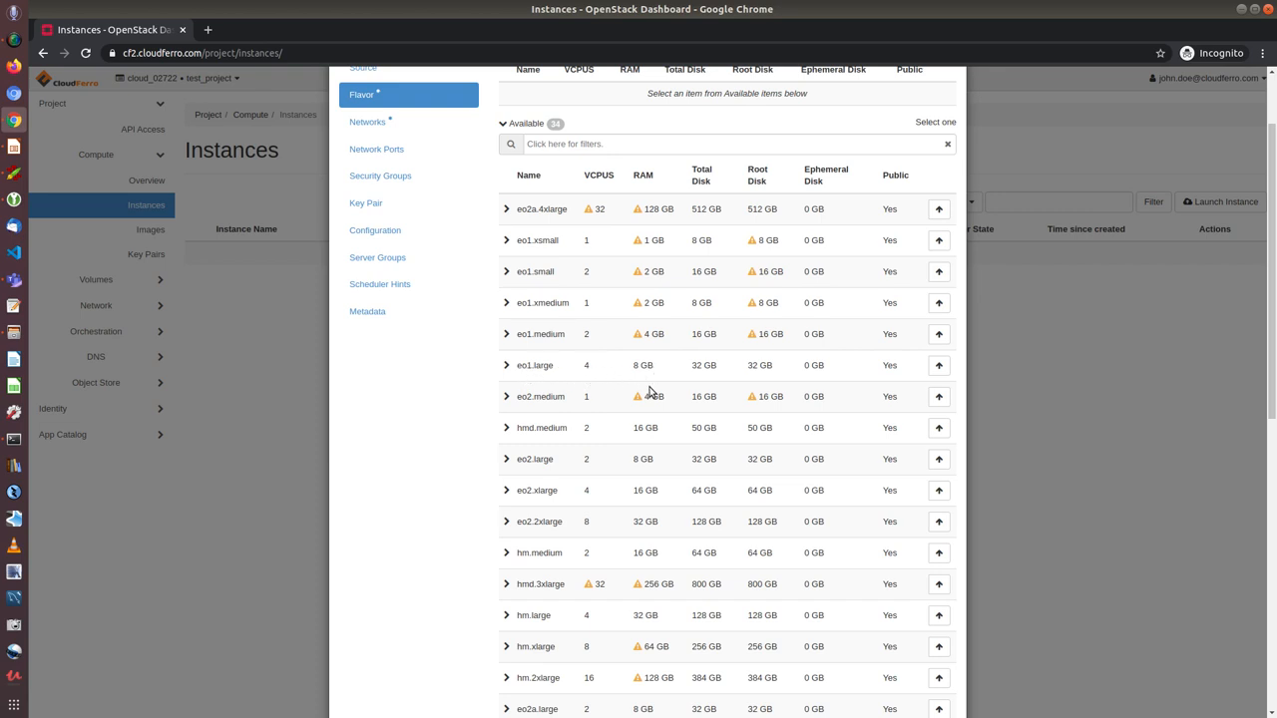
{"action": "mouse_move", "coordinate": [634, 379]}
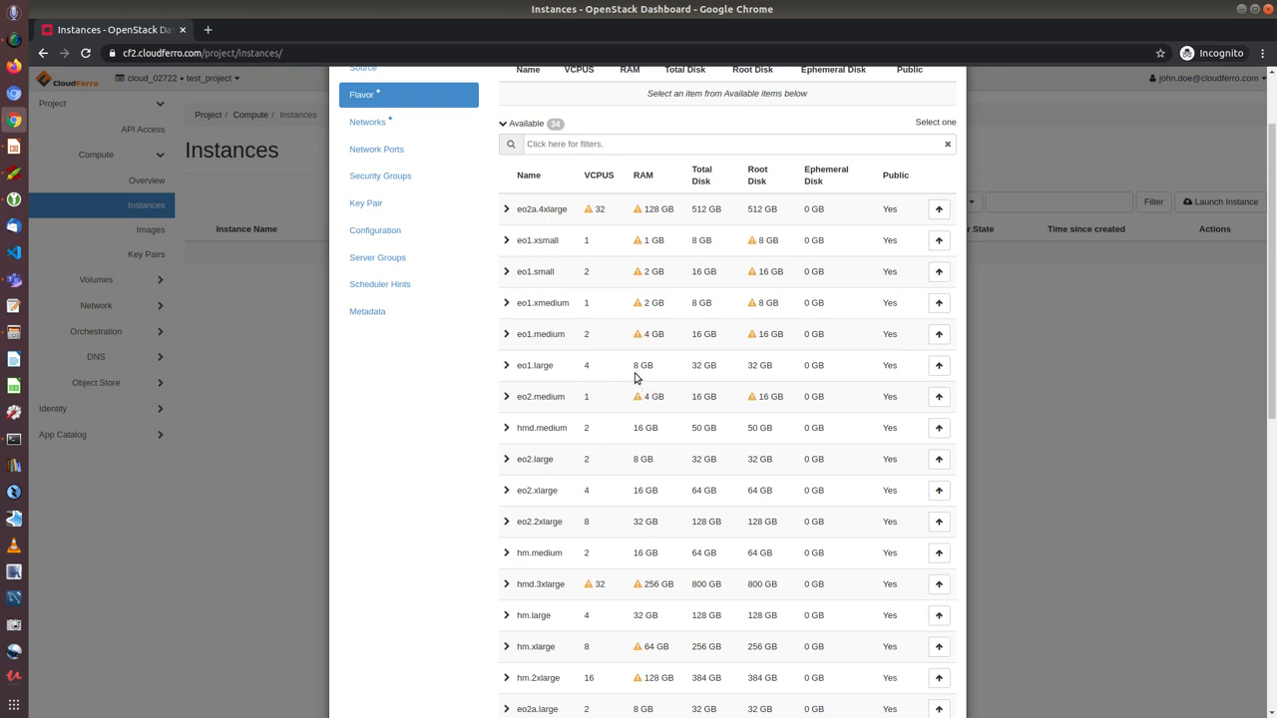
{"action": "mouse_move", "coordinate": [702, 377]}
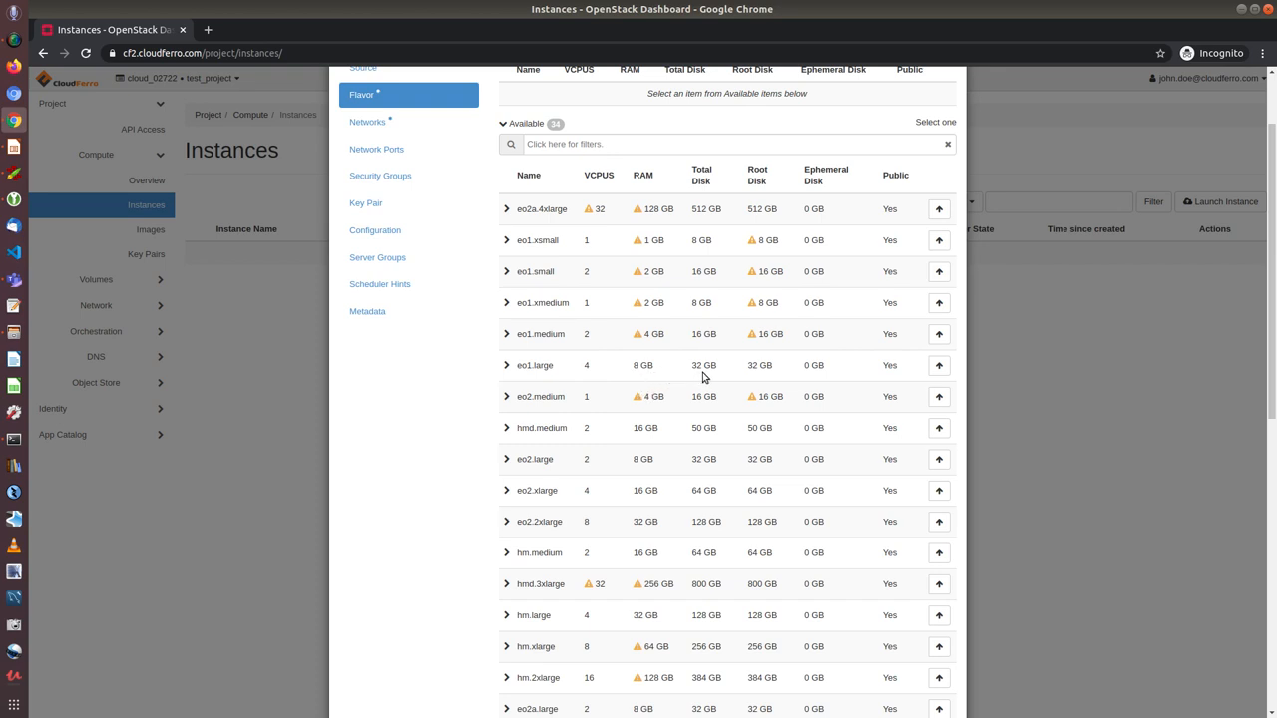
{"action": "mouse_move", "coordinate": [708, 371]}
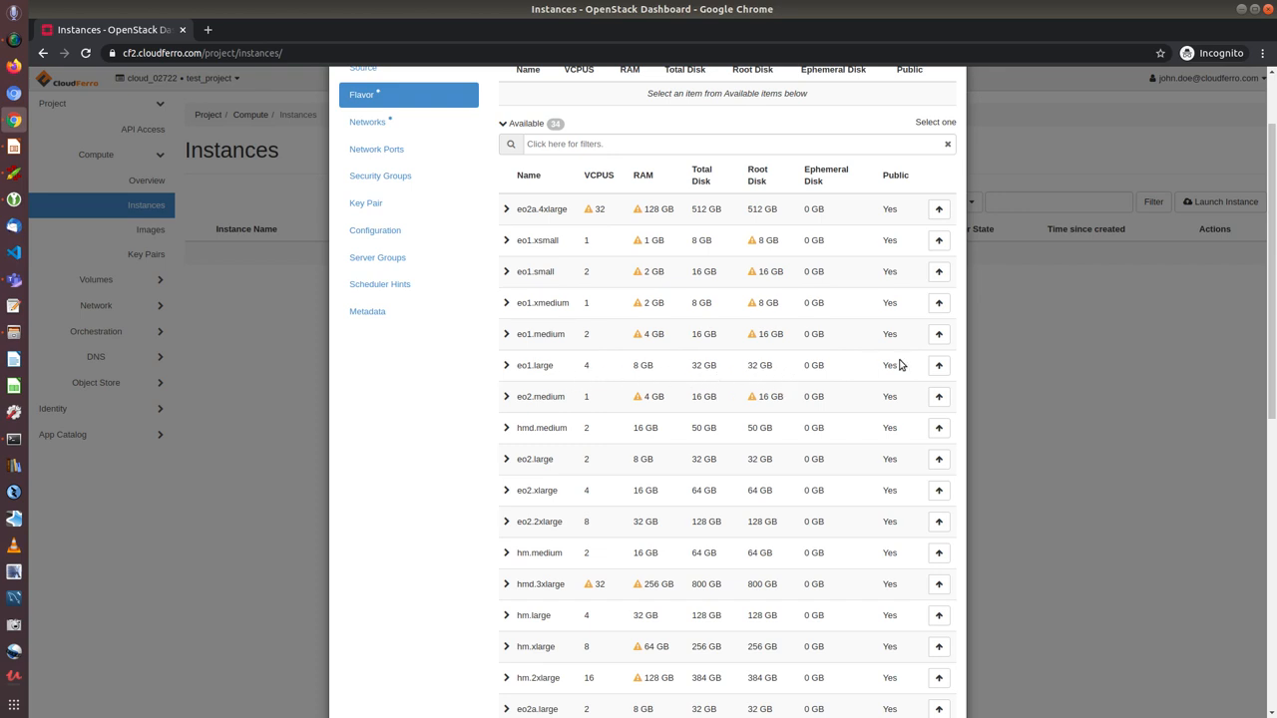
{"action": "mouse_move", "coordinate": [938, 365]}
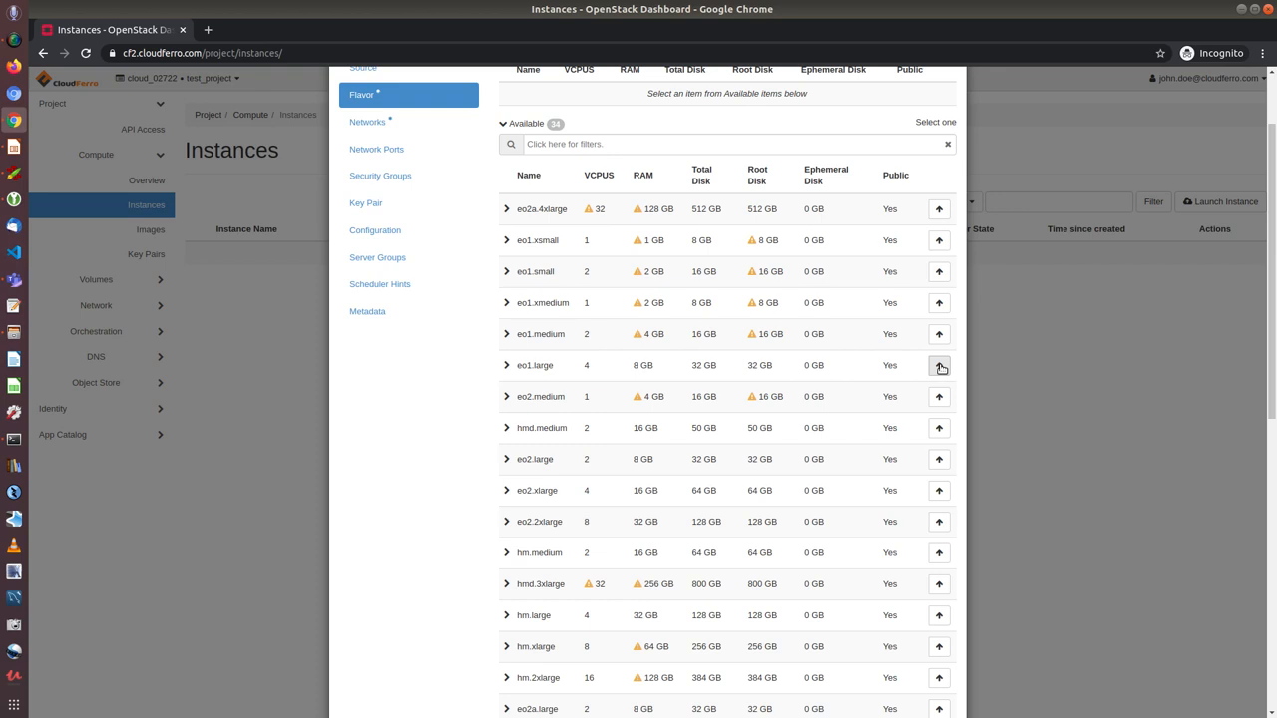
Step: Allocate the eo1.large flavor with 4 vCPUs, 8 GB RAM and 32 GB disk
{"action": "left_click", "coordinate": [937, 365]}
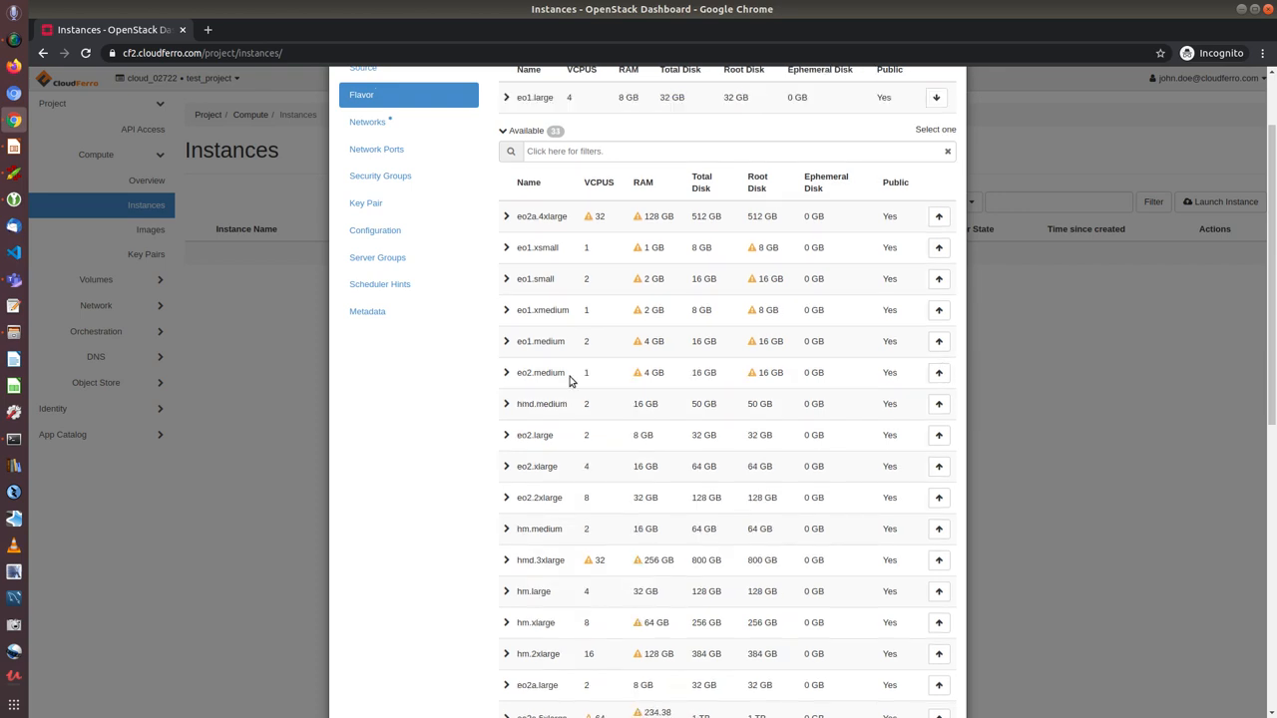
{"action": "scroll", "scroll_direction": "up", "scroll_amount": 3}
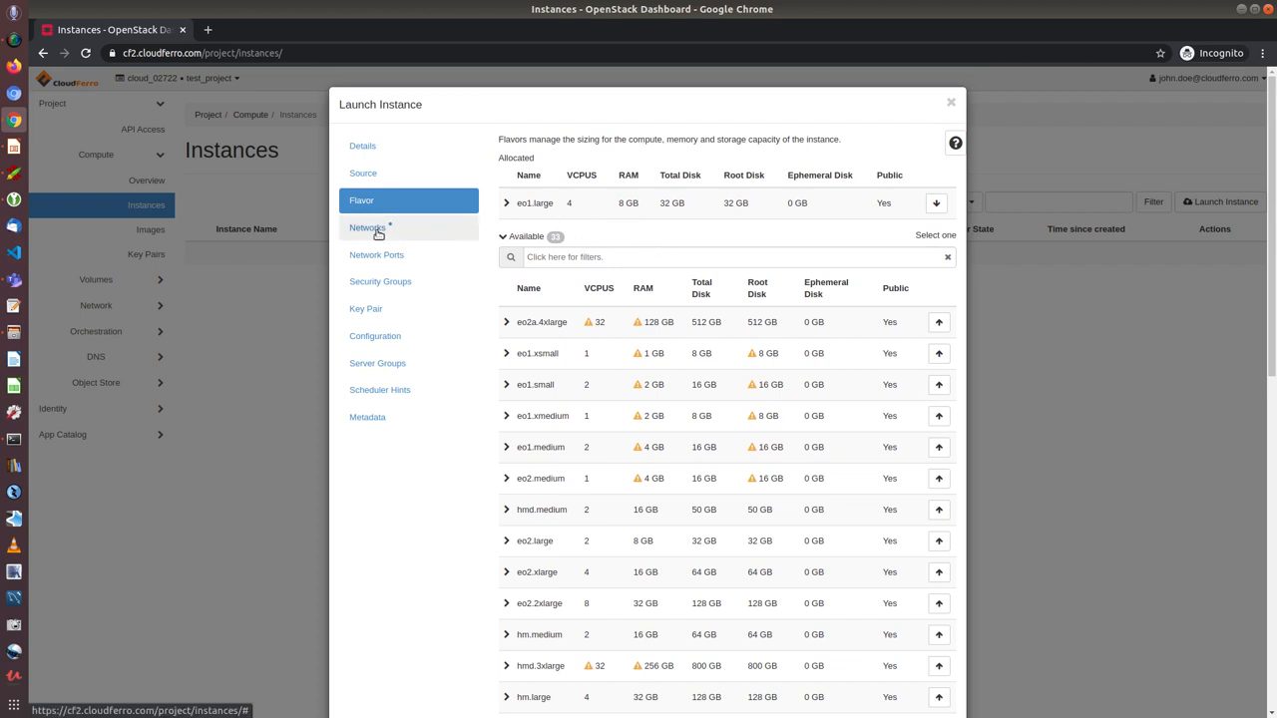
Step: Move to the Networks step listing three available networks, none allocated
{"action": "left_click", "coordinate": [371, 227]}
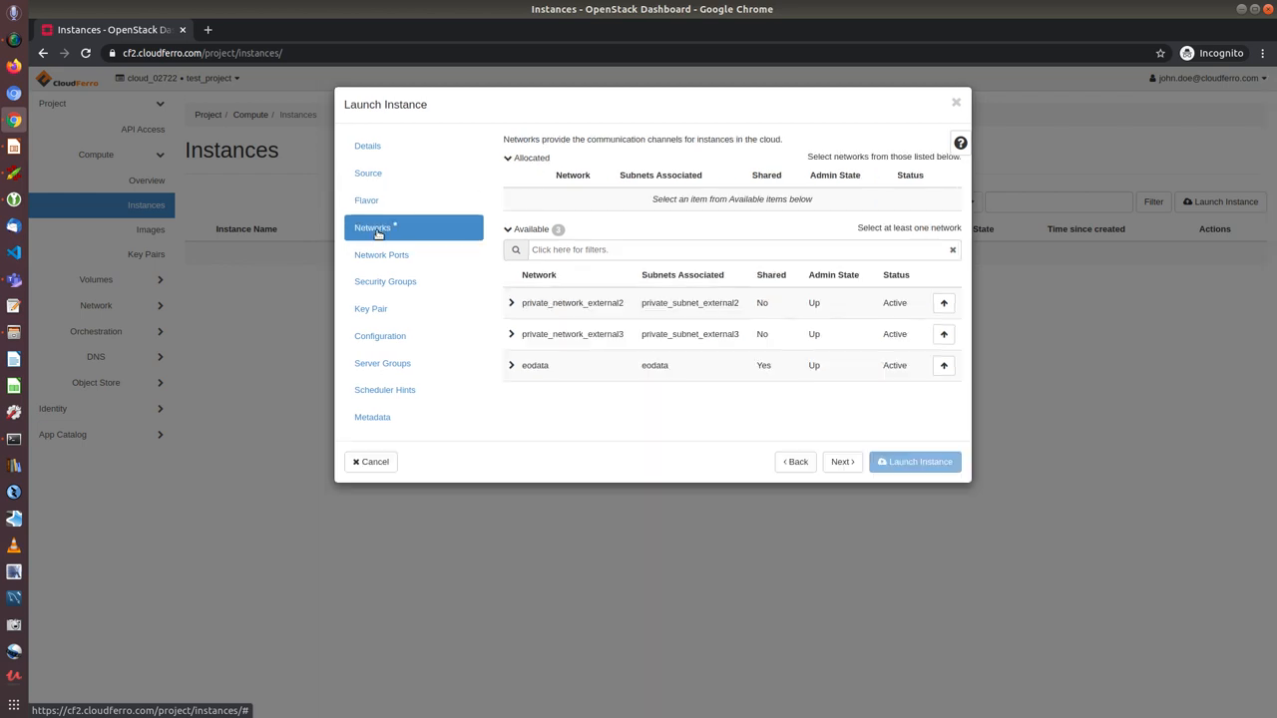
{"action": "mouse_move", "coordinate": [630, 357]}
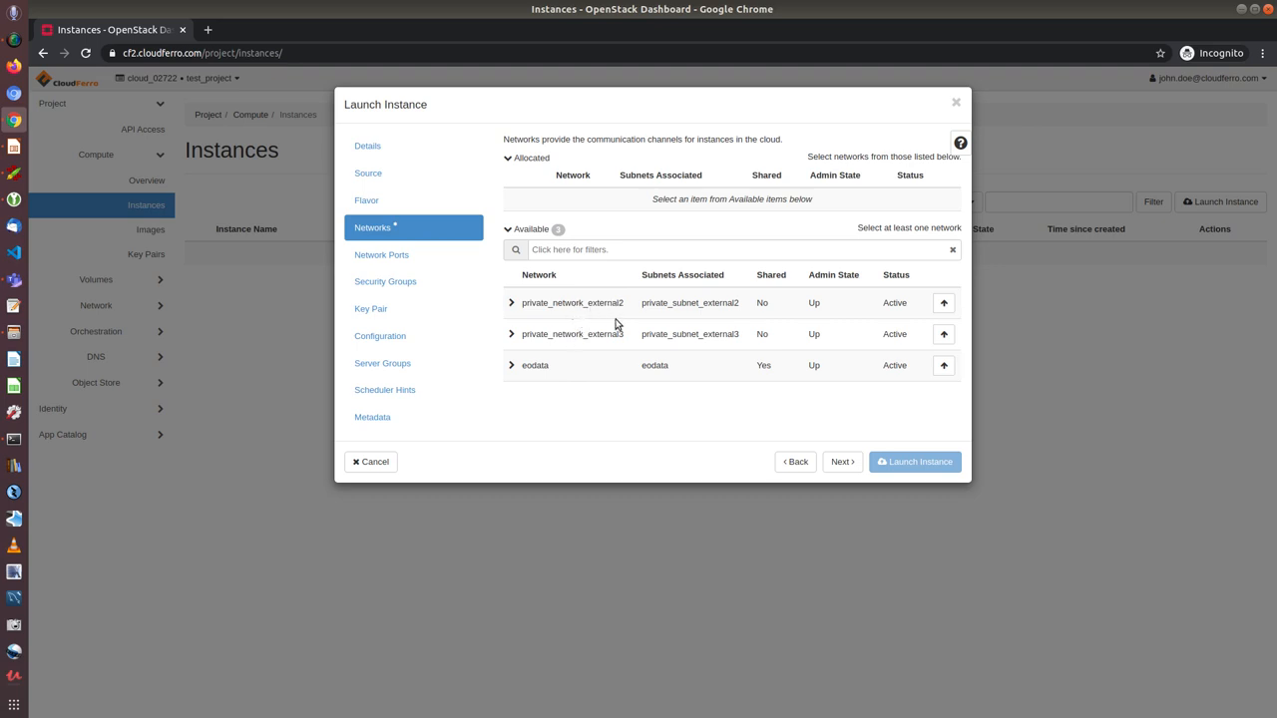
{"action": "mouse_move", "coordinate": [606, 335]}
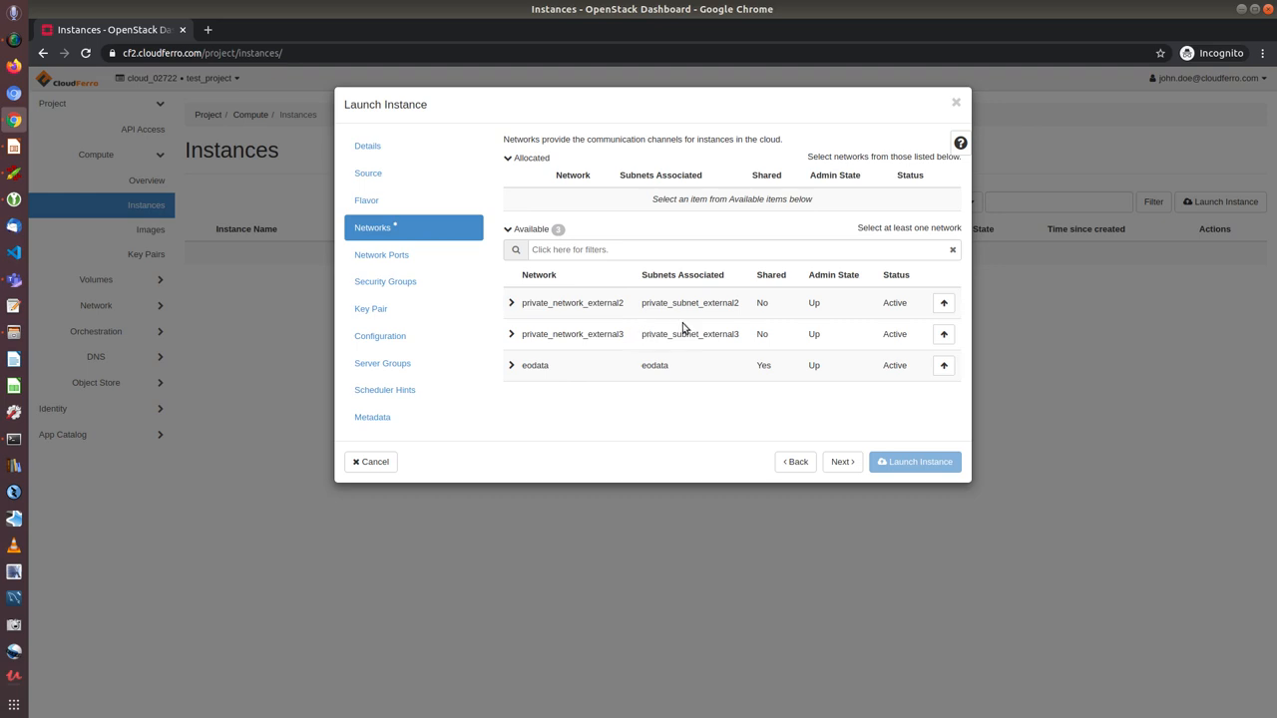
{"action": "mouse_move", "coordinate": [750, 335]}
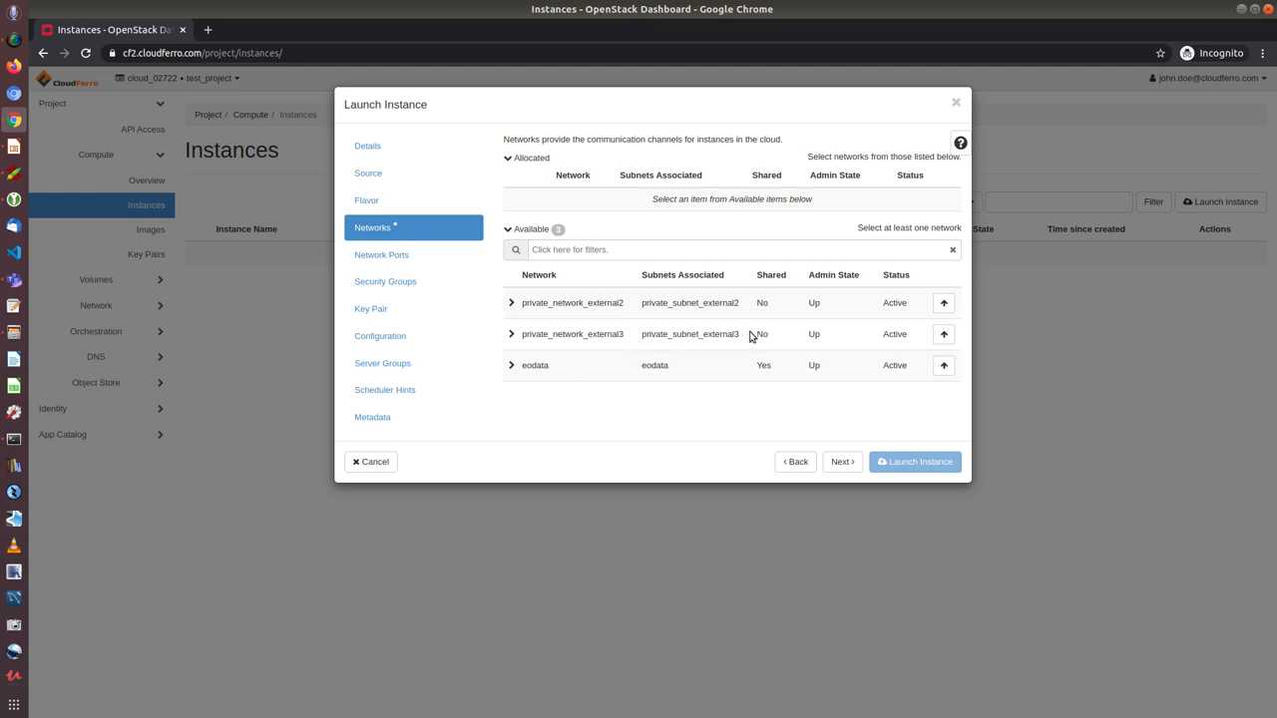
{"action": "mouse_move", "coordinate": [770, 343]}
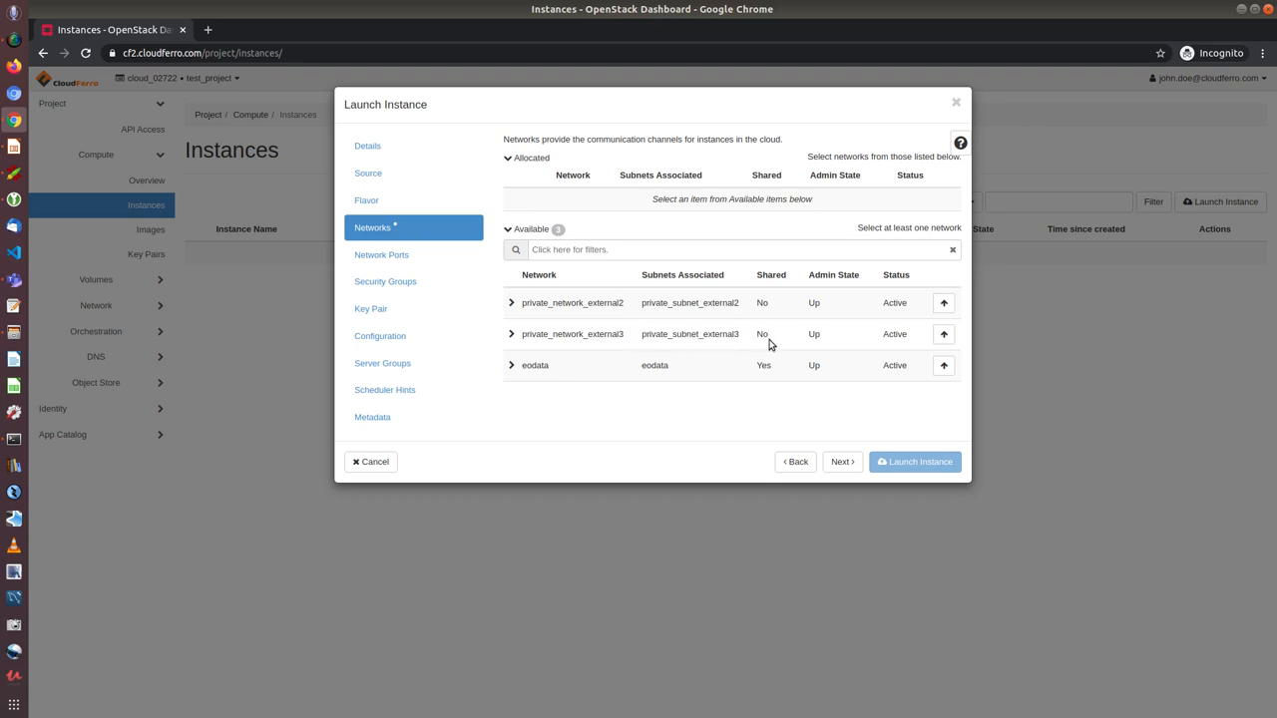
{"action": "mouse_move", "coordinate": [574, 349]}
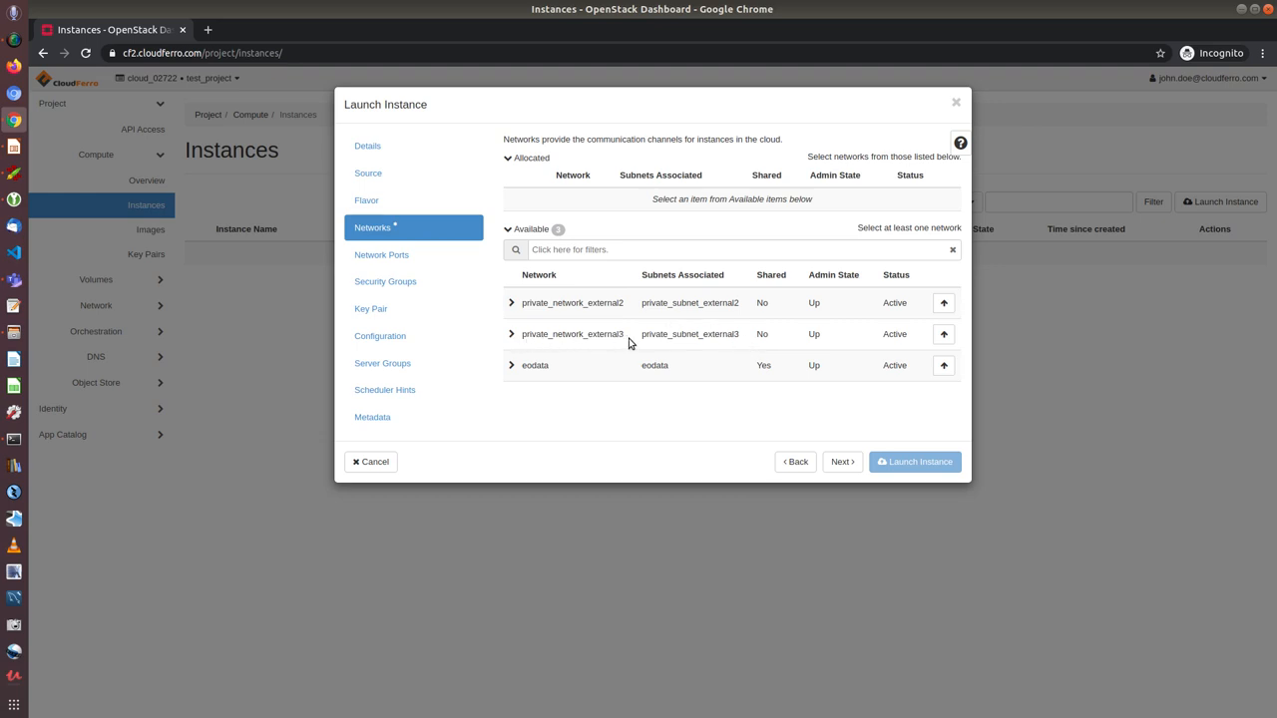
{"action": "mouse_move", "coordinate": [630, 307]}
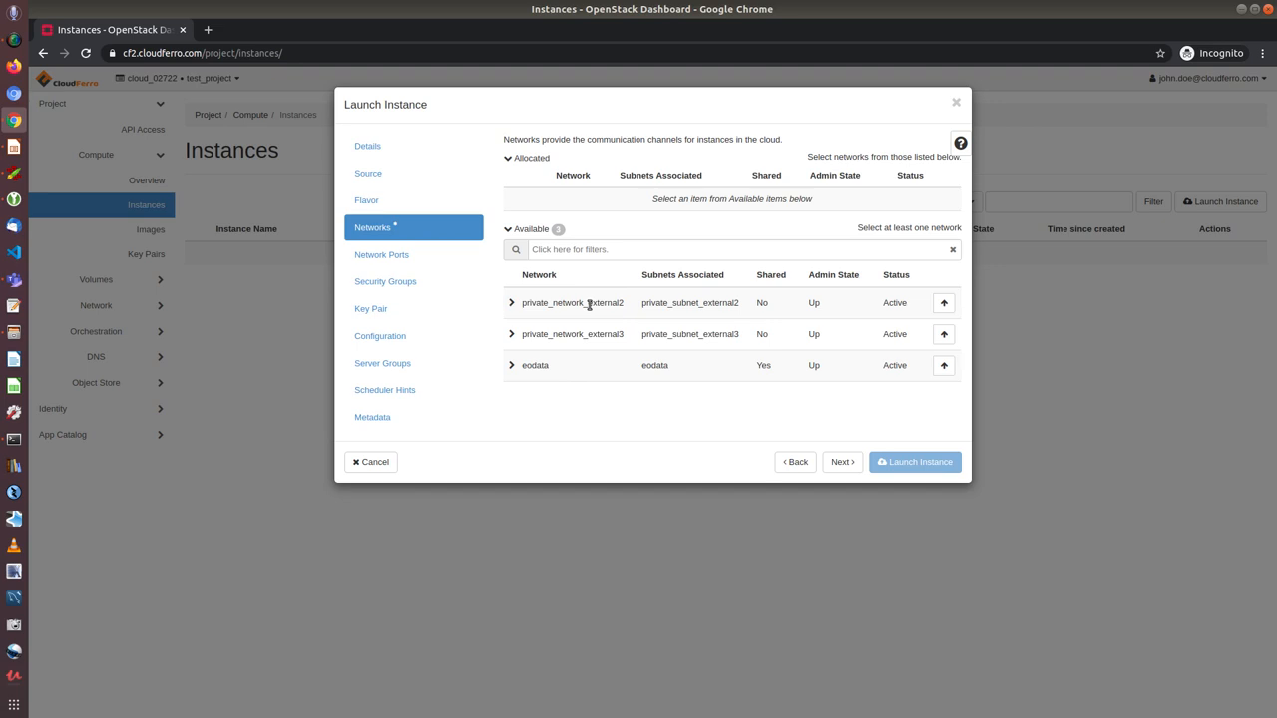
{"action": "mouse_move", "coordinate": [631, 335]}
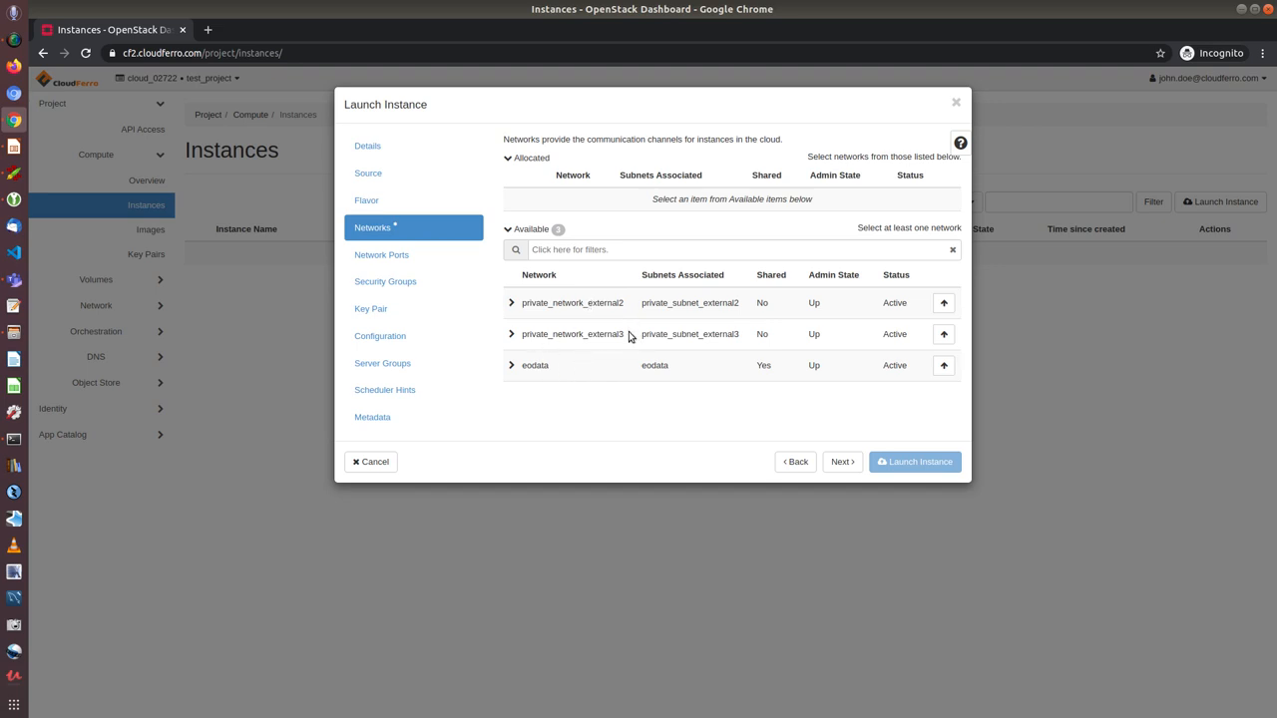
{"action": "mouse_move", "coordinate": [563, 351]}
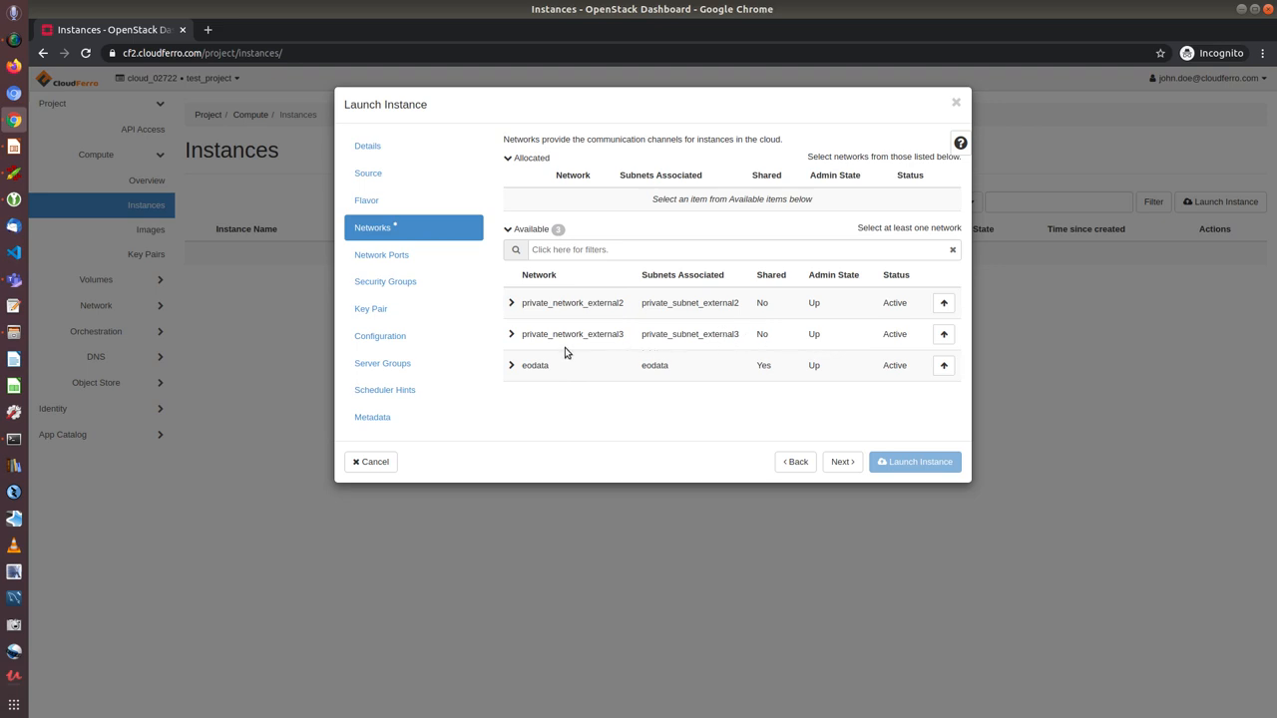
{"action": "mouse_move", "coordinate": [941, 335]}
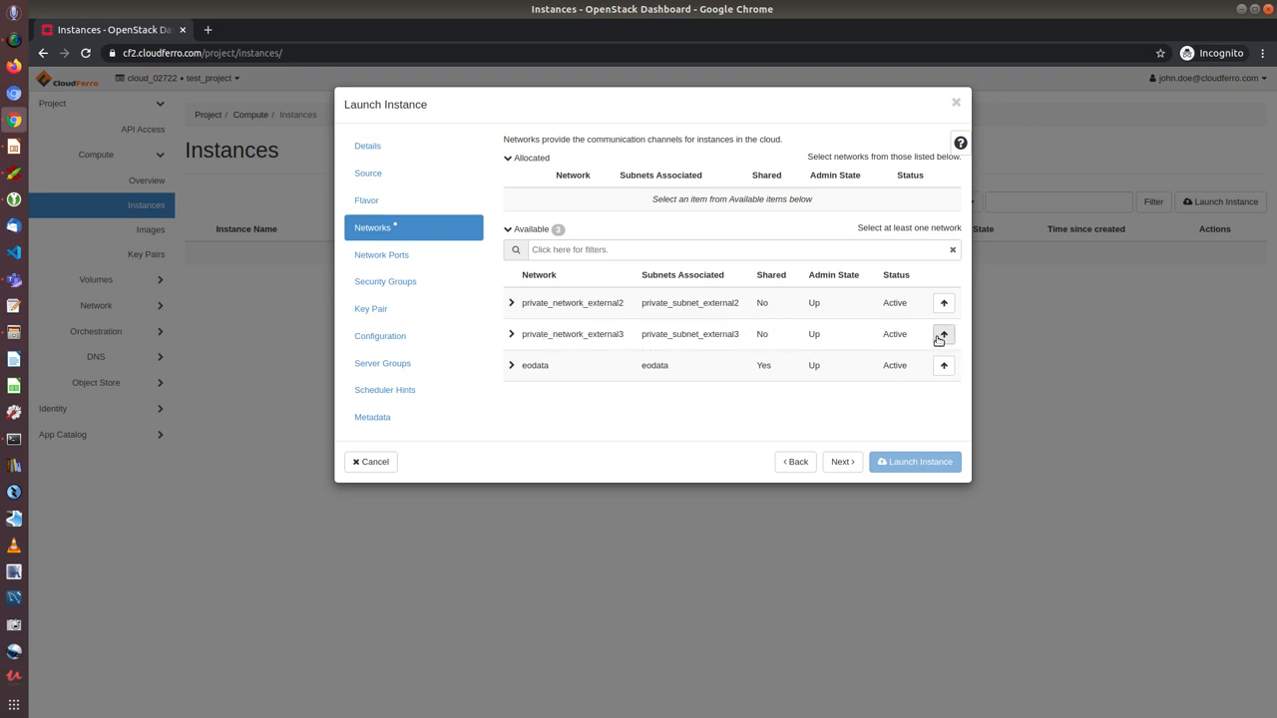
Step: Allocate private_network_external3 and then the eodata network to the instance
{"action": "left_click", "coordinate": [942, 333]}
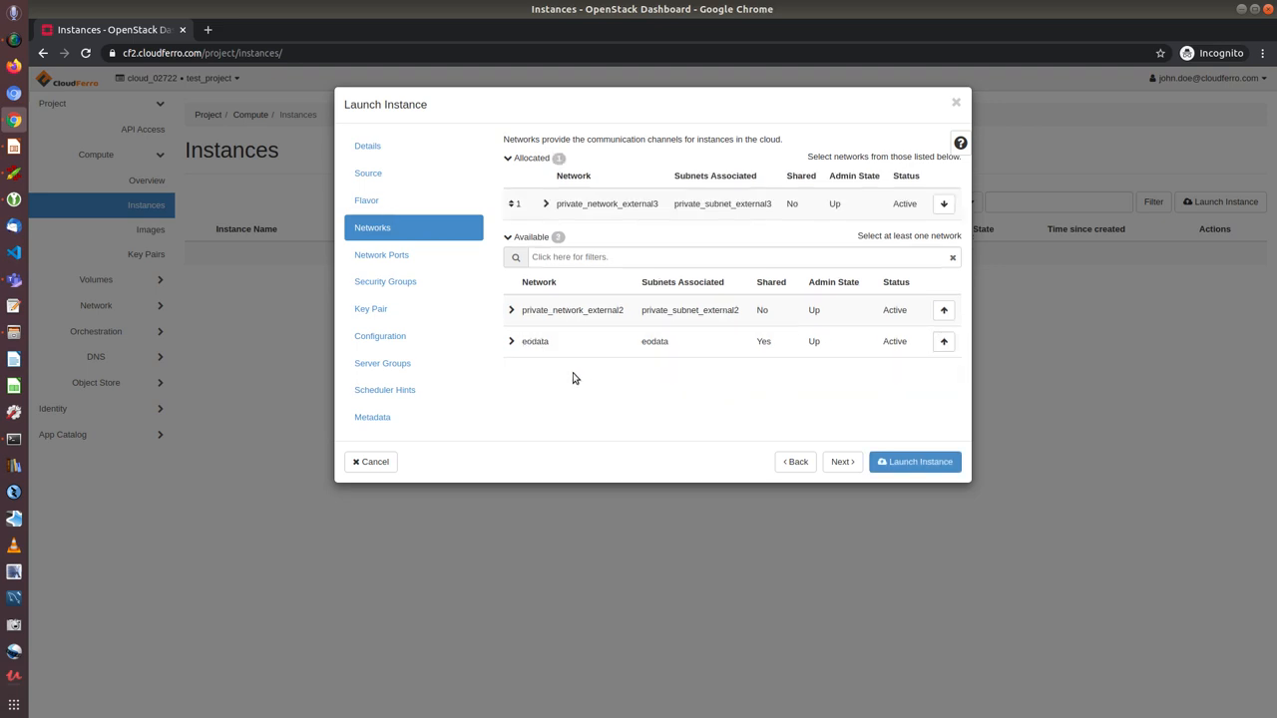
{"action": "mouse_move", "coordinate": [546, 355]}
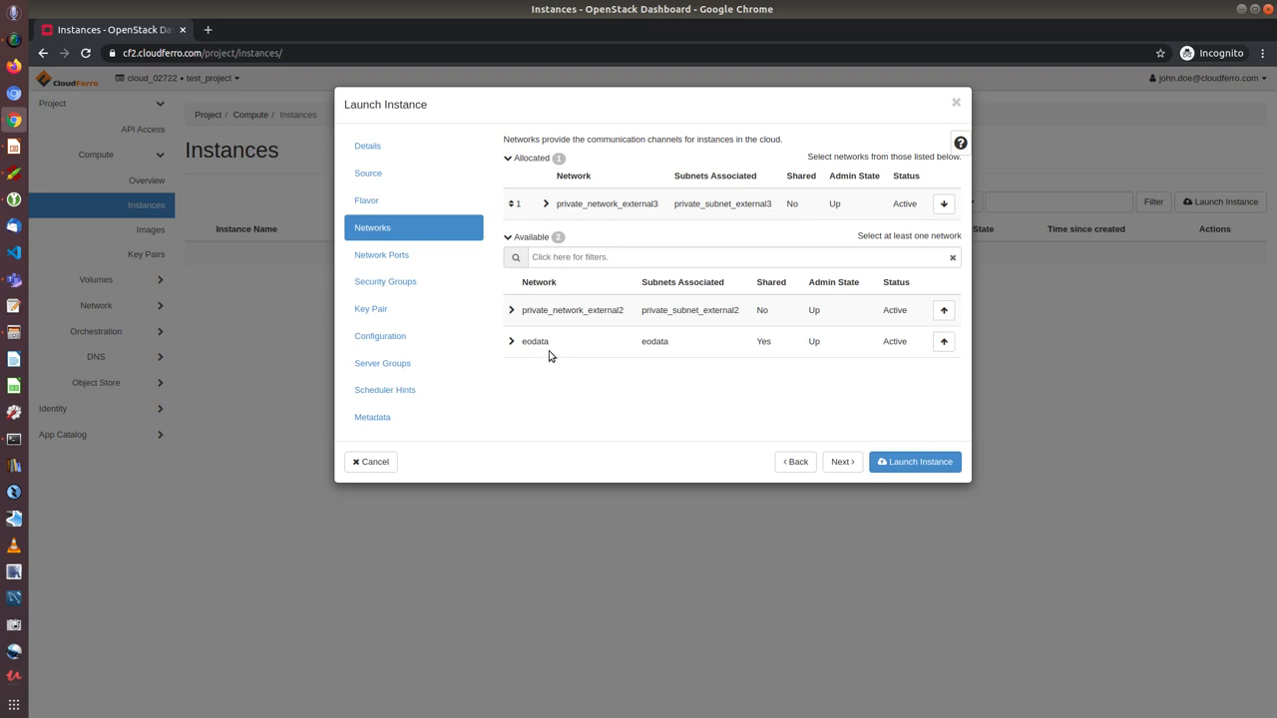
{"action": "mouse_move", "coordinate": [544, 351]}
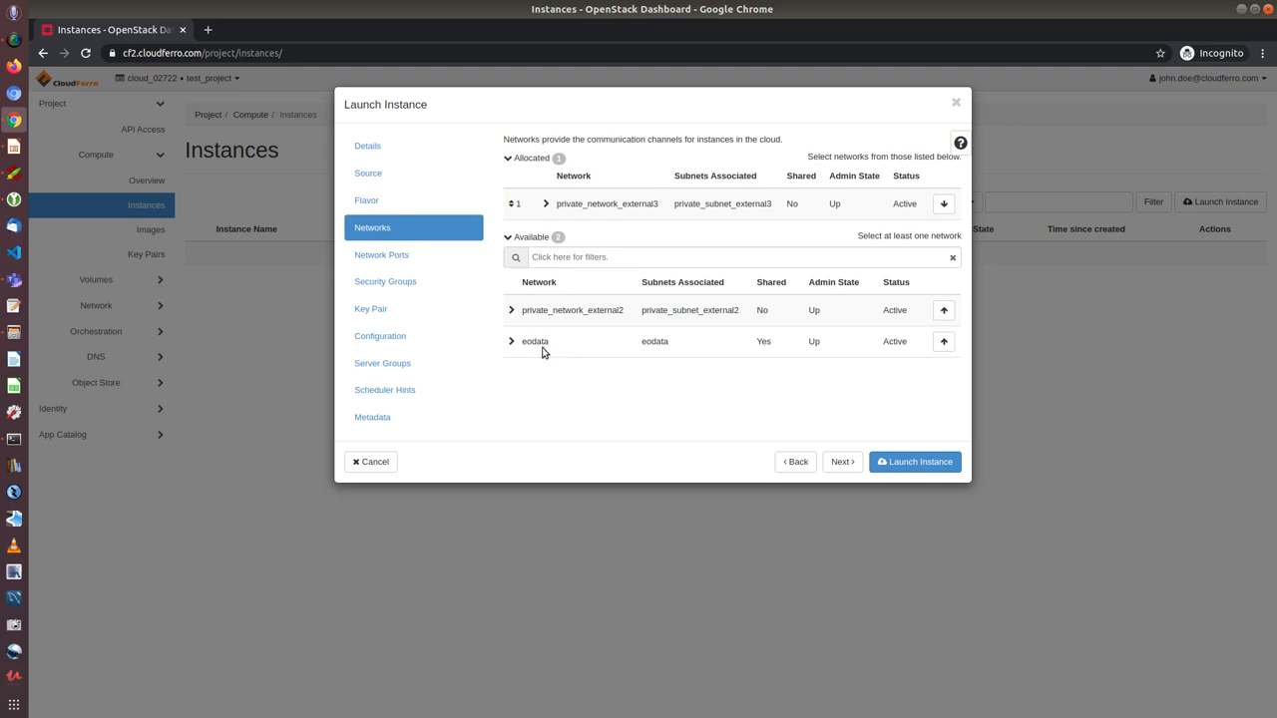
{"action": "mouse_move", "coordinate": [556, 349]}
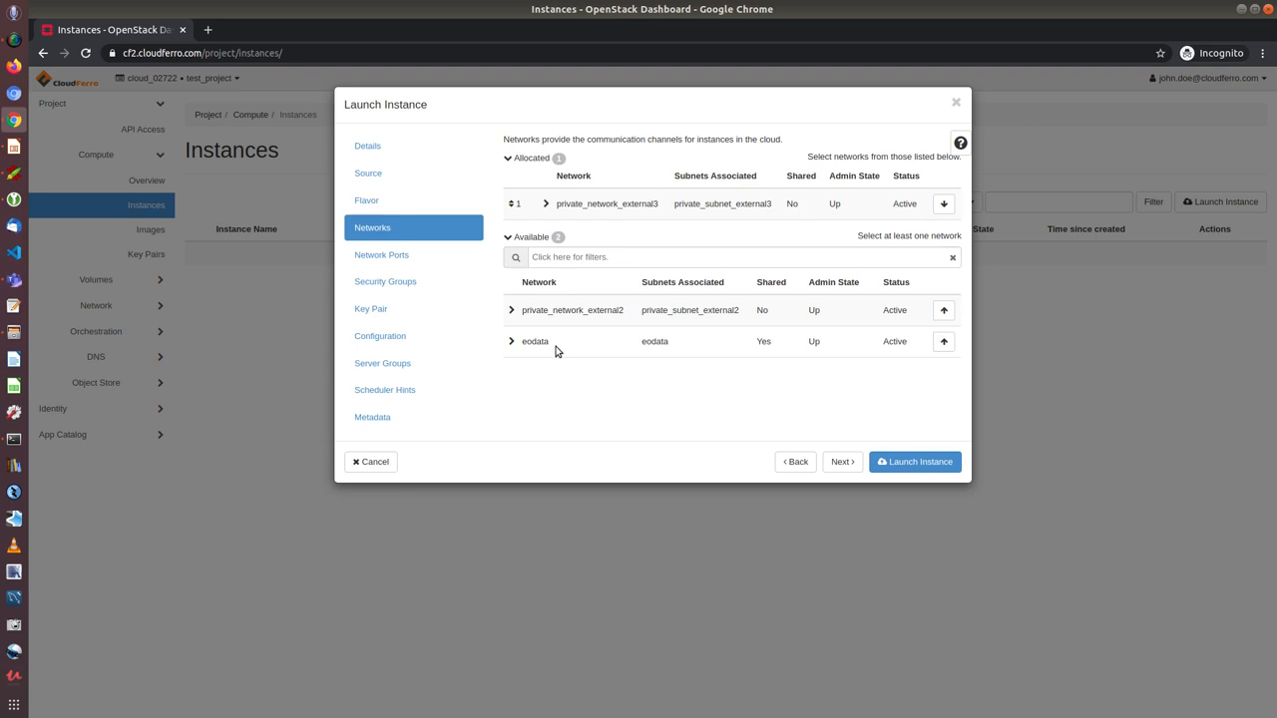
{"action": "mouse_move", "coordinate": [854, 373]}
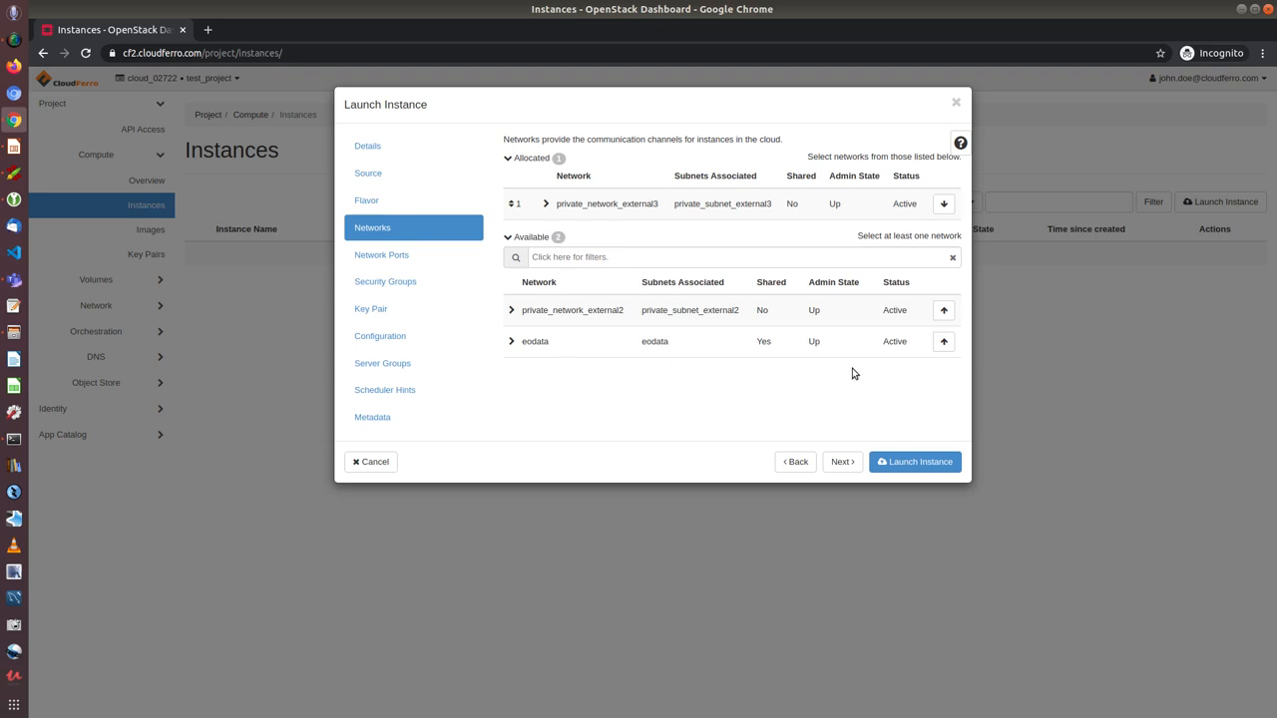
{"action": "mouse_move", "coordinate": [714, 367]}
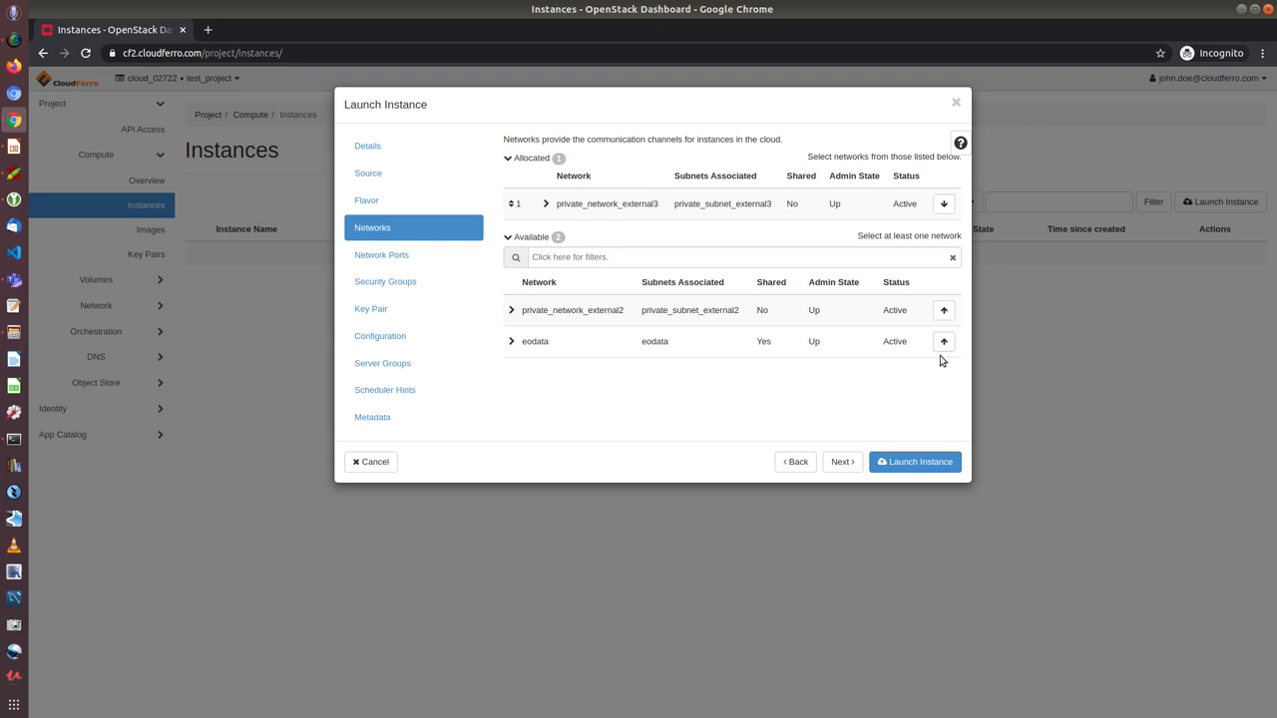
{"action": "mouse_move", "coordinate": [617, 363]}
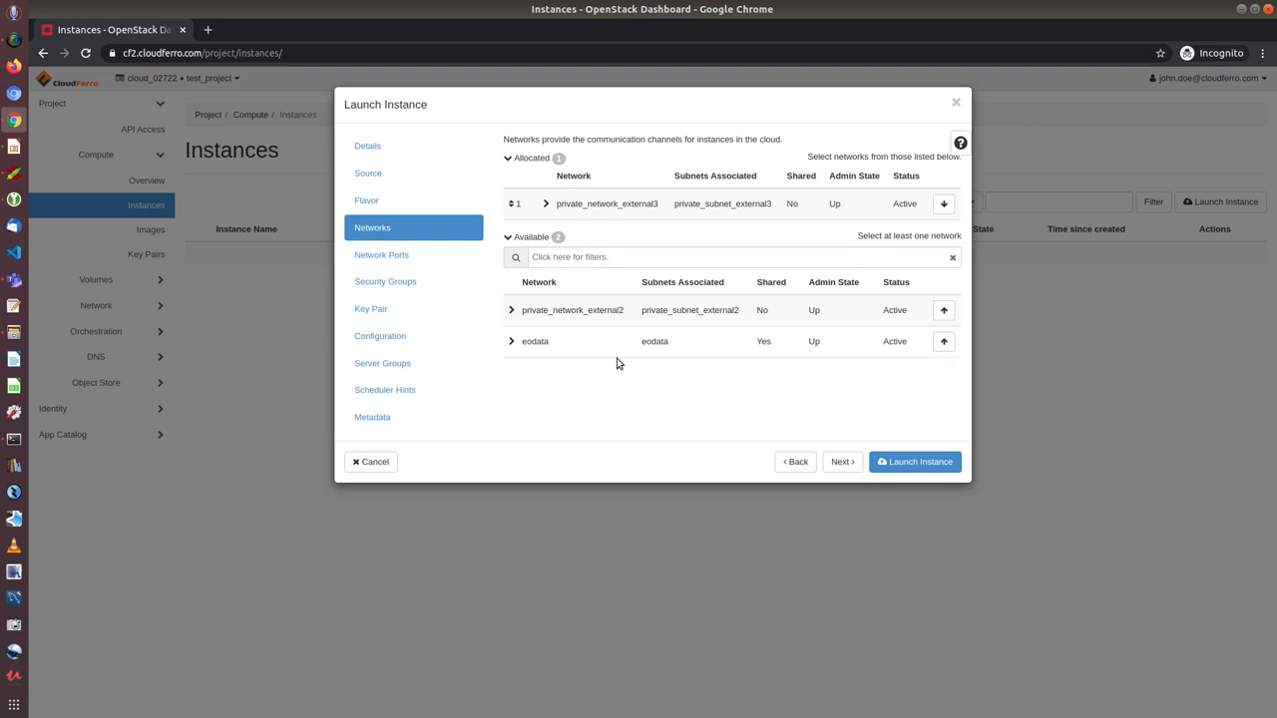
{"action": "left_click", "coordinate": [942, 341]}
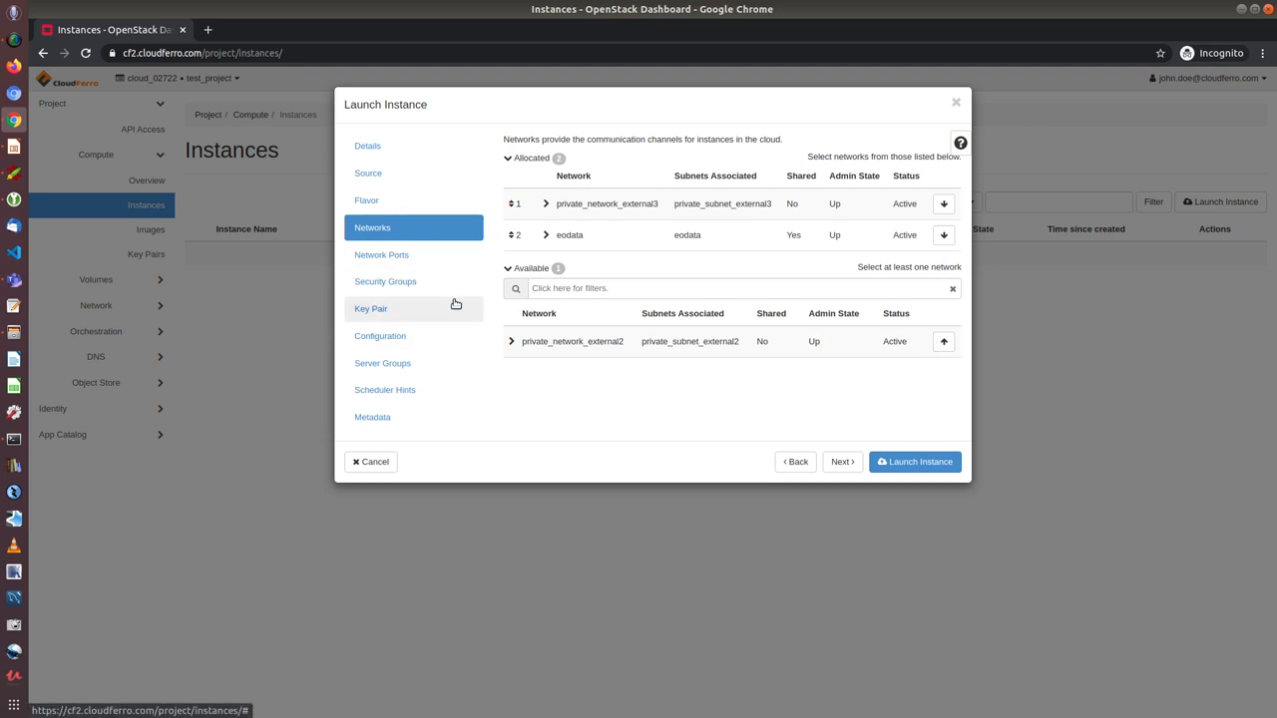
{"action": "mouse_move", "coordinate": [387, 279]}
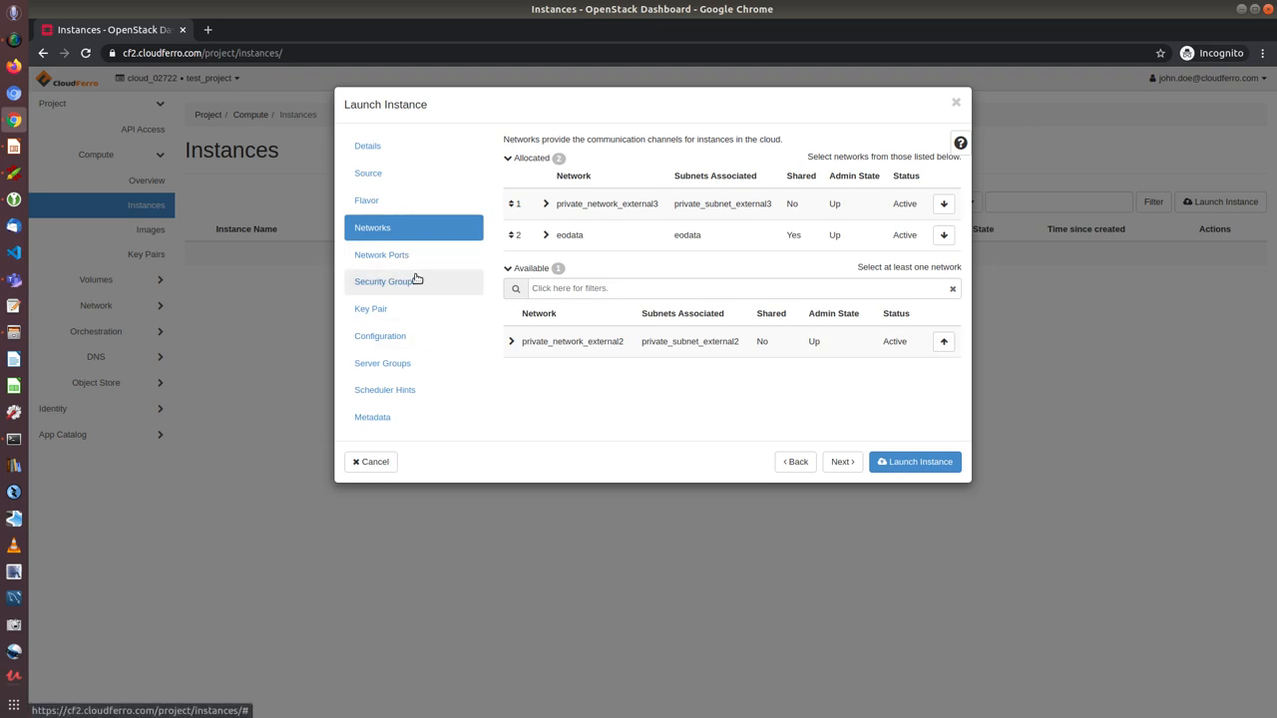
Step: Move to the Network Ports step, which lists no ports to allocate
{"action": "left_click", "coordinate": [380, 255]}
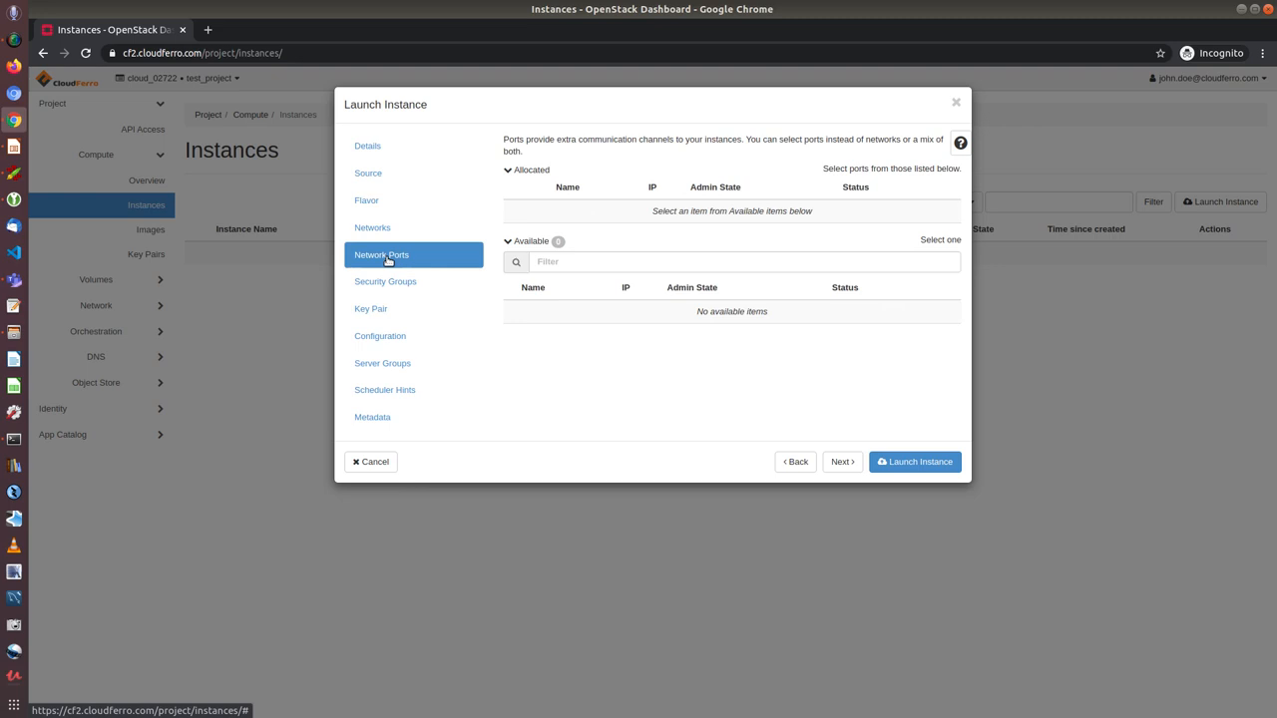
{"action": "mouse_move", "coordinate": [574, 295]}
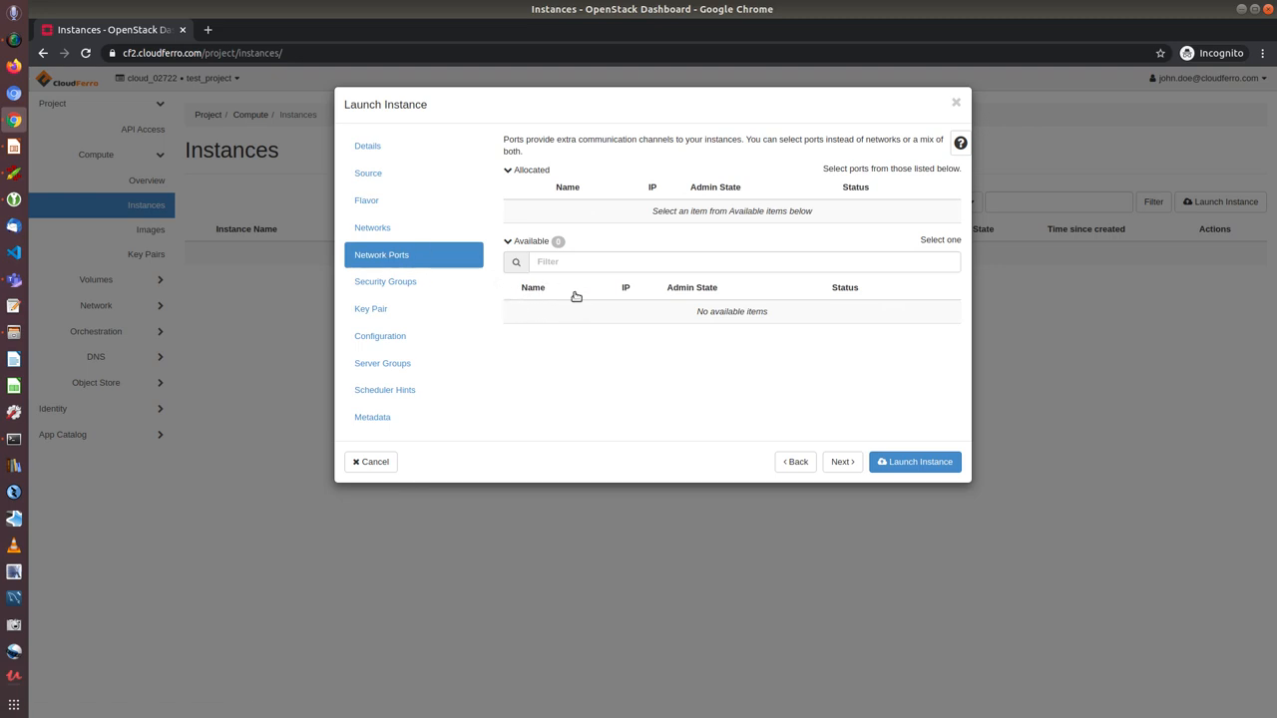
{"action": "mouse_move", "coordinate": [678, 261]}
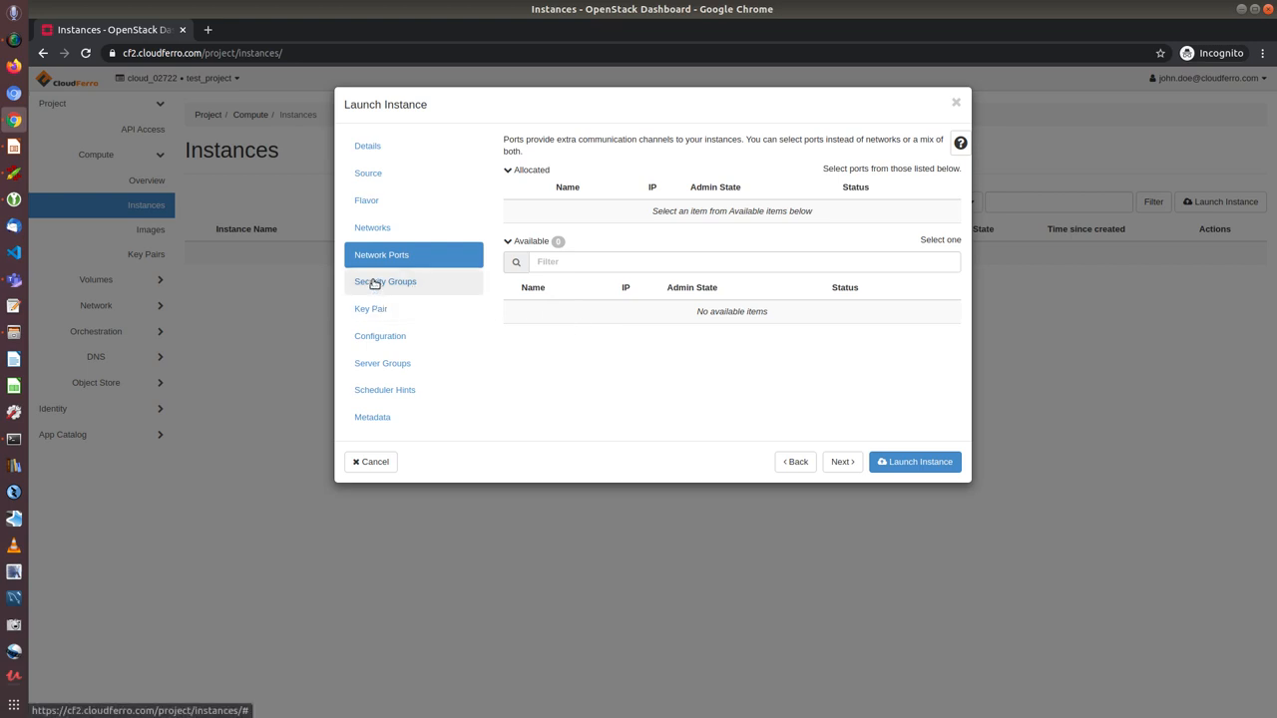
Step: Allocate the allow_ping_ssh_rdp security group alongside default
{"action": "left_click", "coordinate": [385, 281]}
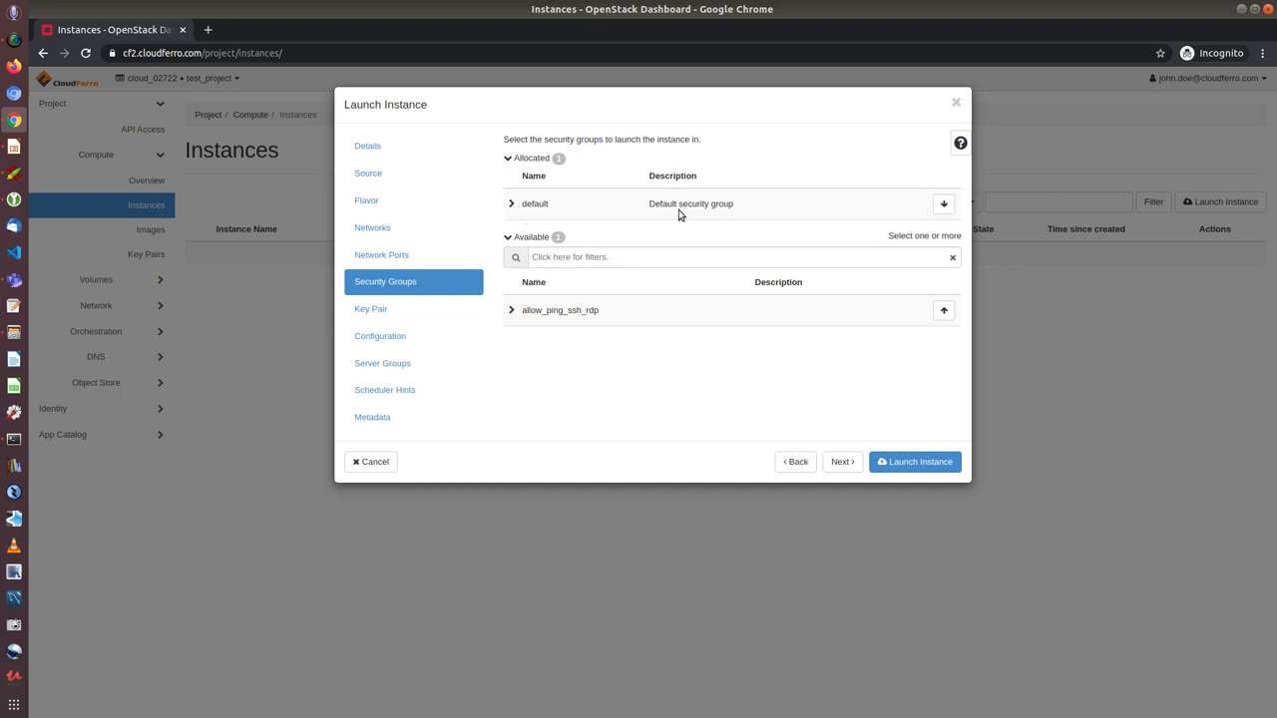
{"action": "mouse_move", "coordinate": [718, 331]}
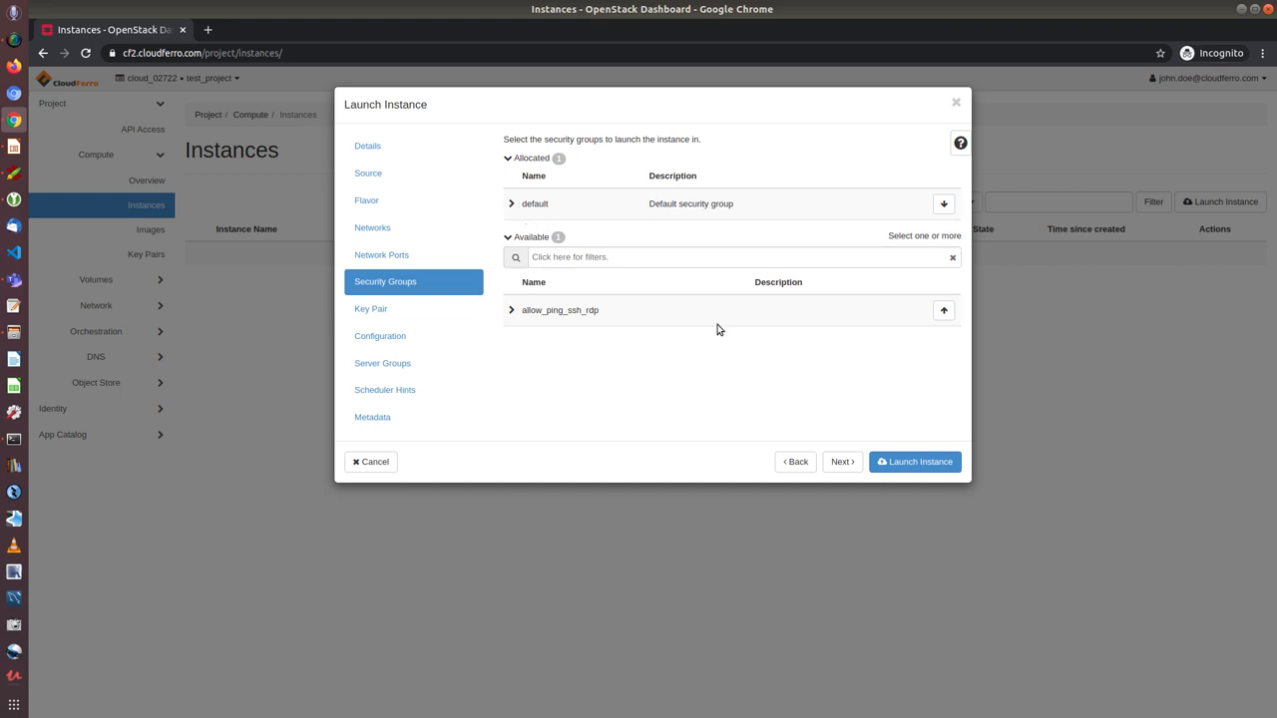
{"action": "mouse_move", "coordinate": [503, 327]}
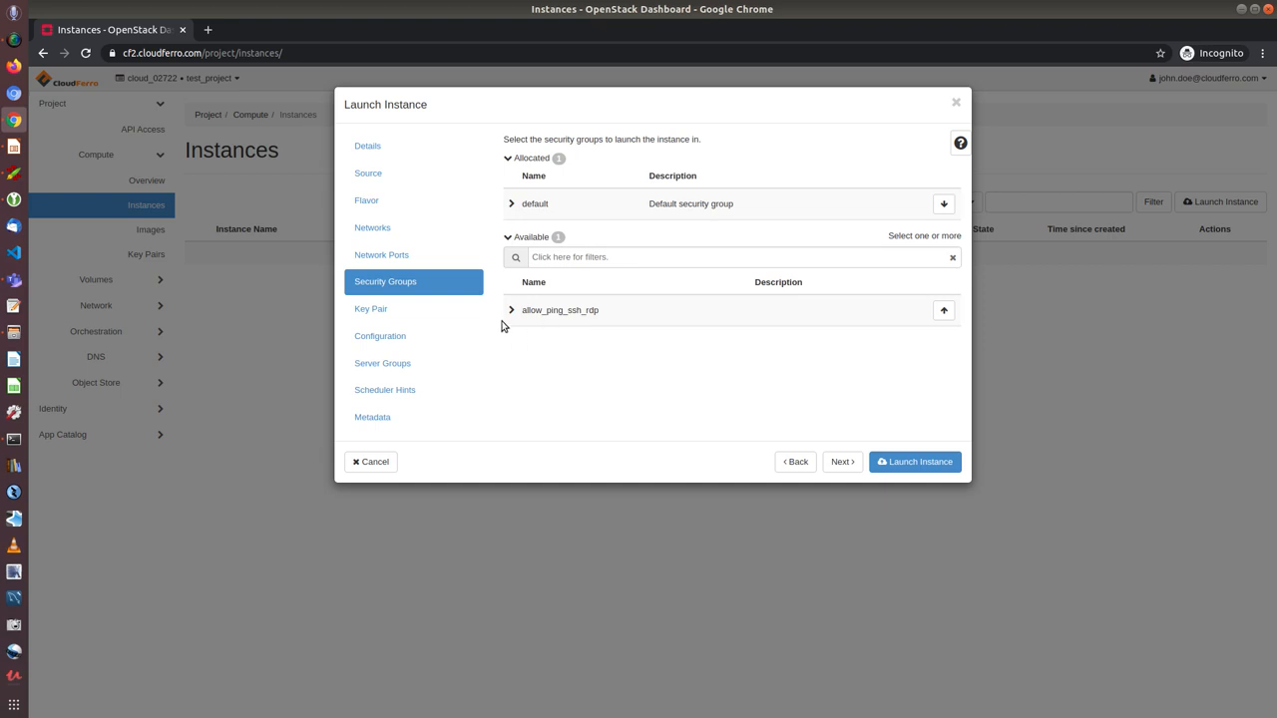
{"action": "mouse_move", "coordinate": [509, 323]}
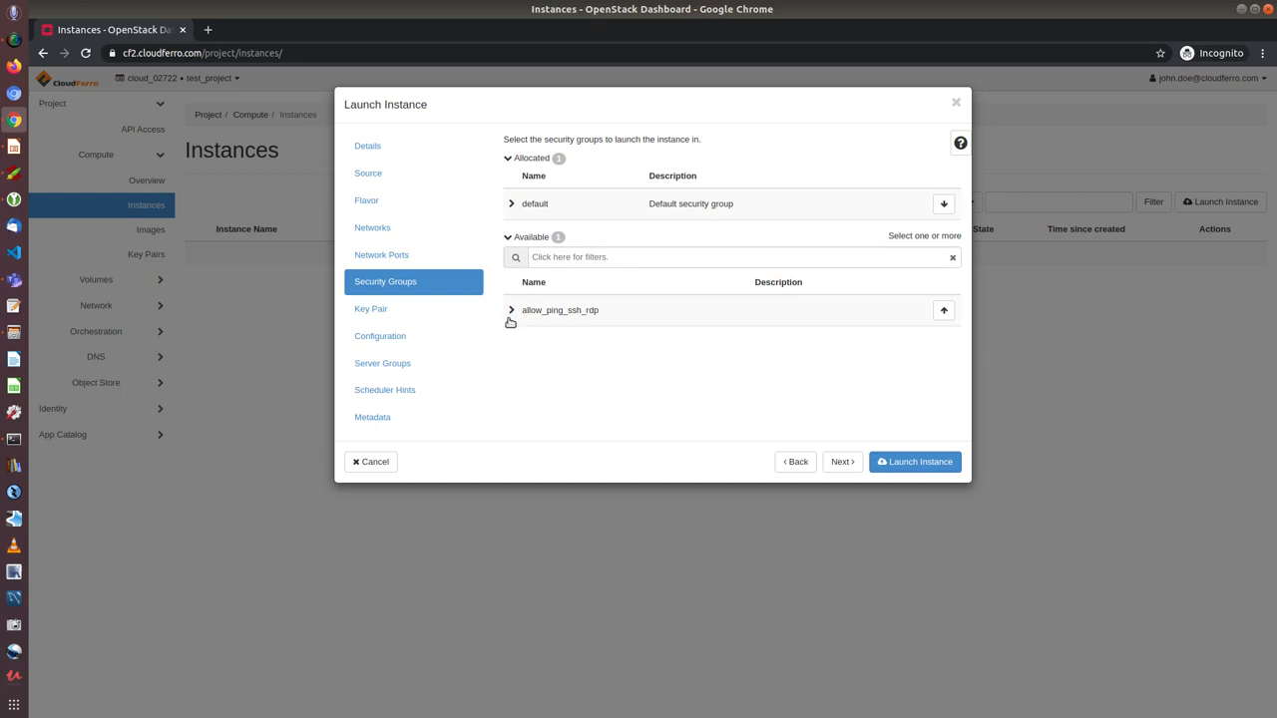
{"action": "mouse_move", "coordinate": [547, 323]}
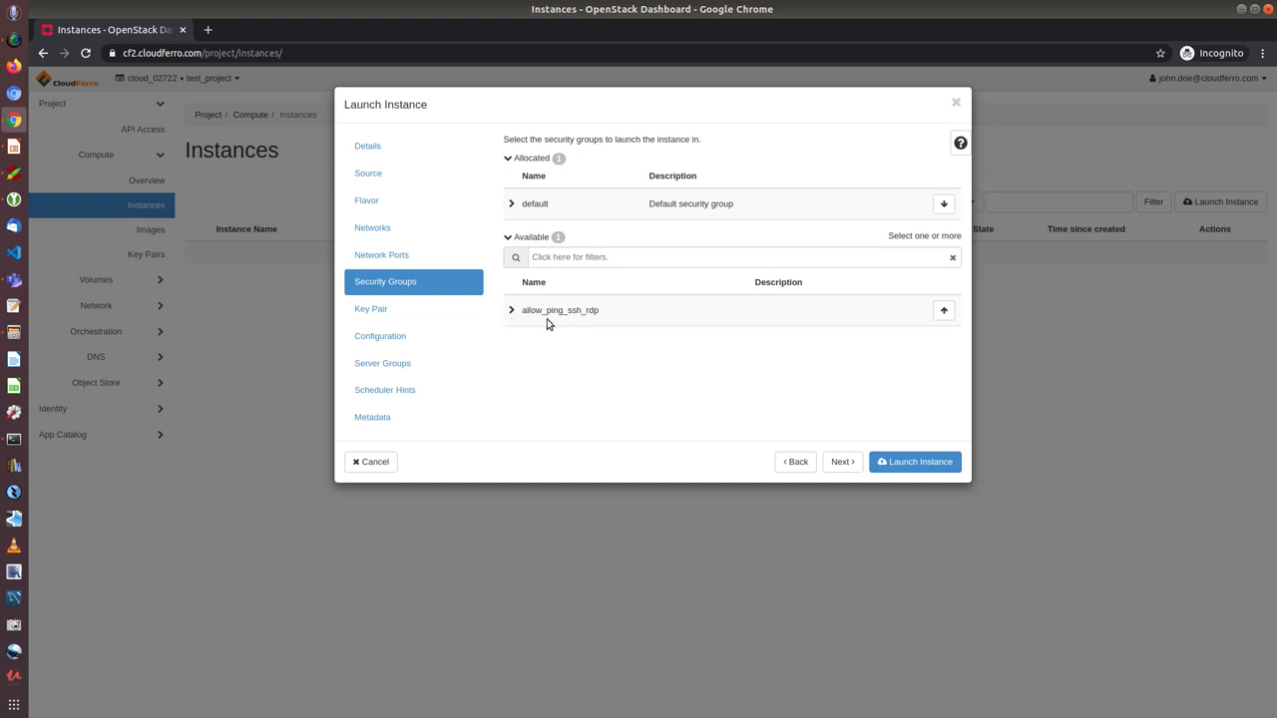
{"action": "mouse_move", "coordinate": [518, 327]}
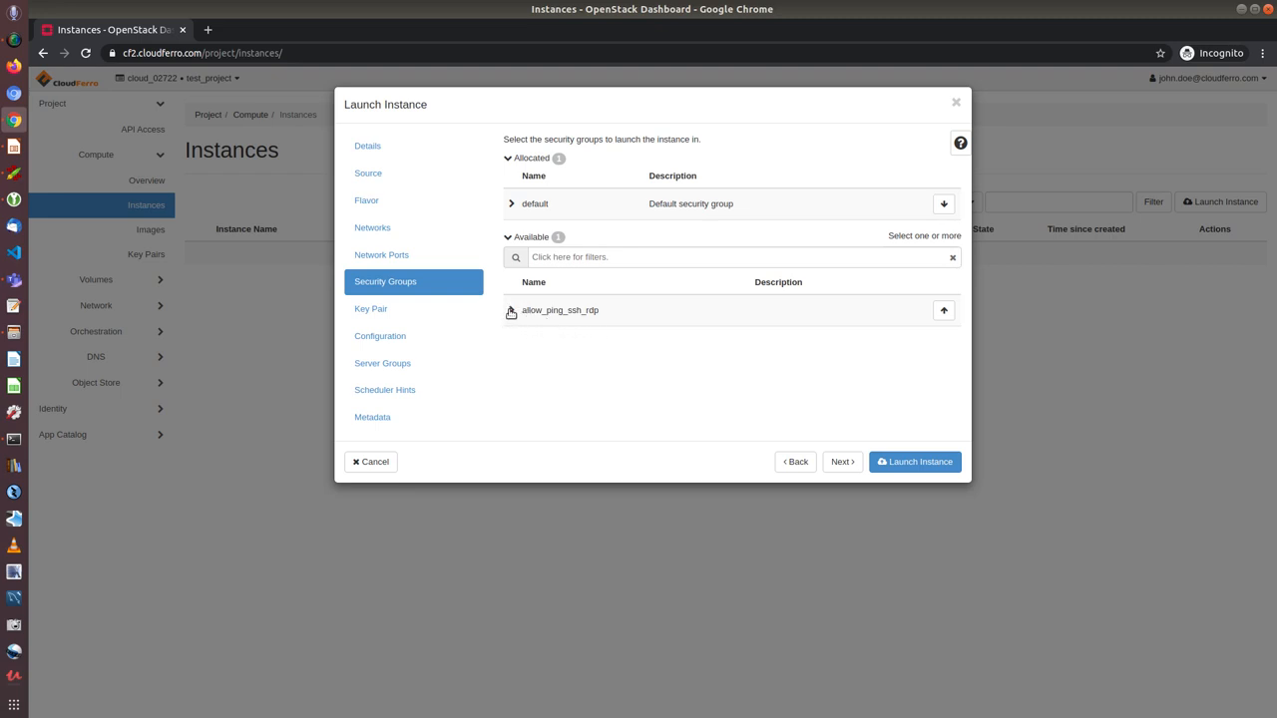
{"action": "mouse_move", "coordinate": [594, 333]}
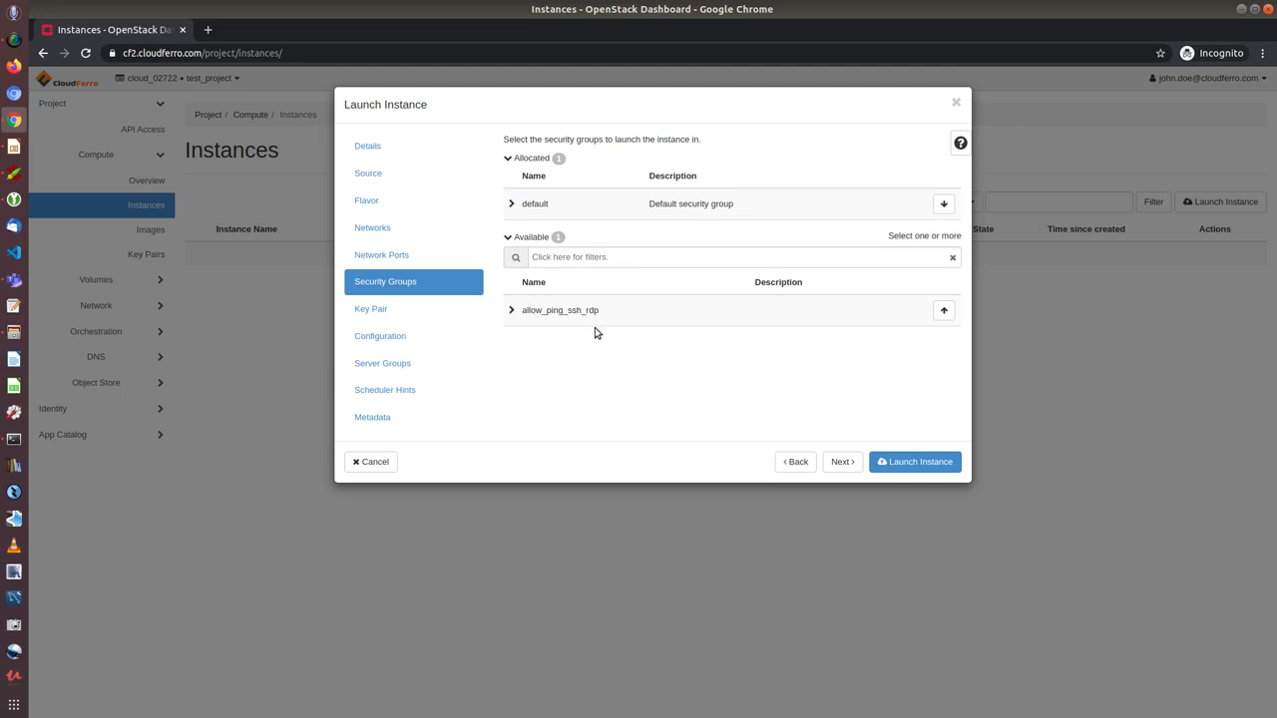
{"action": "mouse_move", "coordinate": [798, 325]}
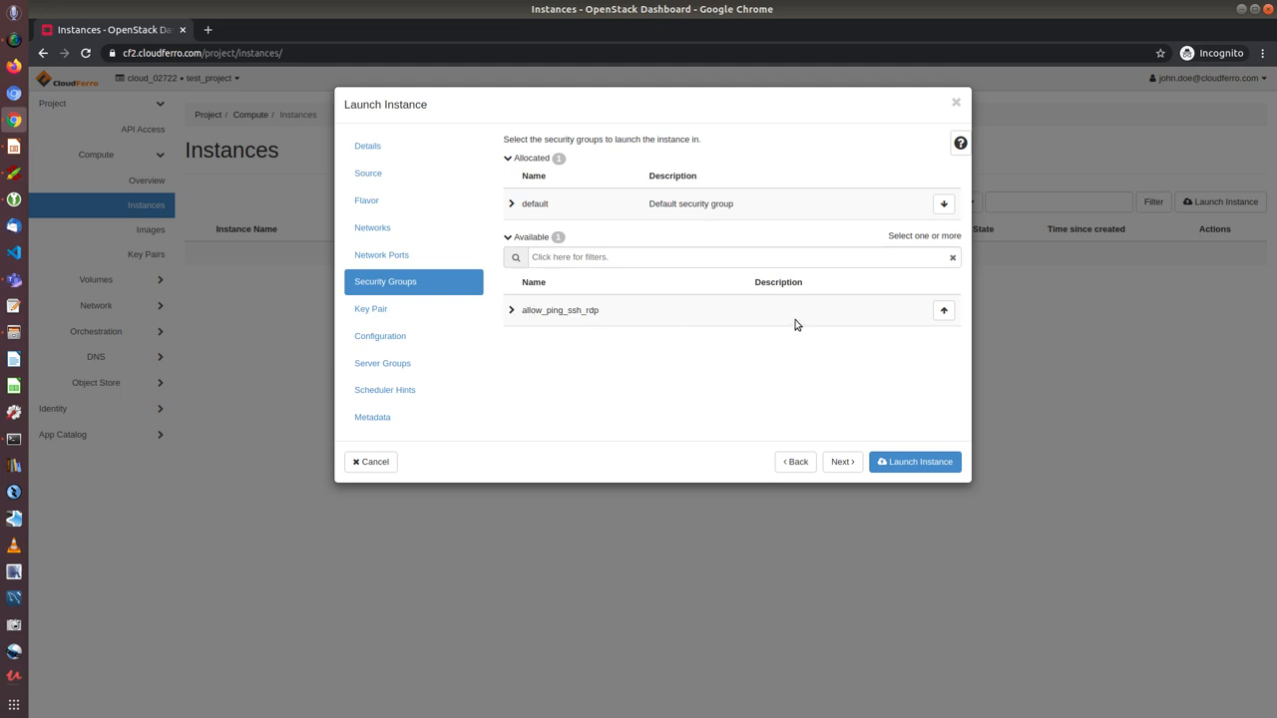
{"action": "mouse_move", "coordinate": [578, 316]}
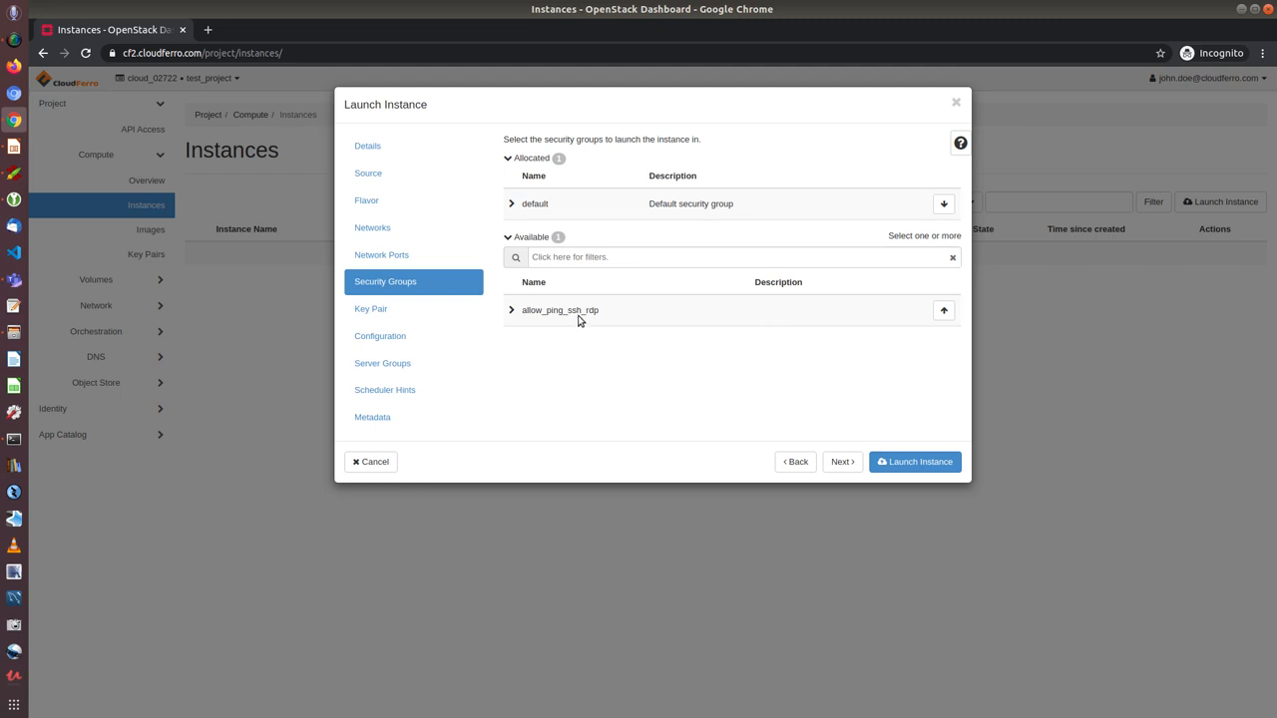
{"action": "mouse_move", "coordinate": [678, 359]}
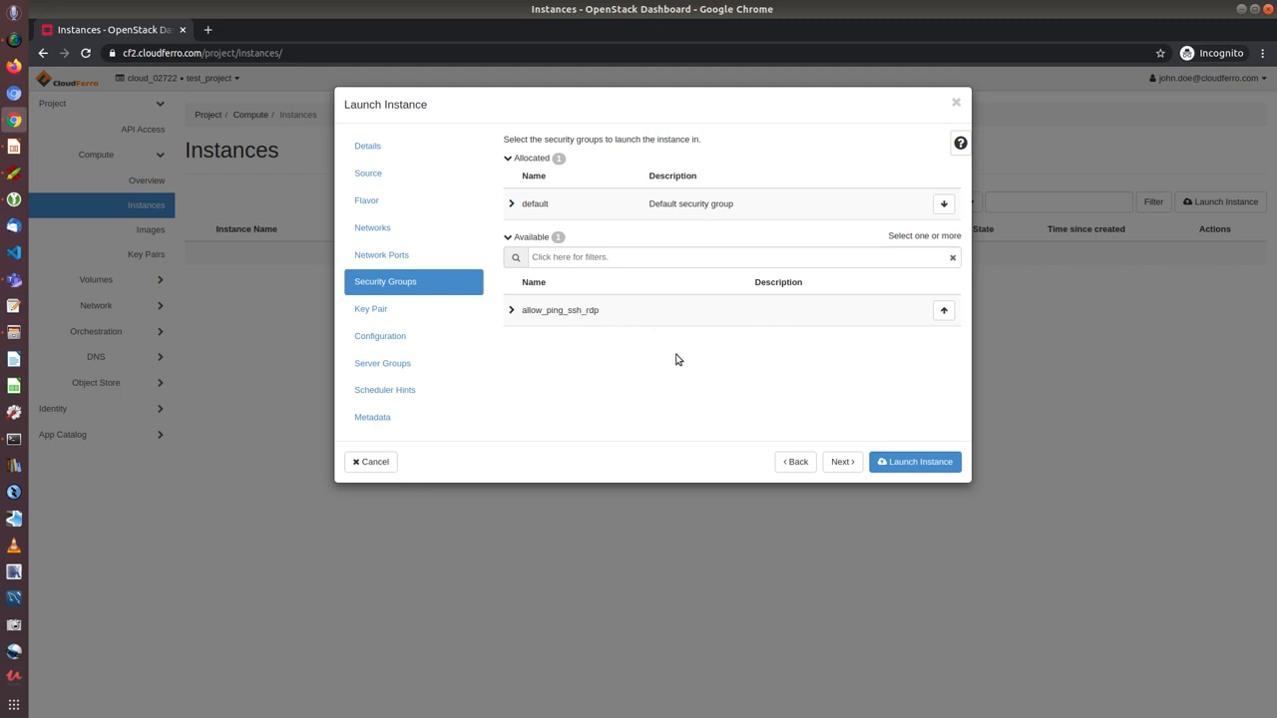
{"action": "mouse_move", "coordinate": [529, 327]}
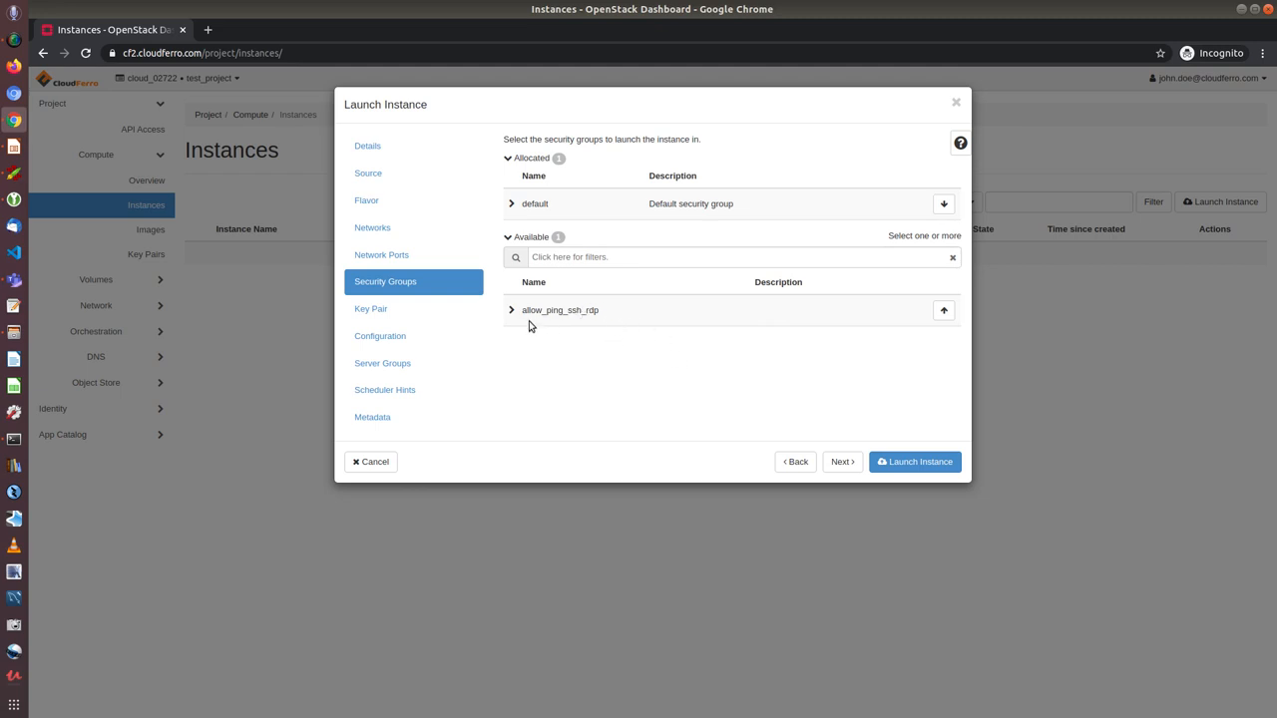
{"action": "mouse_move", "coordinate": [537, 327]}
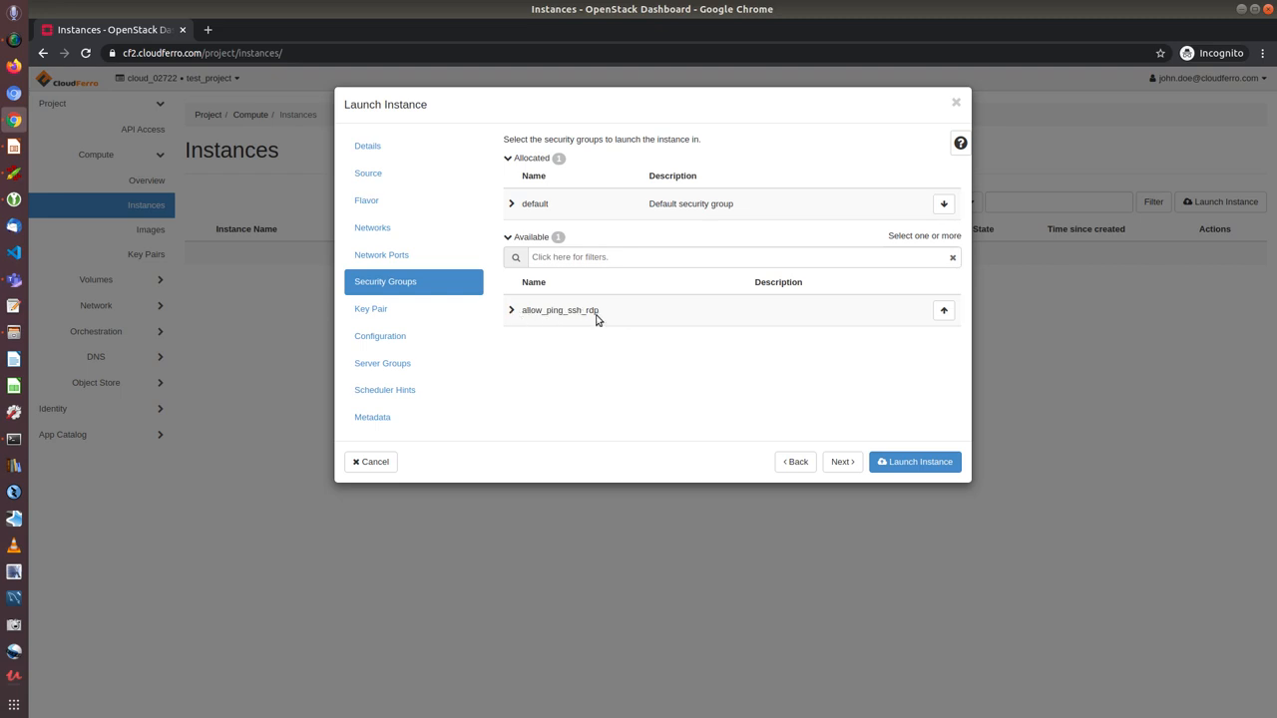
{"action": "mouse_move", "coordinate": [603, 321]}
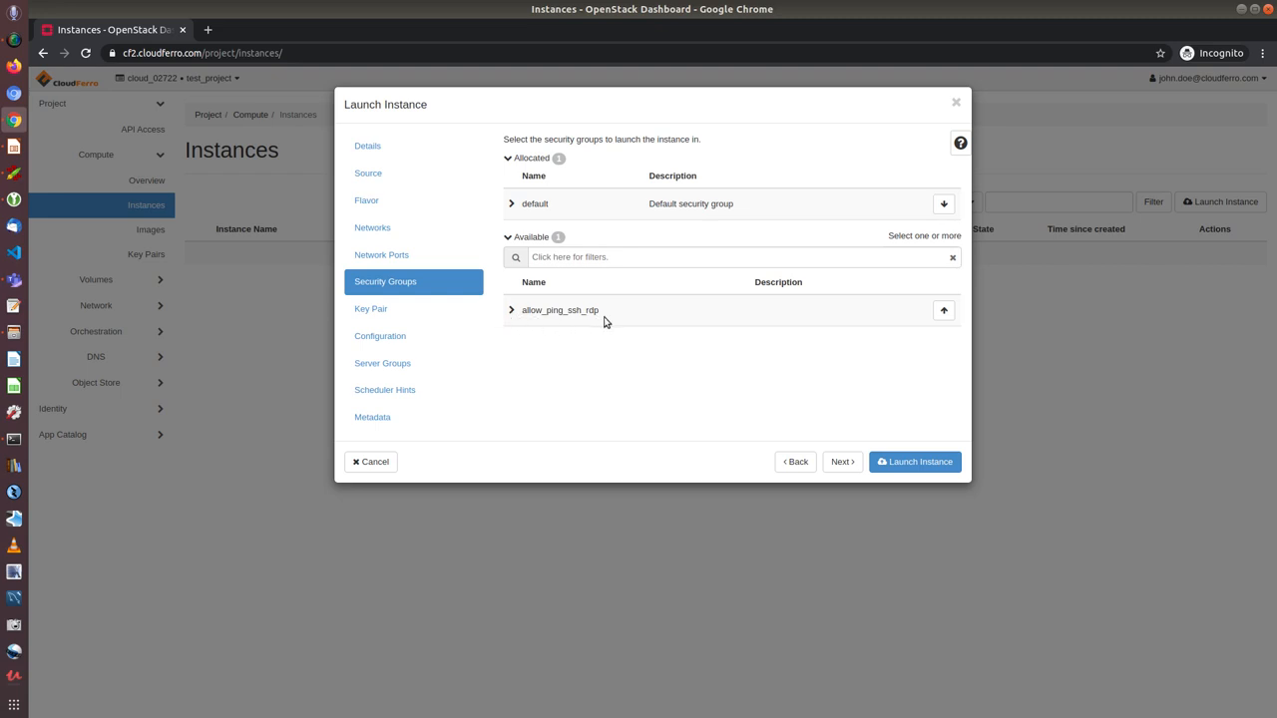
{"action": "mouse_move", "coordinate": [547, 329]}
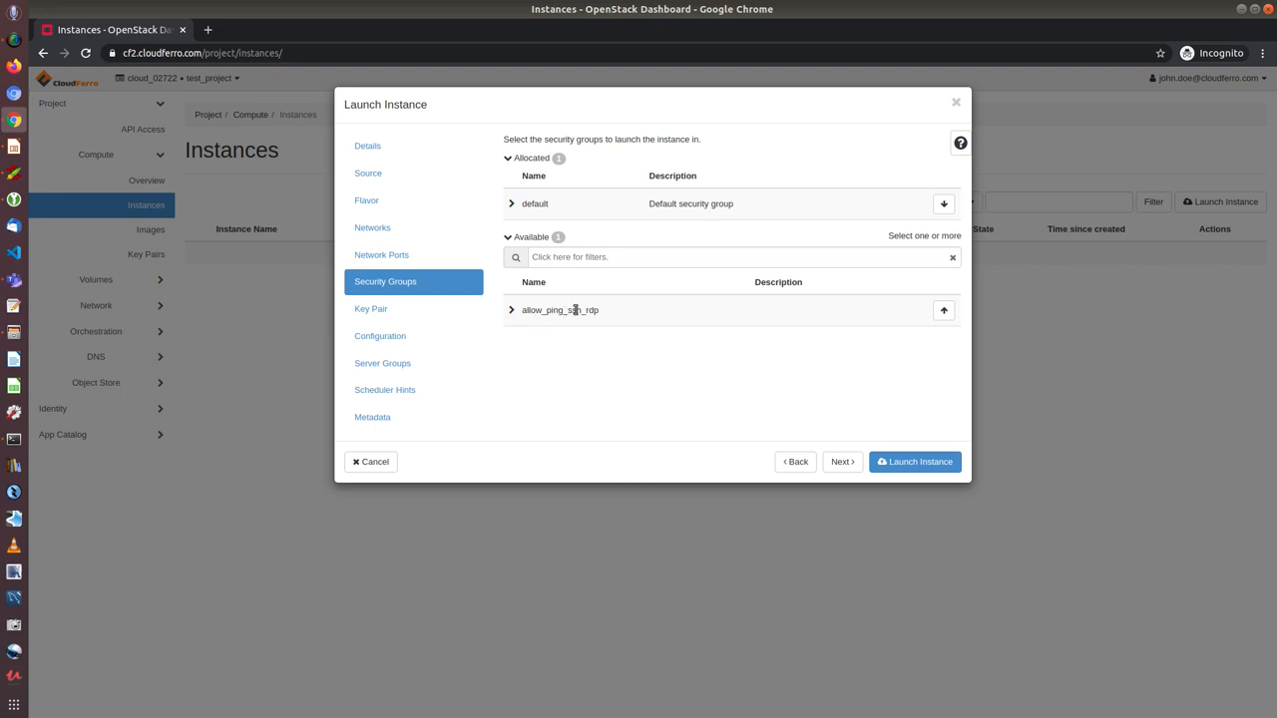
{"action": "mouse_move", "coordinate": [778, 355]}
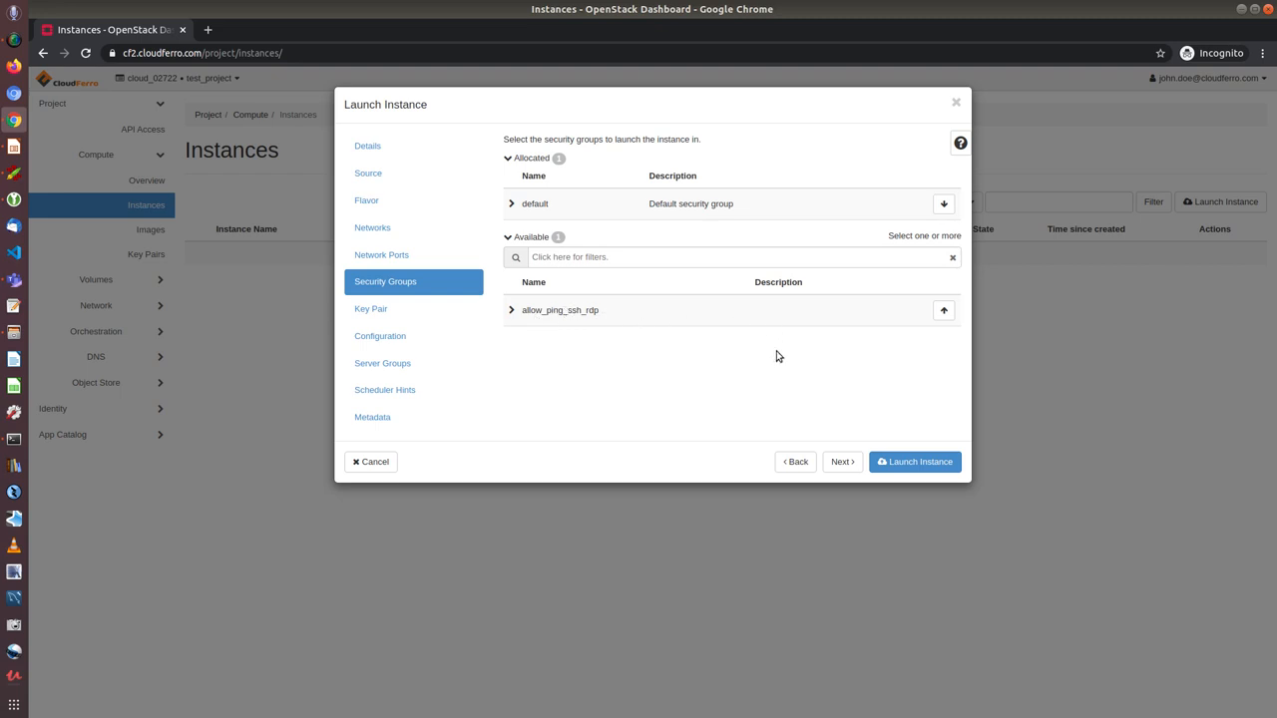
{"action": "mouse_move", "coordinate": [686, 322]}
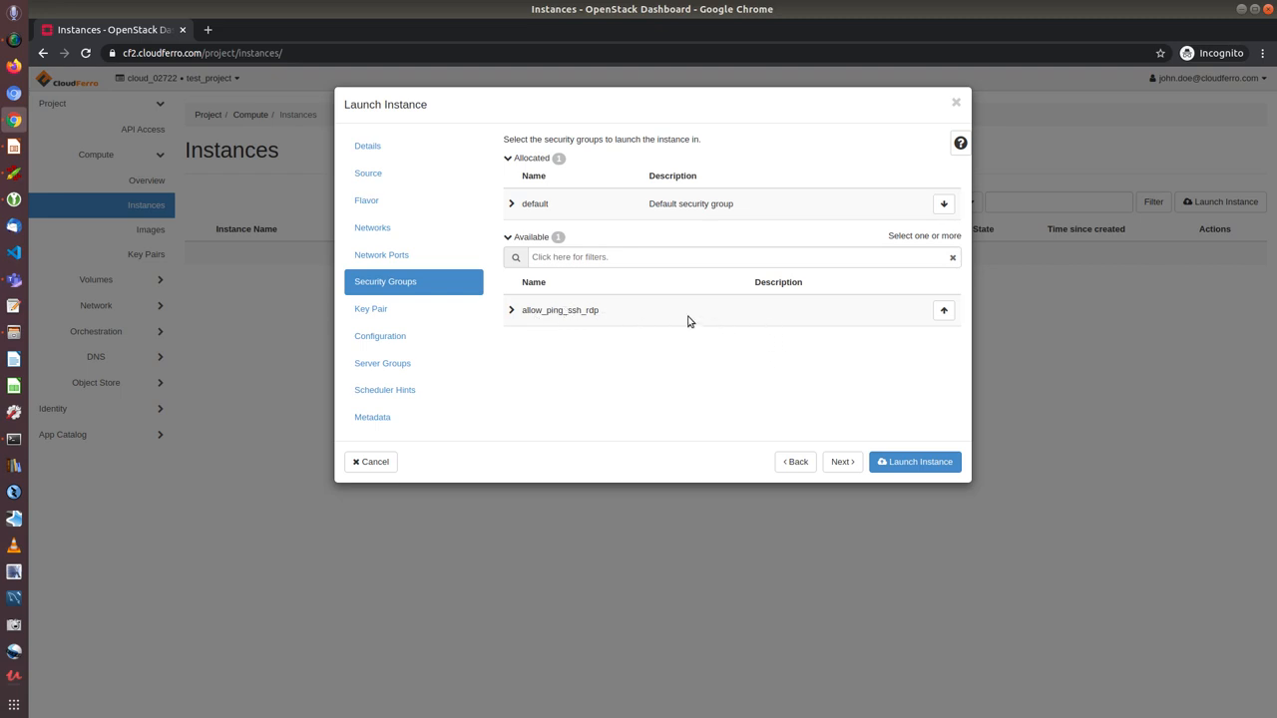
{"action": "mouse_move", "coordinate": [694, 317]}
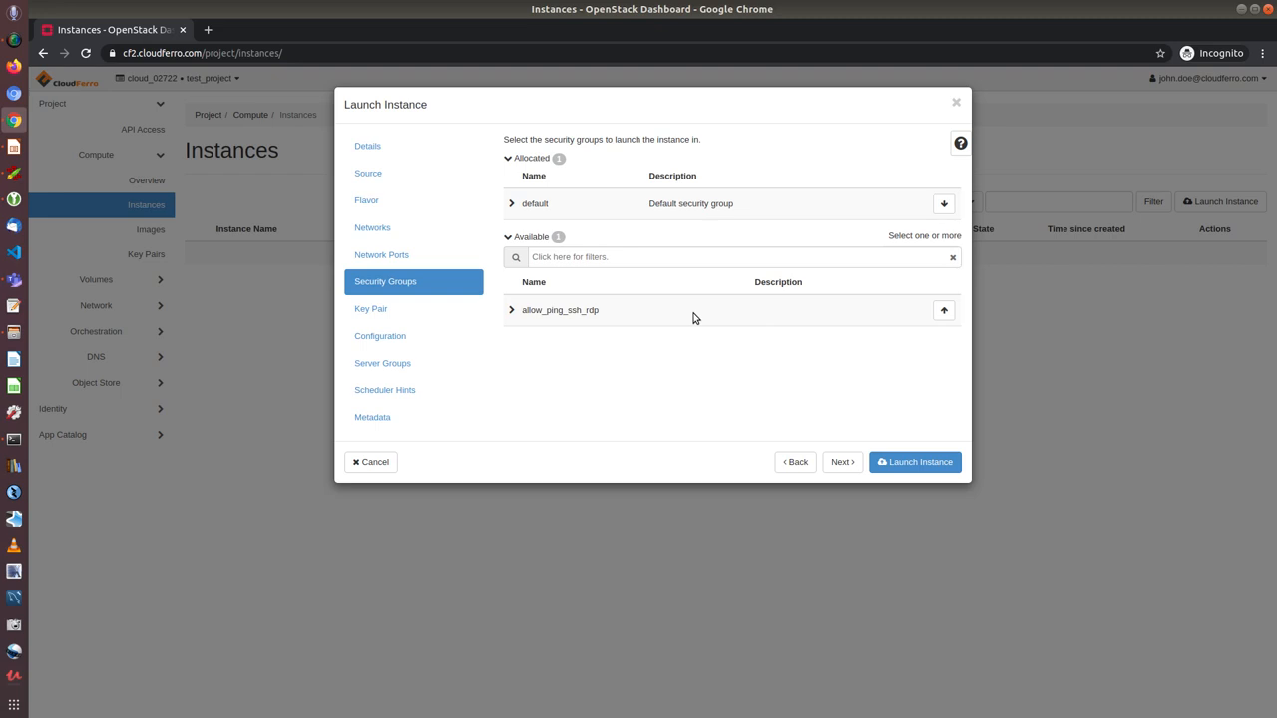
{"action": "mouse_move", "coordinate": [929, 331]}
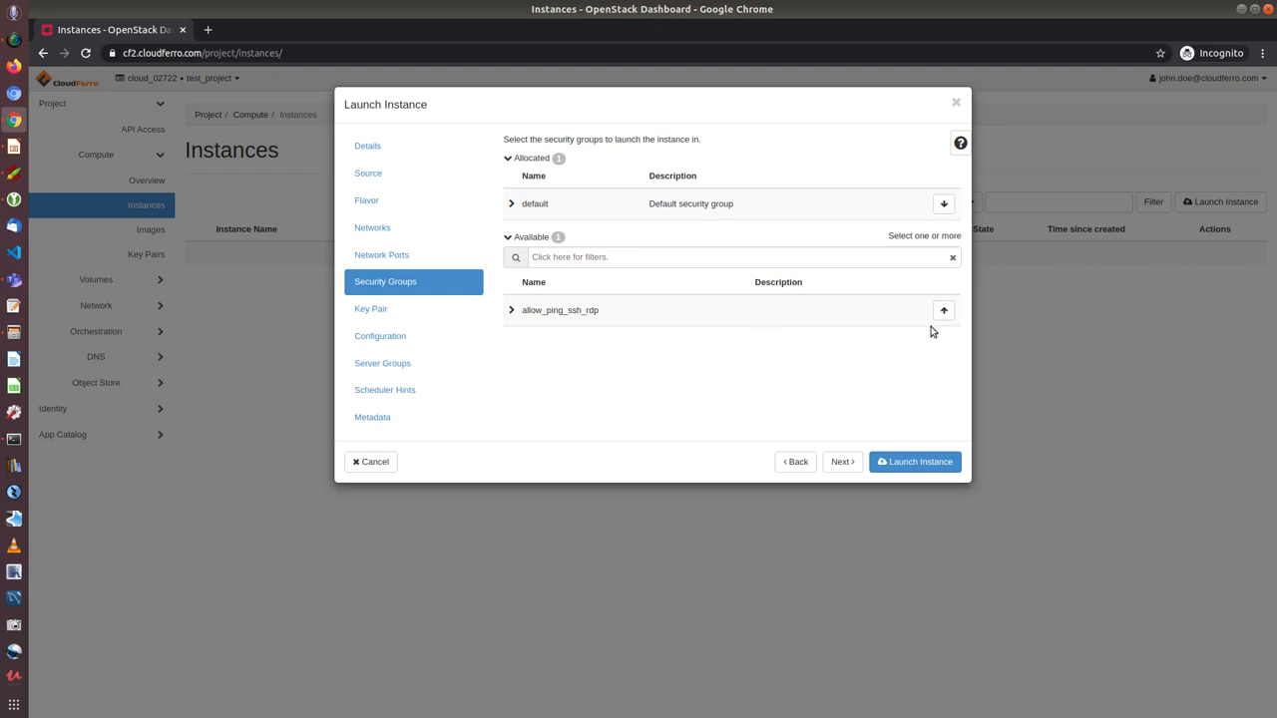
{"action": "mouse_move", "coordinate": [941, 311]}
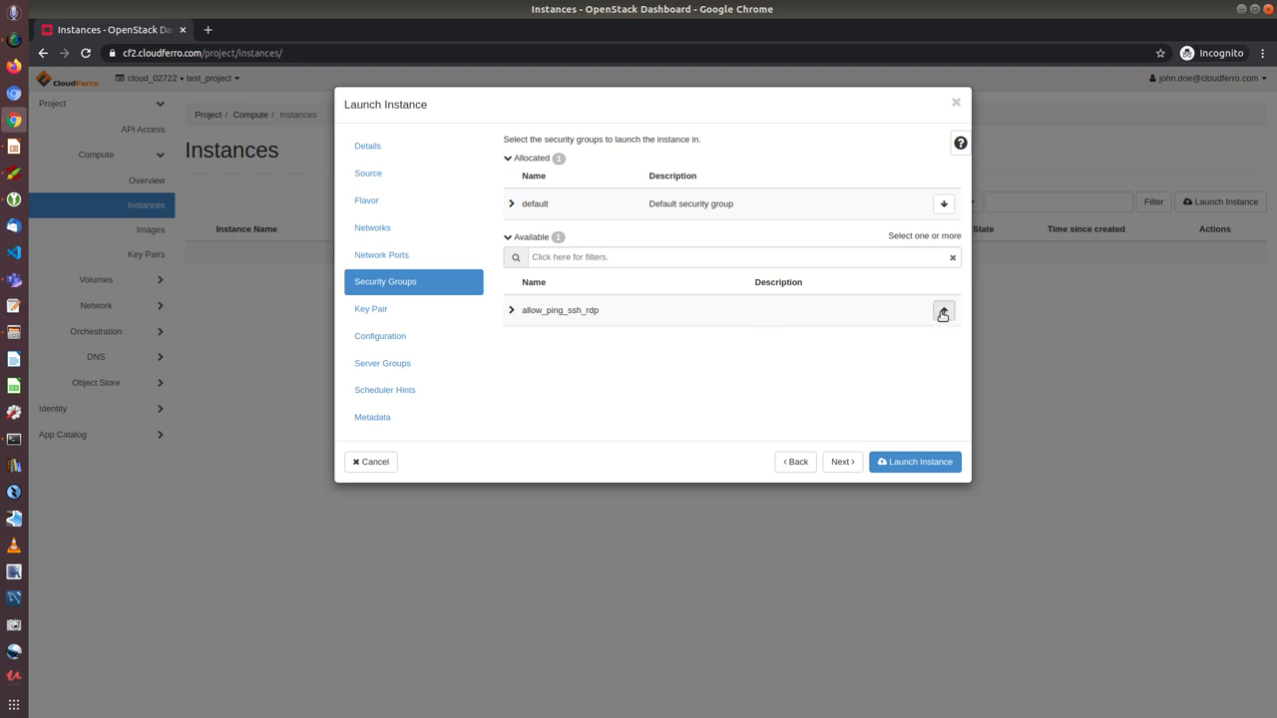
{"action": "left_click", "coordinate": [941, 311]}
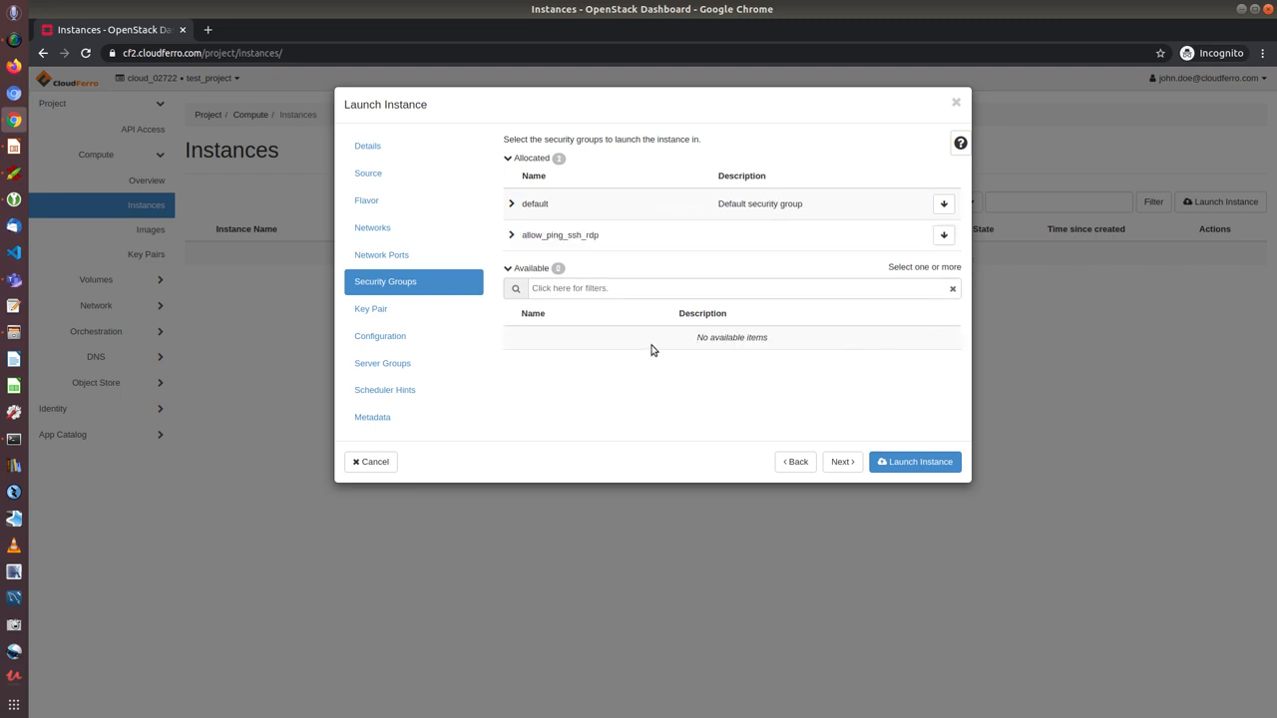
{"action": "mouse_move", "coordinate": [435, 311]}
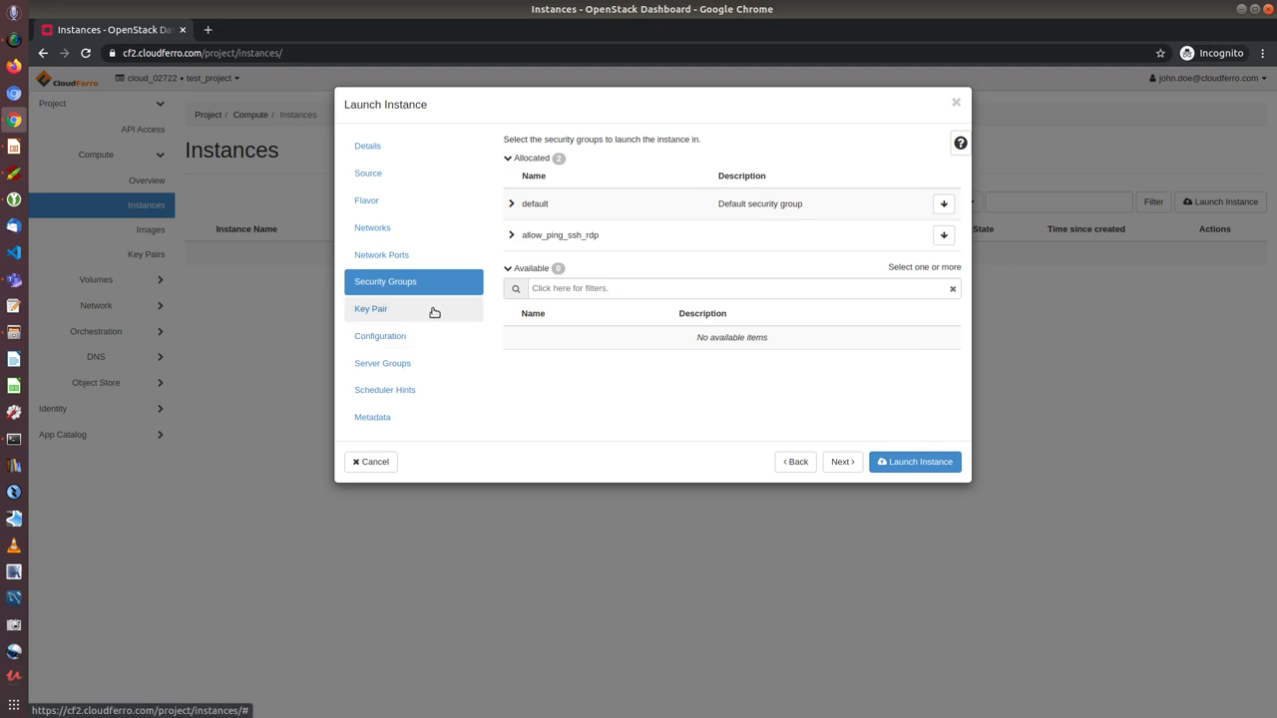
{"action": "mouse_move", "coordinate": [399, 319]}
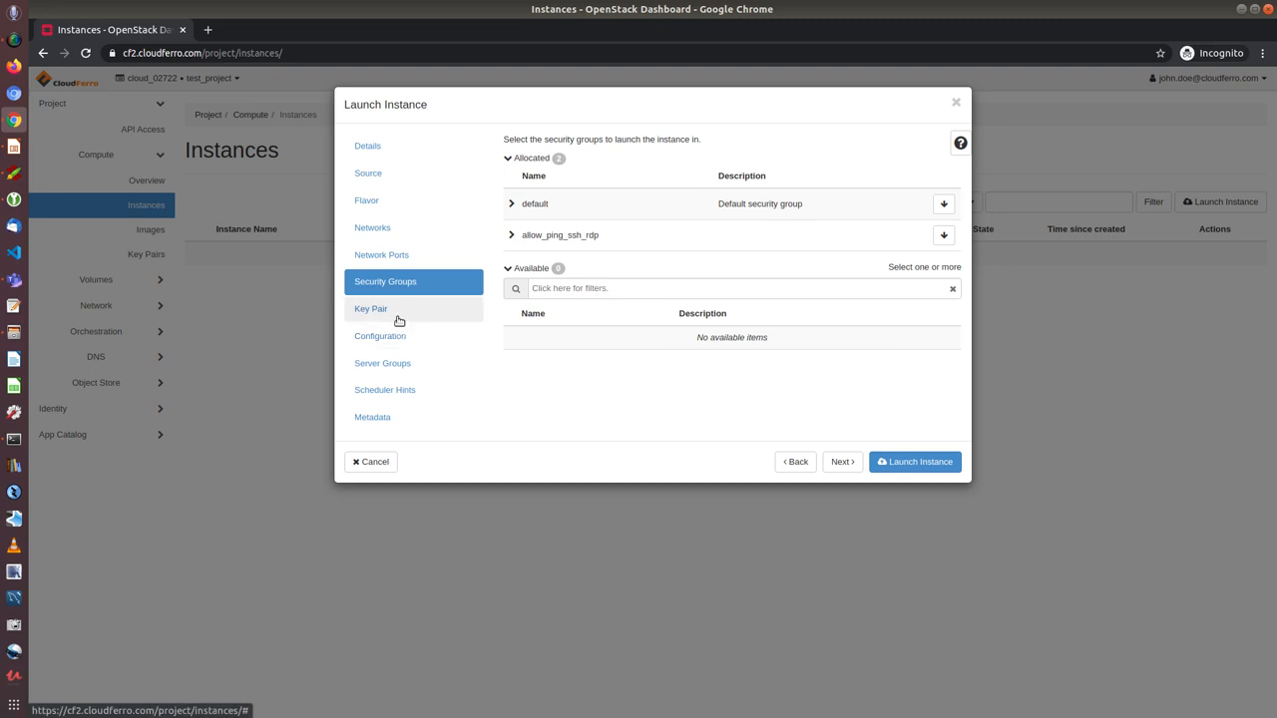
{"action": "mouse_move", "coordinate": [397, 347]}
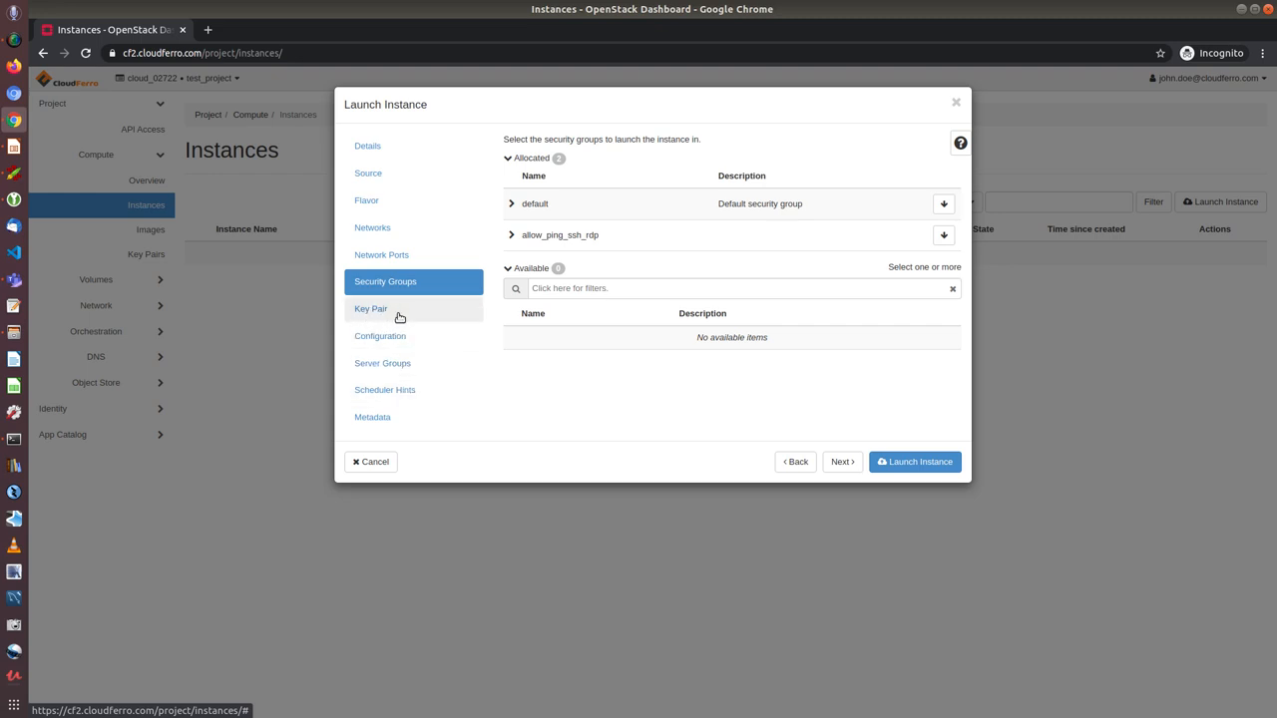
{"action": "mouse_move", "coordinate": [498, 334]}
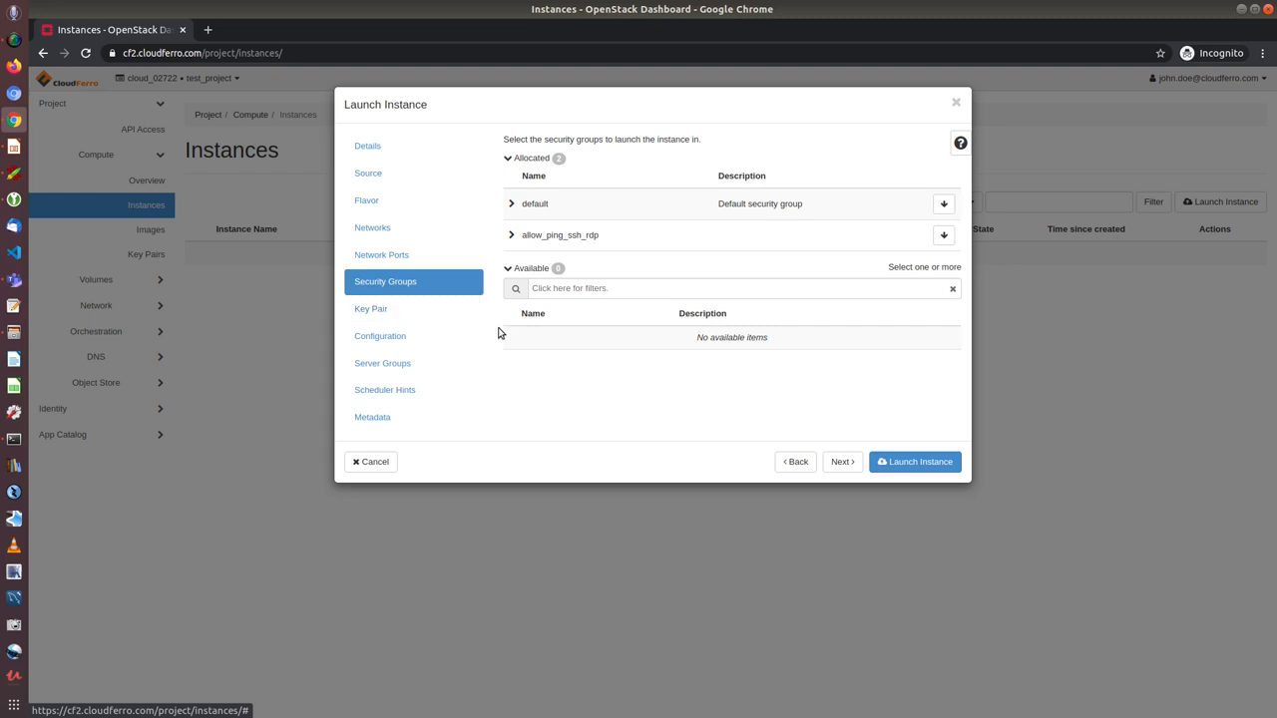
Step: Move to the Key Pair step and leave it with no key pair allocated
{"action": "left_click", "coordinate": [371, 307]}
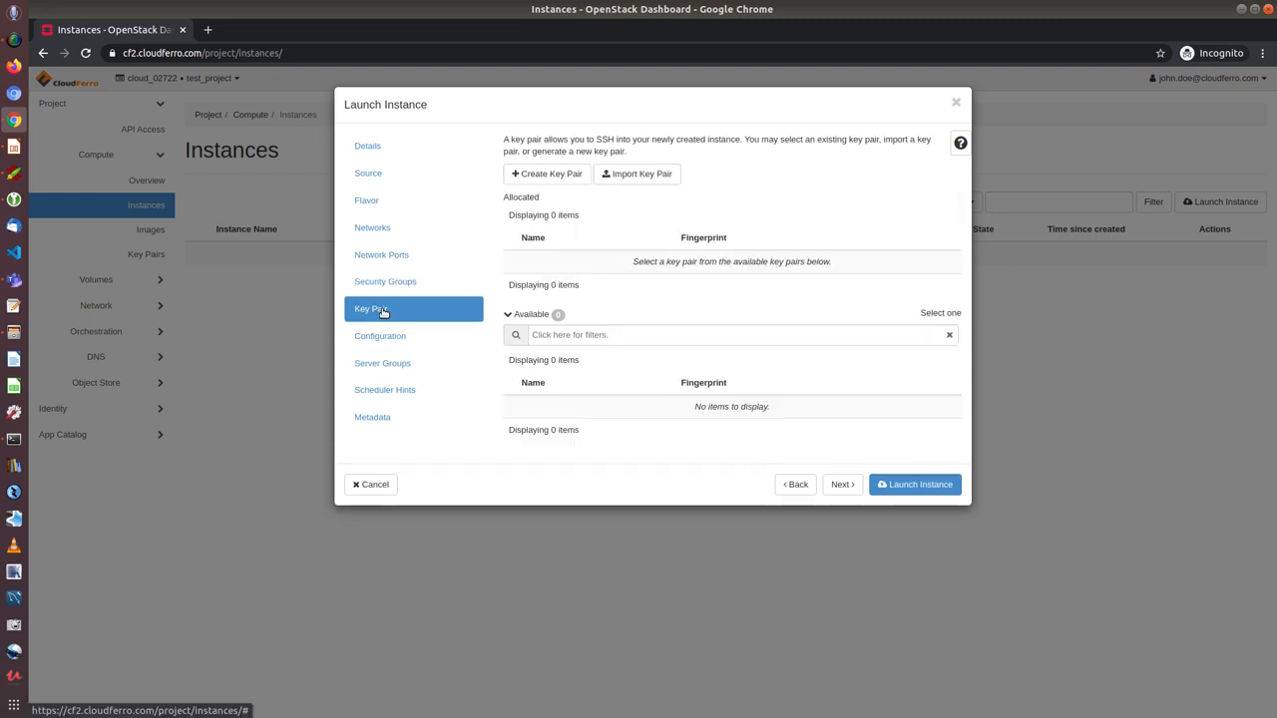
{"action": "mouse_move", "coordinate": [628, 431]}
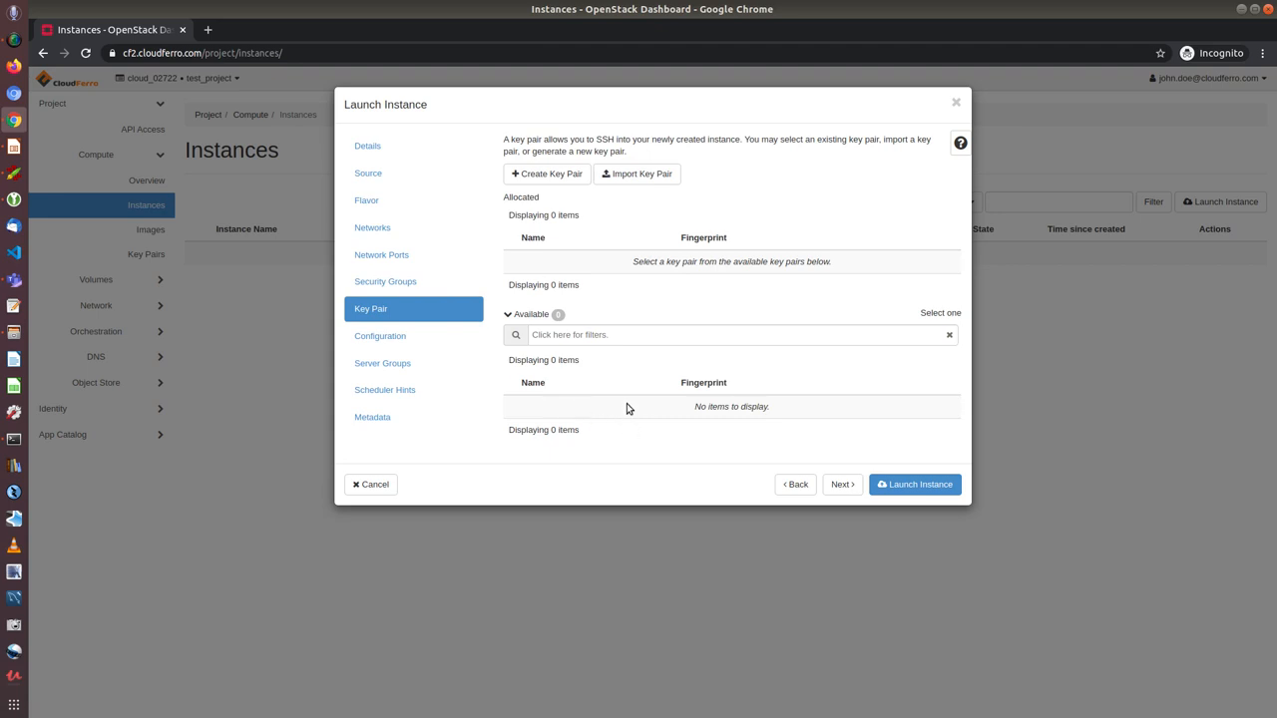
{"action": "mouse_move", "coordinate": [642, 411]}
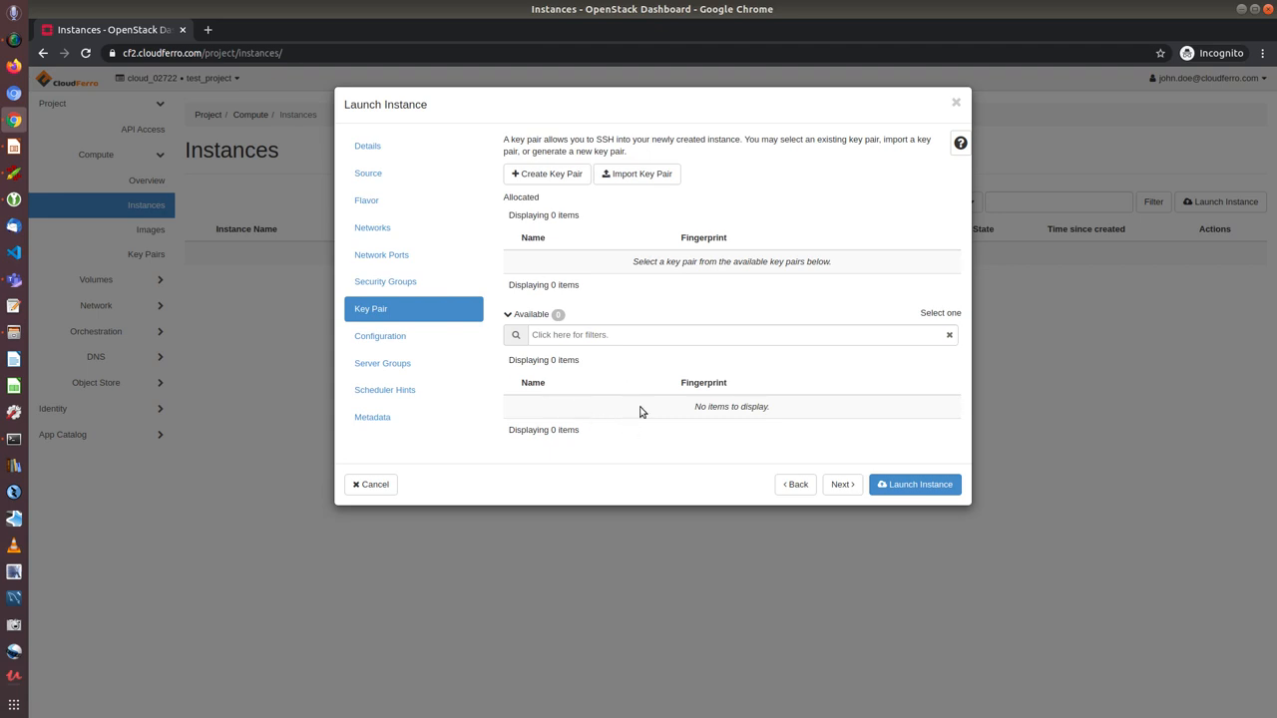
{"action": "mouse_move", "coordinate": [602, 405]}
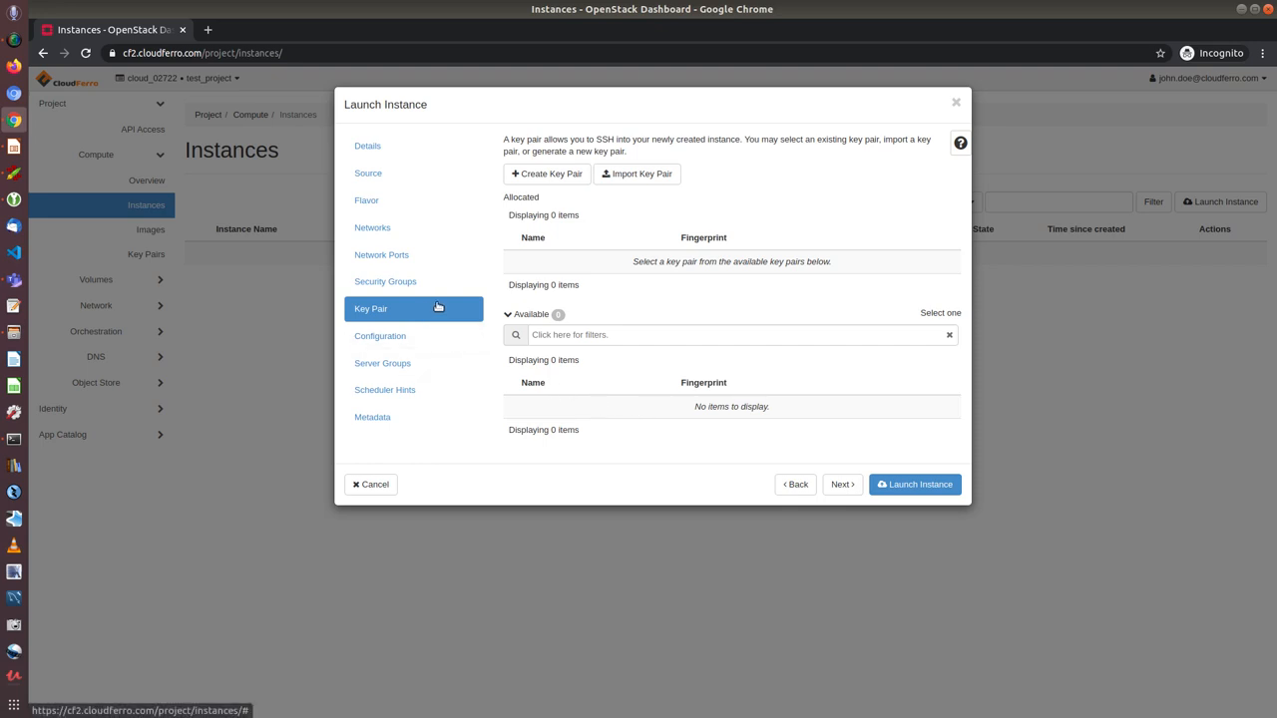
{"action": "mouse_move", "coordinate": [469, 320]}
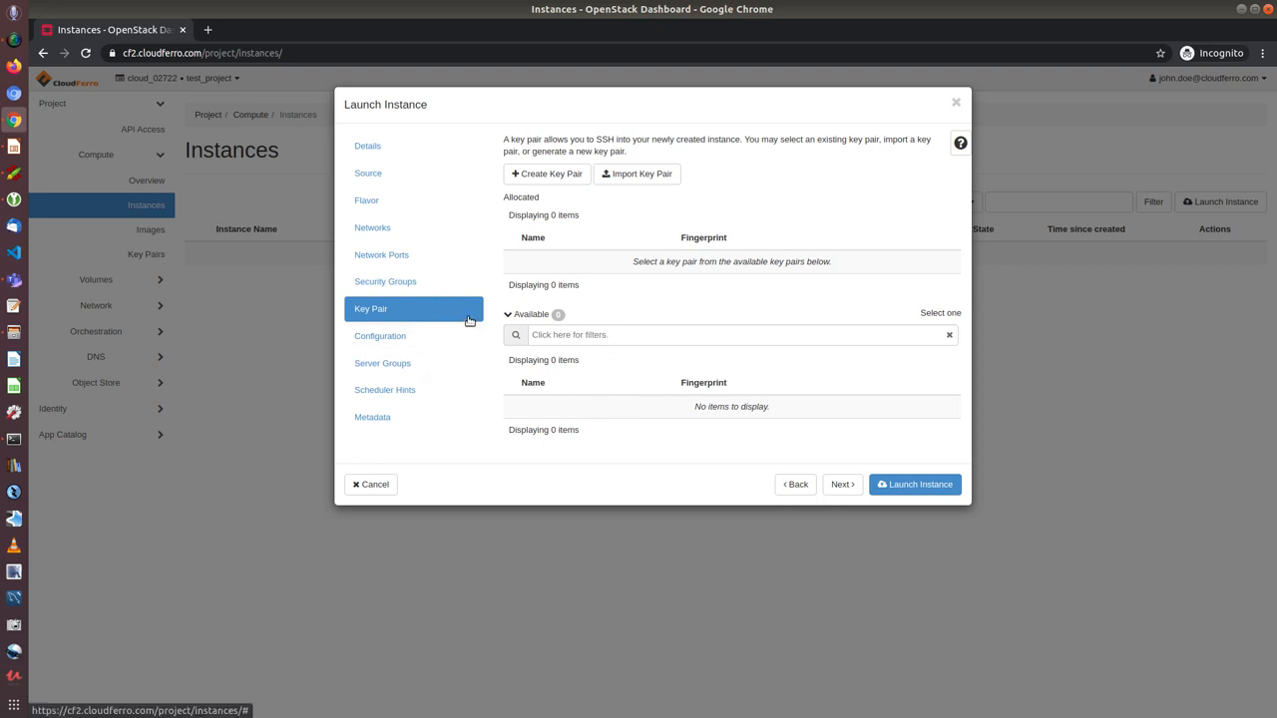
{"action": "mouse_move", "coordinate": [676, 419]}
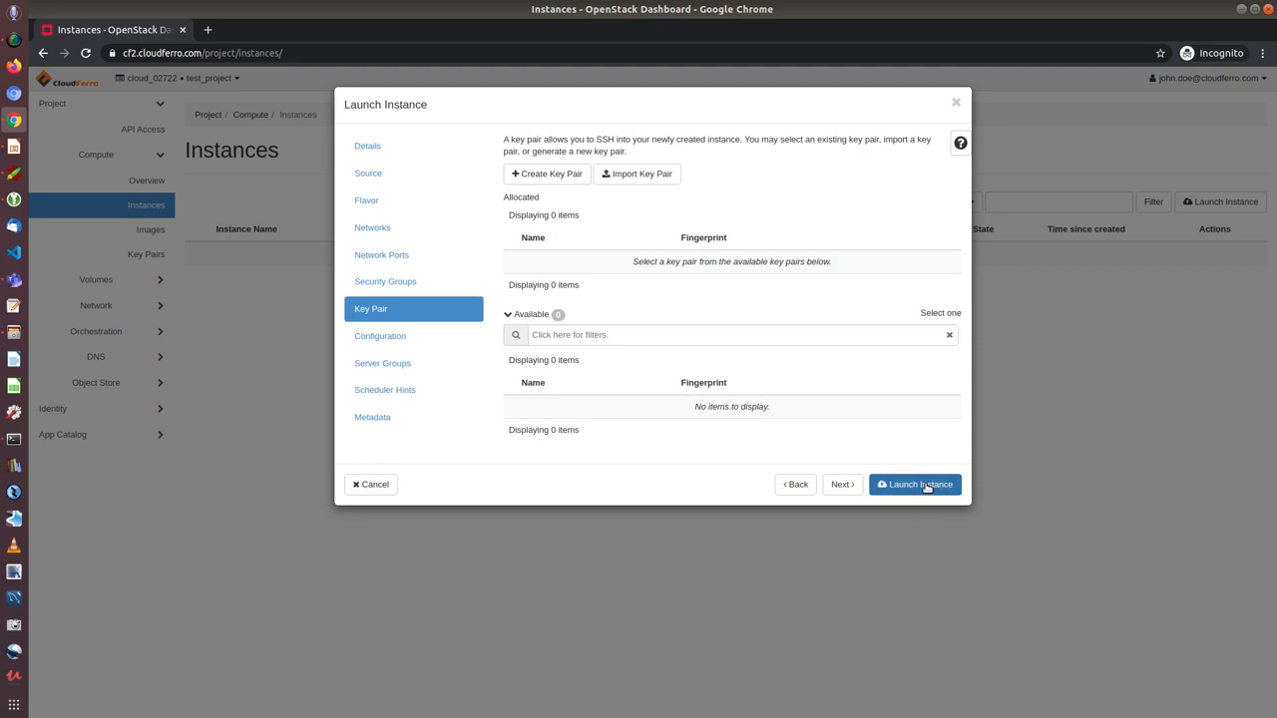
Step: Launch the 'test' Windows 2019 instance on eo1.large and let it build
{"action": "left_click", "coordinate": [914, 484]}
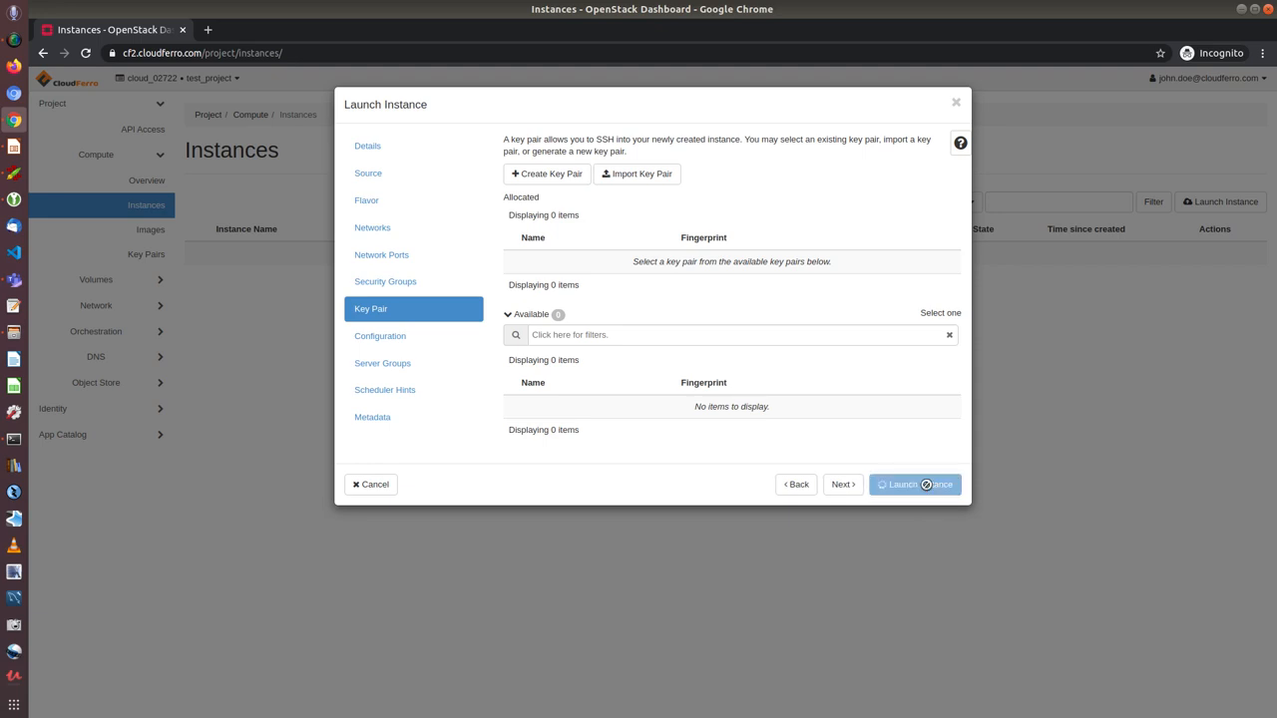
{"action": "left_click", "coordinate": [902, 484]}
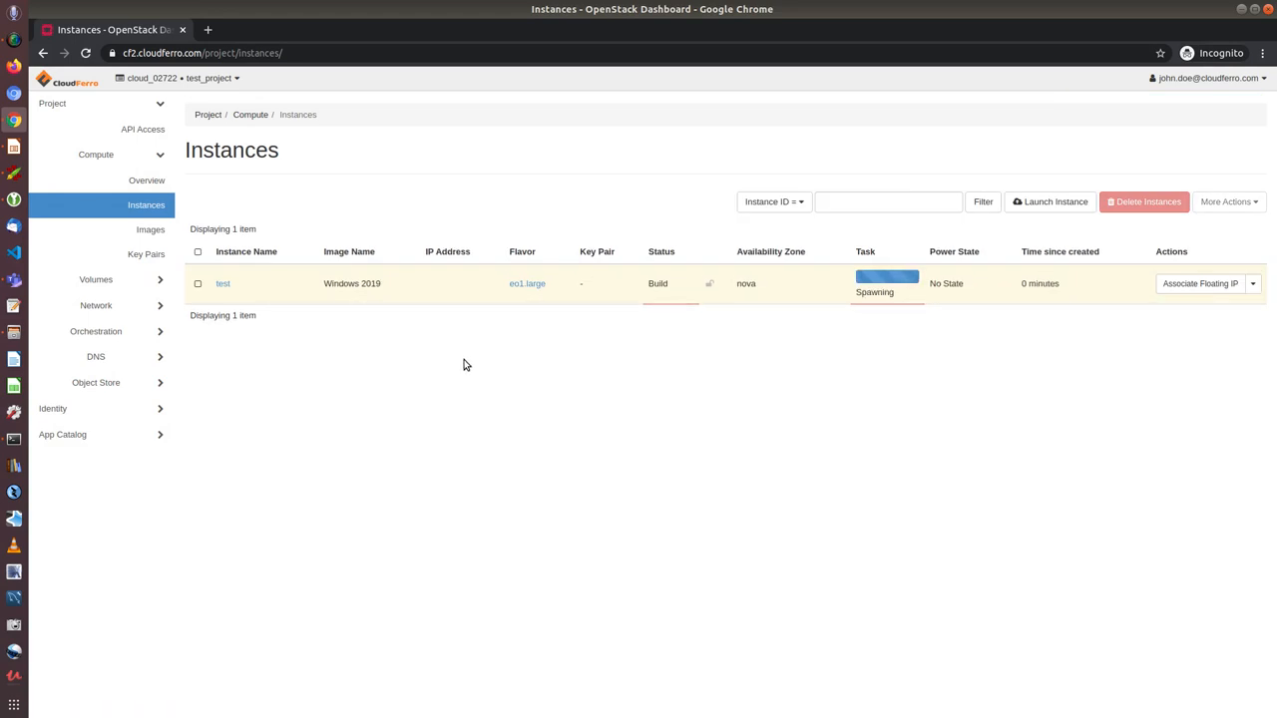
{"action": "mouse_move", "coordinate": [489, 365]}
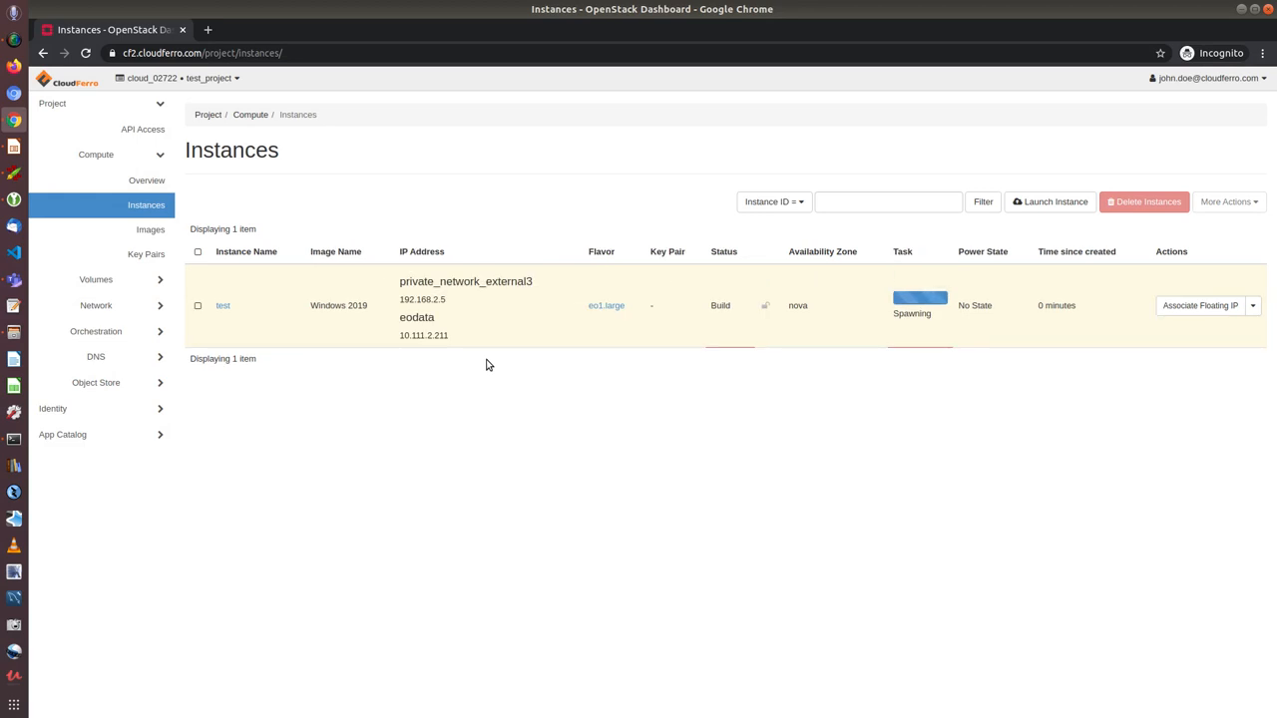
{"action": "mouse_move", "coordinate": [477, 359]}
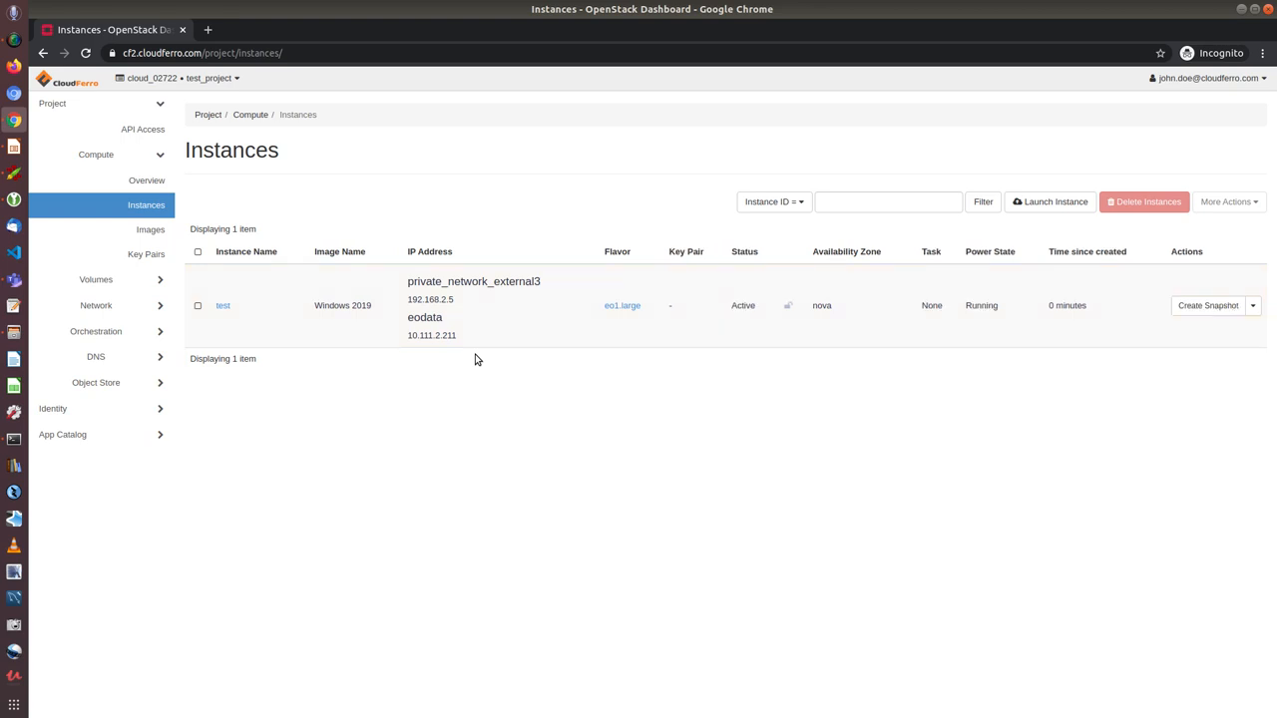
{"action": "mouse_move", "coordinate": [514, 359]}
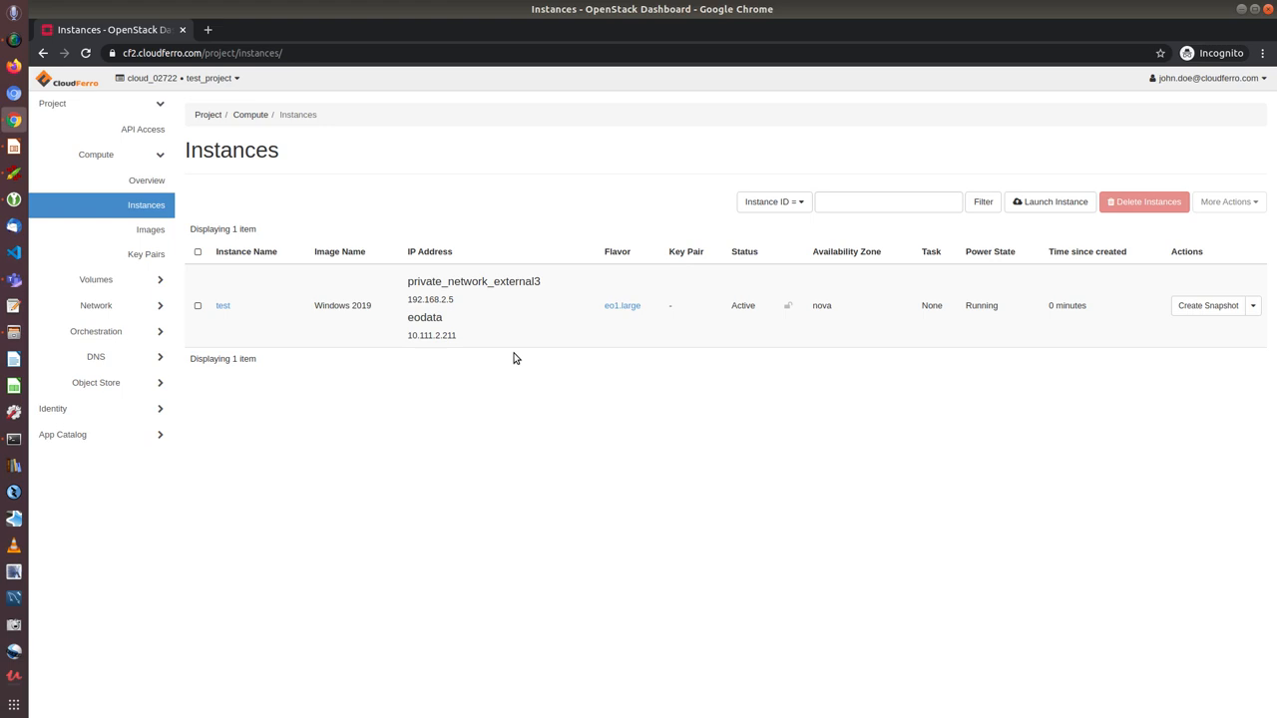
{"action": "mouse_move", "coordinate": [405, 329]}
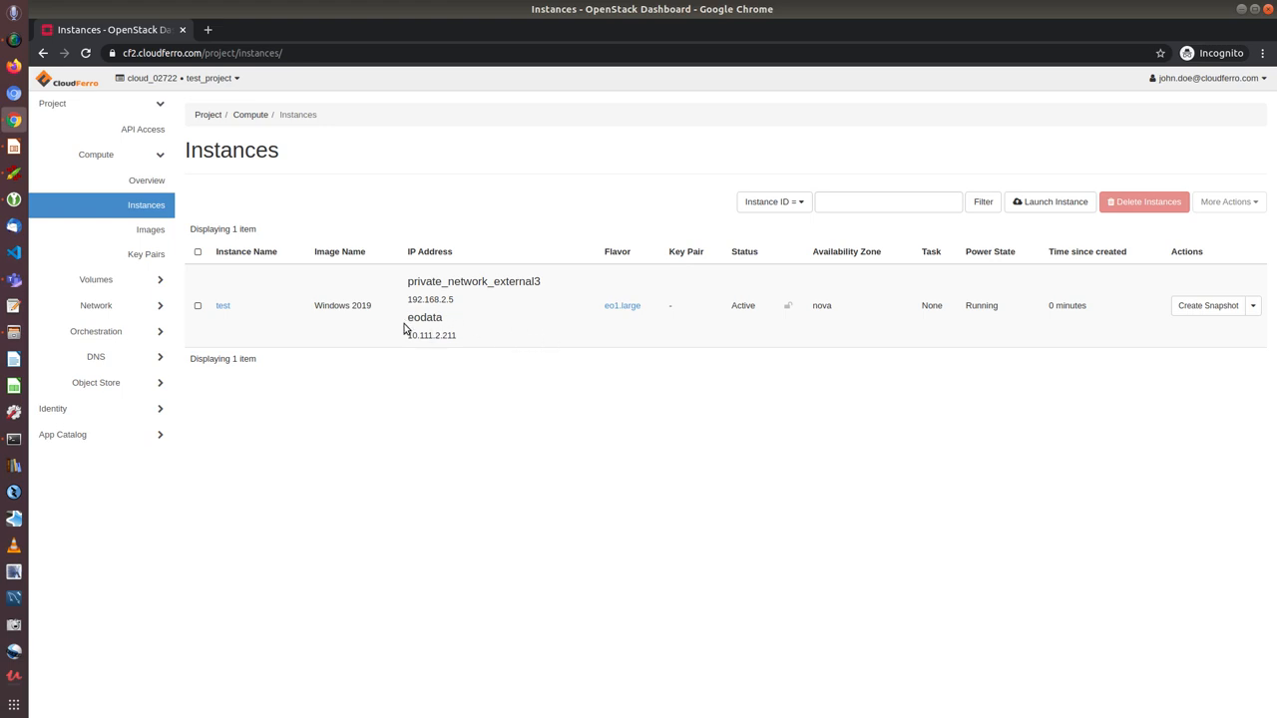
{"action": "mouse_move", "coordinate": [568, 355]}
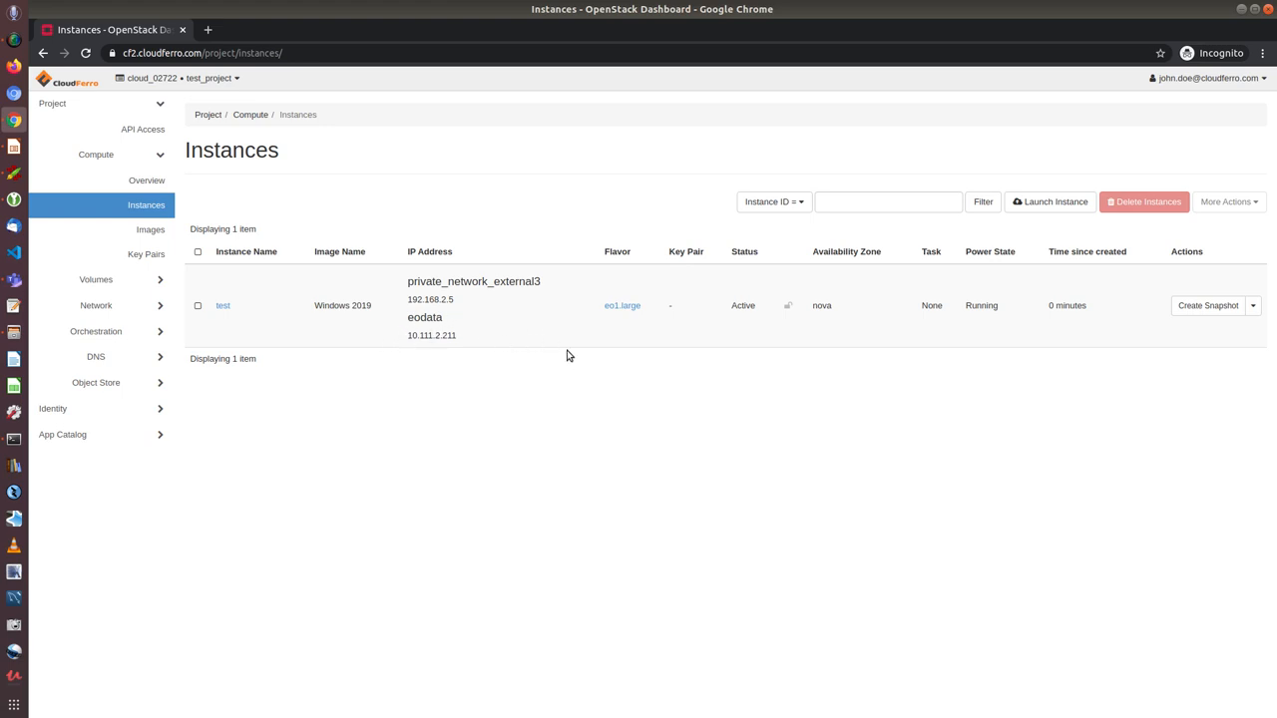
{"action": "mouse_move", "coordinate": [431, 335]}
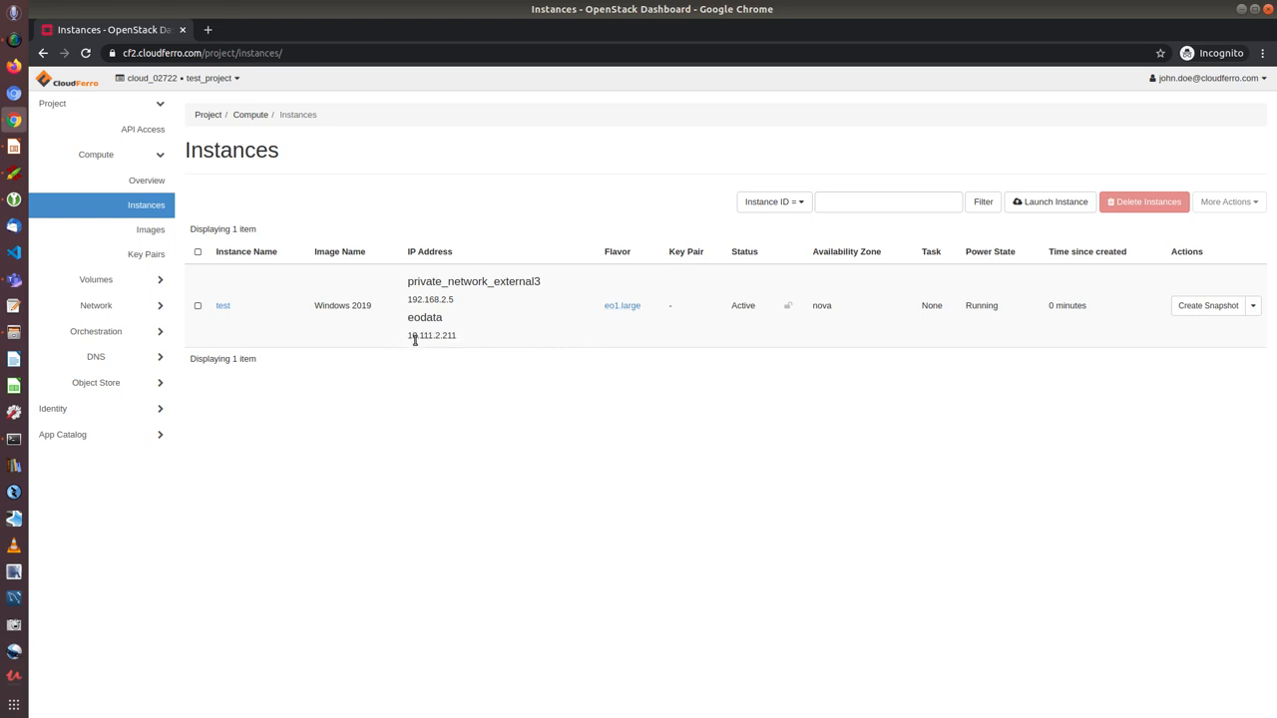
{"action": "mouse_move", "coordinate": [1013, 340]}
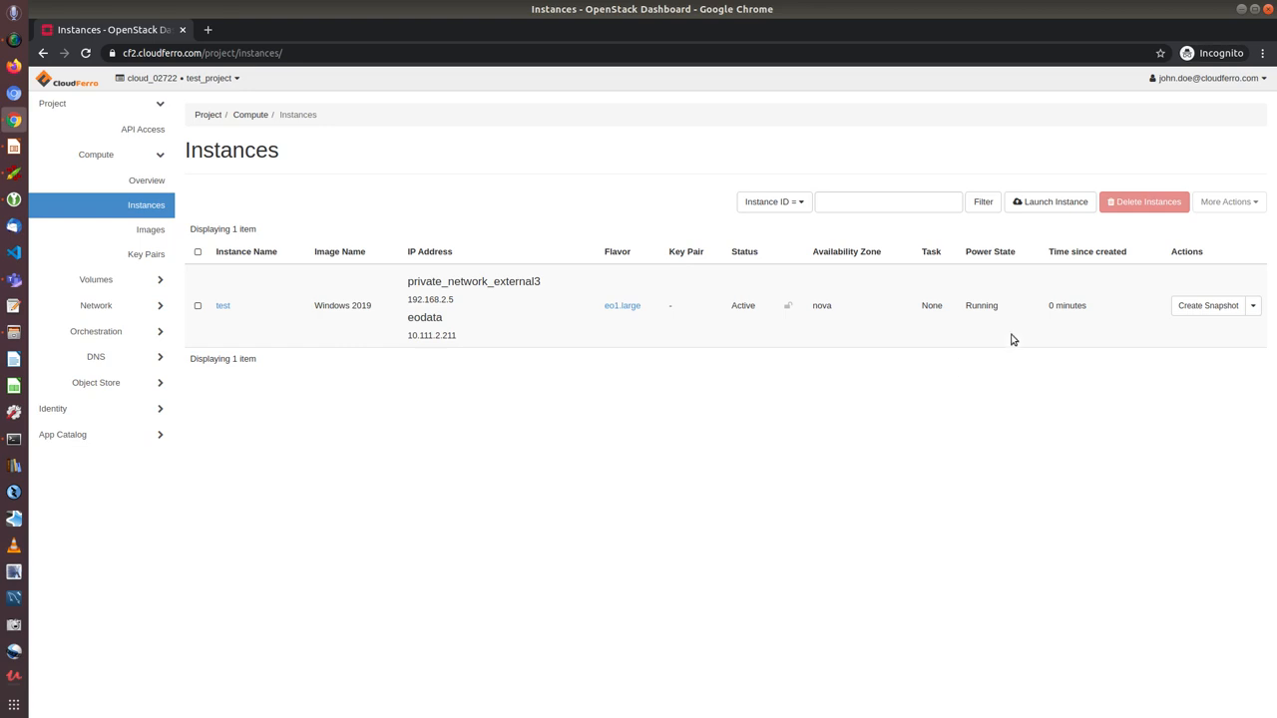
{"action": "mouse_move", "coordinate": [1179, 387]}
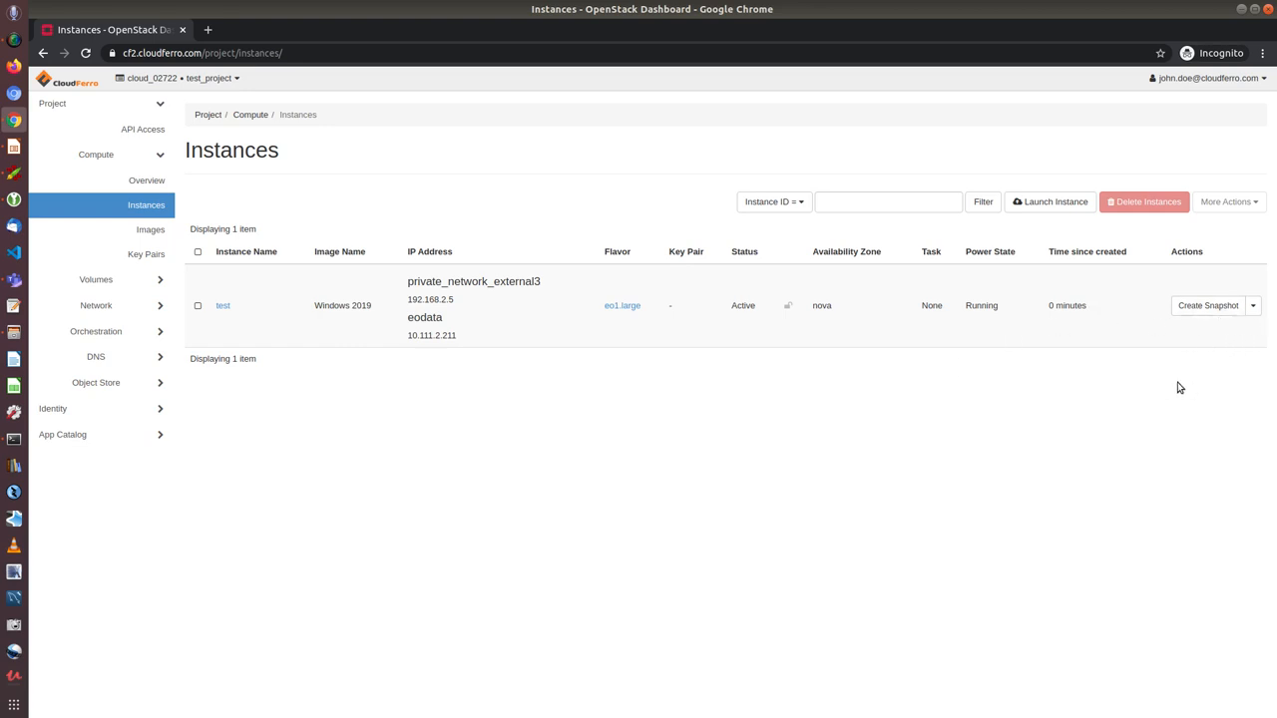
{"action": "mouse_move", "coordinate": [1037, 331]}
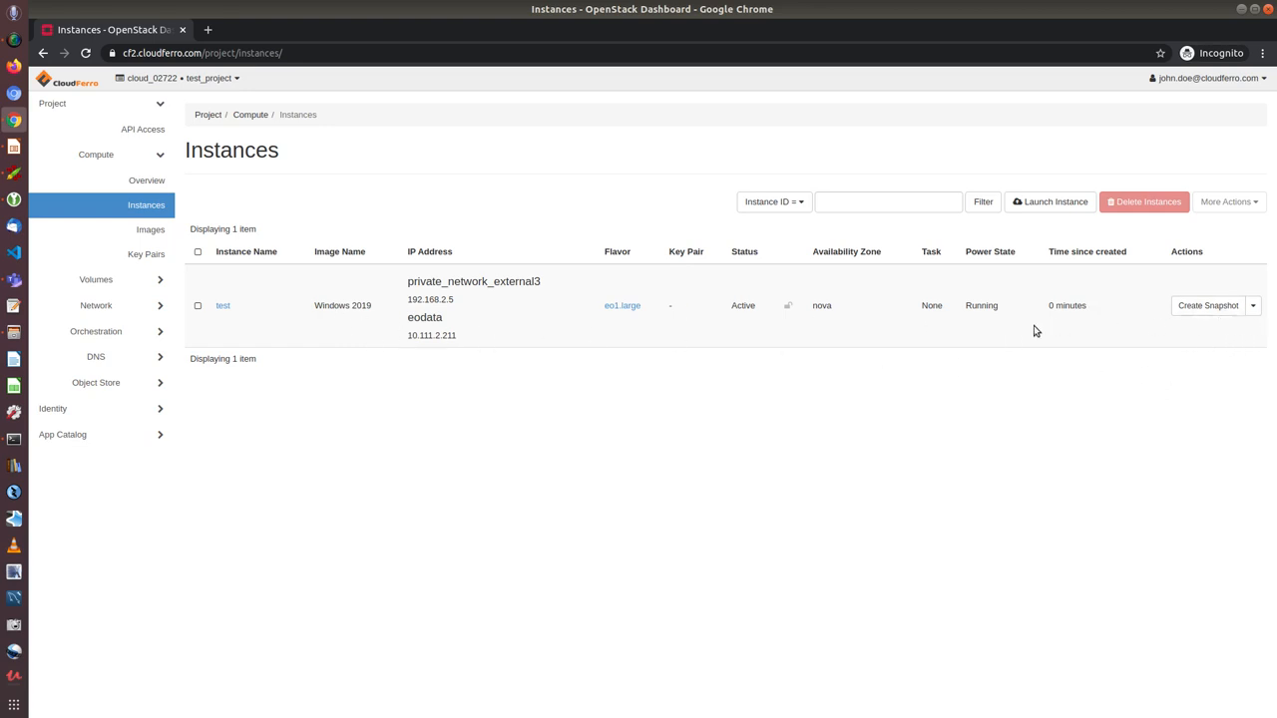
Step: Choose Console from the test instance's Actions dropdown
{"action": "left_click", "coordinate": [1253, 305]}
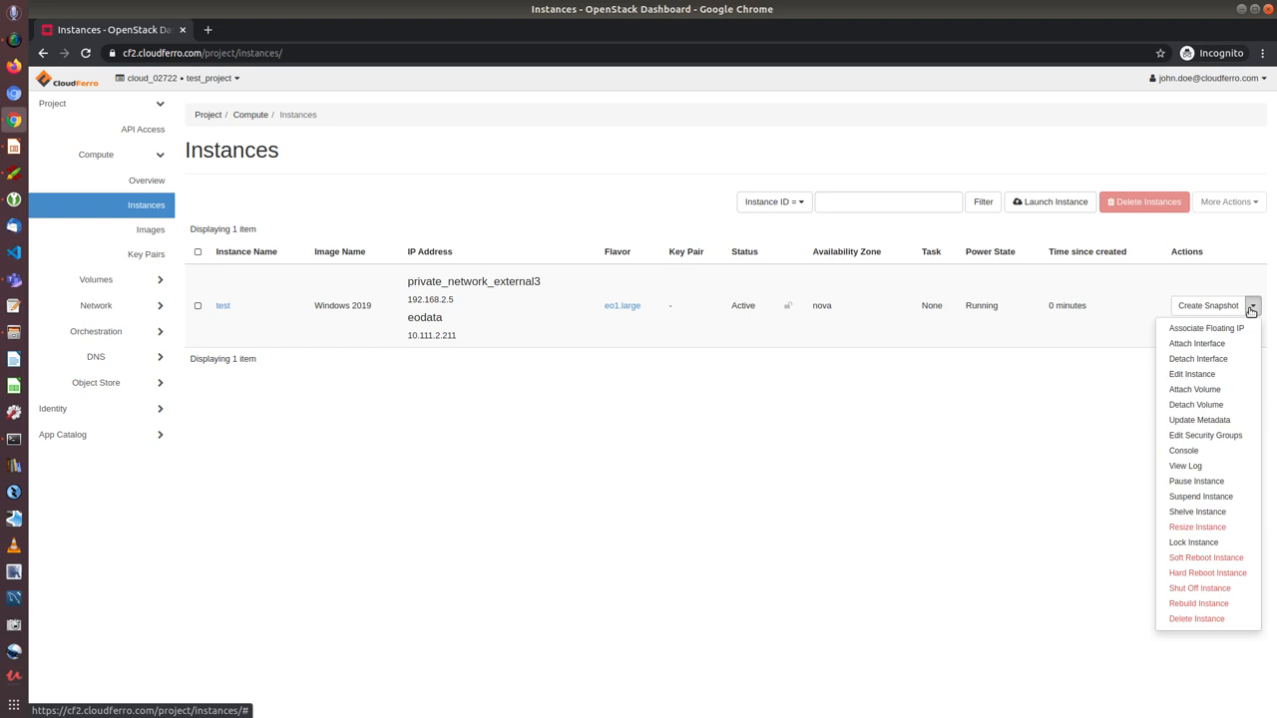
{"action": "mouse_move", "coordinate": [1185, 450]}
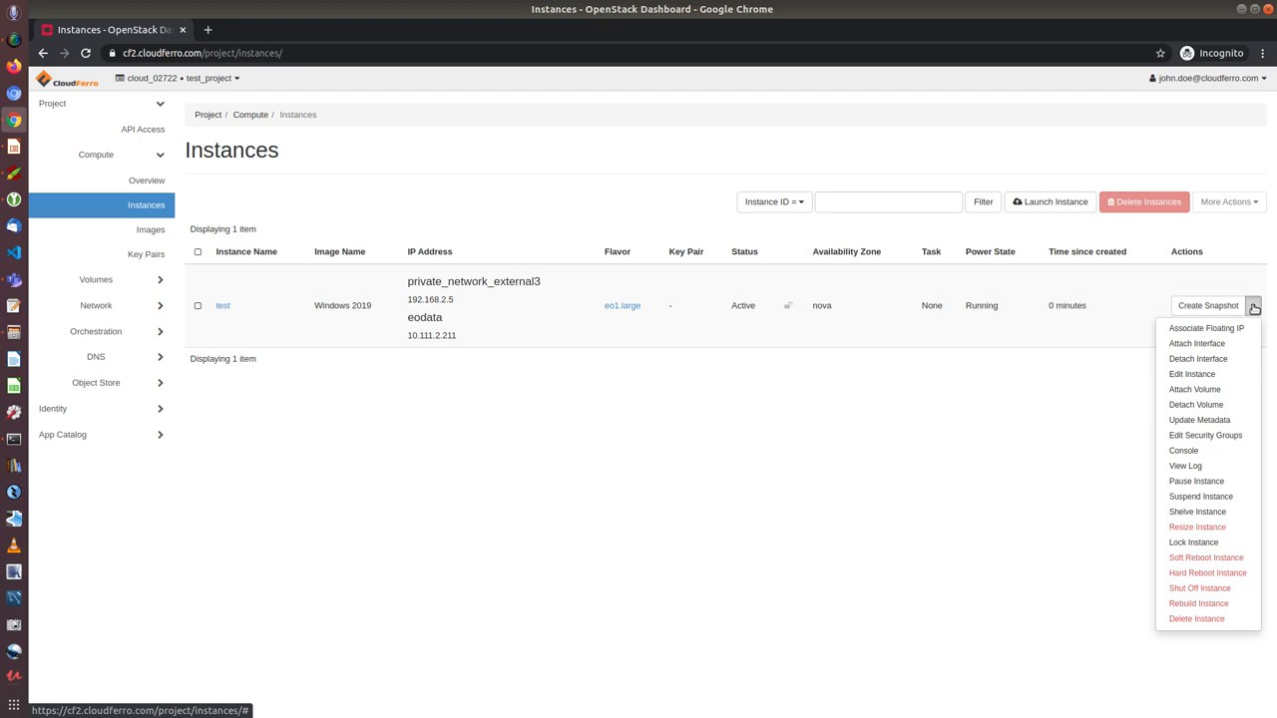
{"action": "mouse_move", "coordinate": [1185, 451]}
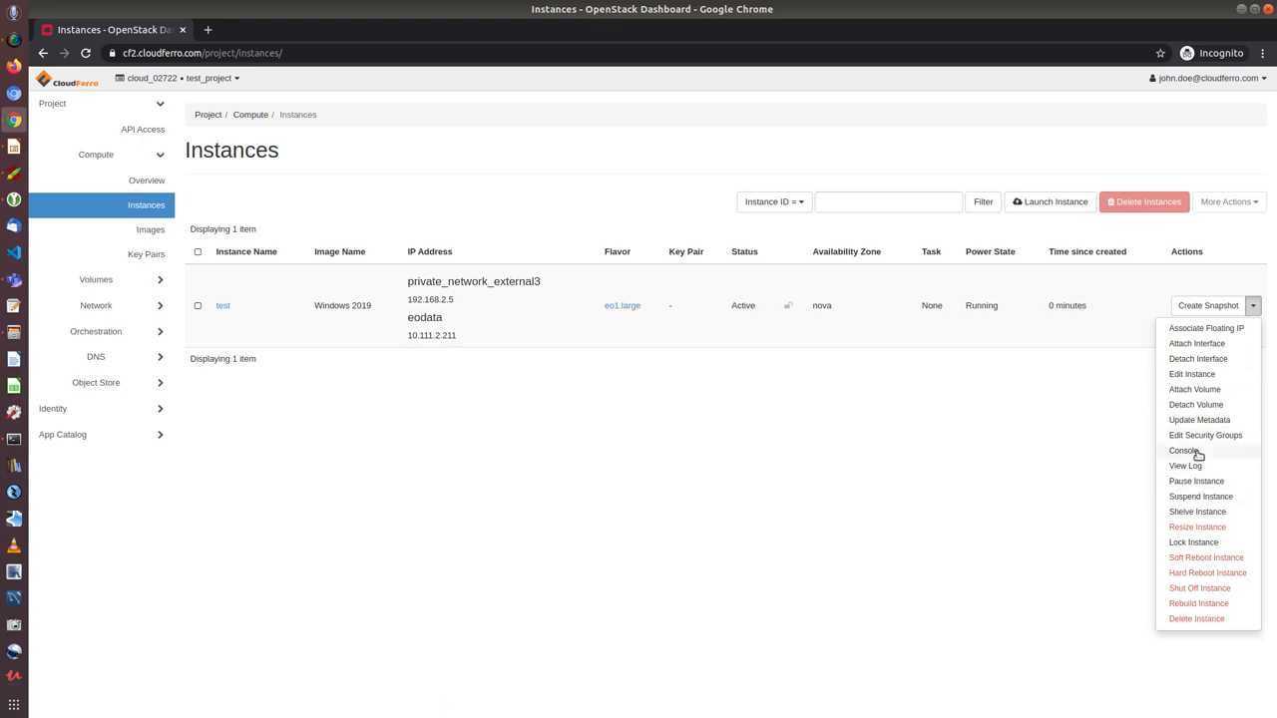
{"action": "mouse_move", "coordinate": [1184, 481]}
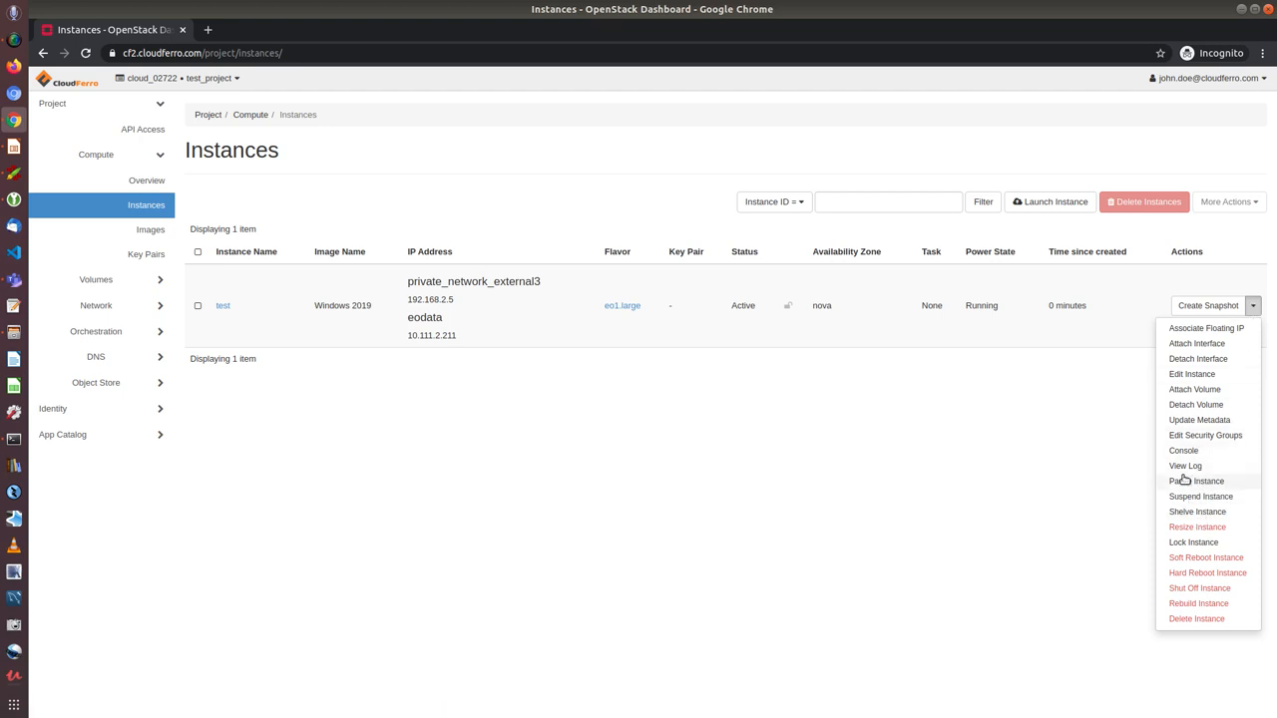
{"action": "left_click", "coordinate": [1197, 481]}
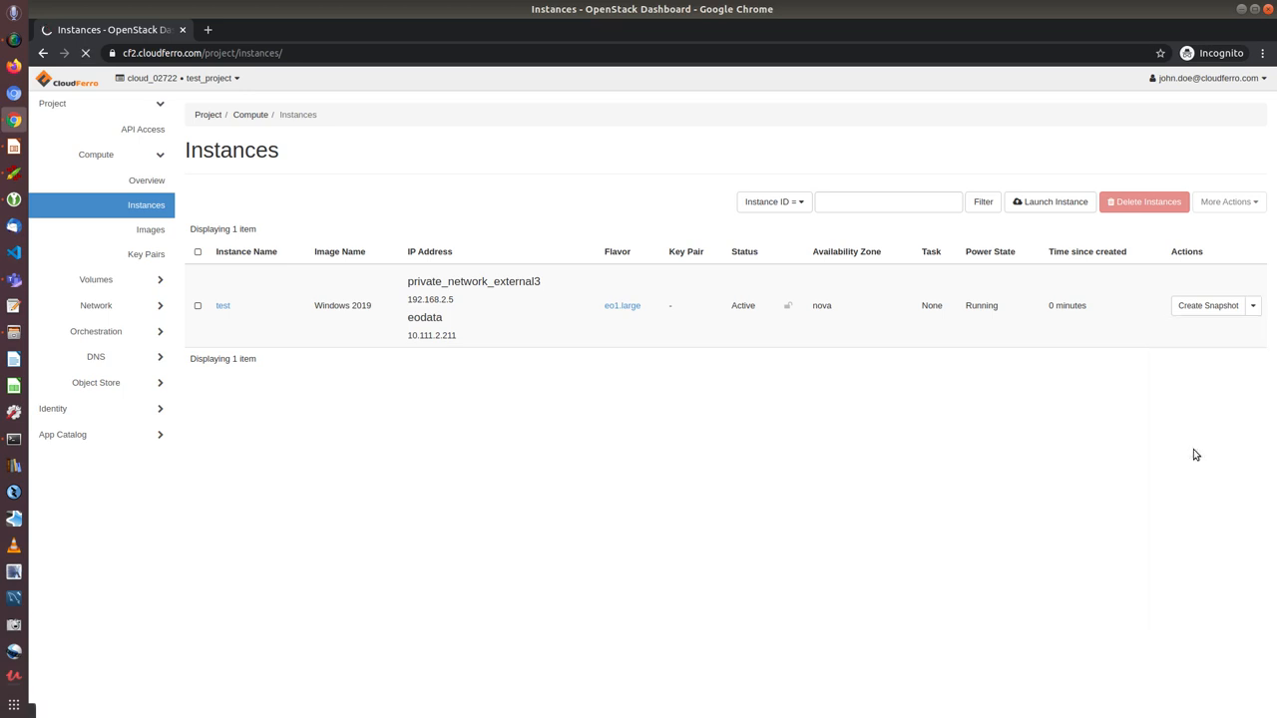
Step: Load the Instance Console page and scroll to the SPICE console where Windows is booting
{"action": "left_click", "coordinate": [224, 305]}
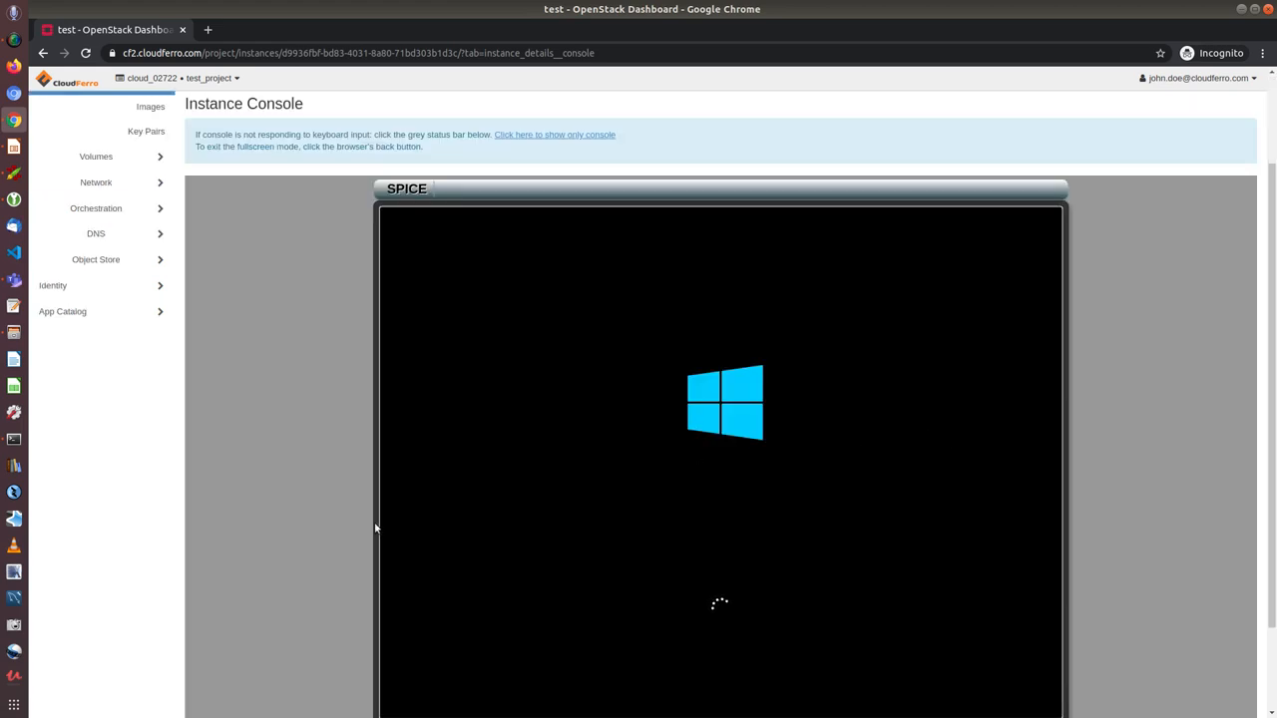
{"action": "mouse_move", "coordinate": [263, 417]}
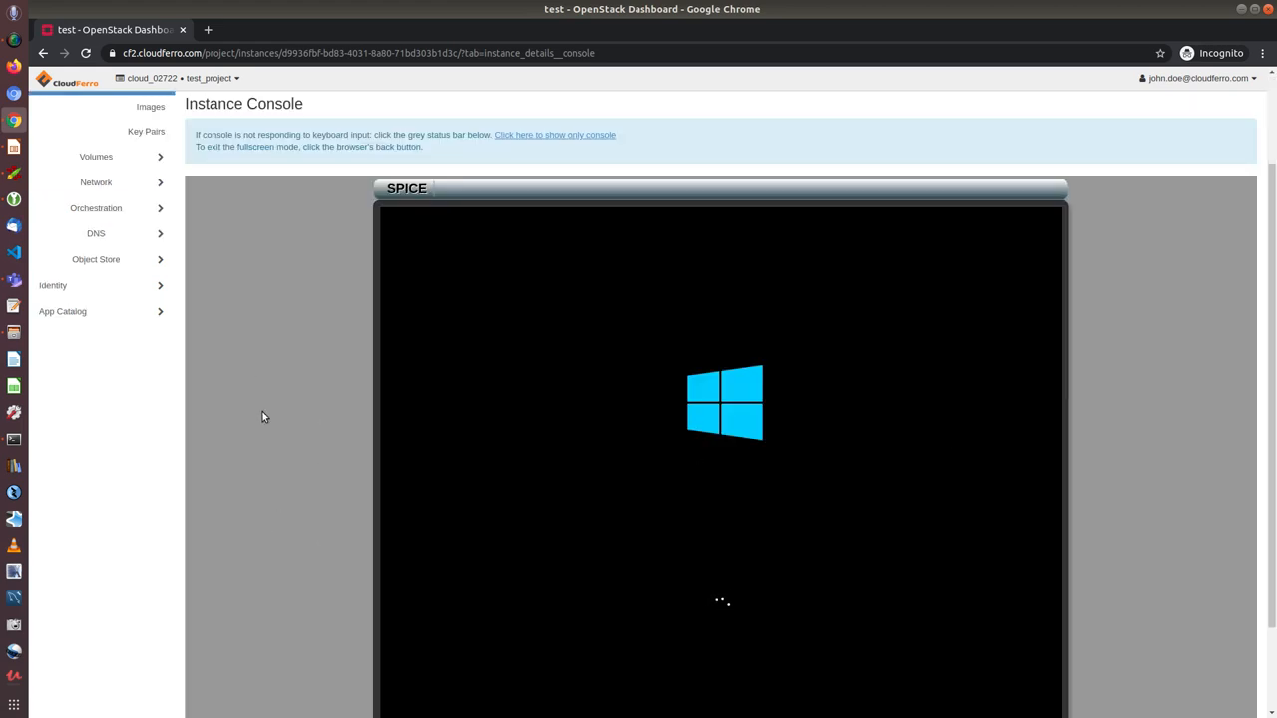
{"action": "scroll", "scroll_direction": "down", "scroll_amount": 3}
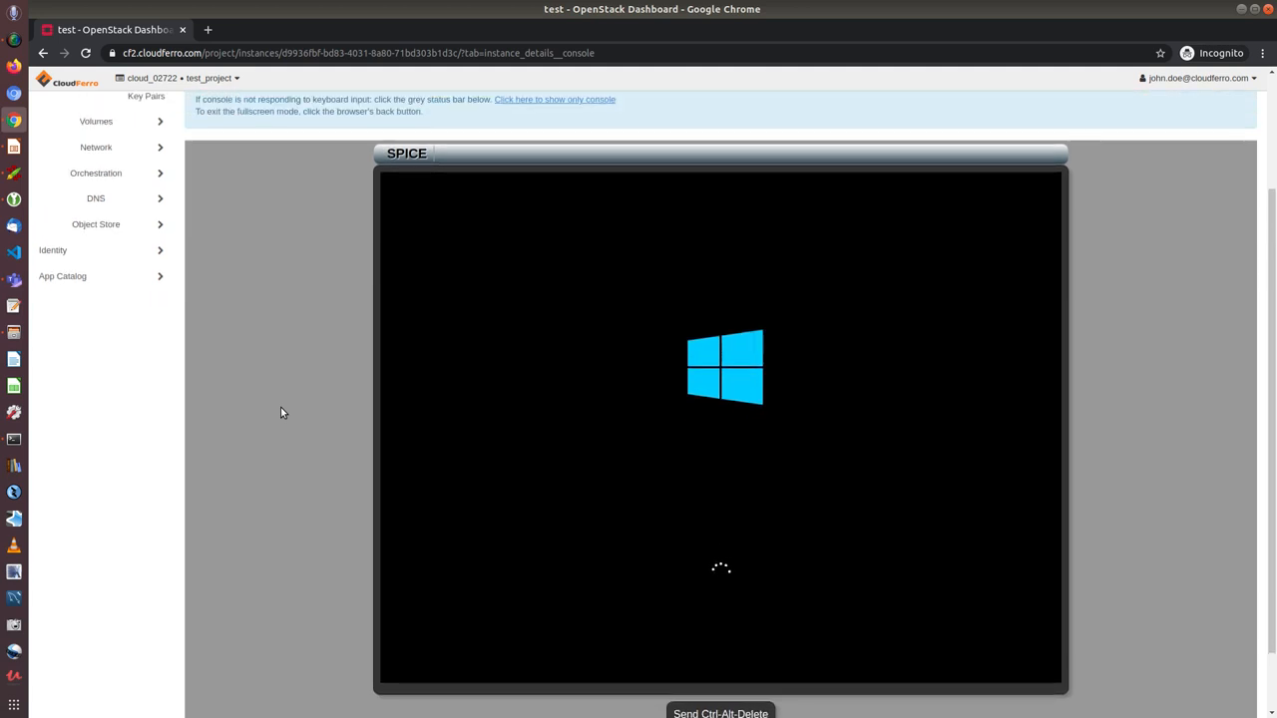
{"action": "mouse_move", "coordinate": [215, 313]}
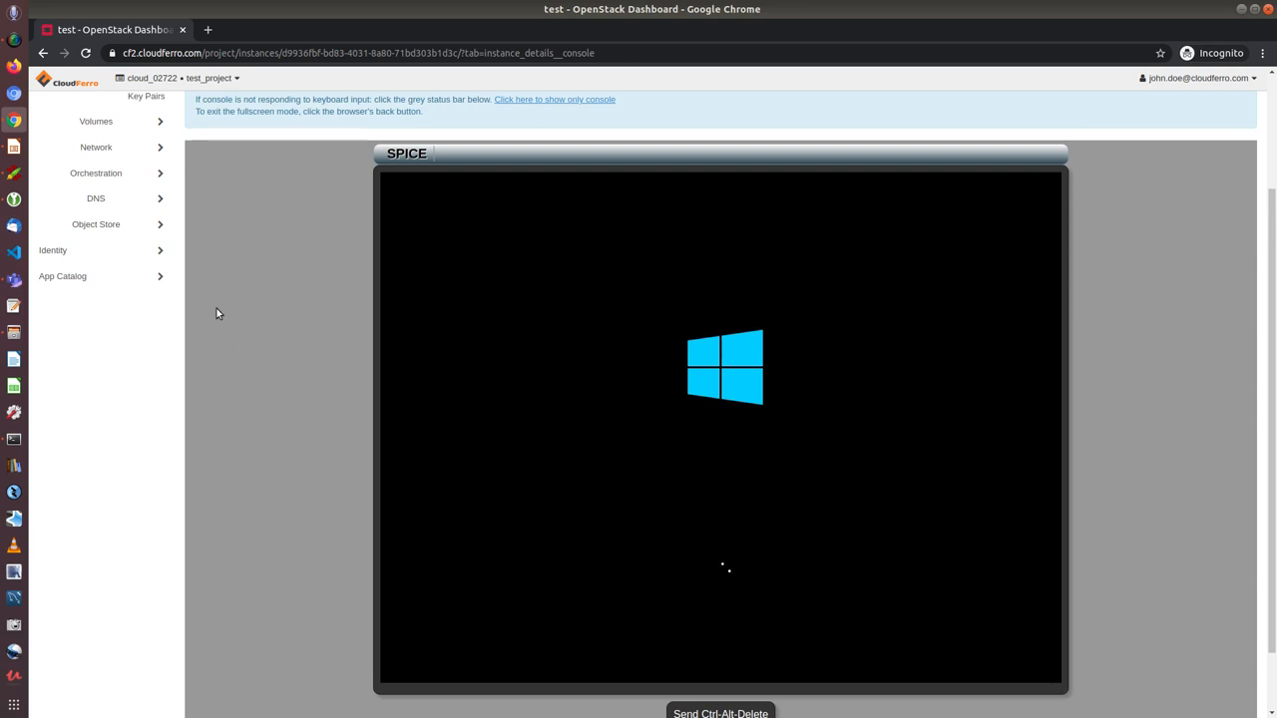
{"action": "scroll", "scroll_direction": "down", "scroll_amount": 3}
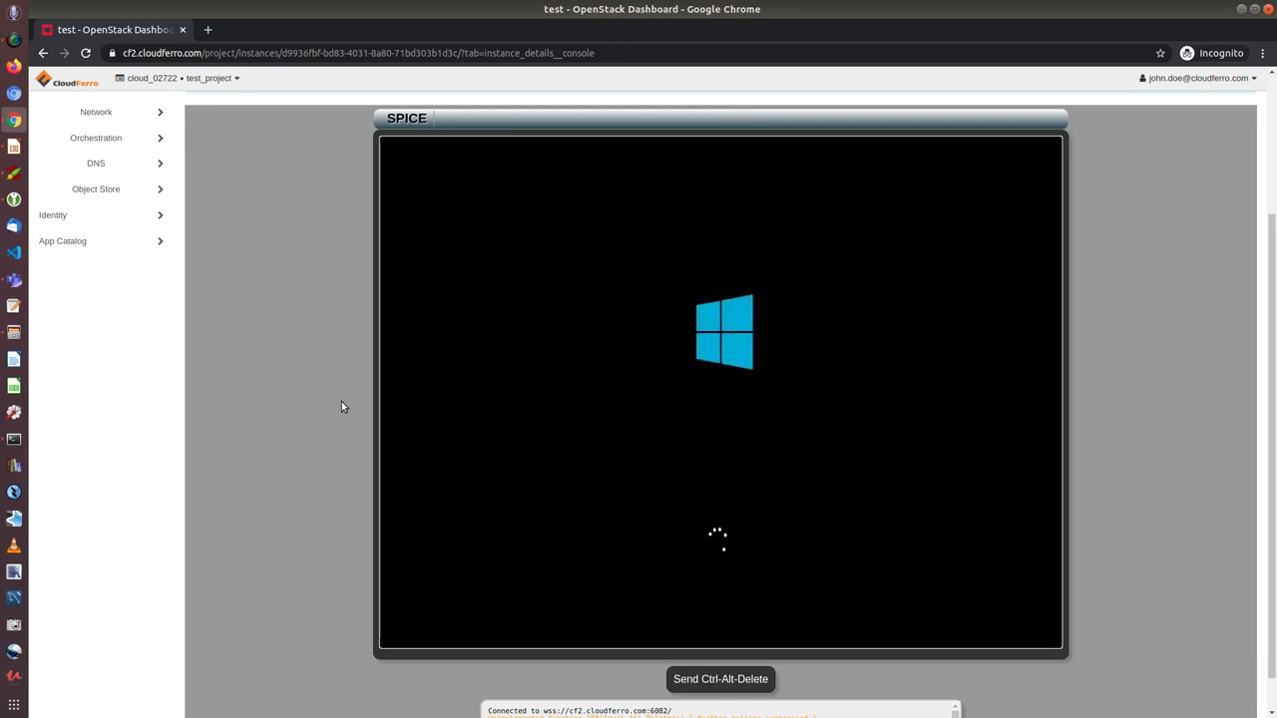
{"action": "mouse_move", "coordinate": [409, 503]}
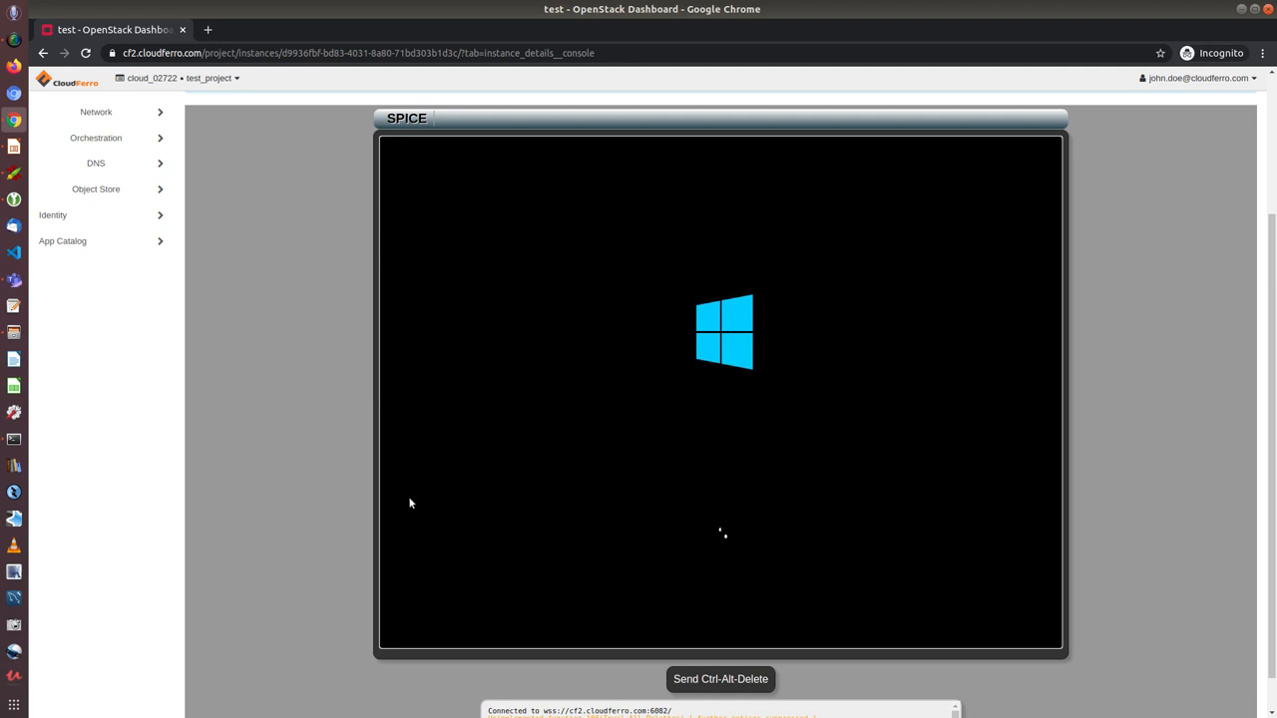
{"action": "mouse_move", "coordinate": [321, 462]}
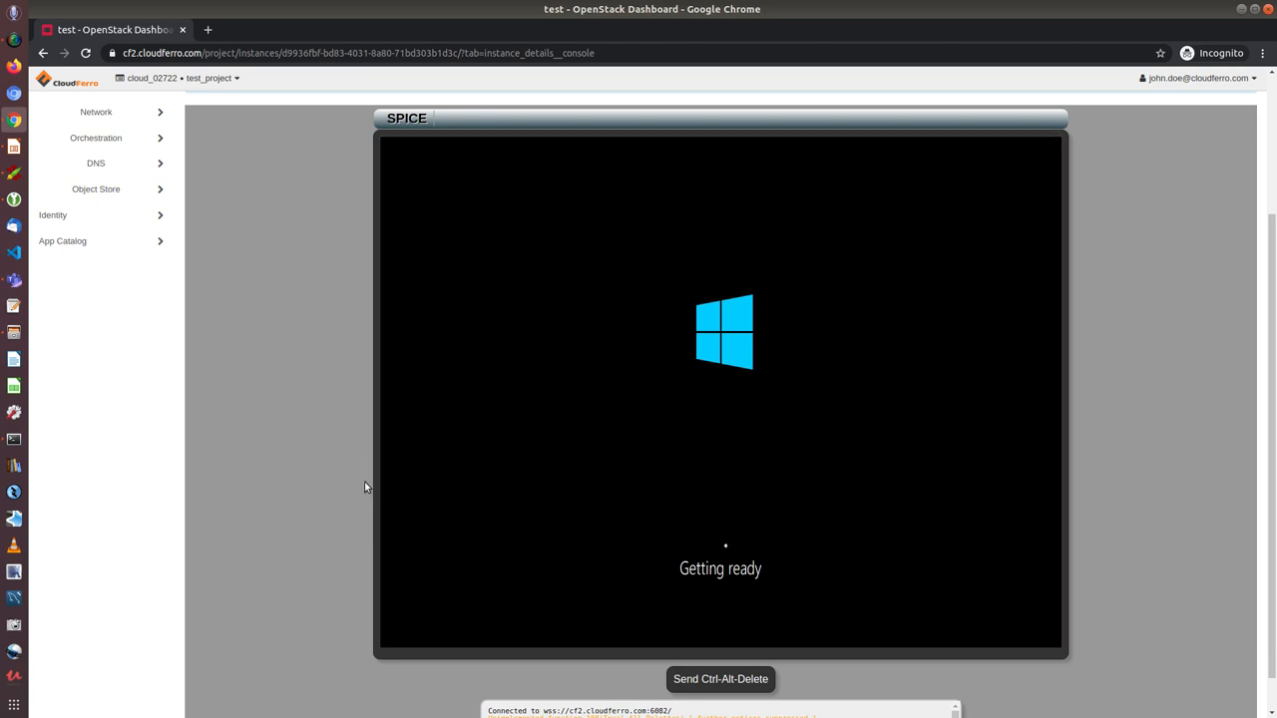
{"action": "mouse_move", "coordinate": [311, 475]}
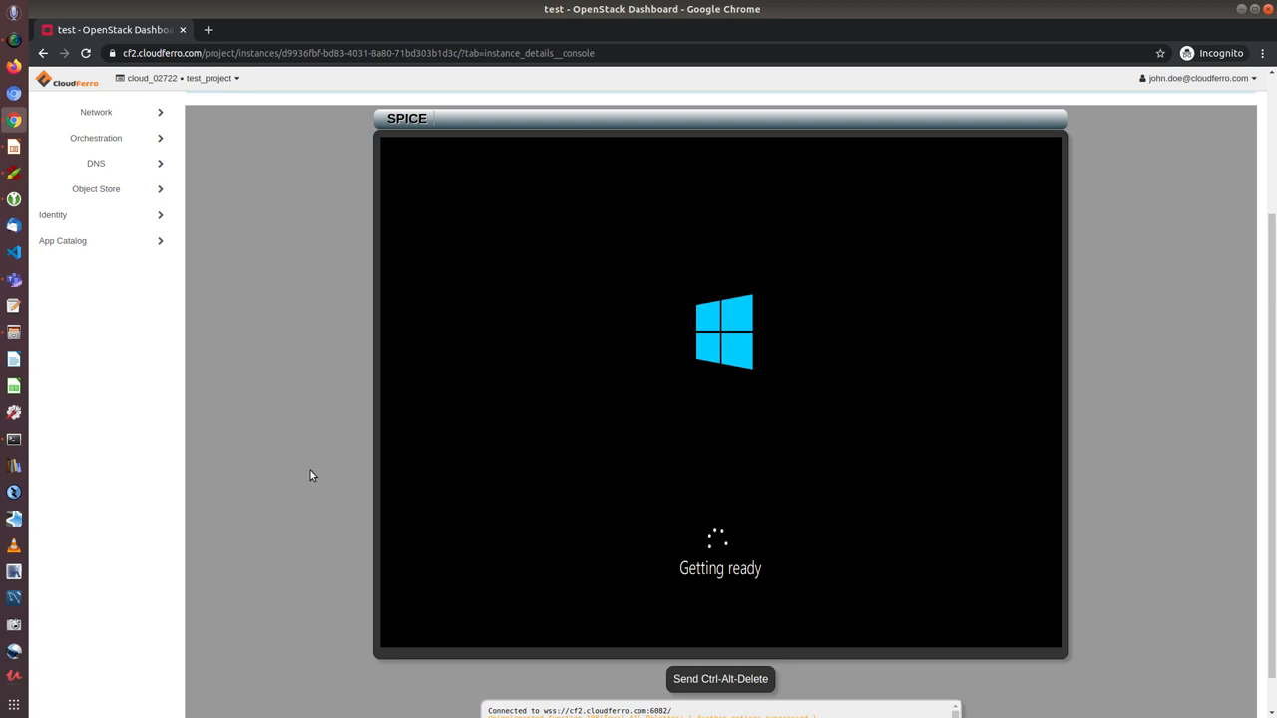
{"action": "mouse_move", "coordinate": [287, 473]}
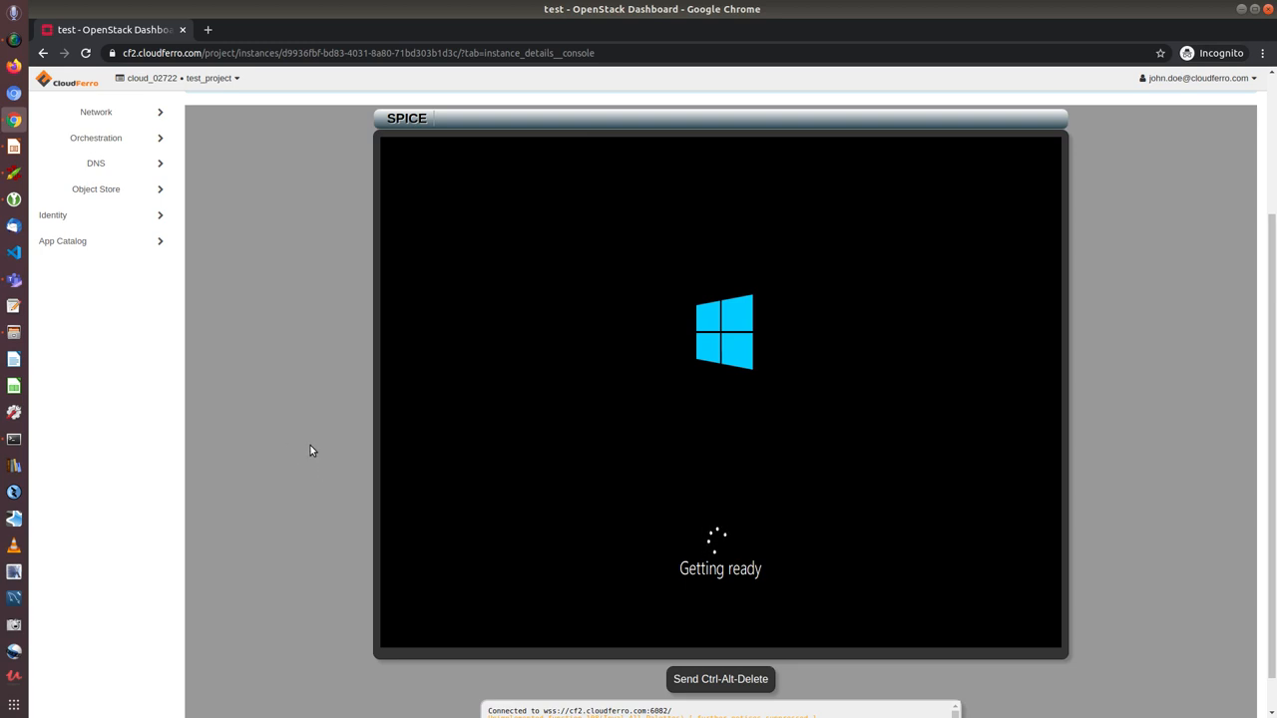
{"action": "mouse_move", "coordinate": [407, 528]}
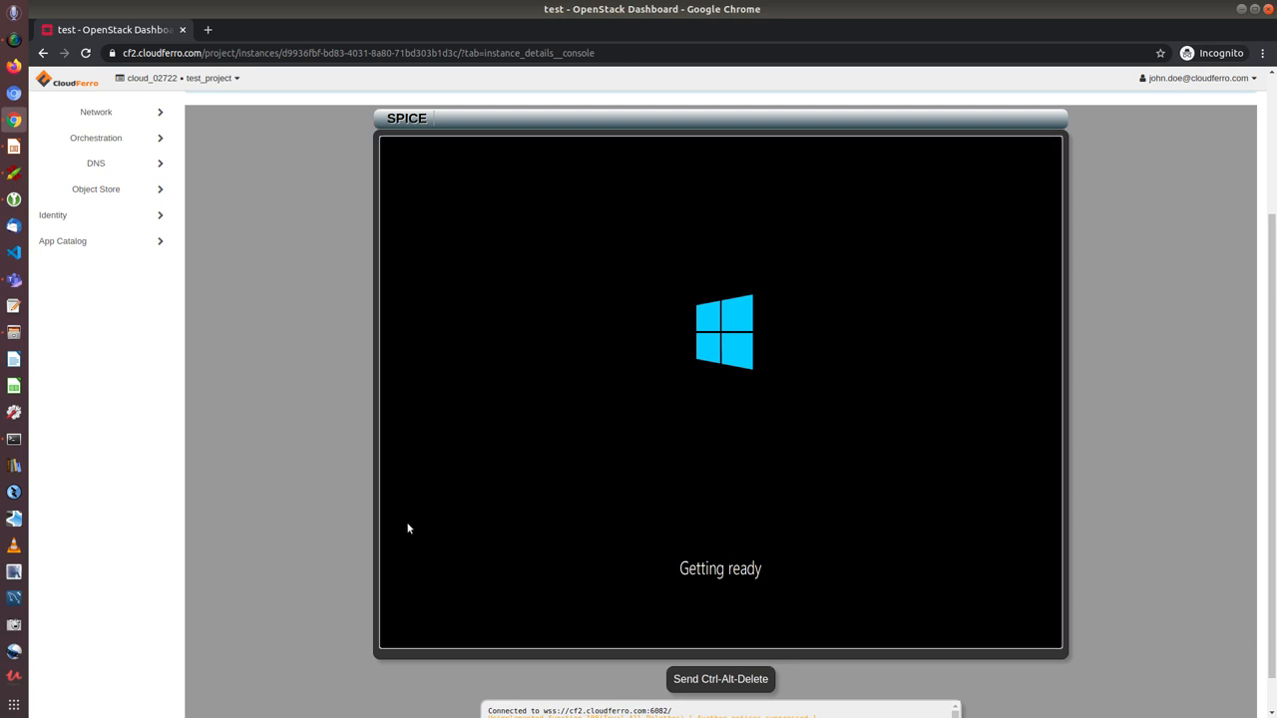
Step: Watch the console until Windows shows the Administrator password-change sign-in screen
{"action": "scroll", "scroll_direction": "down", "scroll_amount": 3}
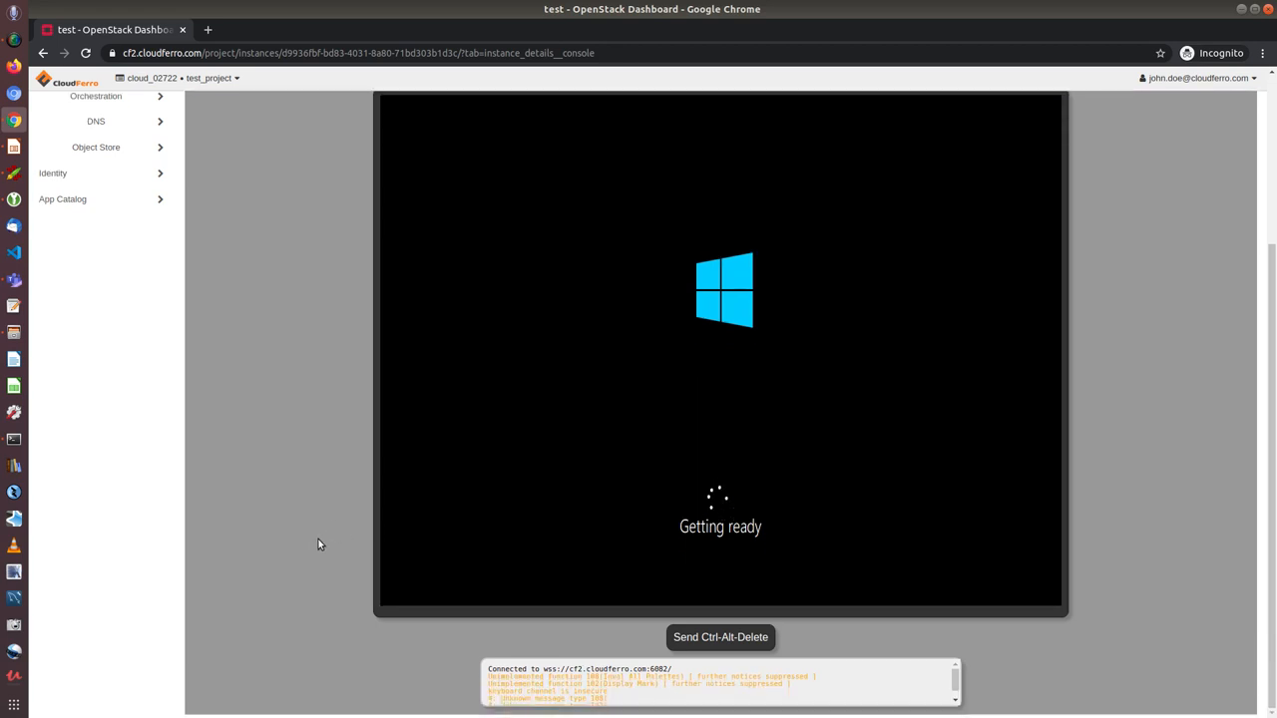
{"action": "scroll", "scroll_direction": "up", "scroll_amount": 3}
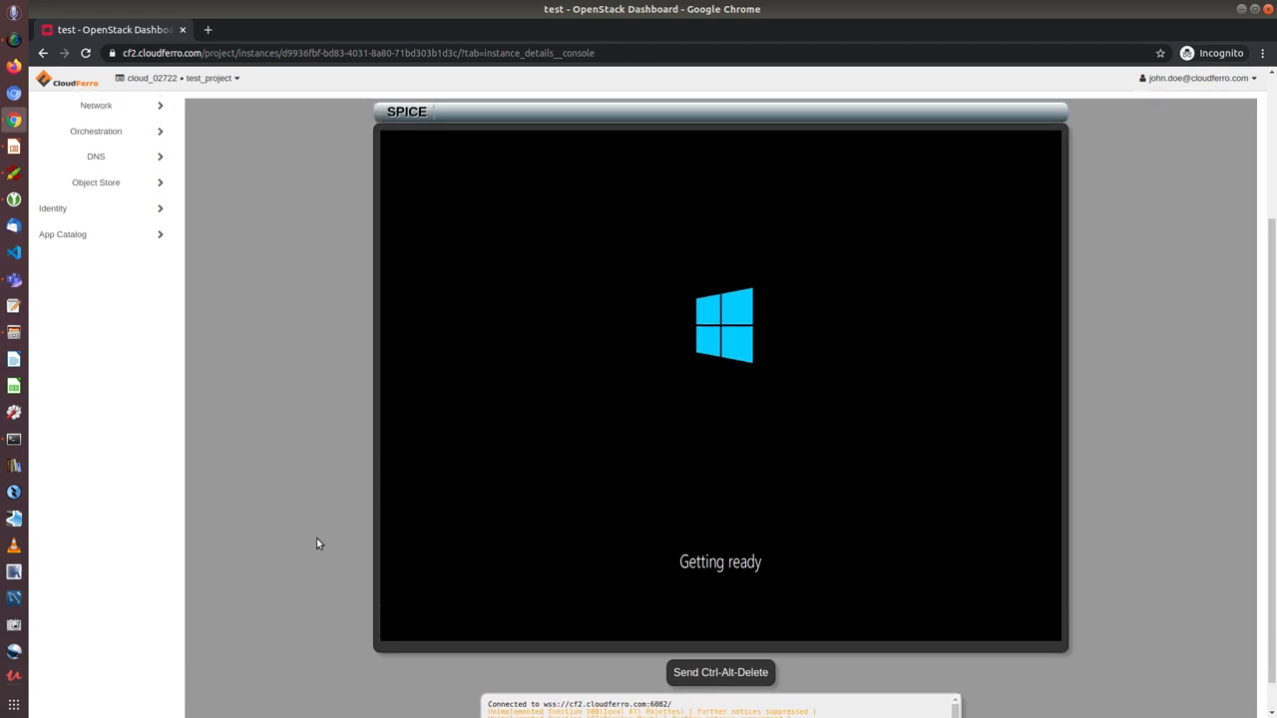
{"action": "scroll", "scroll_direction": "down", "scroll_amount": 3}
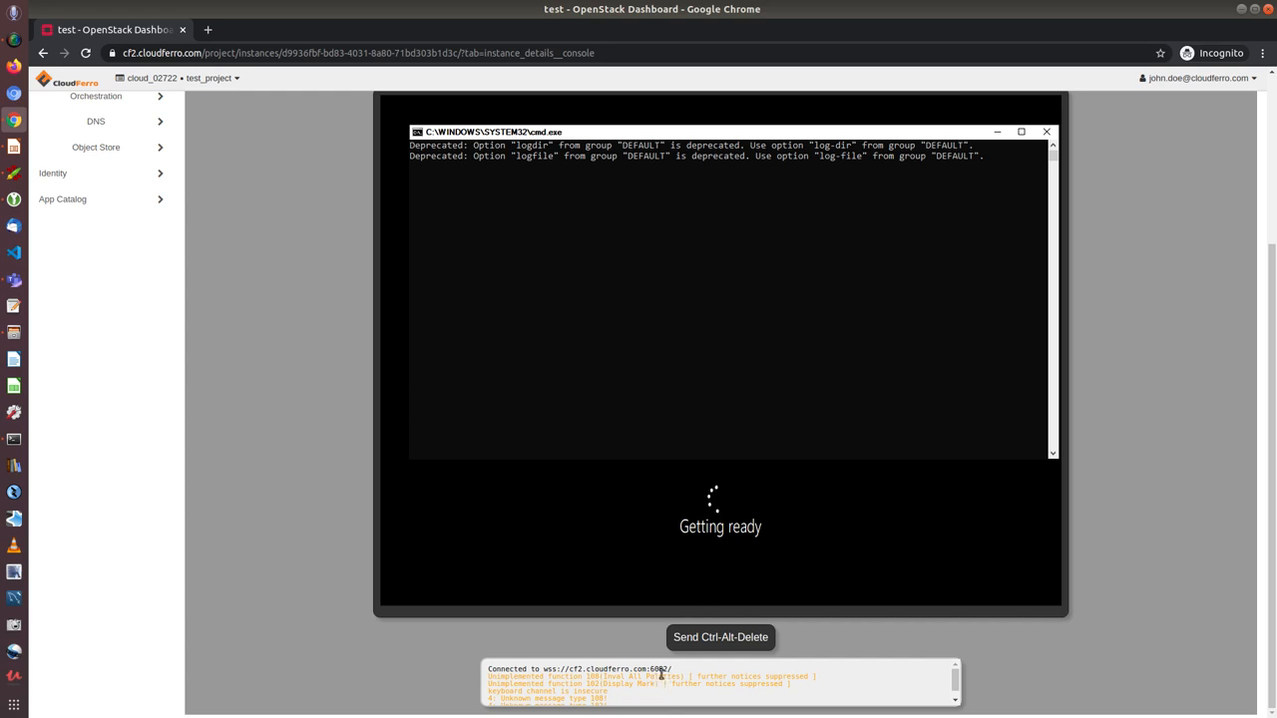
{"action": "mouse_move", "coordinate": [267, 566]}
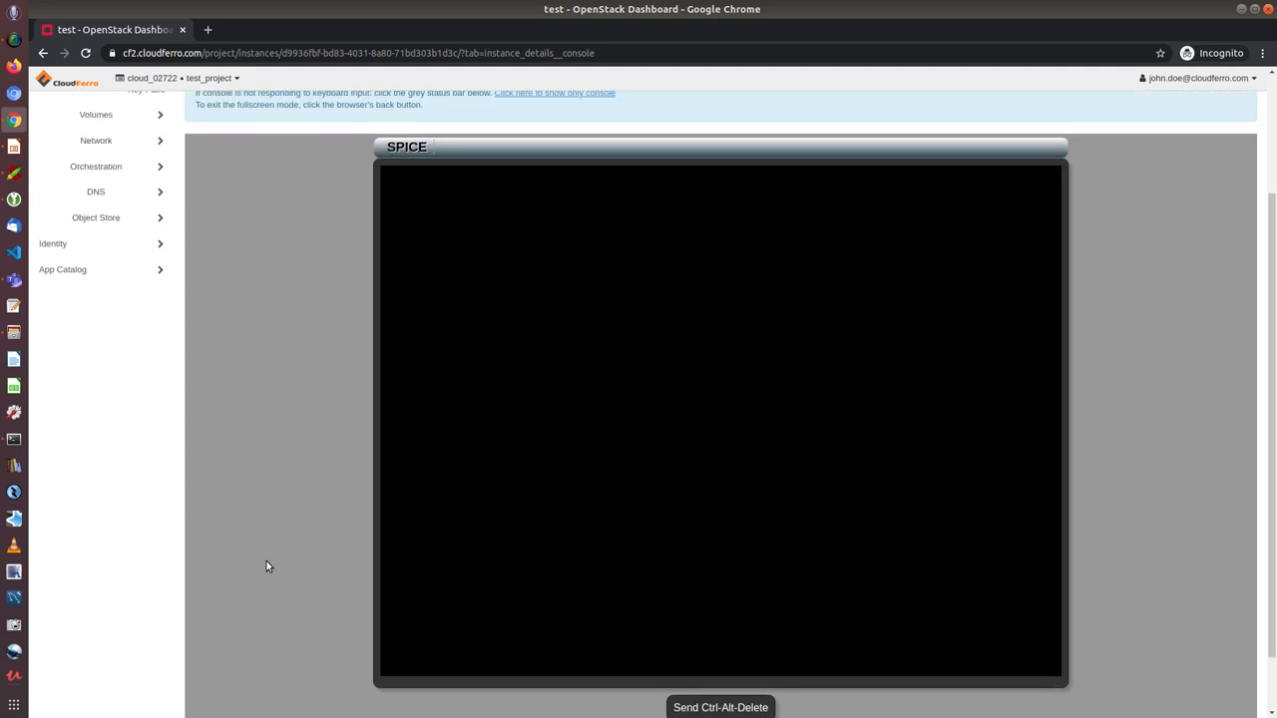
{"action": "mouse_move", "coordinate": [284, 554]}
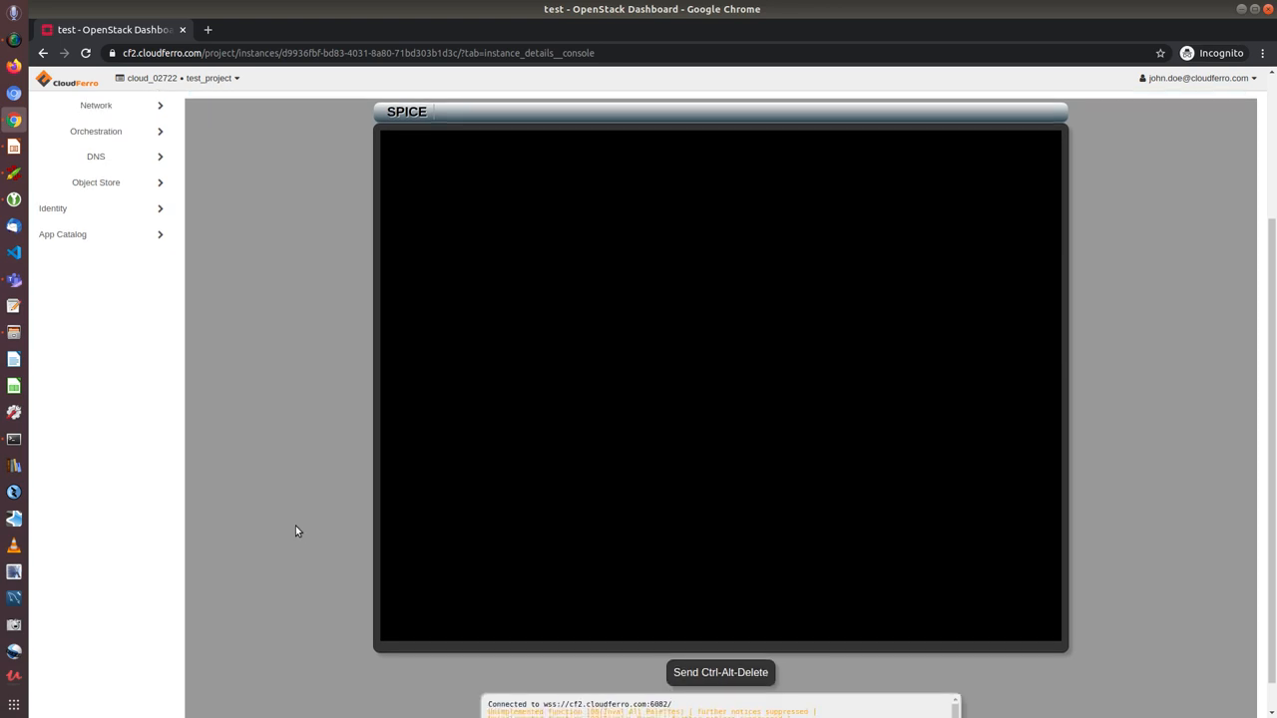
{"action": "scroll", "scroll_direction": "up", "scroll_amount": 3}
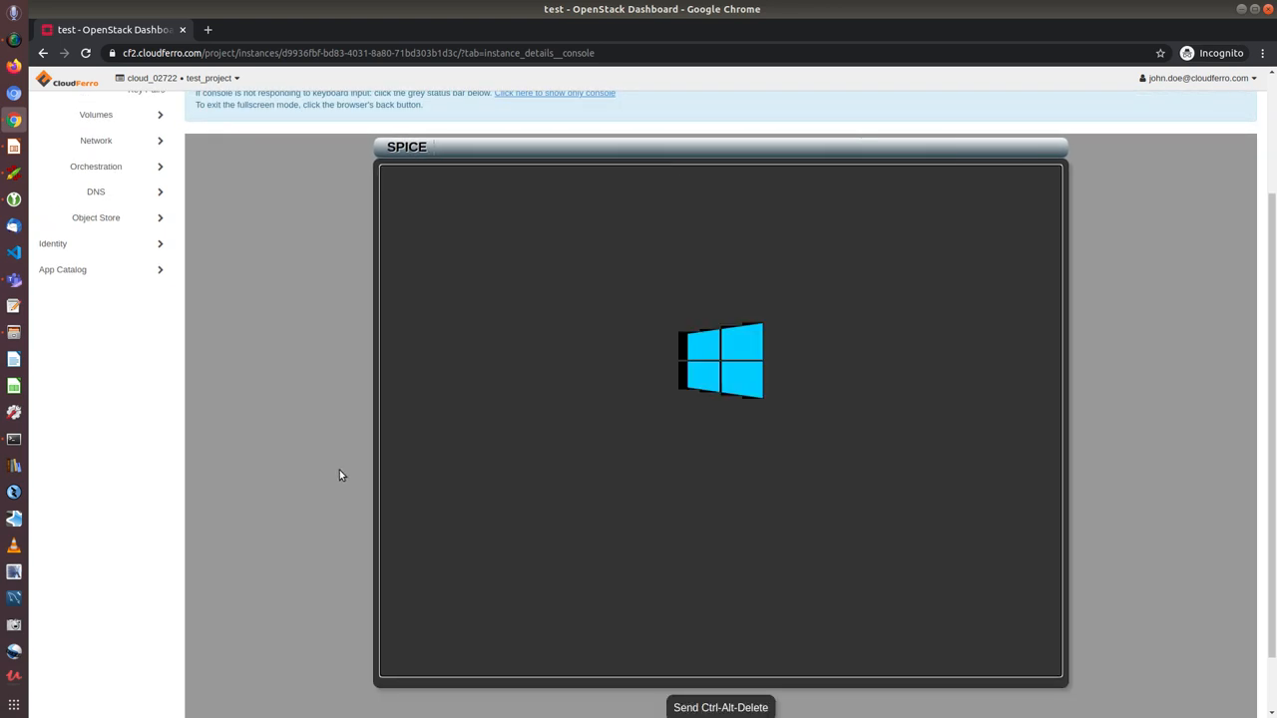
{"action": "mouse_move", "coordinate": [361, 475]}
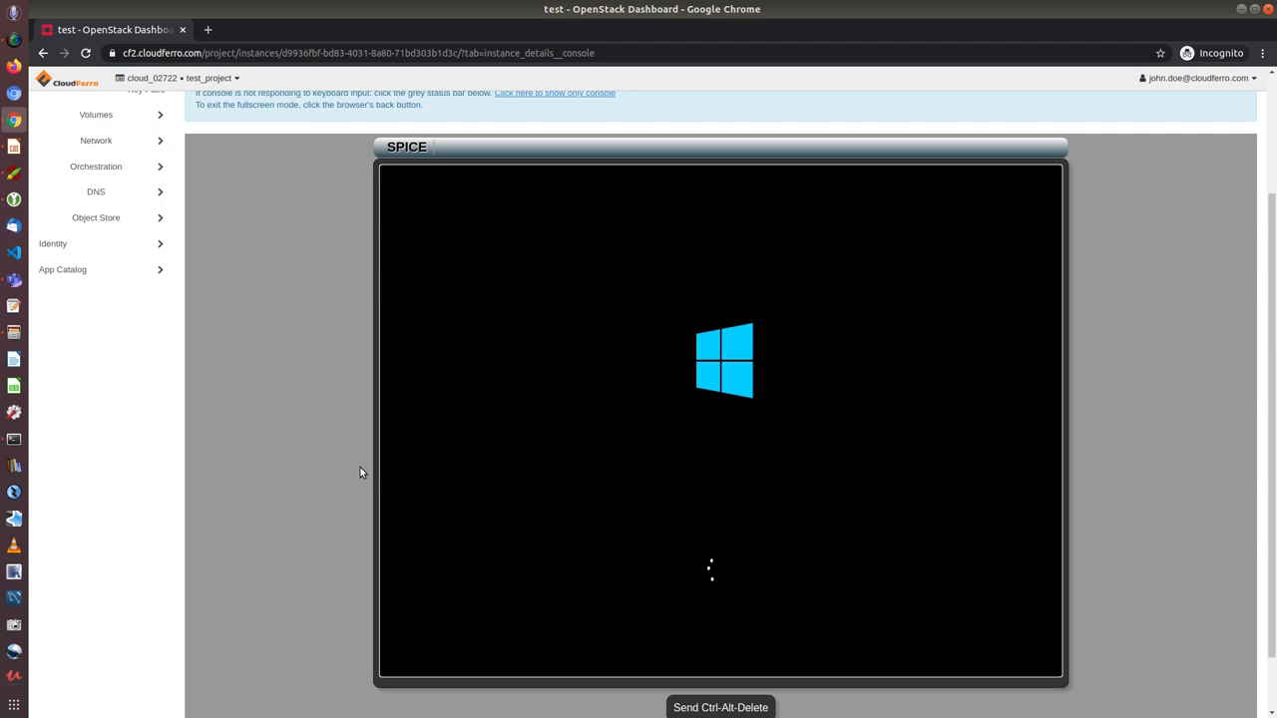
{"action": "mouse_move", "coordinate": [335, 484]}
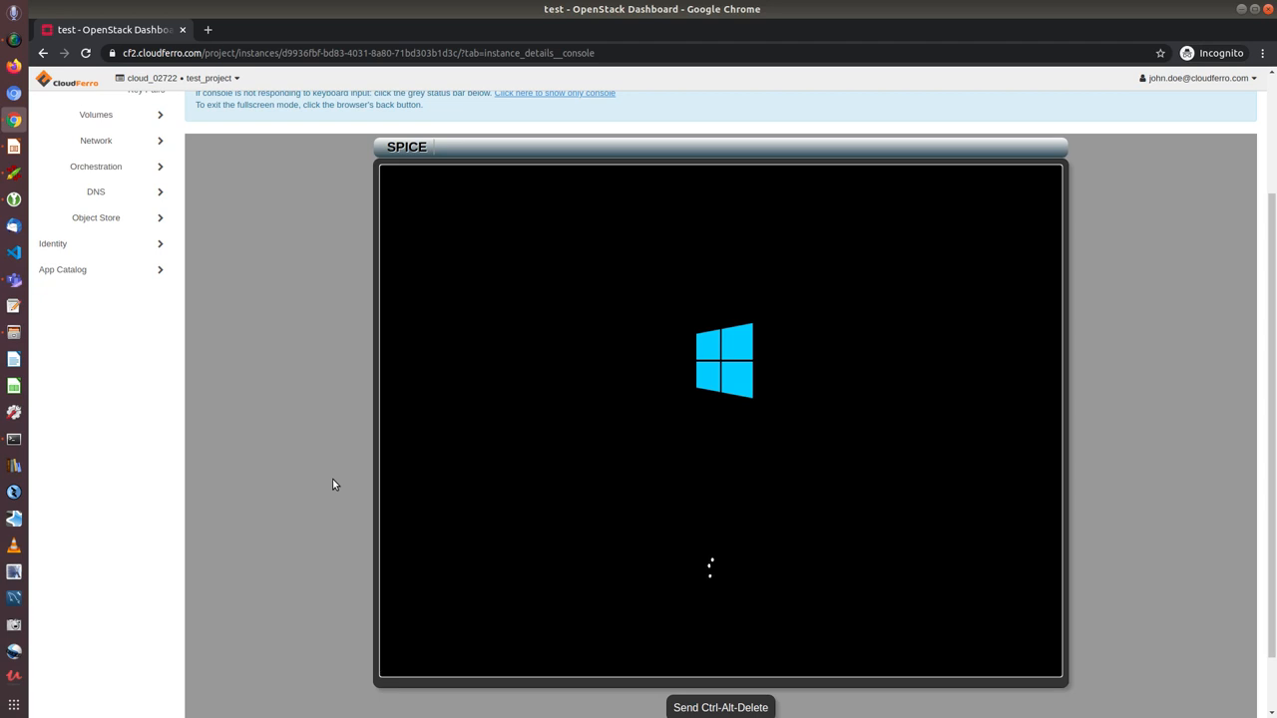
{"action": "scroll", "scroll_direction": "down", "scroll_amount": 3}
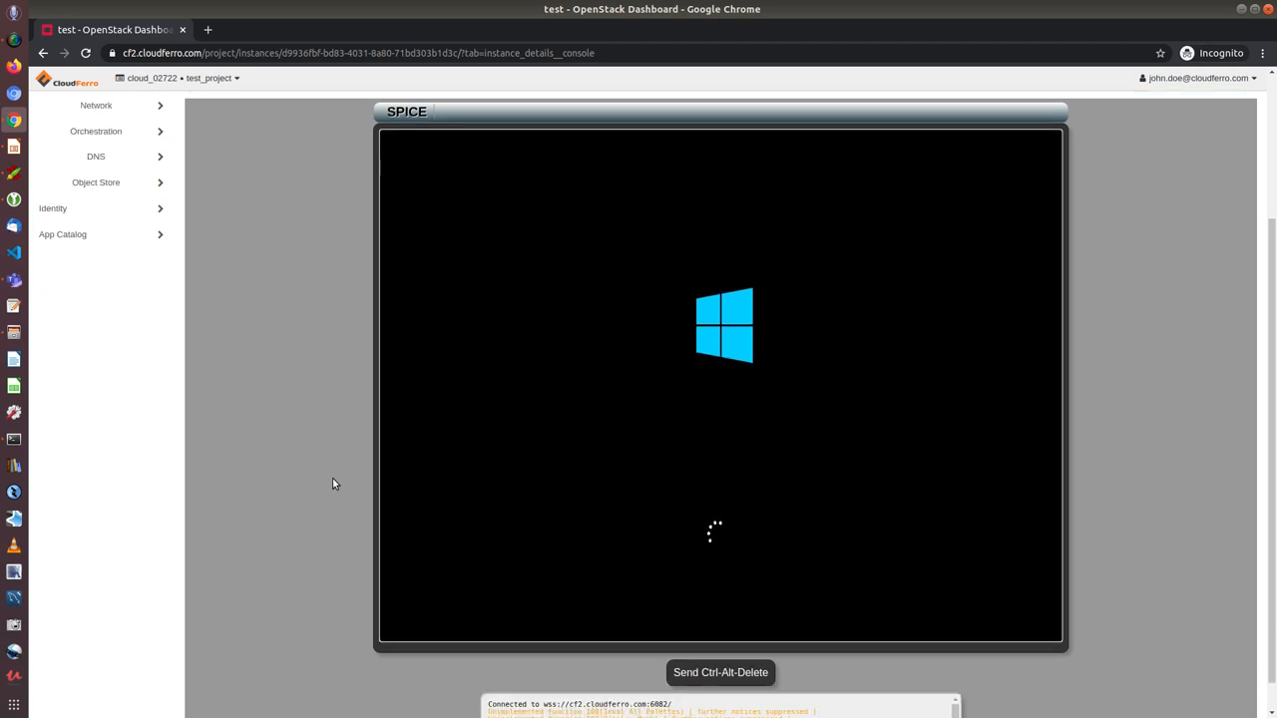
{"action": "scroll", "scroll_direction": "up", "scroll_amount": 3}
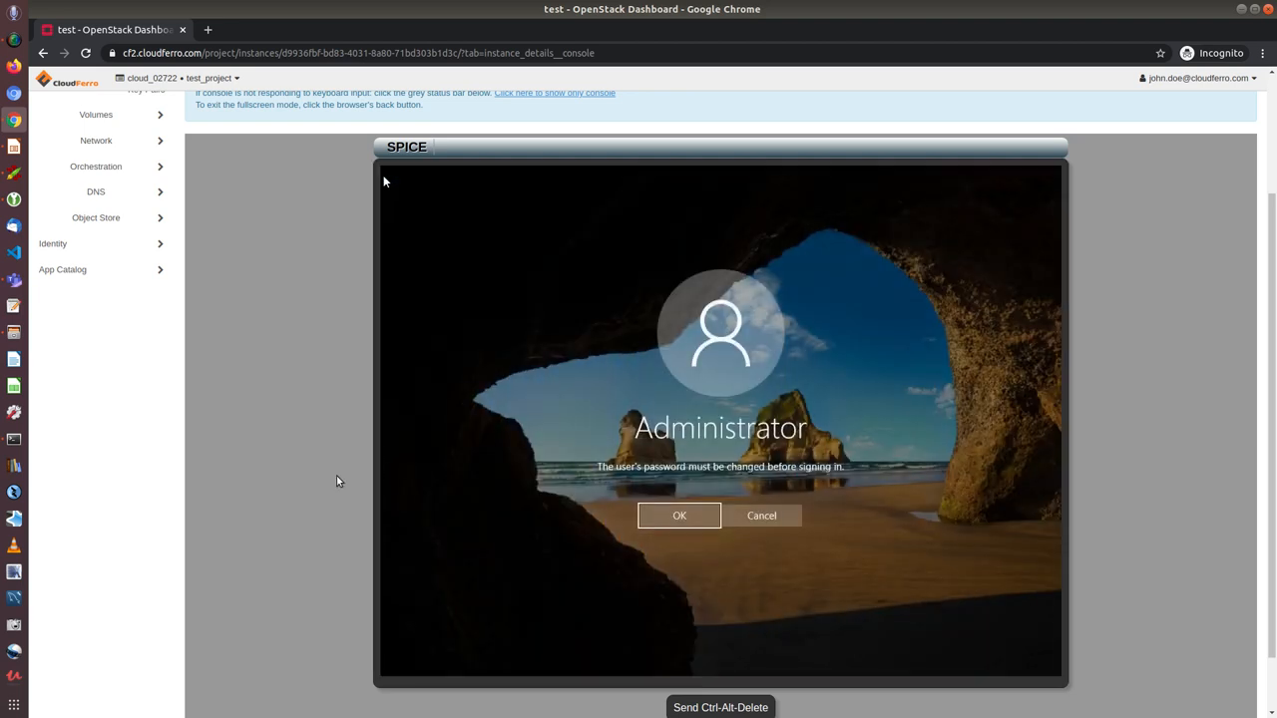
{"action": "mouse_move", "coordinate": [303, 495]}
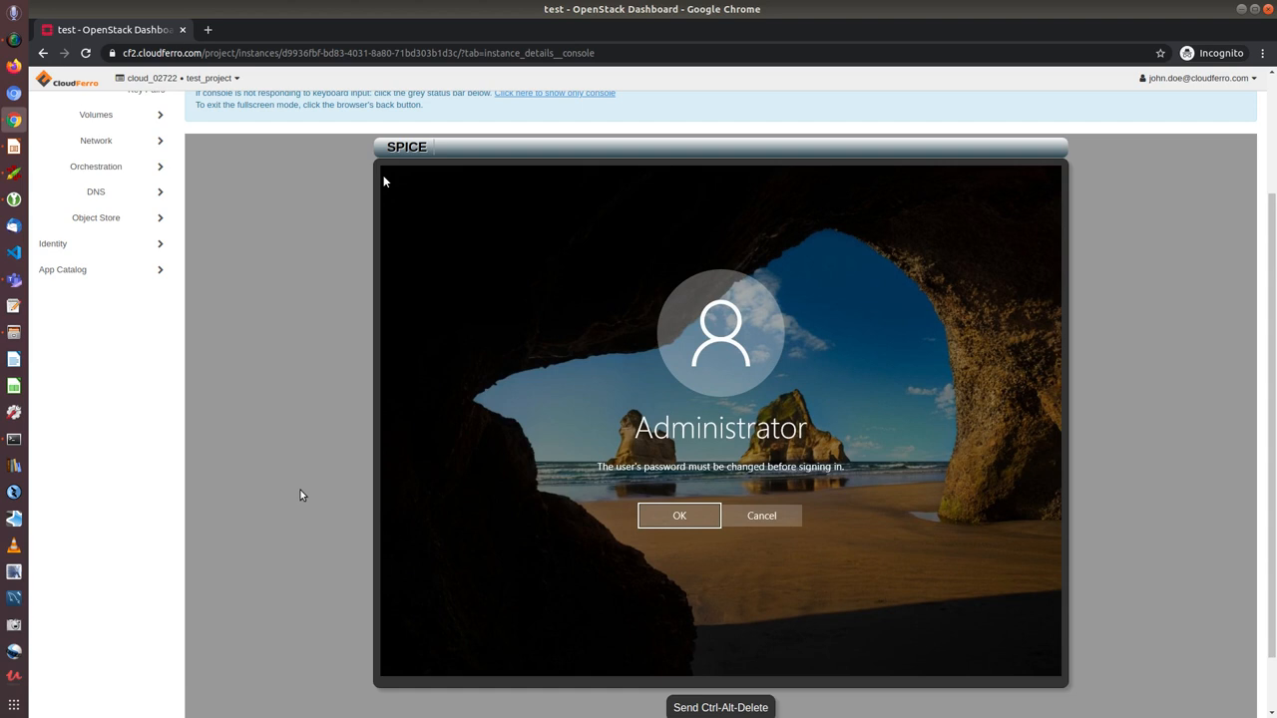
{"action": "mouse_move", "coordinate": [323, 457]}
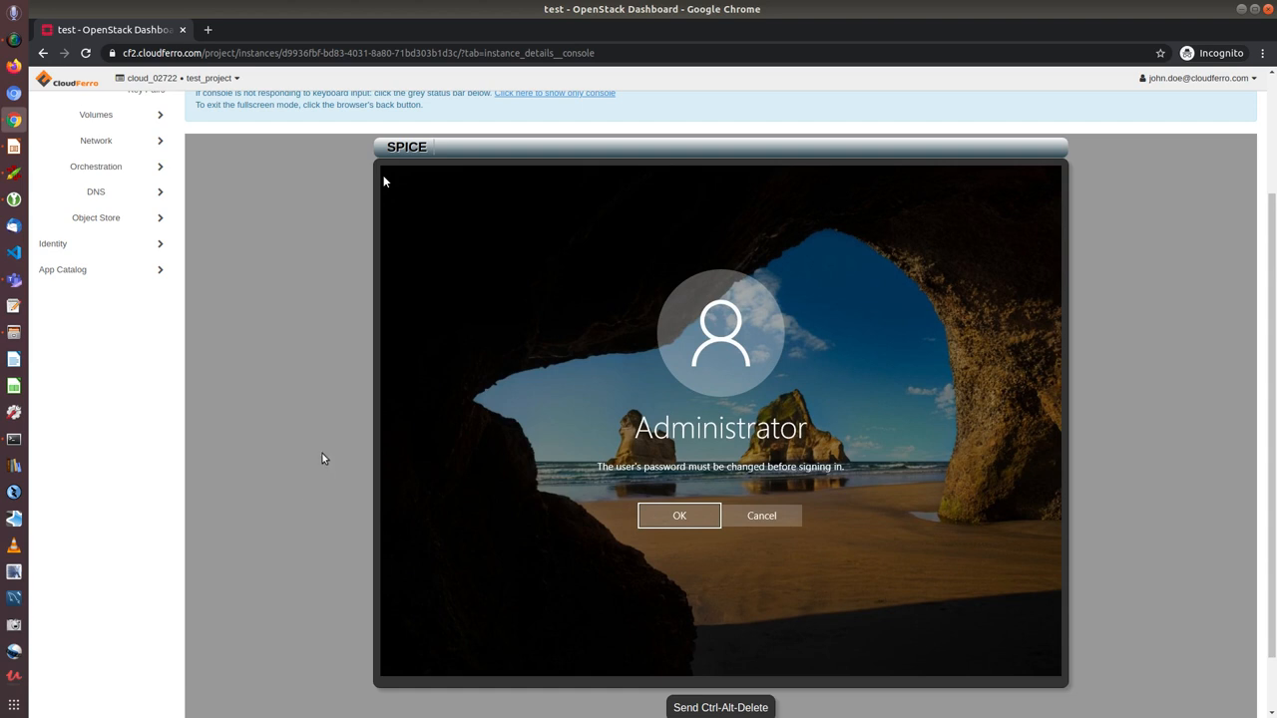
{"action": "mouse_move", "coordinate": [325, 407]}
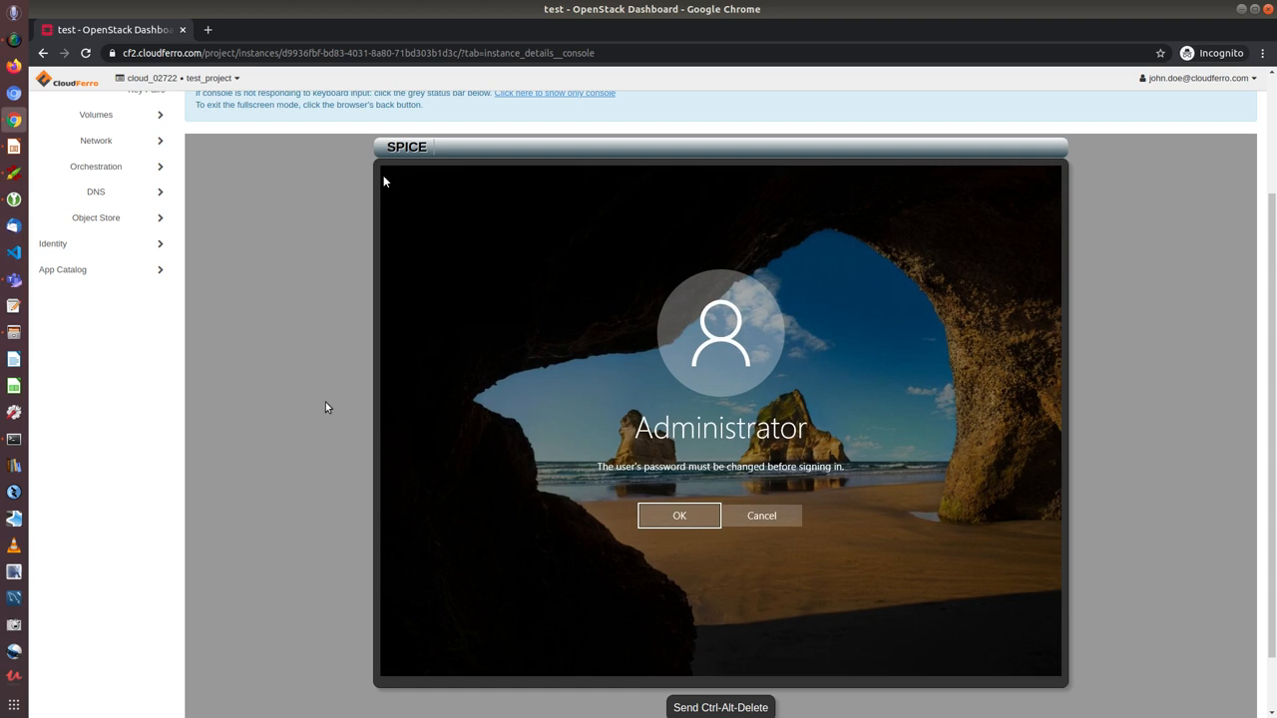
{"action": "mouse_move", "coordinate": [323, 329]}
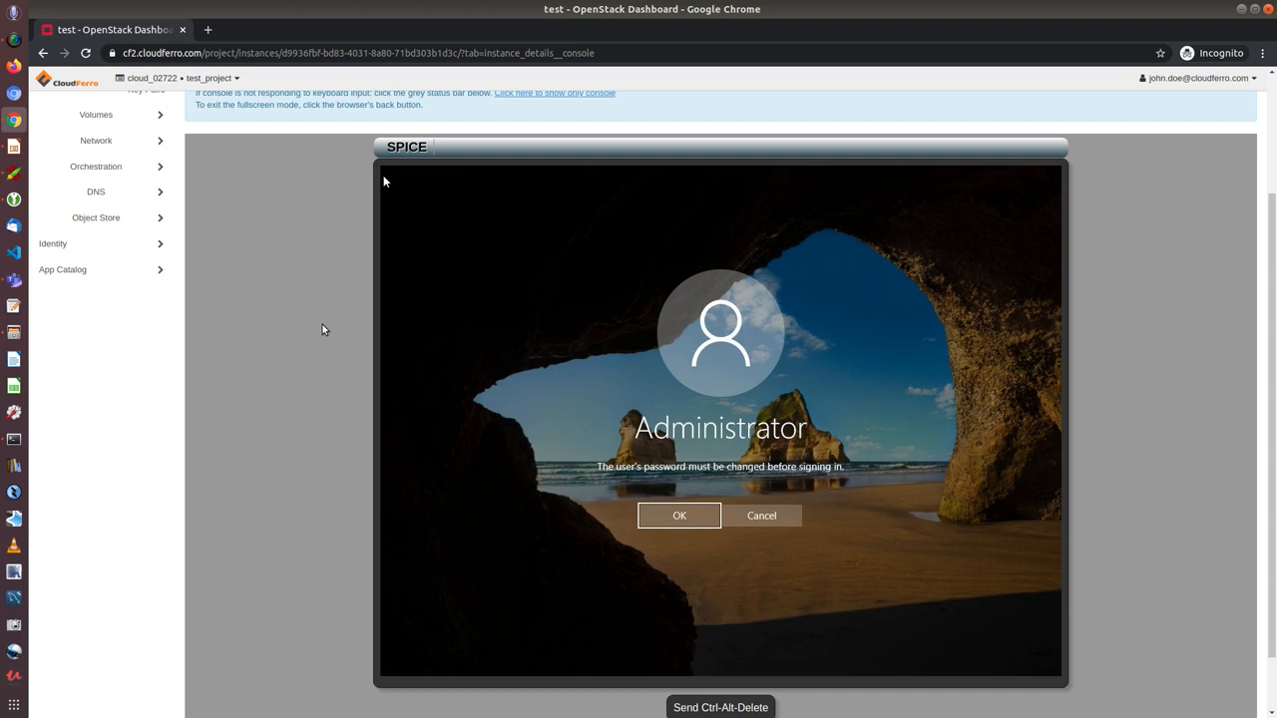
{"action": "mouse_move", "coordinate": [429, 337]}
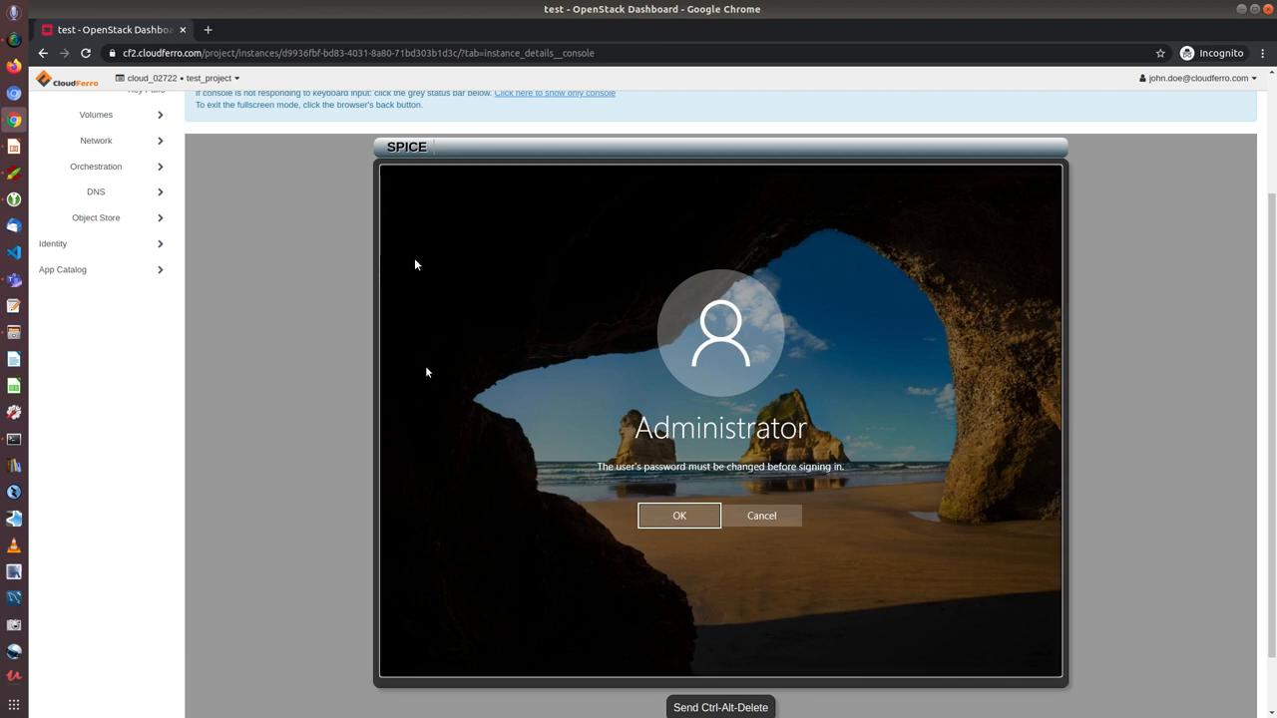
{"action": "mouse_move", "coordinate": [435, 259]}
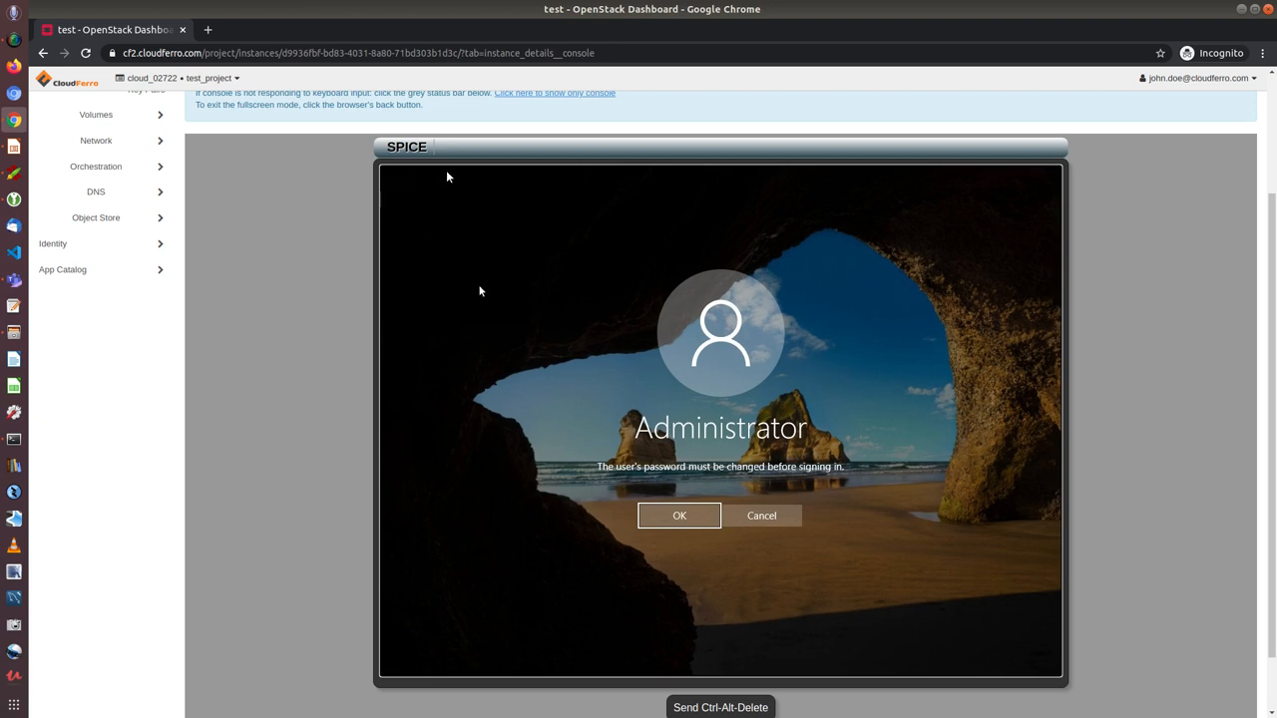
{"action": "mouse_move", "coordinate": [482, 236]}
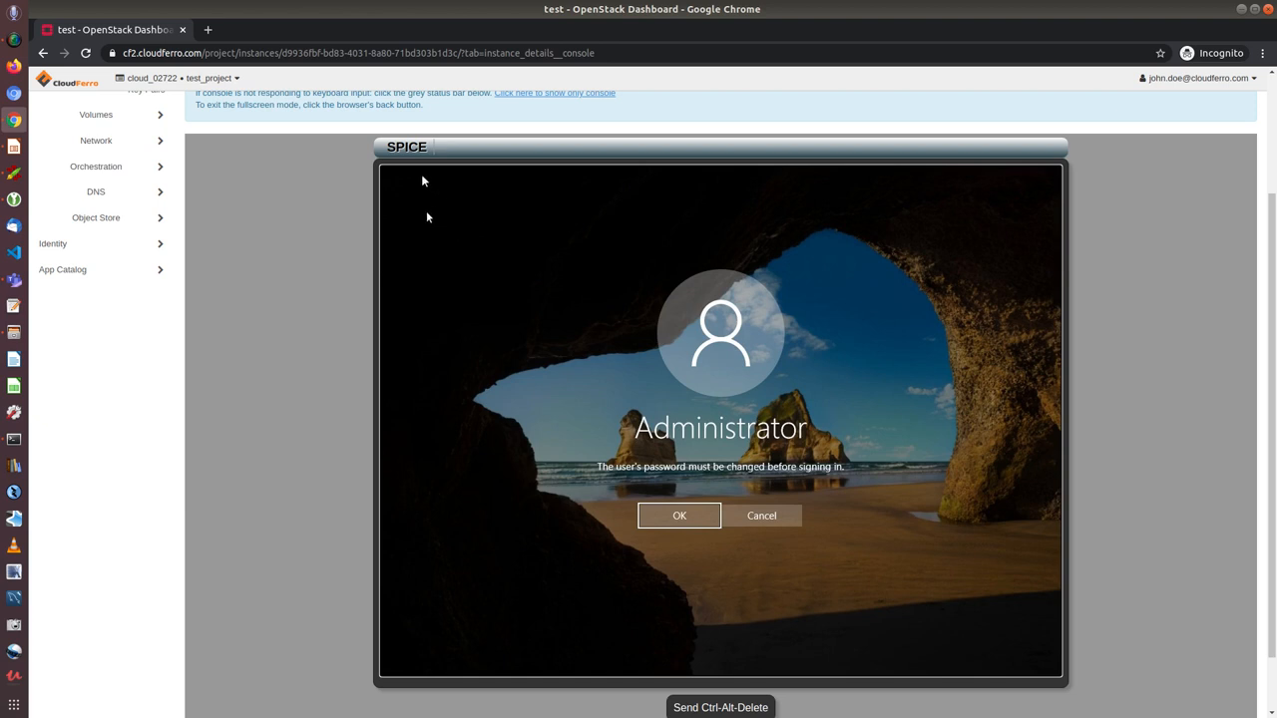
{"action": "mouse_move", "coordinate": [403, 203]}
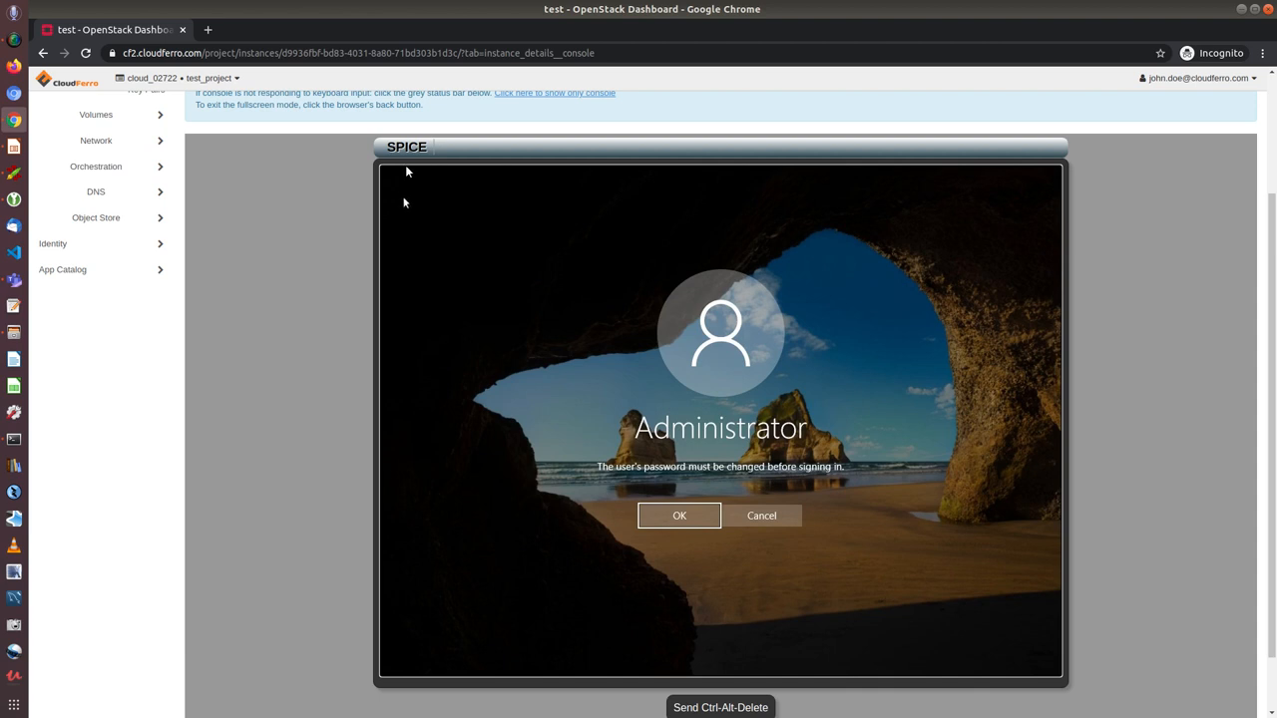
{"action": "mouse_move", "coordinate": [389, 170]}
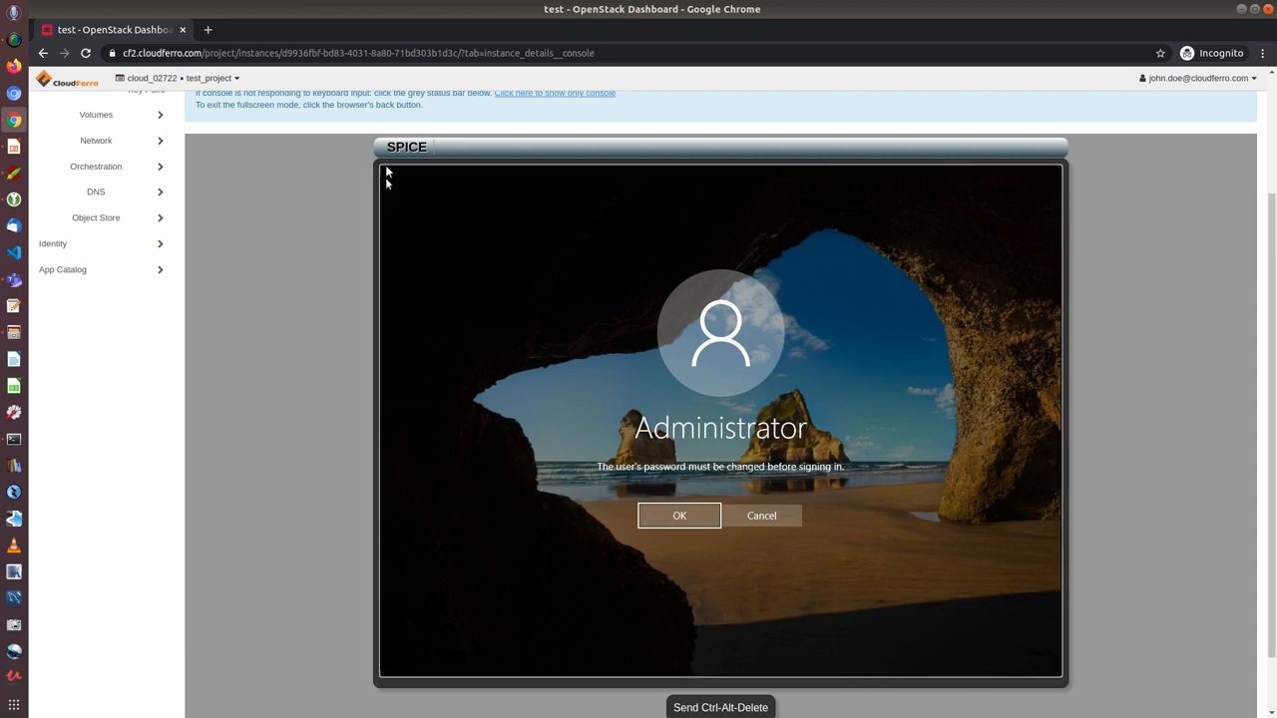
{"action": "mouse_move", "coordinate": [391, 177]}
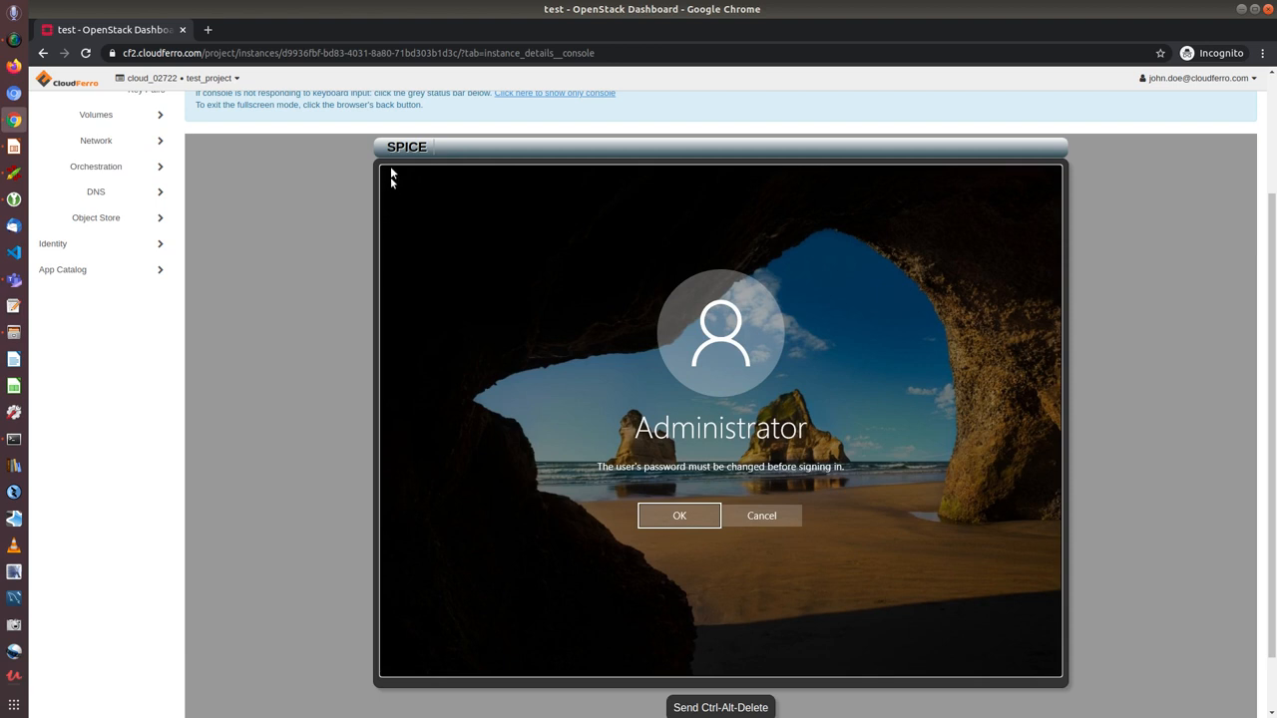
{"action": "mouse_move", "coordinate": [434, 269]}
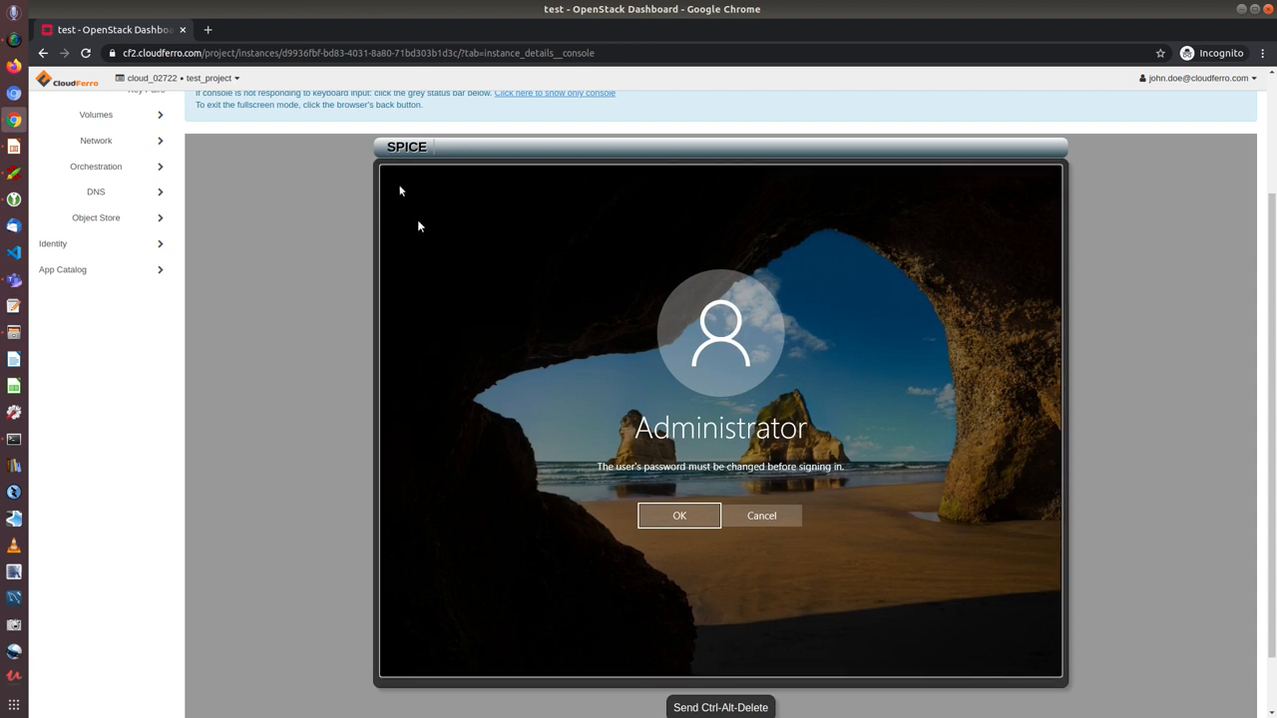
{"action": "mouse_move", "coordinate": [423, 305]}
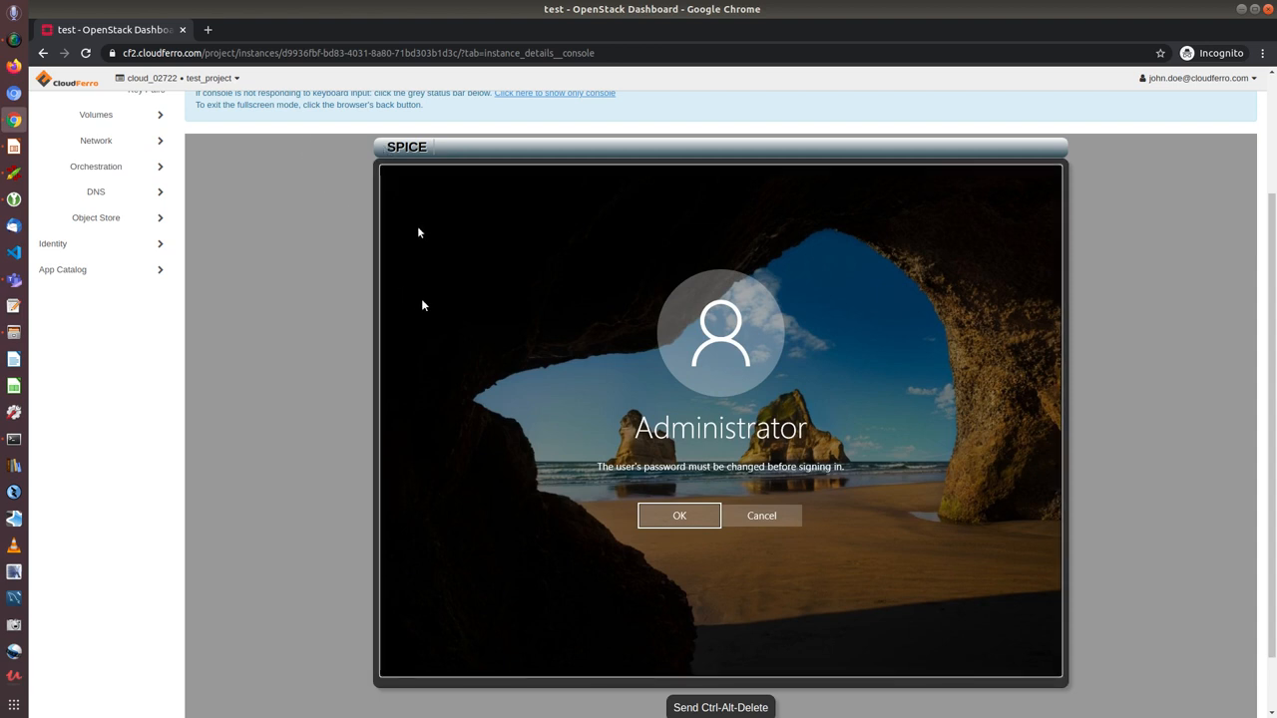
{"action": "mouse_move", "coordinate": [456, 542]}
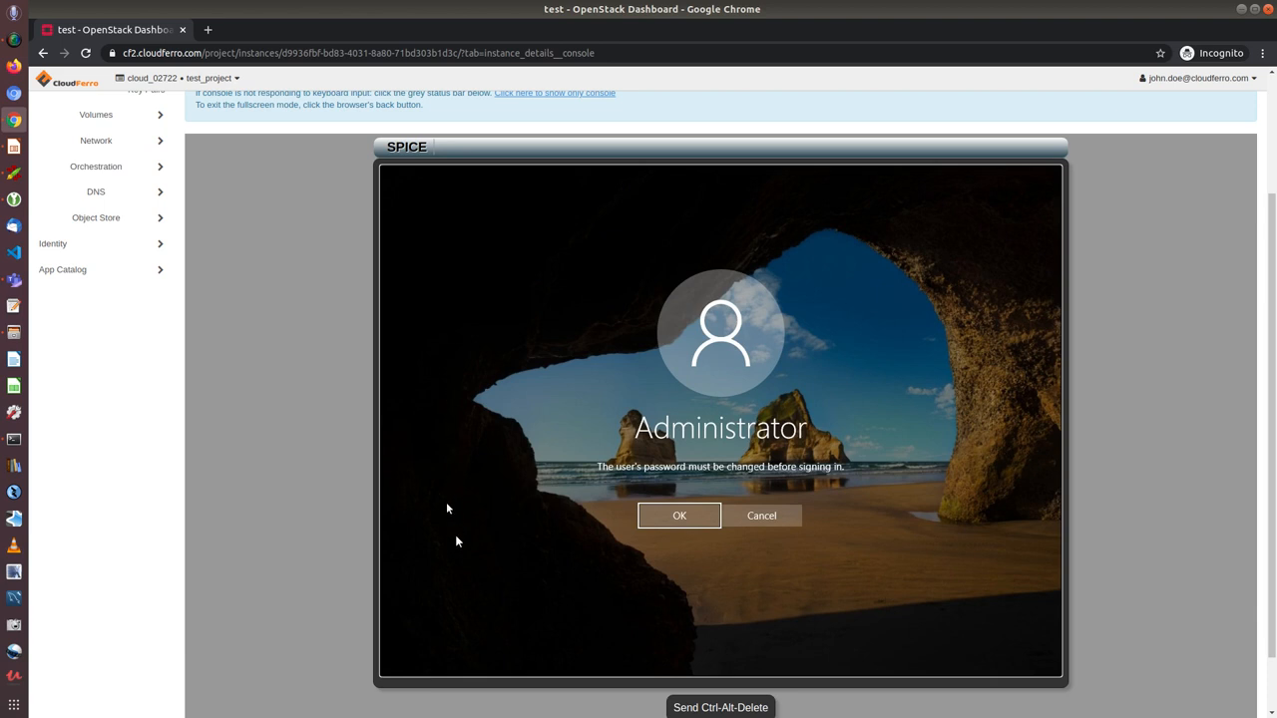
{"action": "mouse_move", "coordinate": [381, 596]}
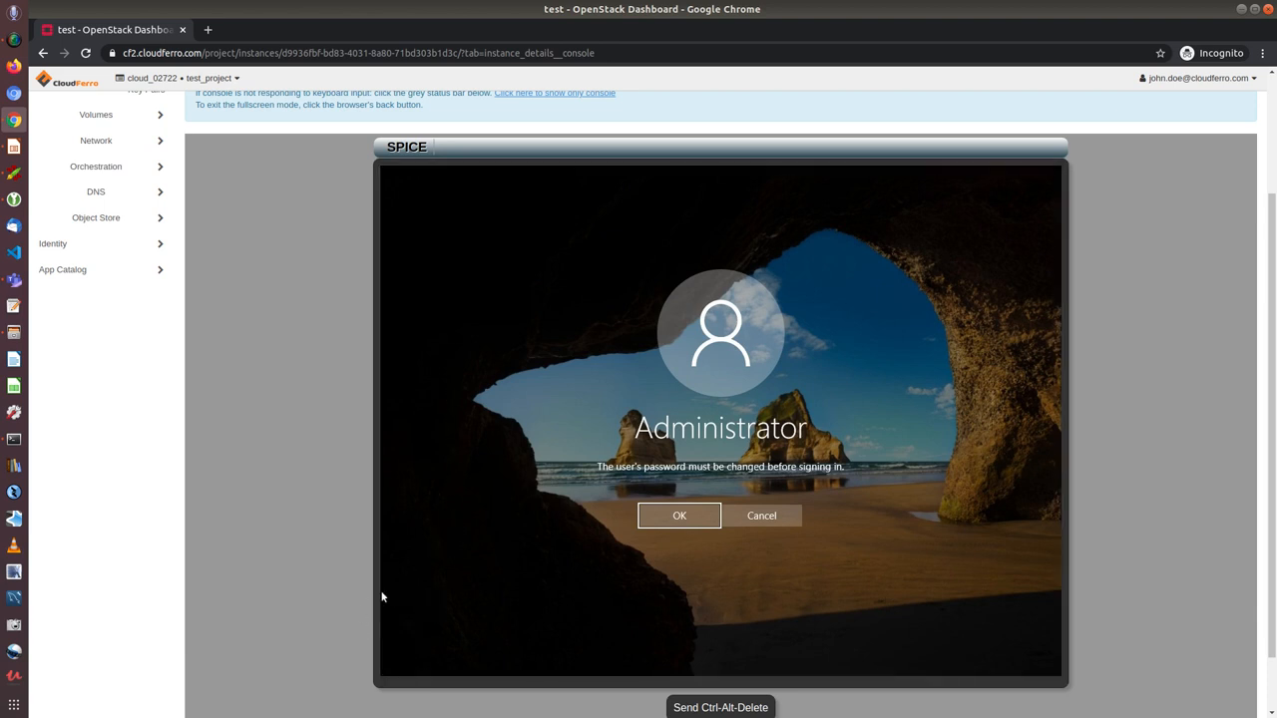
{"action": "mouse_move", "coordinate": [405, 642]}
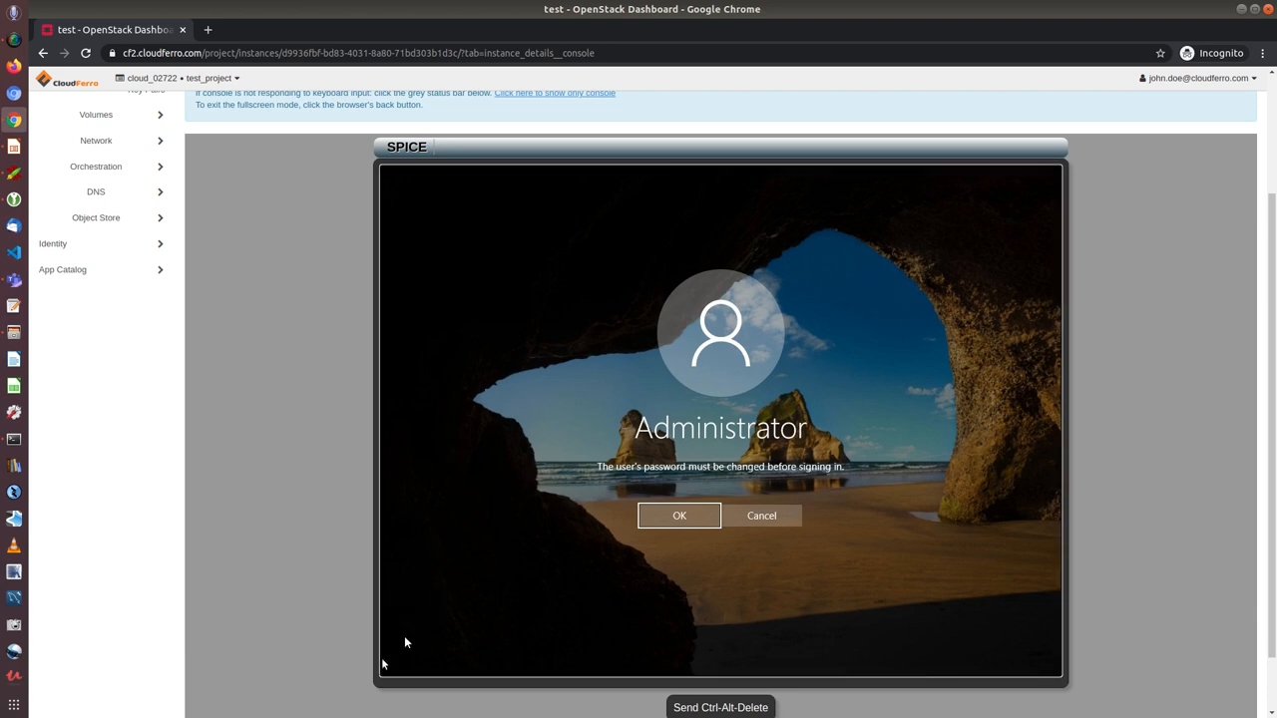
{"action": "mouse_move", "coordinate": [491, 619]}
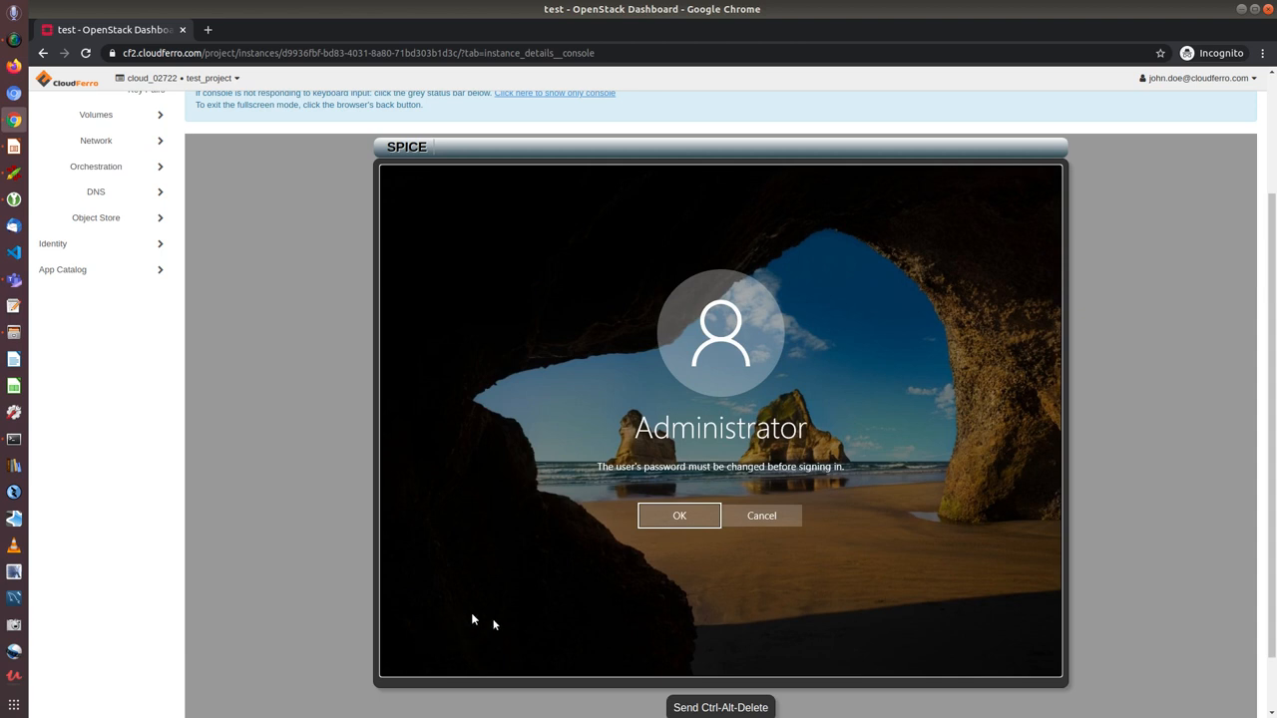
{"action": "mouse_move", "coordinate": [643, 569]}
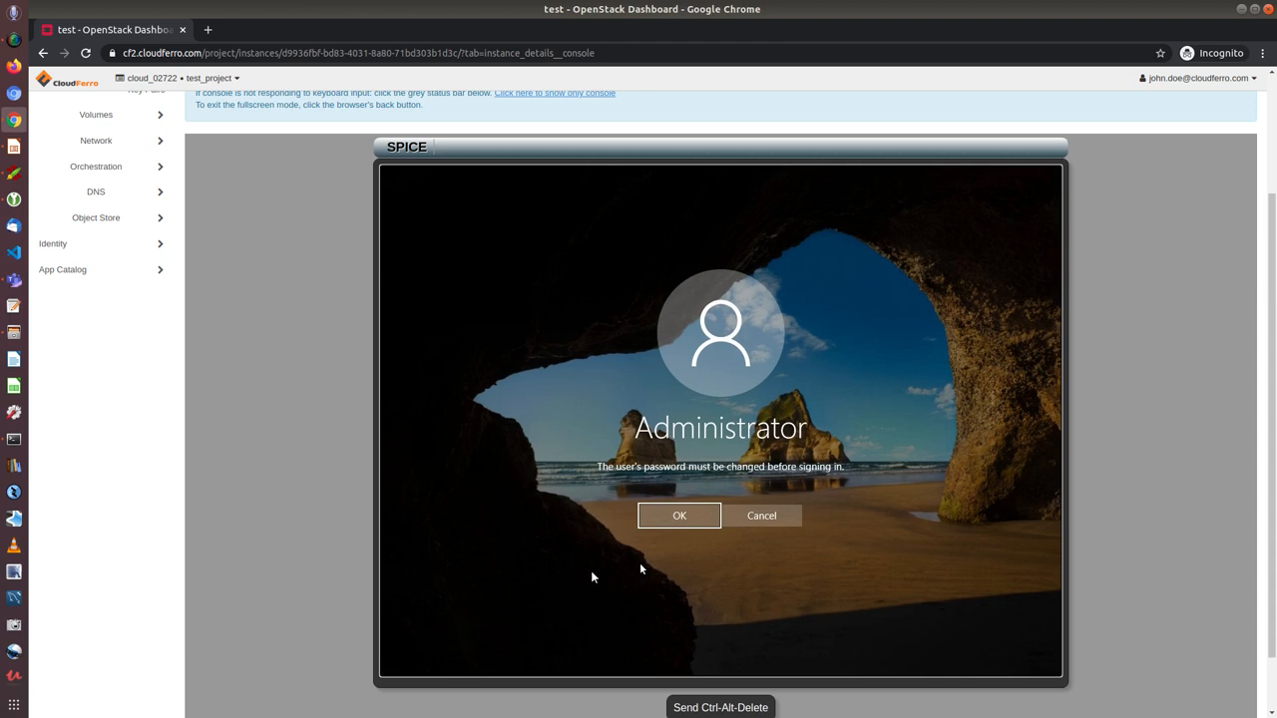
{"action": "mouse_move", "coordinate": [678, 514]}
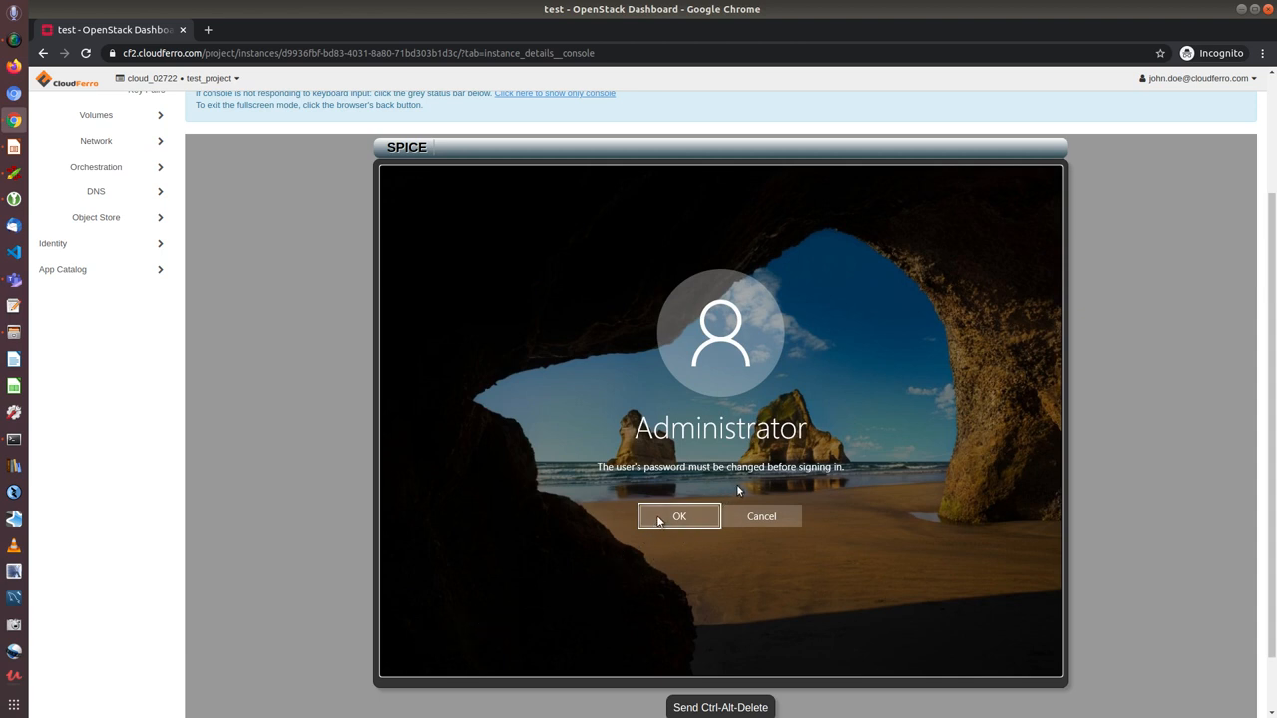
{"action": "mouse_move", "coordinate": [756, 481]}
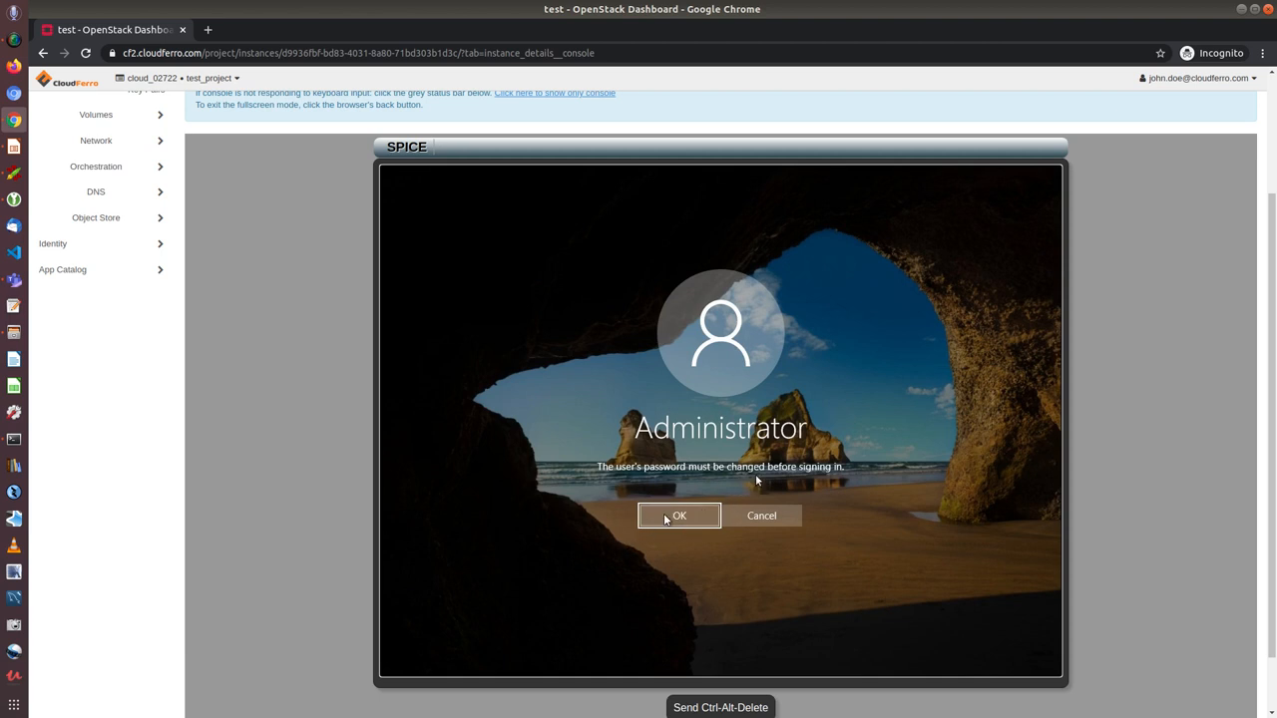
{"action": "mouse_move", "coordinate": [674, 519]}
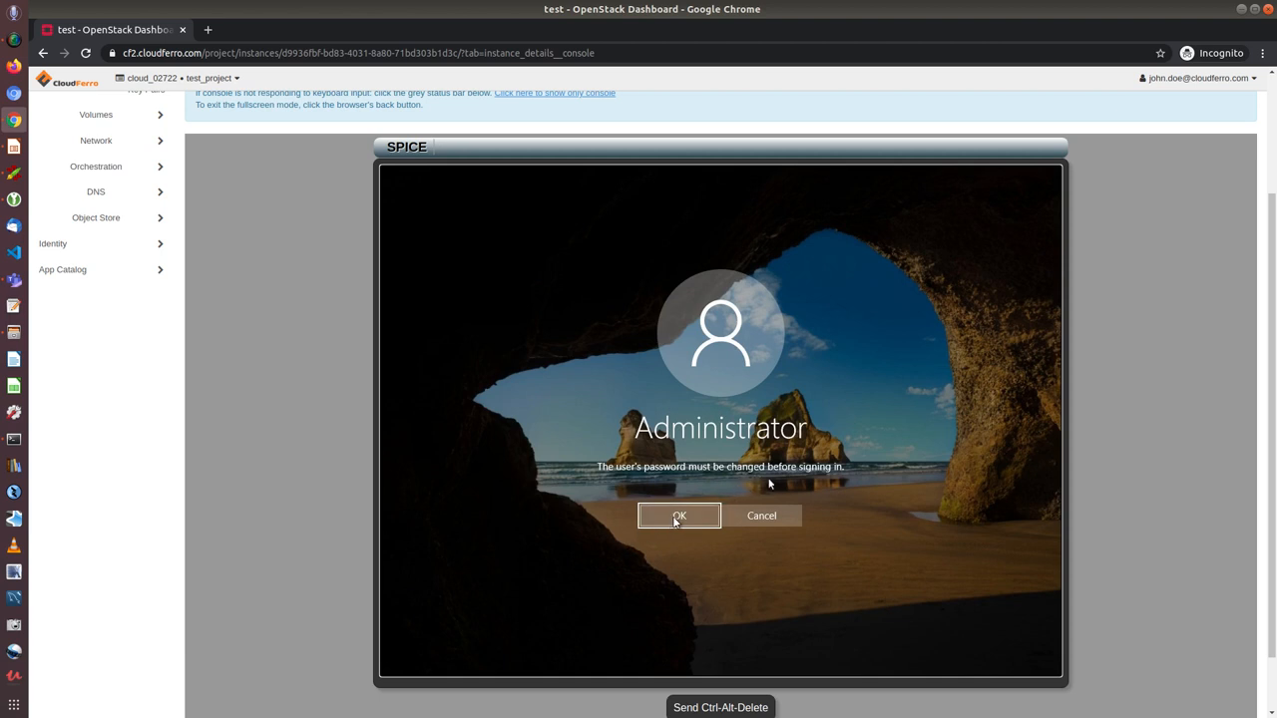
Step: Accept the prompt, enter and confirm the new Administrator password, and submit it
{"action": "left_click", "coordinate": [678, 515]}
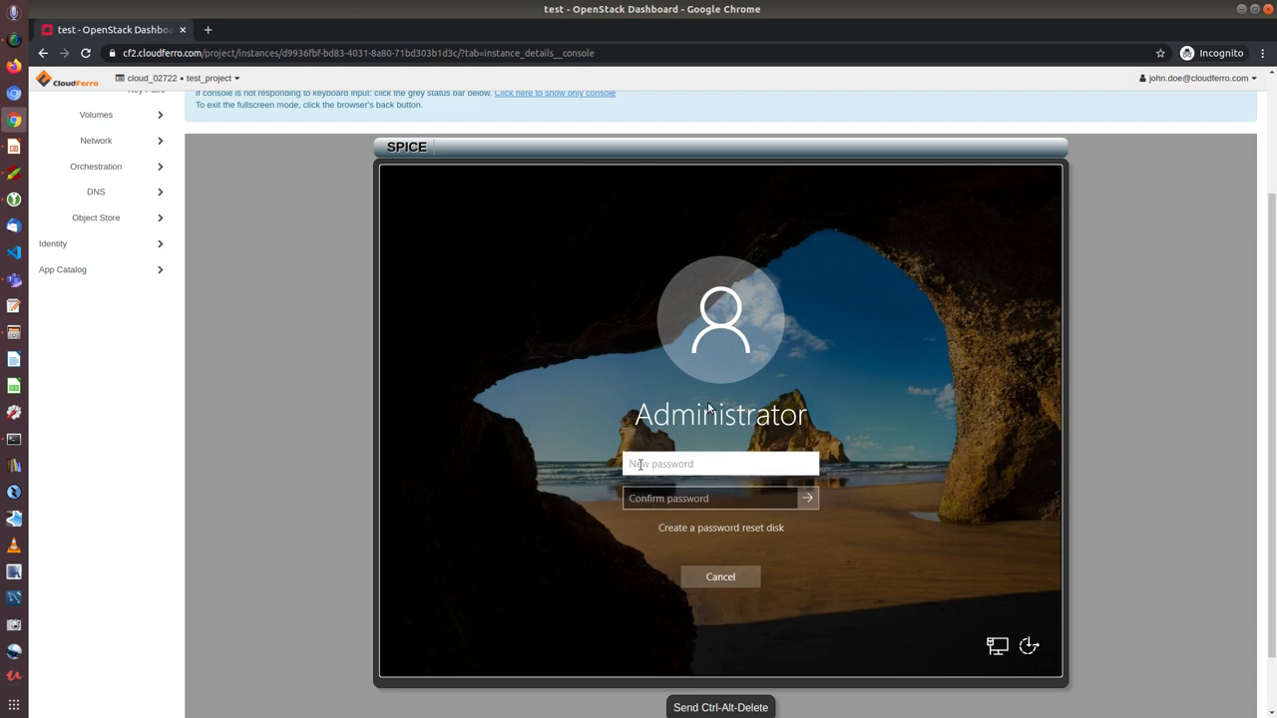
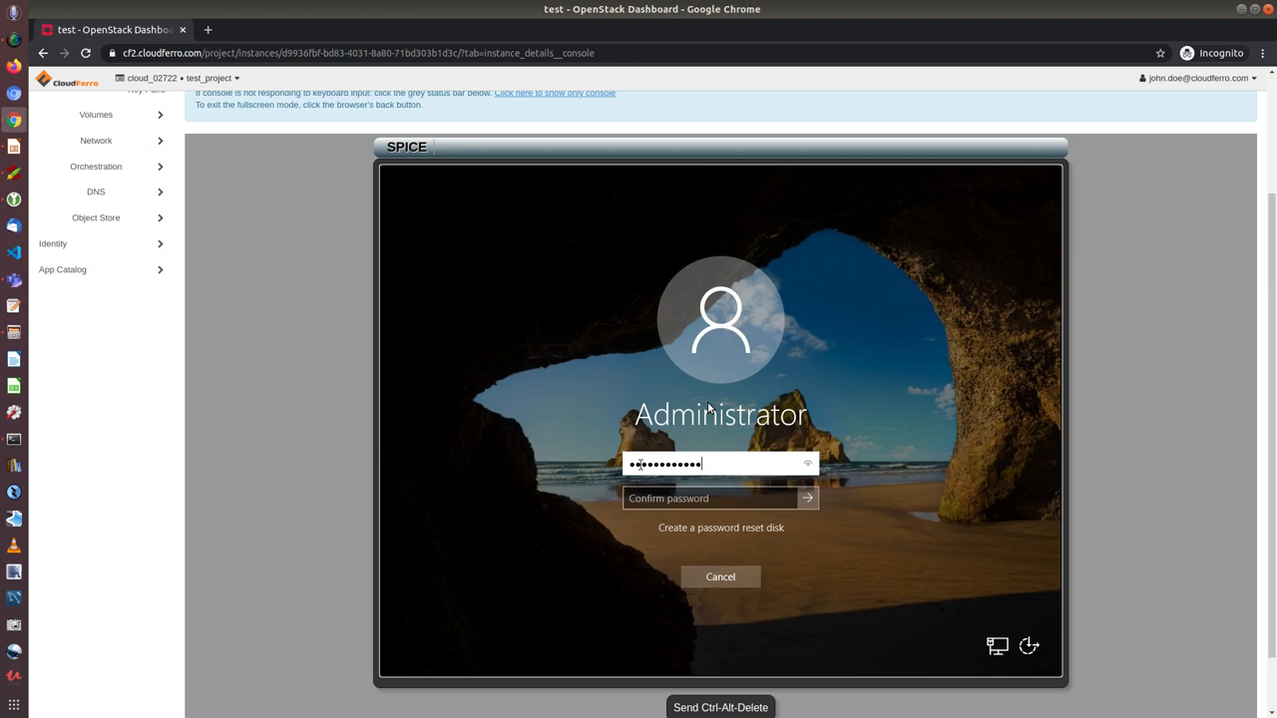
{"action": "left_click", "coordinate": [708, 499]}
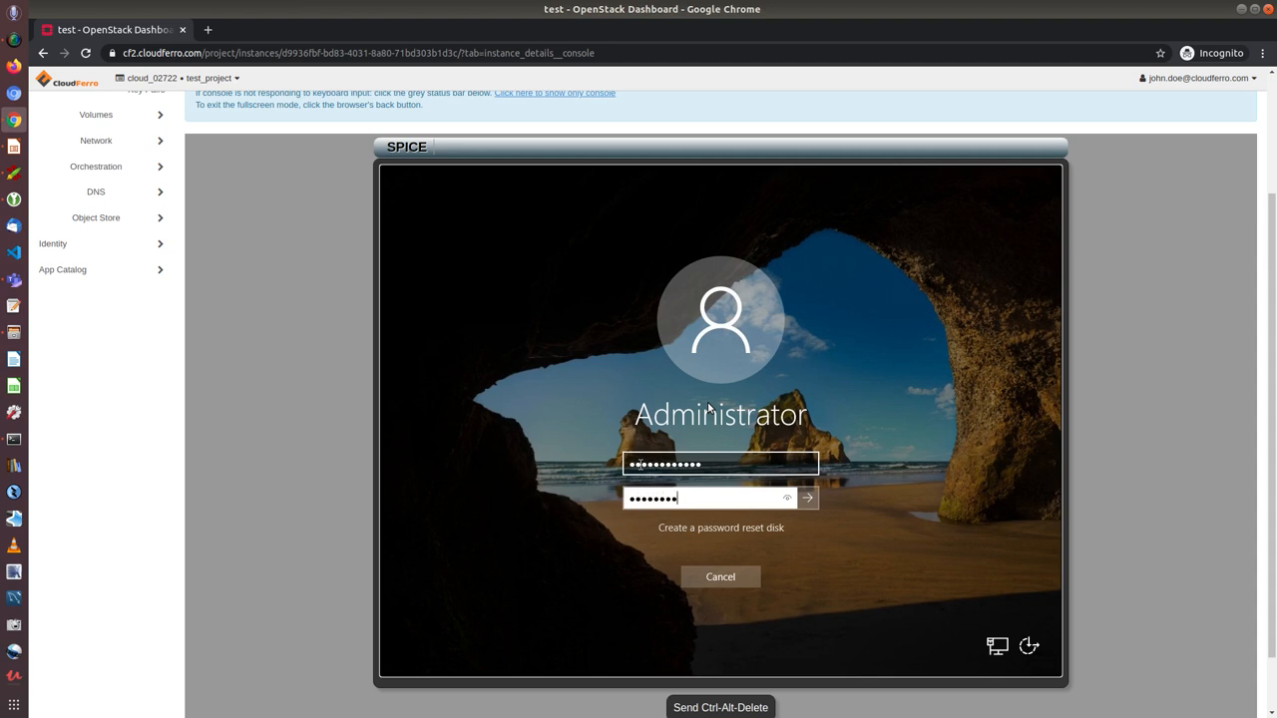
{"action": "type", "text": "••"}
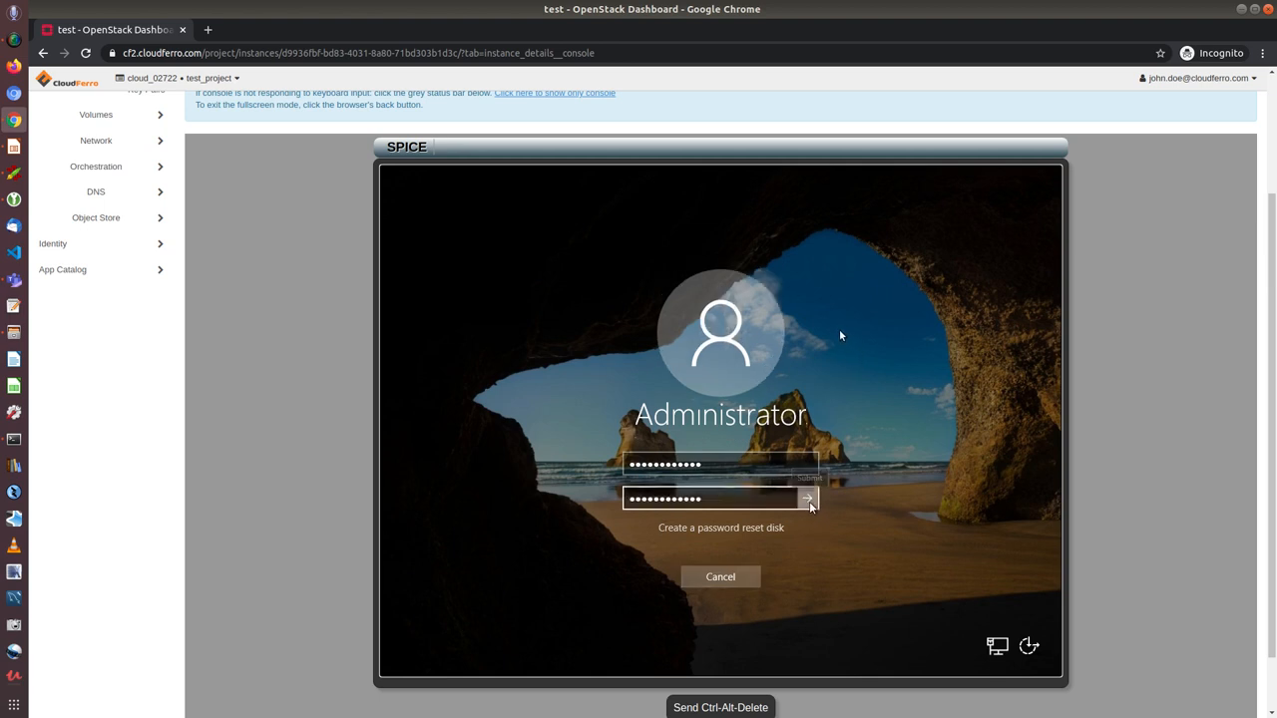
{"action": "left_click", "coordinate": [806, 499]}
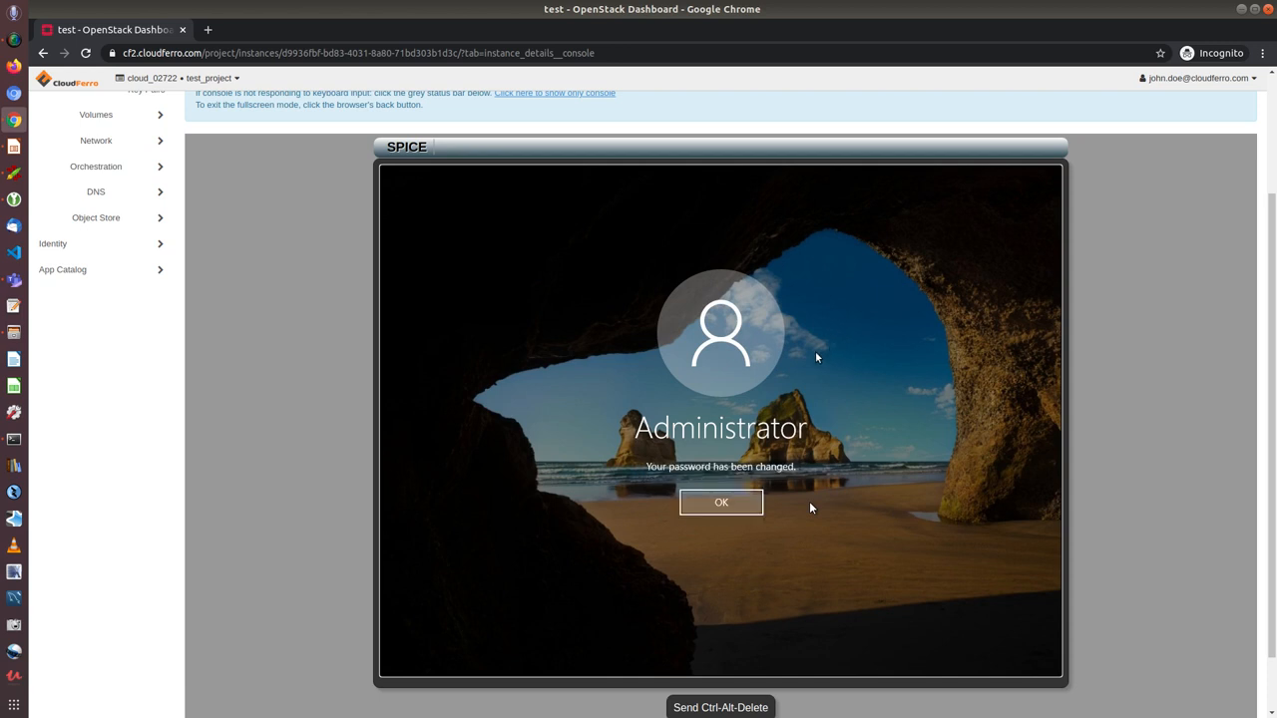
{"action": "mouse_move", "coordinate": [778, 527]}
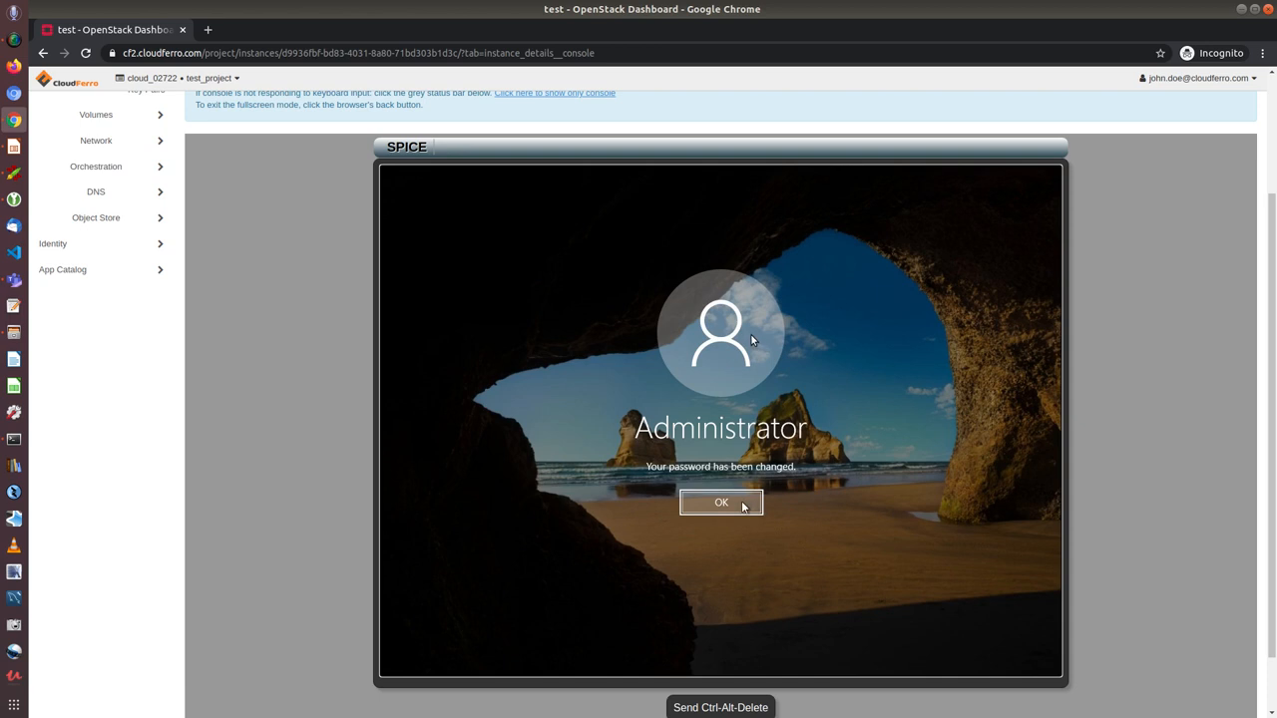
{"action": "left_click", "coordinate": [720, 502]}
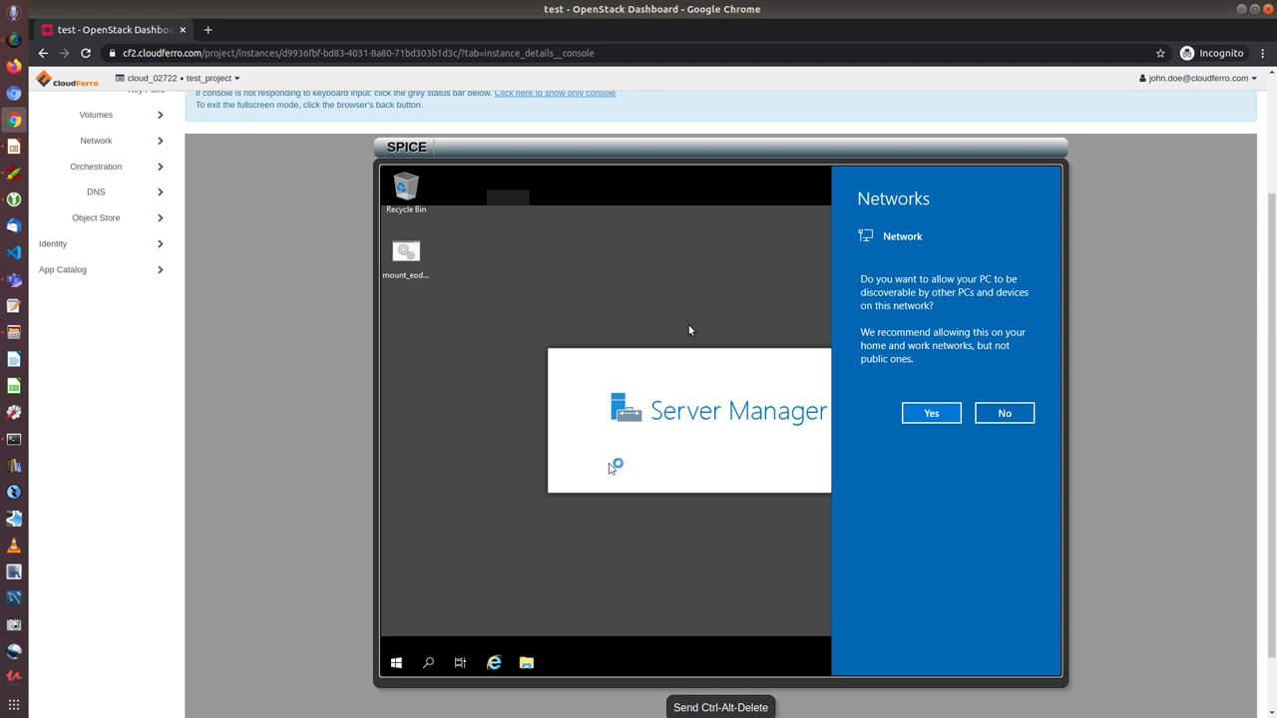
{"action": "mouse_move", "coordinate": [667, 385]}
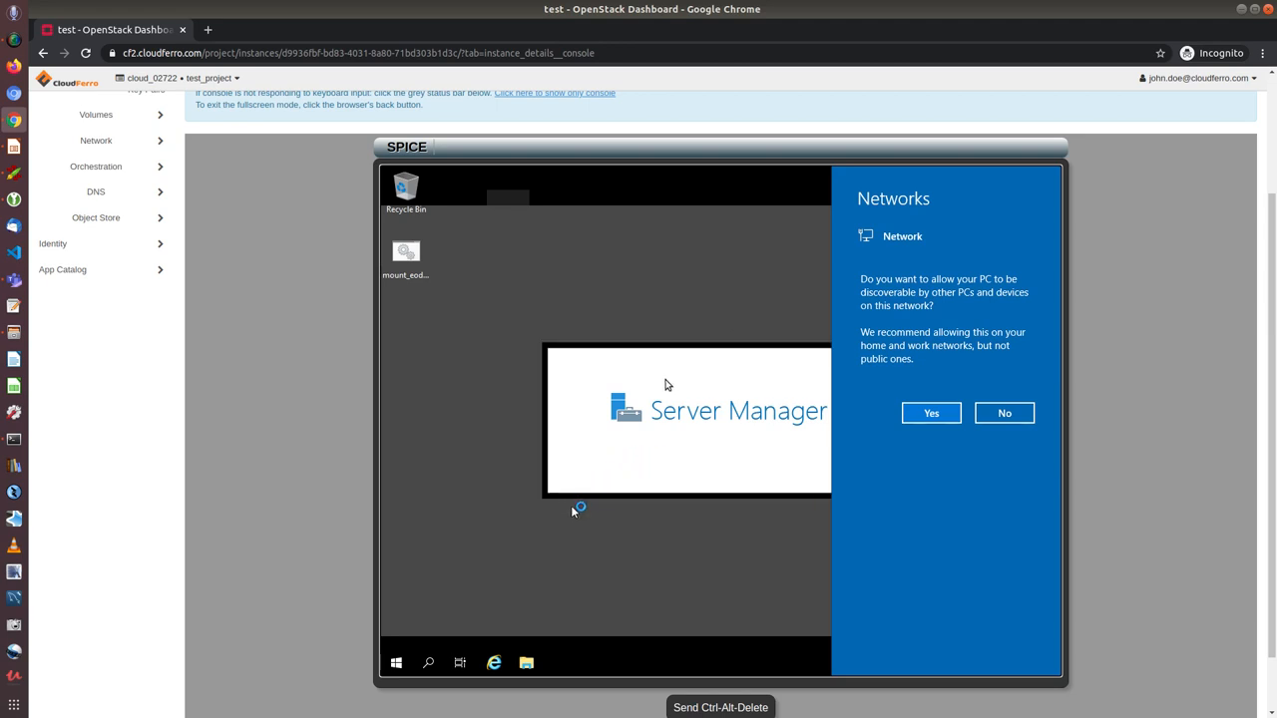
{"action": "mouse_move", "coordinate": [447, 519]}
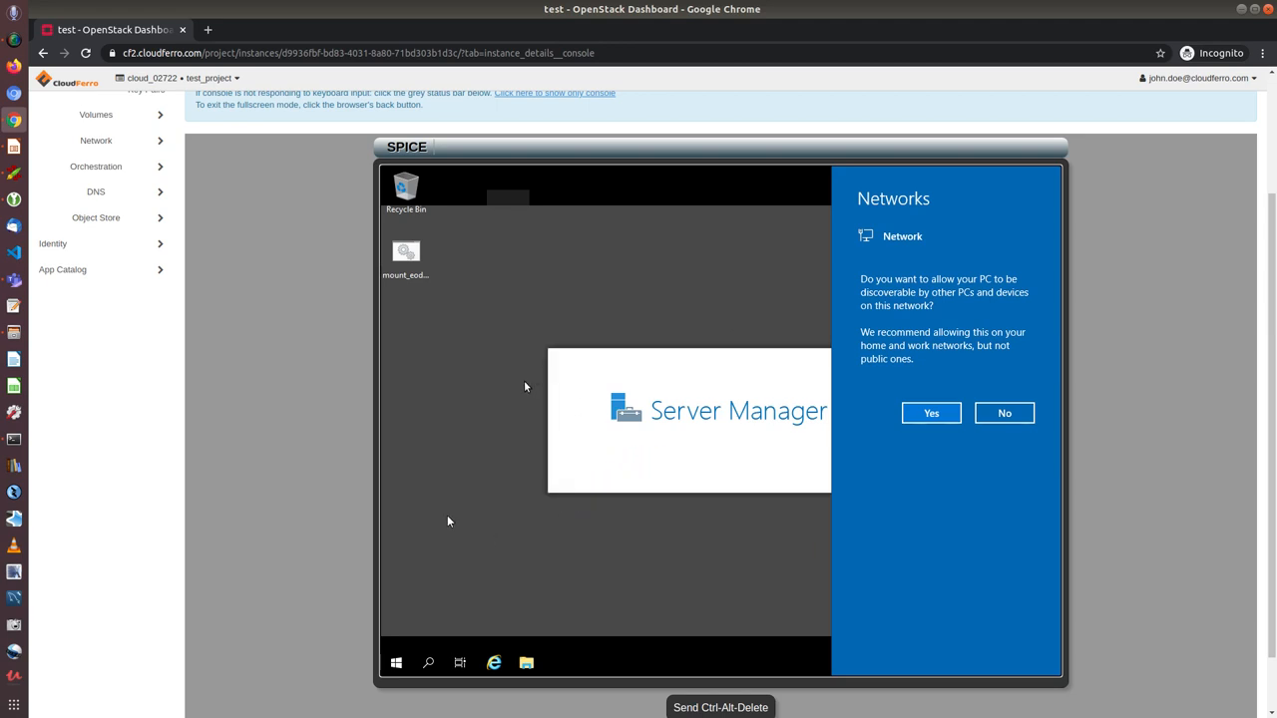
{"action": "mouse_move", "coordinate": [120, 403]}
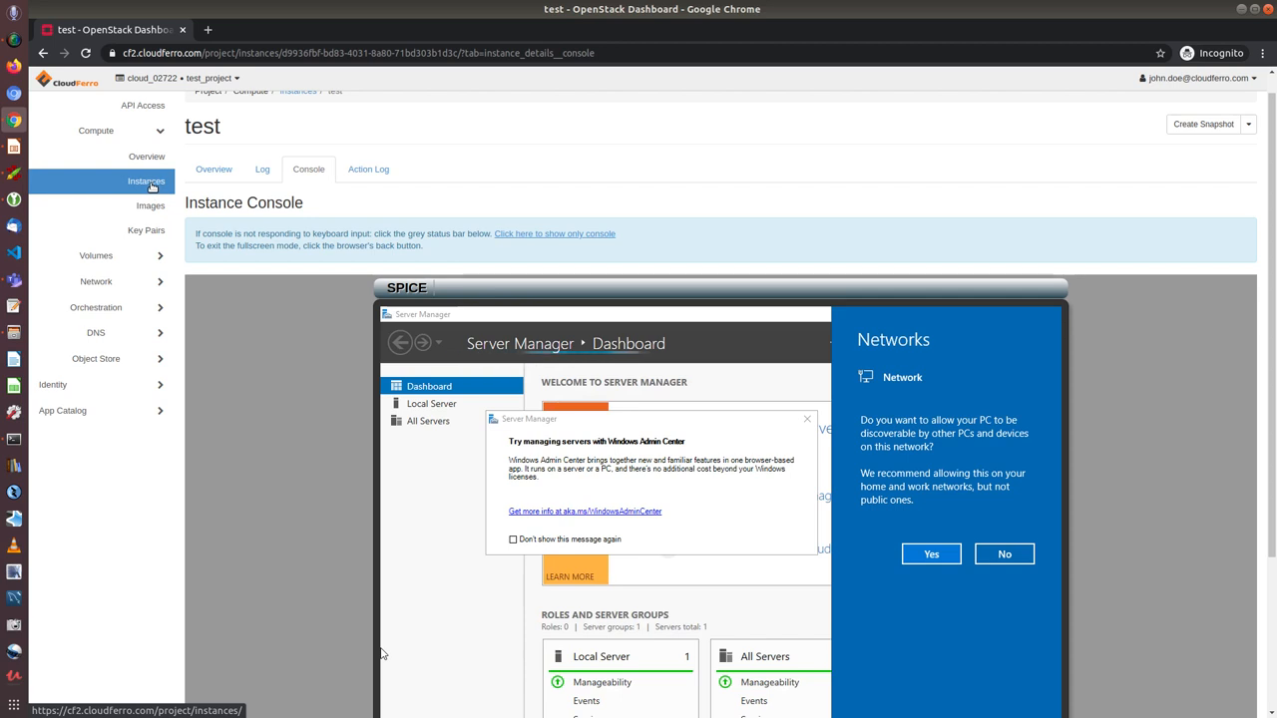
Step: Leave the console and return to the project's Instances list via Compute > Instances
{"action": "scroll", "scroll_direction": "down", "scroll_amount": 3}
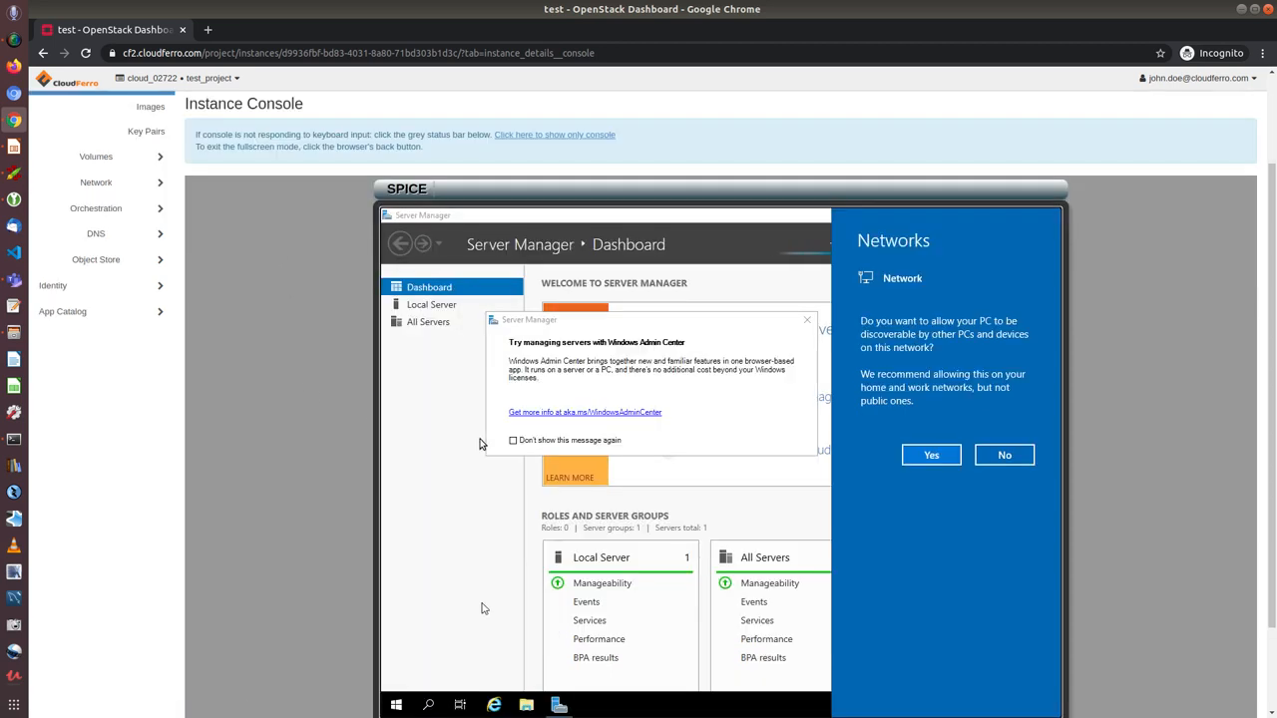
{"action": "mouse_move", "coordinate": [550, 594]}
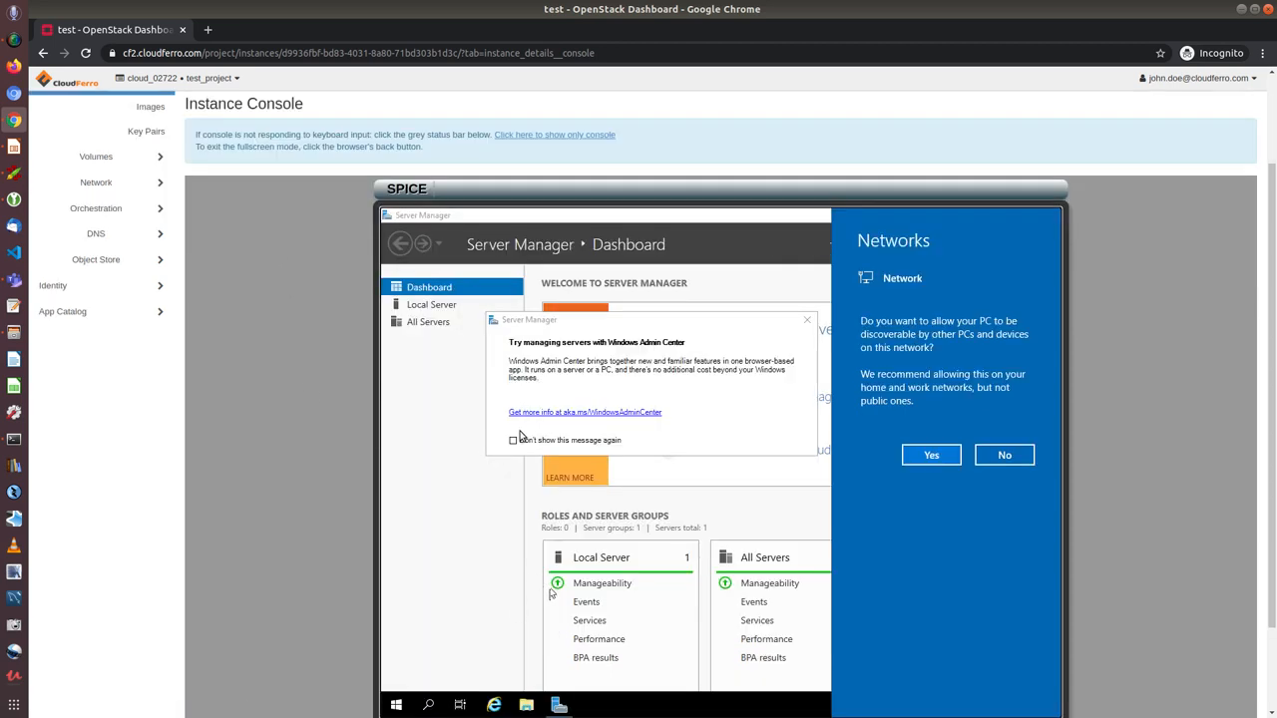
{"action": "mouse_move", "coordinate": [499, 597]}
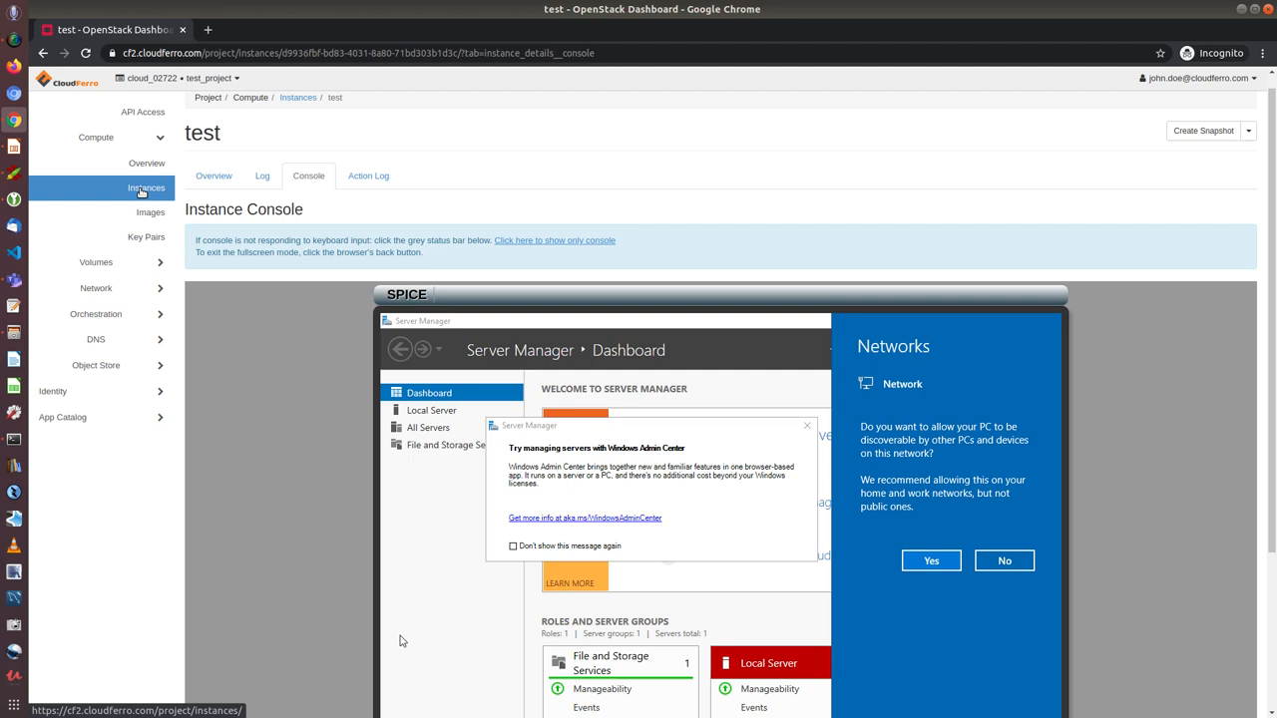
{"action": "mouse_move", "coordinate": [151, 211]}
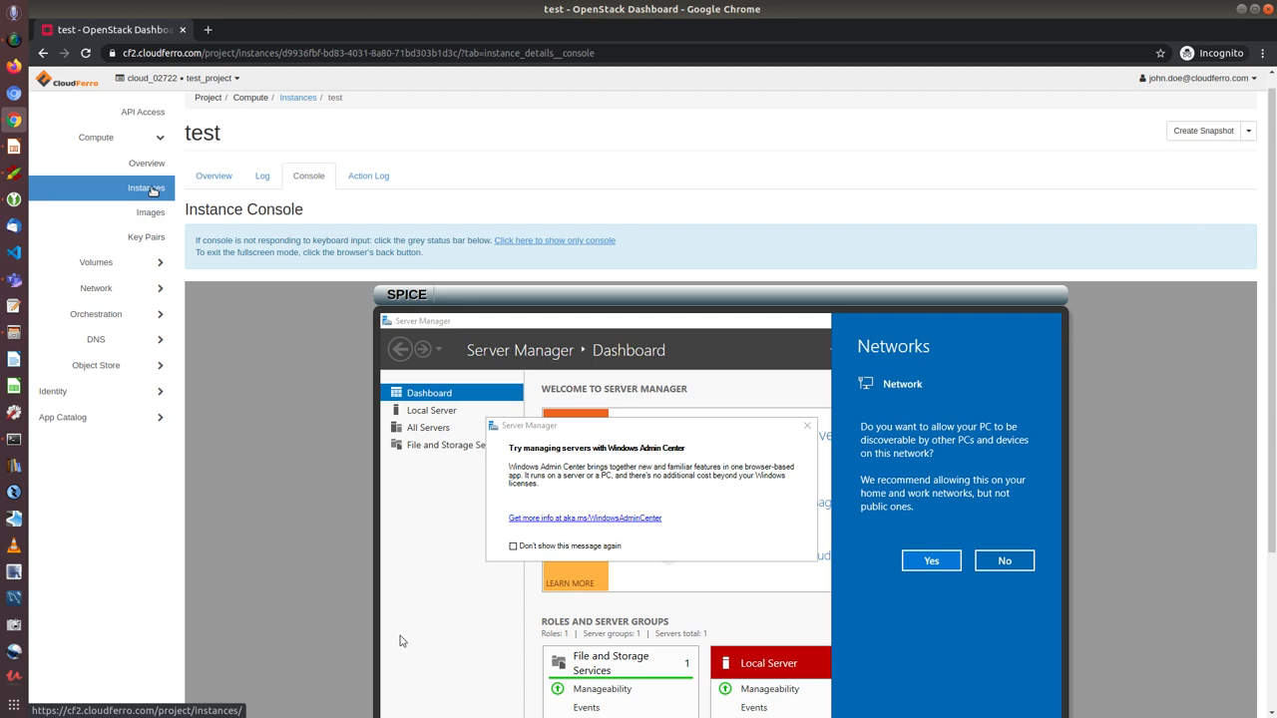
{"action": "mouse_move", "coordinate": [151, 212]}
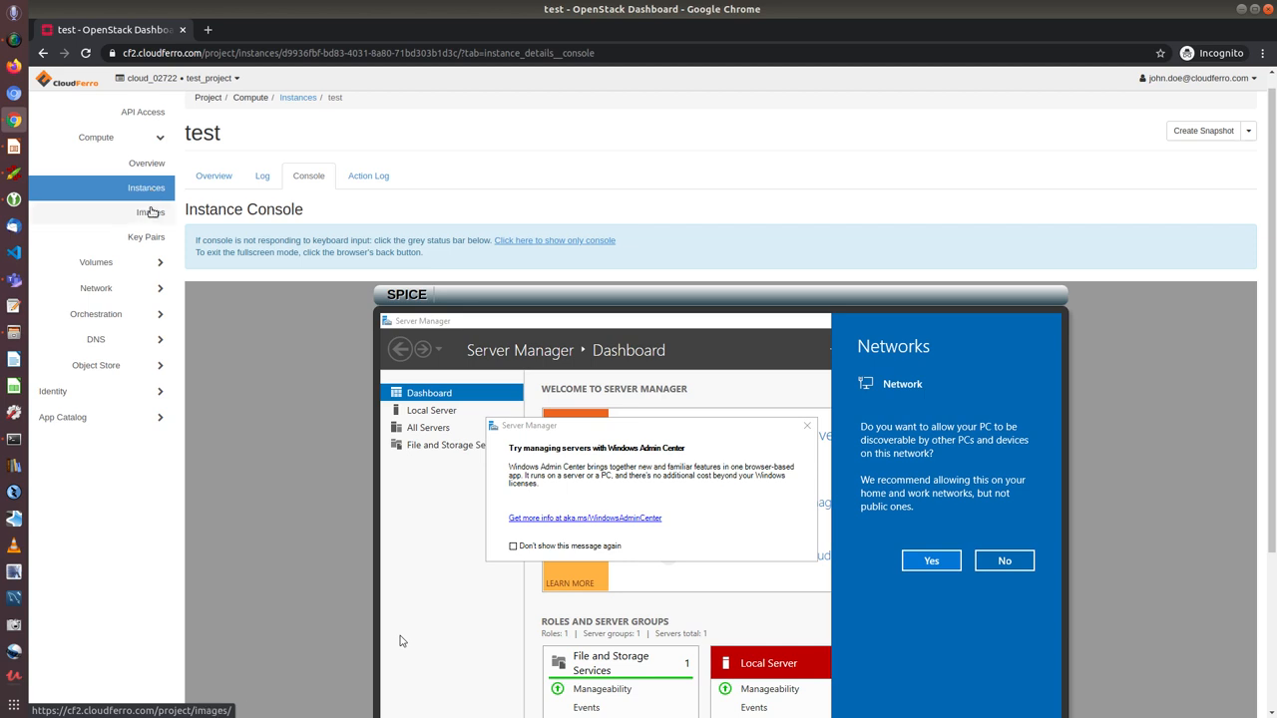
{"action": "left_click", "coordinate": [146, 187]}
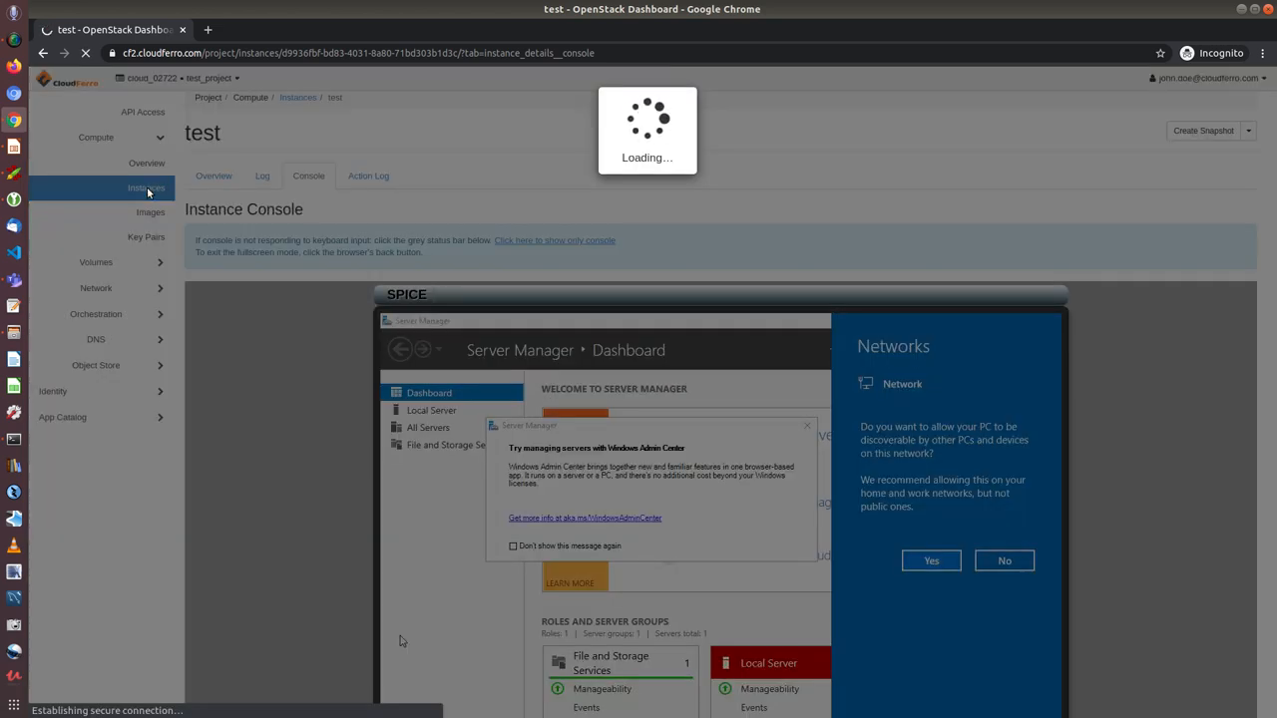
Step: Start associating a floating IP with the test instance from its Actions menu
{"action": "left_click", "coordinate": [146, 187]}
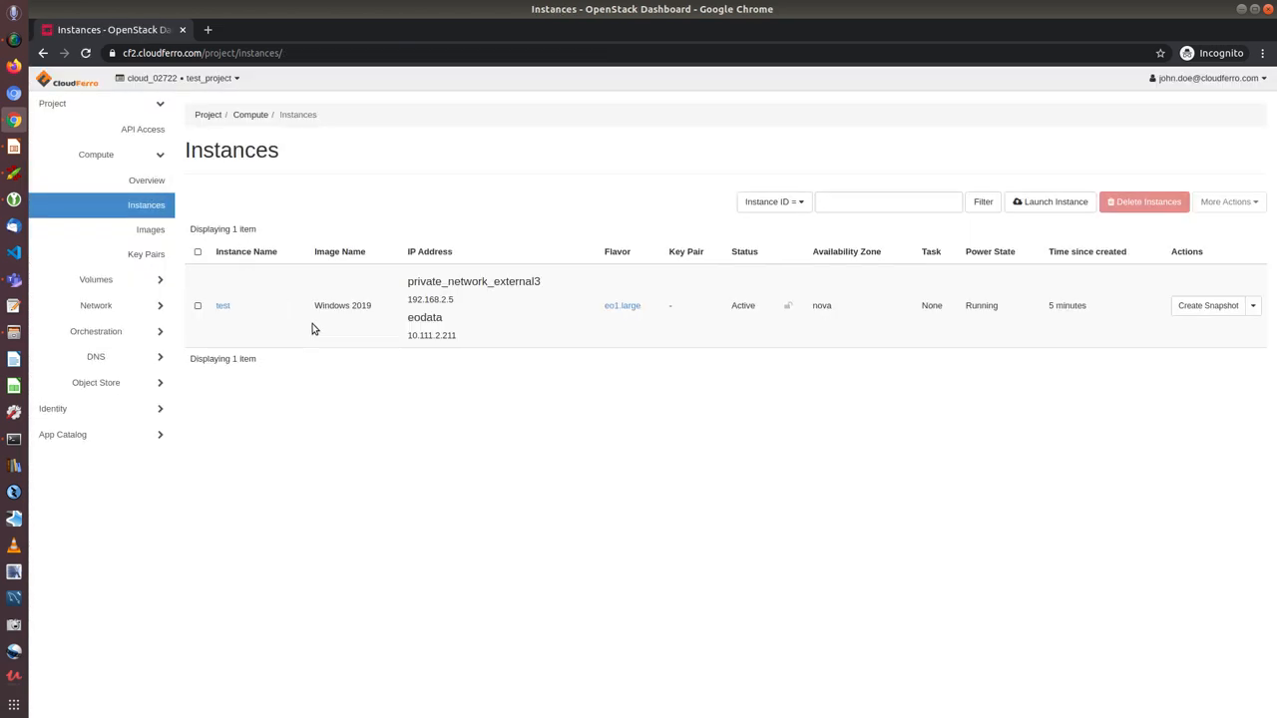
{"action": "mouse_move", "coordinate": [1245, 323]}
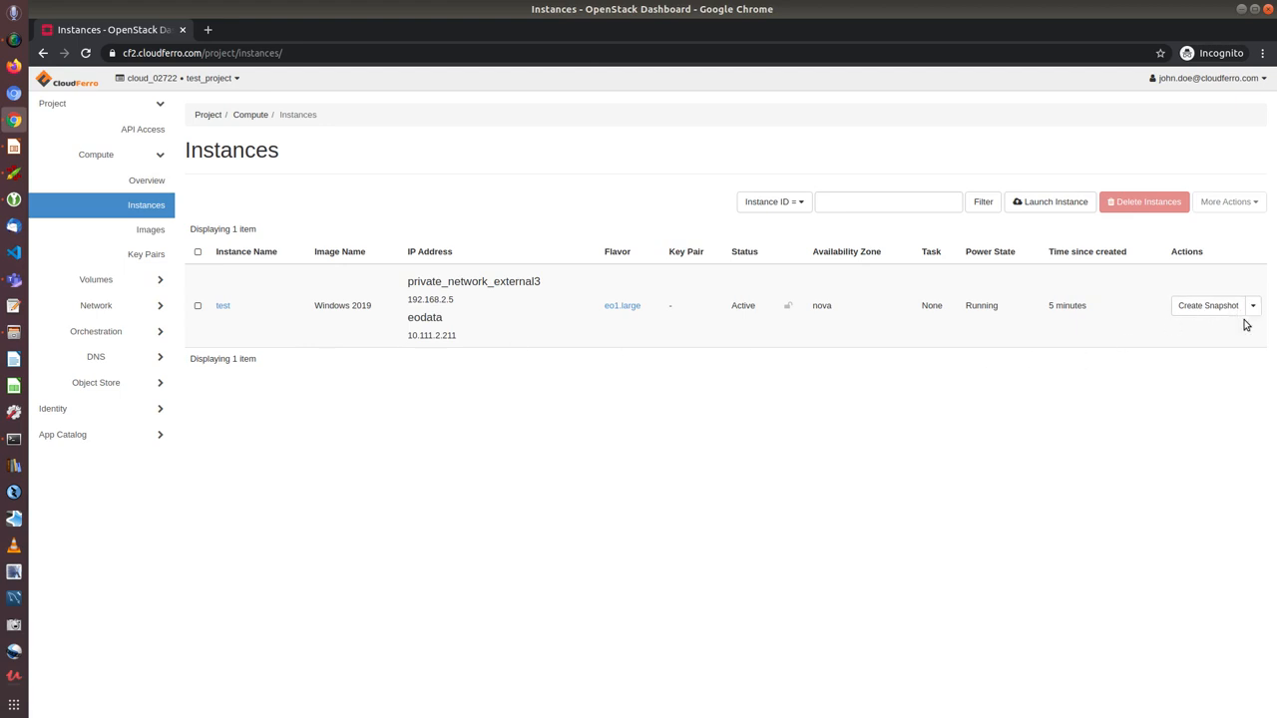
{"action": "left_click", "coordinate": [1252, 306]}
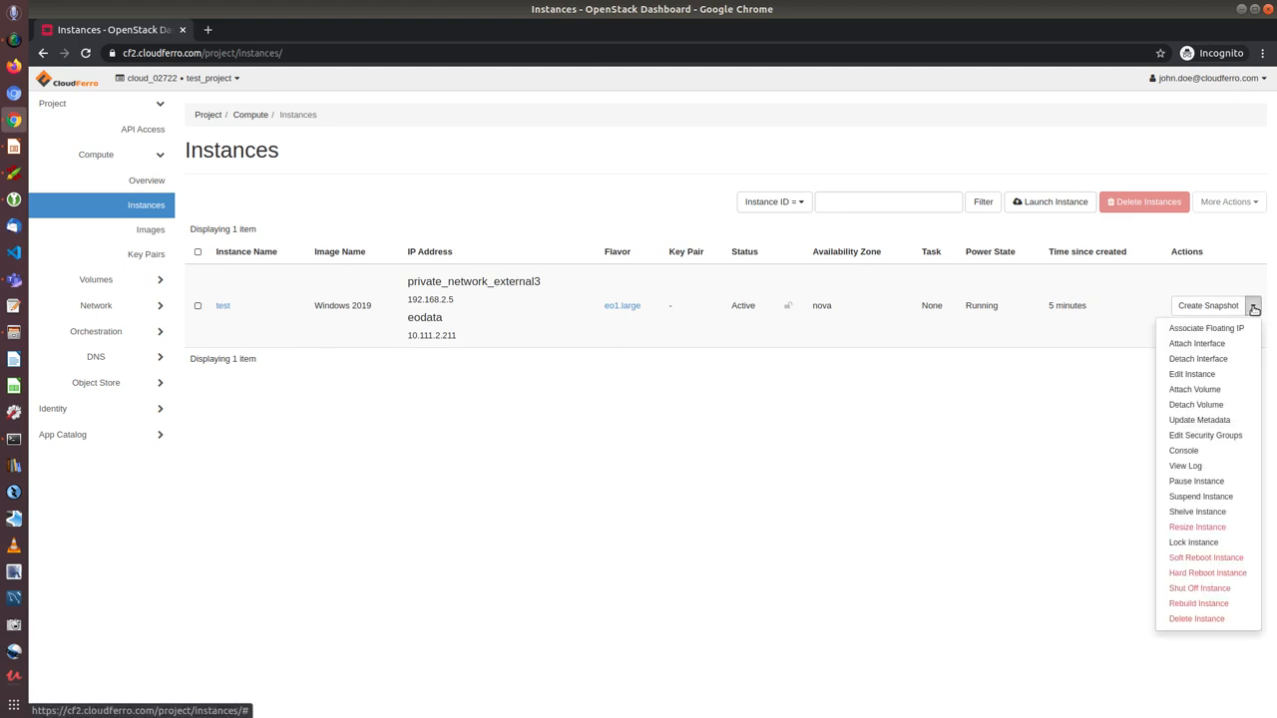
{"action": "mouse_move", "coordinate": [1205, 327]}
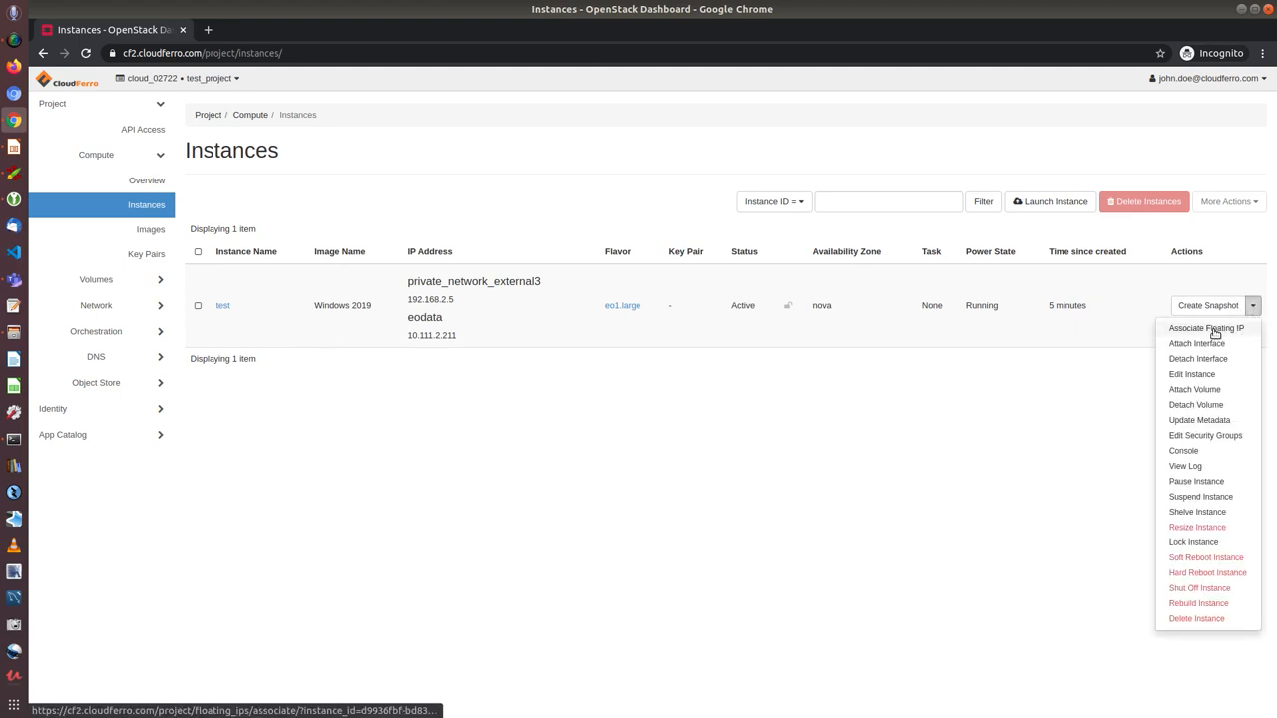
{"action": "left_click", "coordinate": [1205, 327]}
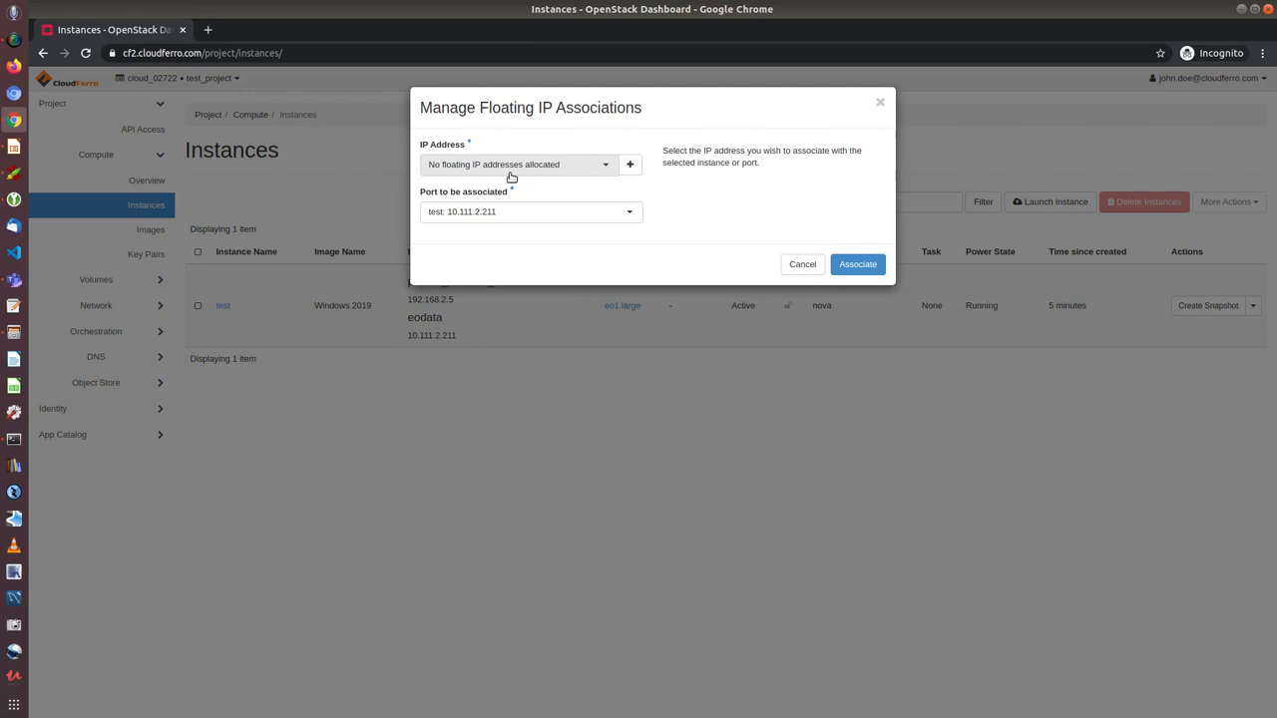
{"action": "mouse_move", "coordinate": [552, 178]}
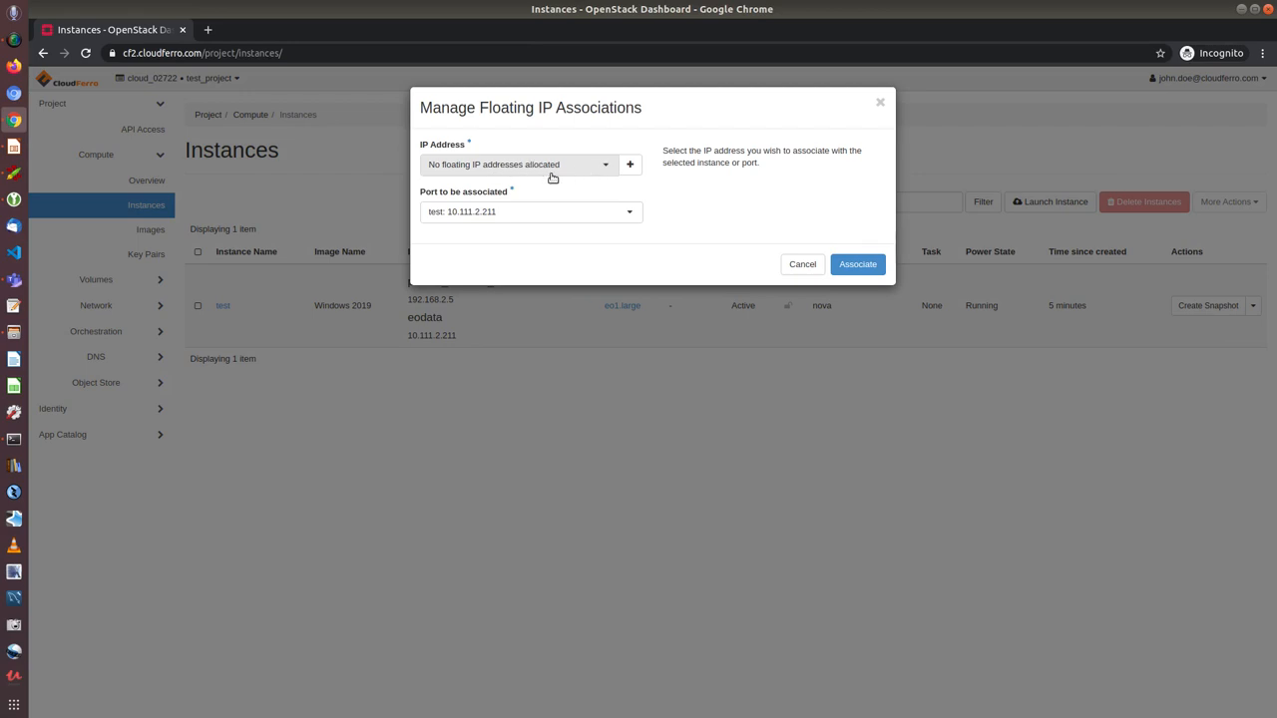
{"action": "mouse_move", "coordinate": [608, 191]}
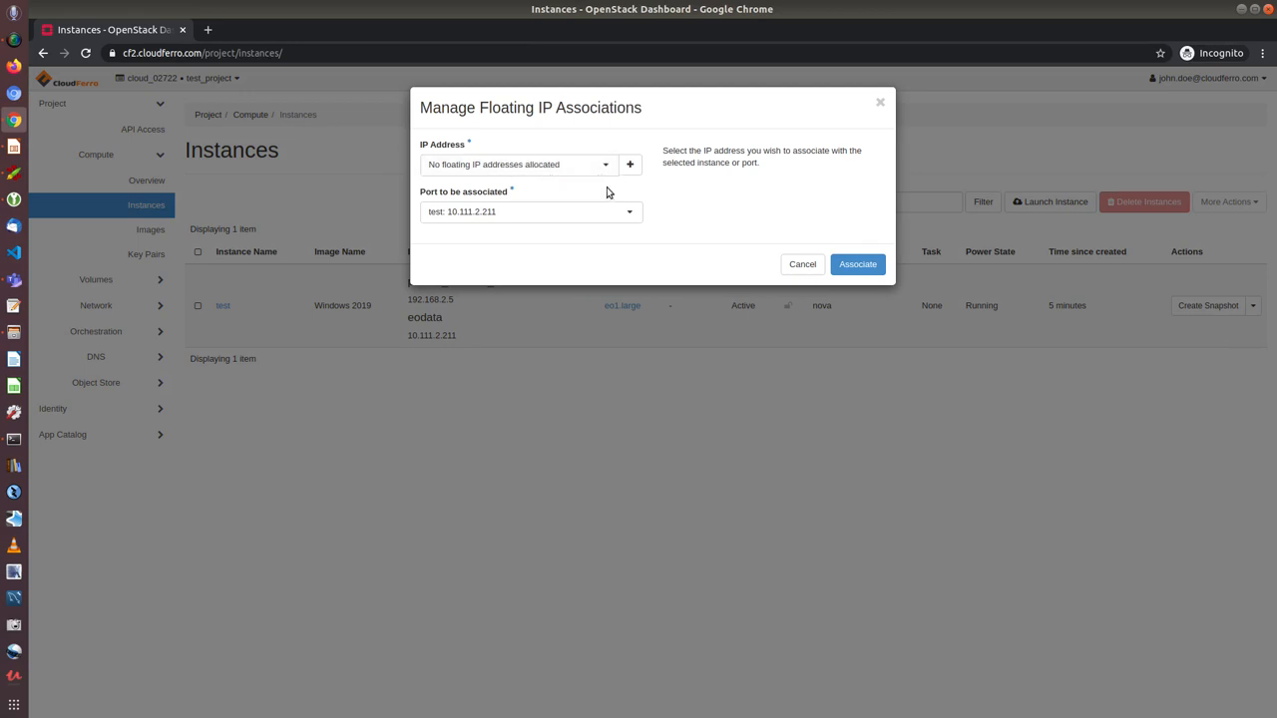
{"action": "mouse_move", "coordinate": [631, 164]}
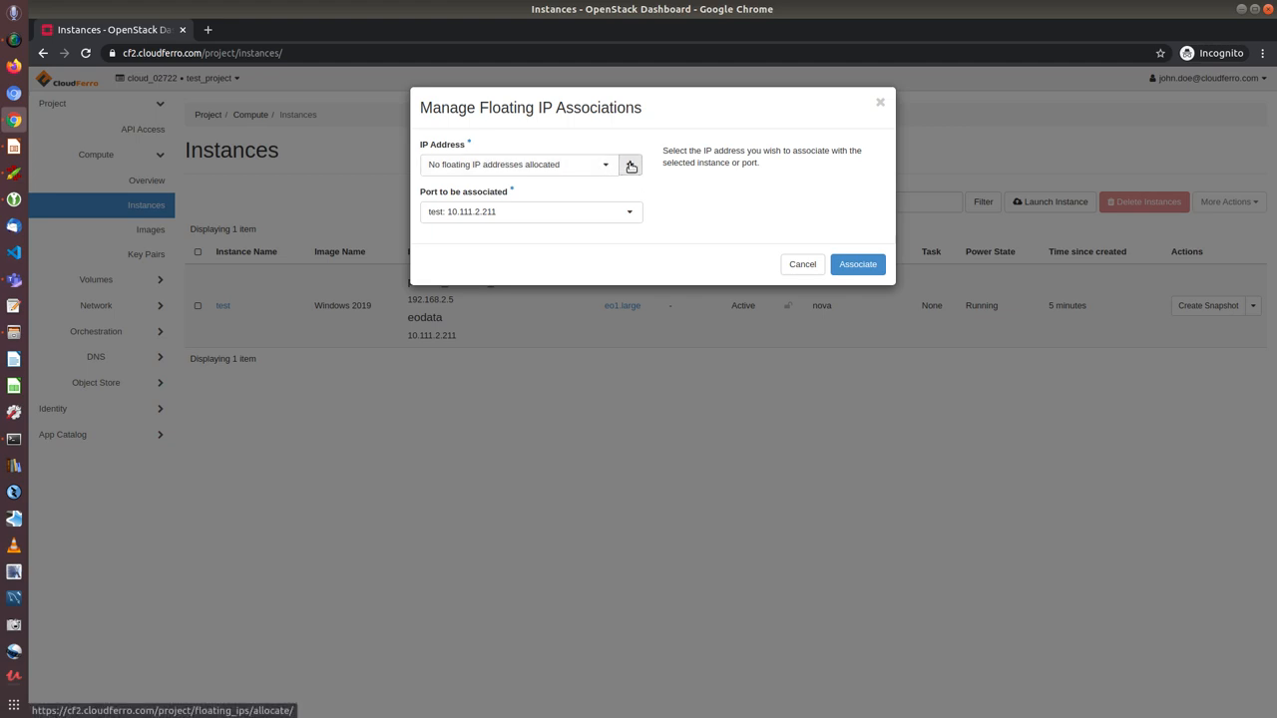
Step: Allocate a new floating IP (185.52.193.126) from the external3 pool
{"action": "left_click", "coordinate": [630, 164]}
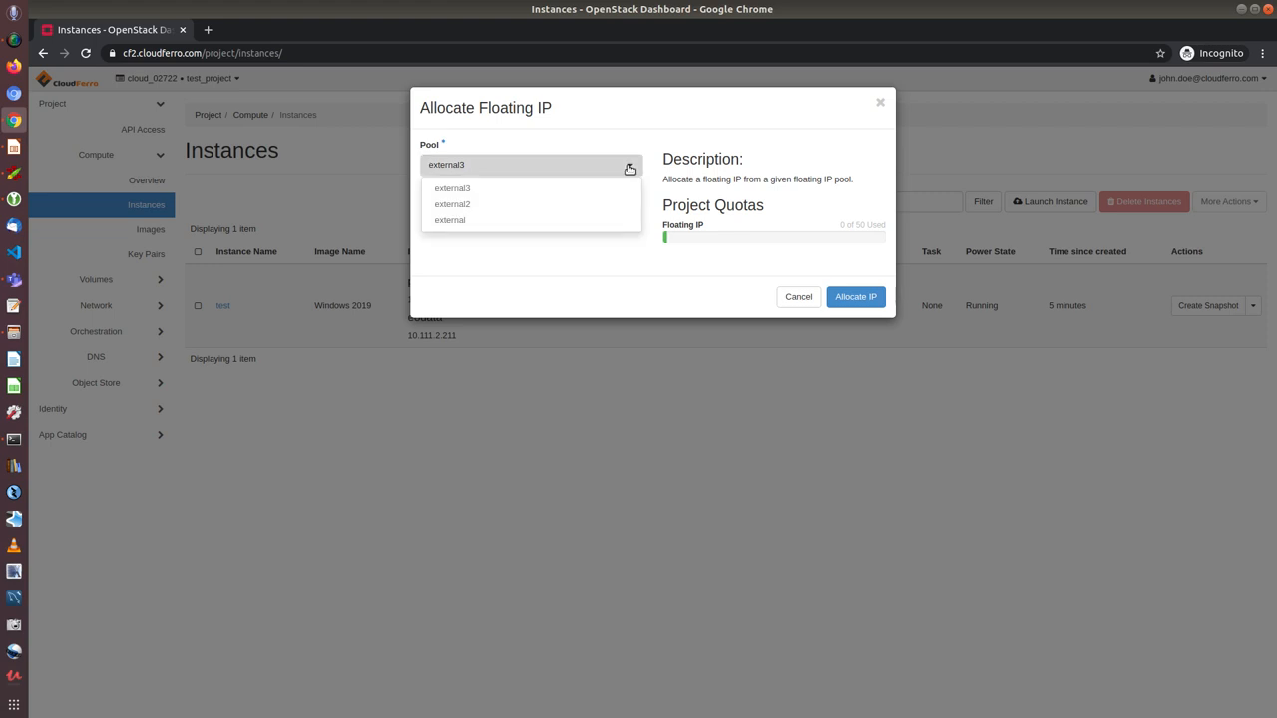
{"action": "mouse_move", "coordinate": [570, 197]}
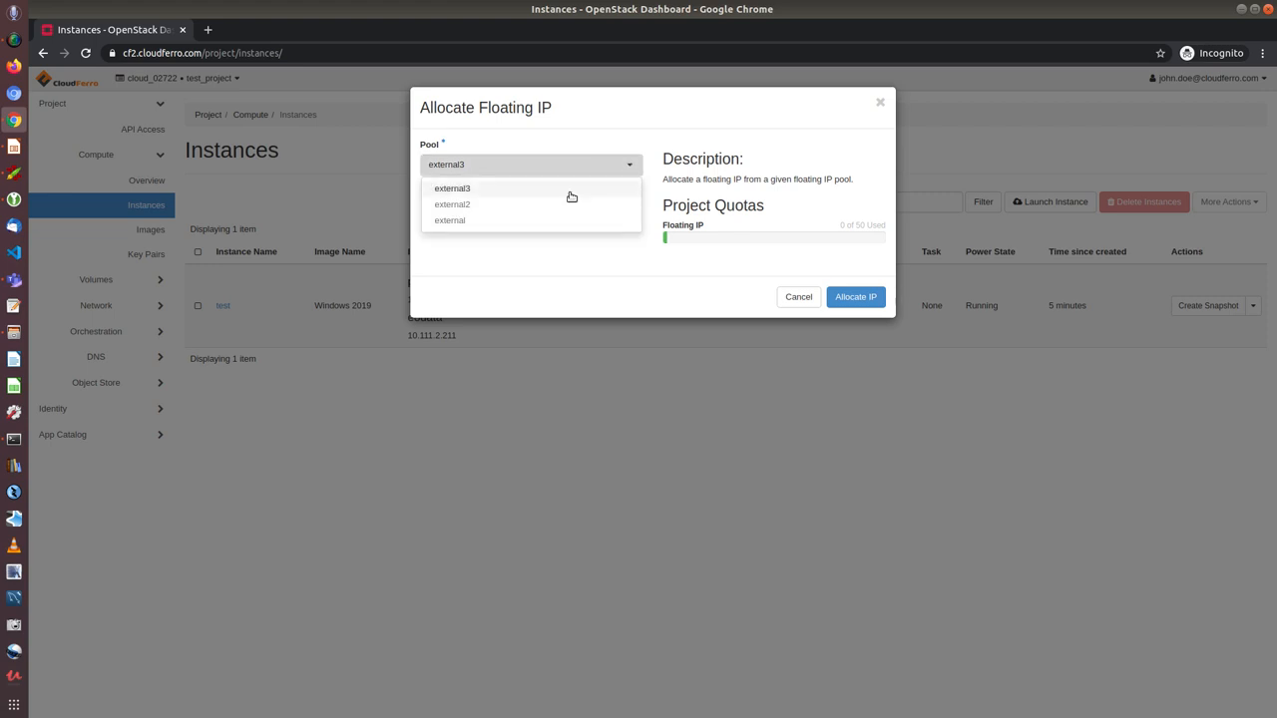
{"action": "mouse_move", "coordinate": [477, 196]}
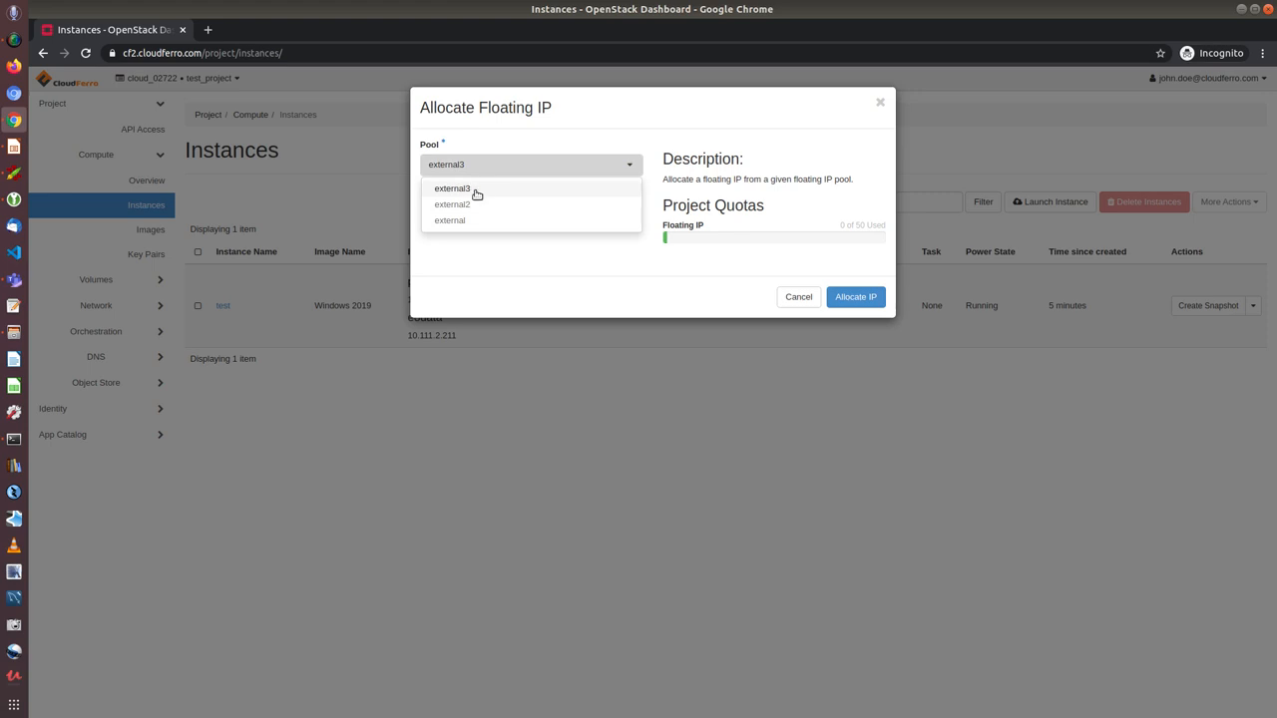
{"action": "mouse_move", "coordinate": [487, 192]}
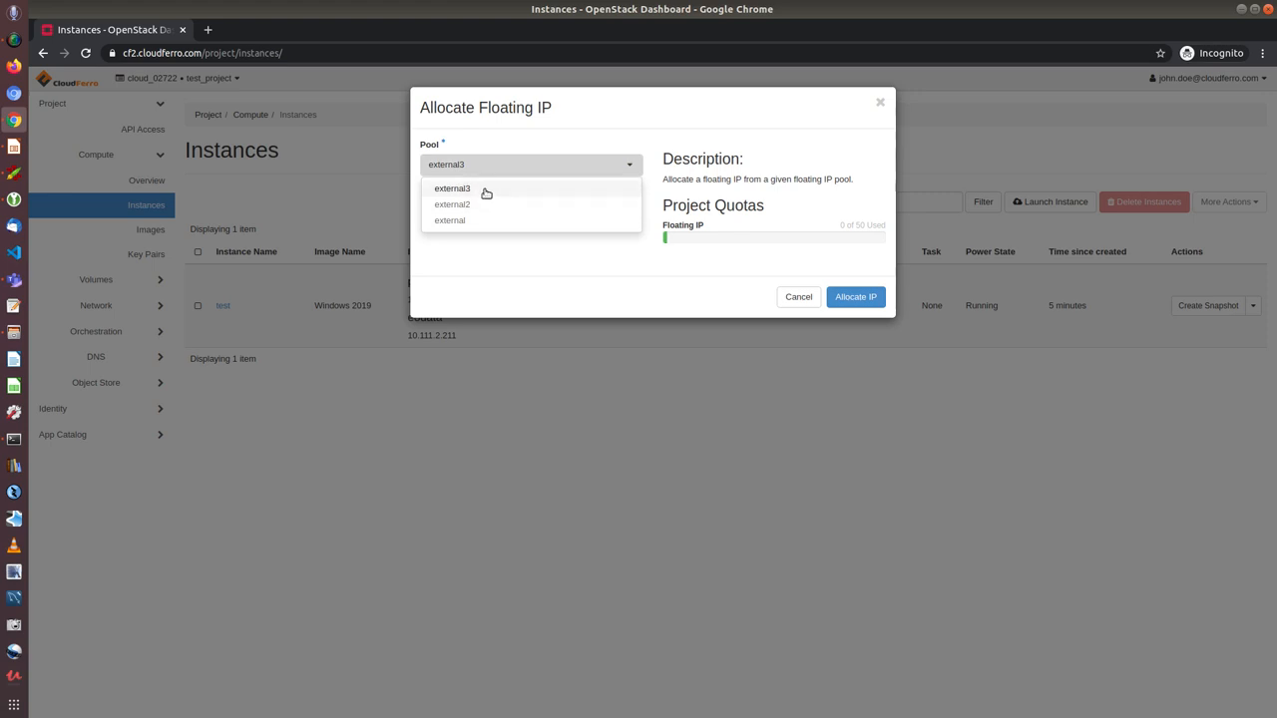
{"action": "left_click", "coordinate": [451, 187]}
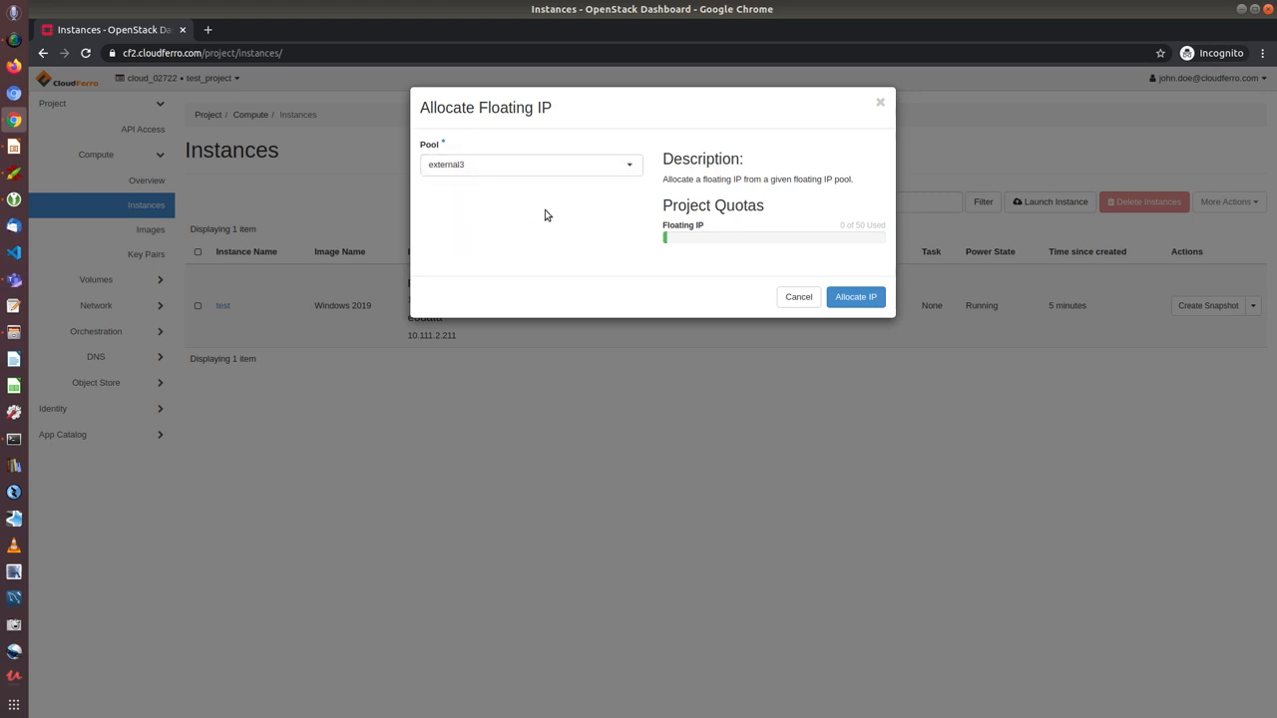
{"action": "mouse_move", "coordinate": [854, 296]}
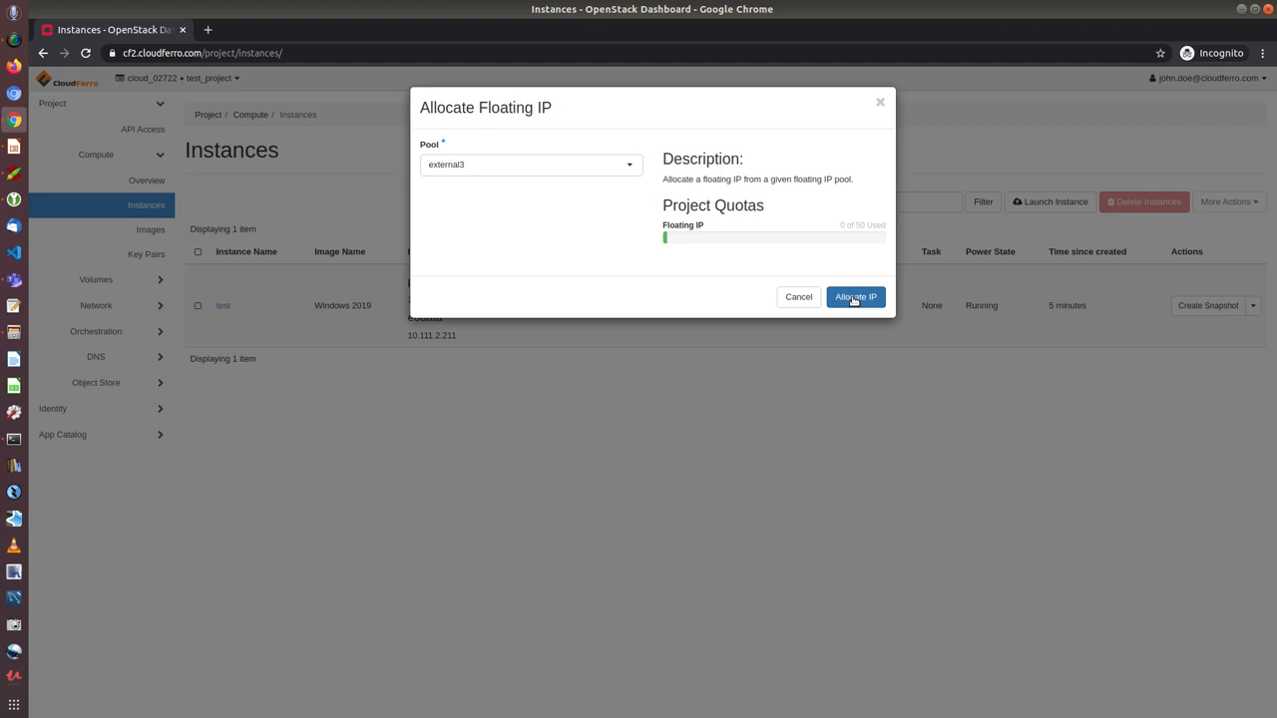
{"action": "left_click", "coordinate": [854, 295]}
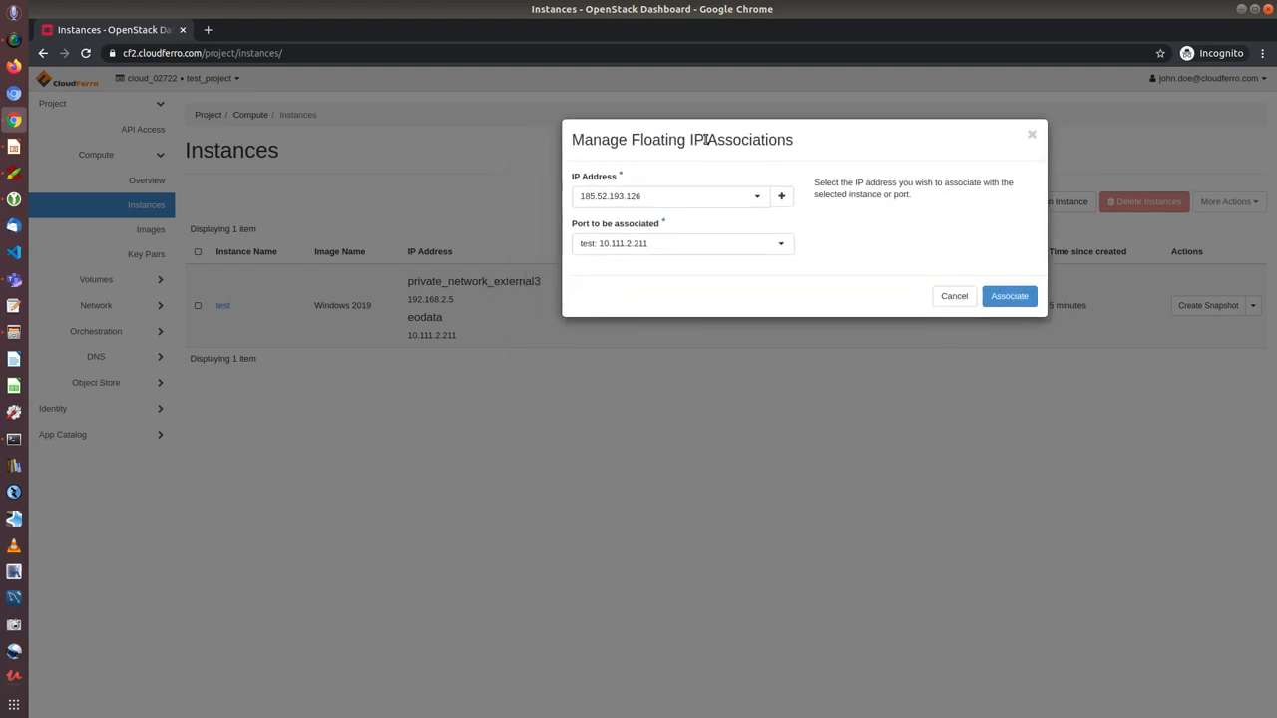
{"action": "mouse_move", "coordinate": [614, 287]}
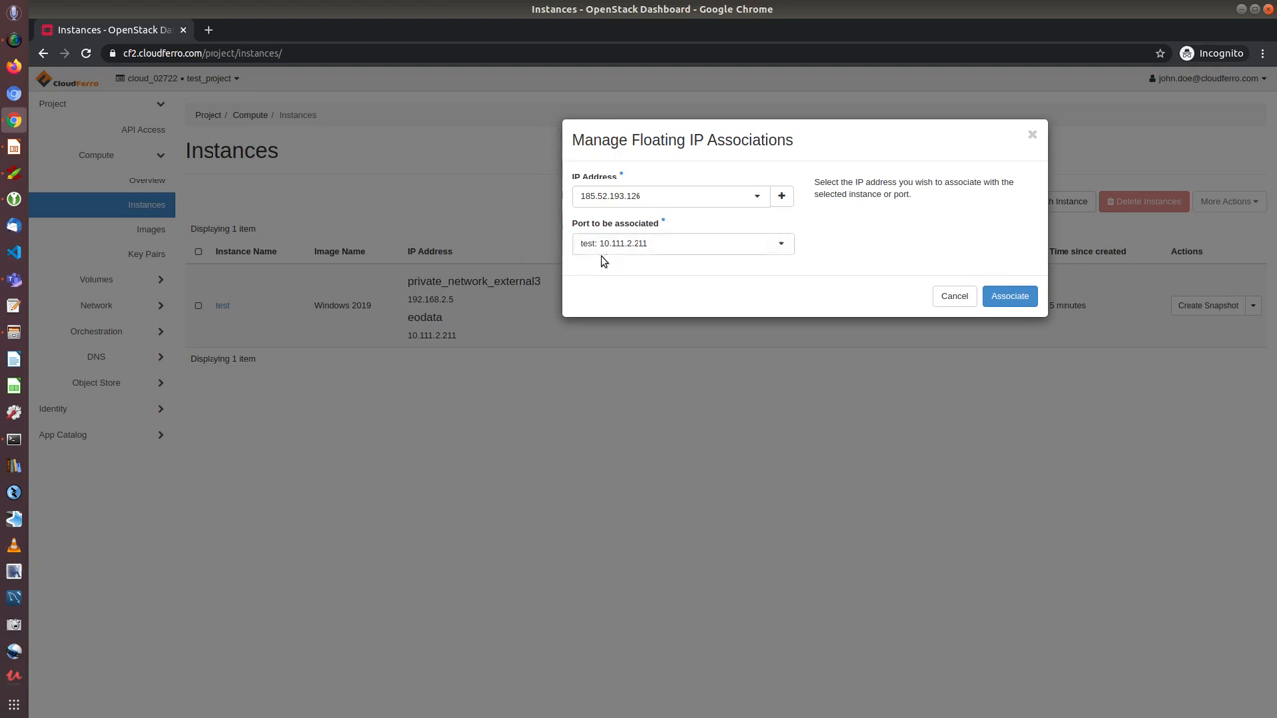
{"action": "mouse_move", "coordinate": [638, 259]}
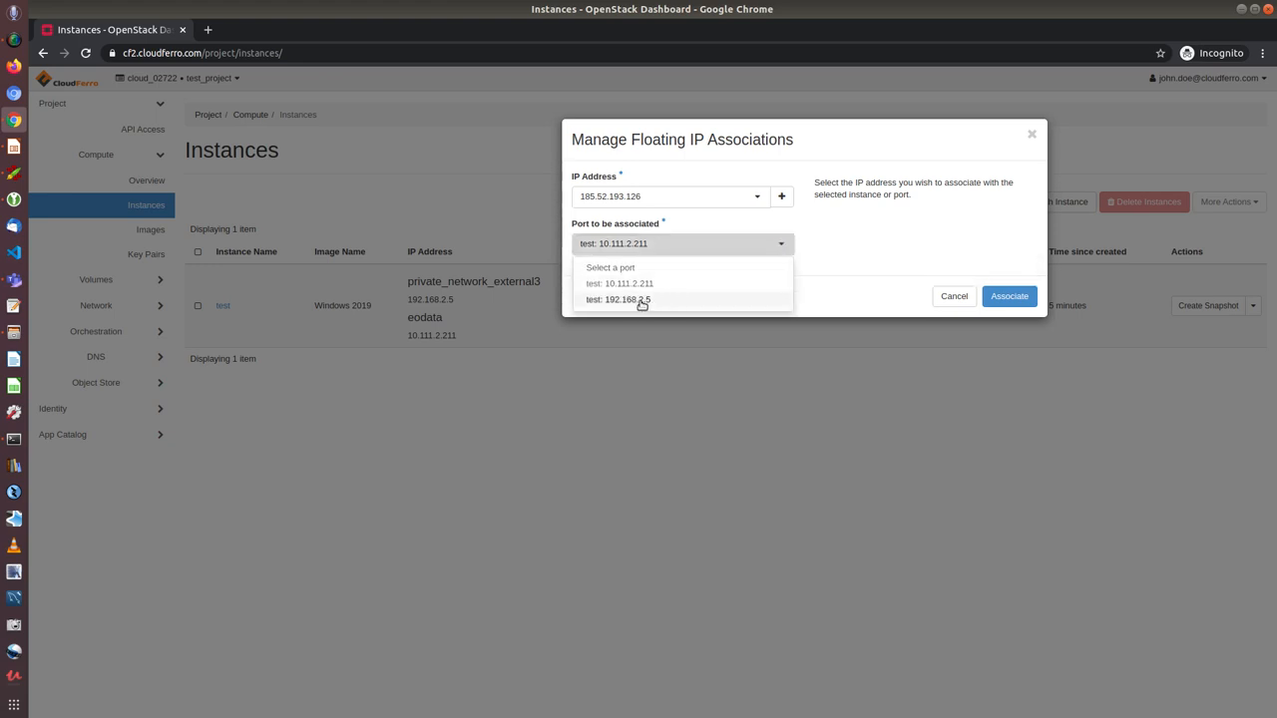
{"action": "mouse_move", "coordinate": [633, 299]}
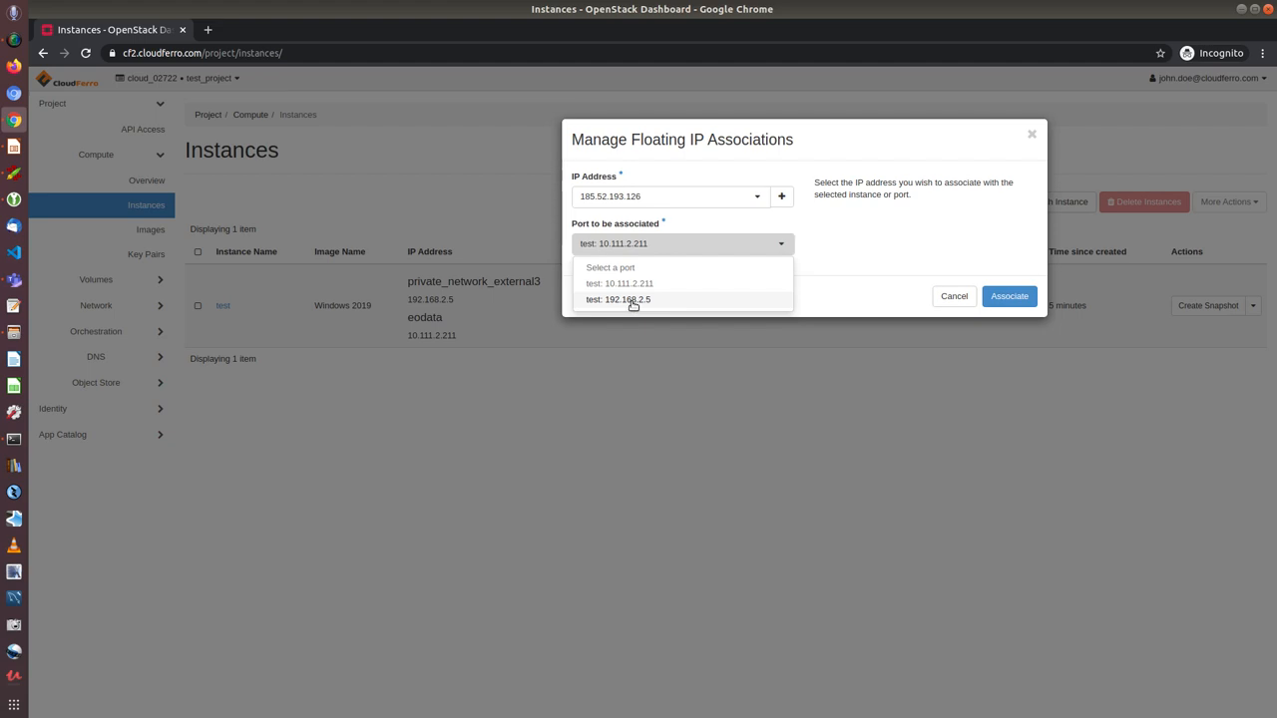
{"action": "mouse_move", "coordinate": [609, 299]}
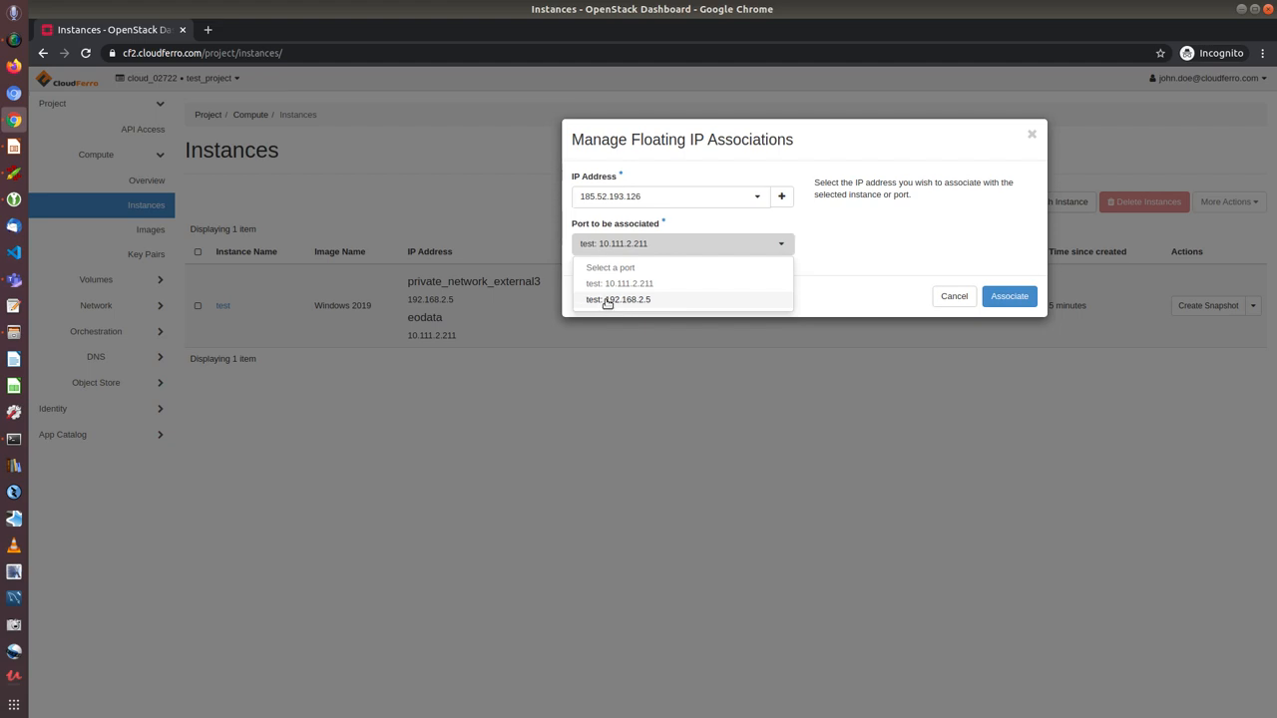
{"action": "mouse_move", "coordinate": [618, 300]}
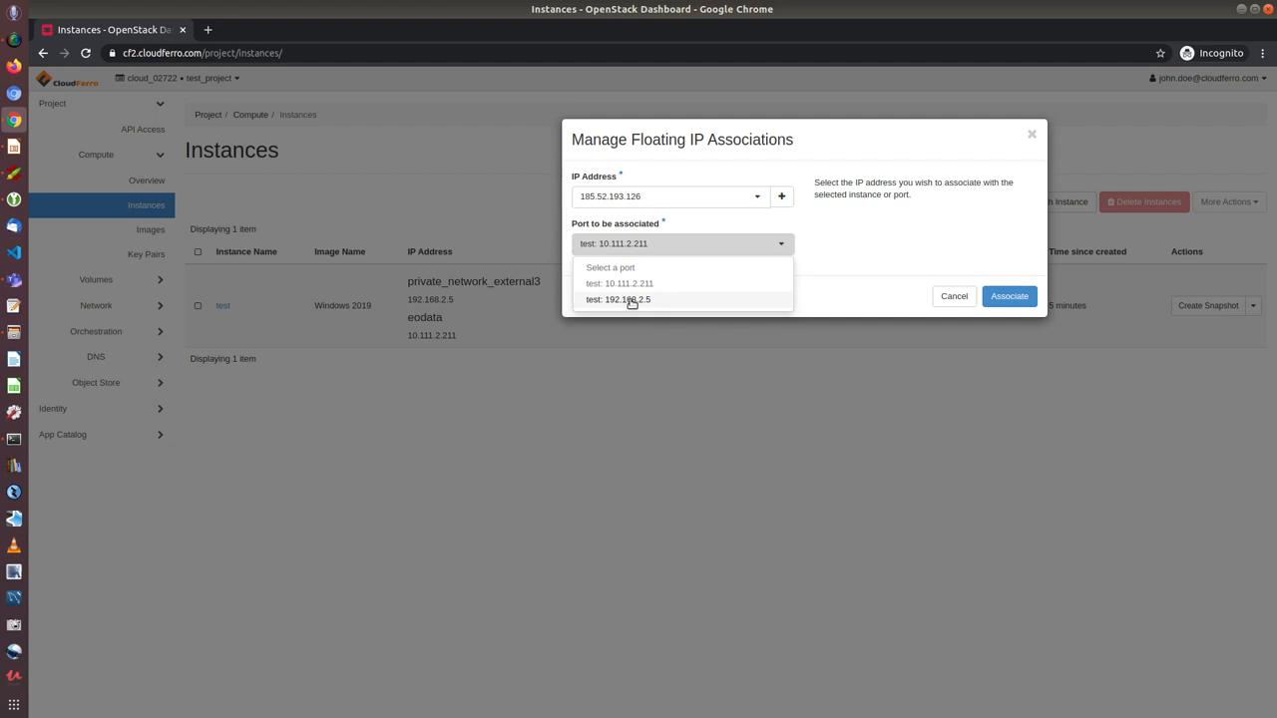
Step: Associate floating IP 185.52.193.126 with the test instance's 192.168.2.5 port
{"action": "left_click", "coordinate": [618, 299]}
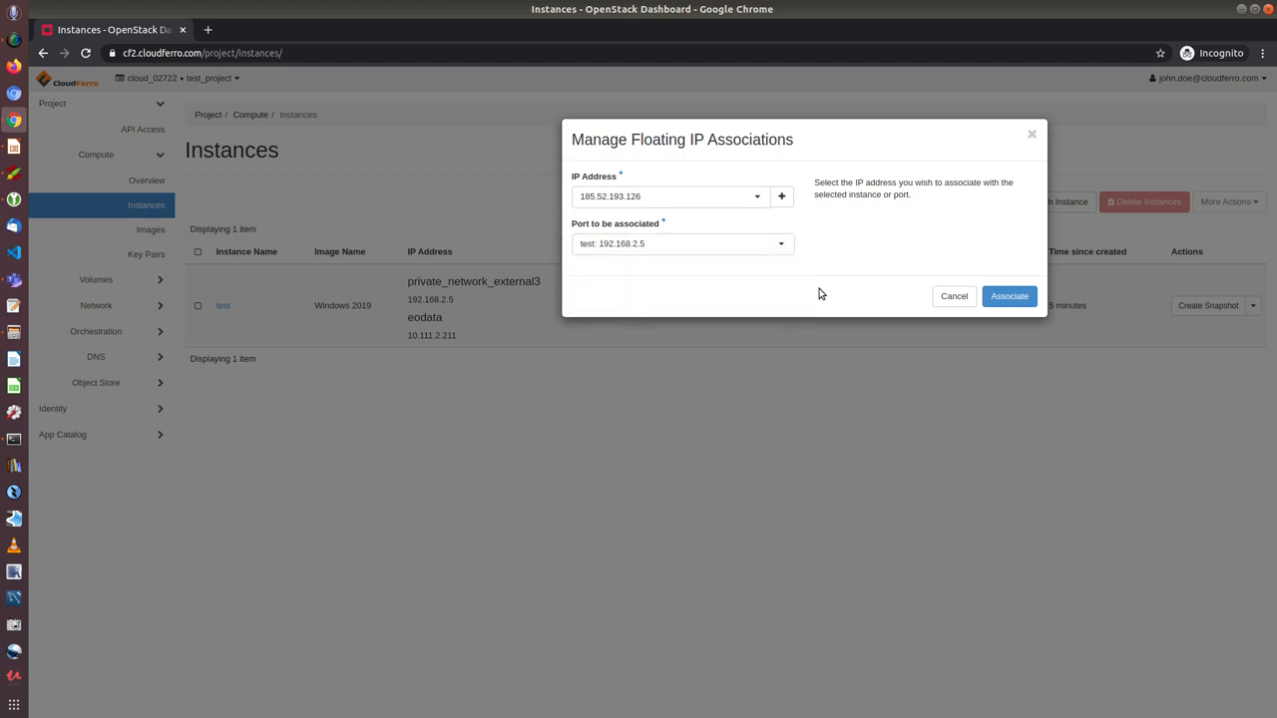
{"action": "left_click", "coordinate": [1009, 296]}
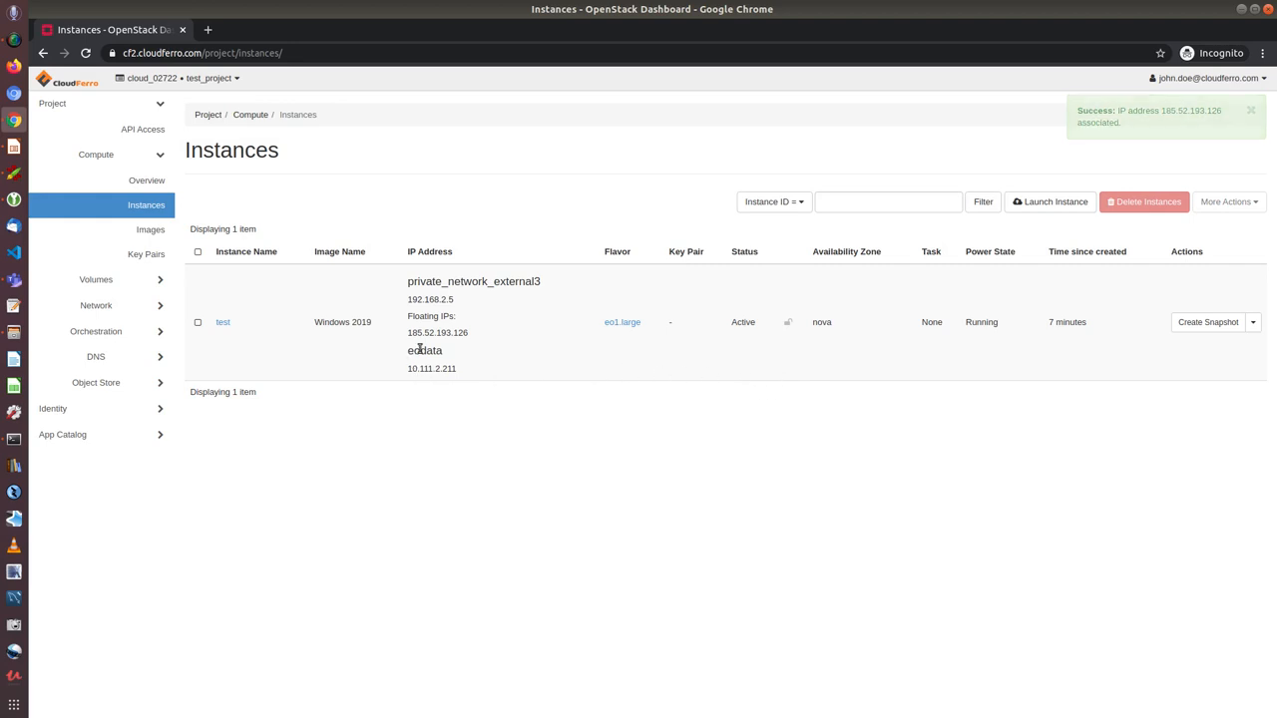
Step: Select the instance's floating IP 185.52.193.126 and launch Remmina from the dock
{"action": "double_click", "coordinate": [437, 331]}
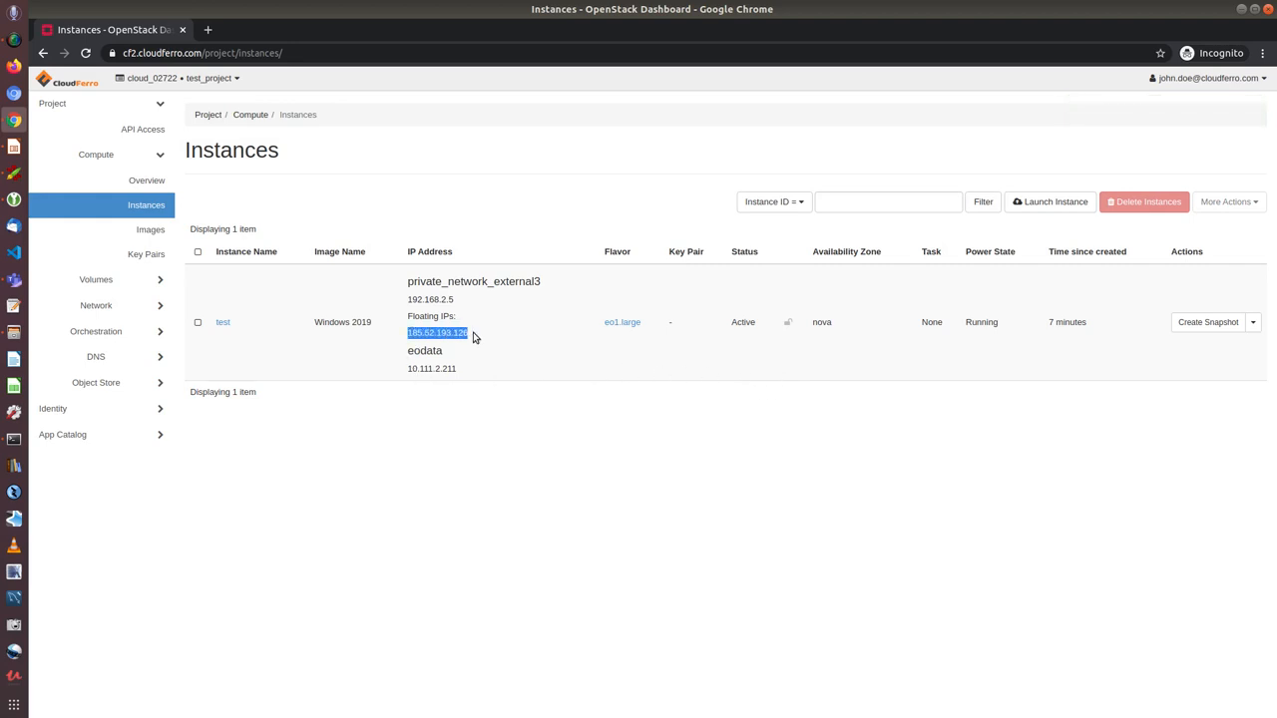
{"action": "mouse_move", "coordinate": [307, 394]}
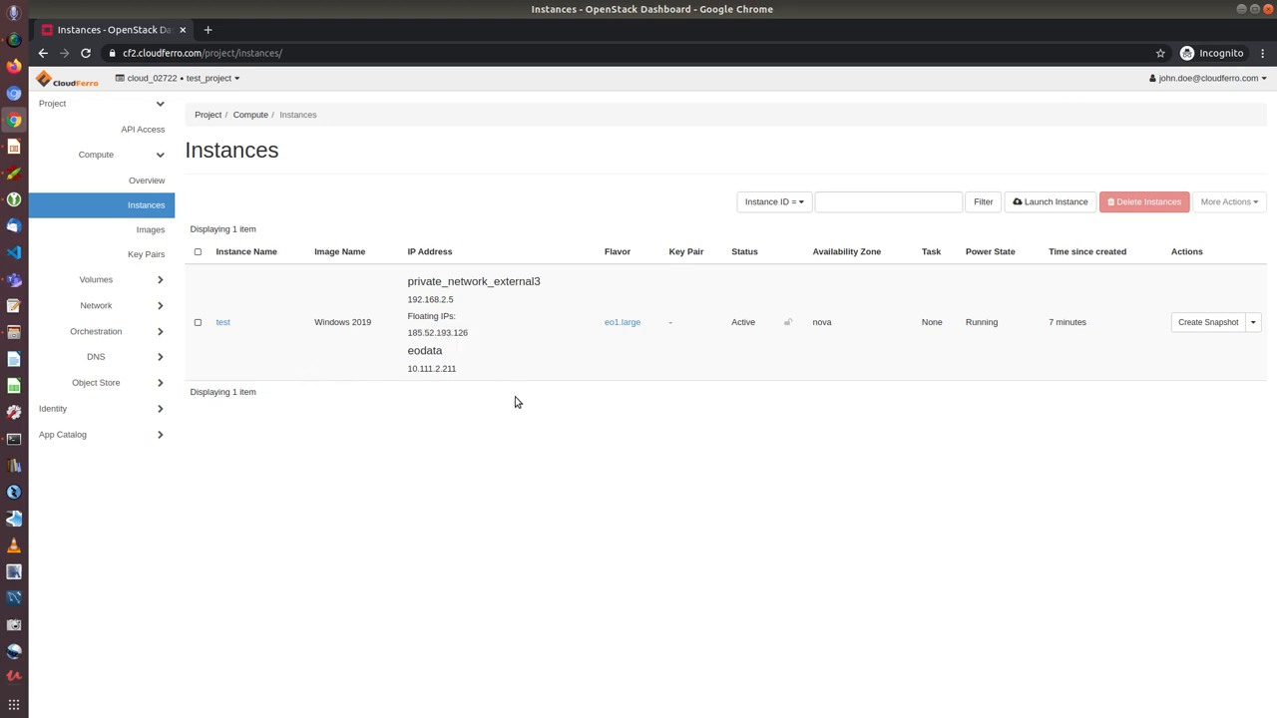
{"action": "mouse_move", "coordinate": [531, 385]}
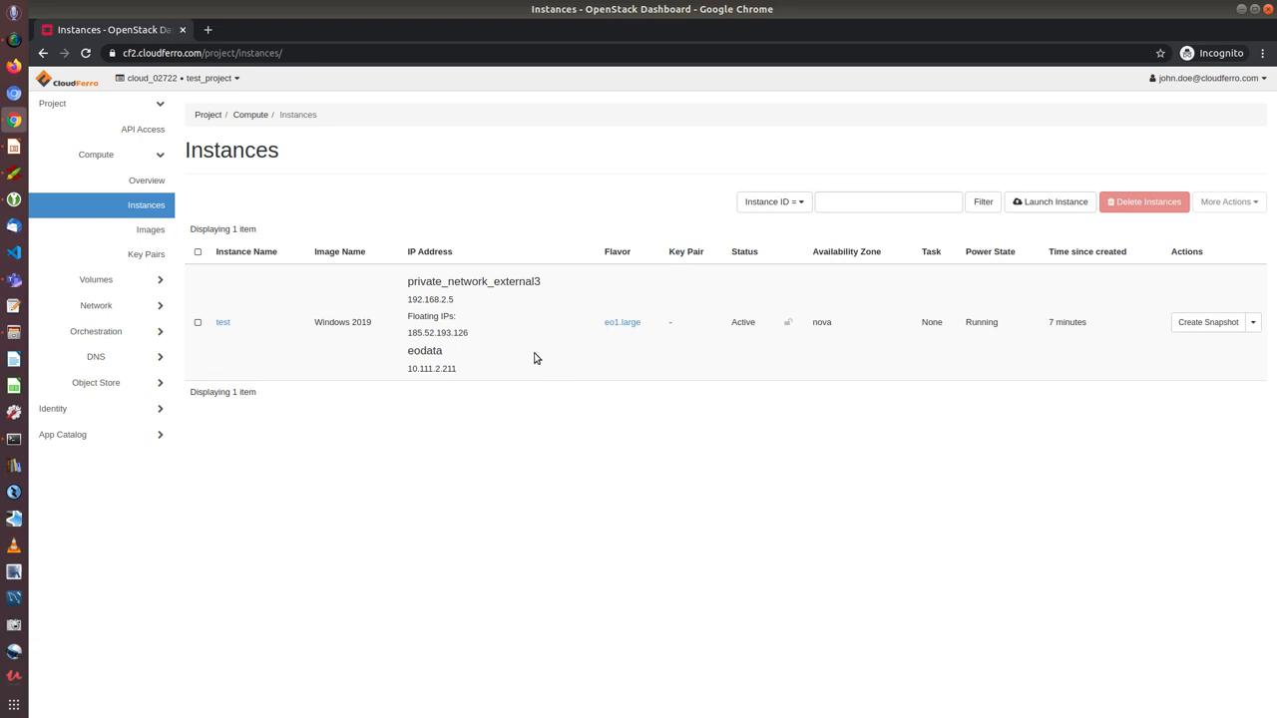
{"action": "mouse_move", "coordinate": [539, 379]}
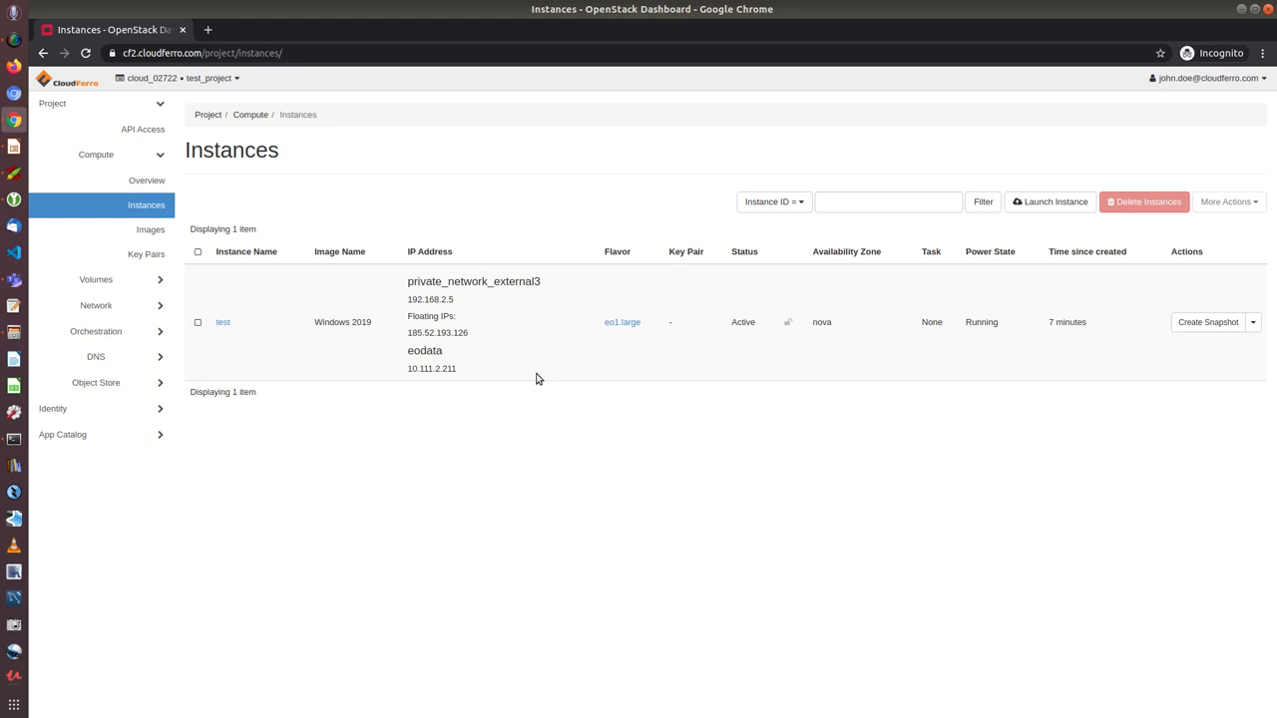
{"action": "mouse_move", "coordinate": [176, 467]}
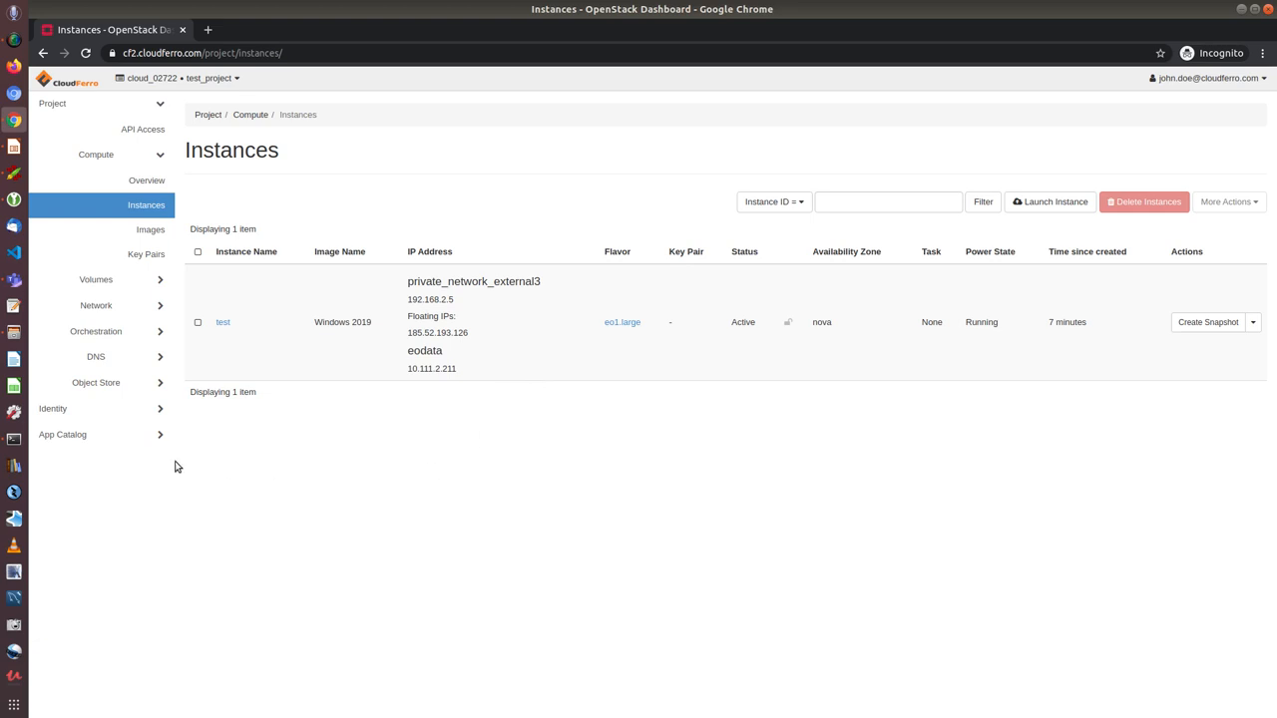
{"action": "mouse_move", "coordinate": [14, 490]}
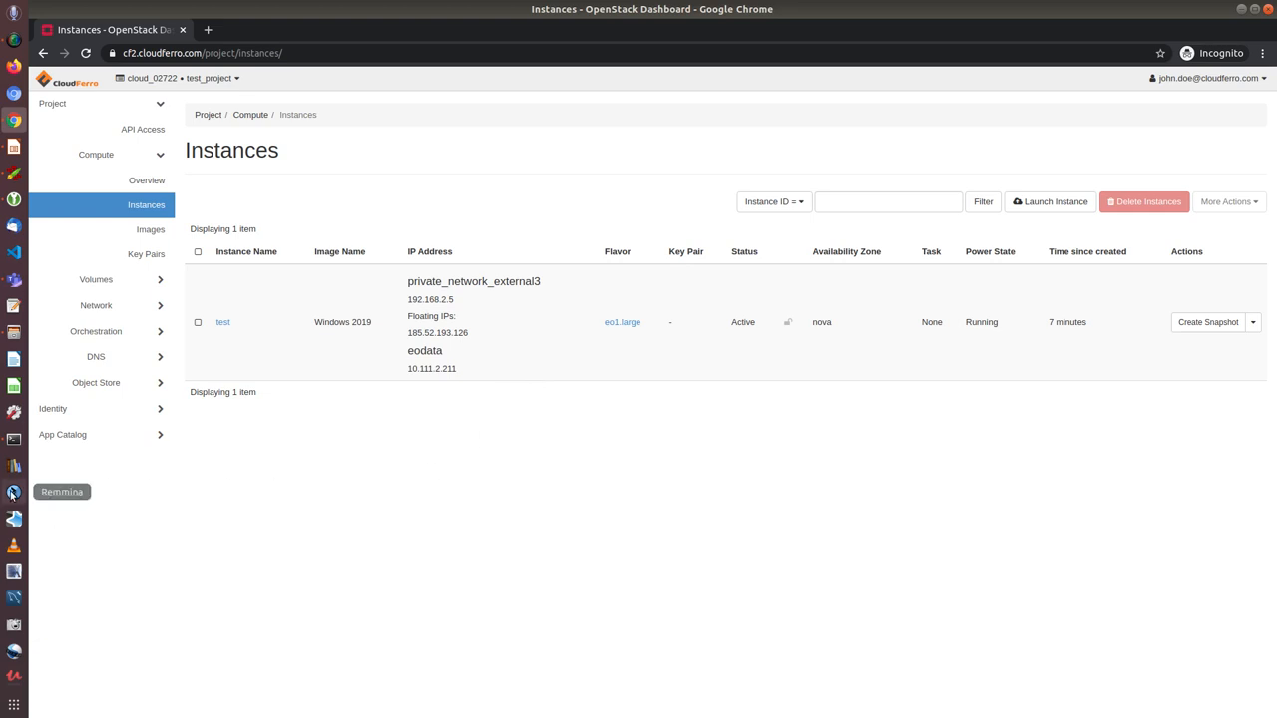
{"action": "left_click", "coordinate": [14, 490]}
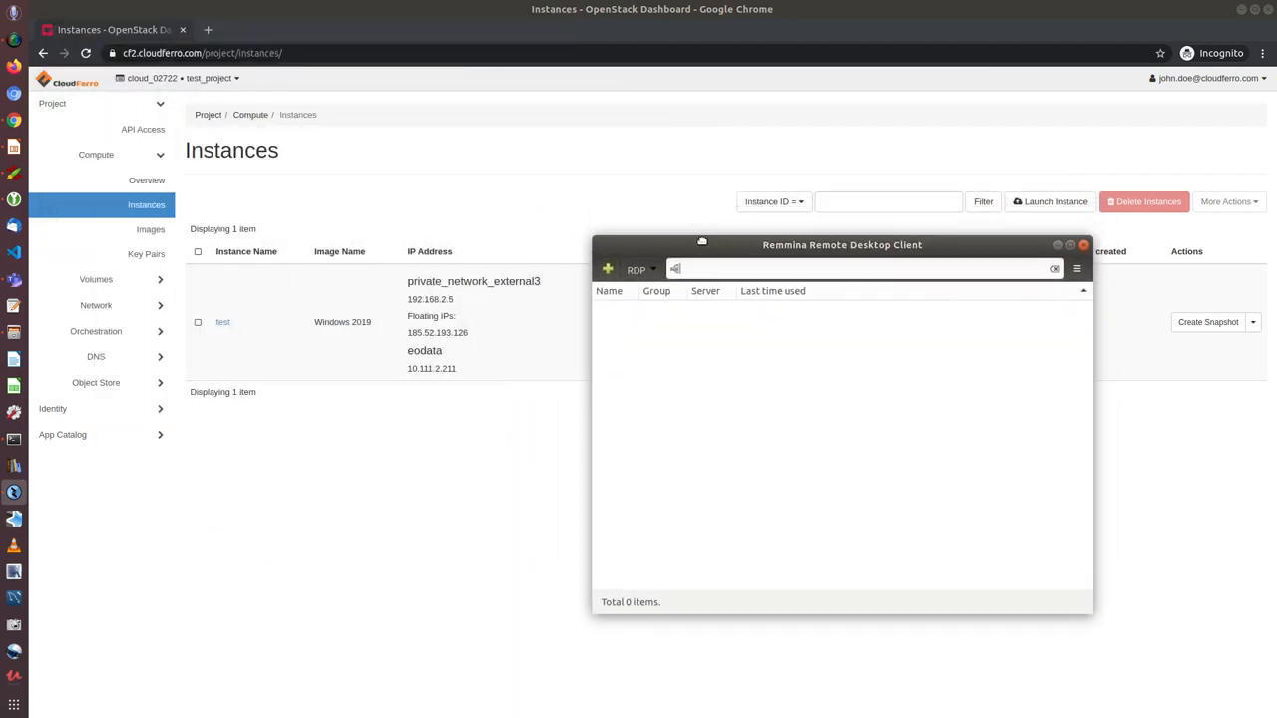
Step: Move Remmina aside and create a new connection profile
{"action": "left_click_drag", "start_coordinate": [842, 244], "coordinate": [841, 223]}
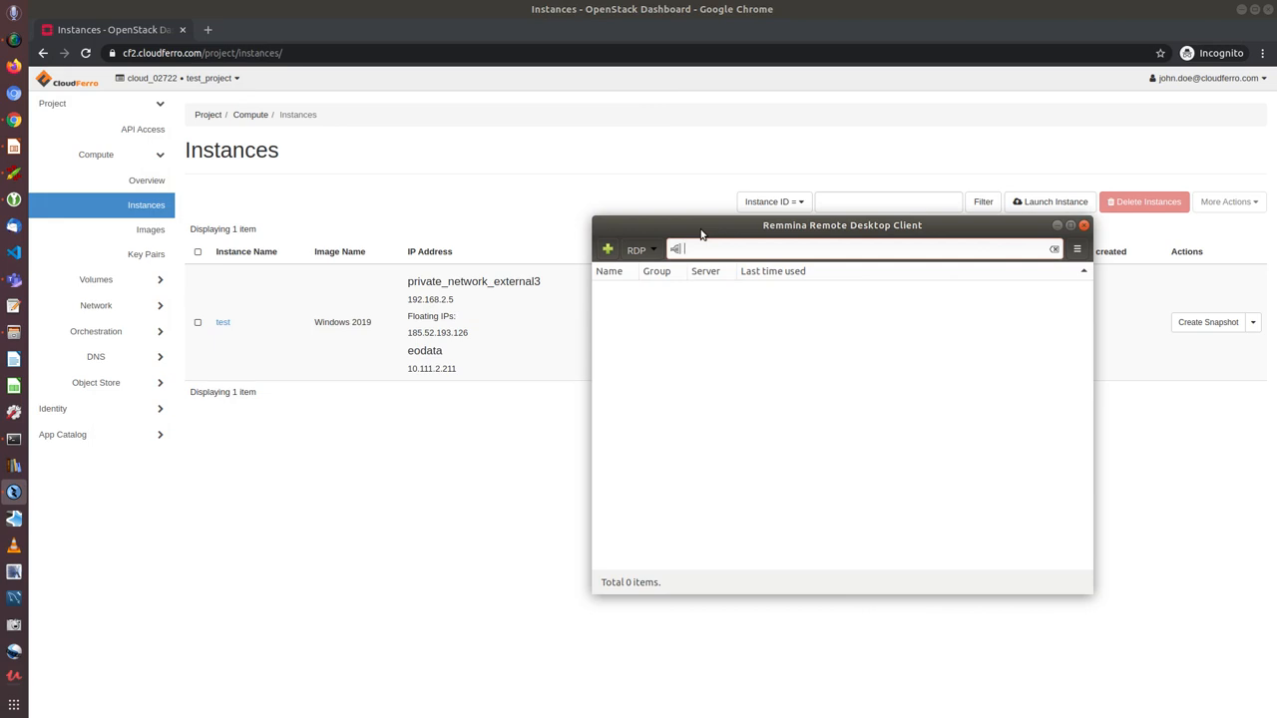
{"action": "left_click_drag", "start_coordinate": [842, 223], "coordinate": [865, 197]}
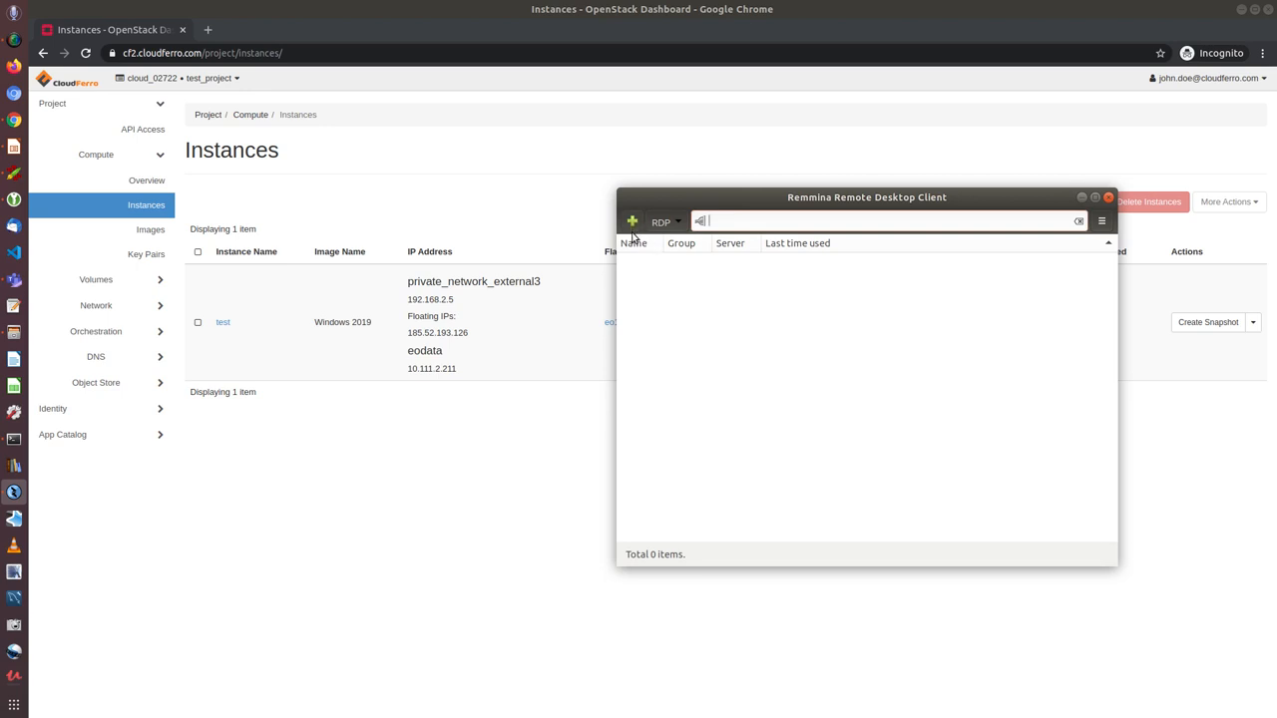
{"action": "left_click", "coordinate": [631, 222]}
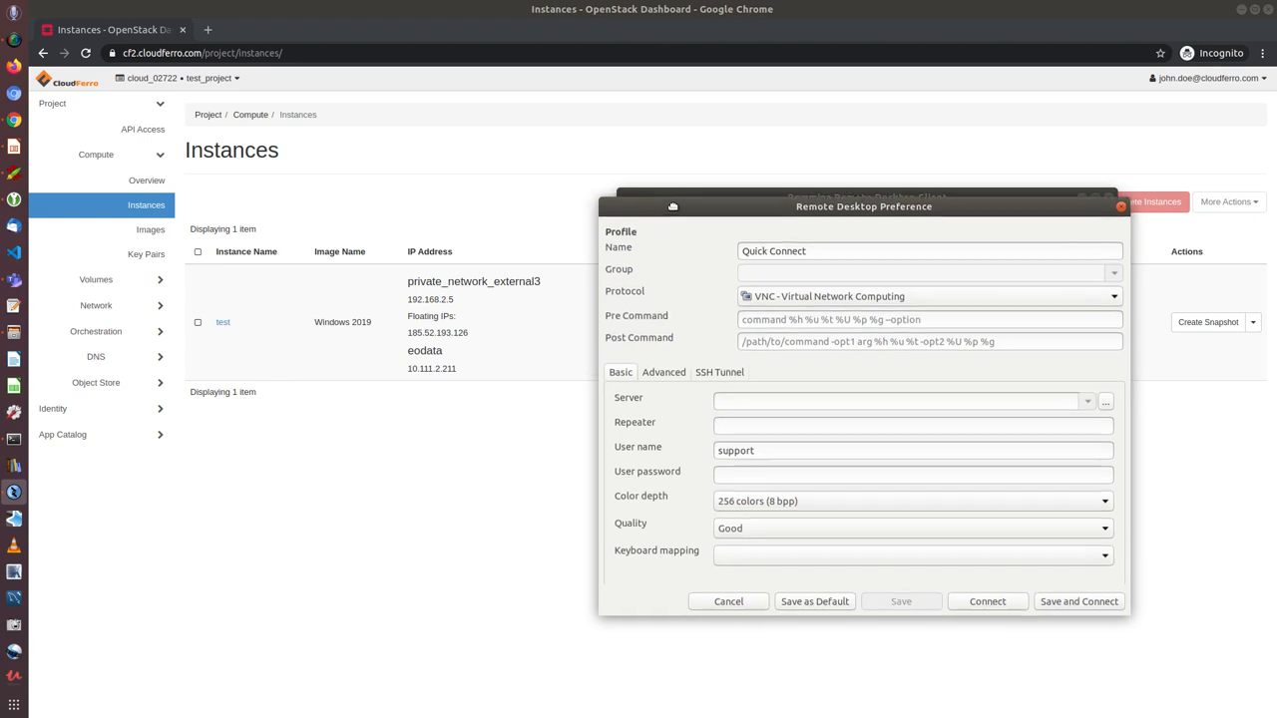
{"action": "left_click_drag", "start_coordinate": [862, 206], "coordinate": [929, 203]}
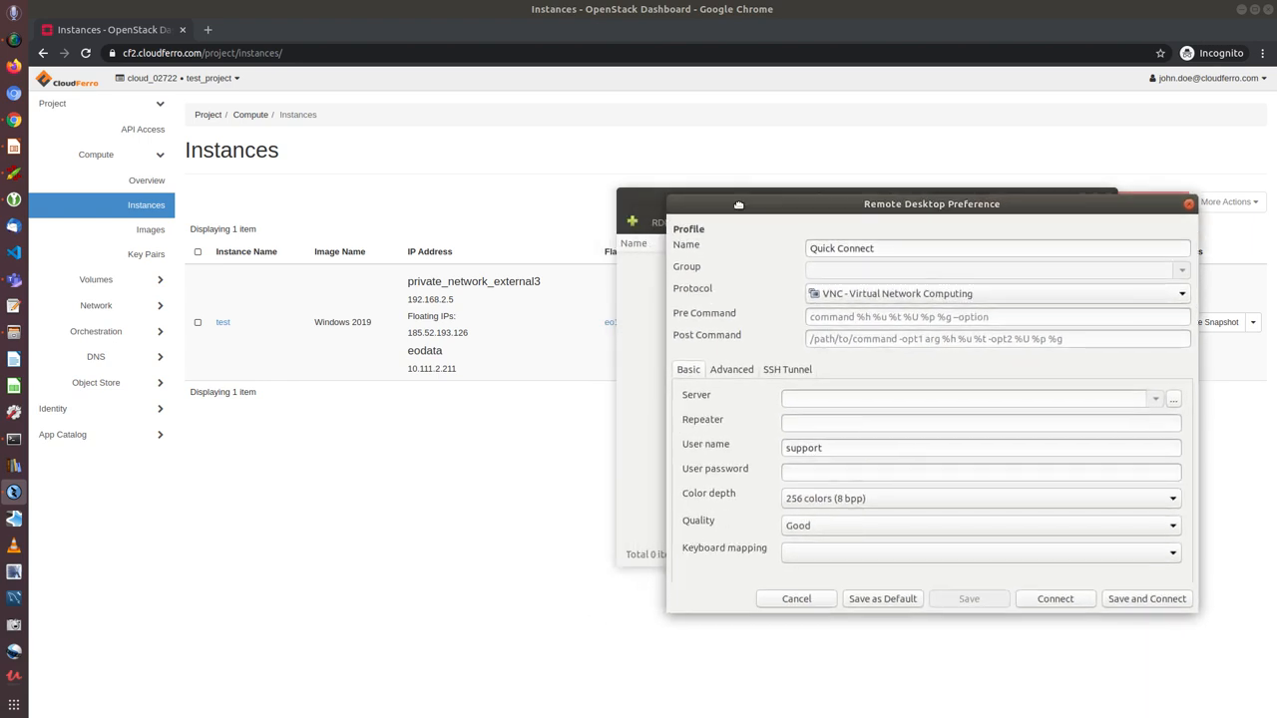
Step: Name the new profile 'test' and bring up the protocol choices
{"action": "left_click", "coordinate": [879, 247]}
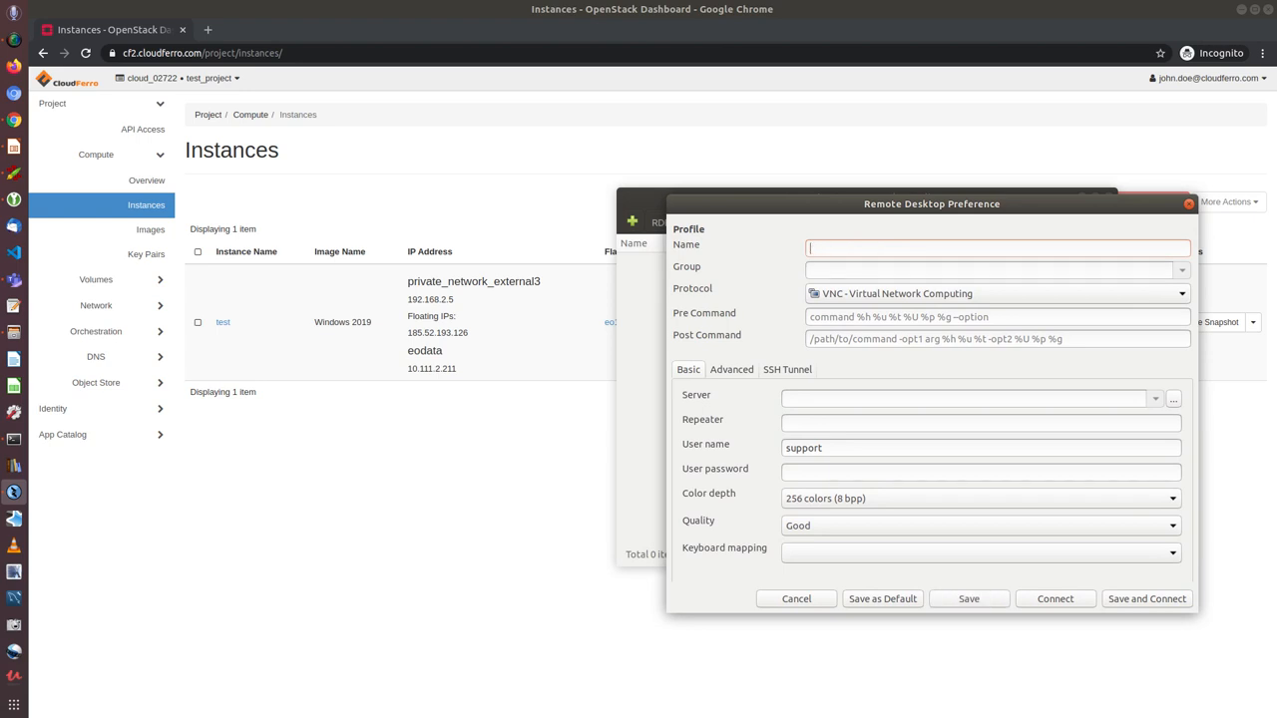
{"action": "type", "text": "test"}
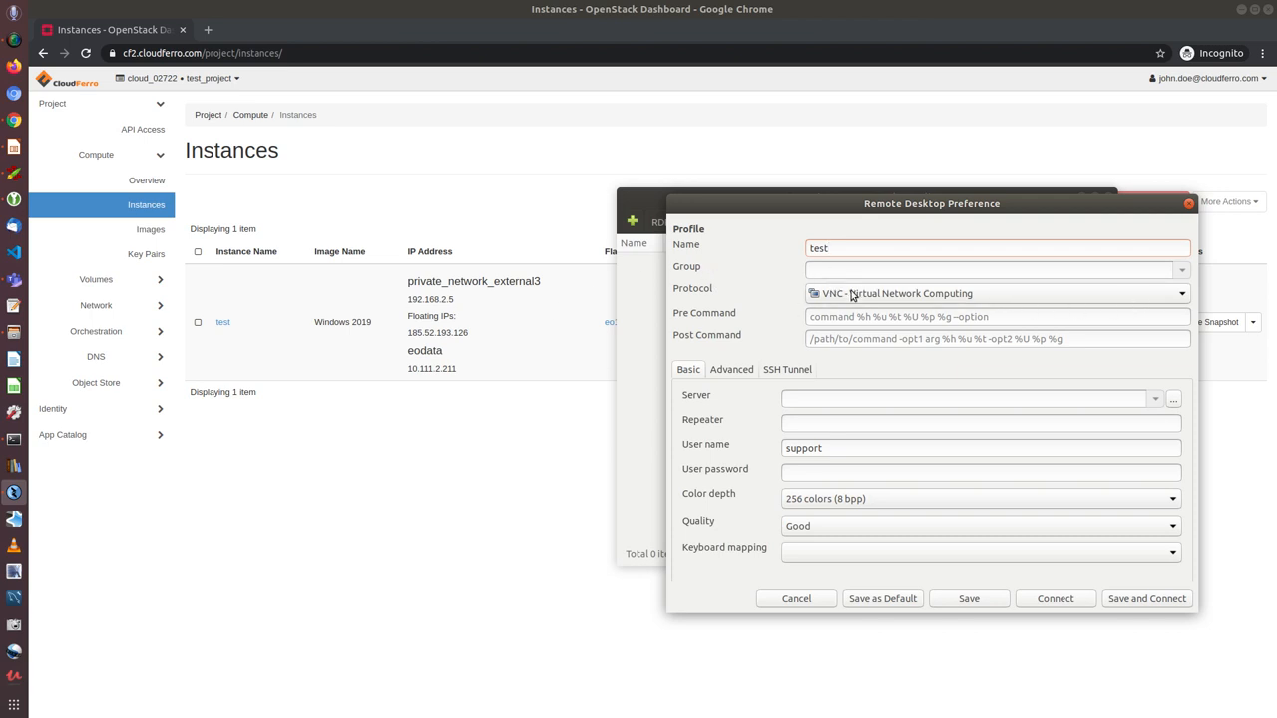
{"action": "left_click", "coordinate": [1181, 294]}
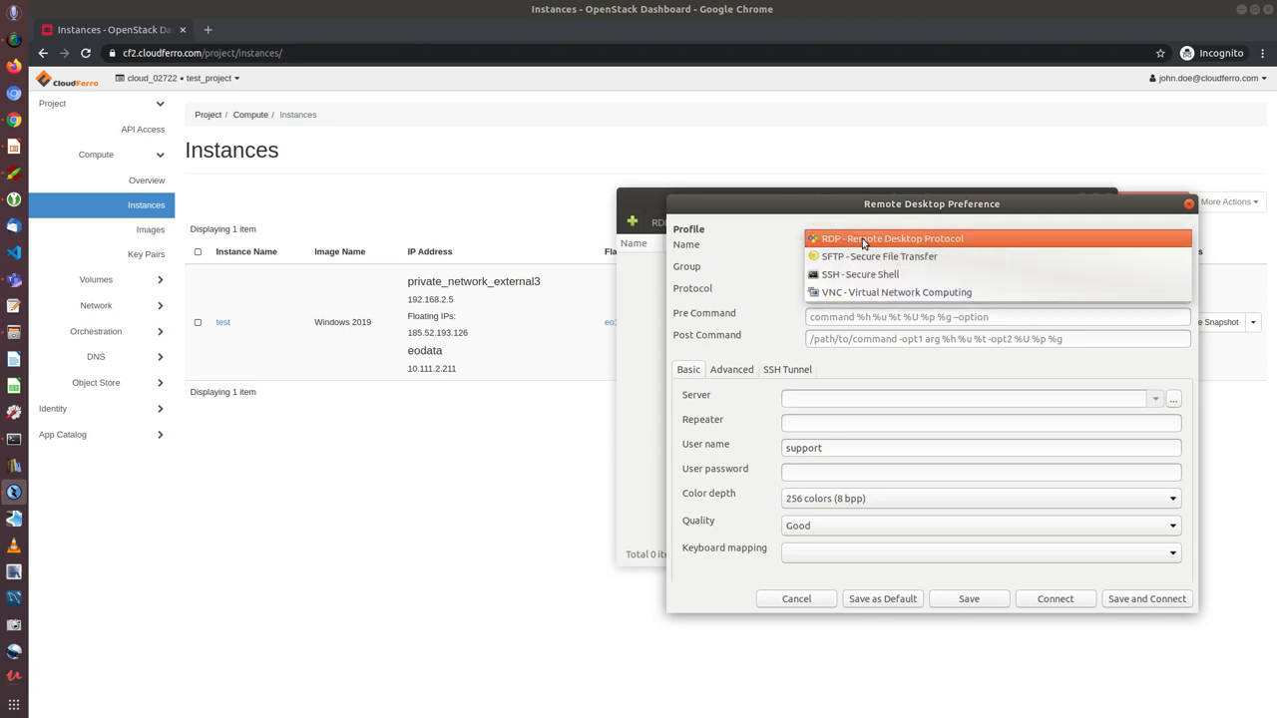
Step: Set the profile to RDP with server address 185.52.193.126
{"action": "left_click", "coordinate": [890, 239]}
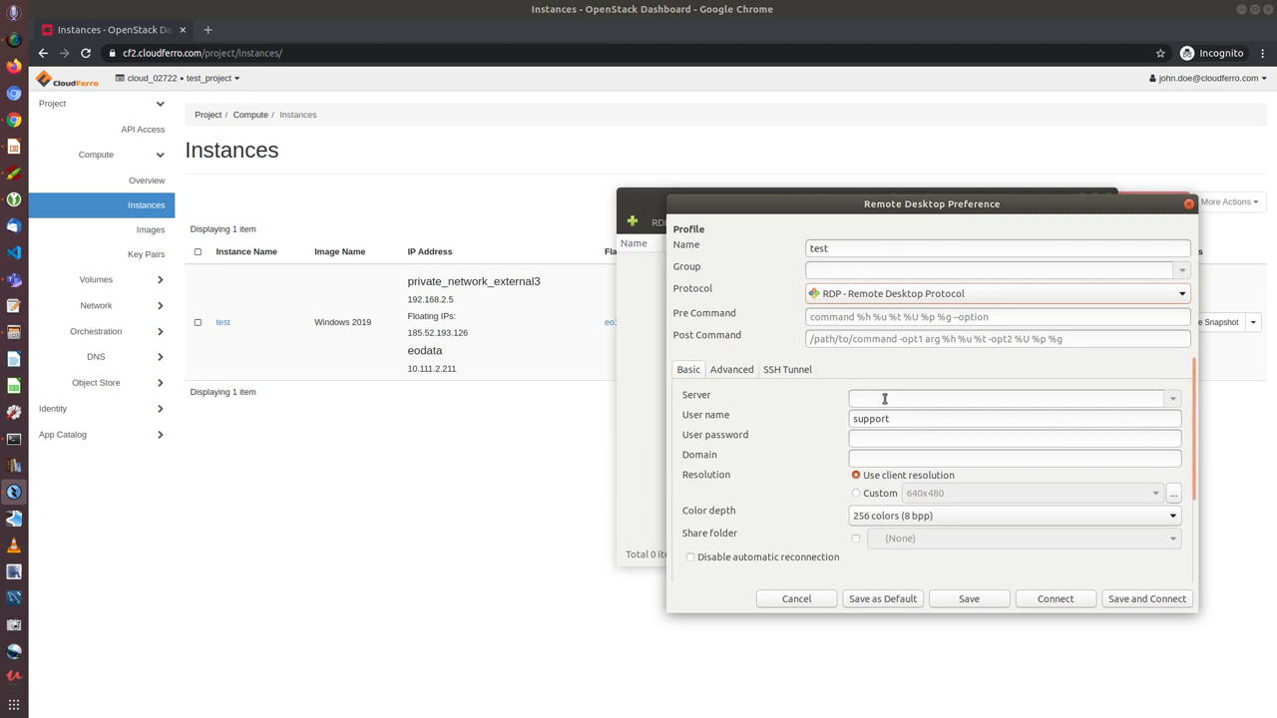
{"action": "left_click", "coordinate": [1007, 399]}
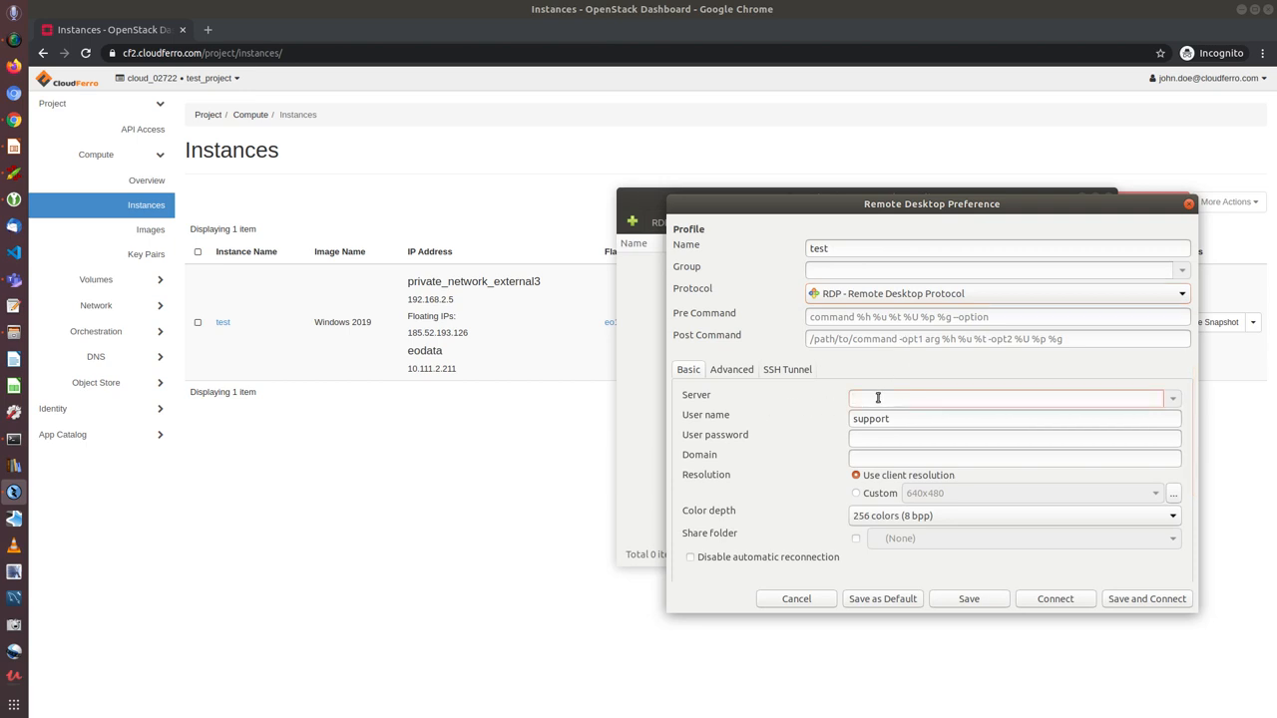
{"action": "type", "text": "185.52"}
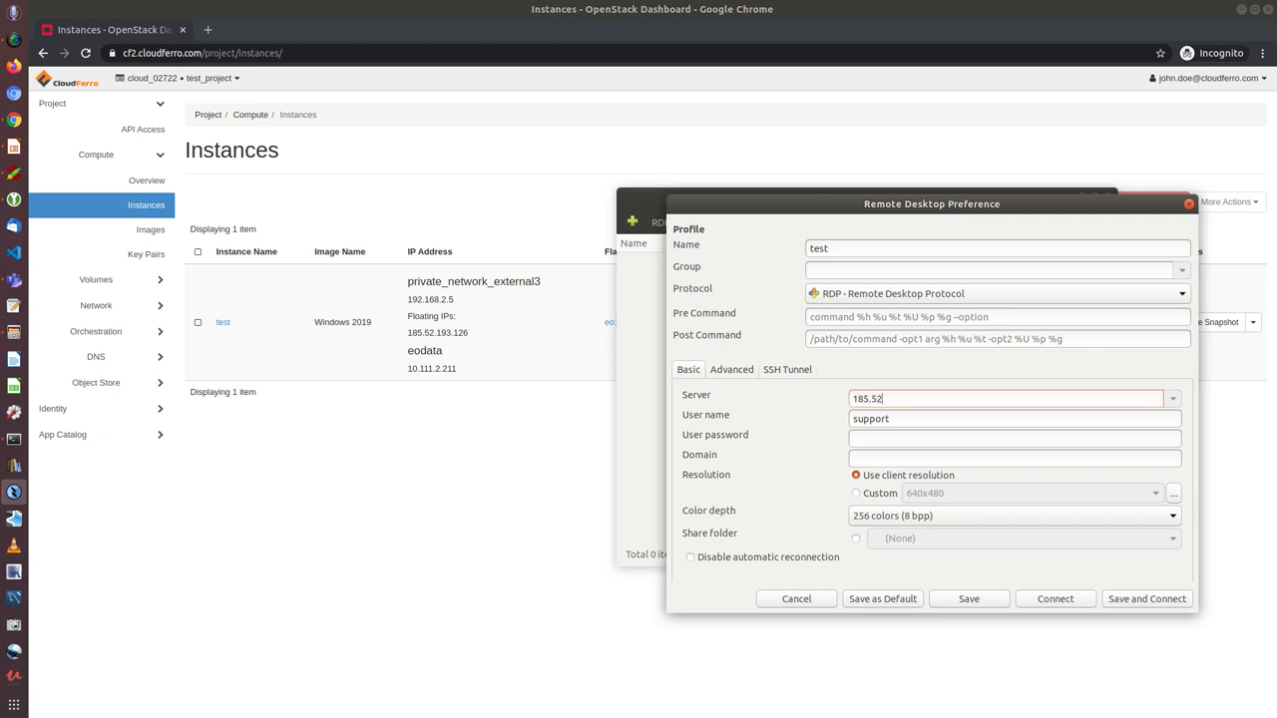
{"action": "type", "text": ".193."}
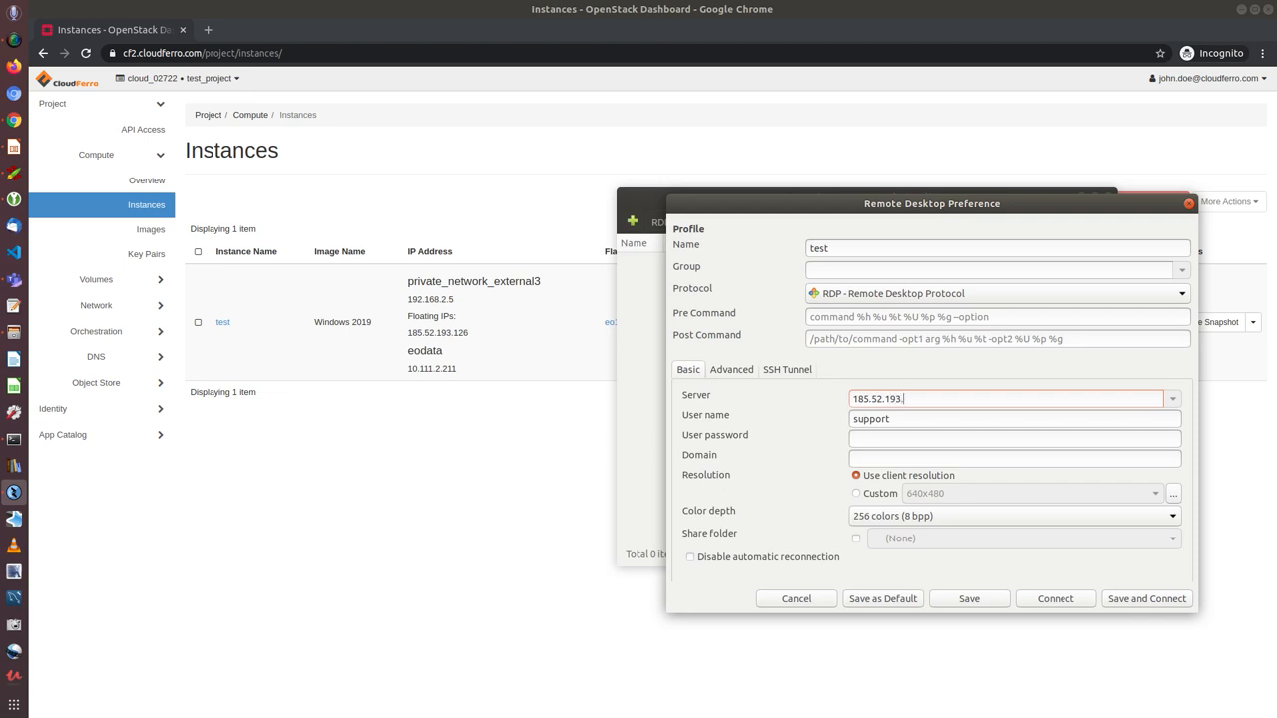
{"action": "type", "text": "126"}
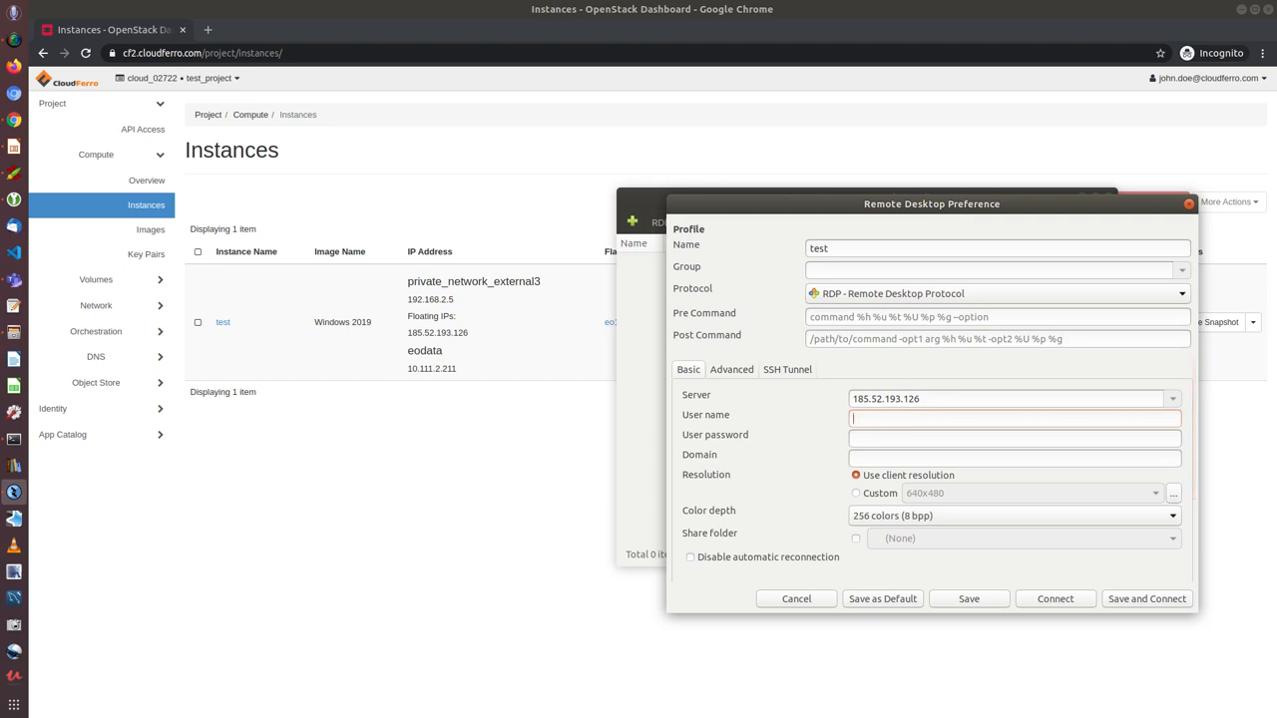
Step: Enter user Administrator with its password, then save the profile and connect
{"action": "type", "text": "Ad"}
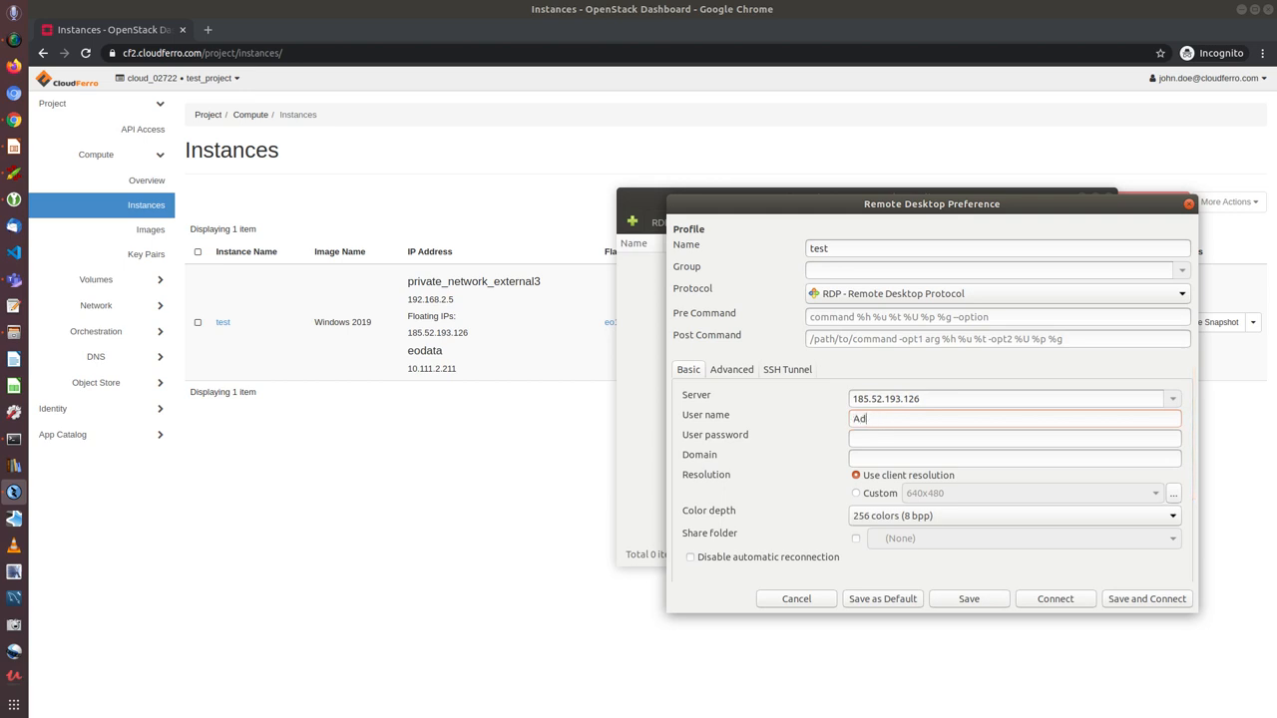
{"action": "type", "text": "ministrator"}
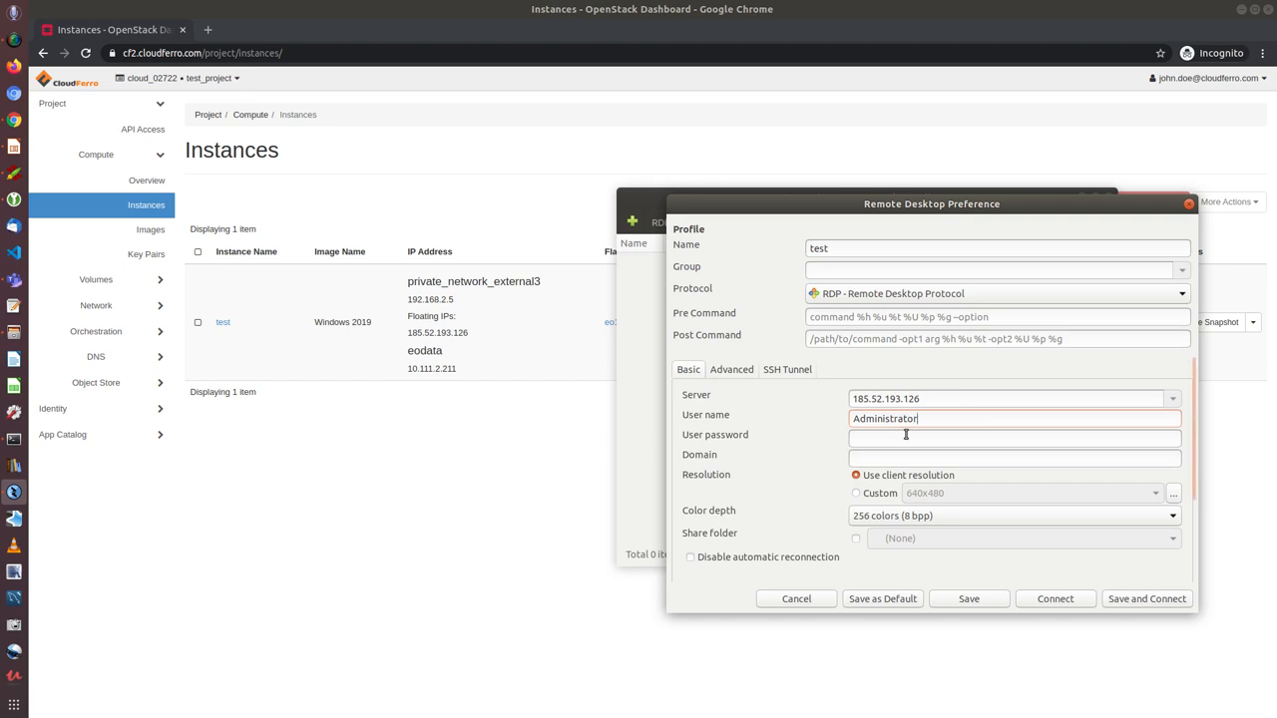
{"action": "left_click", "coordinate": [1013, 438]}
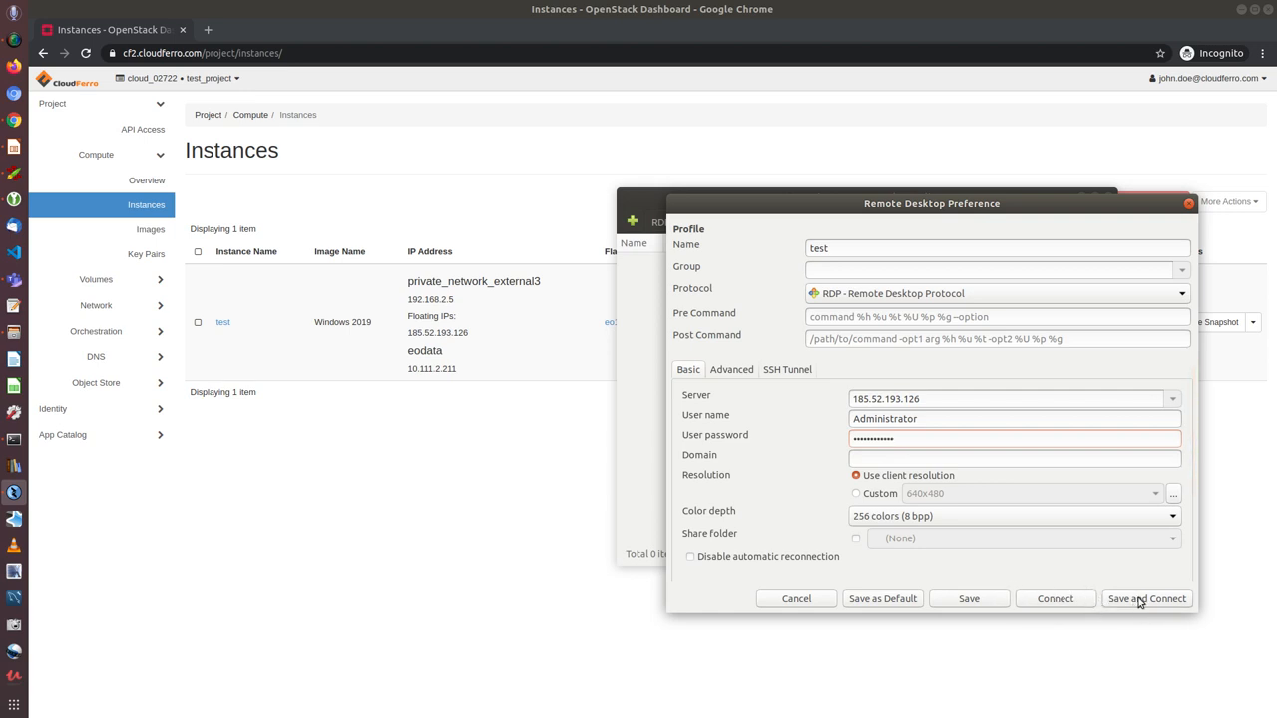
{"action": "left_click", "coordinate": [1145, 599]}
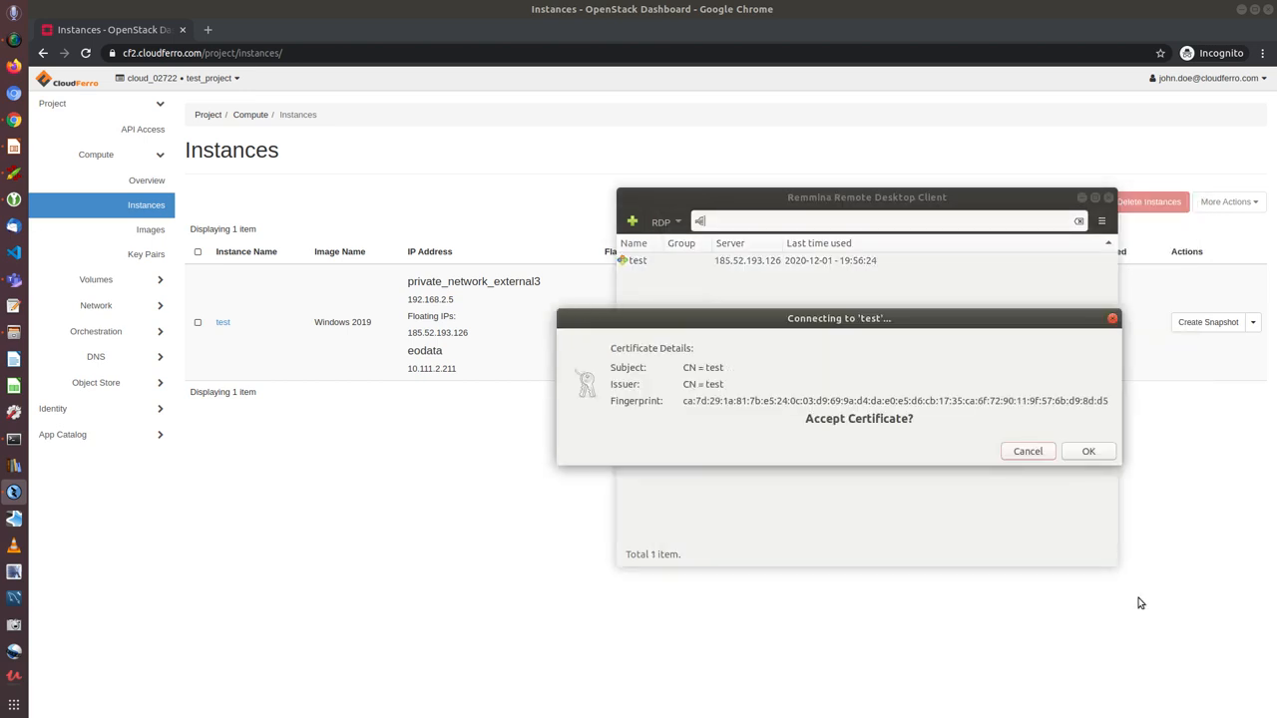
{"action": "mouse_move", "coordinate": [806, 434]}
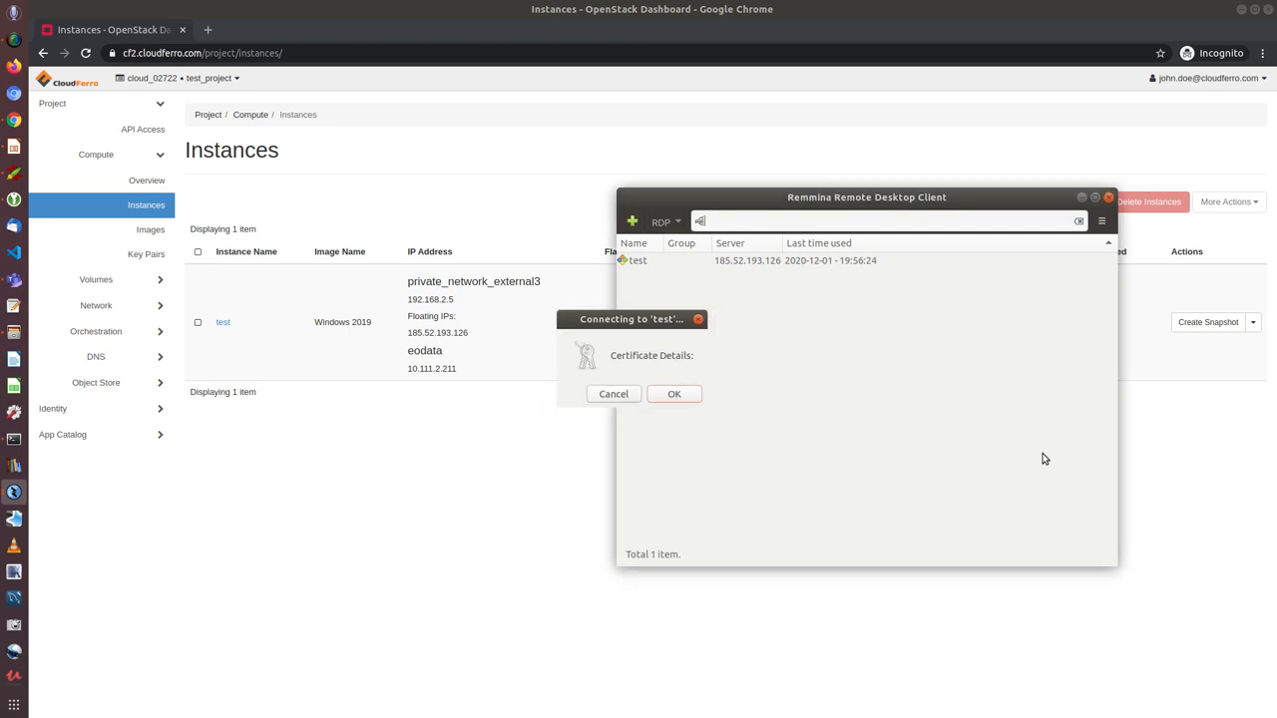
Step: Accept the Windows server's certificate to open the remote session
{"action": "left_click", "coordinate": [674, 393]}
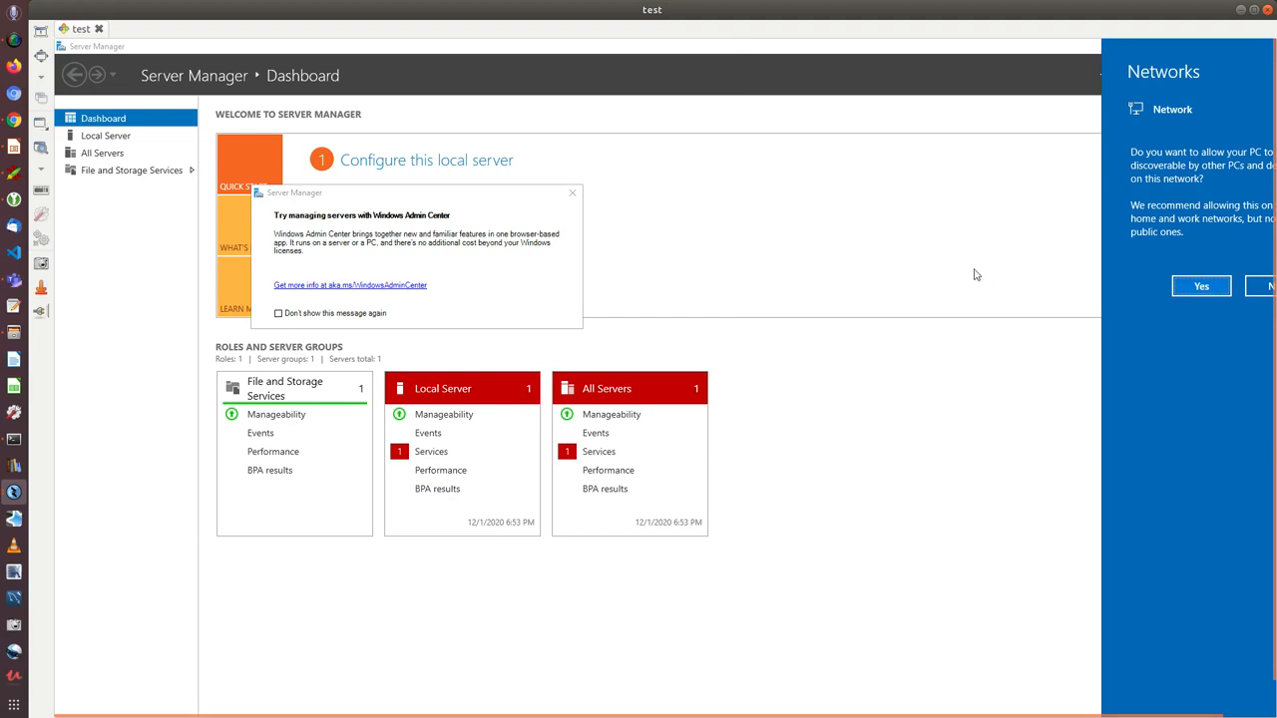
{"action": "mouse_move", "coordinate": [327, 96]}
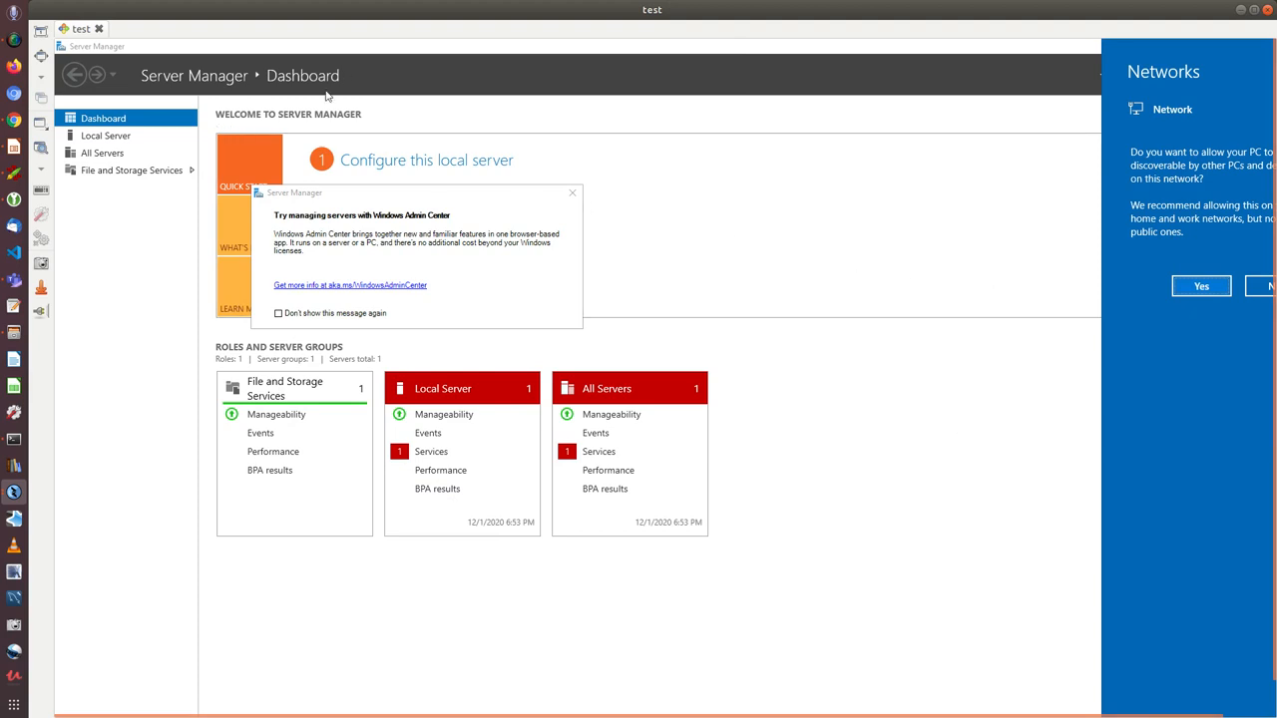
{"action": "mouse_move", "coordinate": [476, 180]}
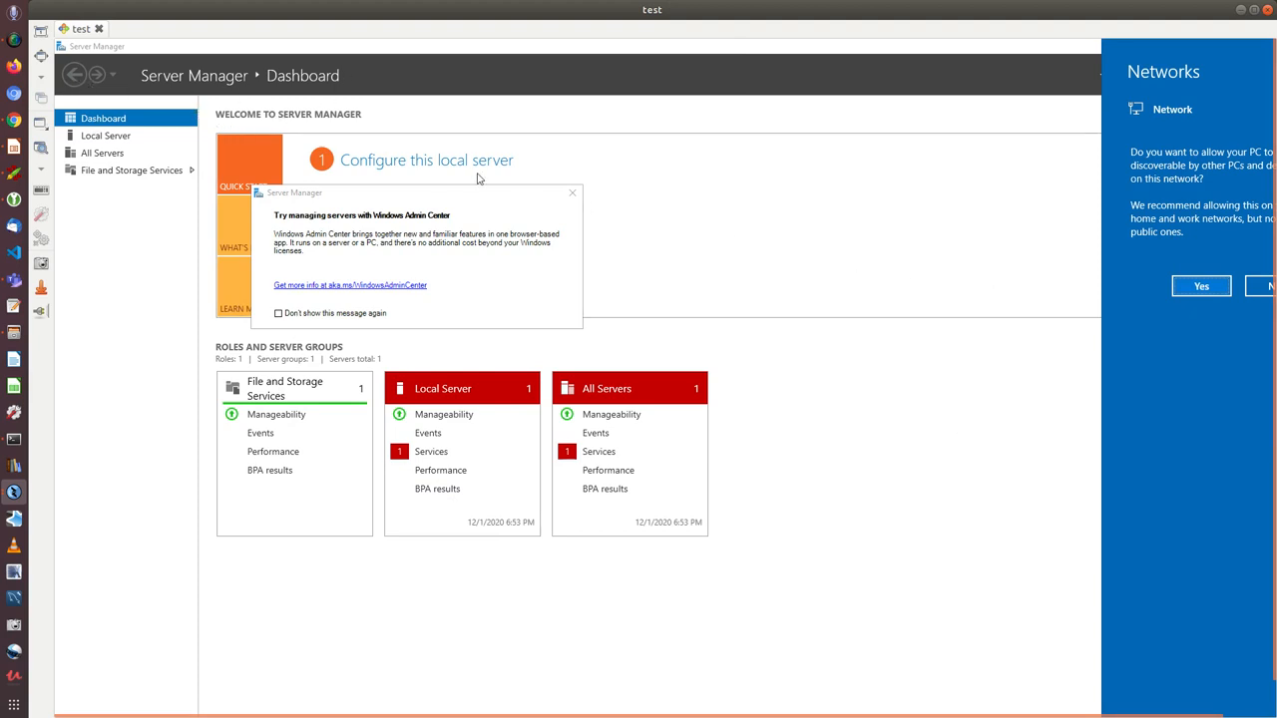
{"action": "mouse_move", "coordinate": [149, 247]}
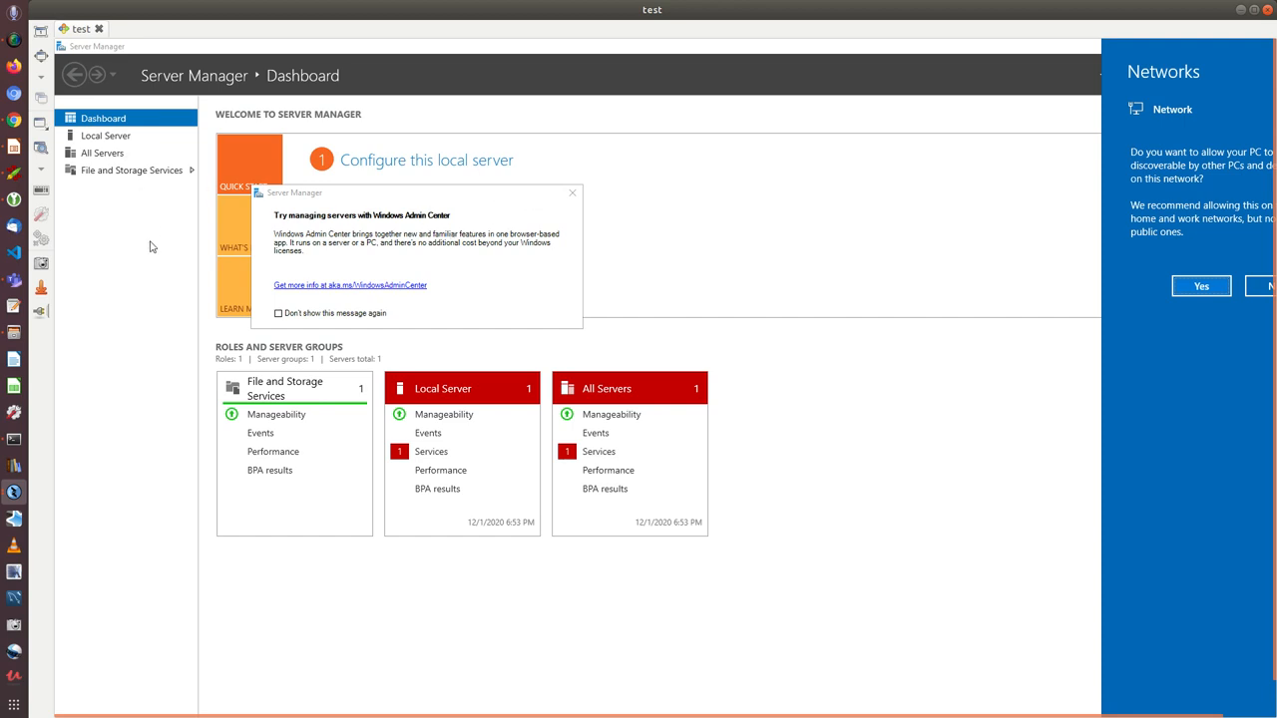
{"action": "mouse_move", "coordinate": [224, 124]}
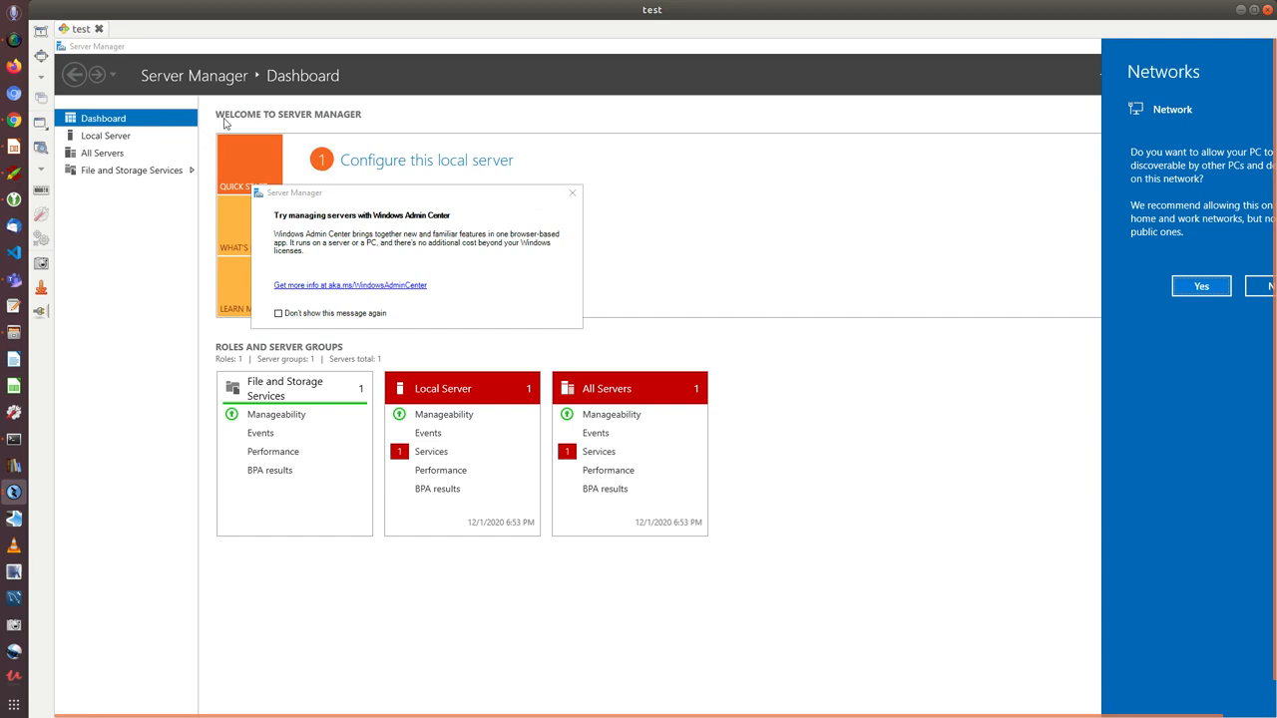
{"action": "mouse_move", "coordinate": [555, 176]}
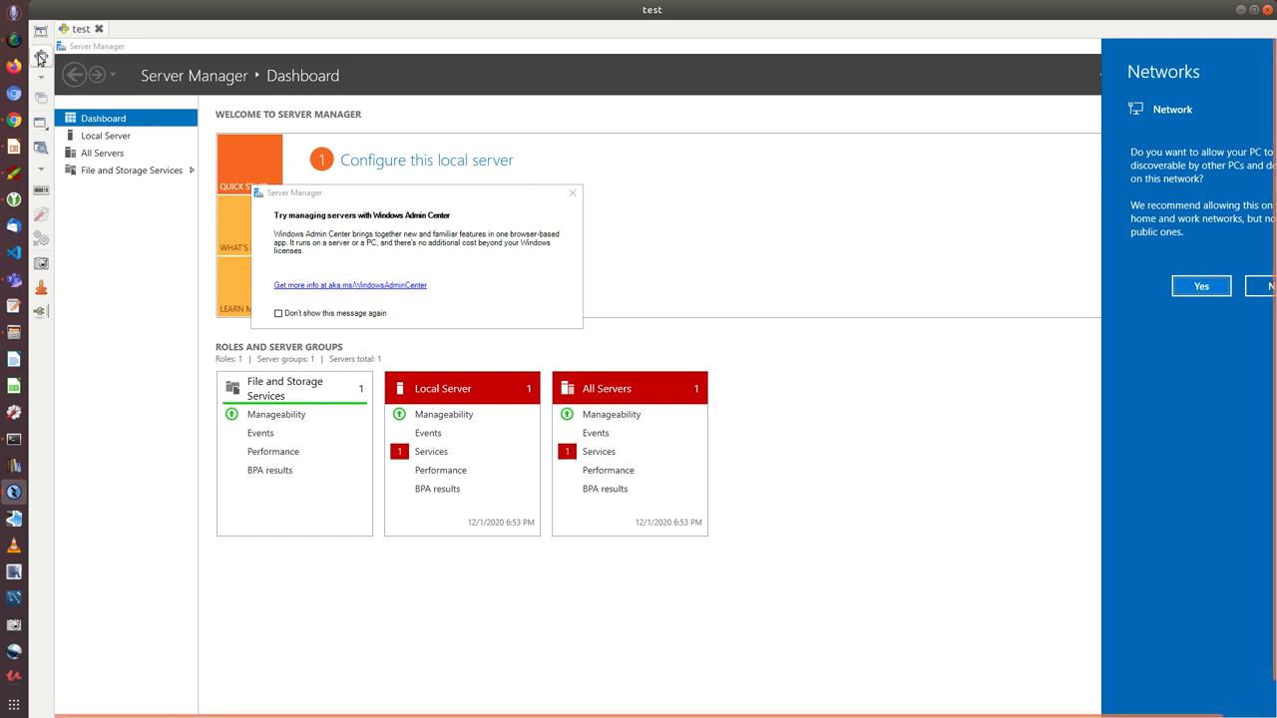
{"action": "mouse_move", "coordinate": [42, 58]}
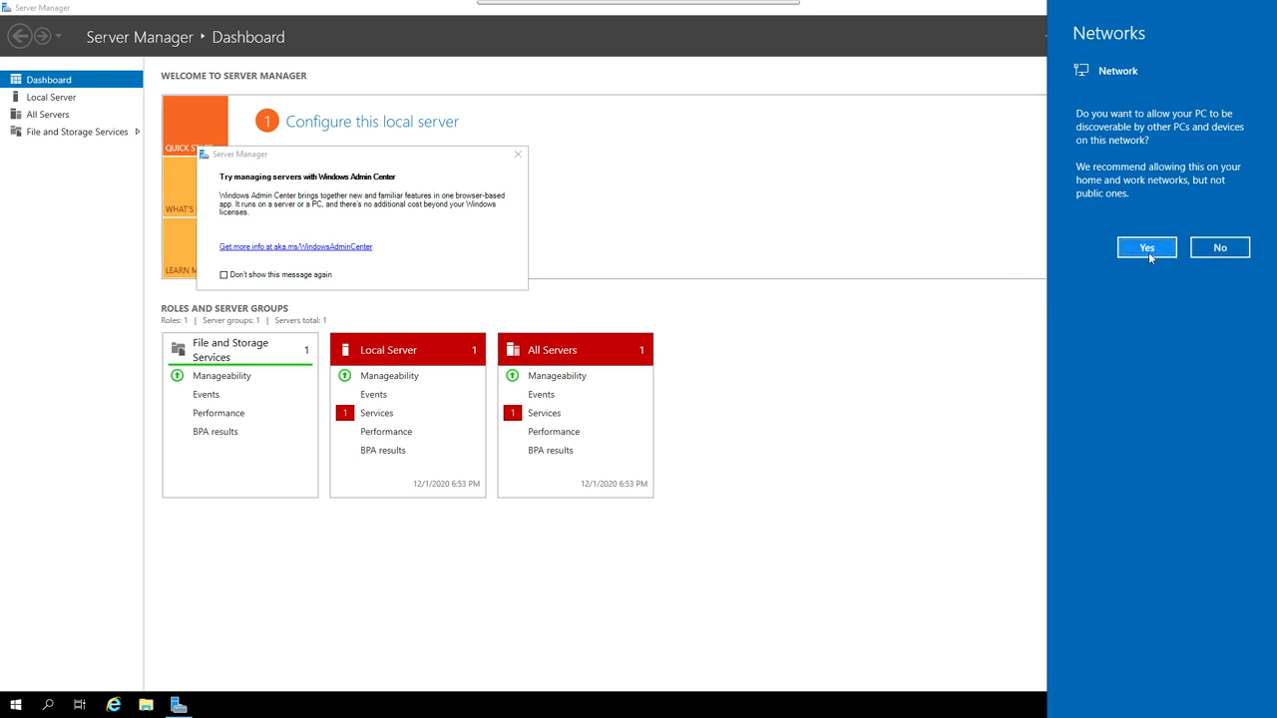
{"action": "mouse_move", "coordinate": [1219, 247]}
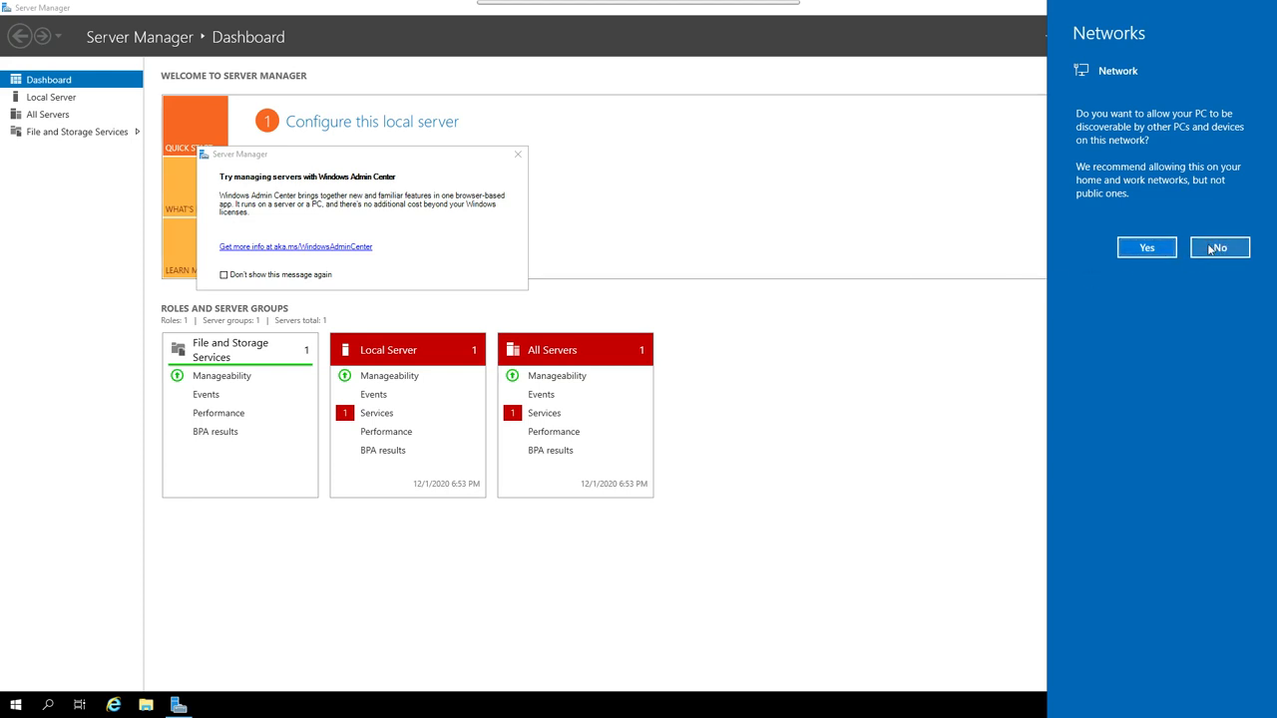
Step: Answer No to making the server discoverable on the network
{"action": "left_click", "coordinate": [1217, 247]}
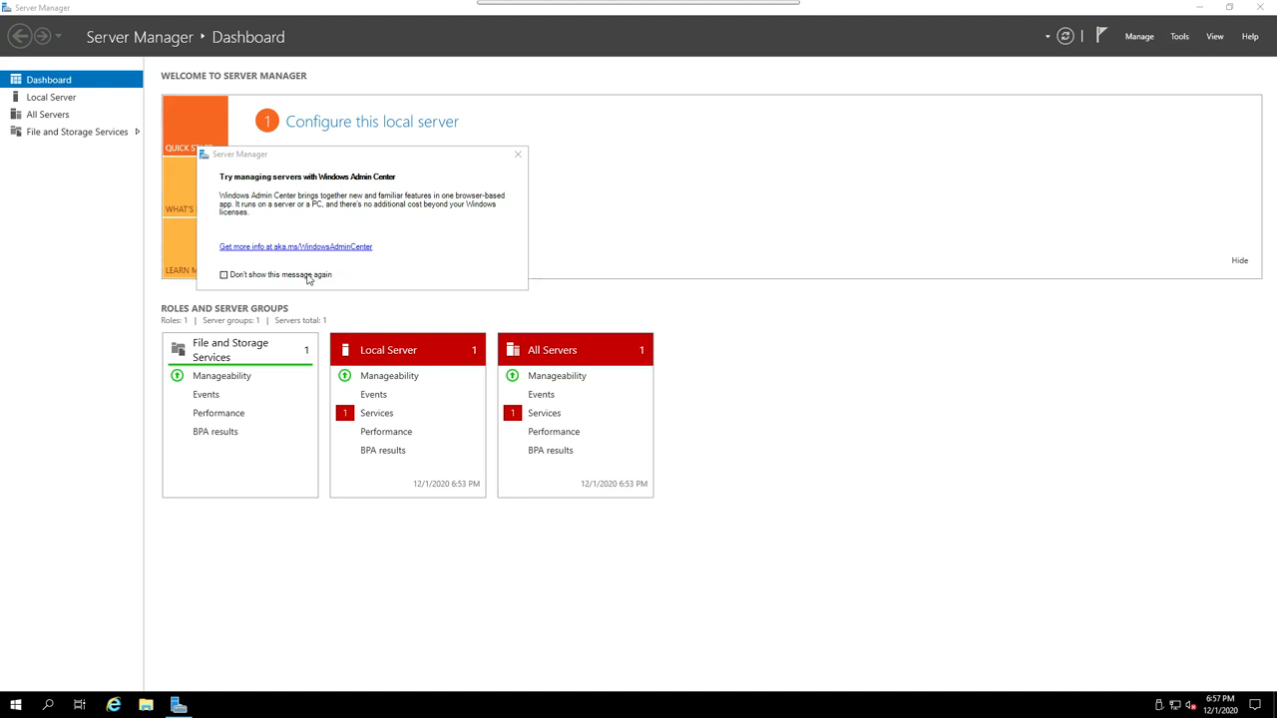
{"action": "mouse_move", "coordinate": [295, 198]}
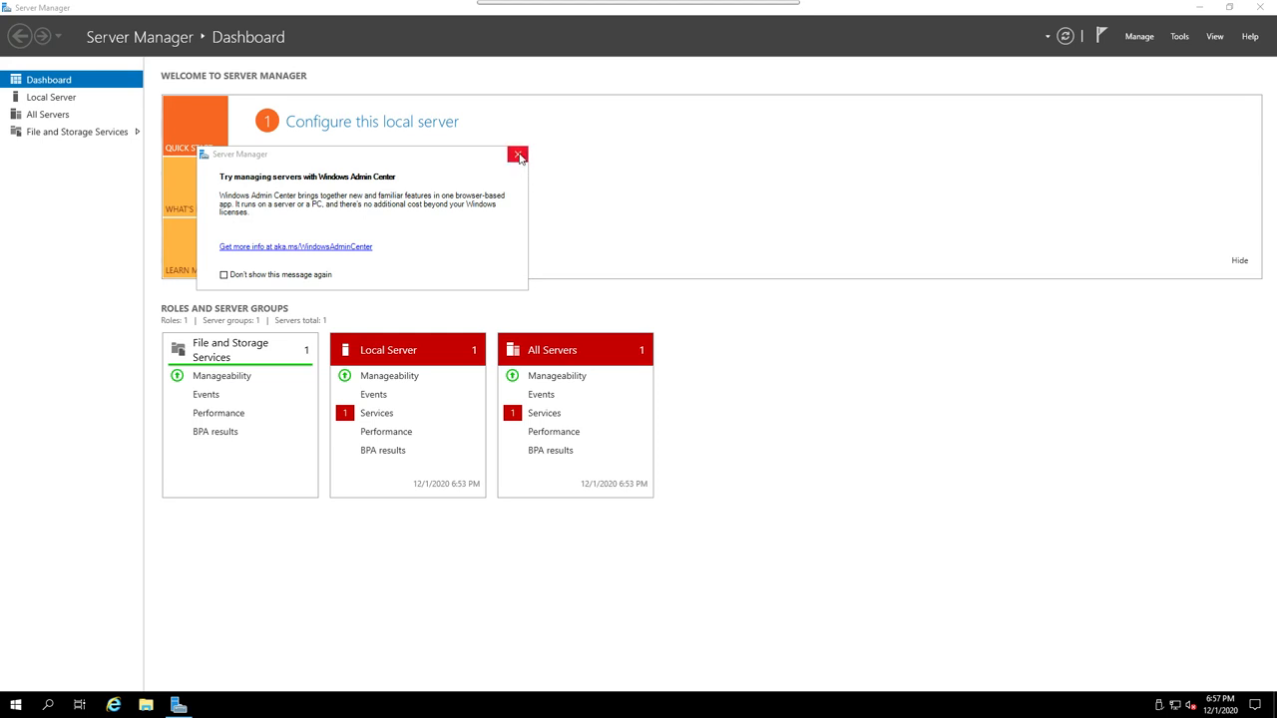
{"action": "mouse_move", "coordinate": [522, 183]}
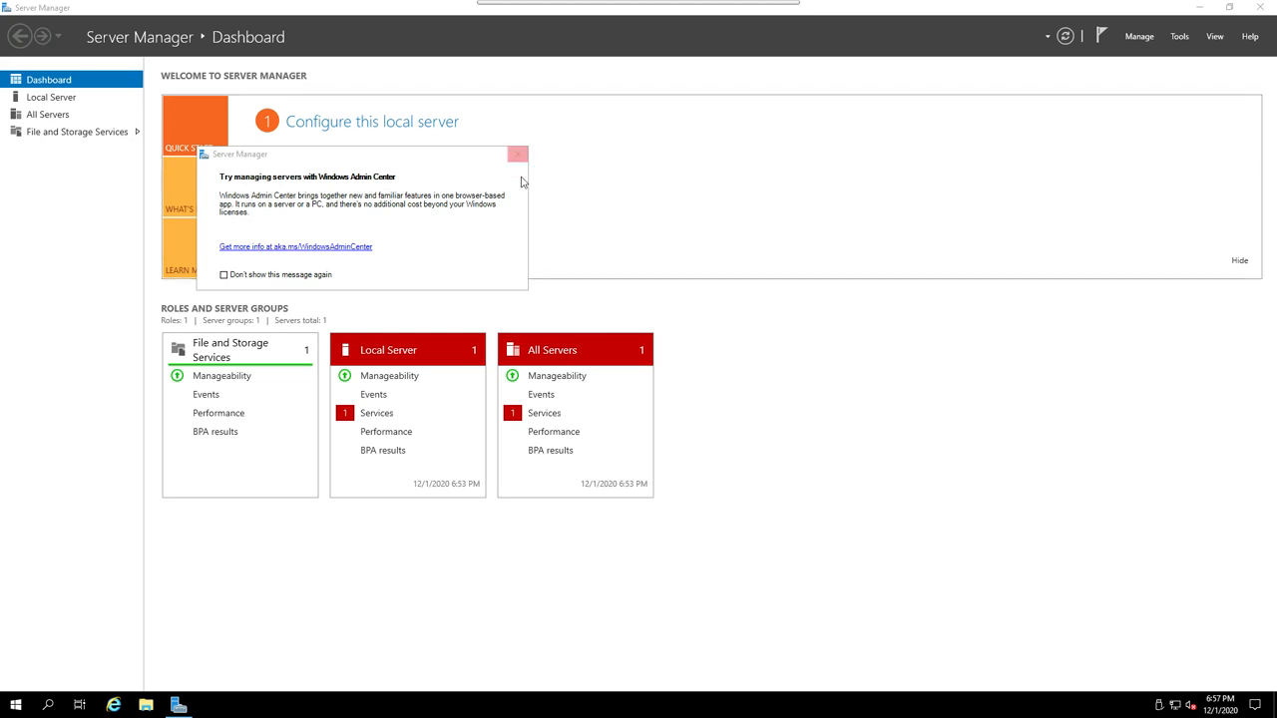
Step: Dismiss the Windows Admin Center notice and close Server Manager
{"action": "left_click", "coordinate": [517, 154]}
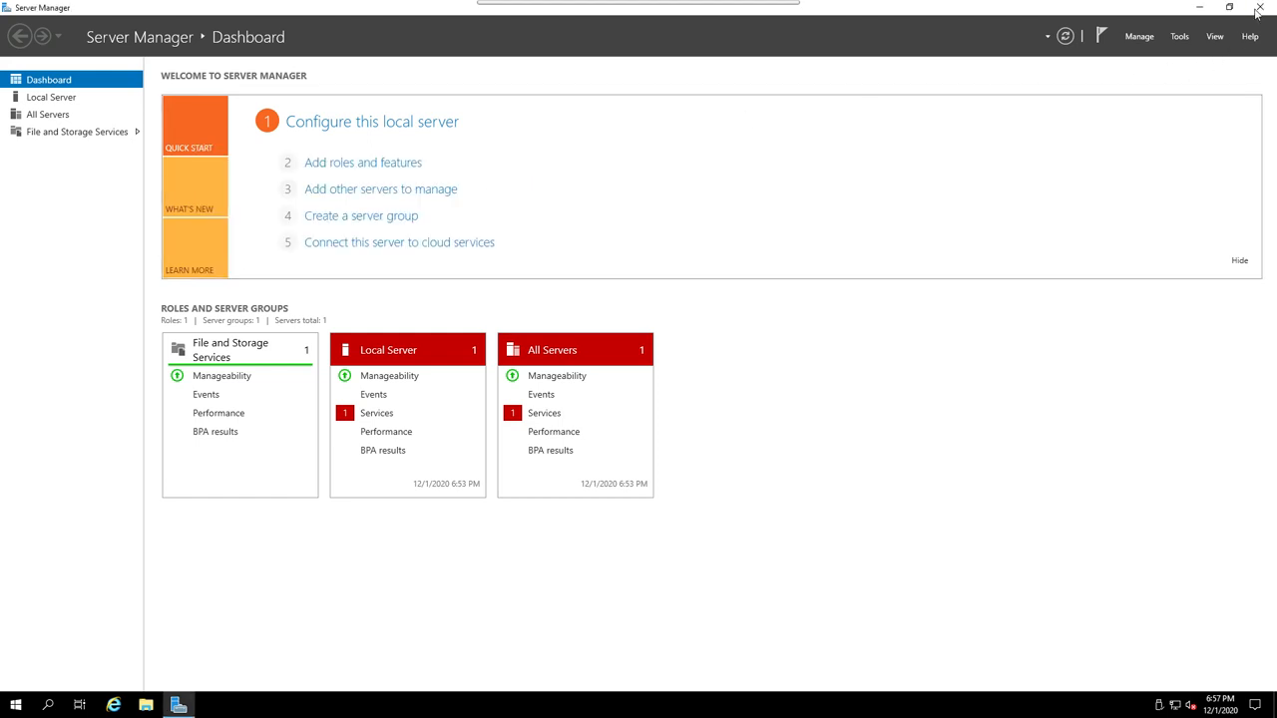
{"action": "left_click", "coordinate": [1259, 8]}
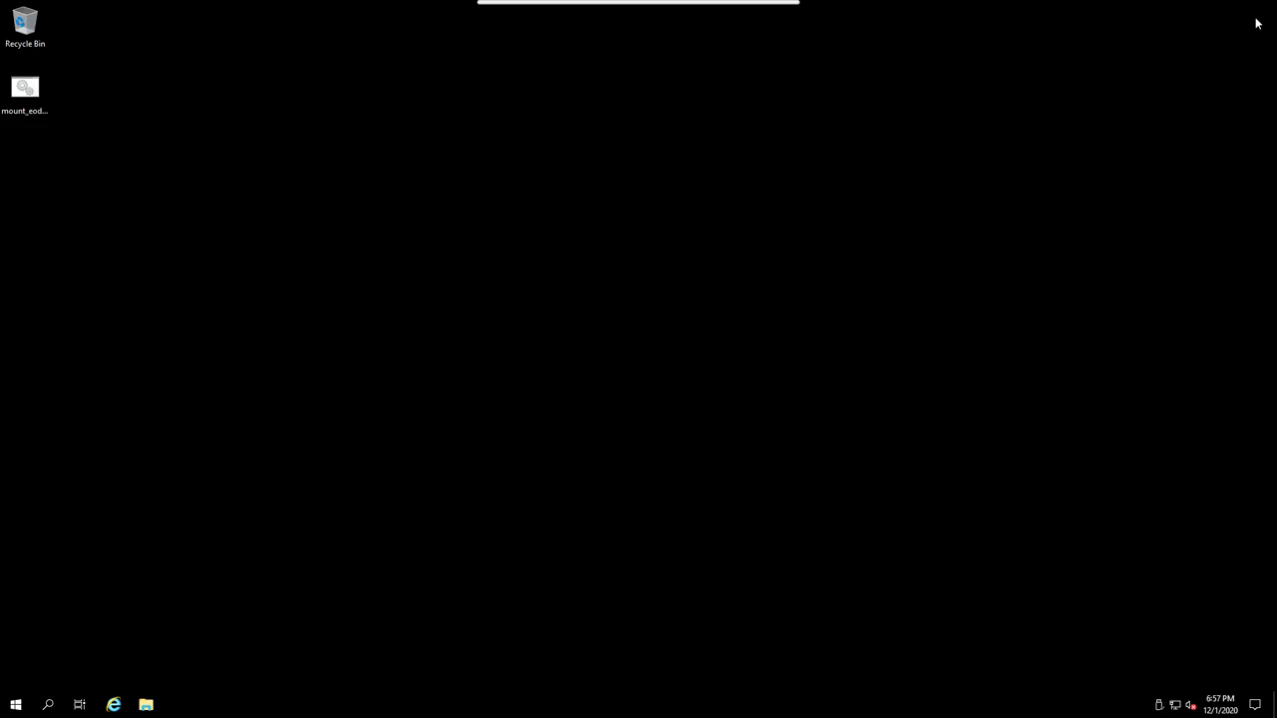
{"action": "mouse_move", "coordinate": [199, 495]}
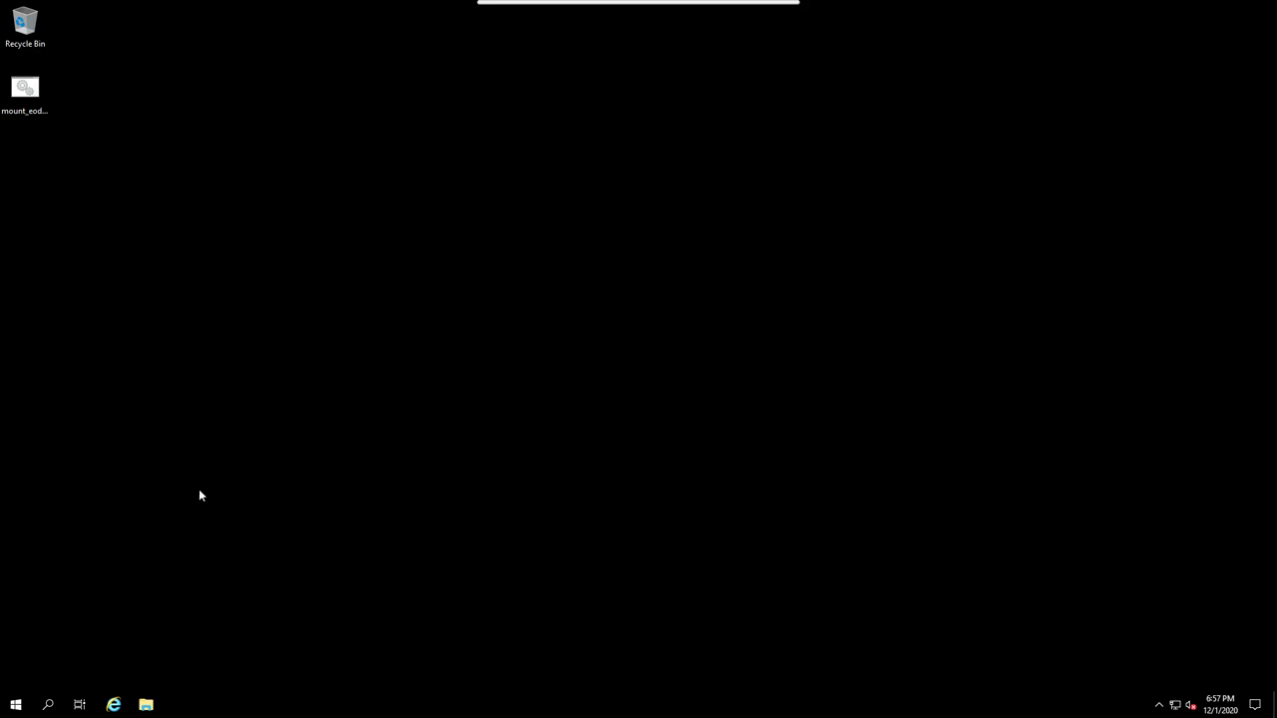
{"action": "mouse_move", "coordinate": [91, 576]}
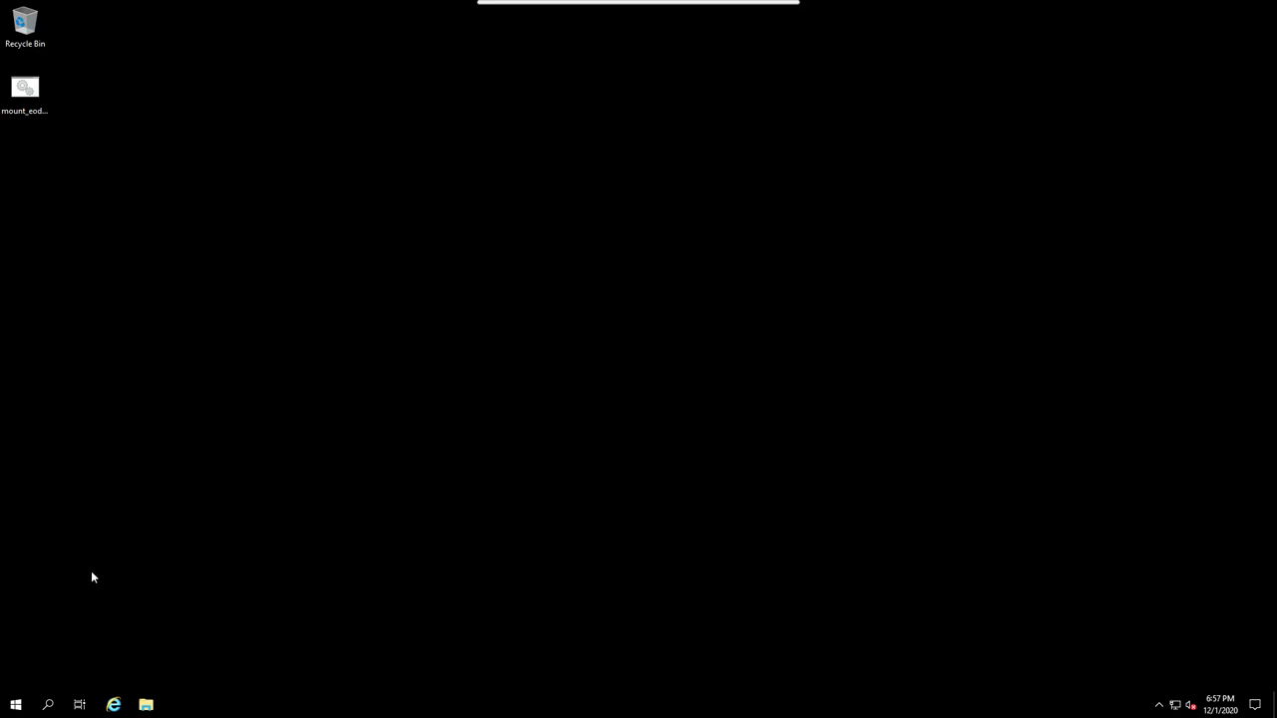
{"action": "mouse_move", "coordinate": [56, 634]}
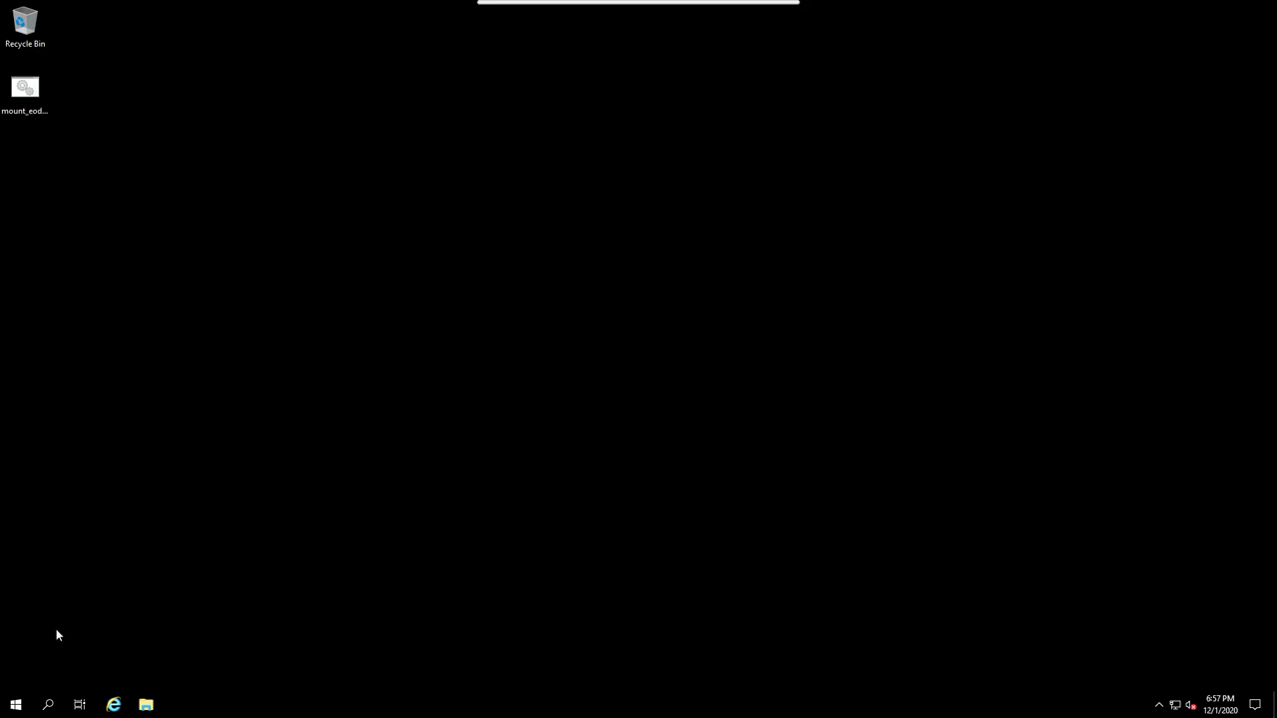
{"action": "mouse_move", "coordinate": [51, 650]}
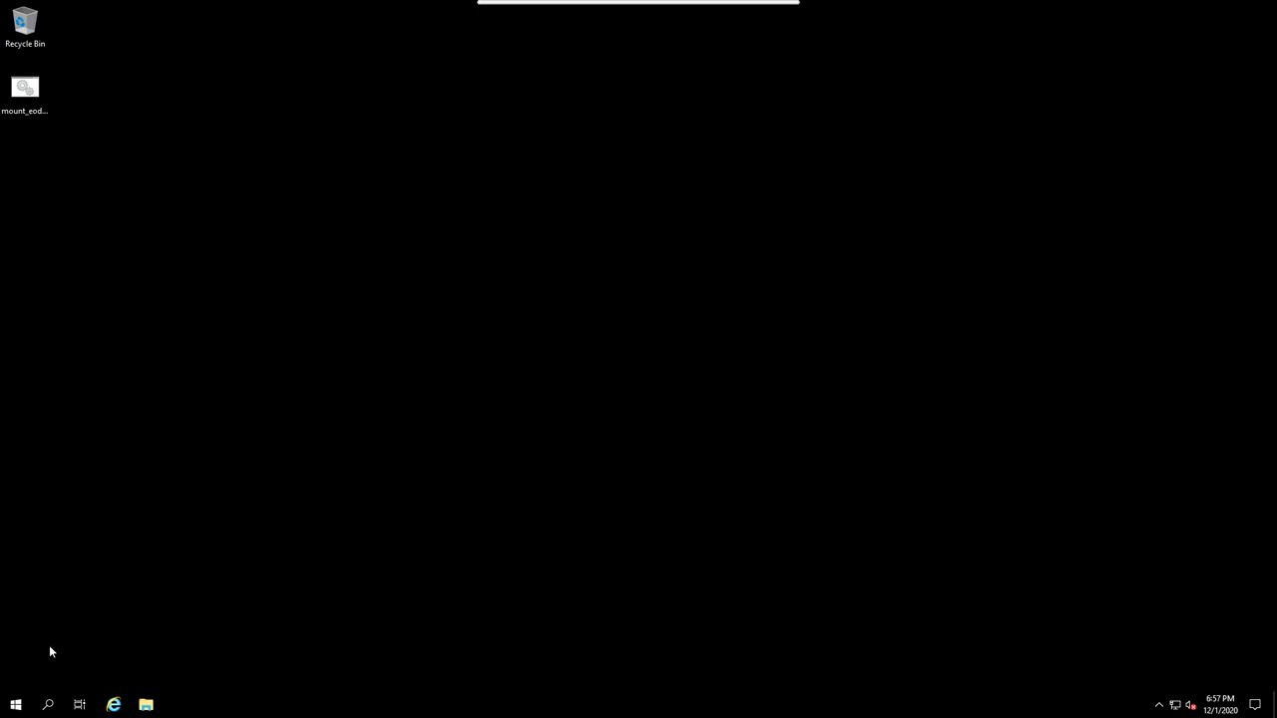
{"action": "mouse_move", "coordinate": [40, 626]}
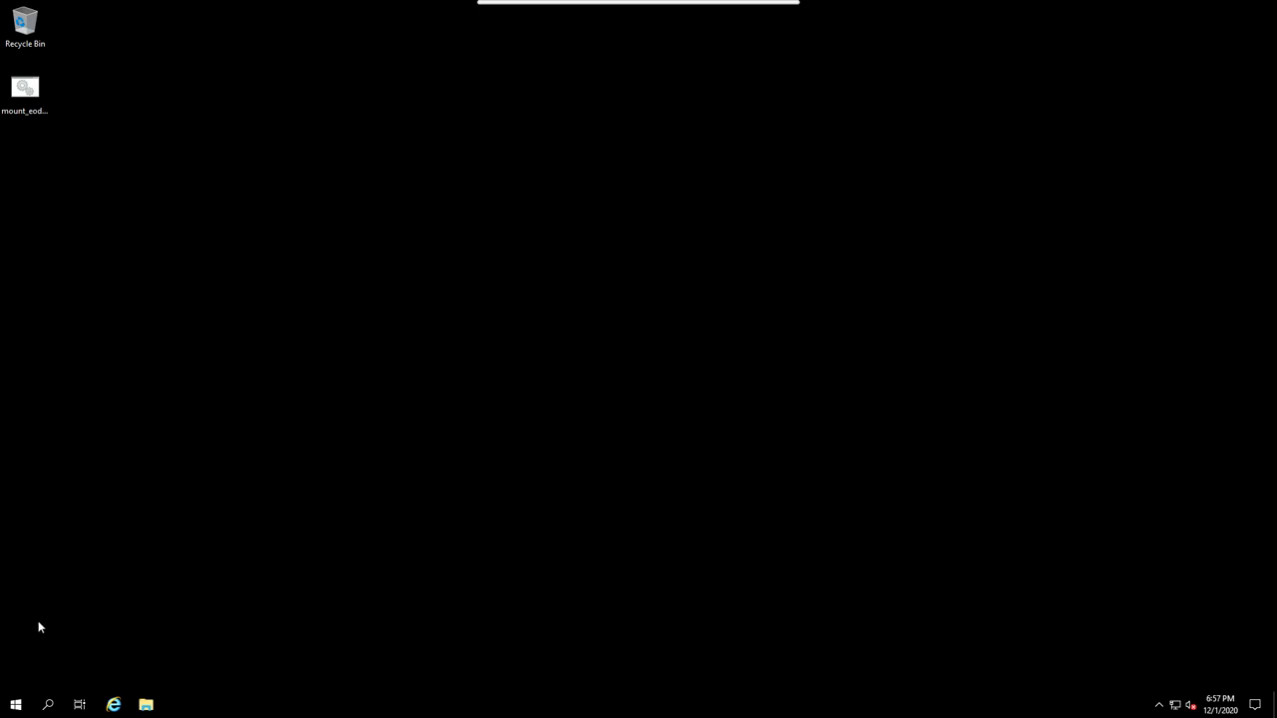
{"action": "mouse_move", "coordinate": [140, 626]}
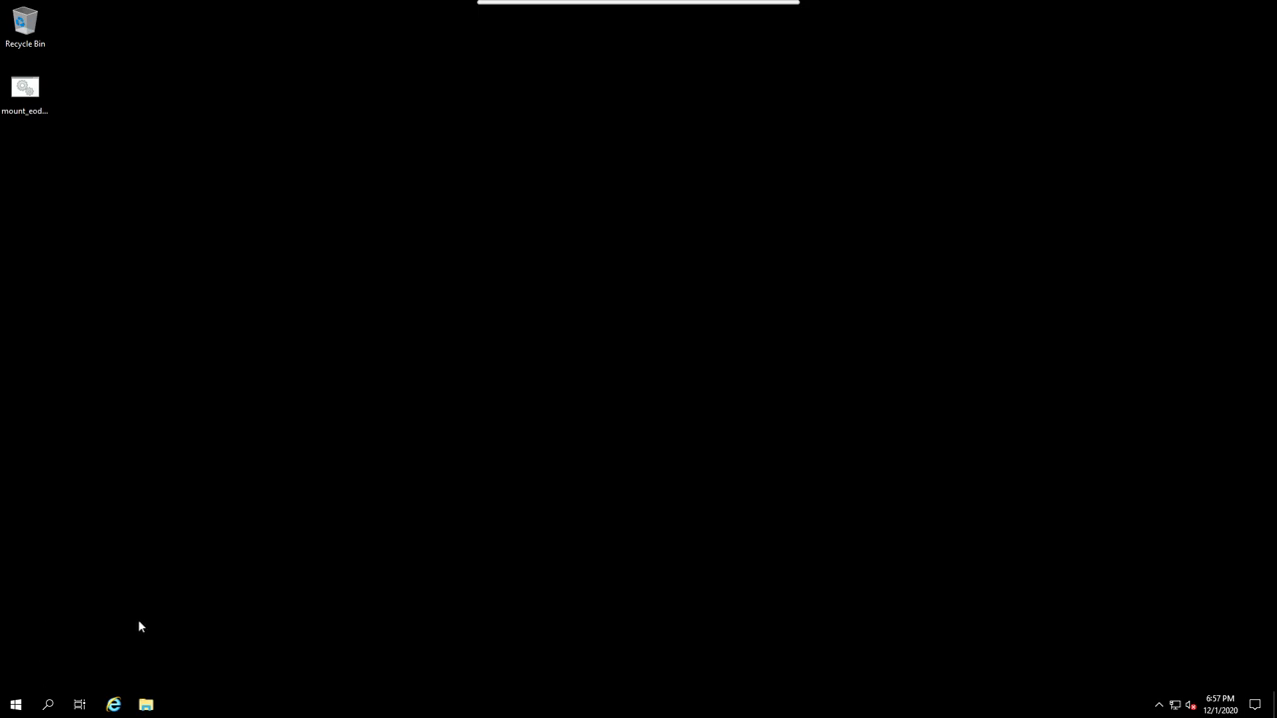
{"action": "mouse_move", "coordinate": [92, 606]}
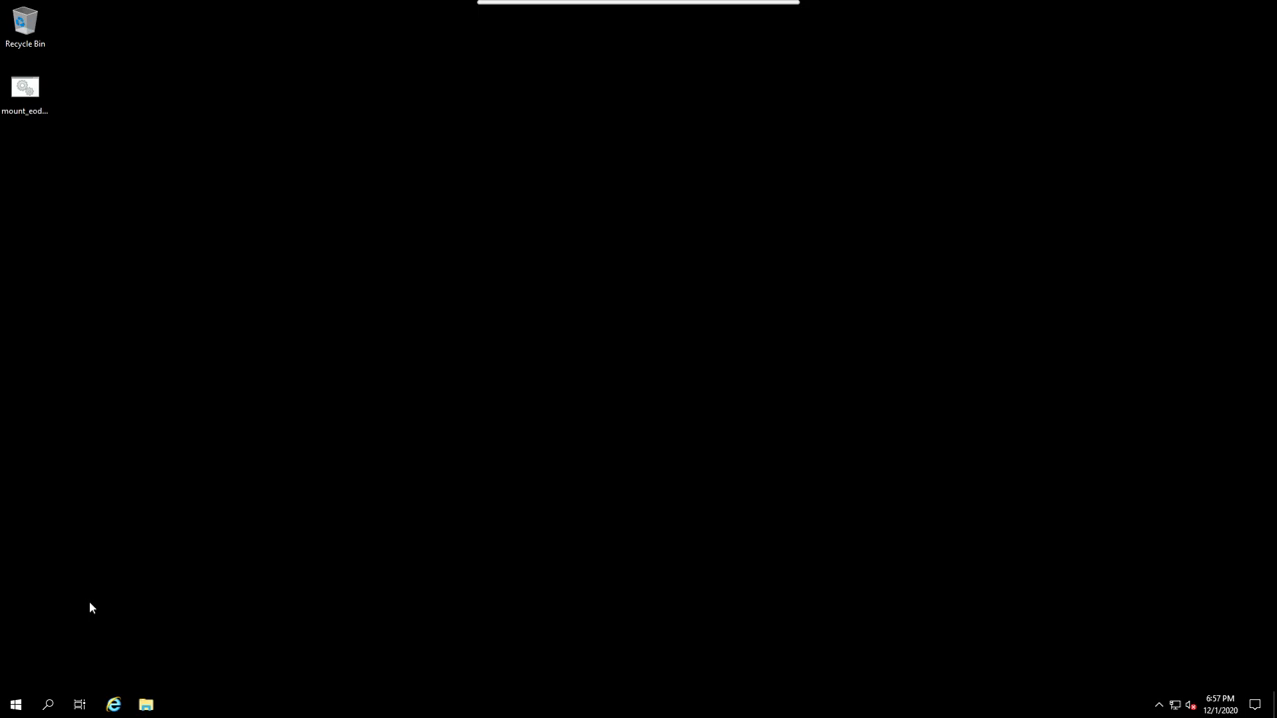
{"action": "mouse_move", "coordinate": [64, 625]}
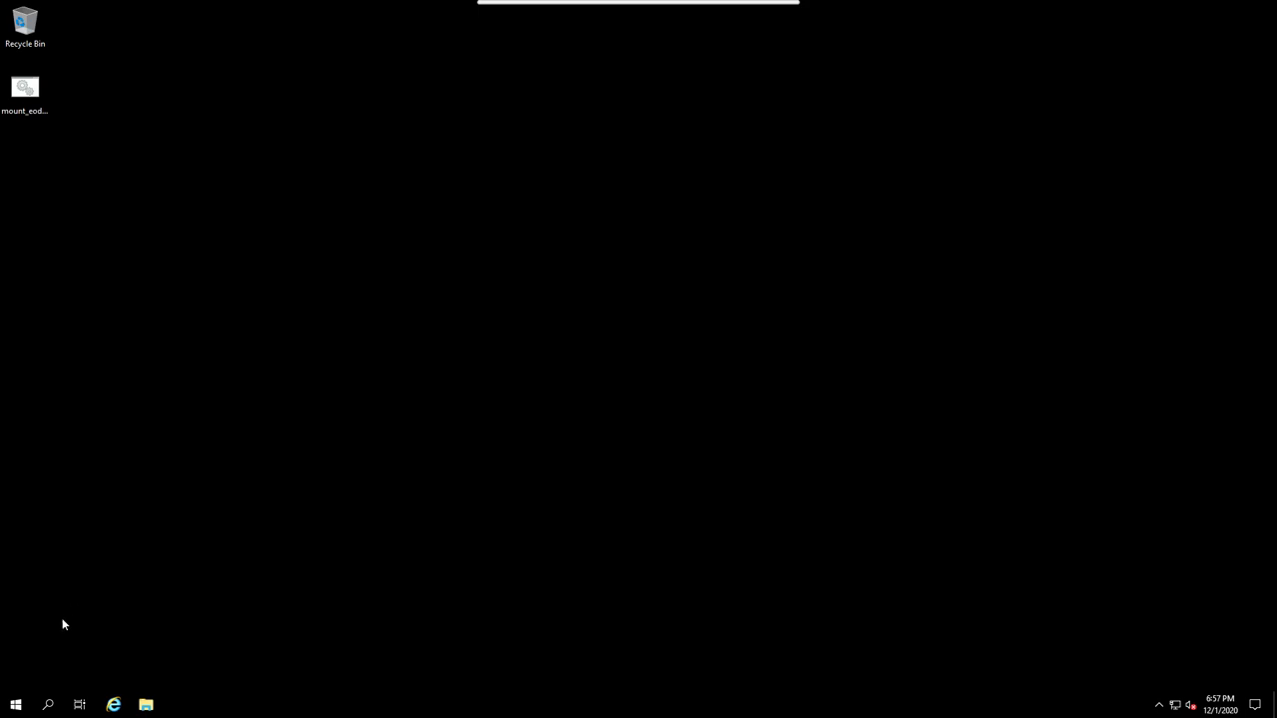
{"action": "mouse_move", "coordinate": [56, 639]}
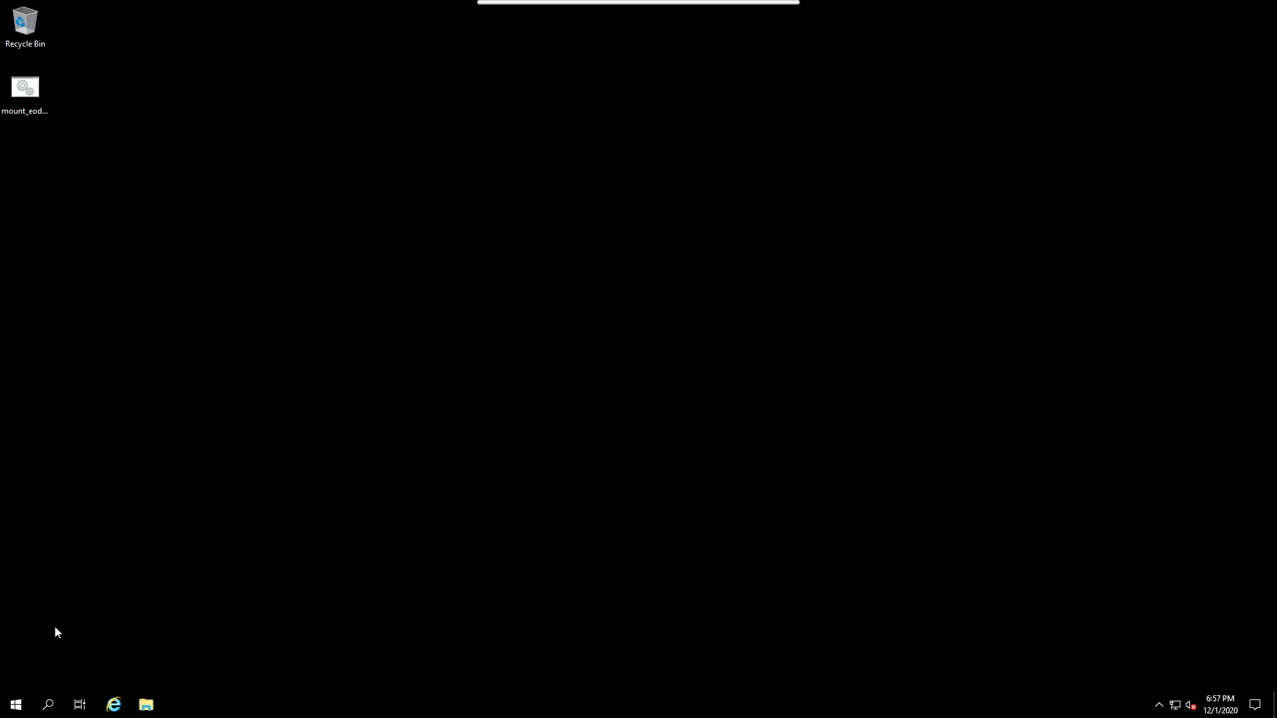
{"action": "mouse_move", "coordinate": [40, 666]}
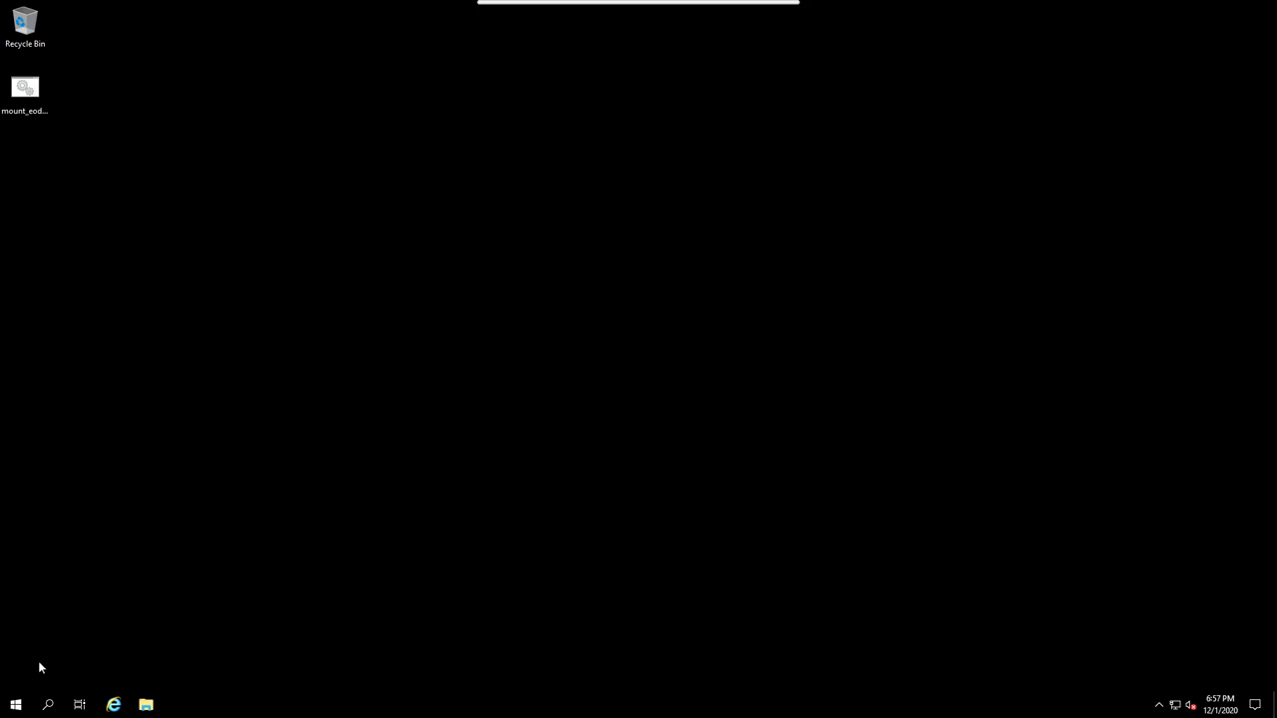
{"action": "mouse_move", "coordinate": [208, 614]}
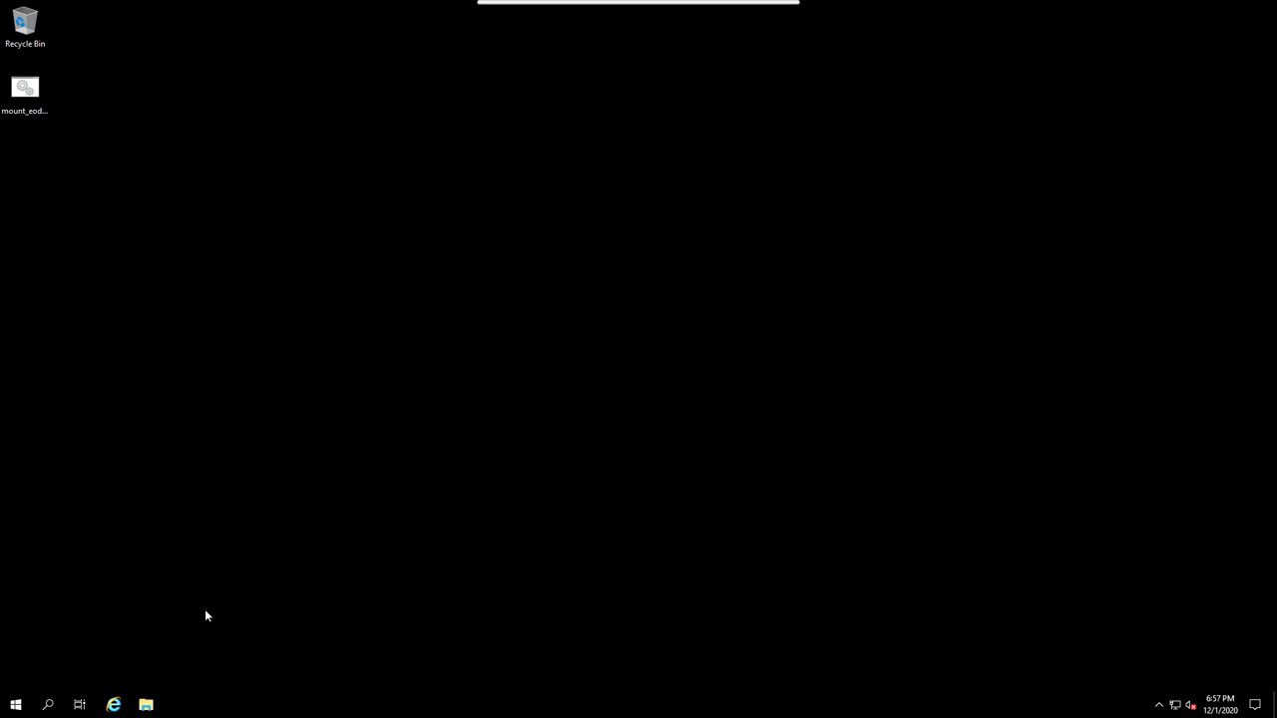
{"action": "mouse_move", "coordinate": [240, 542]}
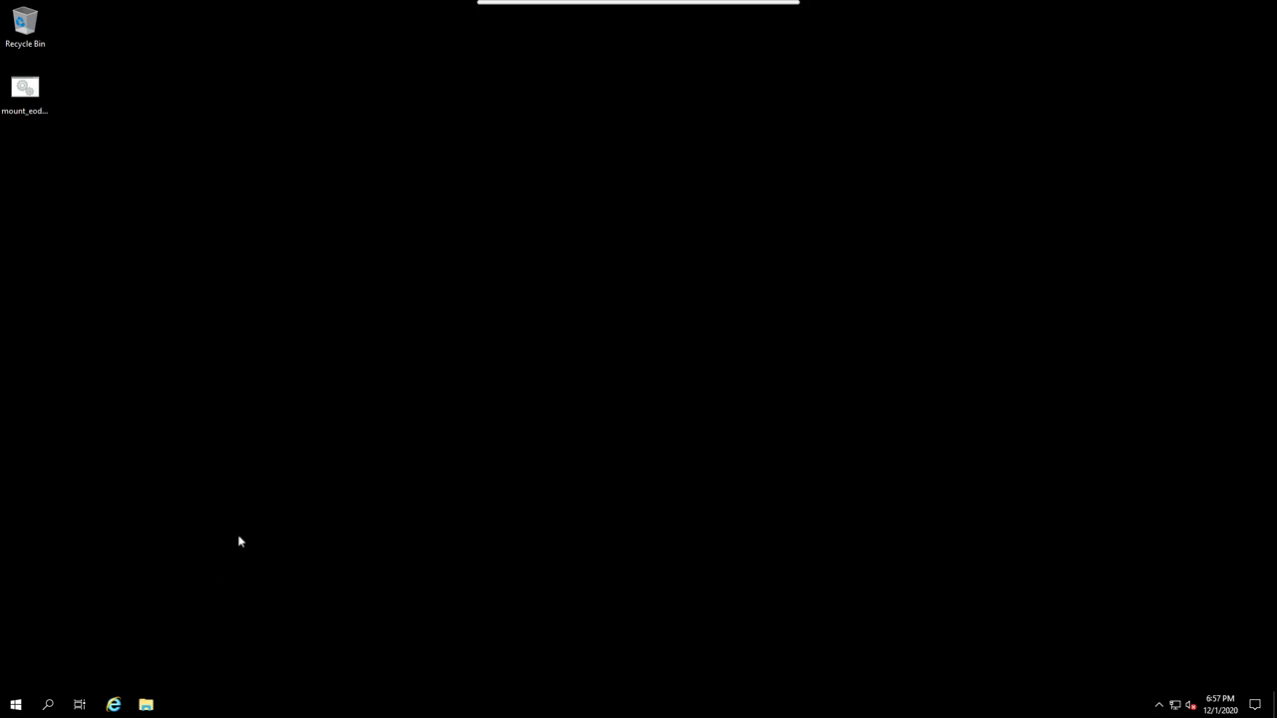
{"action": "mouse_move", "coordinate": [128, 602]}
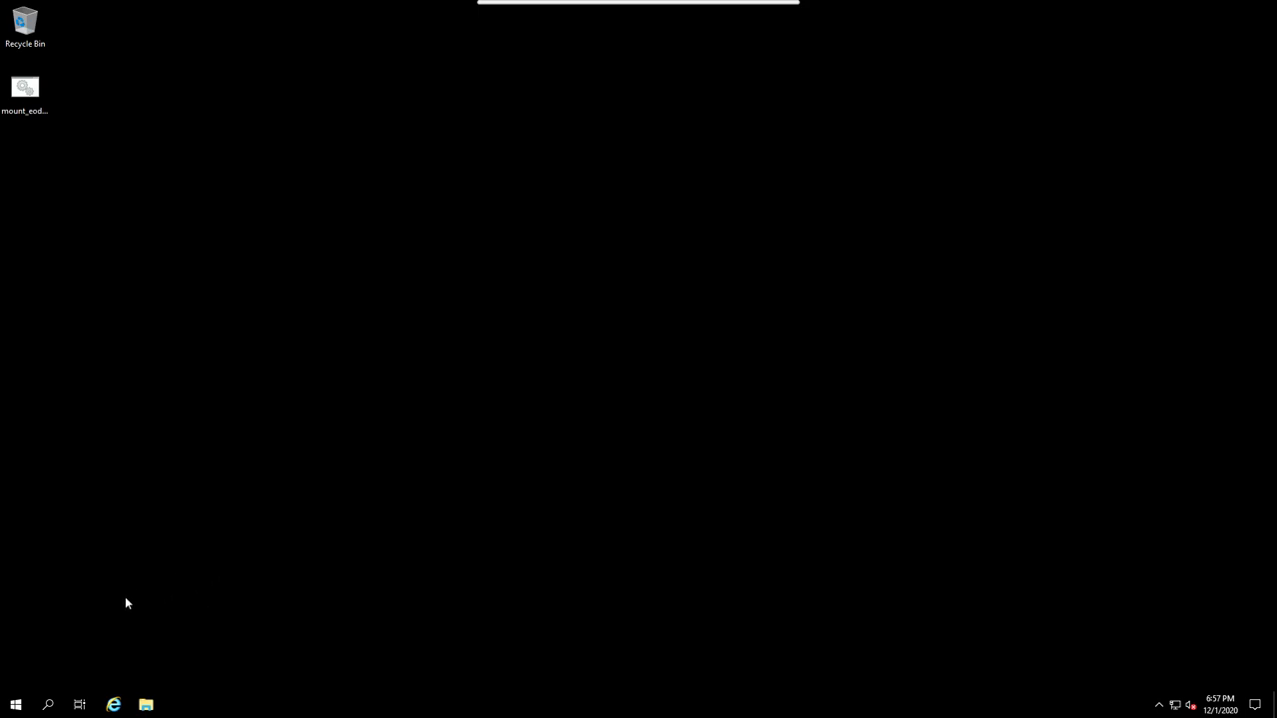
{"action": "mouse_move", "coordinate": [106, 596]}
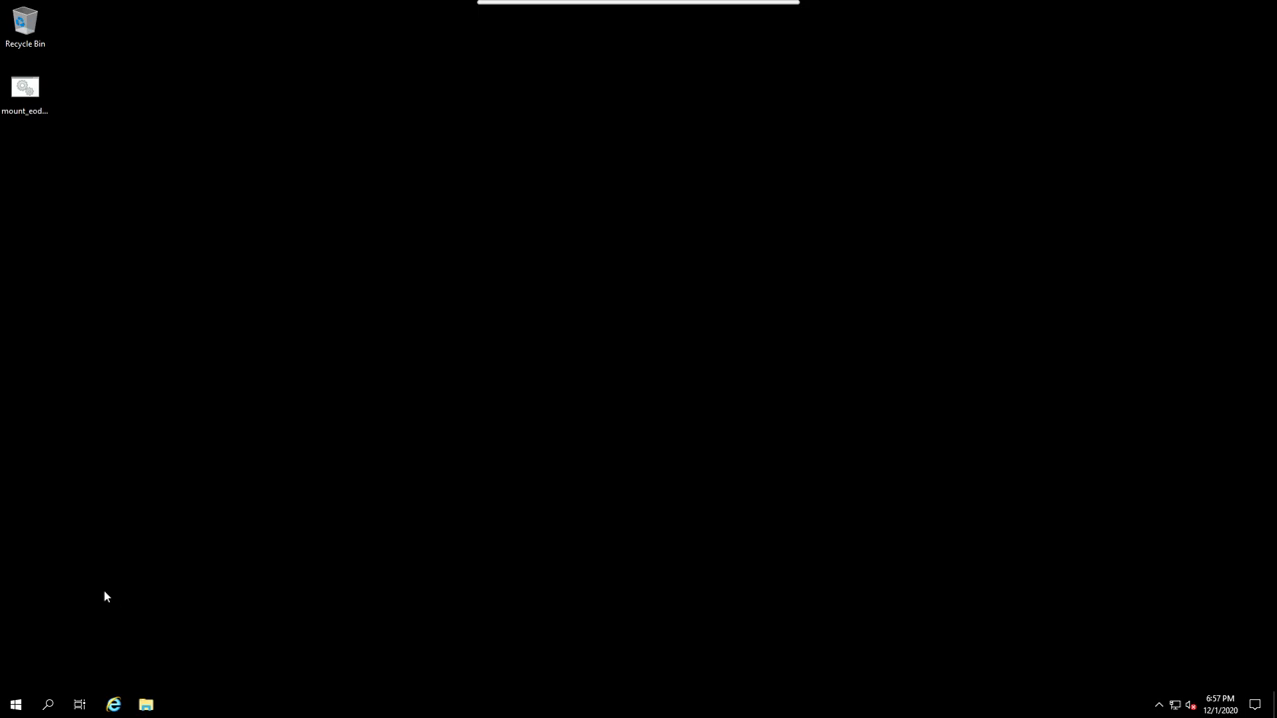
{"action": "mouse_move", "coordinate": [16, 706]}
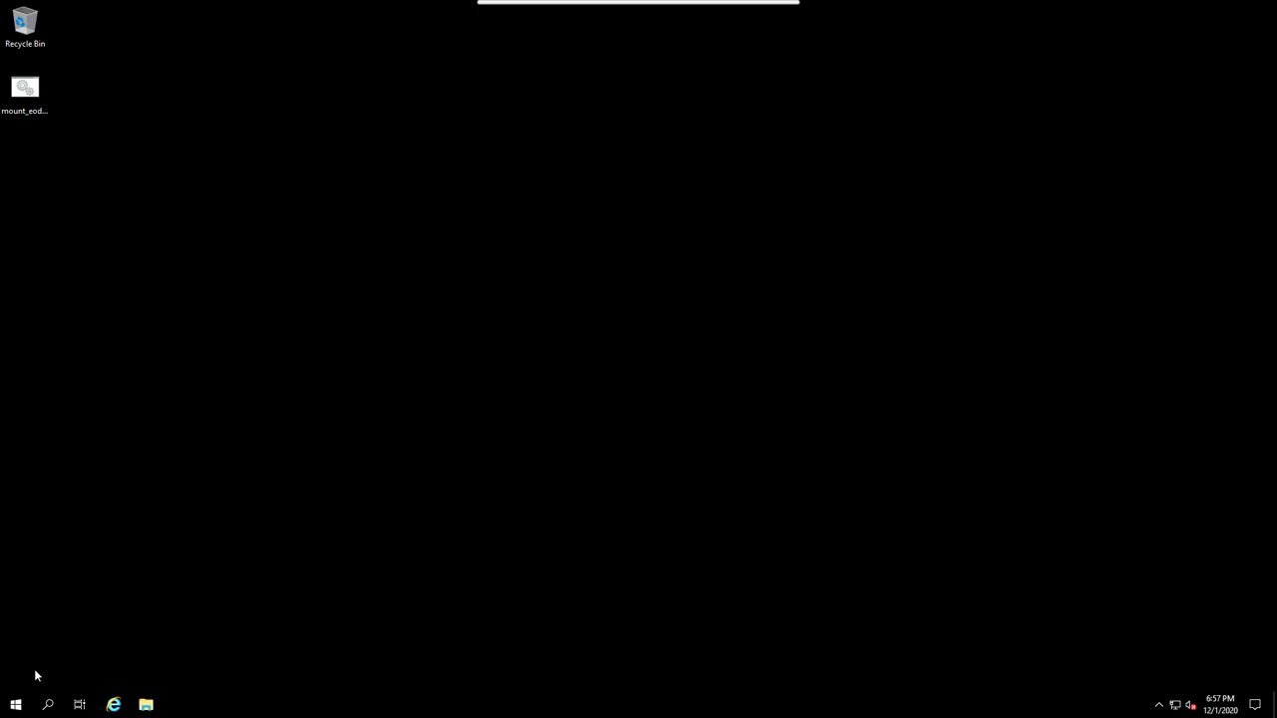
{"action": "mouse_move", "coordinate": [83, 650]}
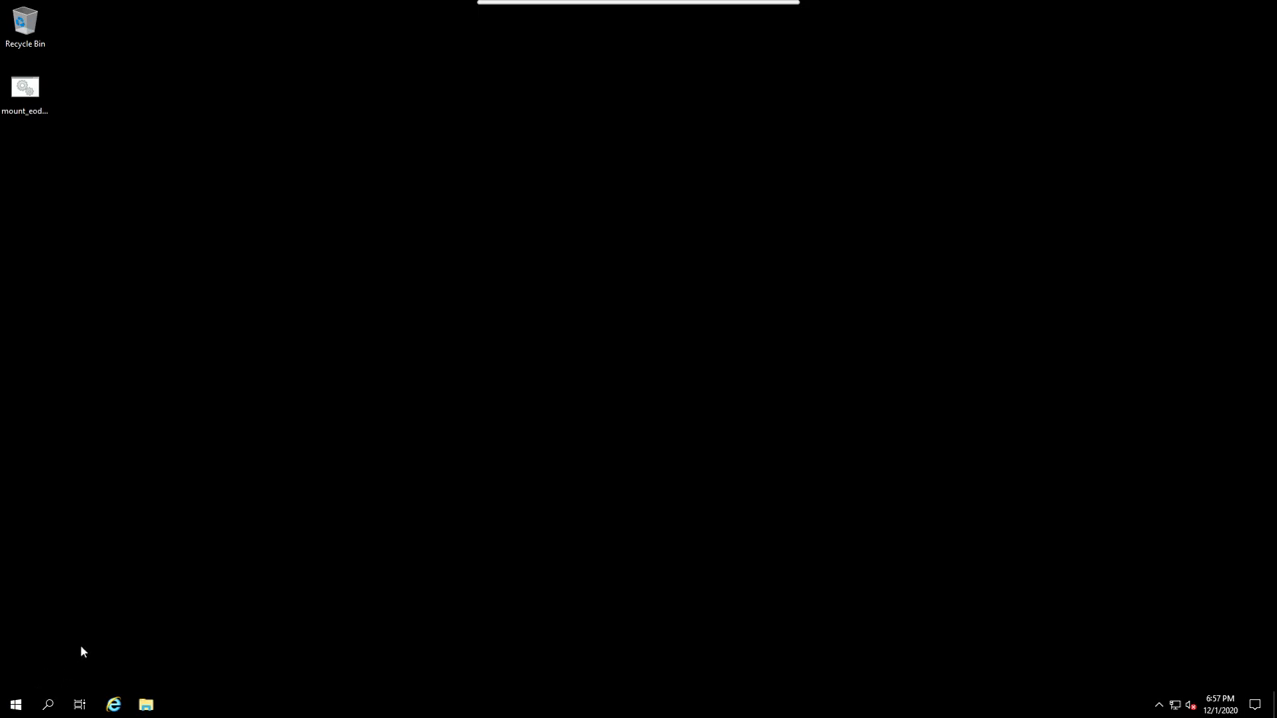
{"action": "mouse_move", "coordinate": [16, 706]}
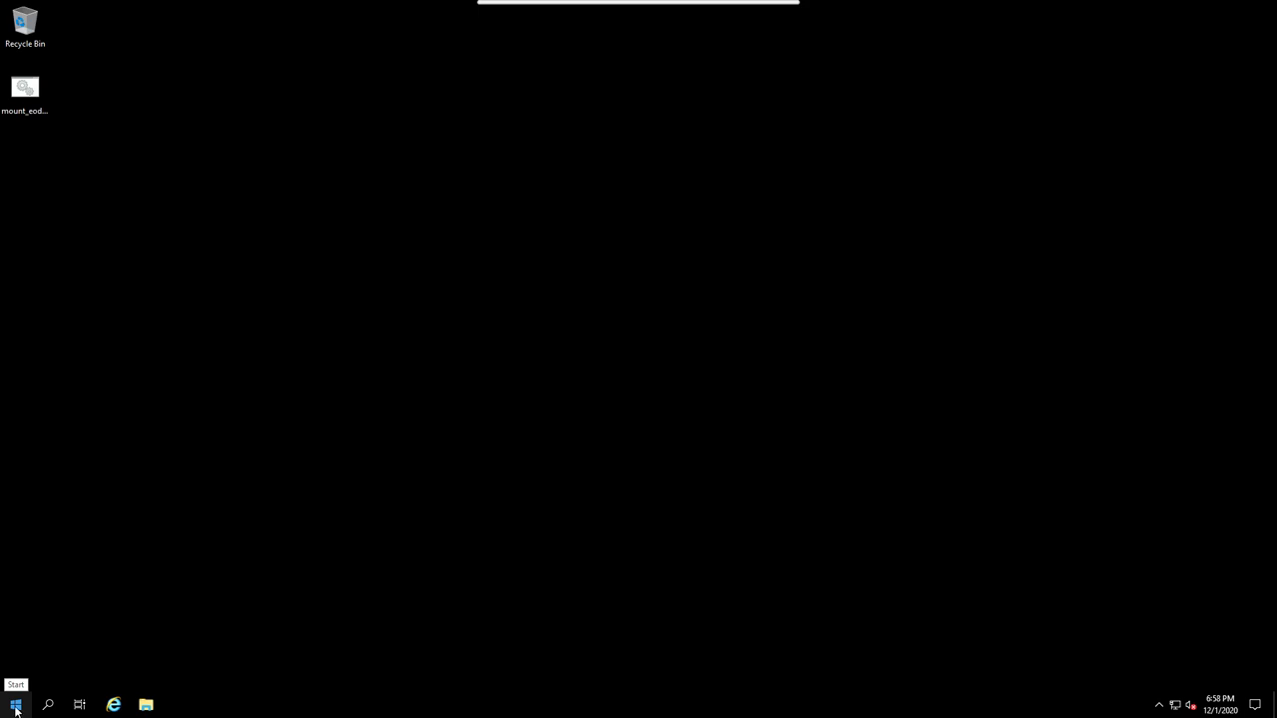
Step: Launch Computer Management, list Local Users and Groups > Users, and bring up Administrator's actions
{"action": "right_click", "coordinate": [16, 706]}
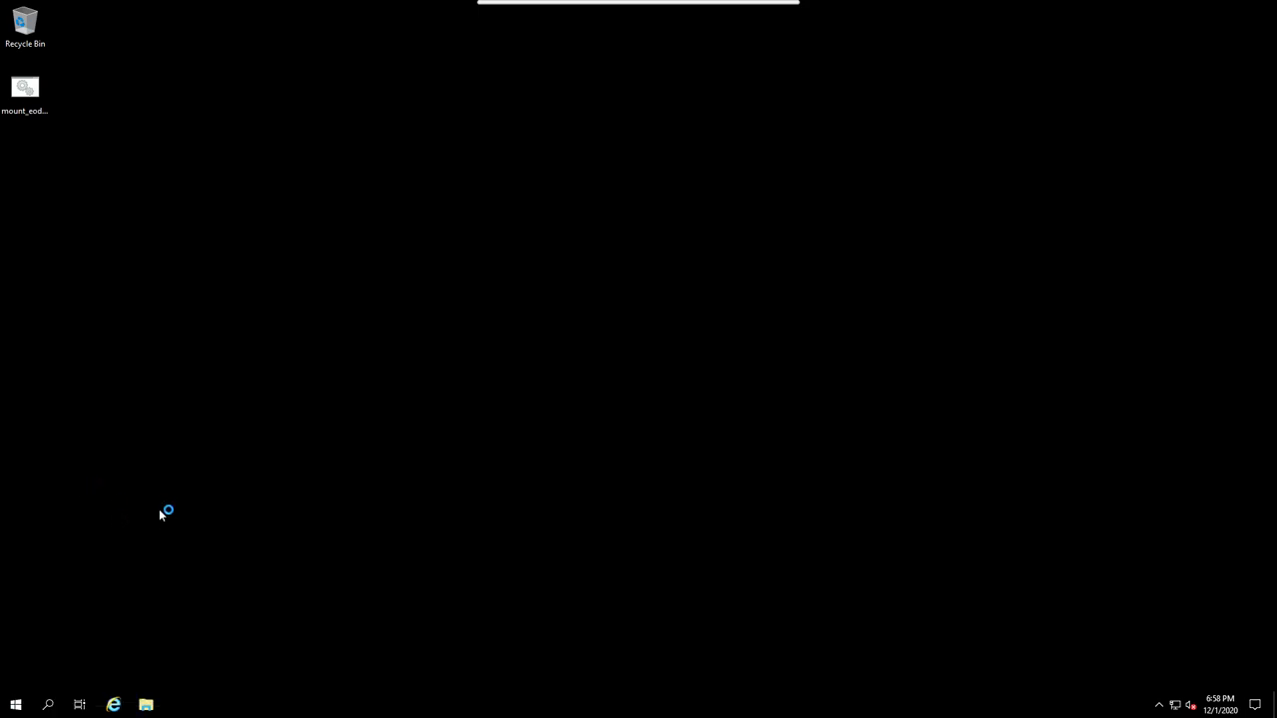
{"action": "mouse_move", "coordinate": [160, 515]}
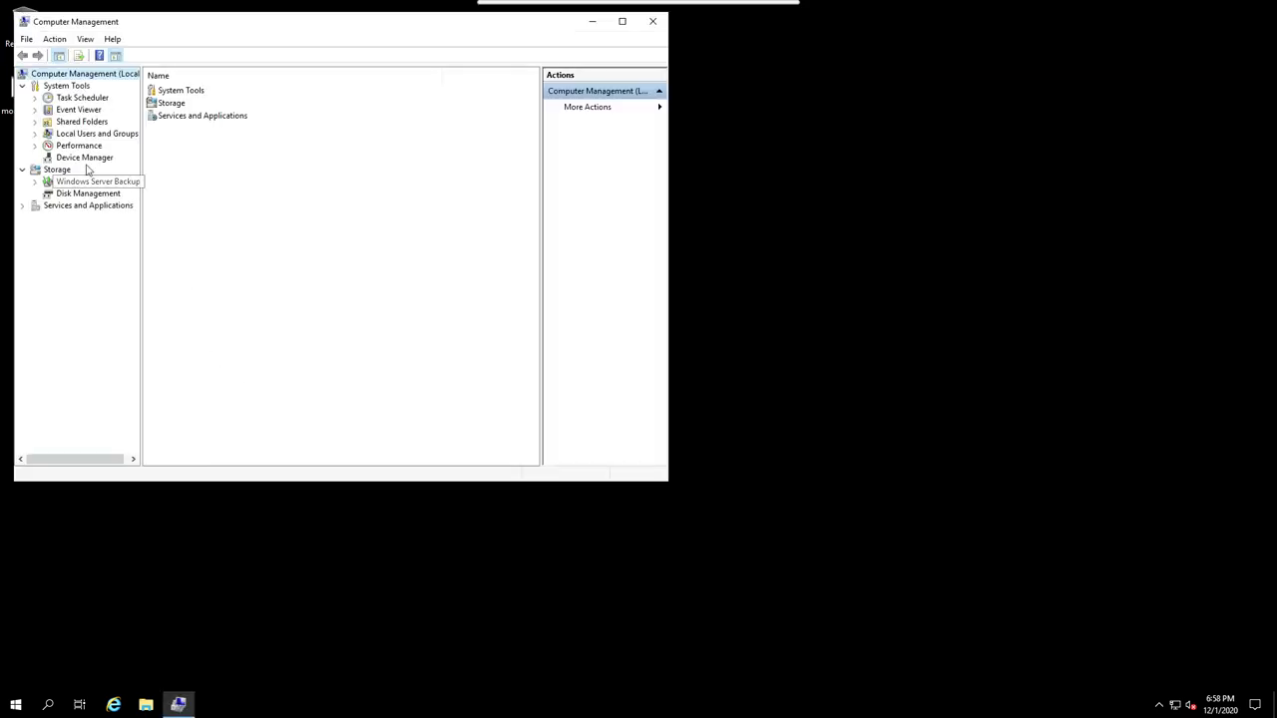
{"action": "mouse_move", "coordinate": [40, 146]}
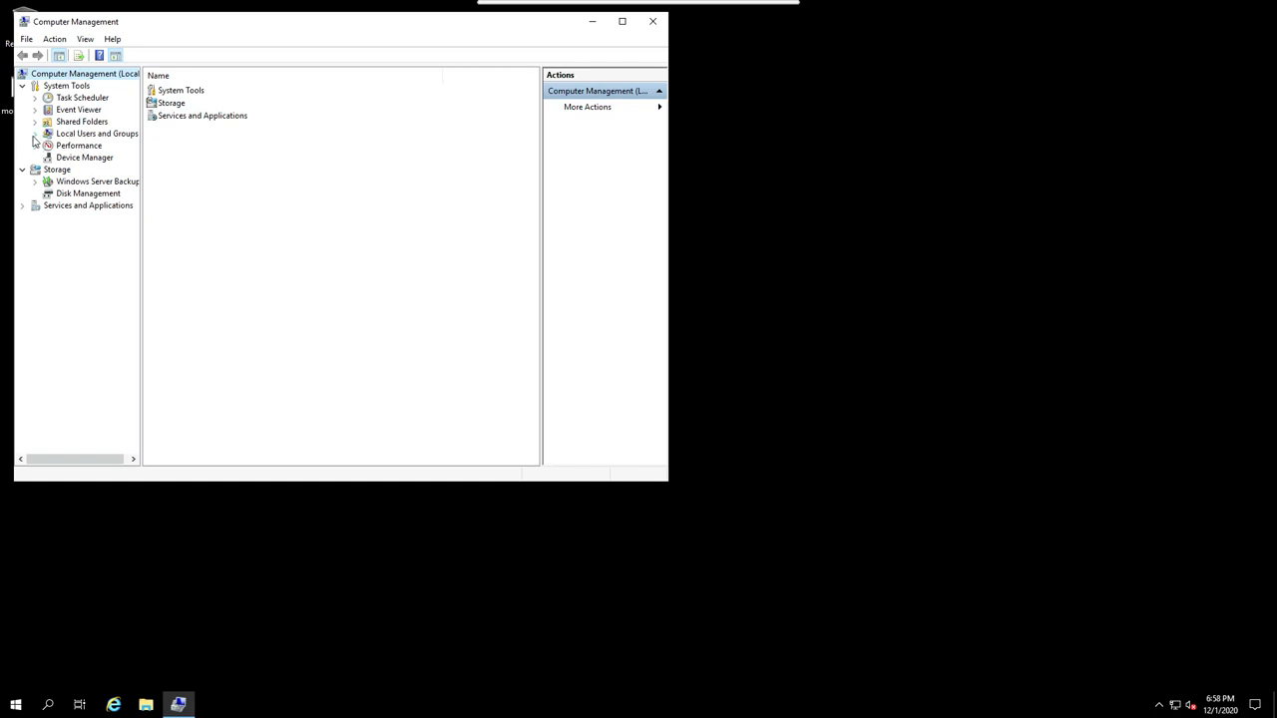
{"action": "left_click", "coordinate": [36, 134]}
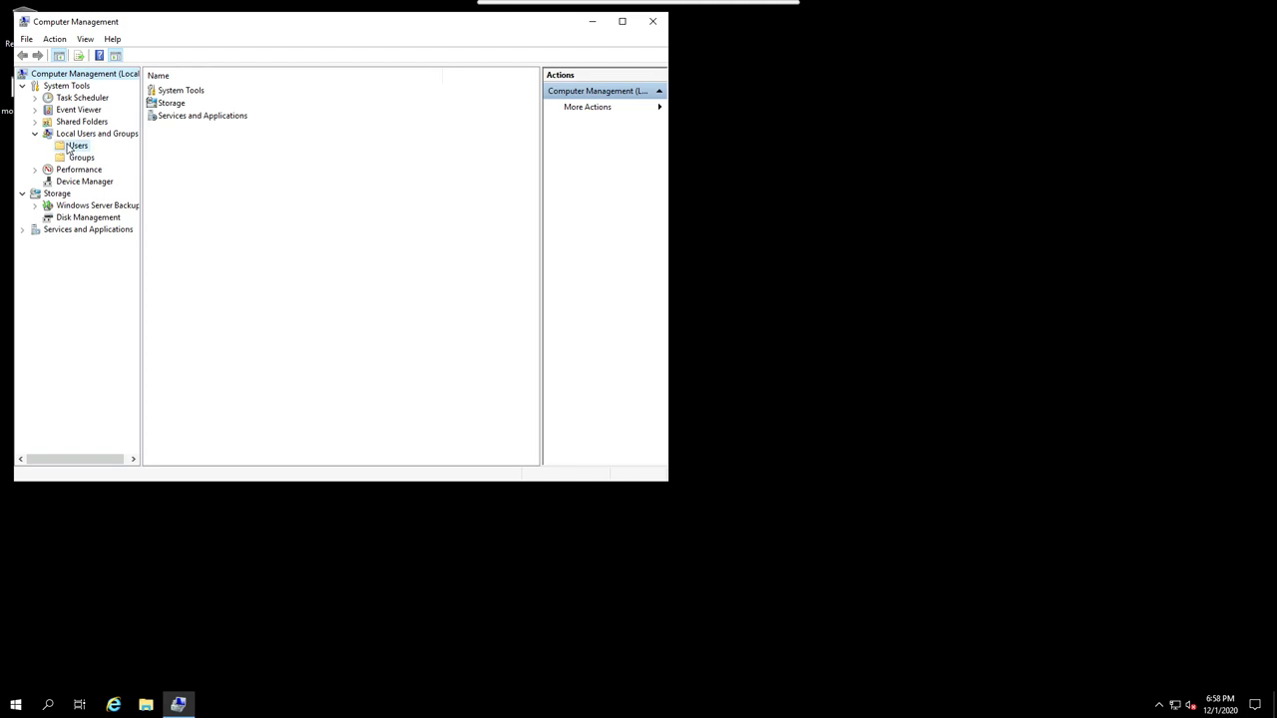
{"action": "left_click", "coordinate": [77, 145]}
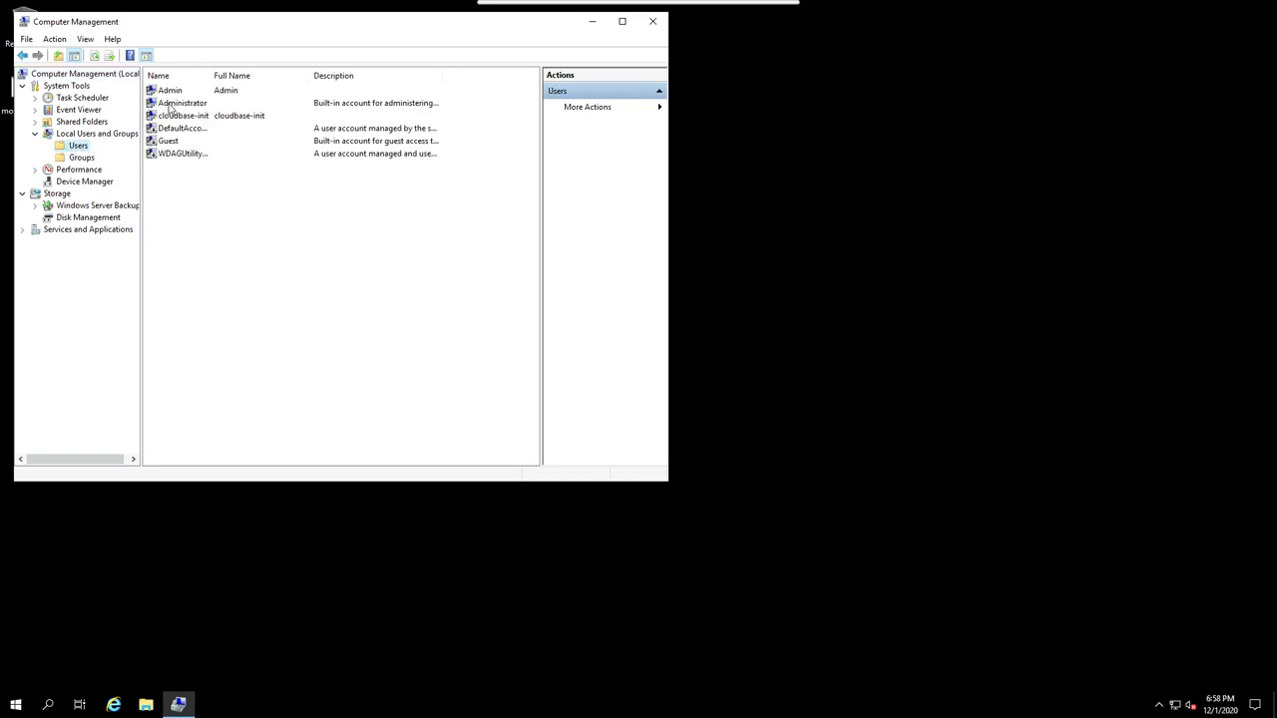
{"action": "right_click", "coordinate": [182, 103]}
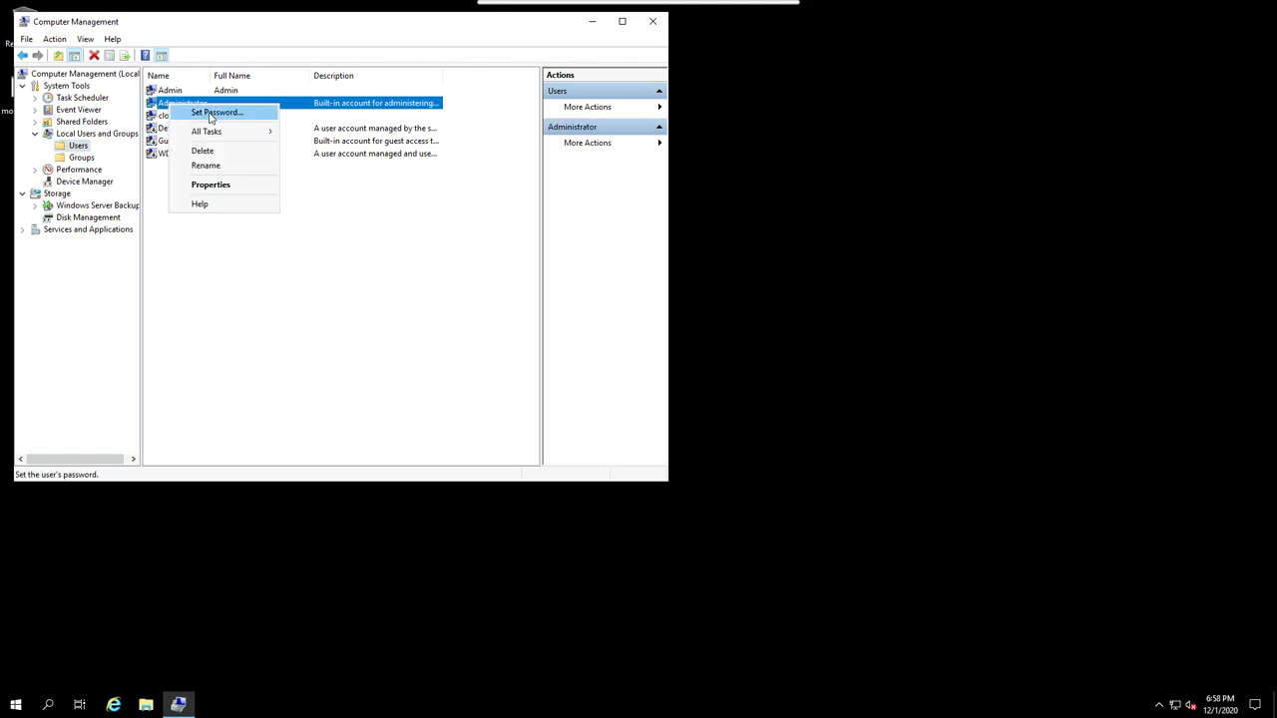
Step: Begin Set Password for Administrator and enter the new password in both fields
{"action": "left_click", "coordinate": [216, 112]}
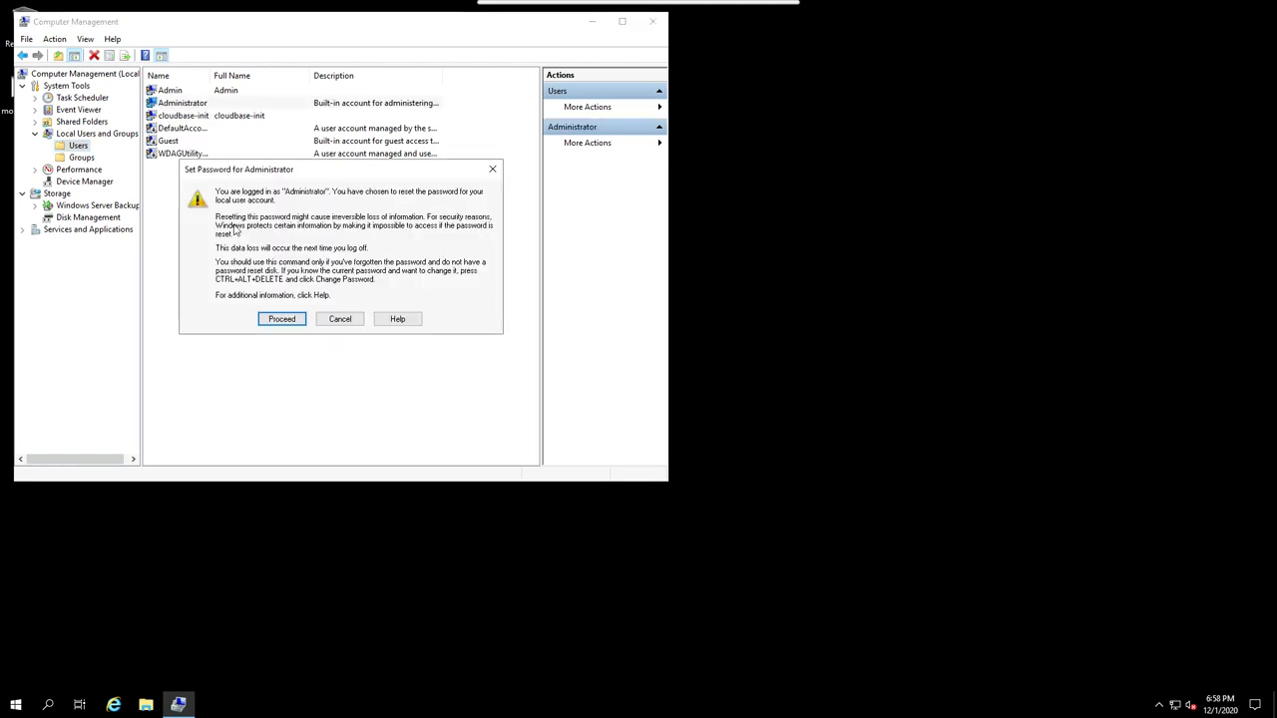
{"action": "mouse_move", "coordinate": [296, 277]}
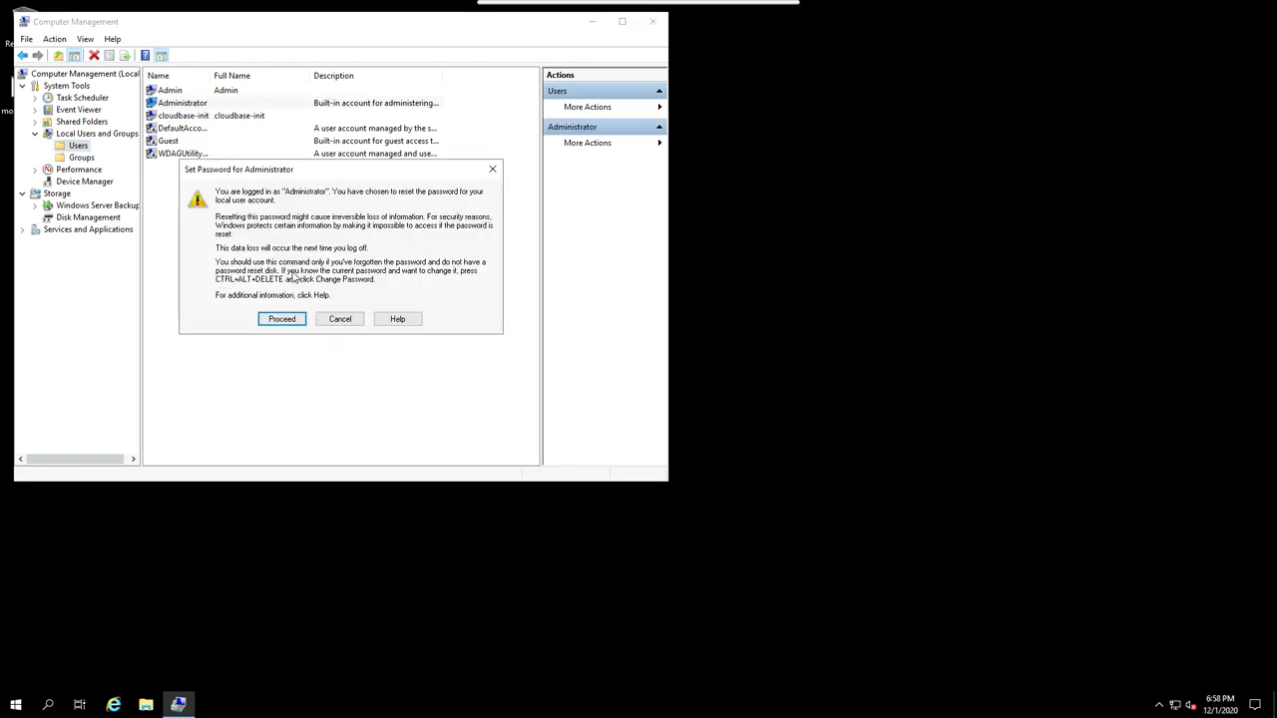
{"action": "left_click", "coordinate": [282, 319]}
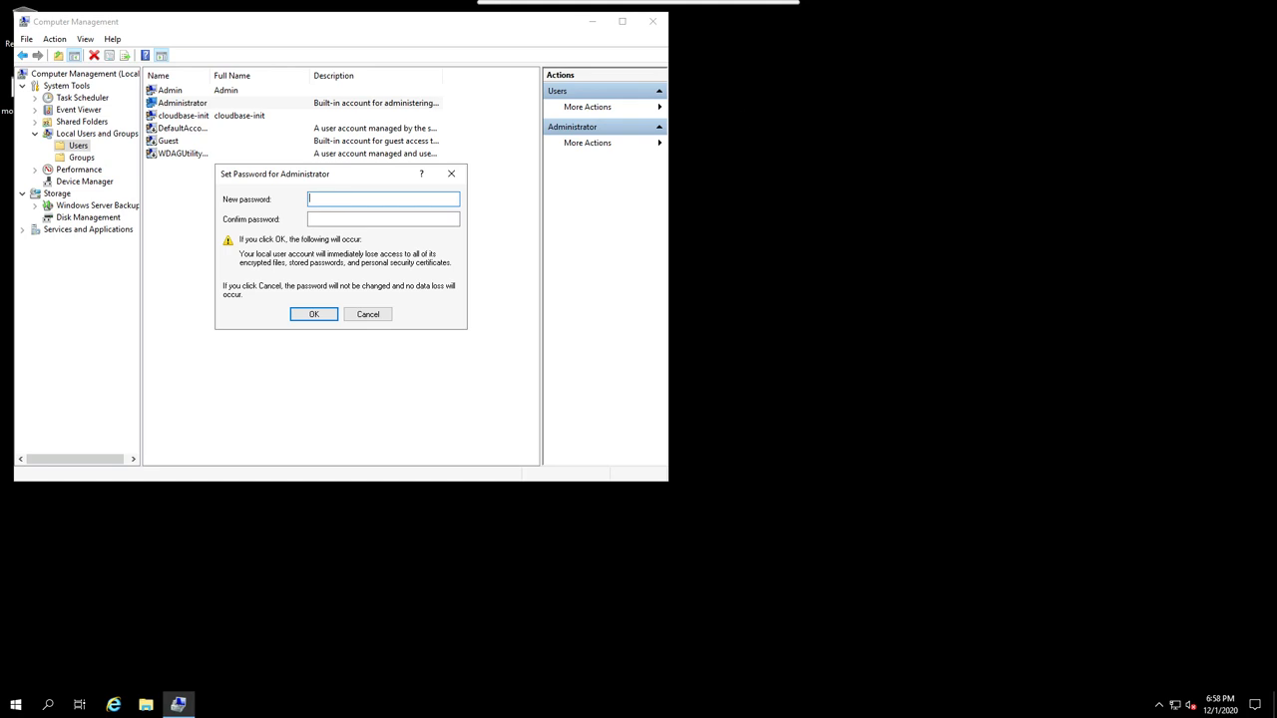
{"action": "mouse_move", "coordinate": [467, 128]}
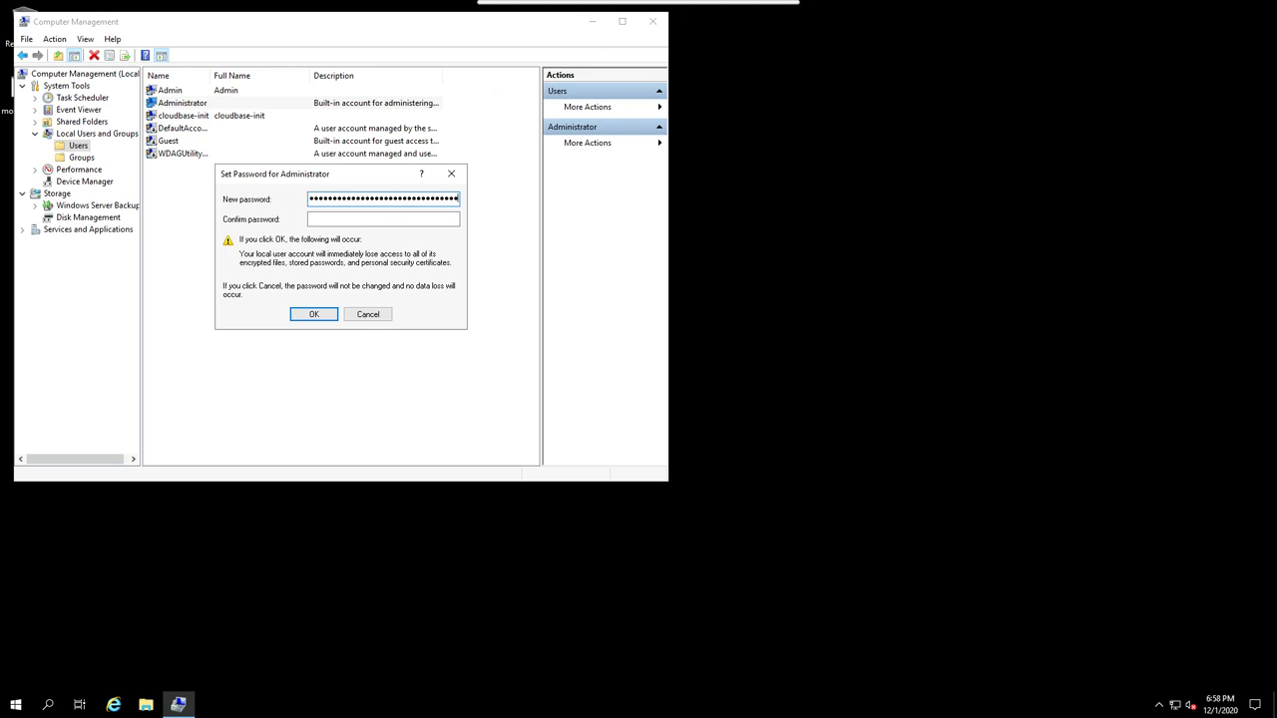
{"action": "mouse_move", "coordinate": [339, 235]}
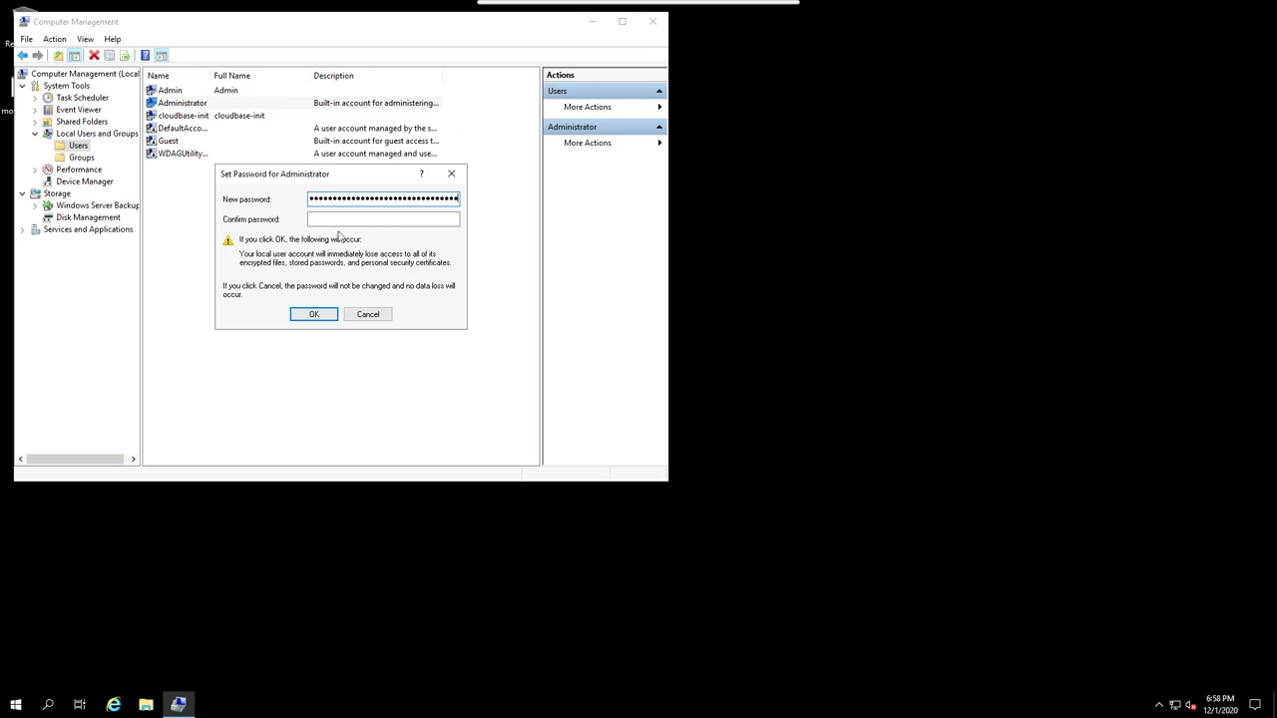
{"action": "left_click", "coordinate": [383, 218]}
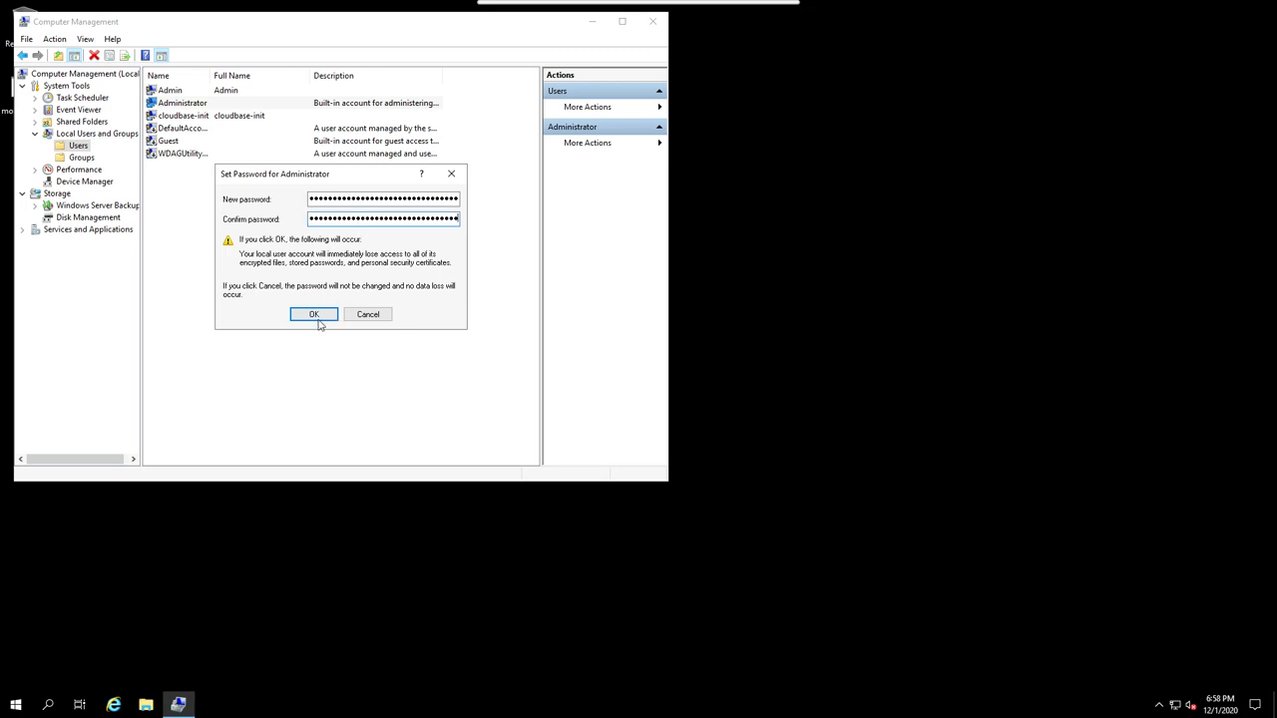
{"action": "mouse_move", "coordinate": [319, 345]}
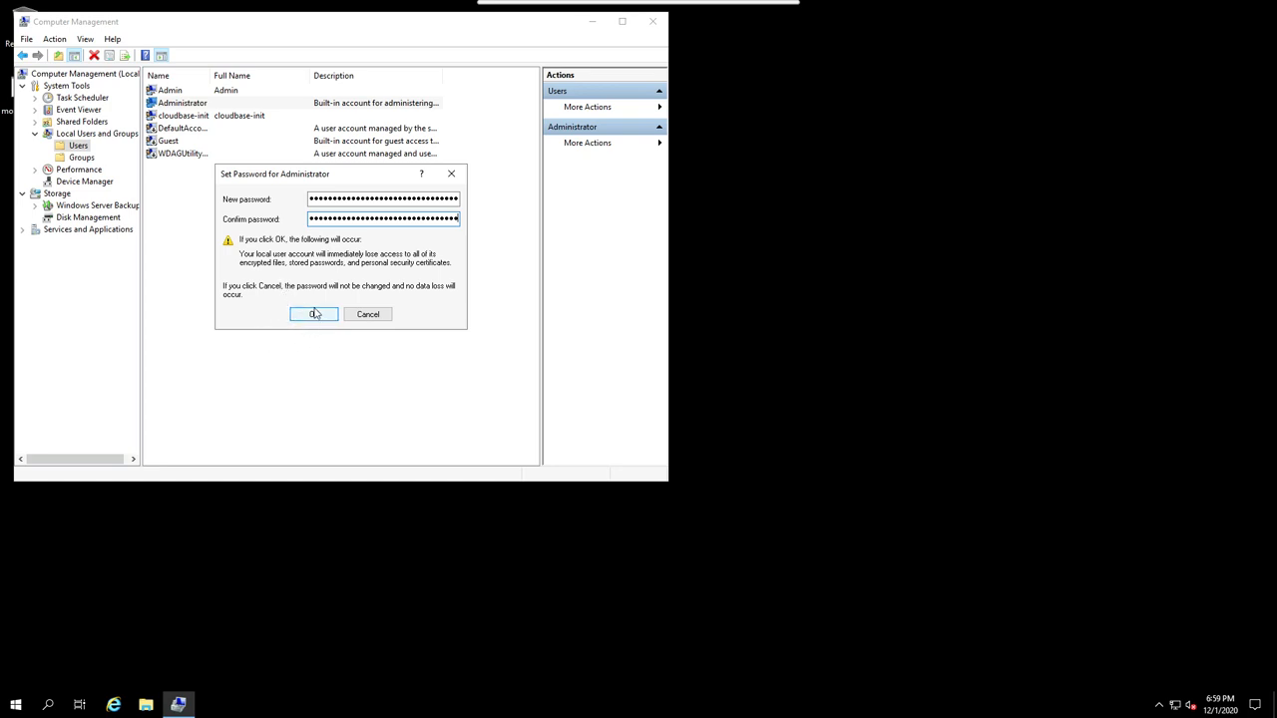
Step: Apply the new Administrator password and acknowledge the confirmation
{"action": "left_click", "coordinate": [314, 315]}
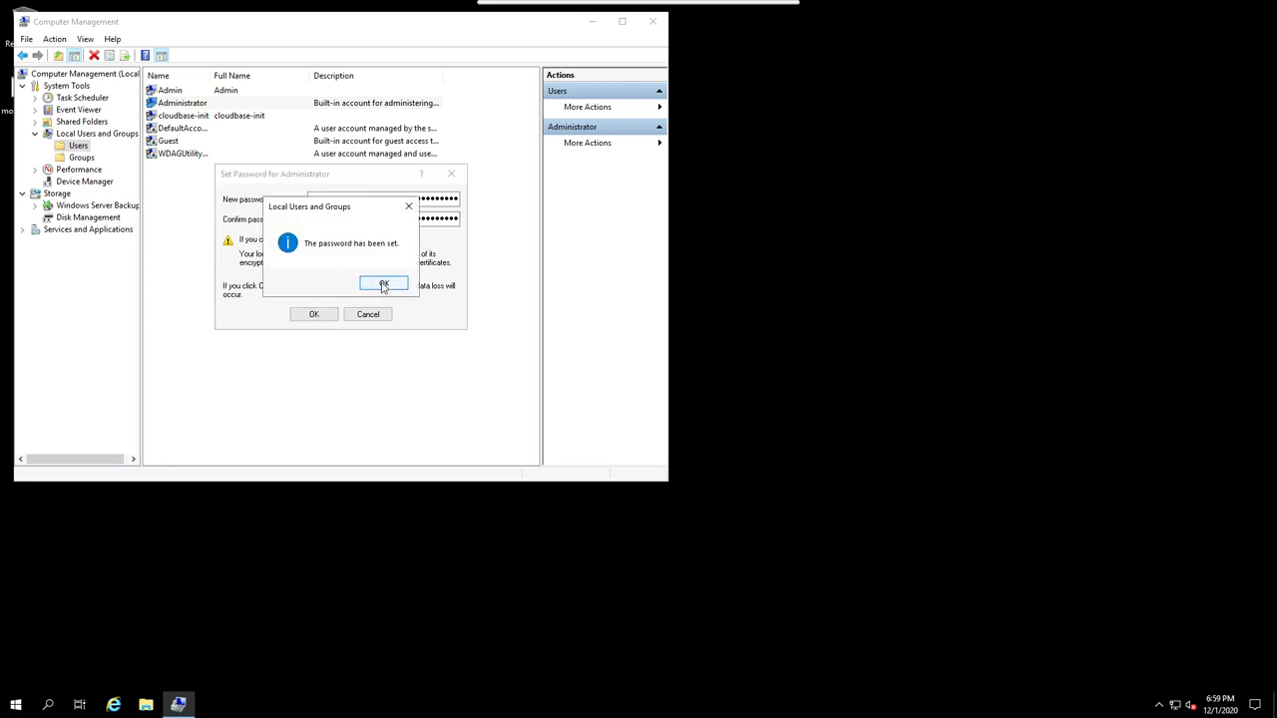
{"action": "left_click", "coordinate": [383, 283]}
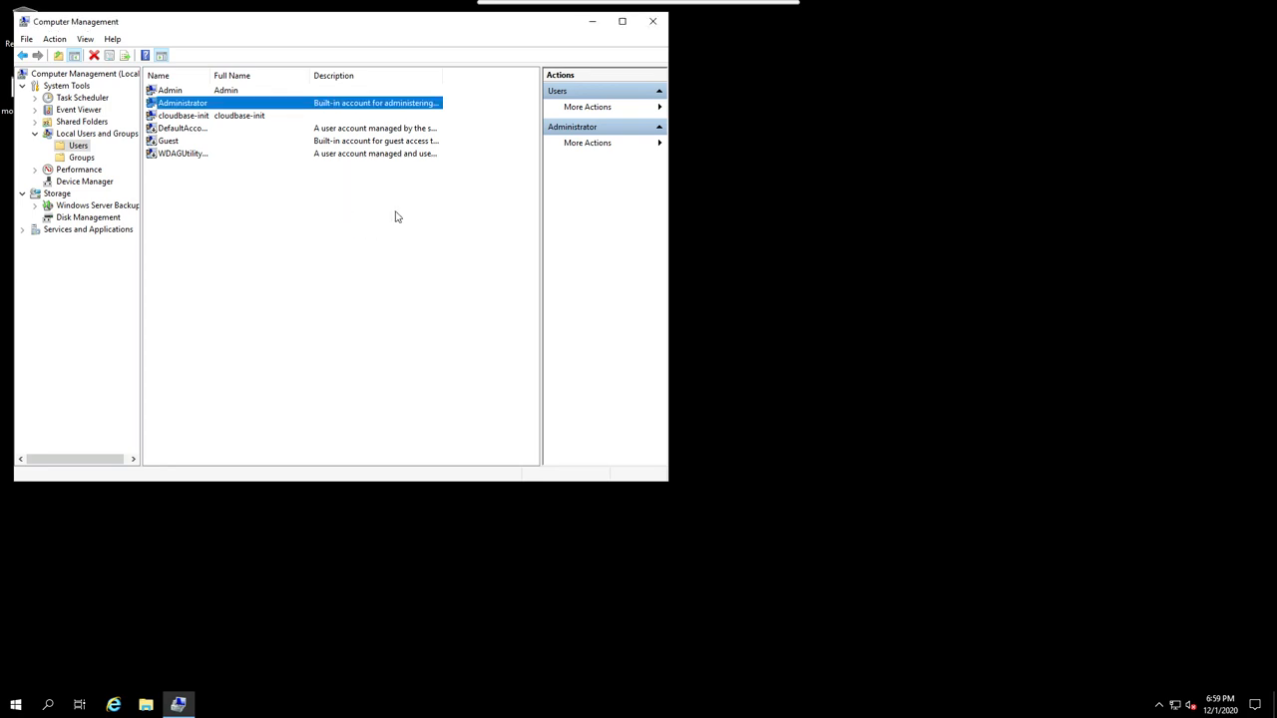
{"action": "left_click", "coordinate": [652, 20]}
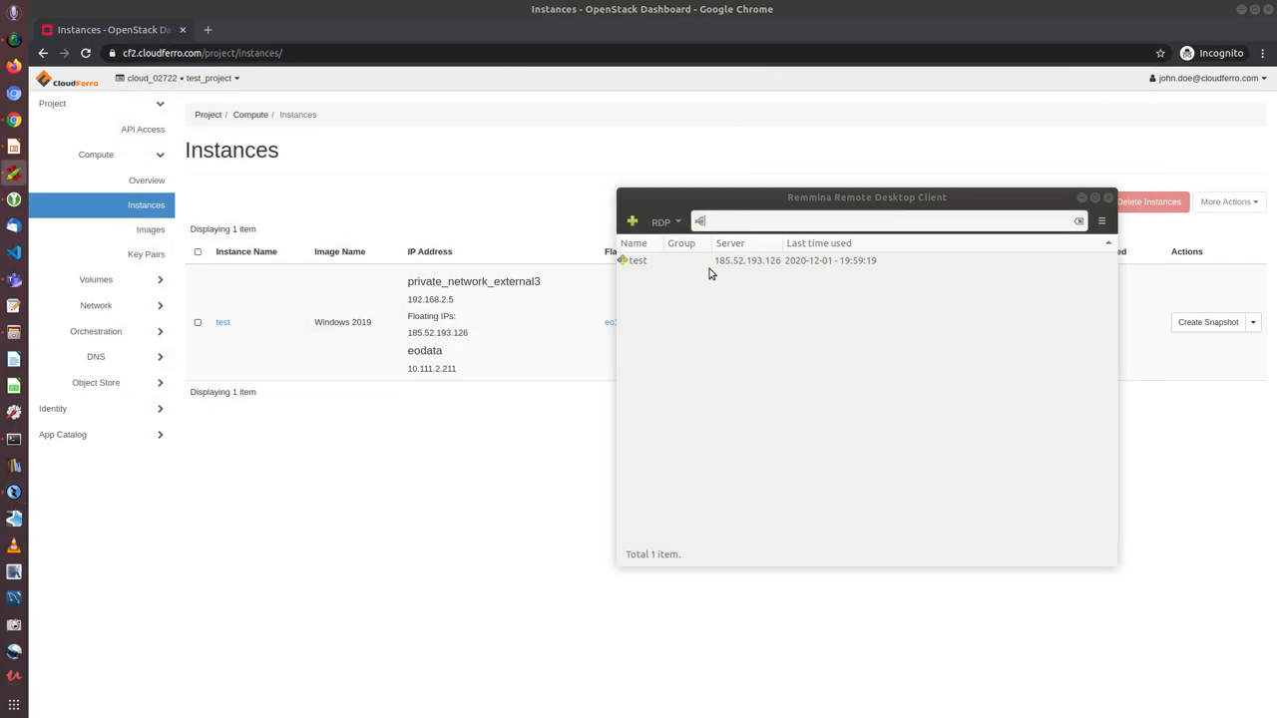
Step: Select the saved 'test' connection and choose Edit from its context menu
{"action": "left_click", "coordinate": [638, 260]}
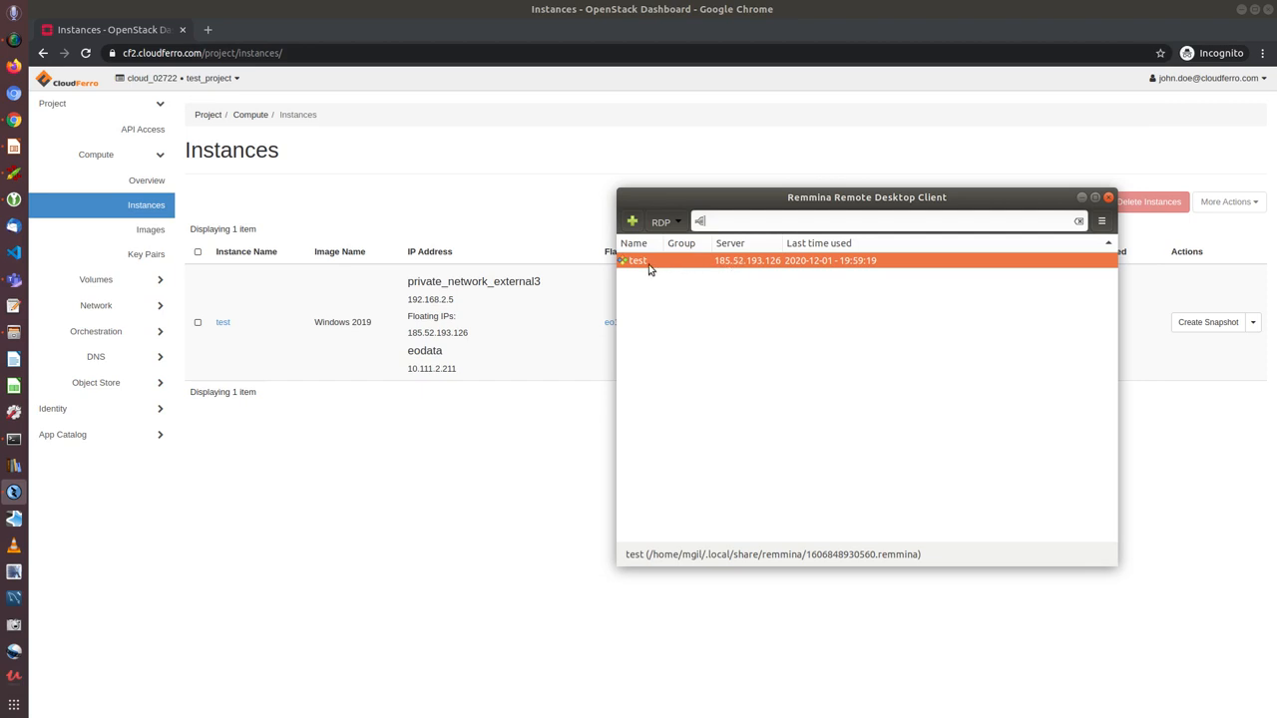
{"action": "mouse_move", "coordinate": [726, 264]}
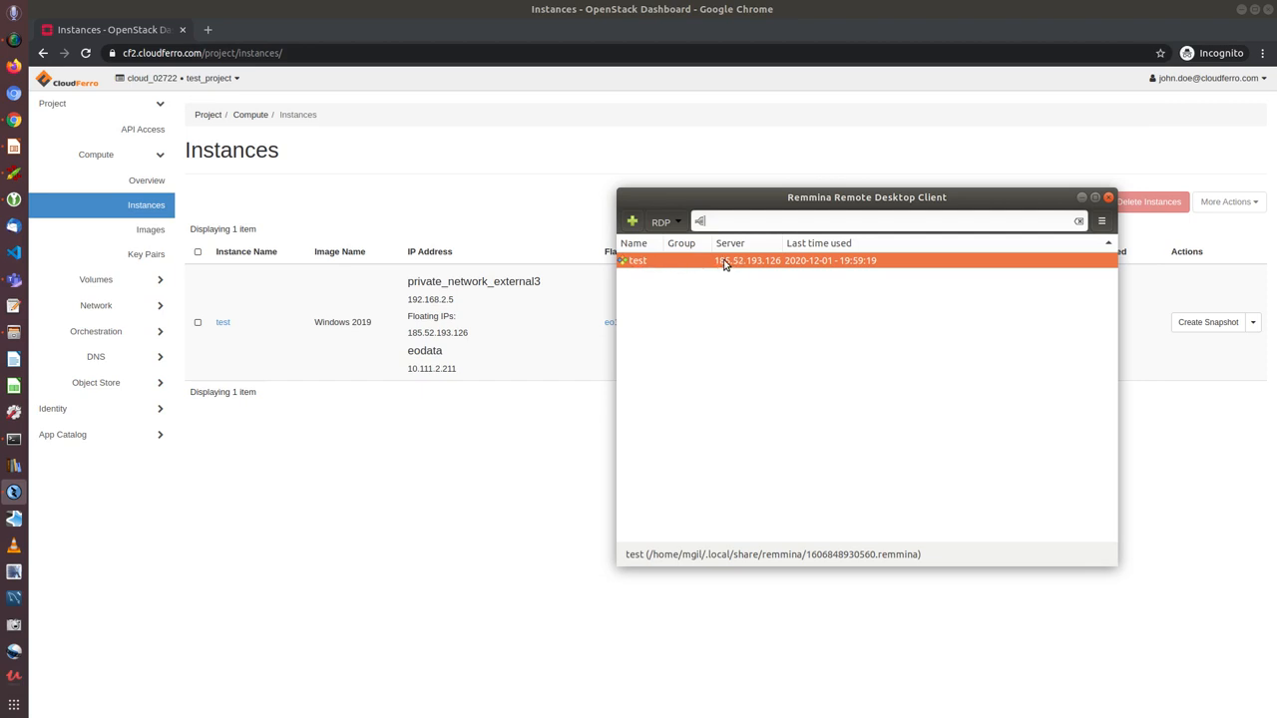
{"action": "right_click", "coordinate": [728, 260]}
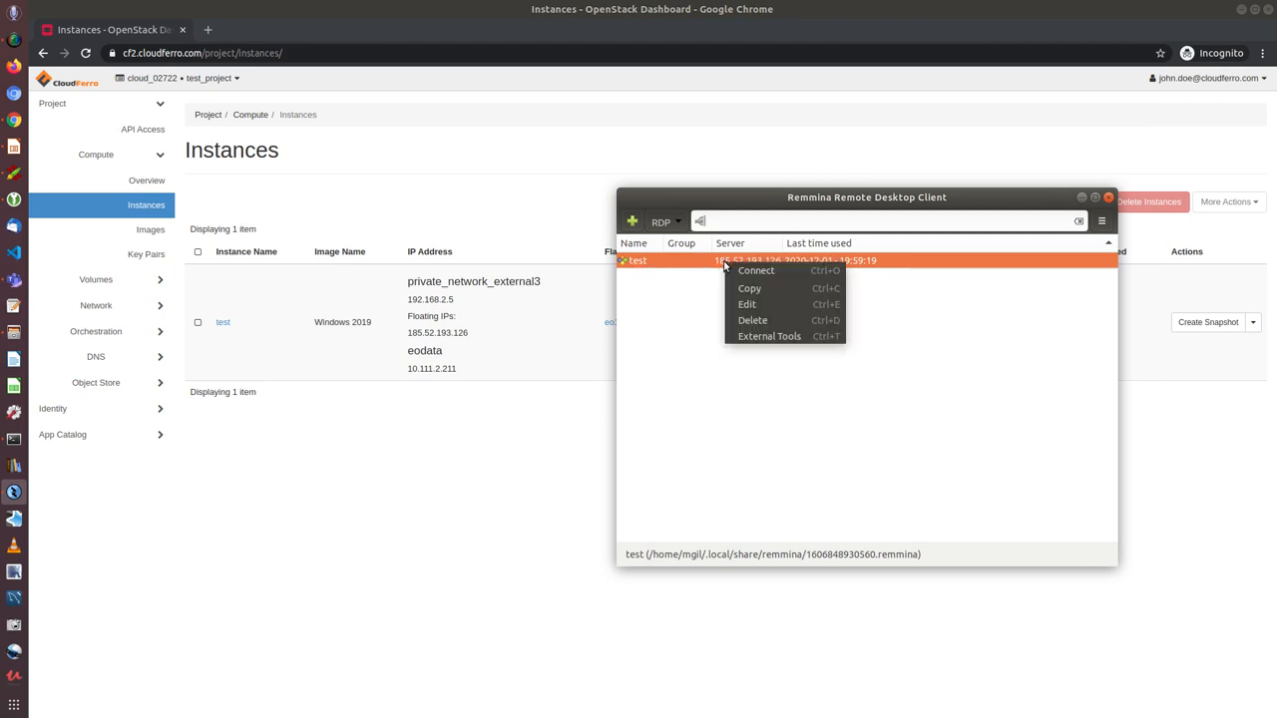
{"action": "mouse_move", "coordinate": [748, 303]}
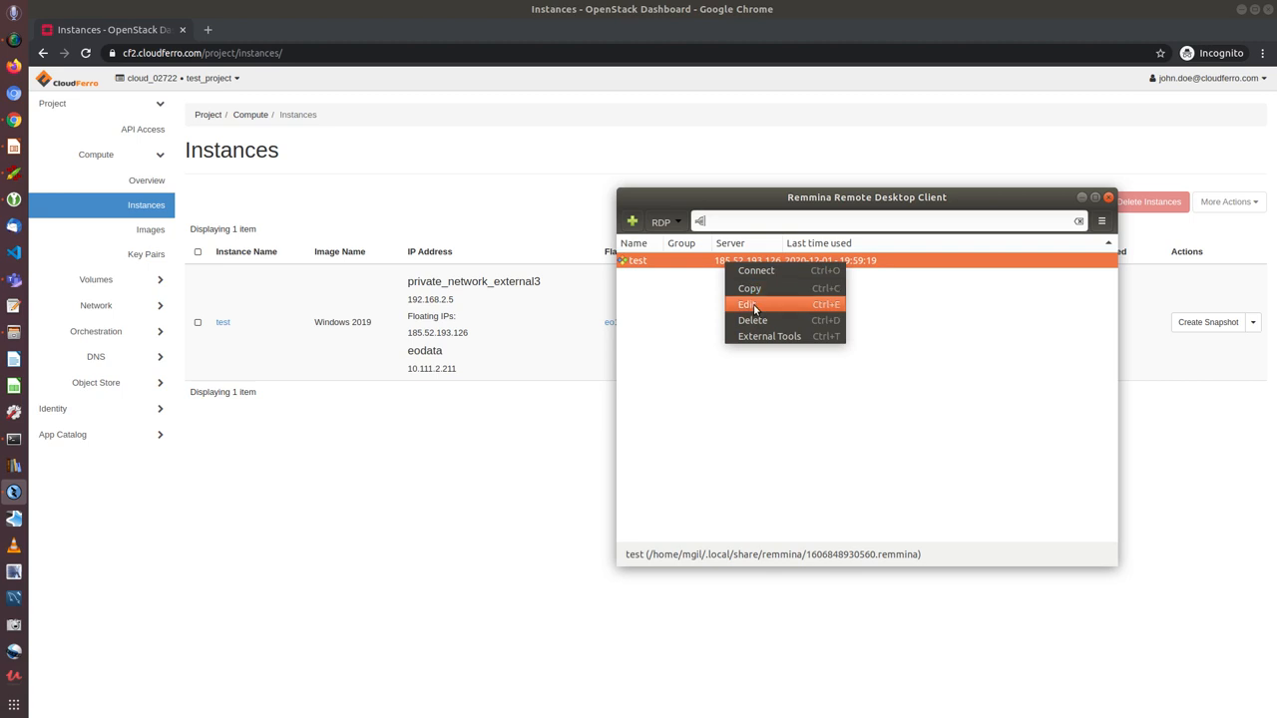
{"action": "left_click", "coordinate": [746, 303]}
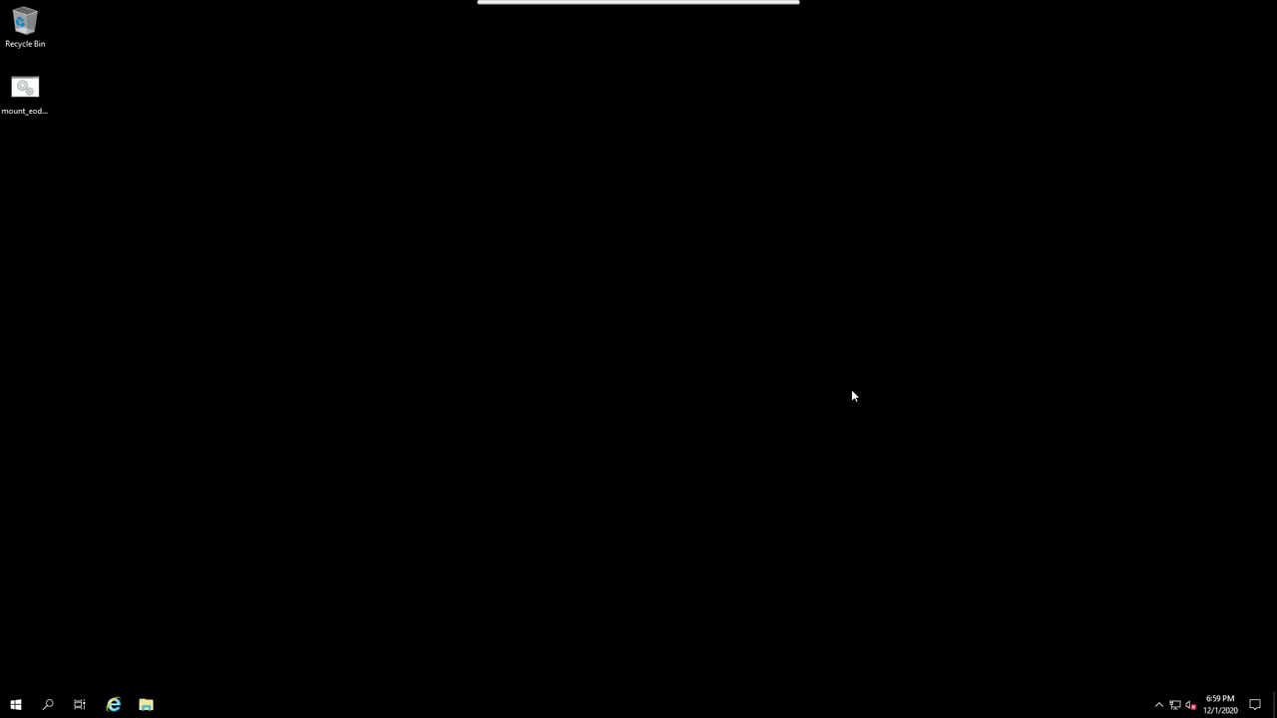
{"action": "mouse_move", "coordinate": [558, 249]}
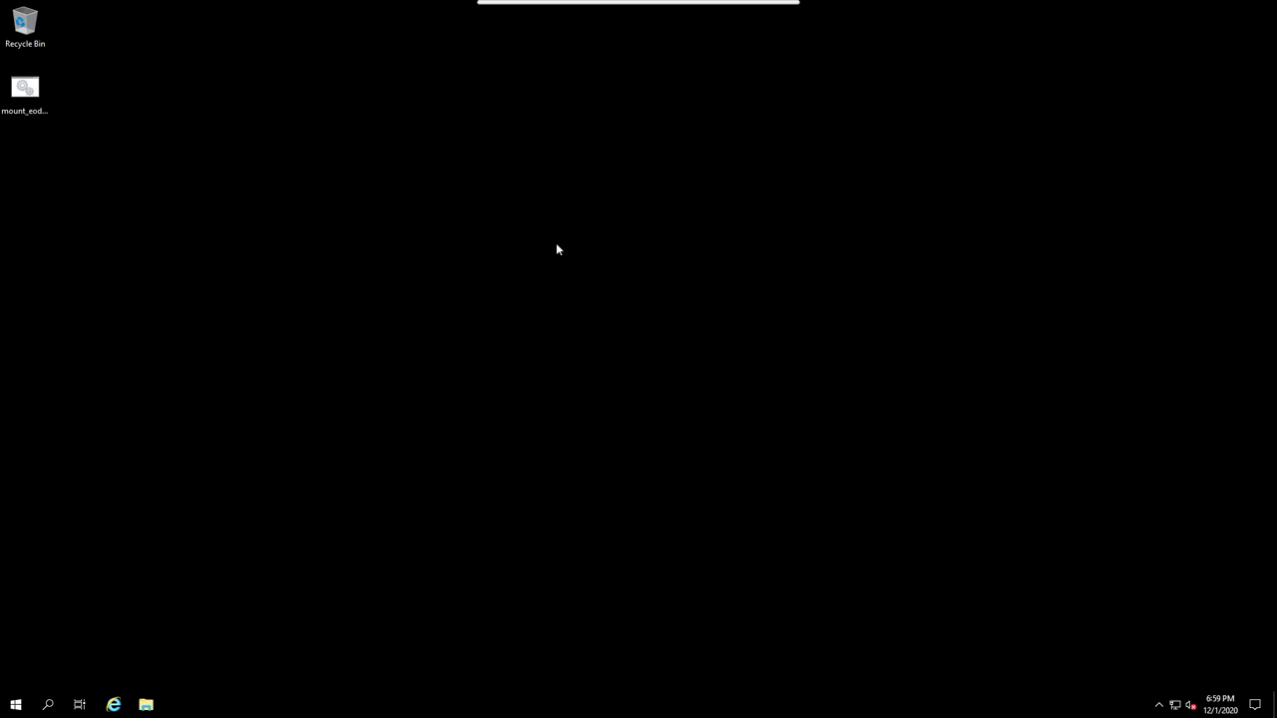
{"action": "mouse_move", "coordinate": [510, 269]}
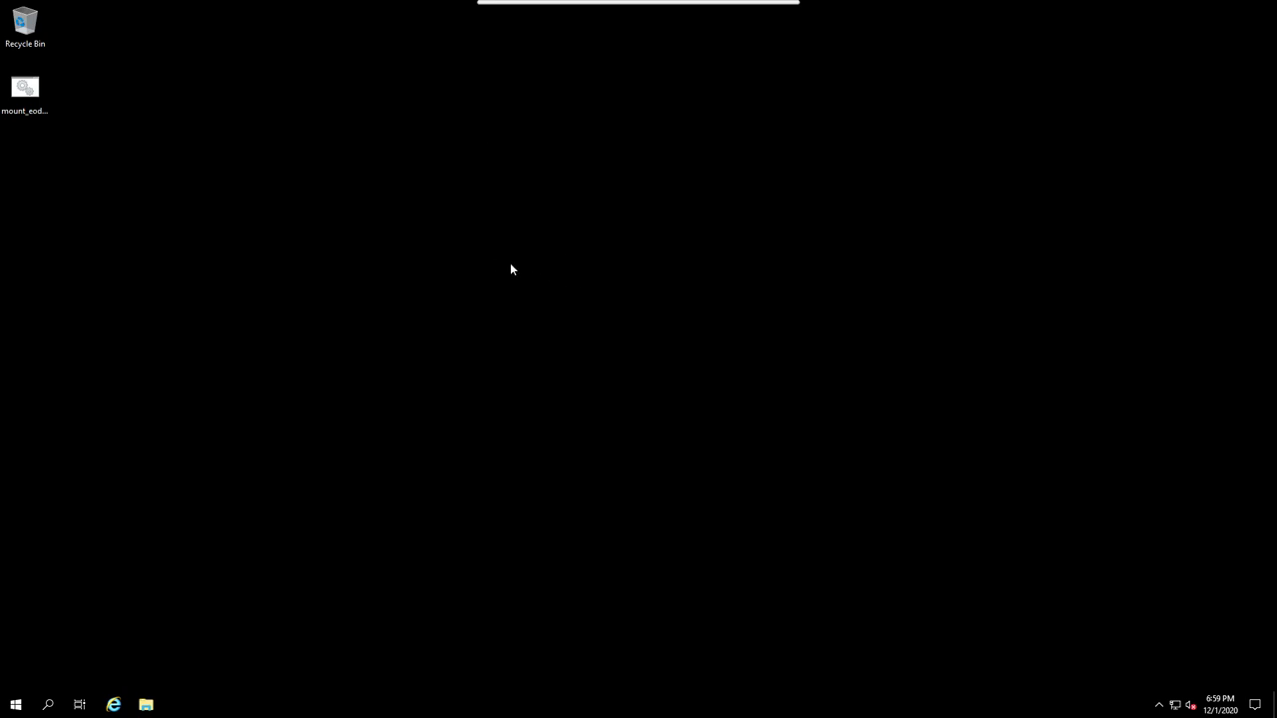
{"action": "mouse_move", "coordinate": [219, 503]}
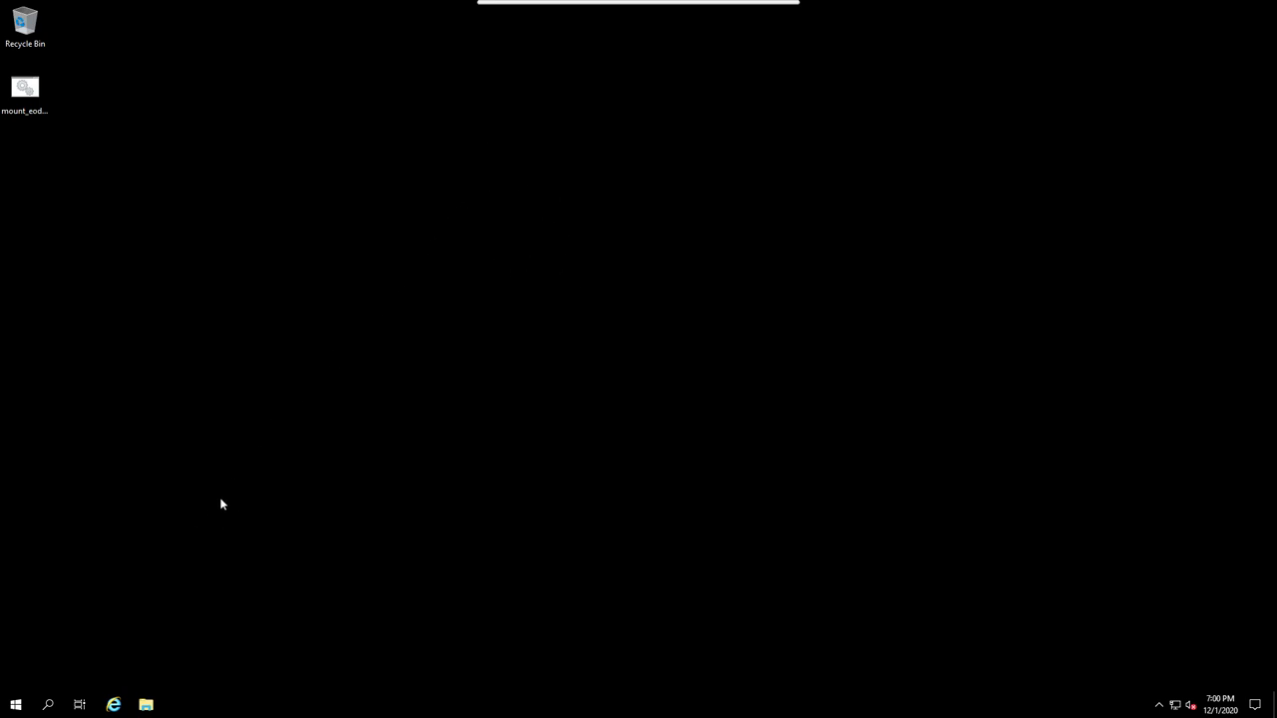
{"action": "mouse_move", "coordinate": [228, 527]}
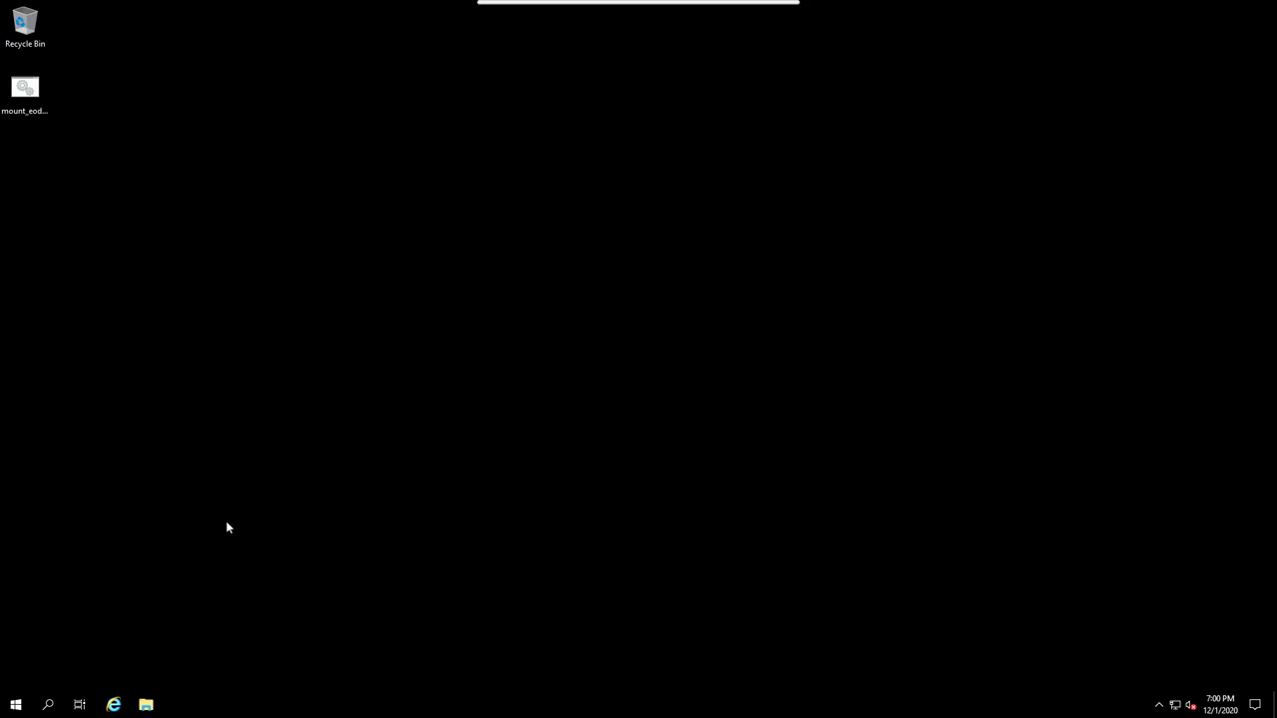
{"action": "mouse_move", "coordinate": [200, 439]}
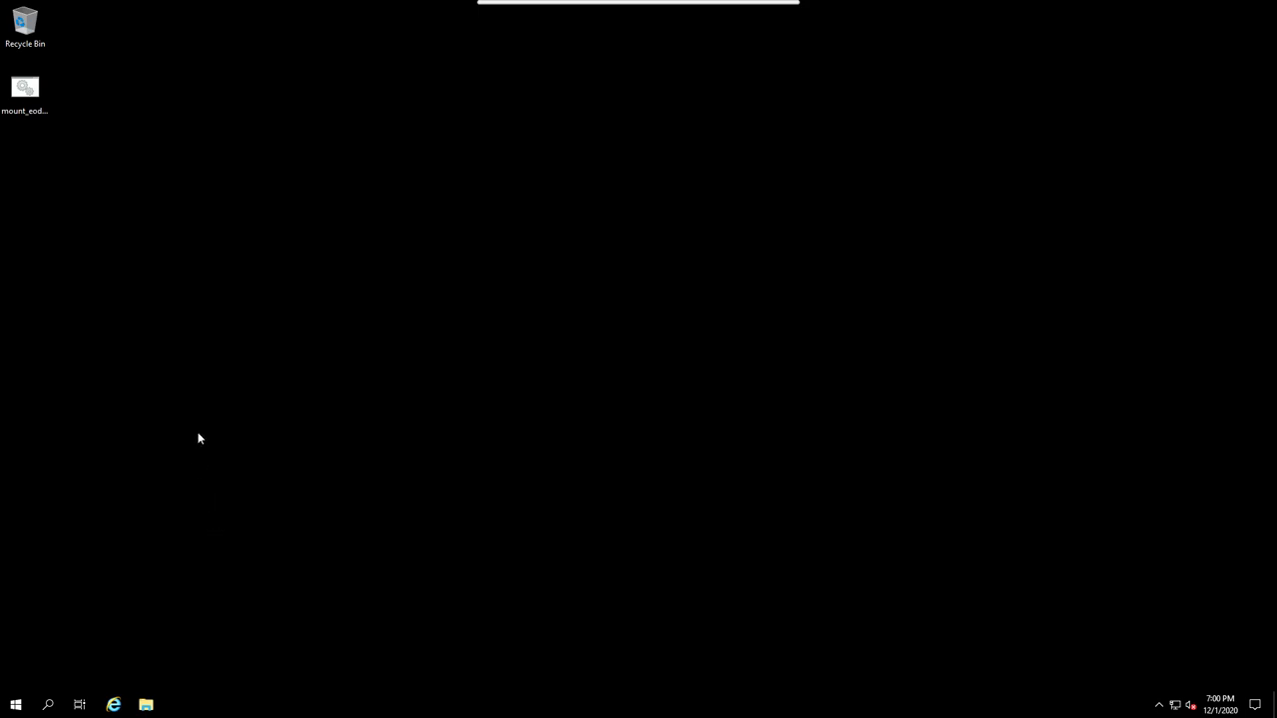
{"action": "mouse_move", "coordinate": [164, 710]}
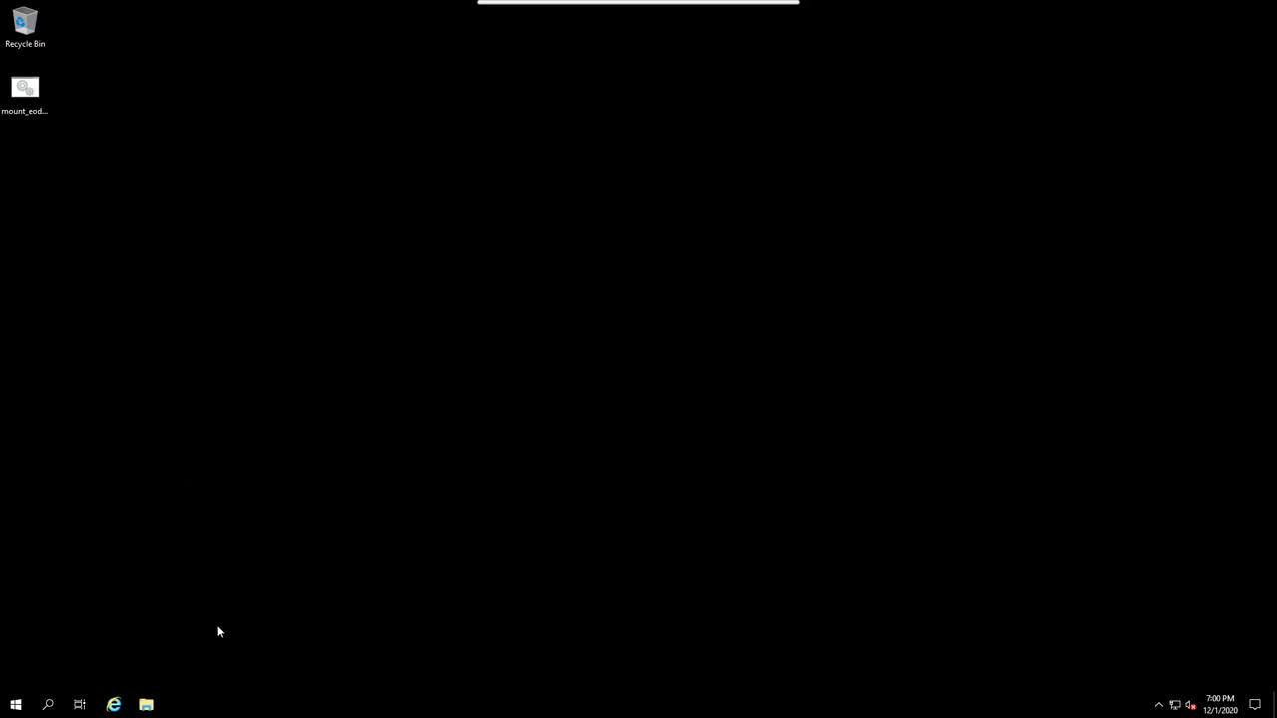
{"action": "mouse_move", "coordinate": [184, 643]}
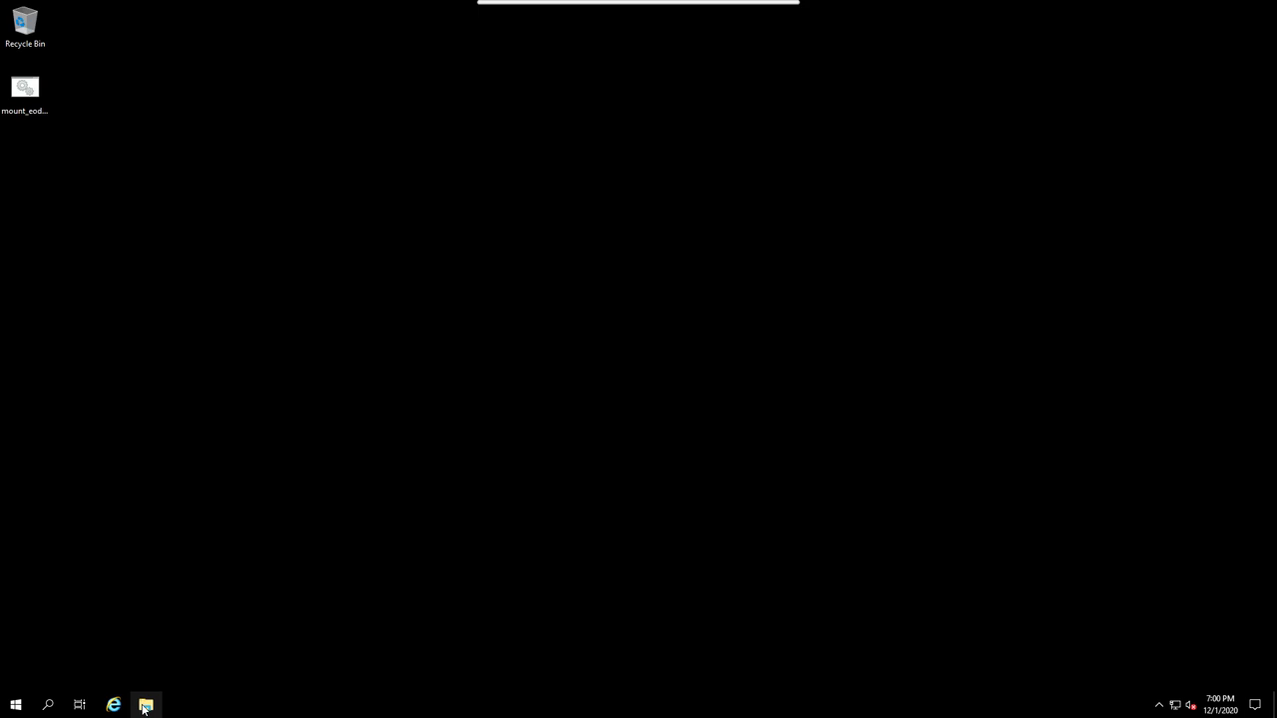
{"action": "mouse_move", "coordinate": [146, 706]}
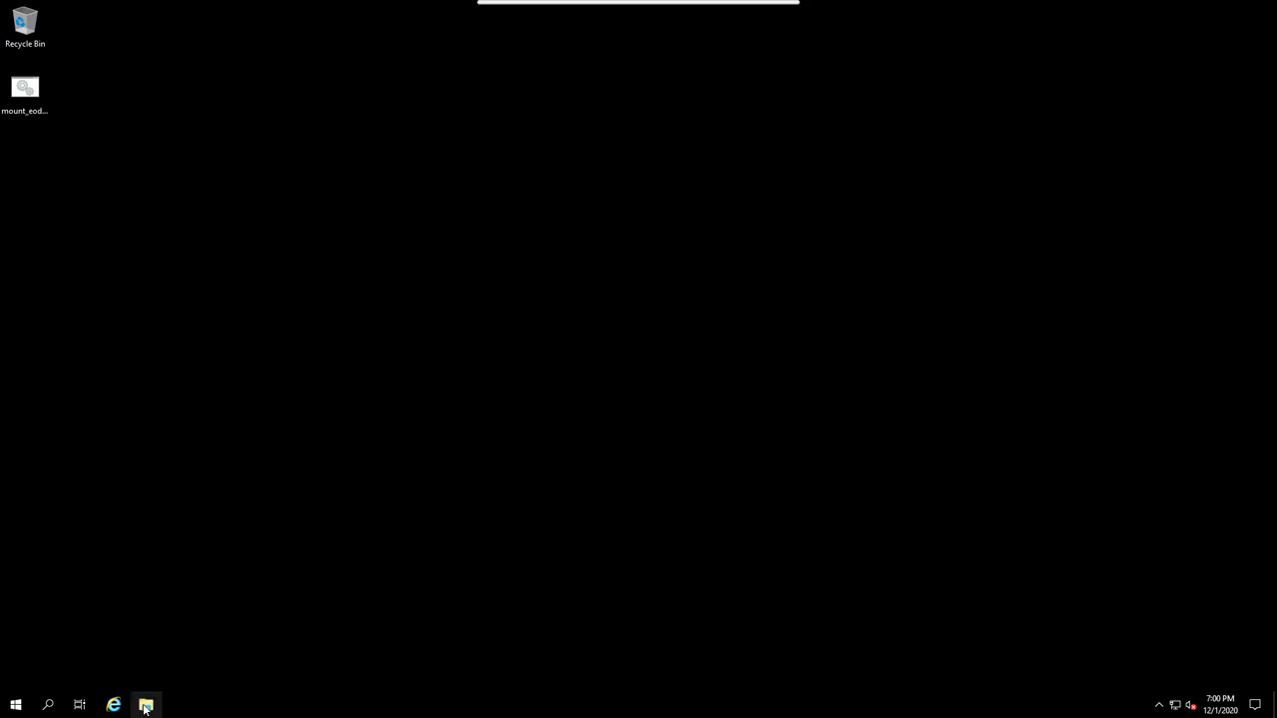
Step: Show This PC in File Explorer and select the OS (C:) drive, the only drive listed
{"action": "left_click", "coordinate": [145, 706]}
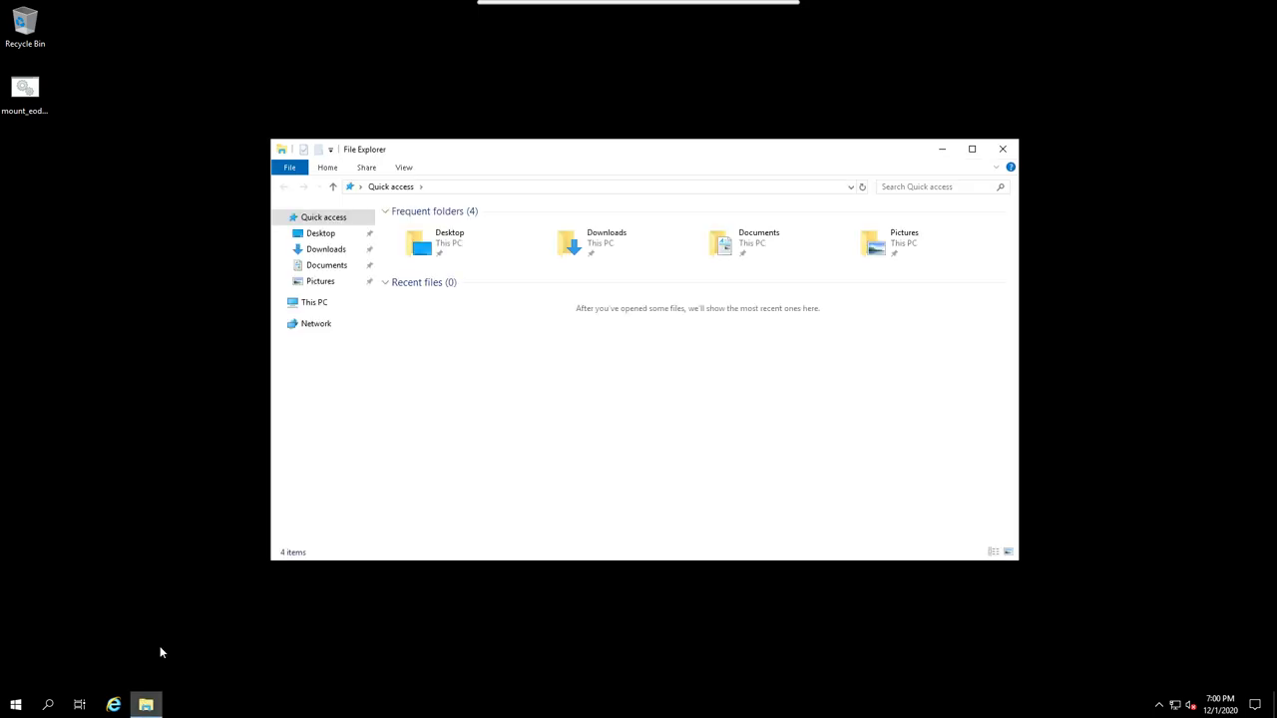
{"action": "left_click", "coordinate": [315, 303]}
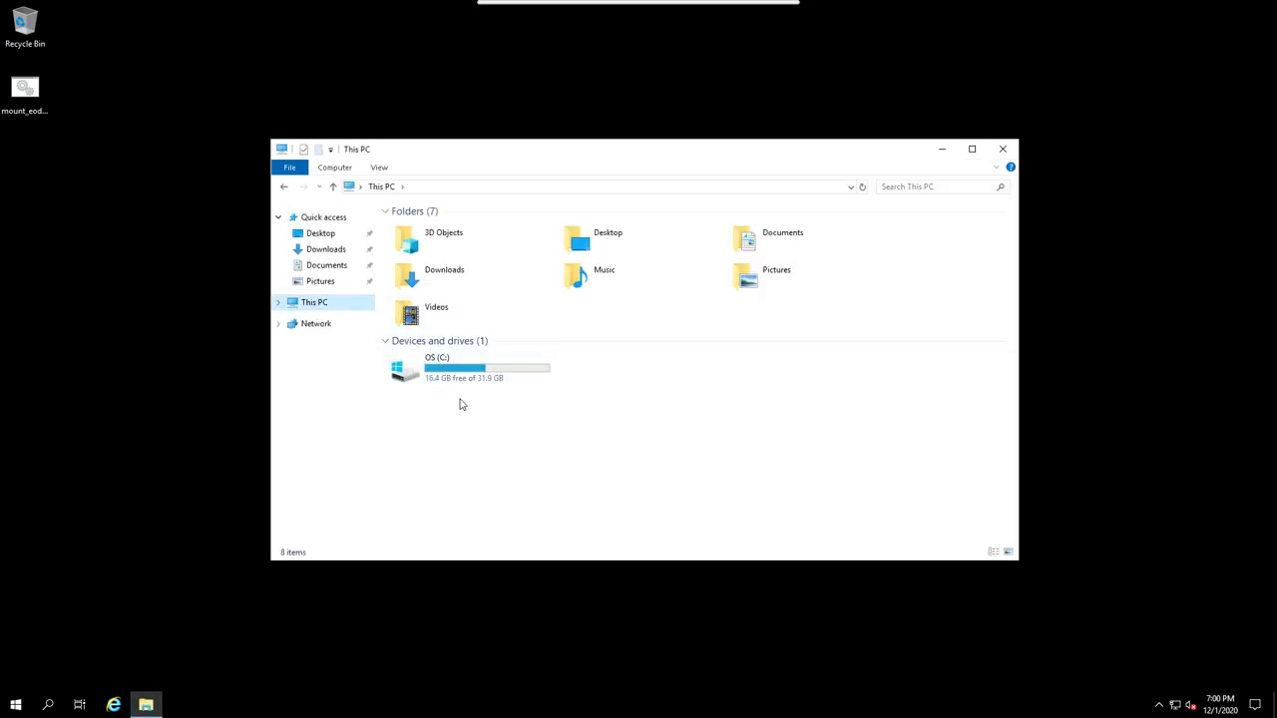
{"action": "mouse_move", "coordinate": [503, 403]}
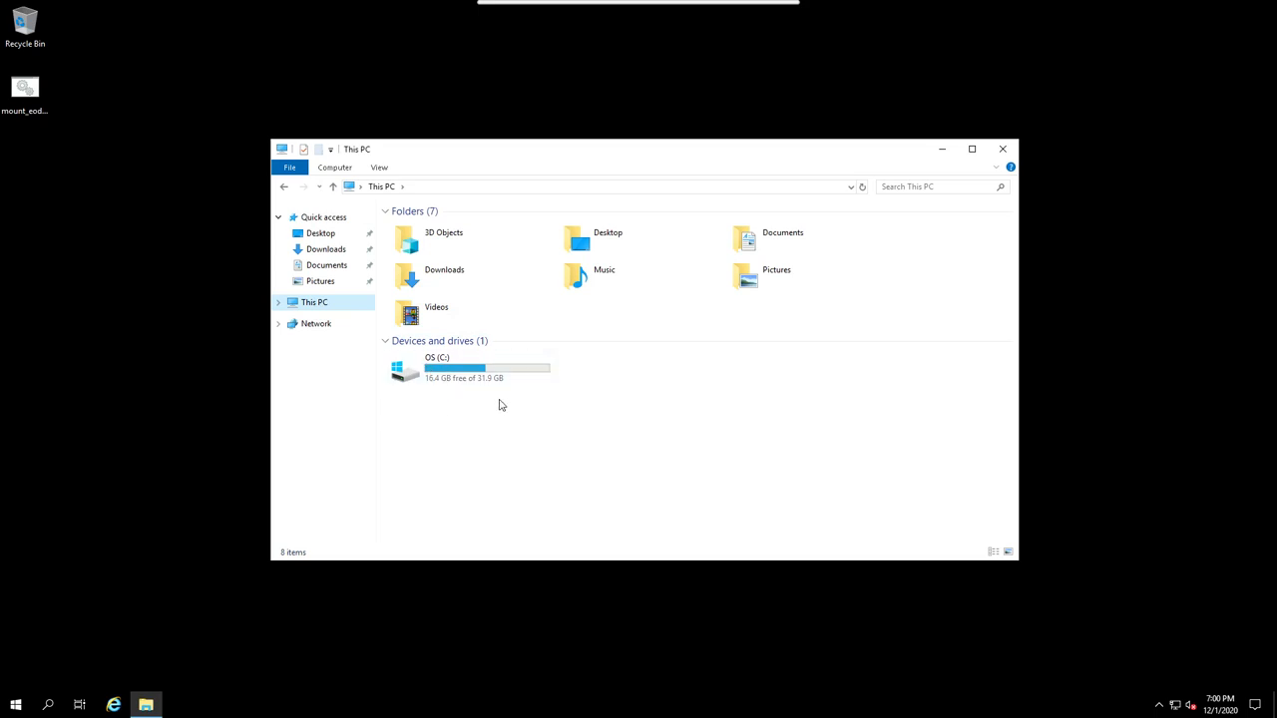
{"action": "left_click", "coordinate": [469, 367]}
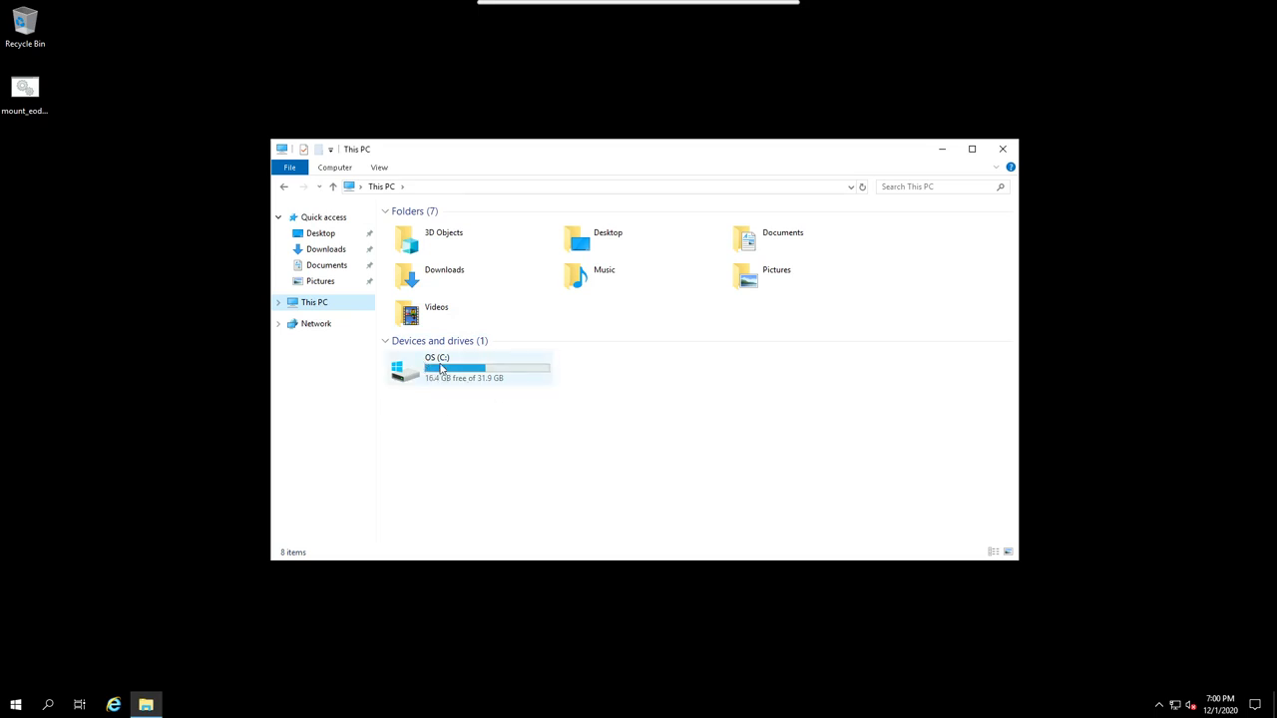
{"action": "mouse_move", "coordinate": [530, 104]}
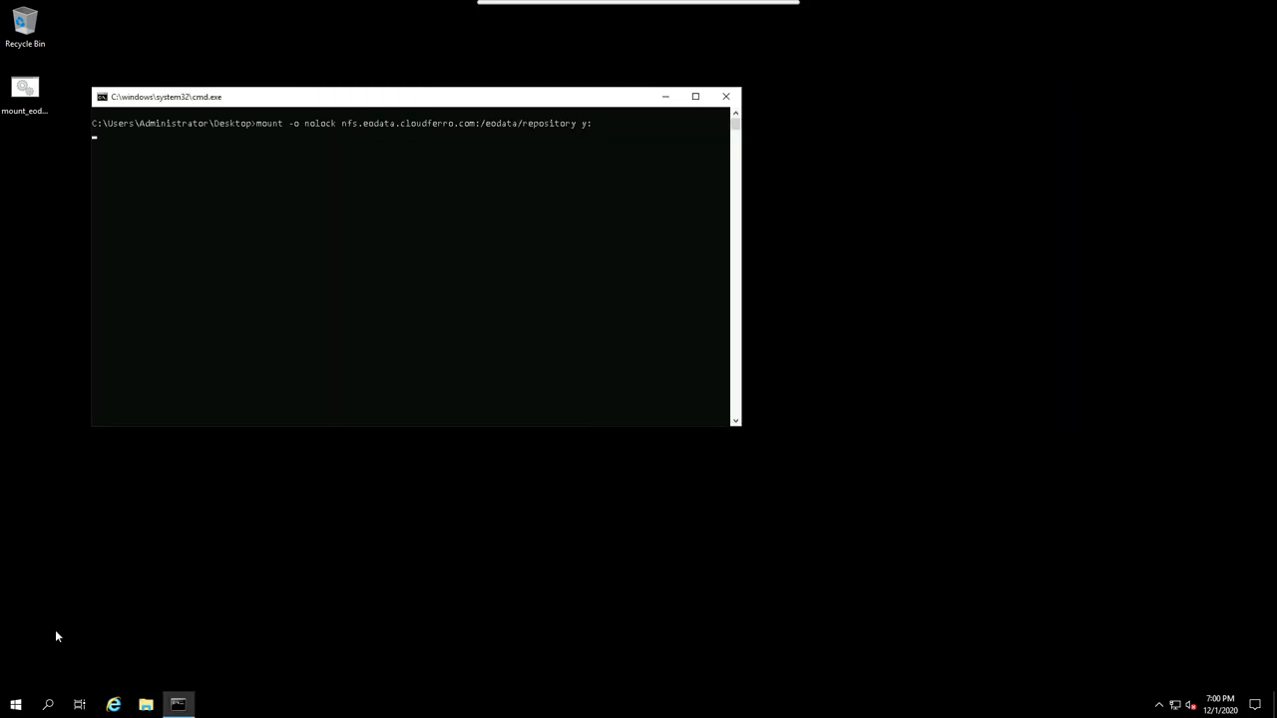
Step: Check This PC in File Explorer for the newly mounted Y: drive
{"action": "left_click", "coordinate": [145, 707]}
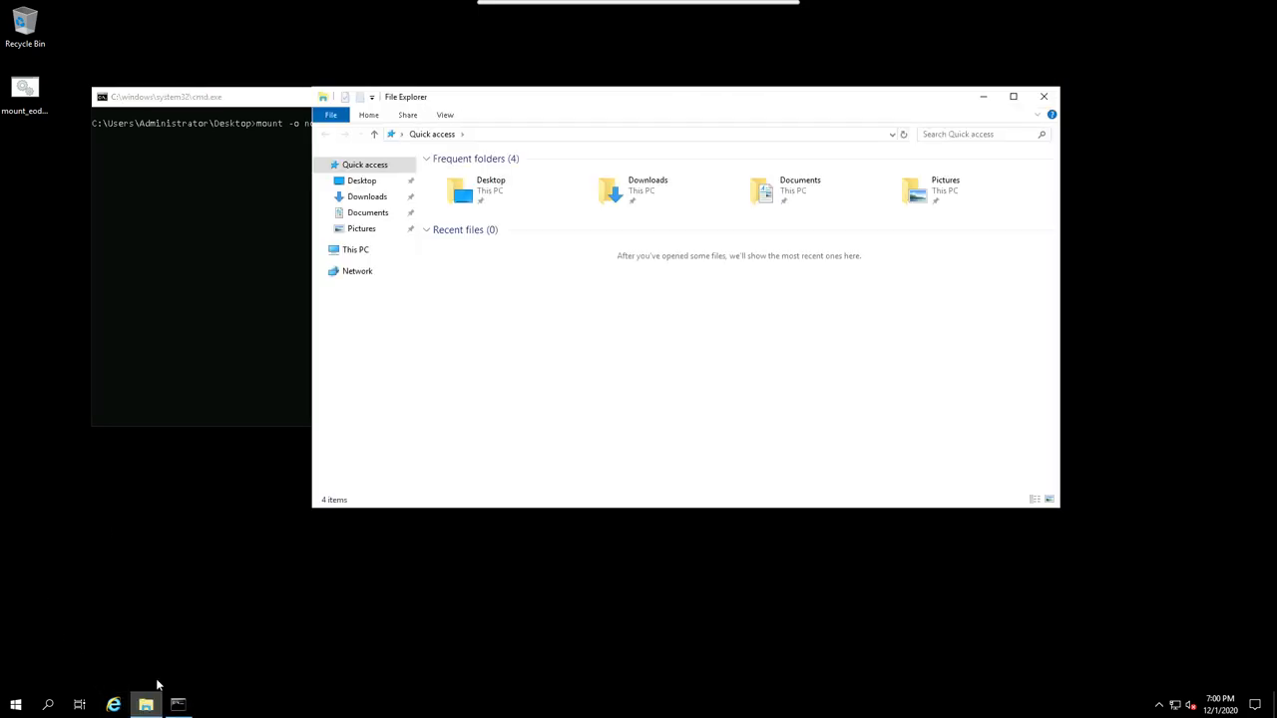
{"action": "left_click", "coordinate": [356, 249]}
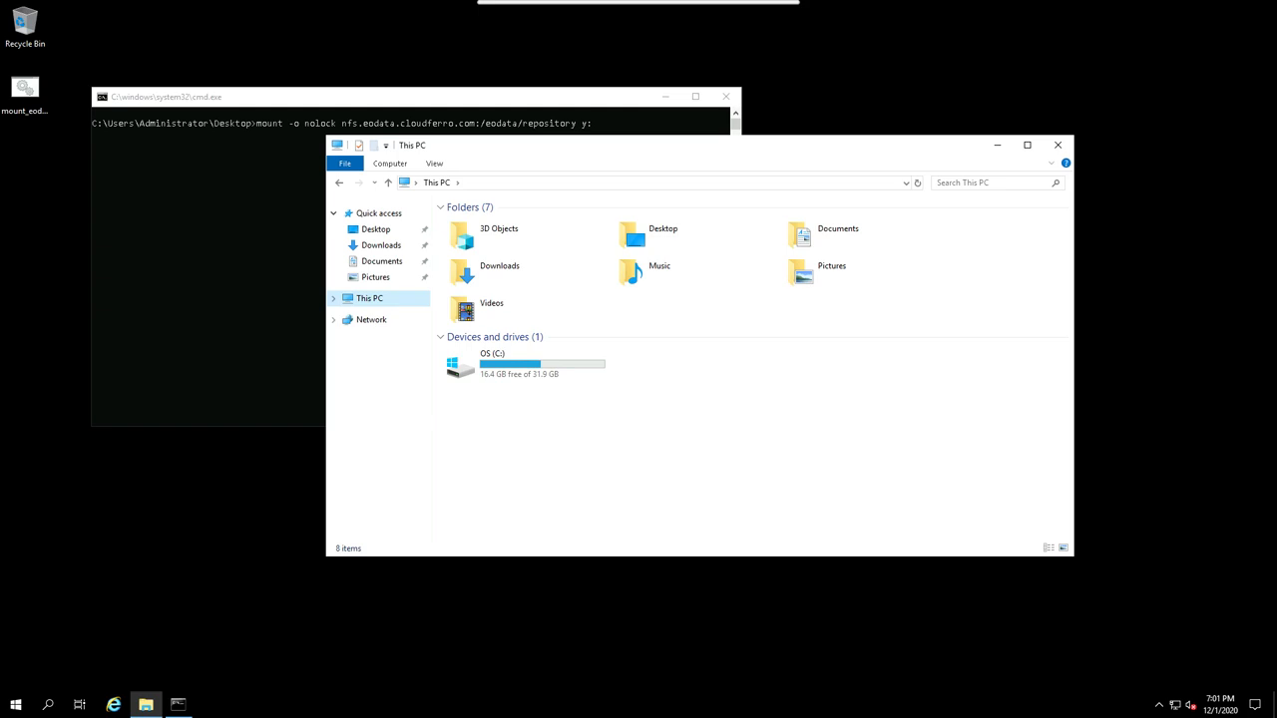
{"action": "mouse_move", "coordinate": [224, 108]}
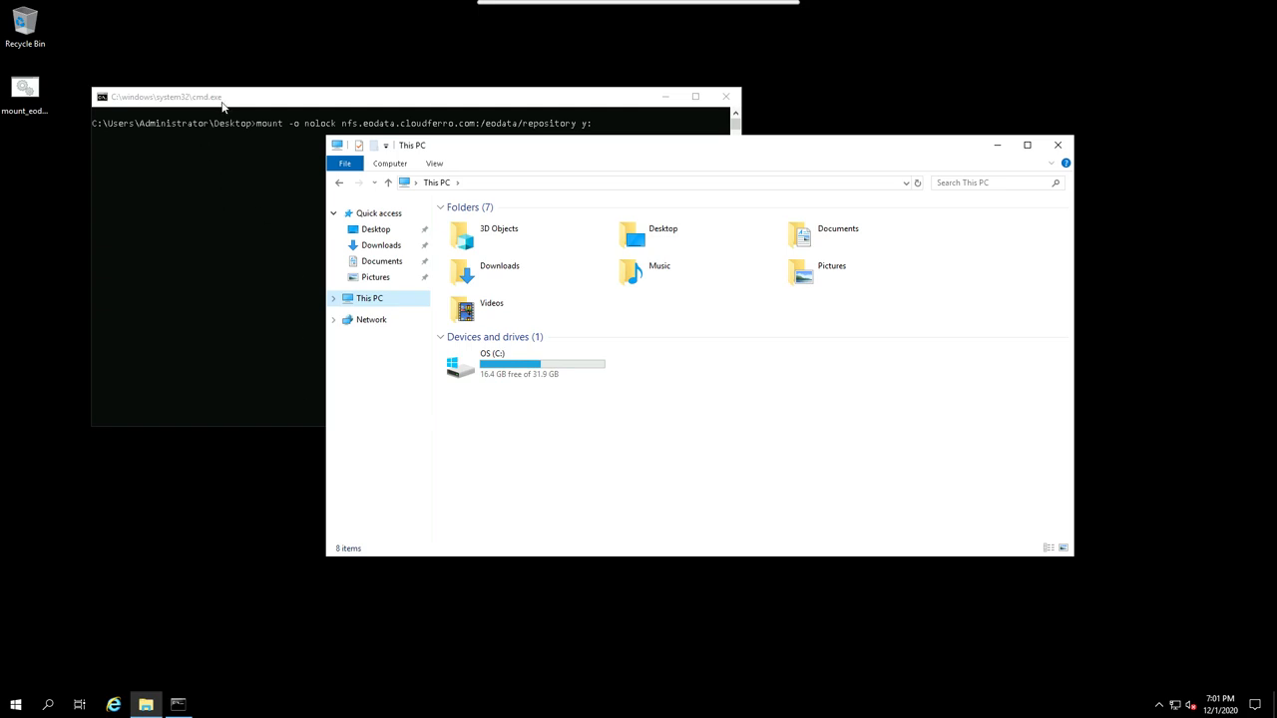
{"action": "mouse_move", "coordinate": [256, 100]}
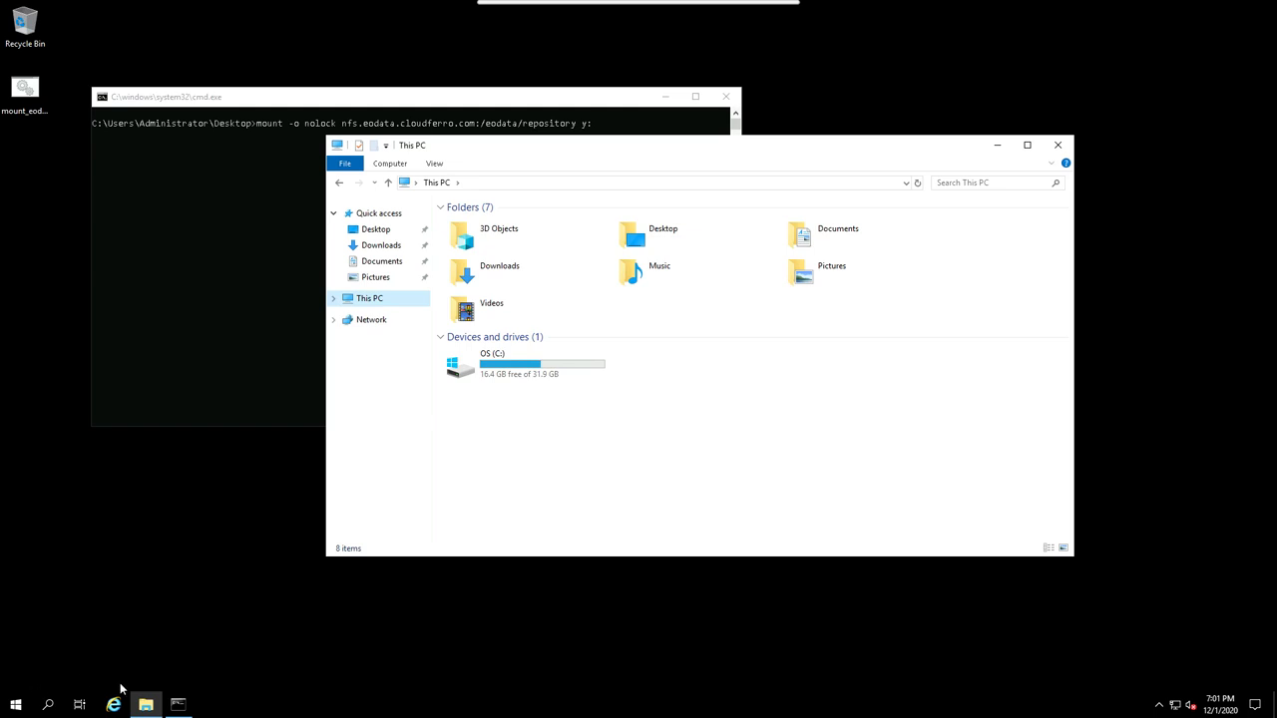
{"action": "mouse_move", "coordinate": [56, 666]}
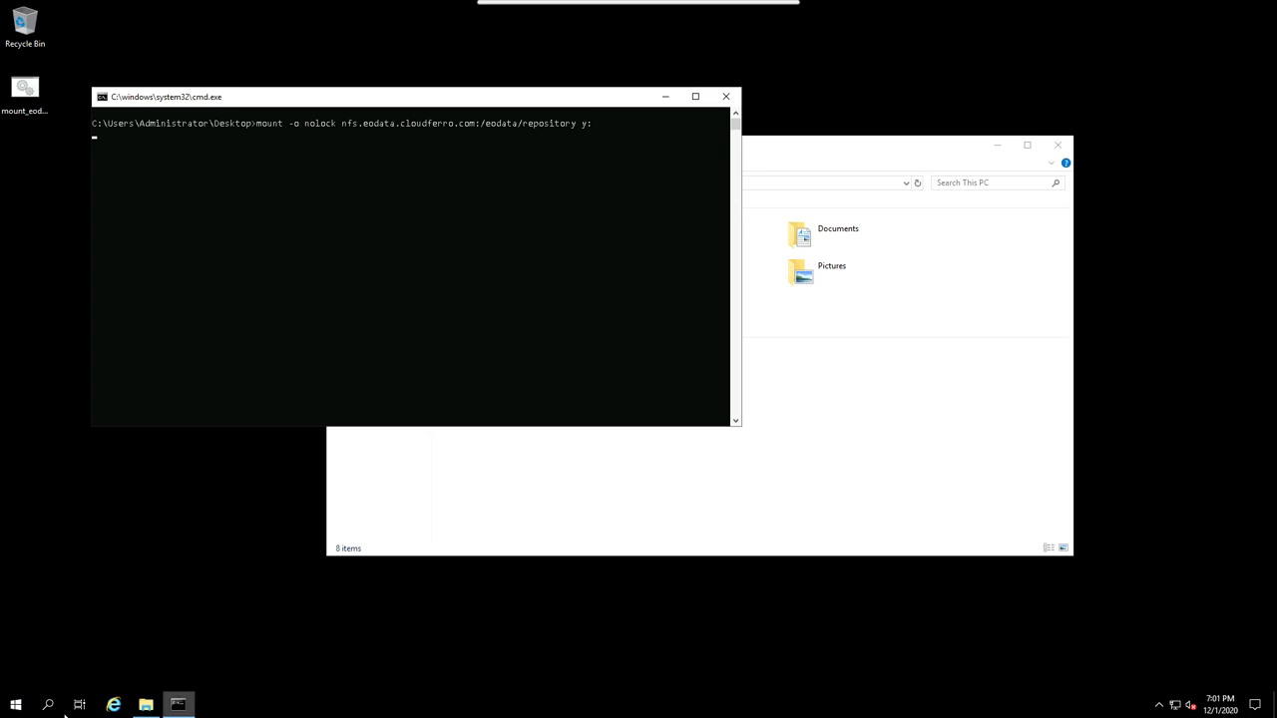
Step: Launch an administrator Command Prompt via Run with 'cmd'
{"action": "right_click", "coordinate": [16, 704]}
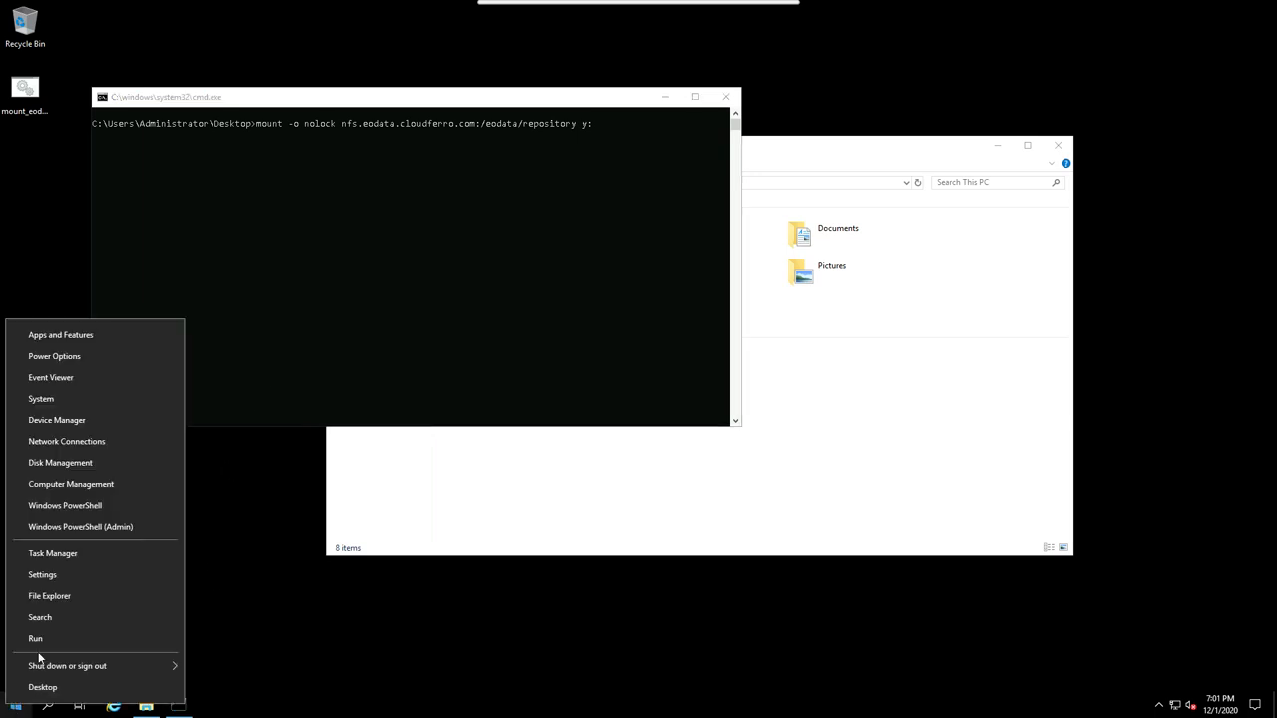
{"action": "left_click", "coordinate": [36, 639]}
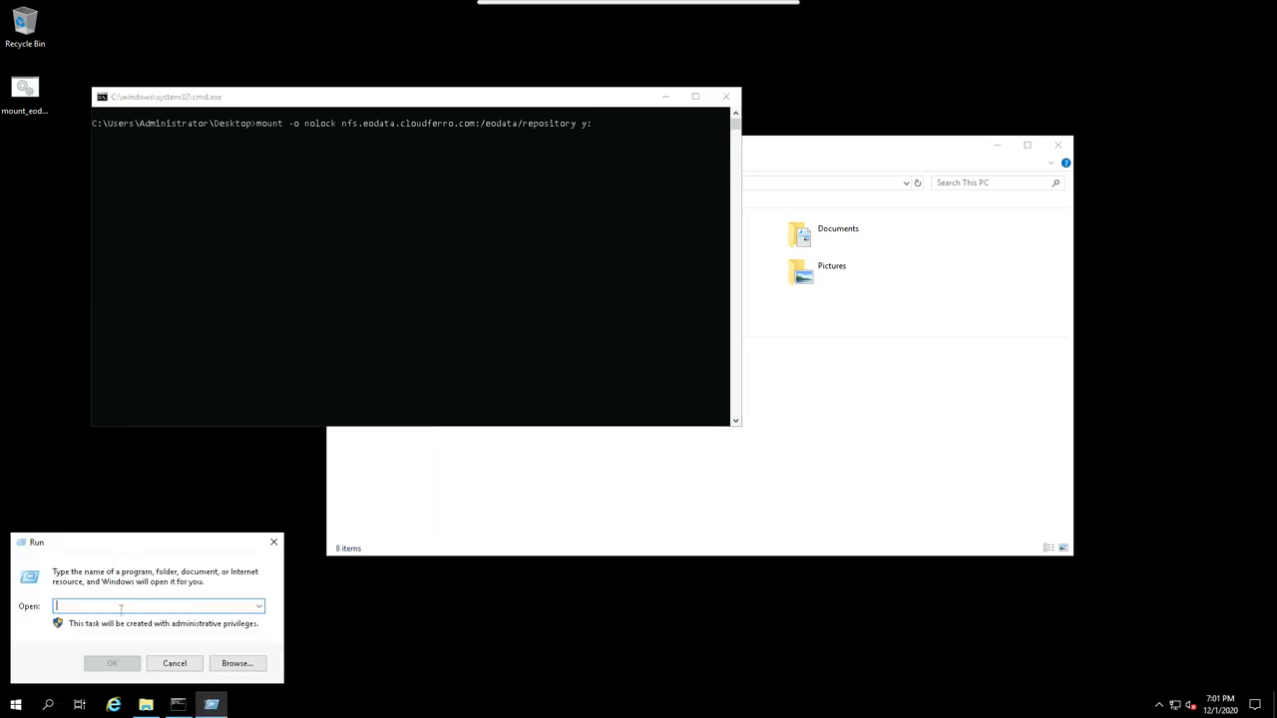
{"action": "type", "text": "cmd"}
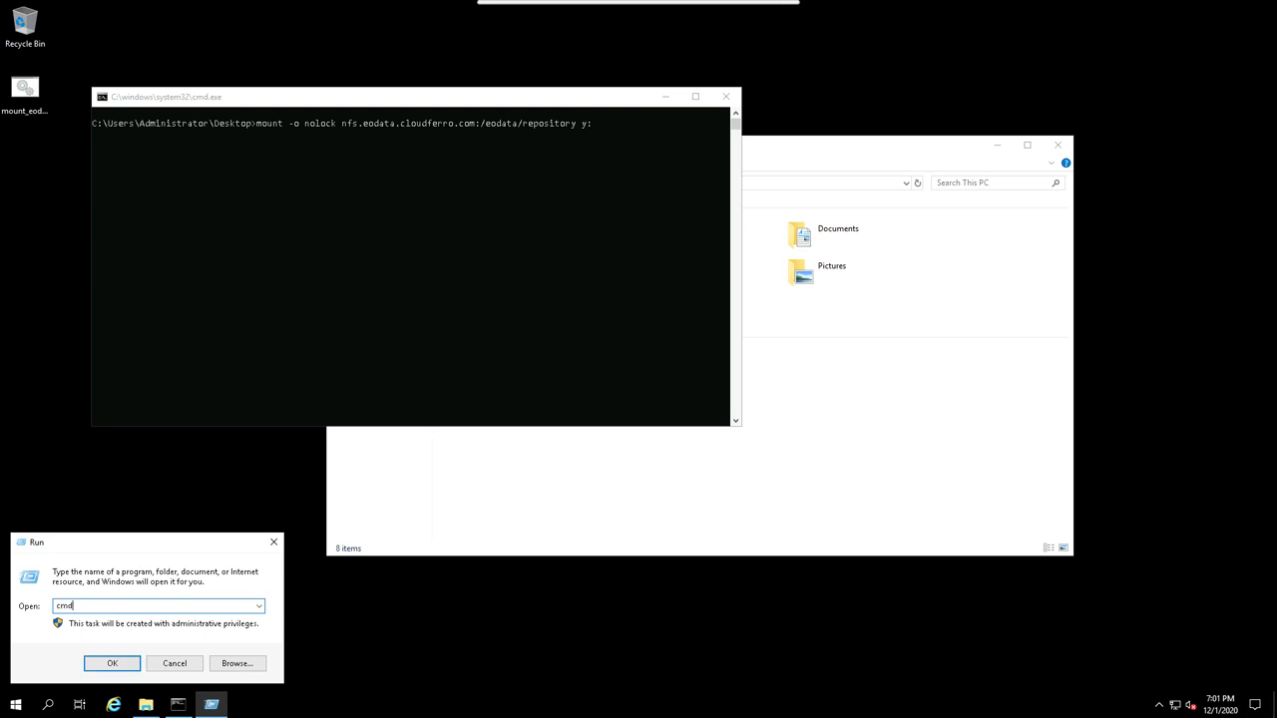
{"action": "left_click", "coordinate": [112, 662]}
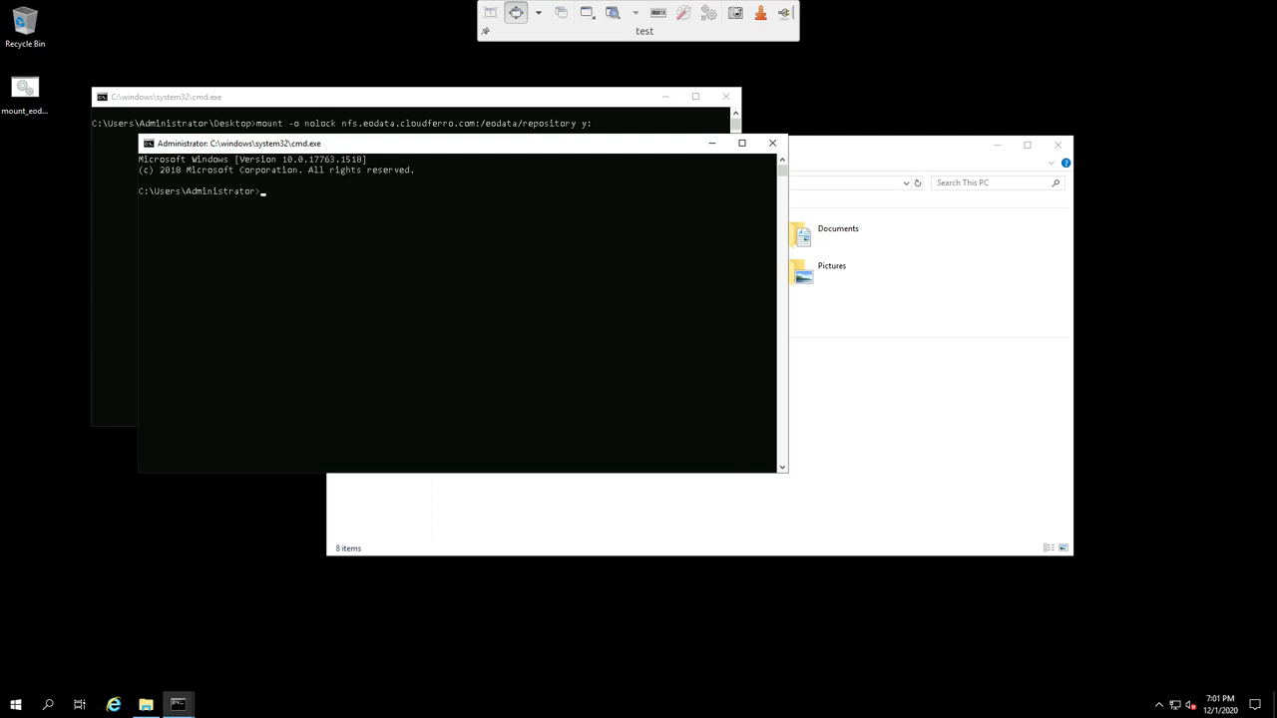
Step: Run 'route add 10.97.0.0/16 10.111.0.1' to route EODATA traffic through the gateway
{"action": "left_click", "coordinate": [349, 240]}
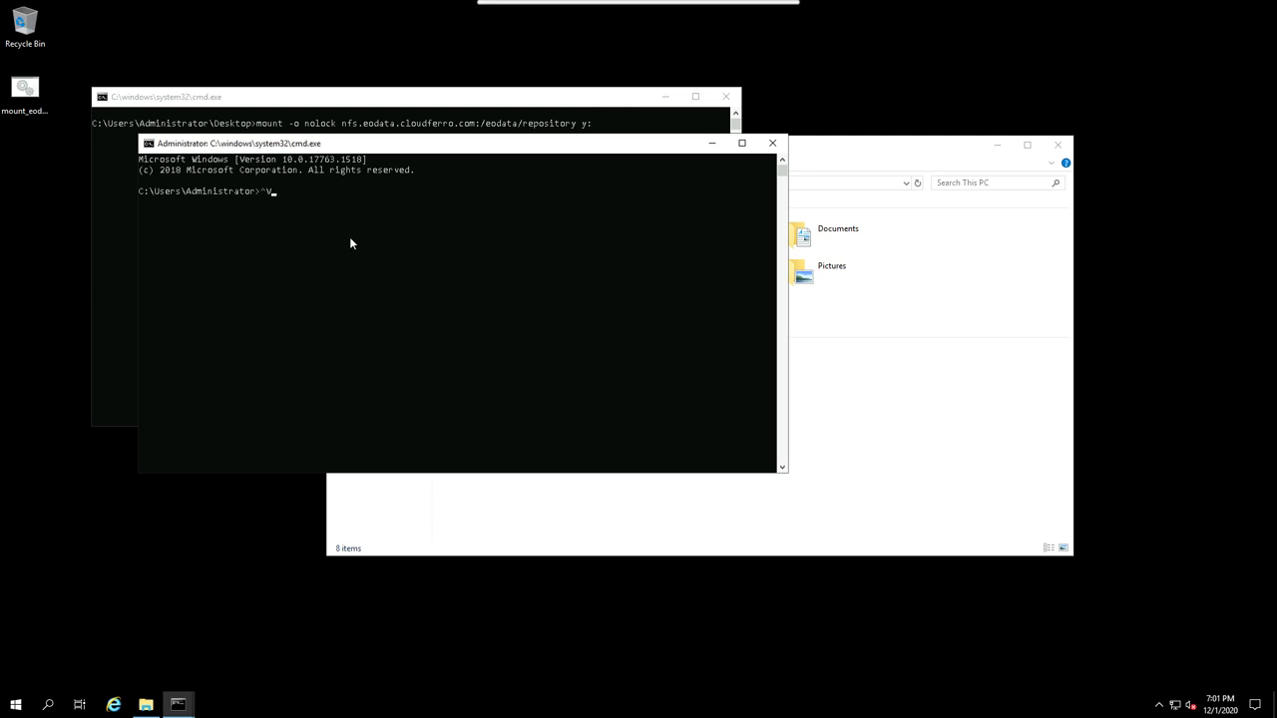
{"action": "type", "text": "route add 10.97.0.0/16 10.111.0.1"}
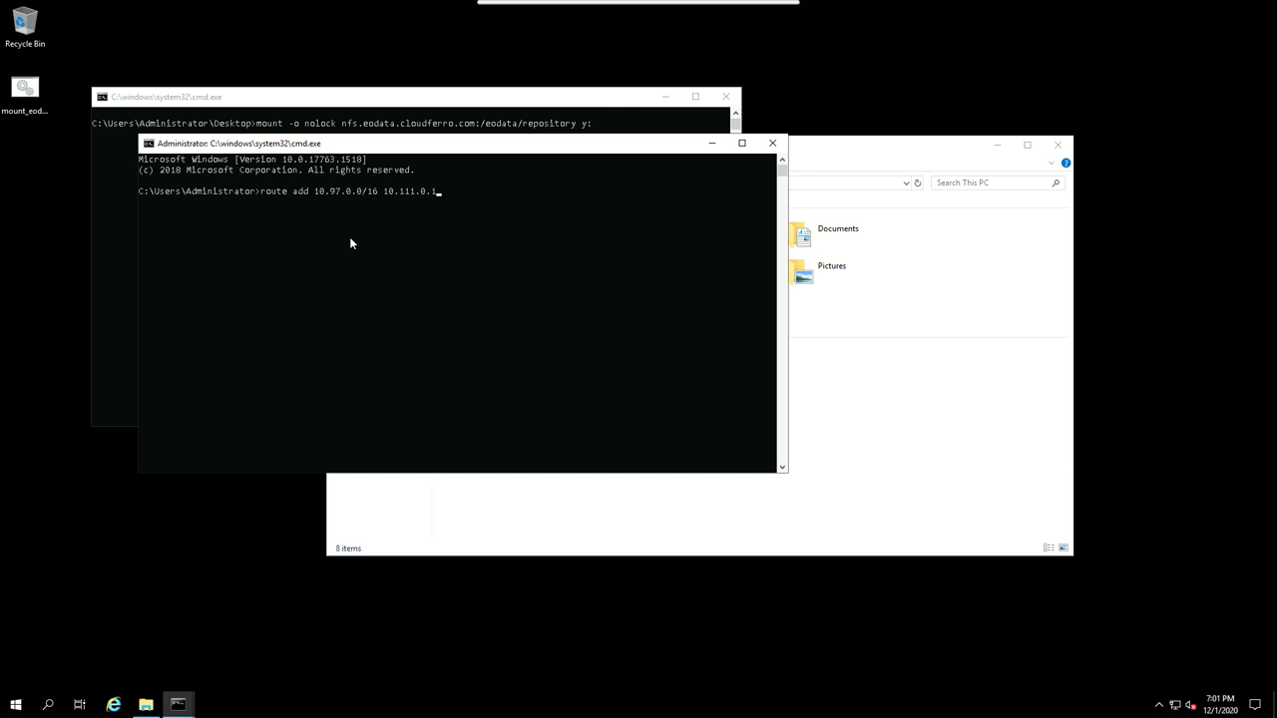
{"action": "key", "text": "Return"}
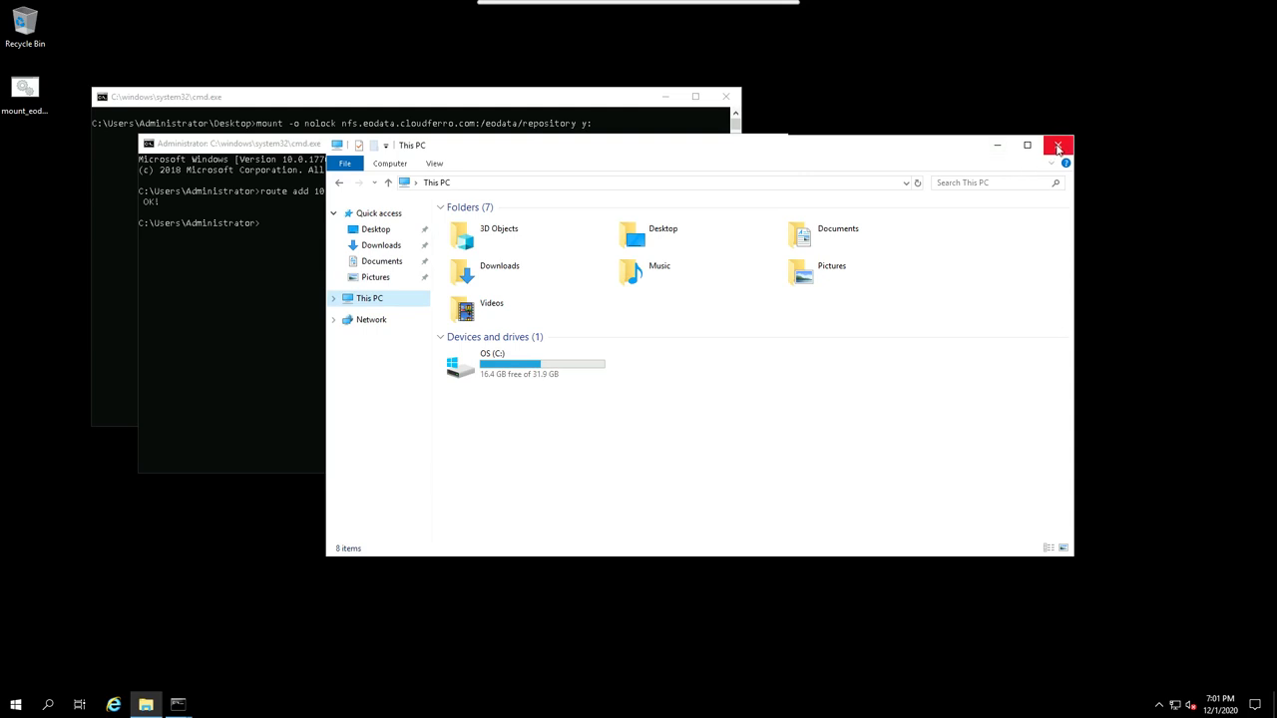
Step: Run the mount_eodata desktop script and reopen This PC to see the repository network location
{"action": "left_click", "coordinate": [1058, 143]}
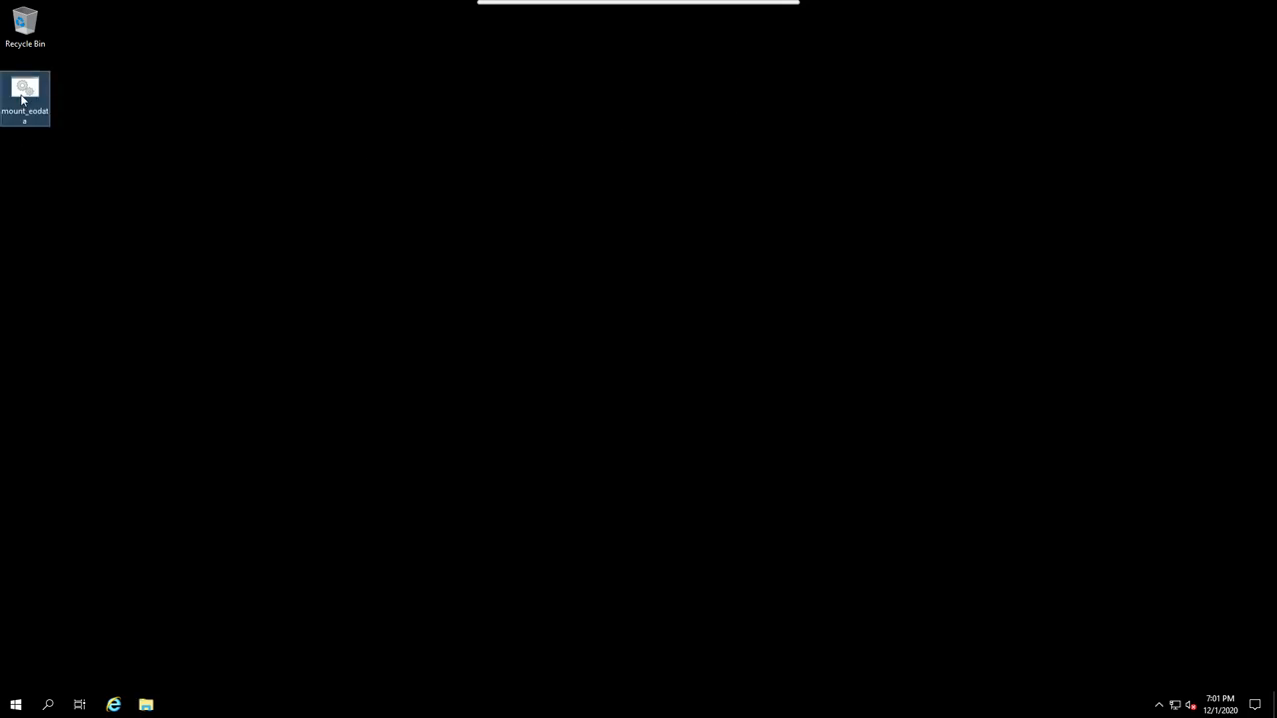
{"action": "double_click", "coordinate": [24, 90]}
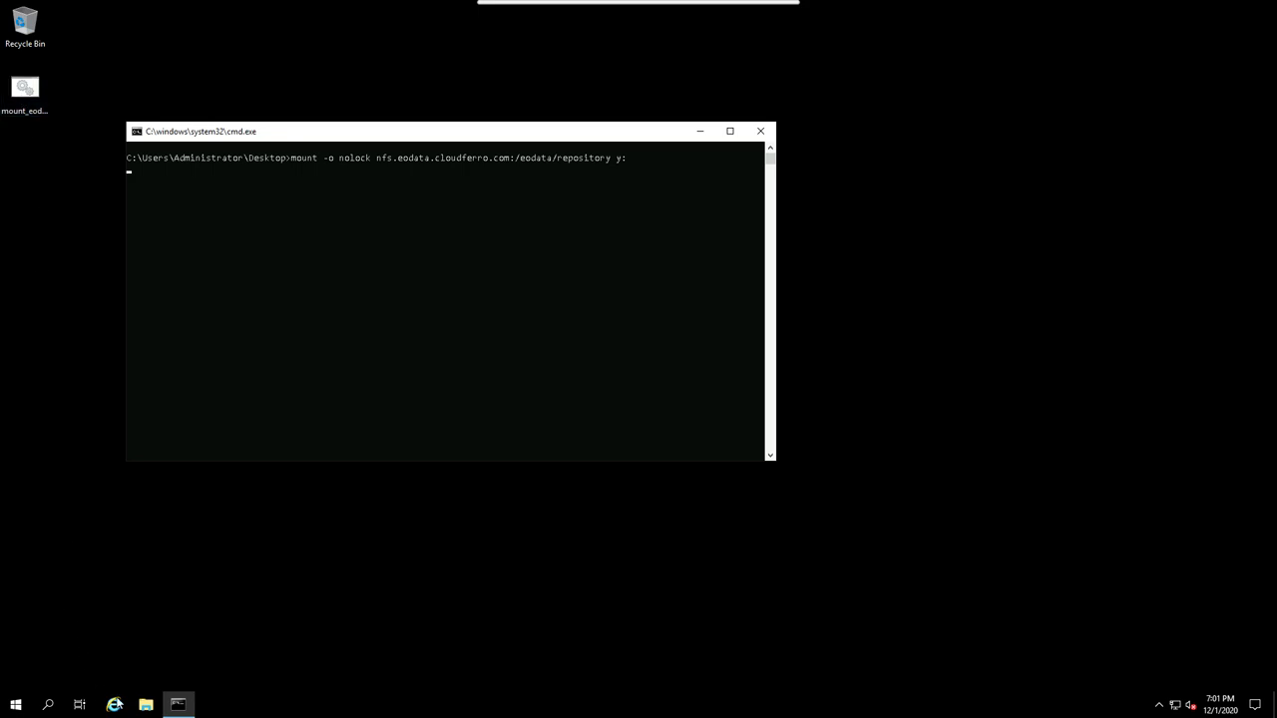
{"action": "left_click", "coordinate": [145, 707]}
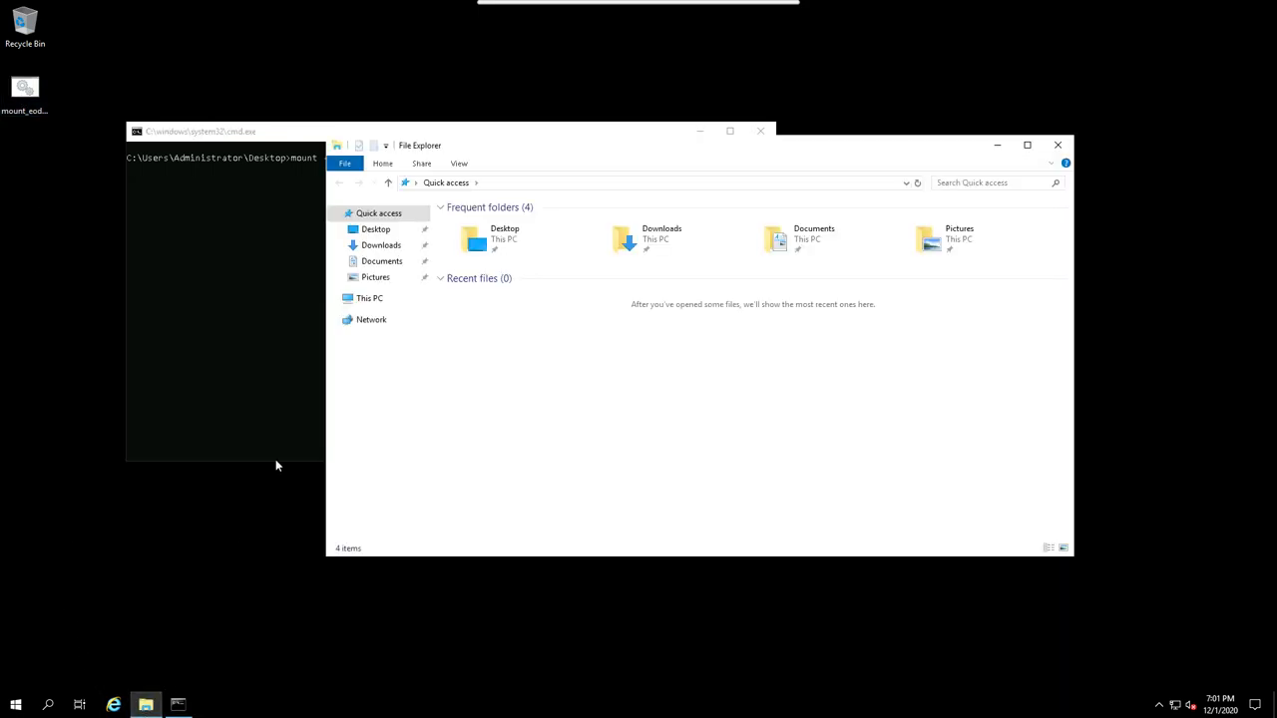
{"action": "left_click", "coordinate": [369, 297]}
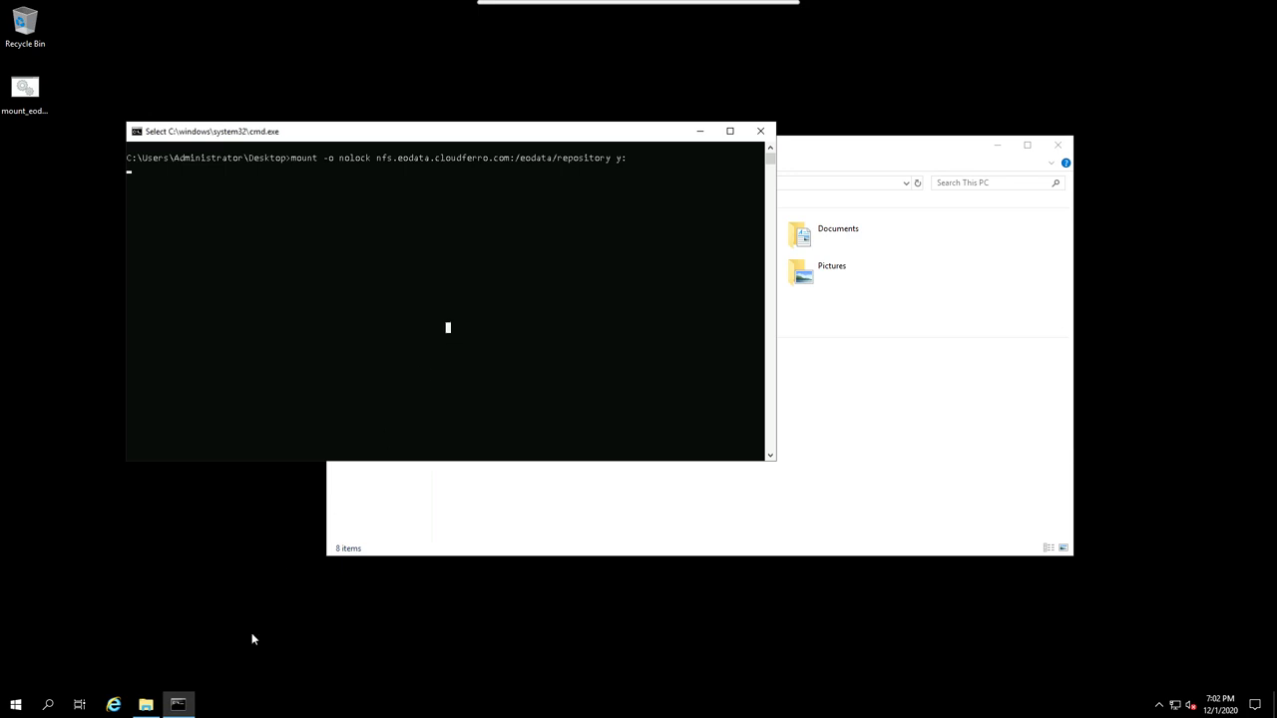
{"action": "left_click", "coordinate": [146, 706]}
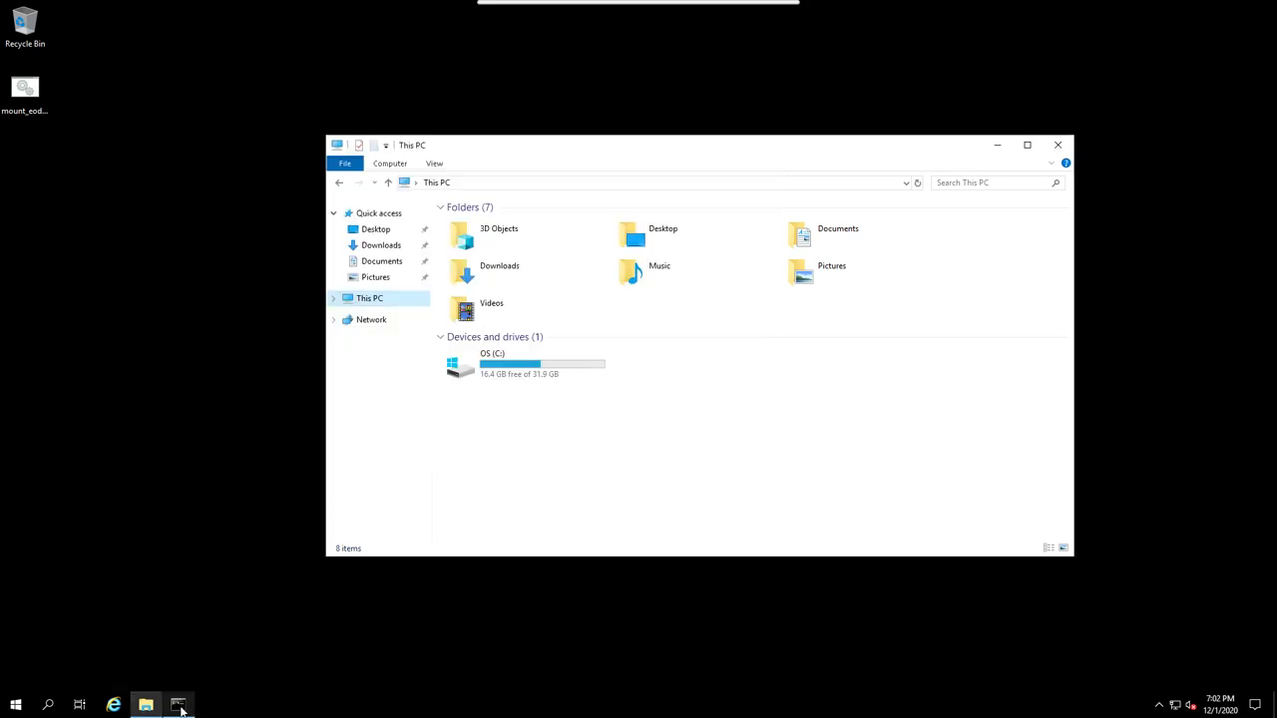
{"action": "left_click", "coordinate": [177, 706]}
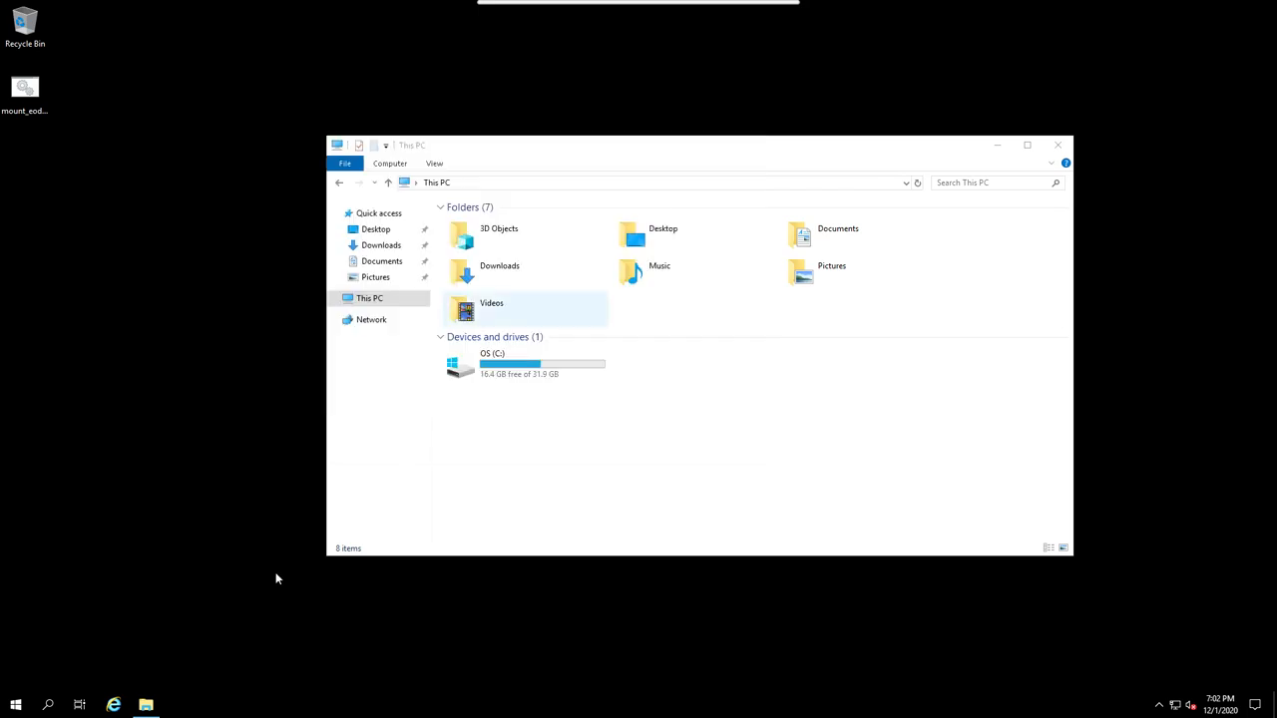
Step: Launch an admin Command Prompt via Run and enter 'route add 10.97.0.0/16 10.111.0.1' again
{"action": "right_click", "coordinate": [16, 706]}
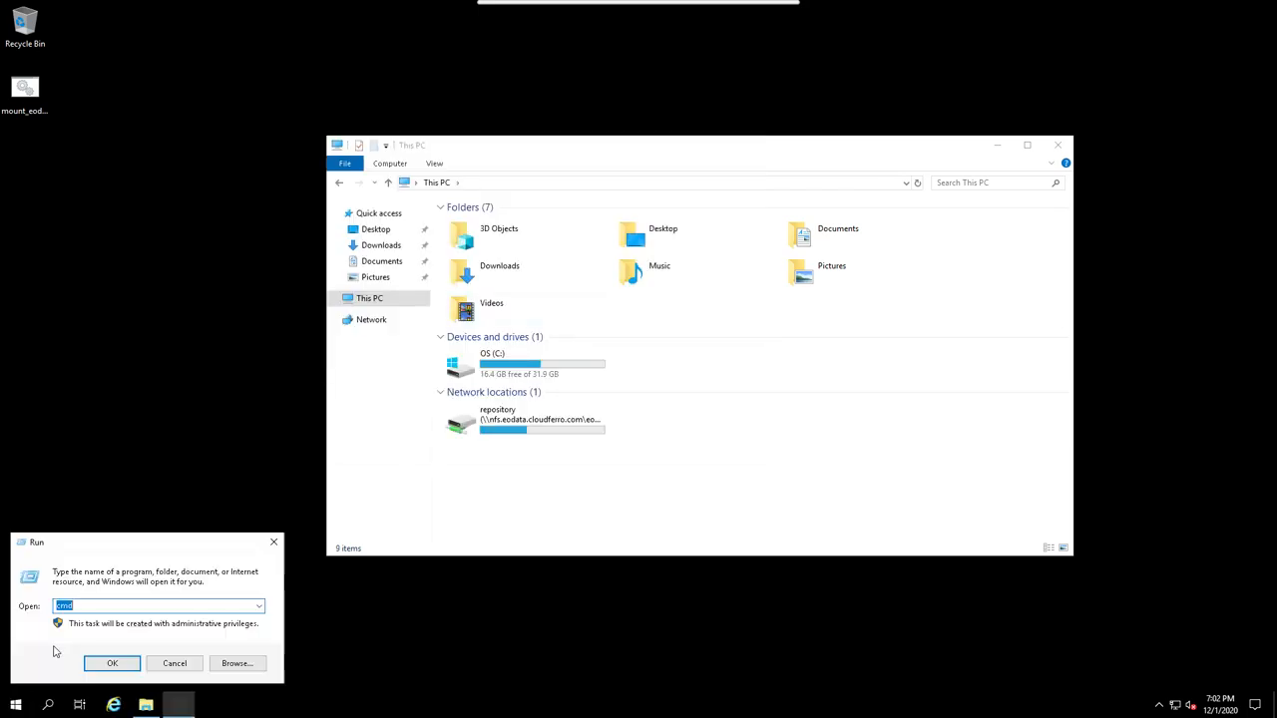
{"action": "left_click", "coordinate": [111, 662]}
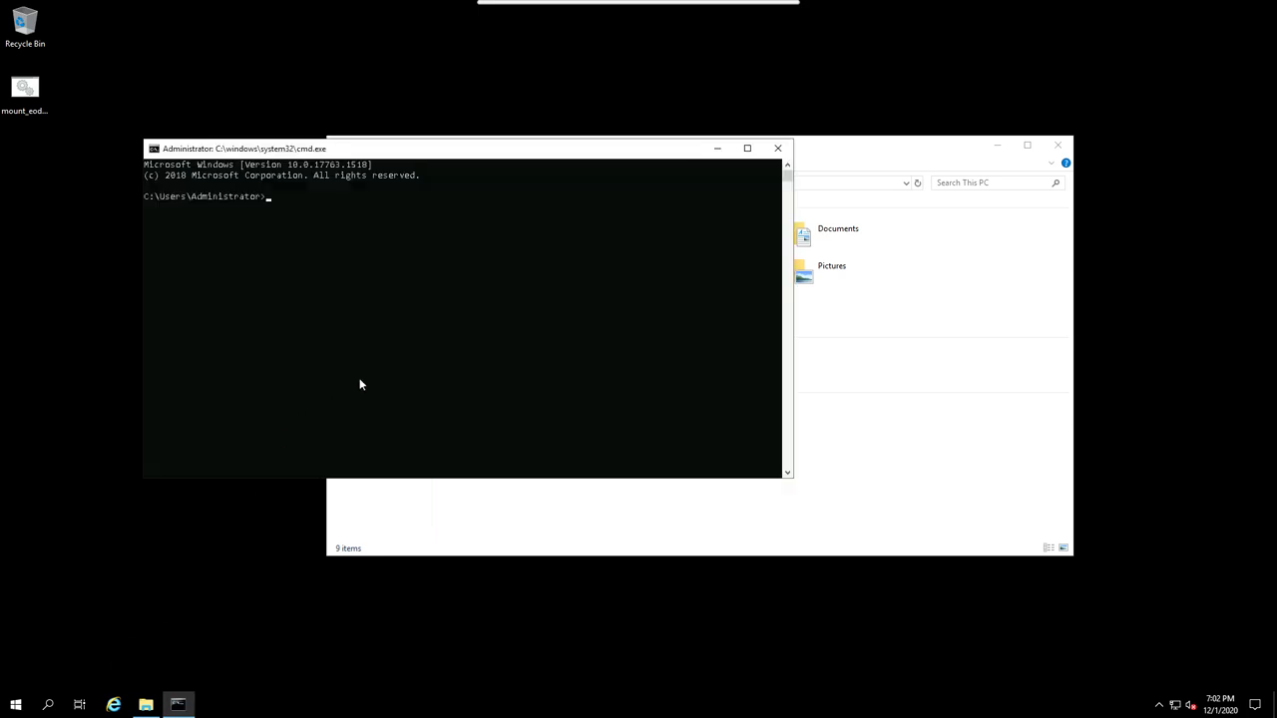
{"action": "type", "text": "route add 10.97.0.0/16 10.111.0.1"}
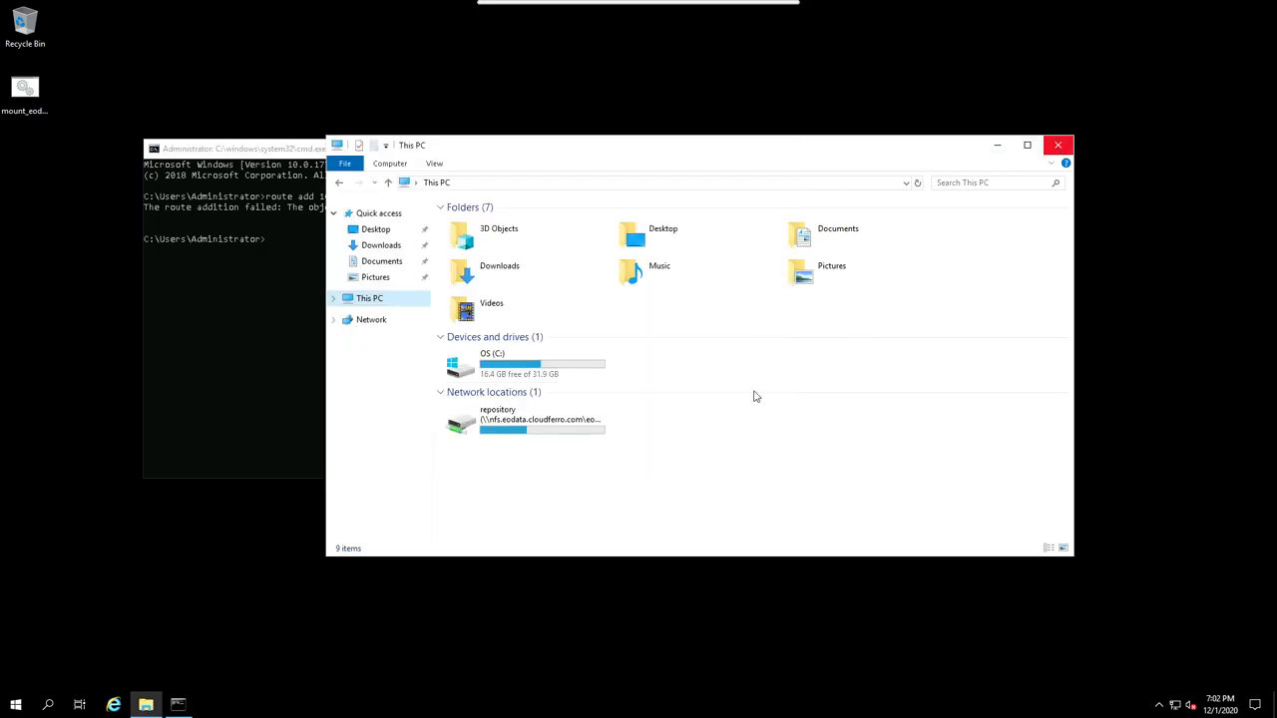
{"action": "mouse_move", "coordinate": [478, 447]}
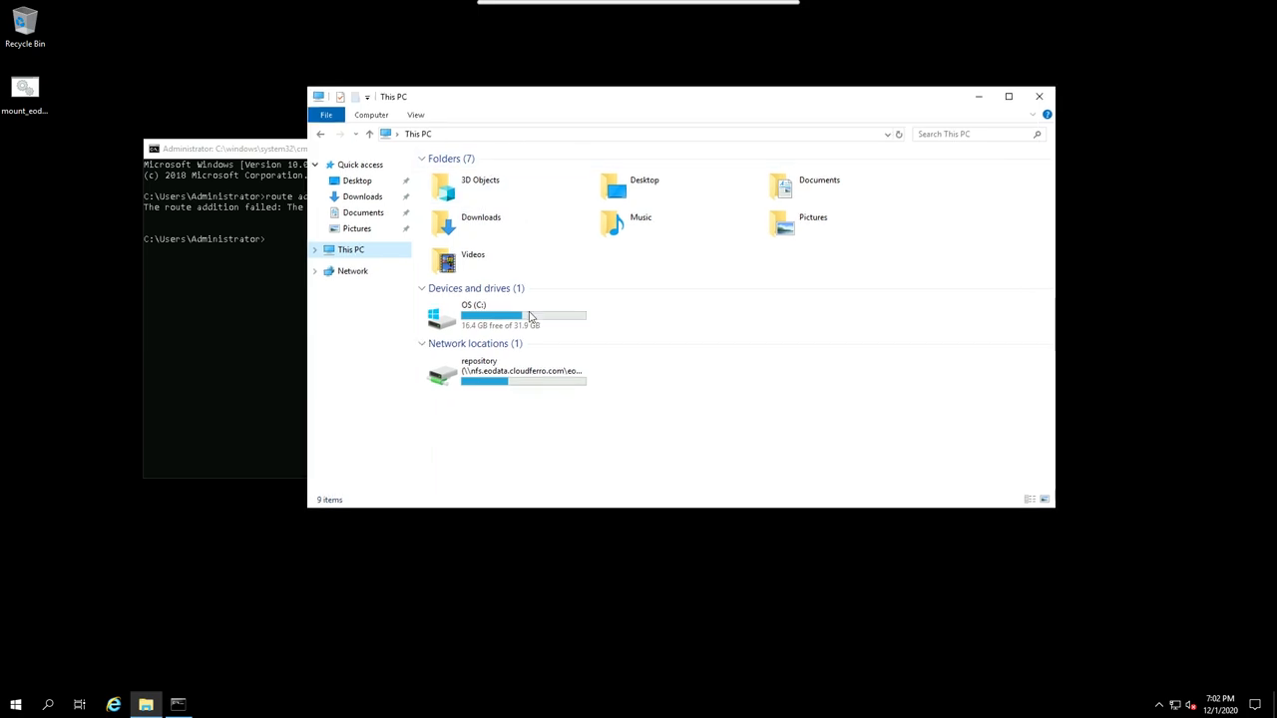
{"action": "left_click", "coordinate": [502, 371]}
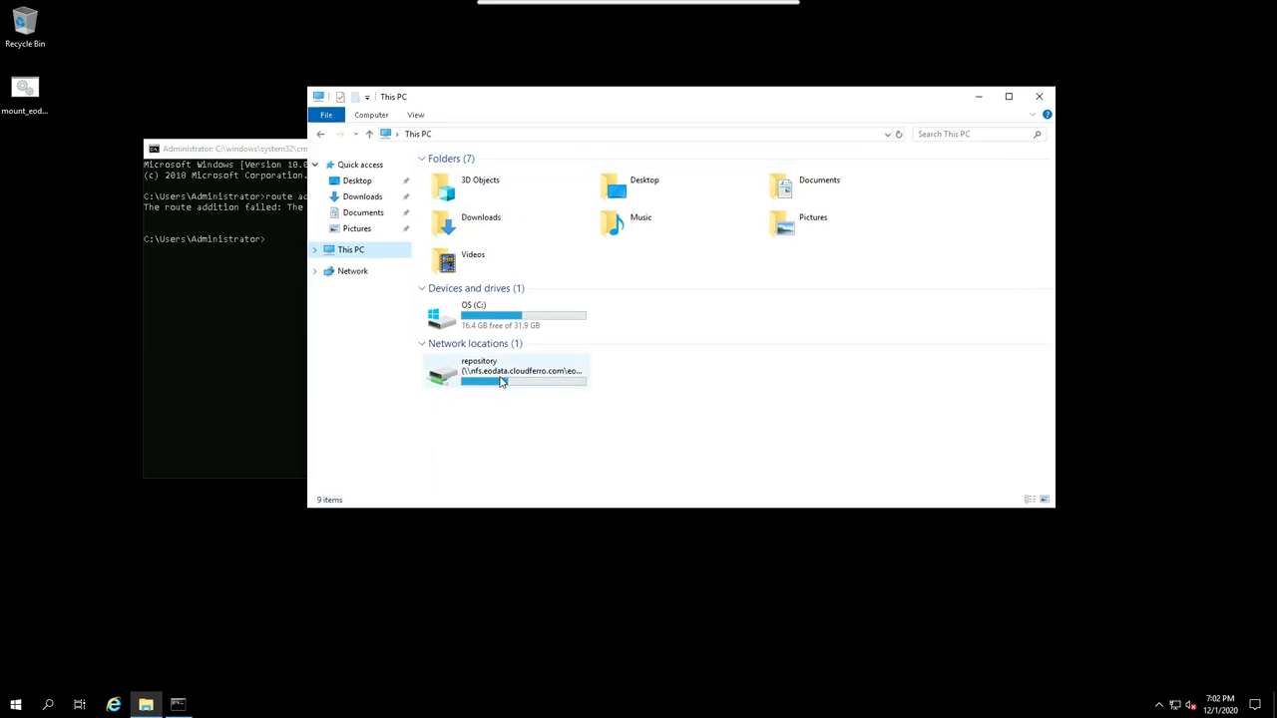
{"action": "mouse_move", "coordinate": [488, 387]}
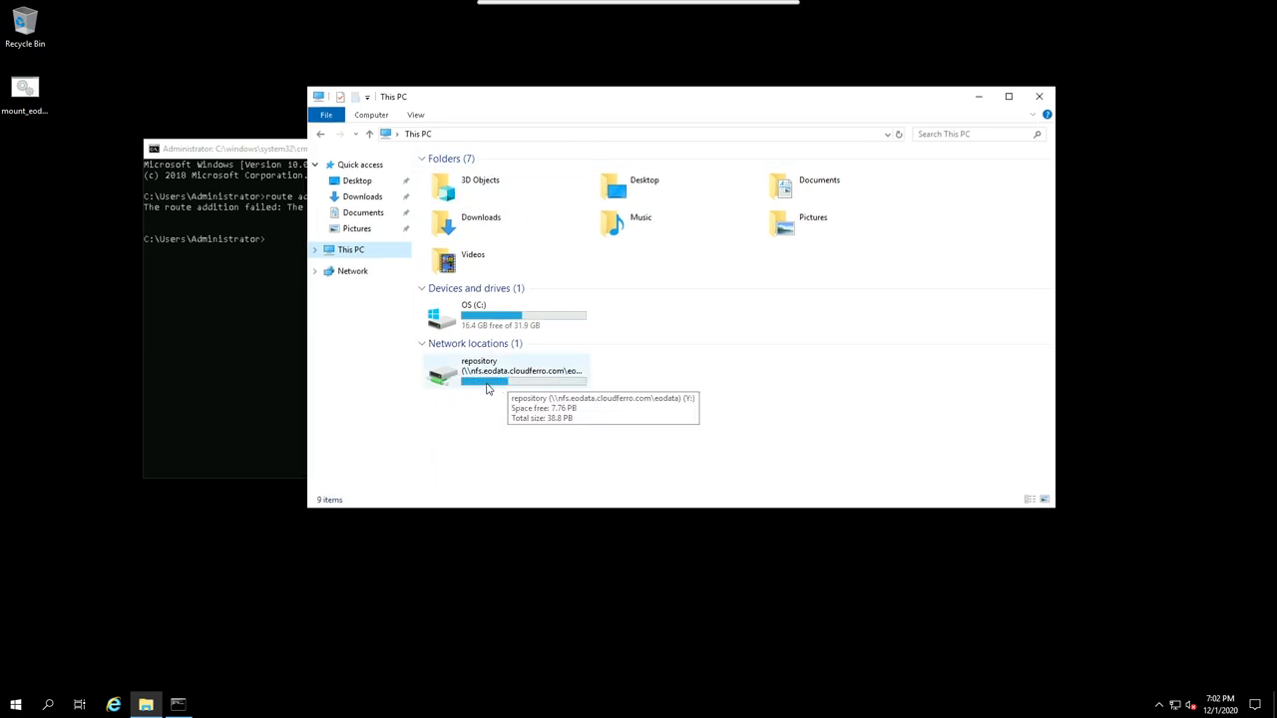
{"action": "mouse_move", "coordinate": [586, 437]}
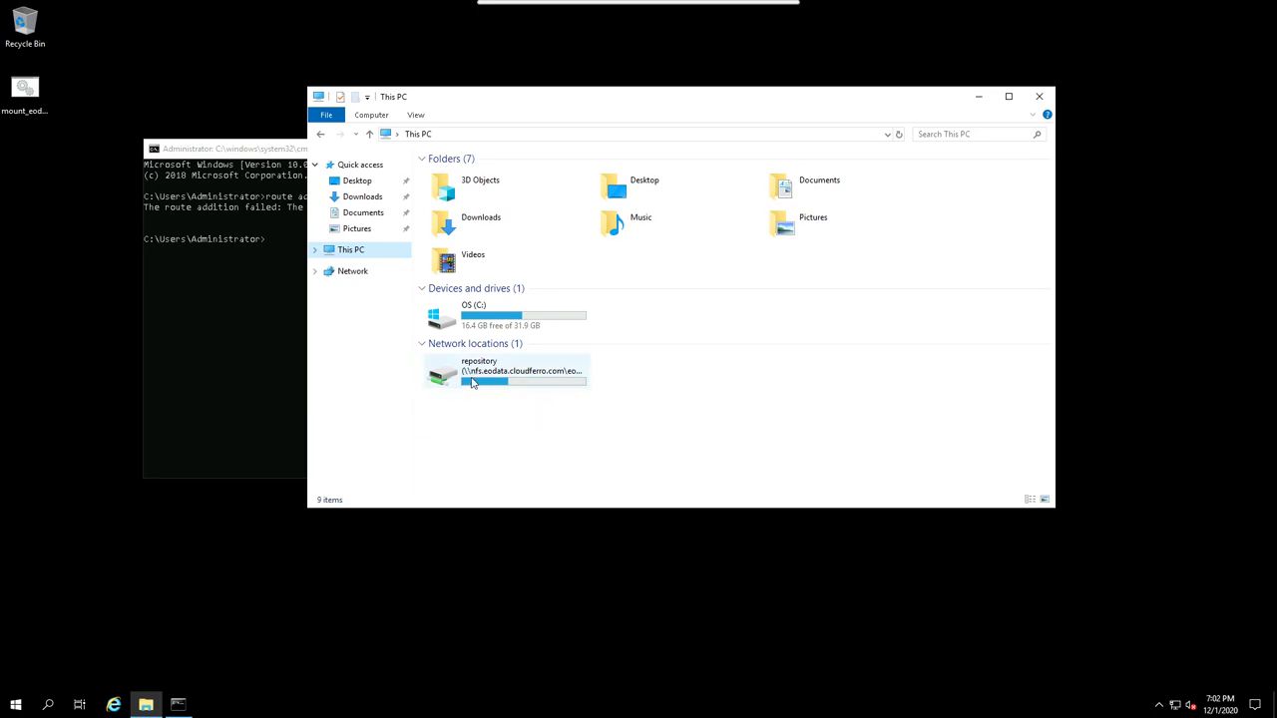
{"action": "mouse_move", "coordinate": [494, 387]}
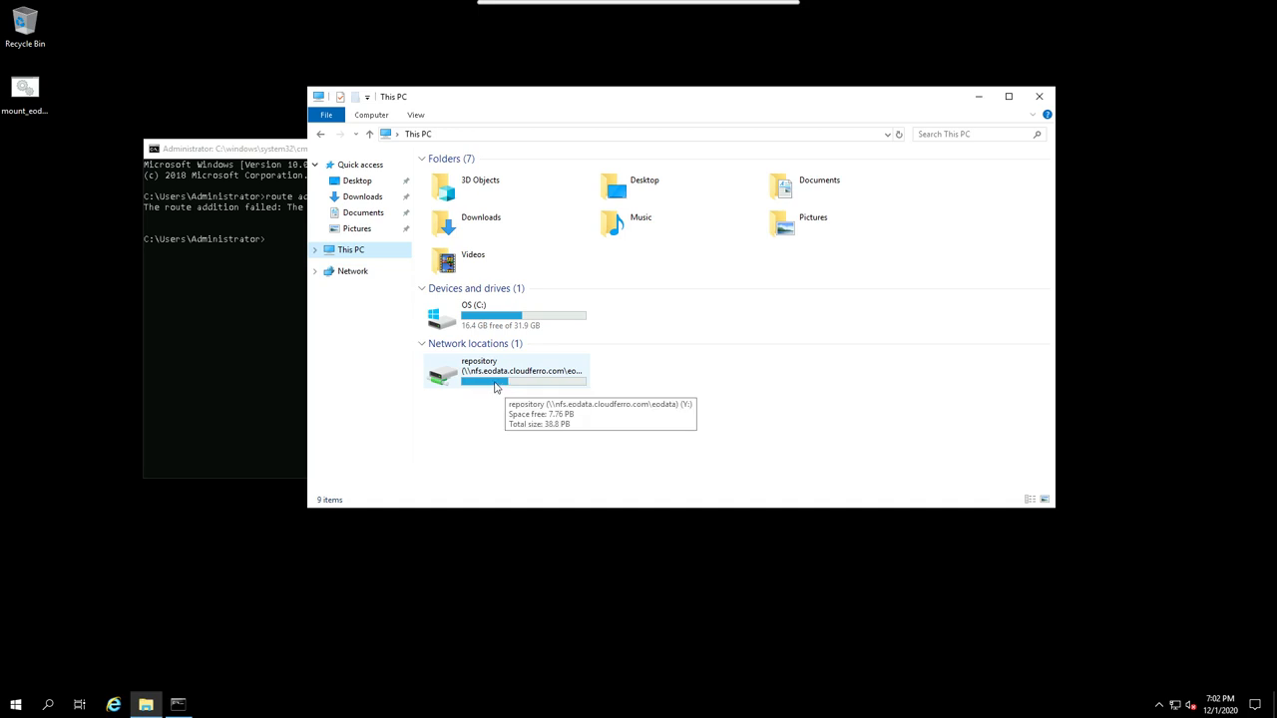
{"action": "mouse_move", "coordinate": [489, 399]}
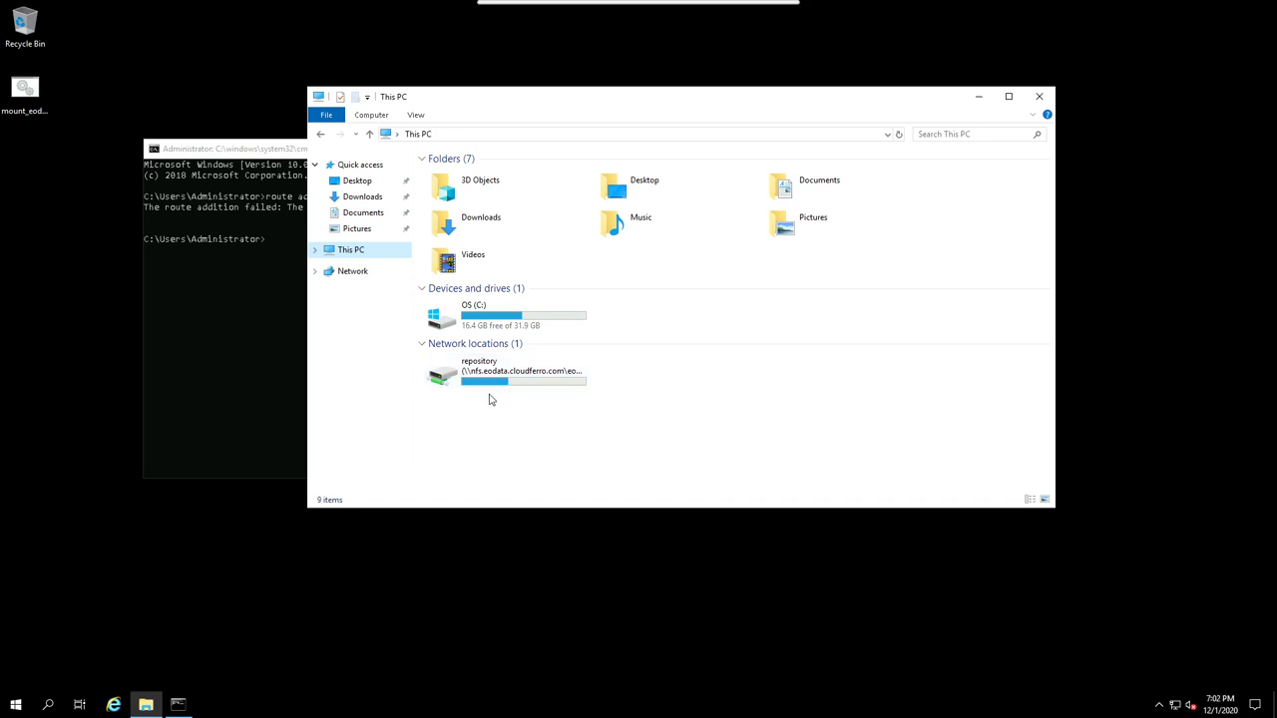
{"action": "left_click", "coordinate": [507, 369]}
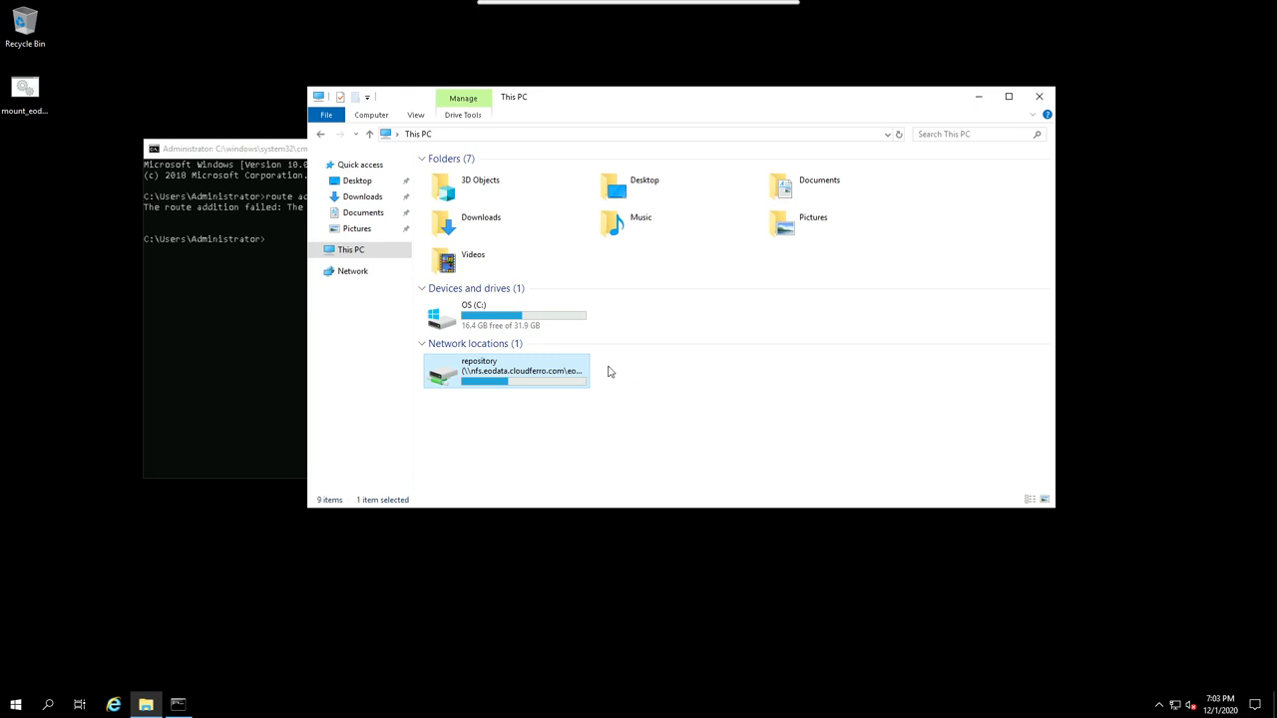
{"action": "mouse_move", "coordinate": [547, 369]}
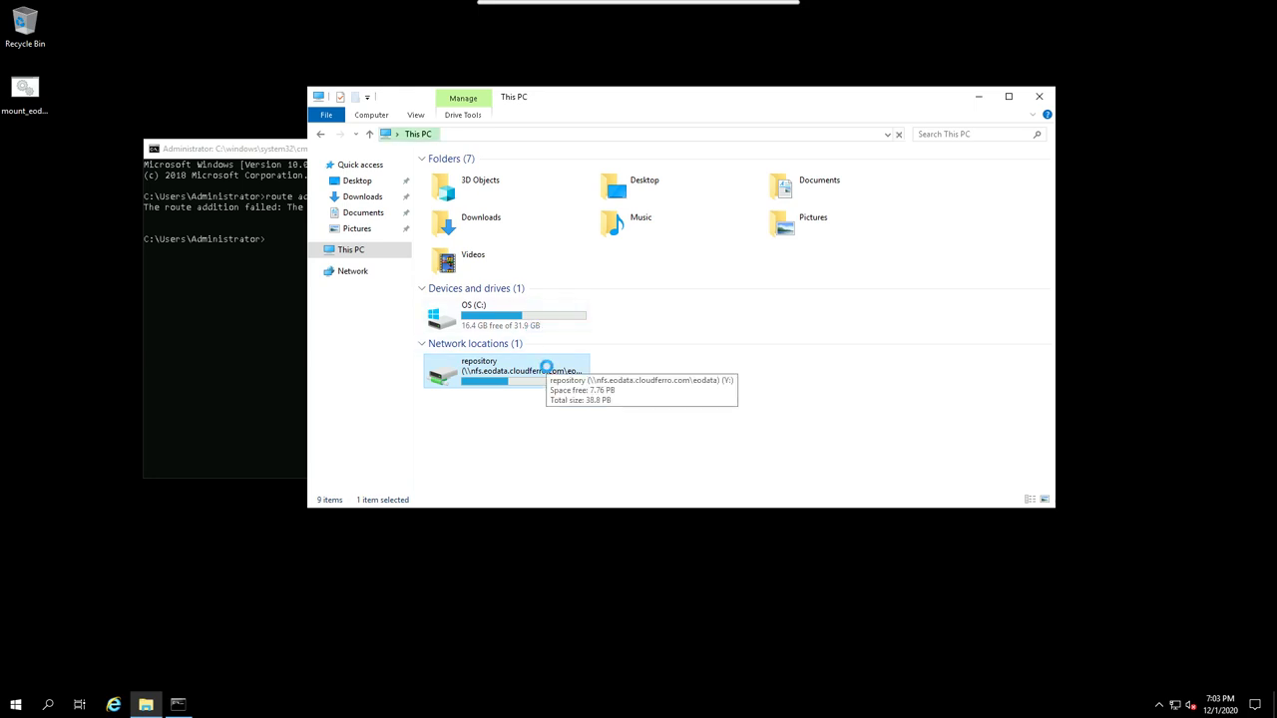
Step: Enter the mounted repository network location and the Sentinel-2 folder down to MSI
{"action": "double_click", "coordinate": [506, 369]}
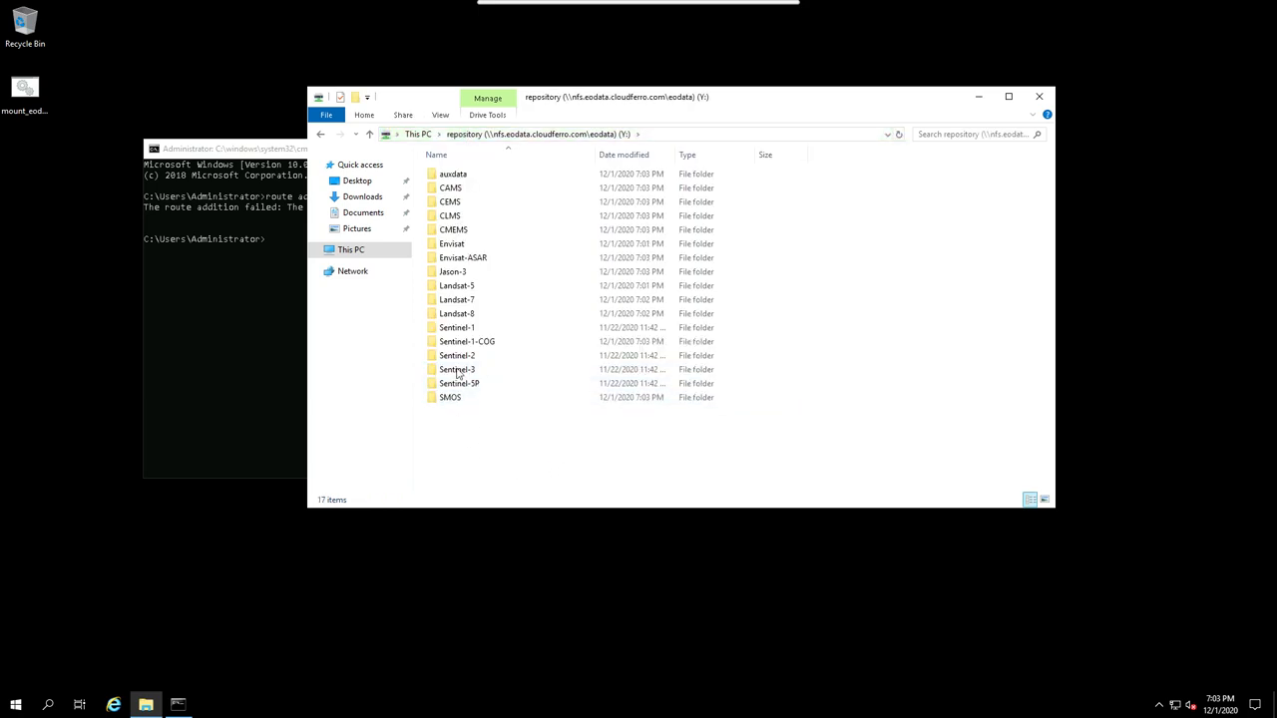
{"action": "left_click", "coordinate": [455, 285]}
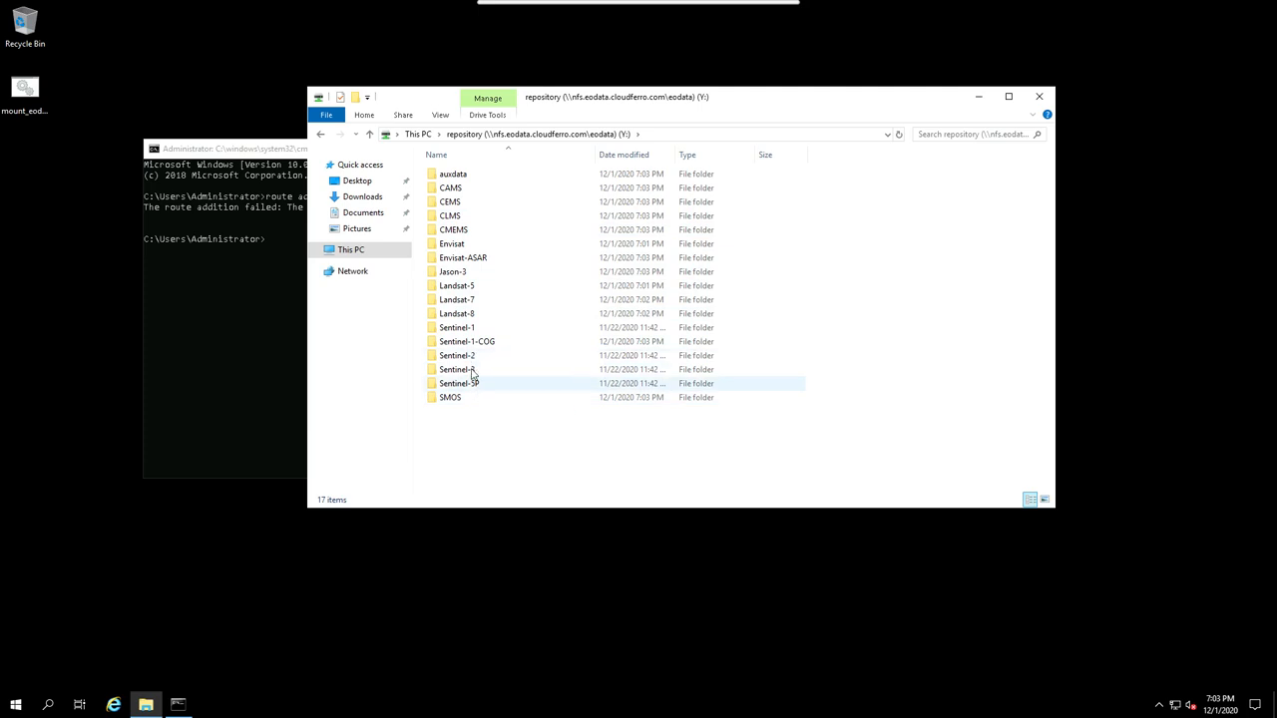
{"action": "double_click", "coordinate": [457, 383]}
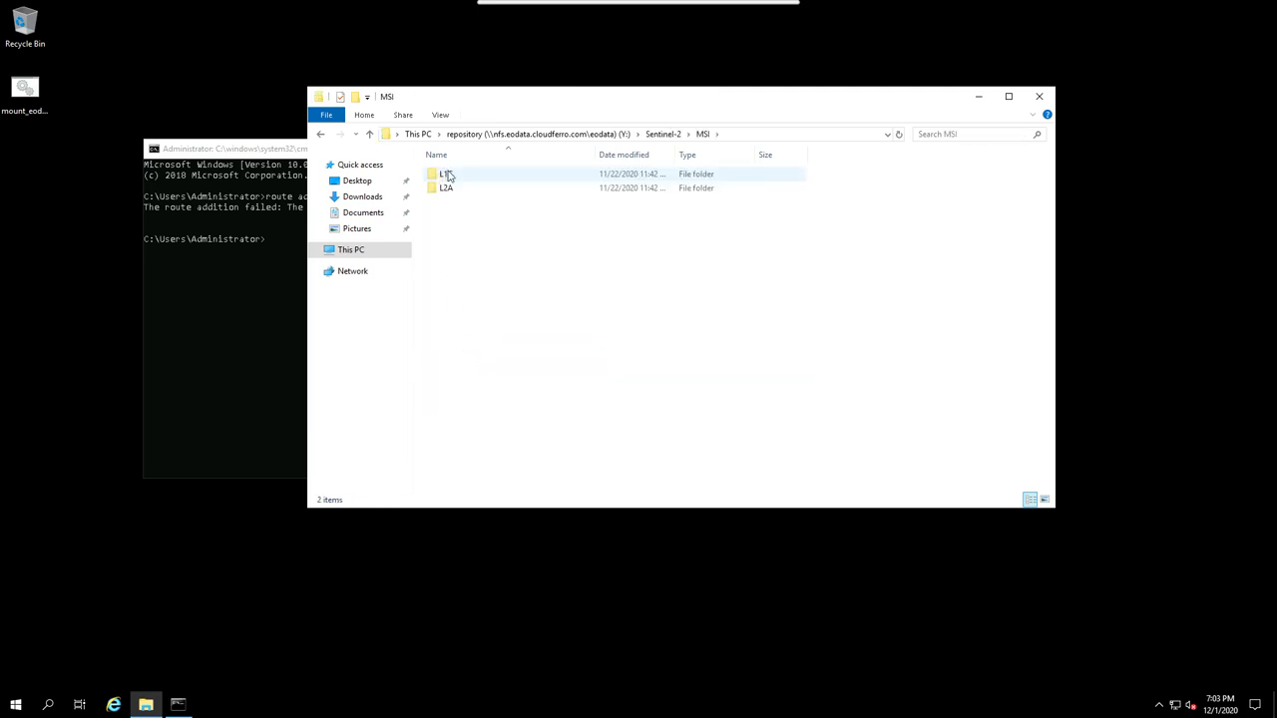
Step: Enter L1C and its 2020 folder, revealing month folders 01 through 07
{"action": "double_click", "coordinate": [445, 174]}
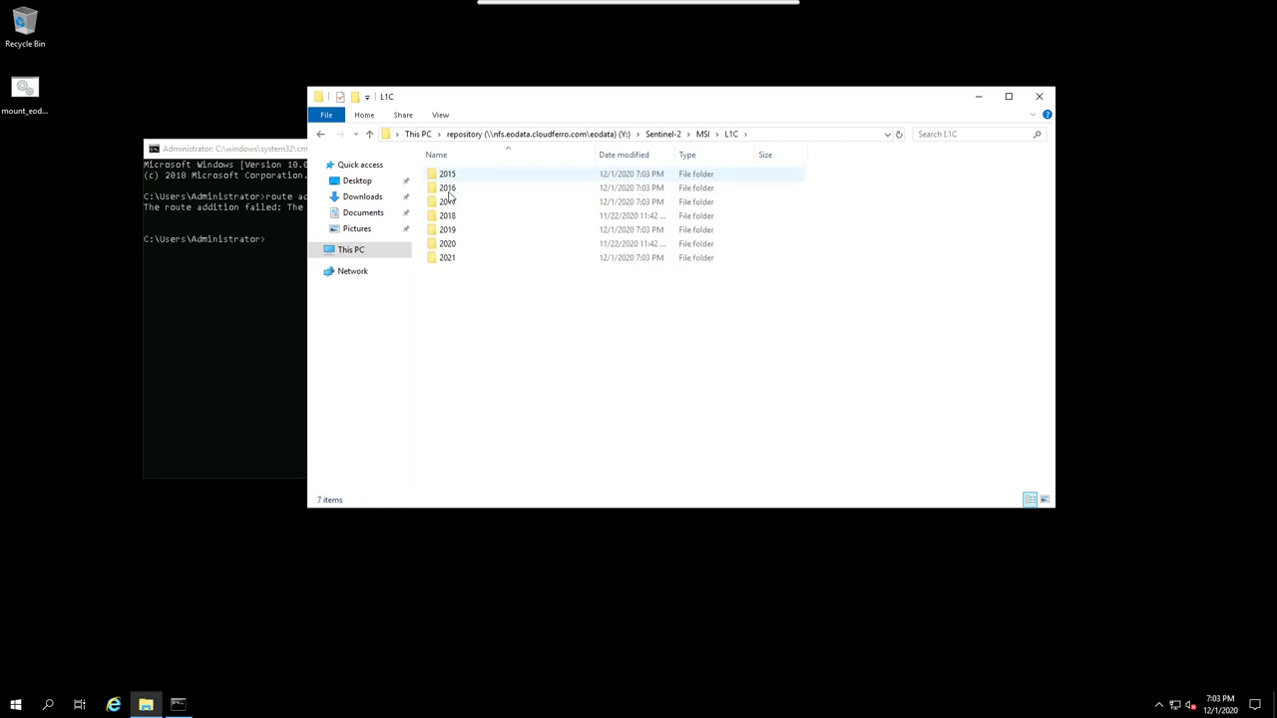
{"action": "double_click", "coordinate": [447, 243]}
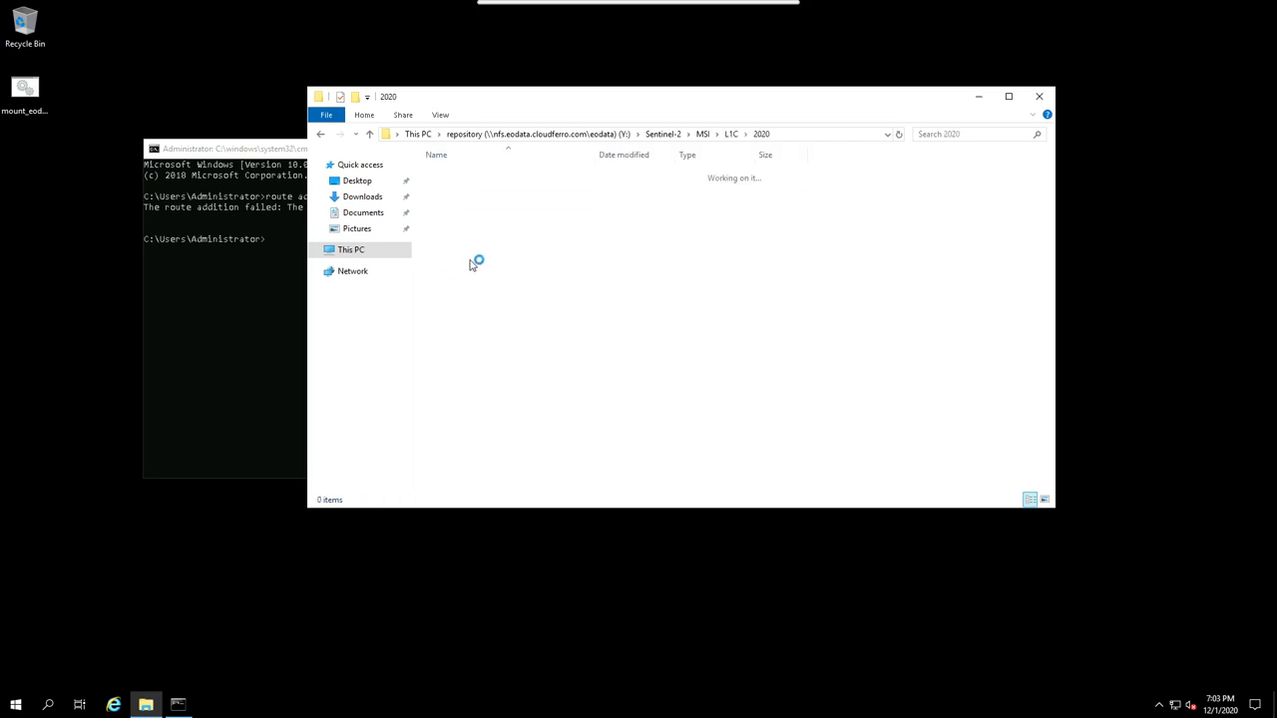
{"action": "mouse_move", "coordinate": [546, 107]}
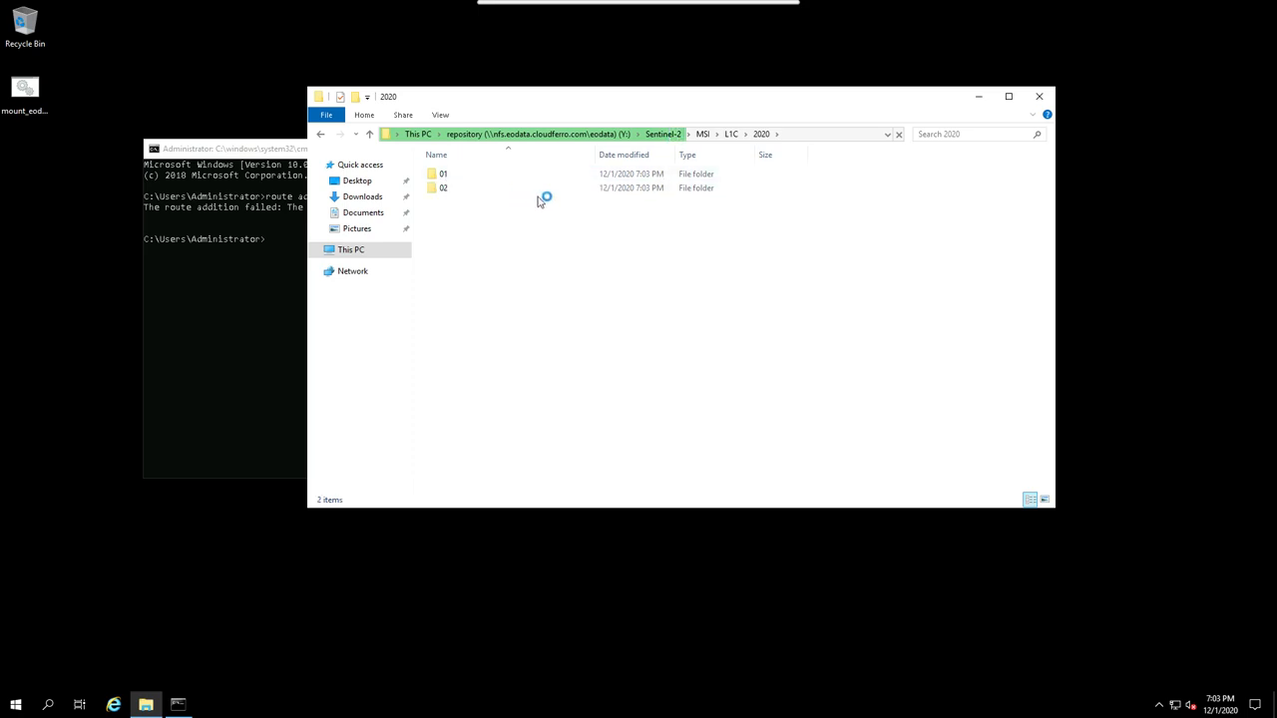
{"action": "left_click", "coordinate": [443, 188]}
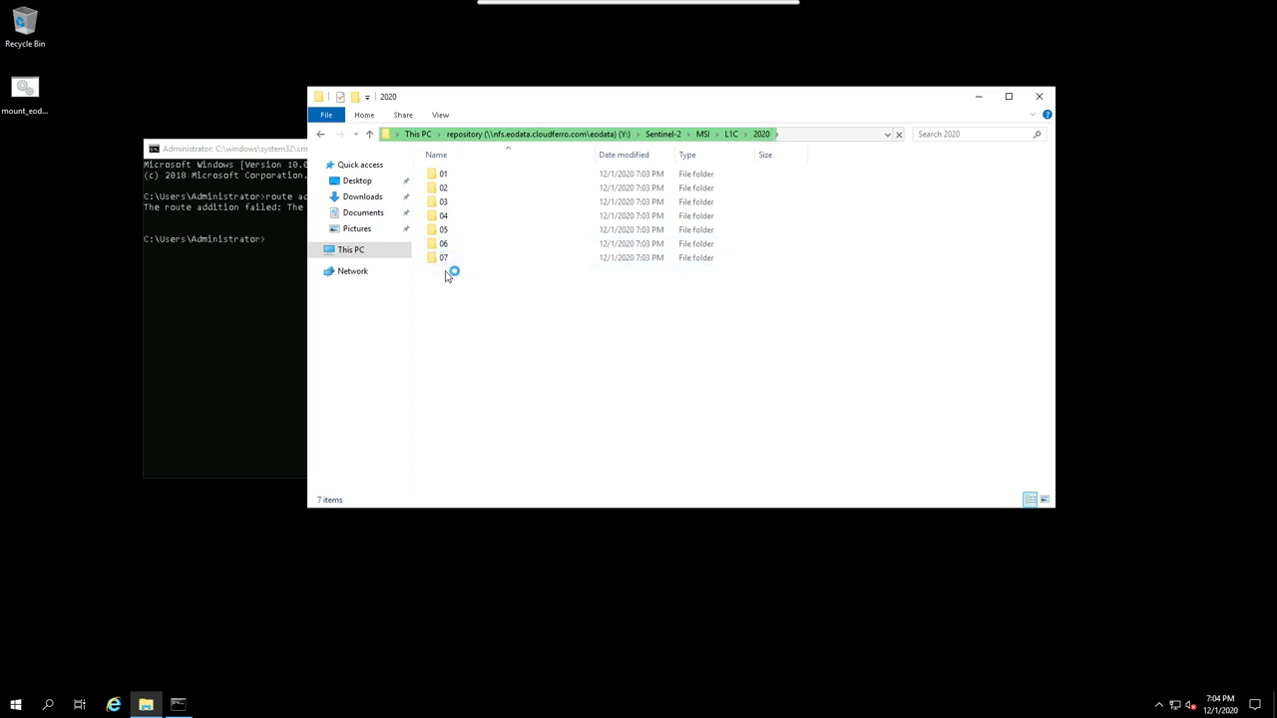
{"action": "mouse_move", "coordinate": [523, 275]}
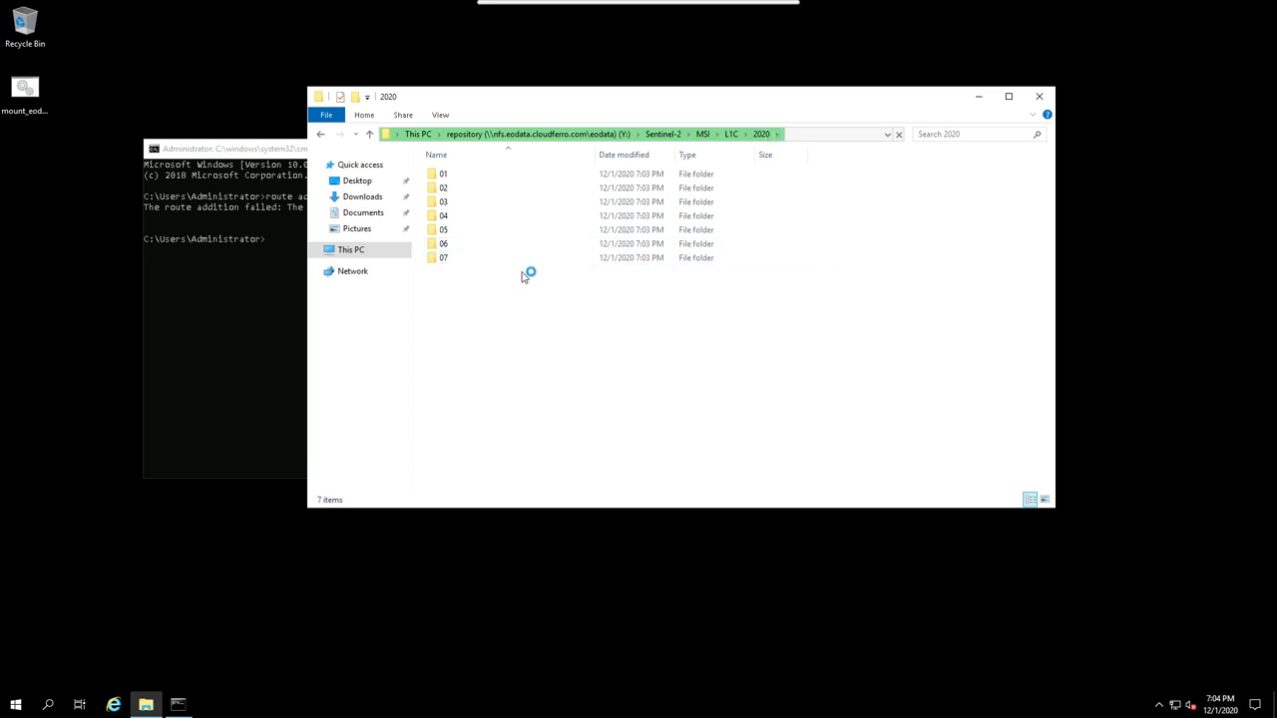
{"action": "left_click", "coordinate": [463, 257]}
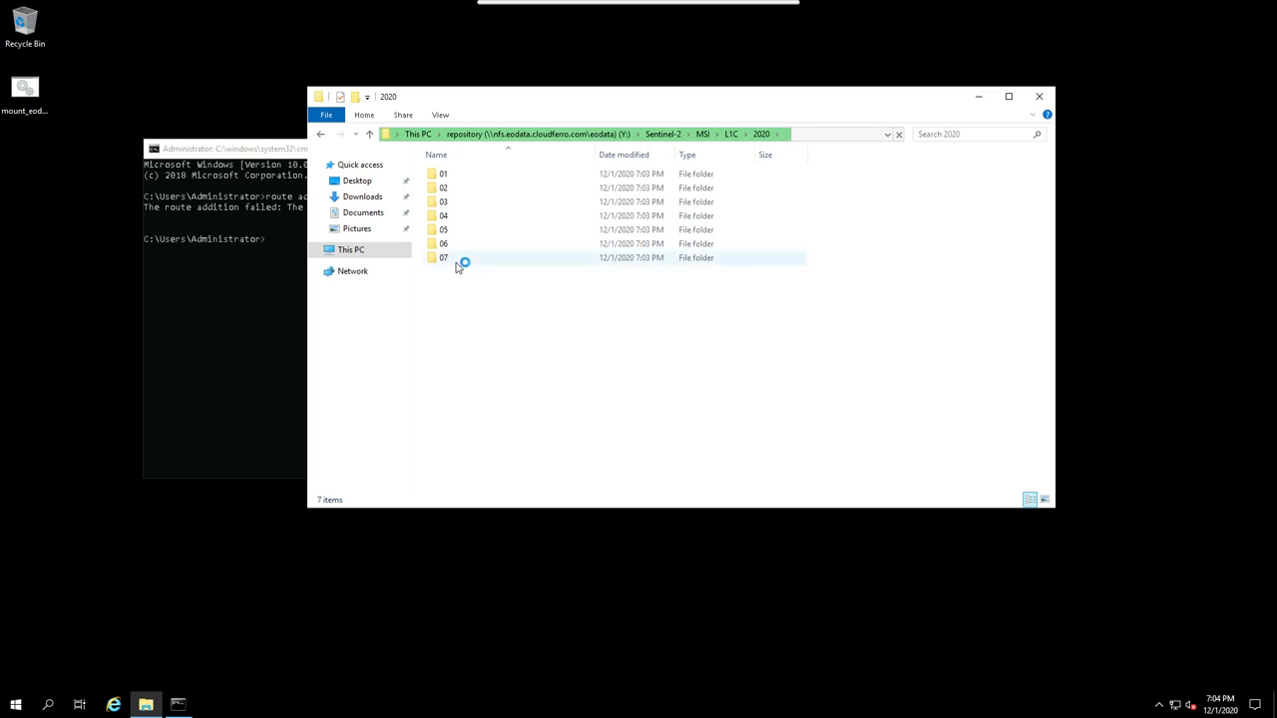
{"action": "mouse_move", "coordinate": [490, 272]}
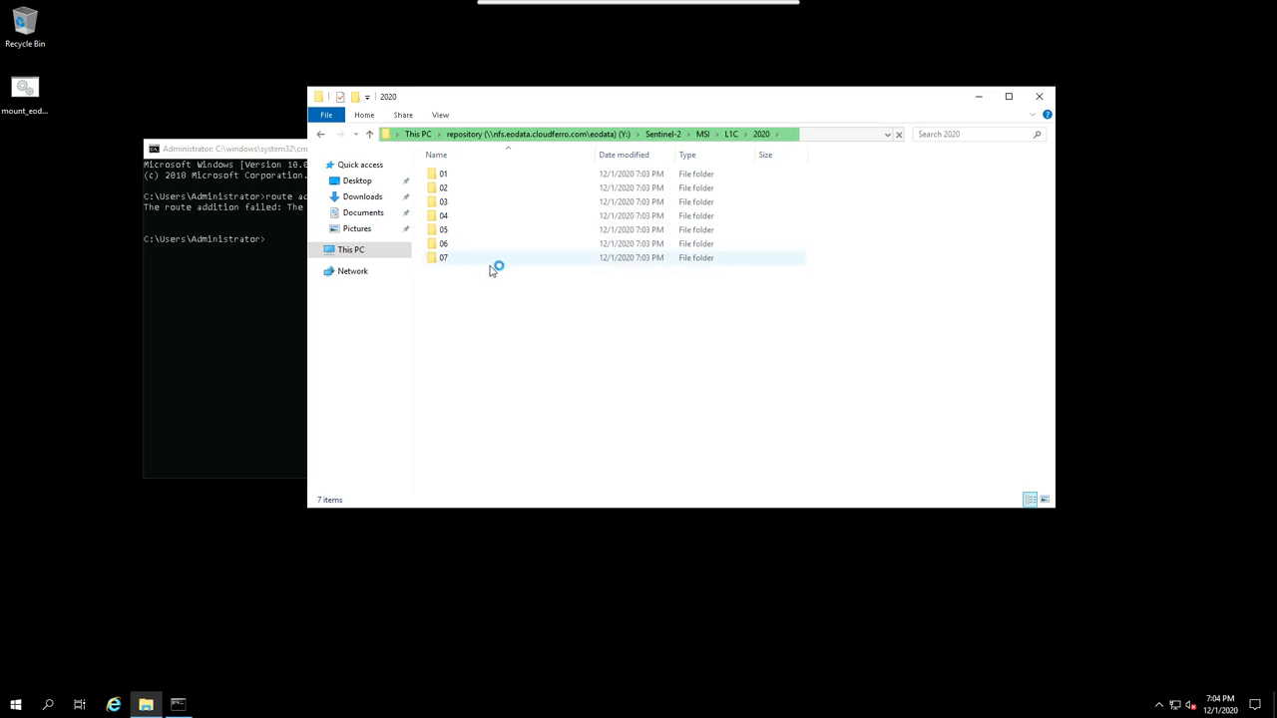